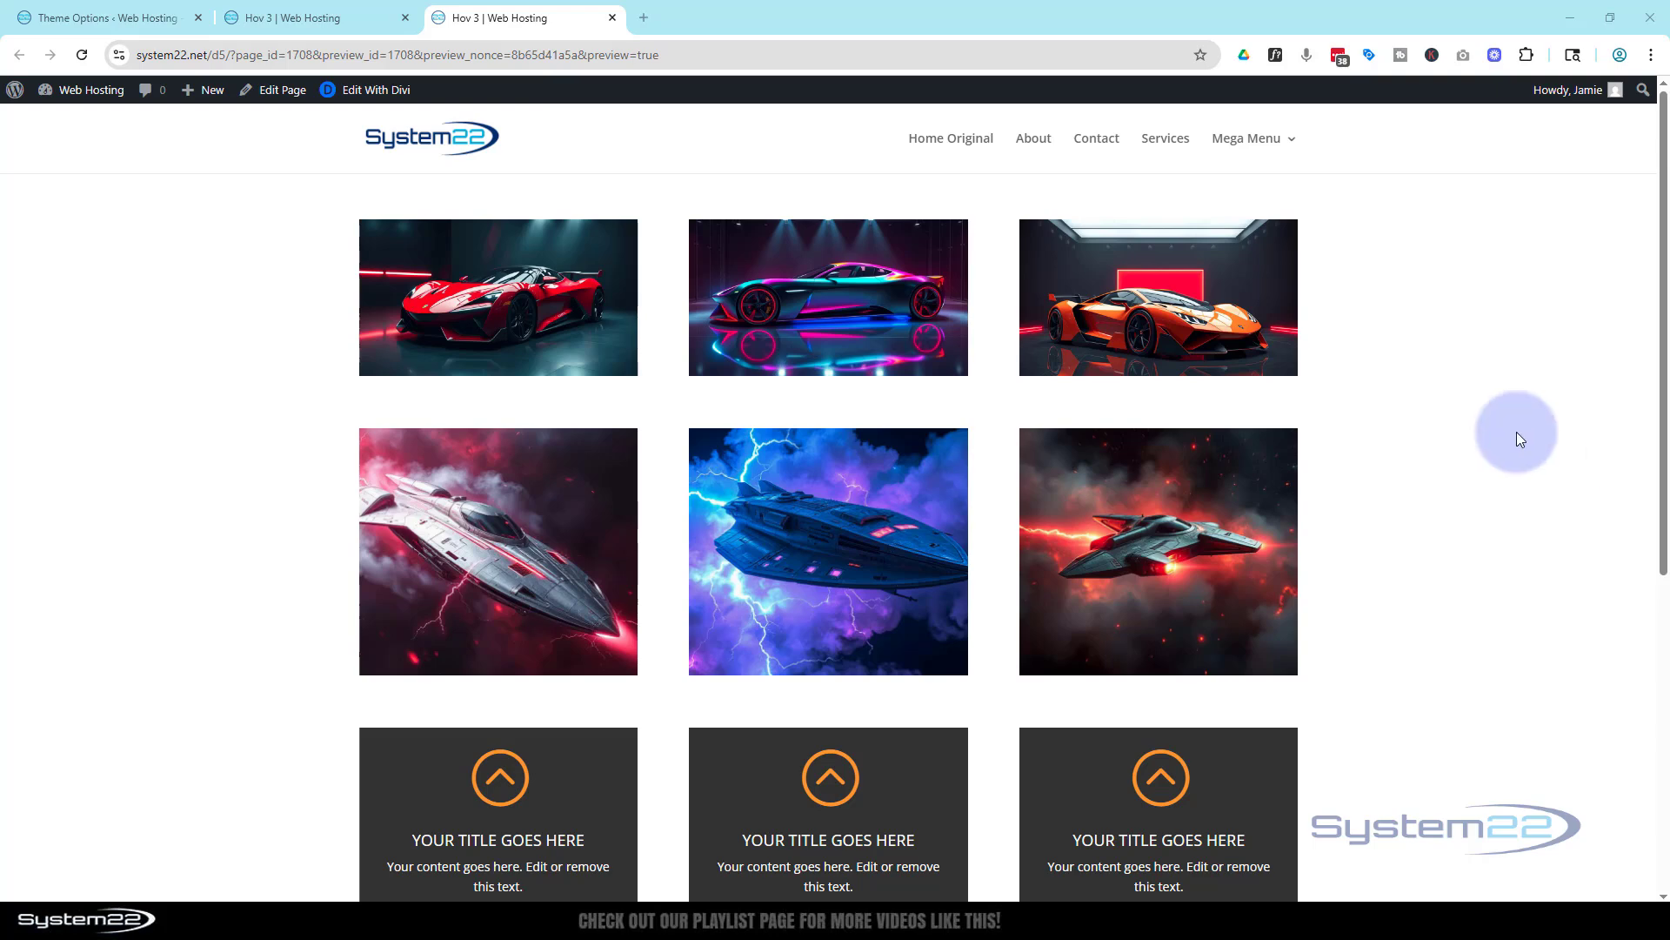
mouse_move(1541, 427)
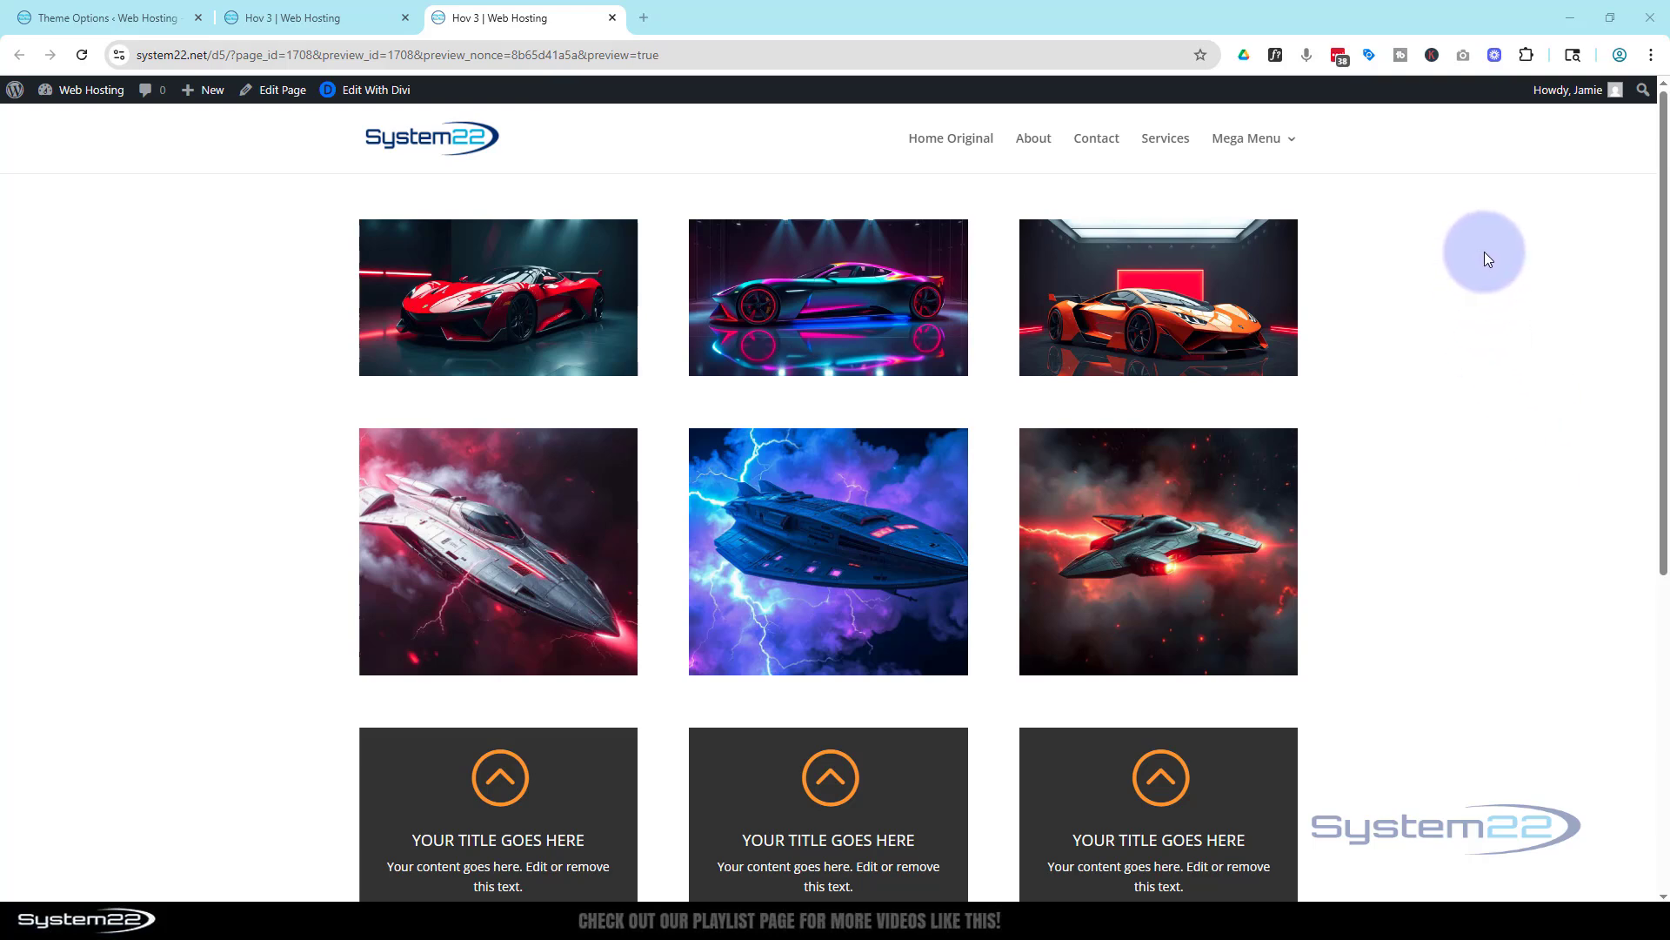
mouse_move(1489, 257)
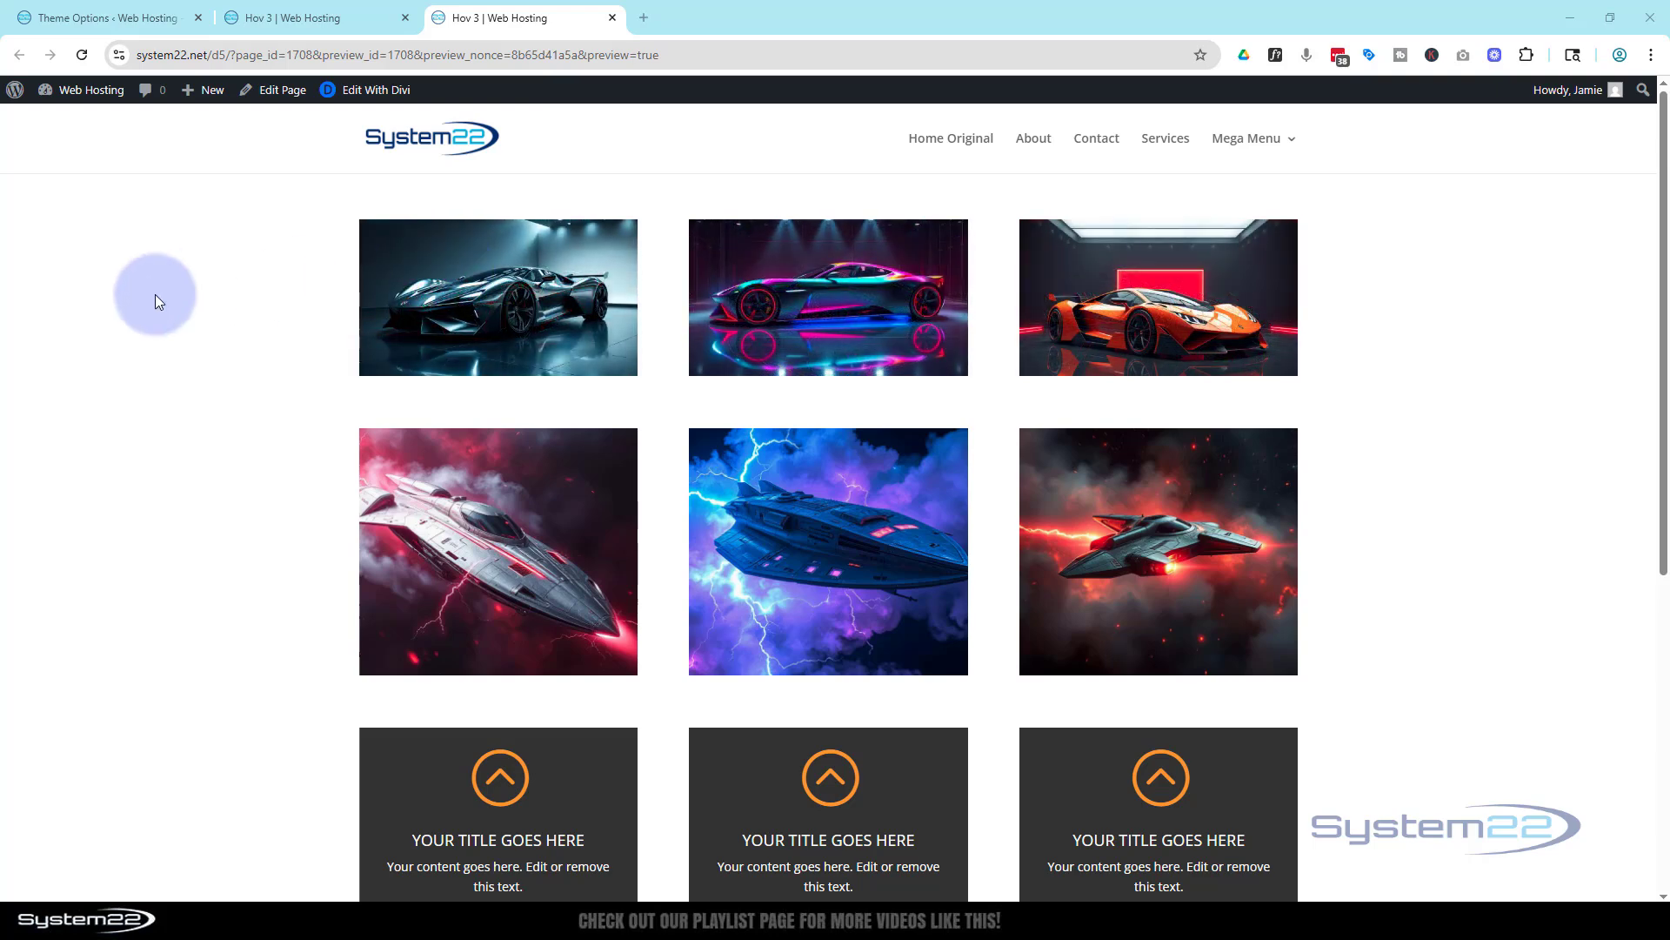
- In the builder, insert a one-column row below the car images containing an Image module
scroll("down", 3)
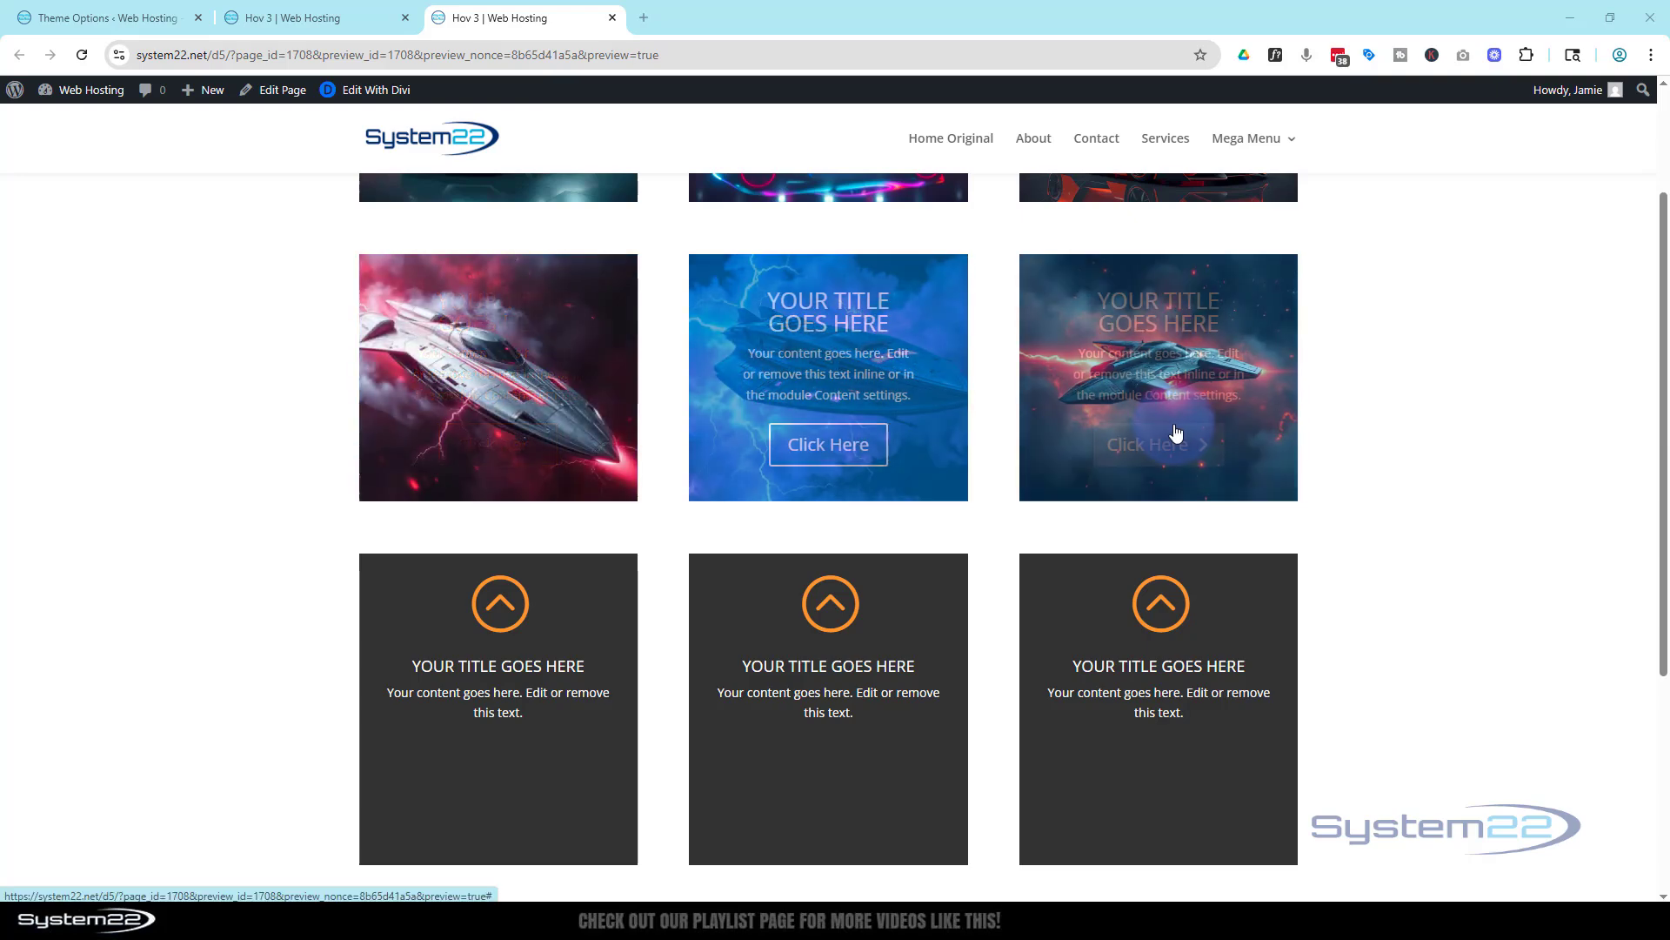
scroll("down", 3)
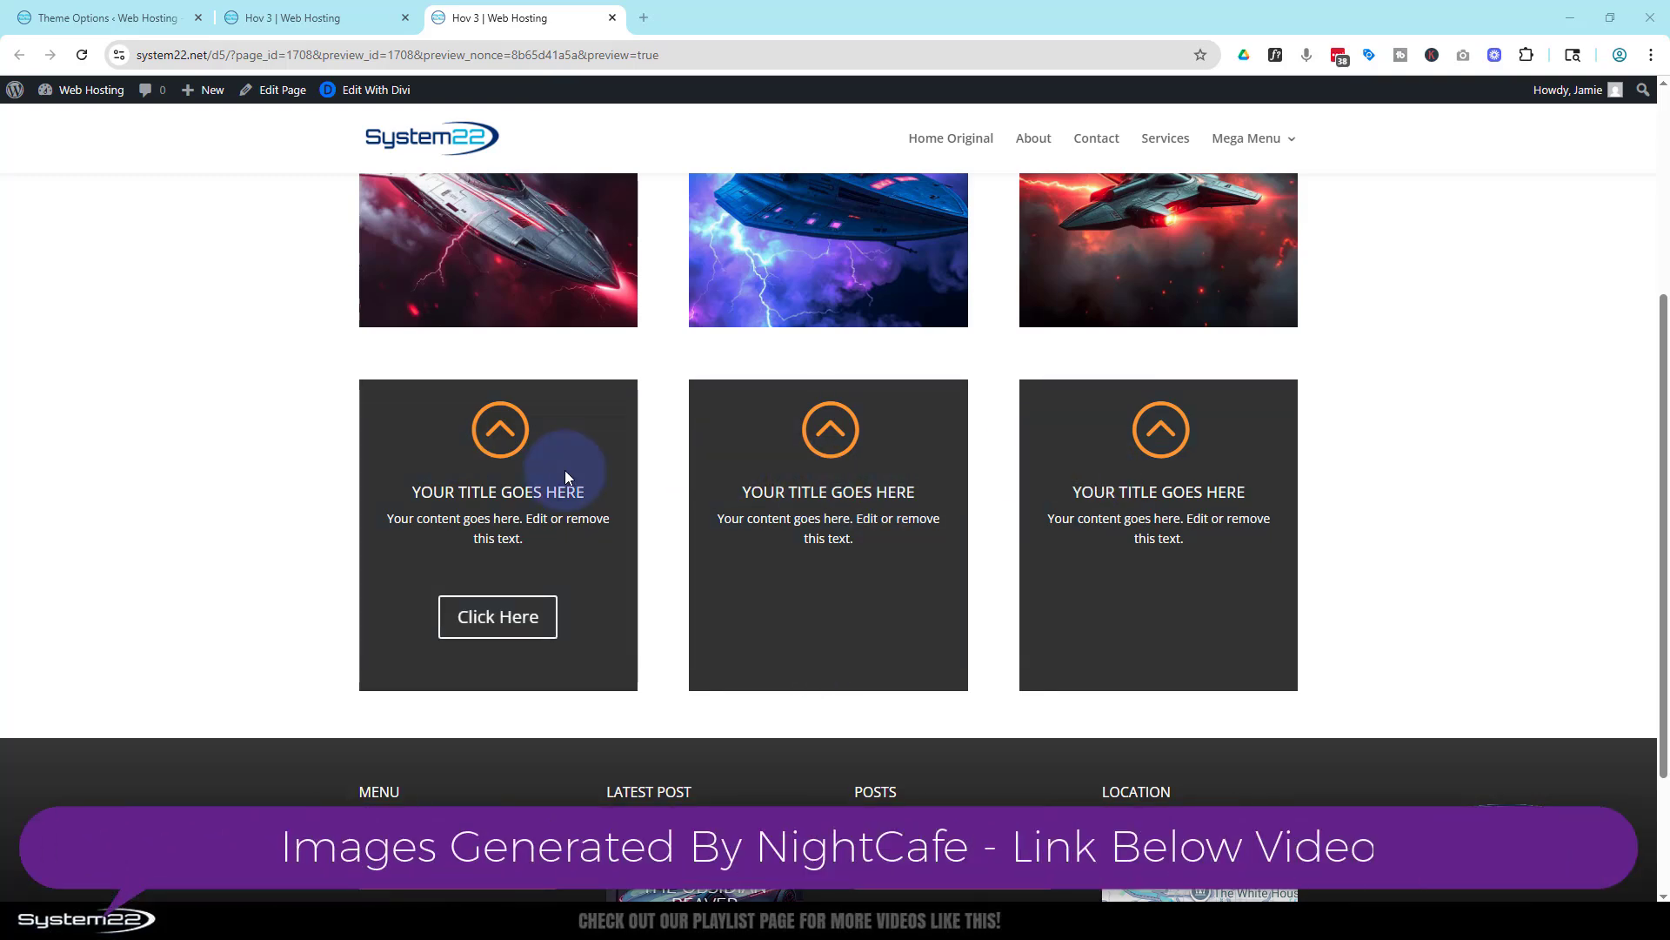
mouse_move(225, 461)
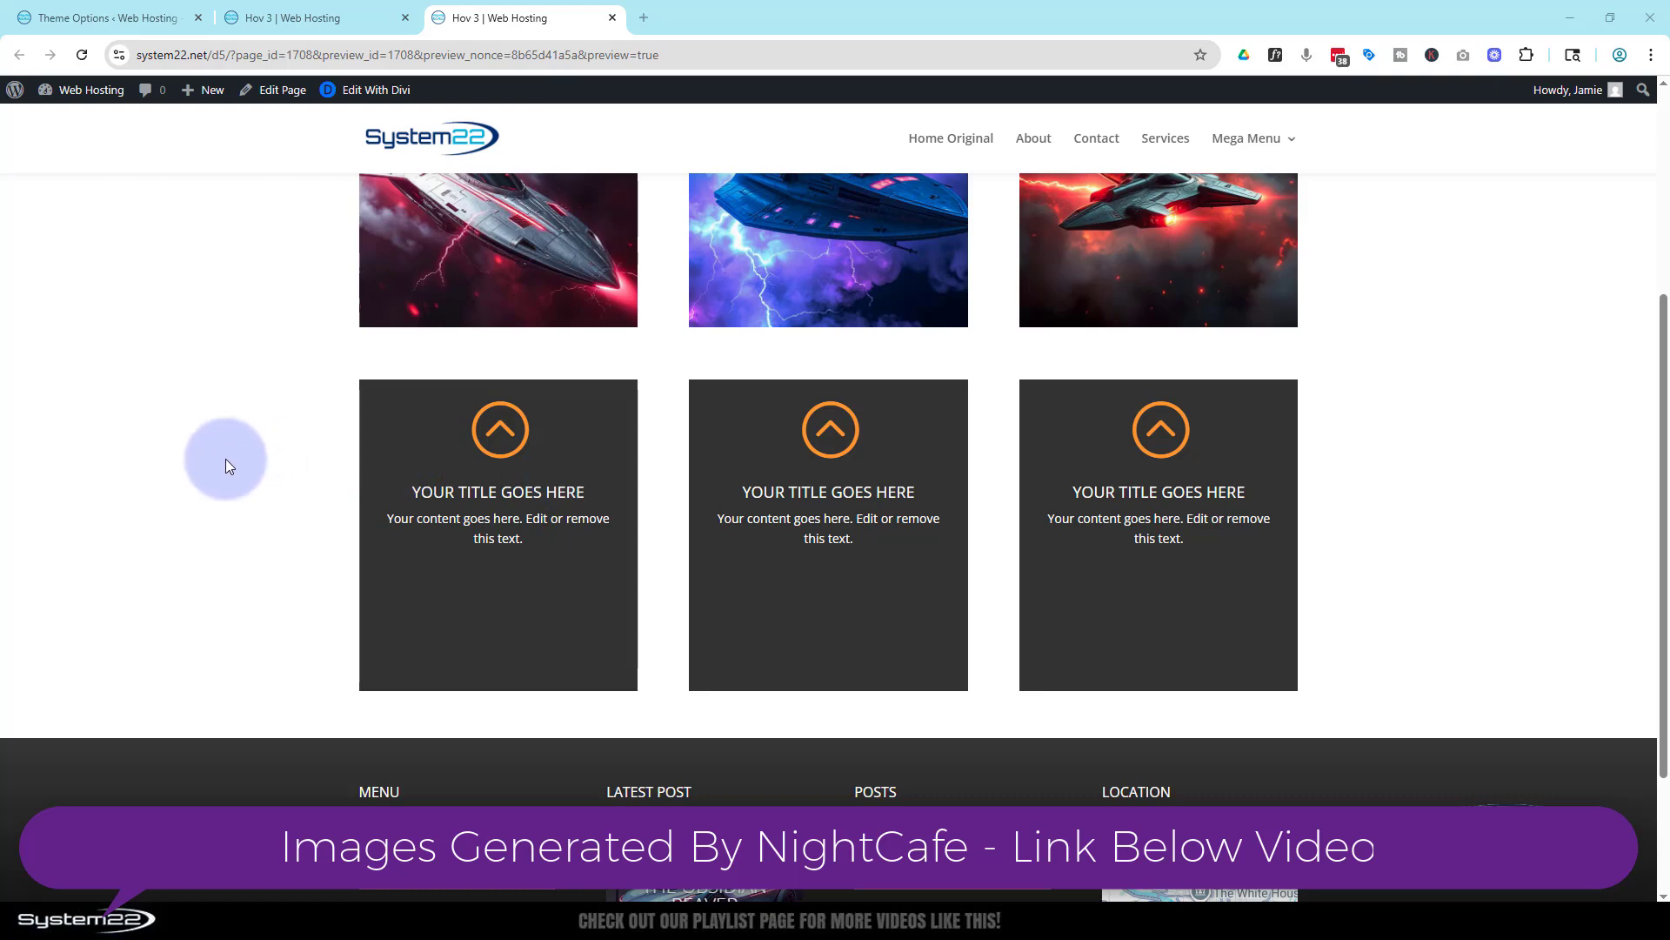
mouse_move(210, 473)
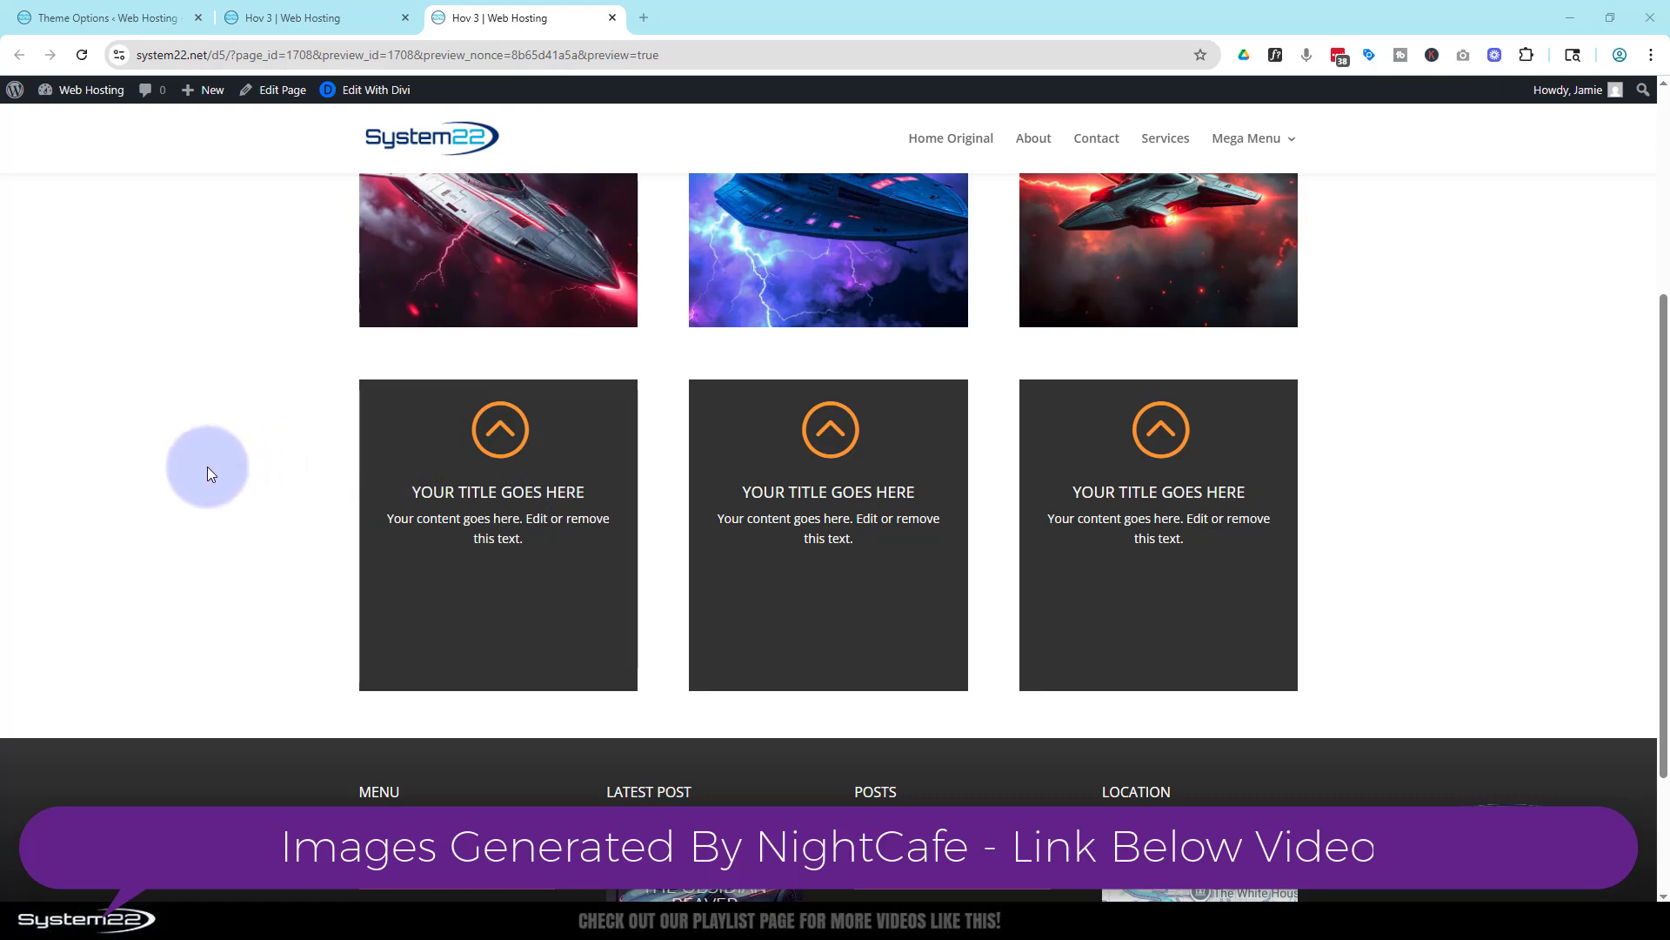
mouse_move(213, 478)
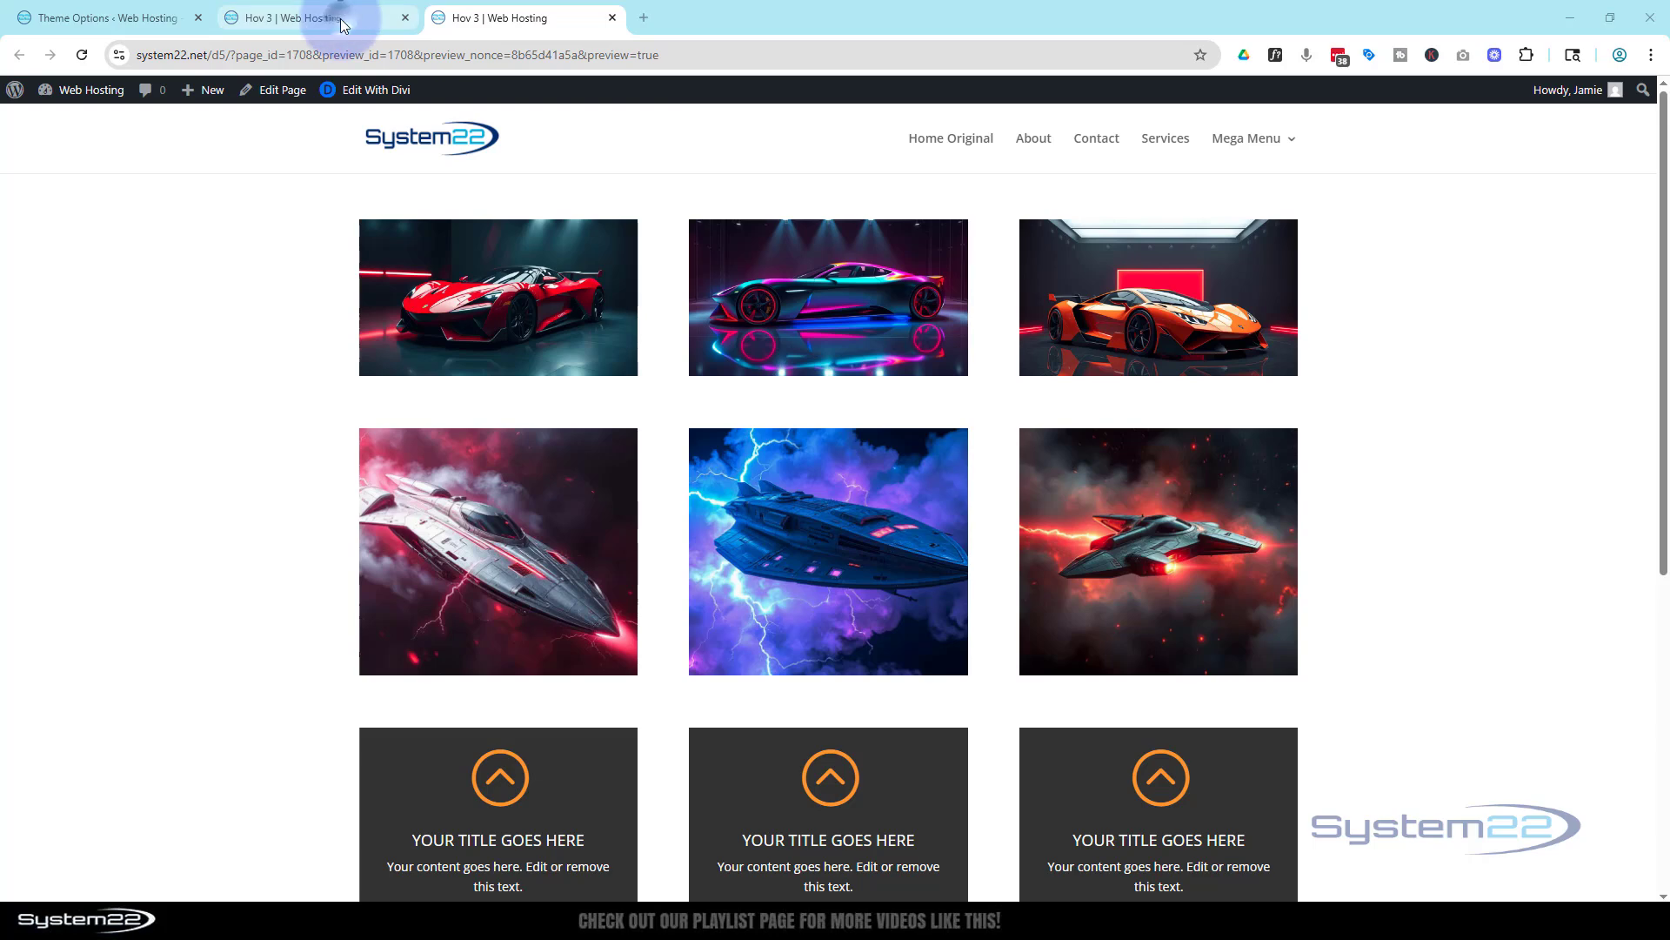
left_click(373, 90)
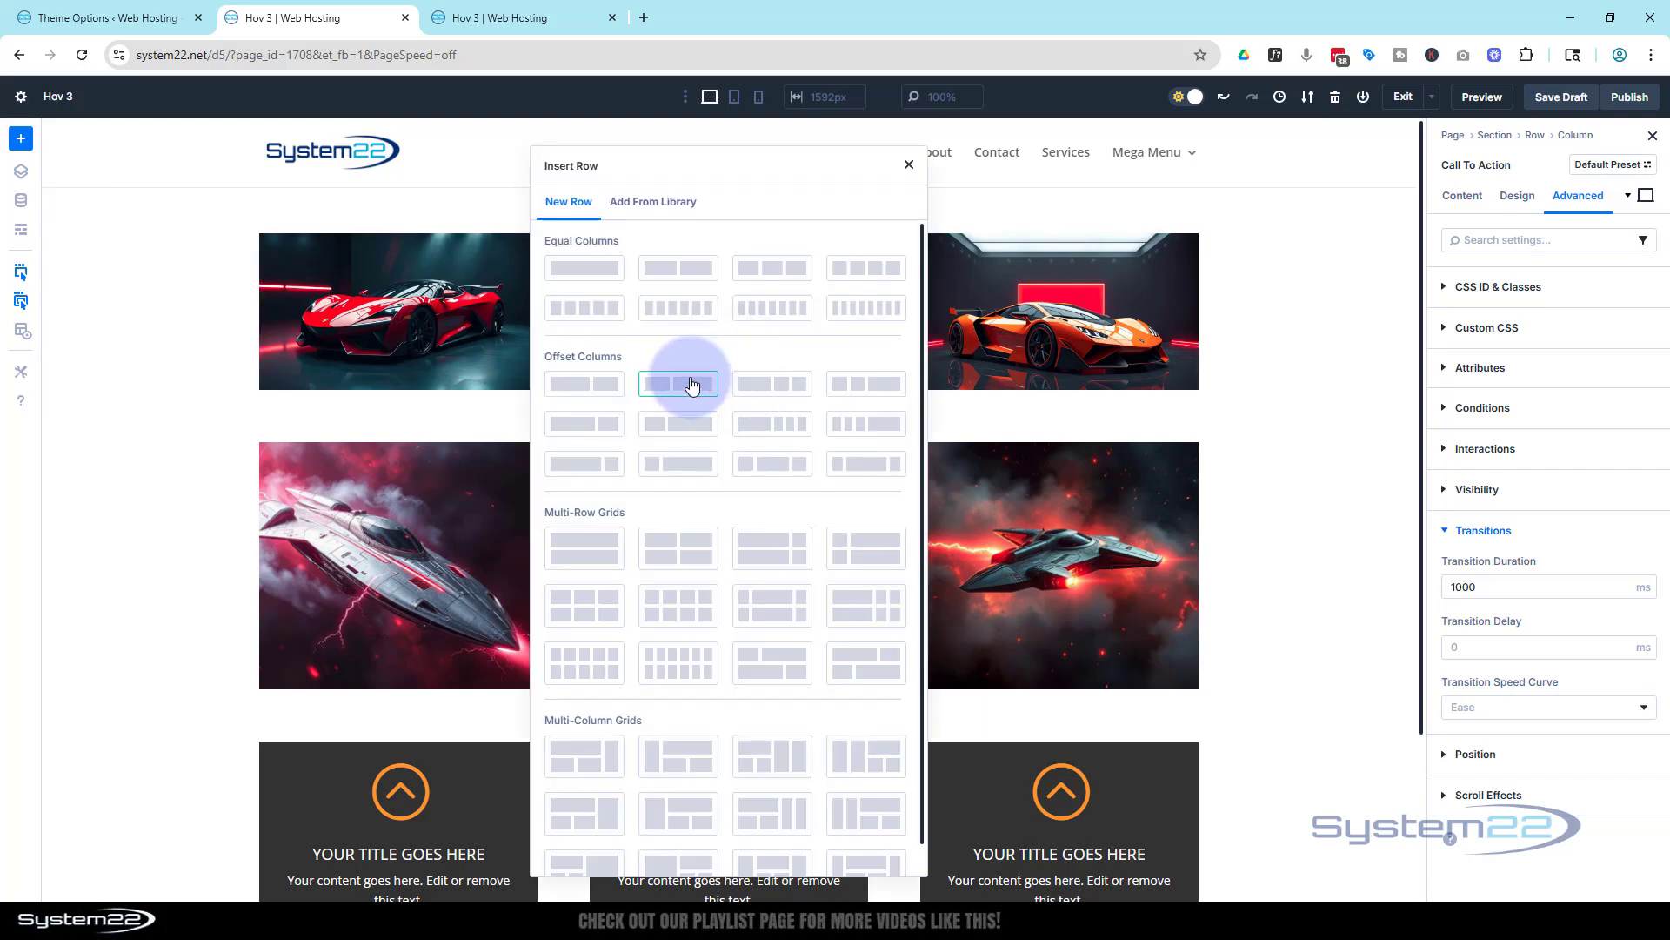
mouse_move(865, 266)
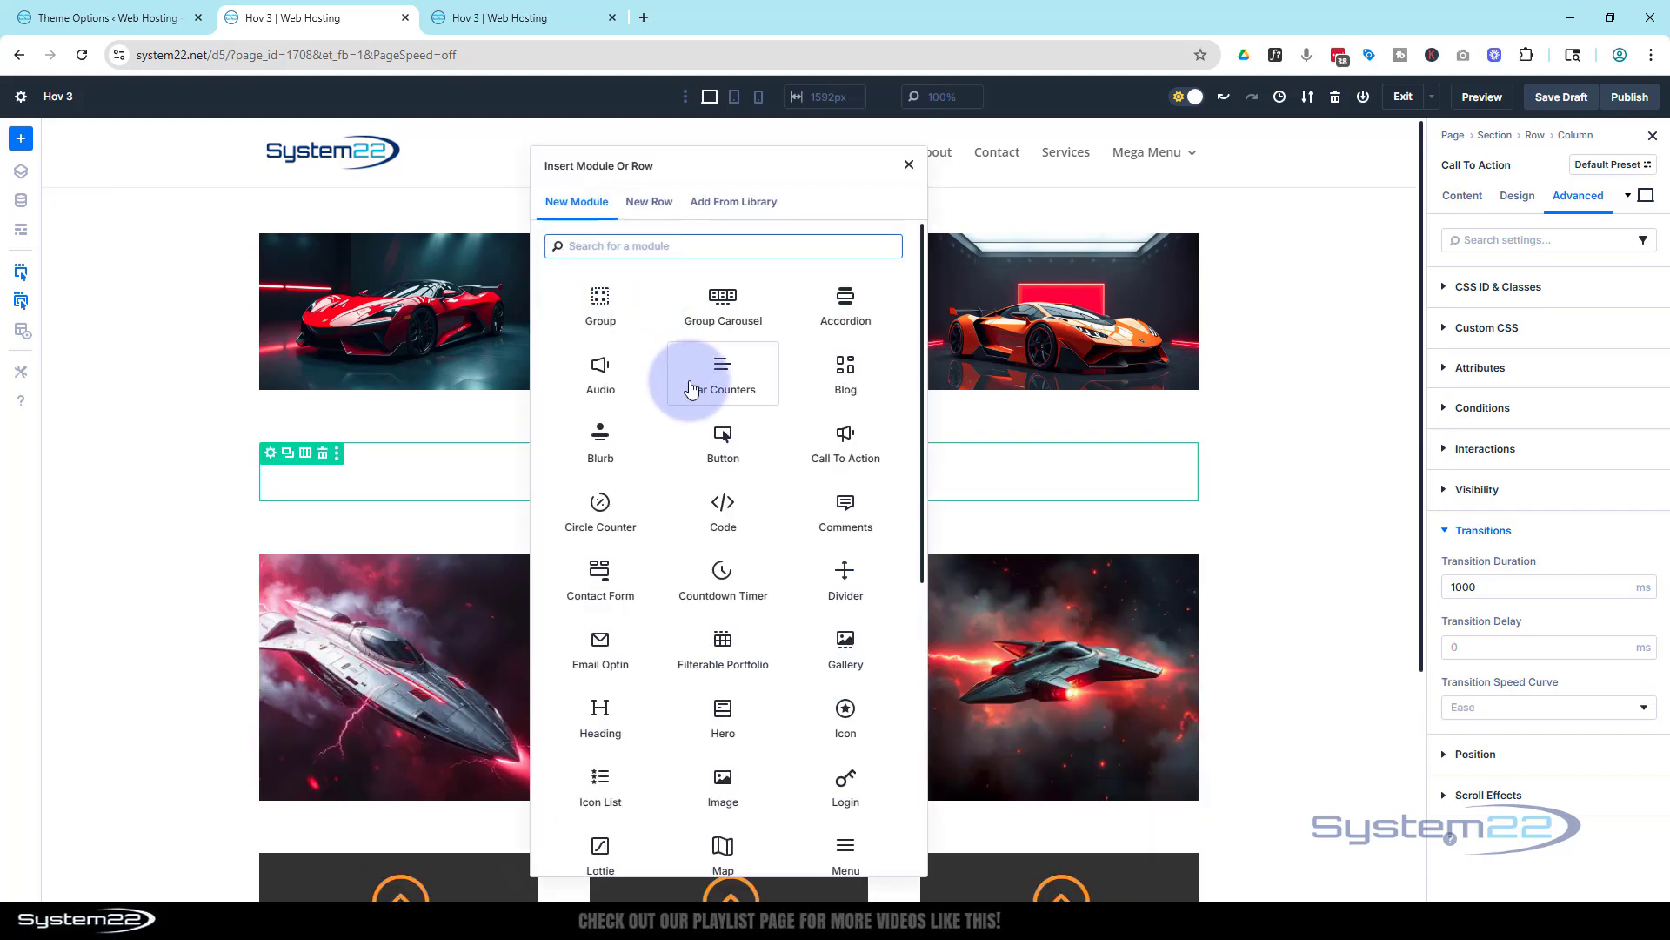
scroll("down", 3)
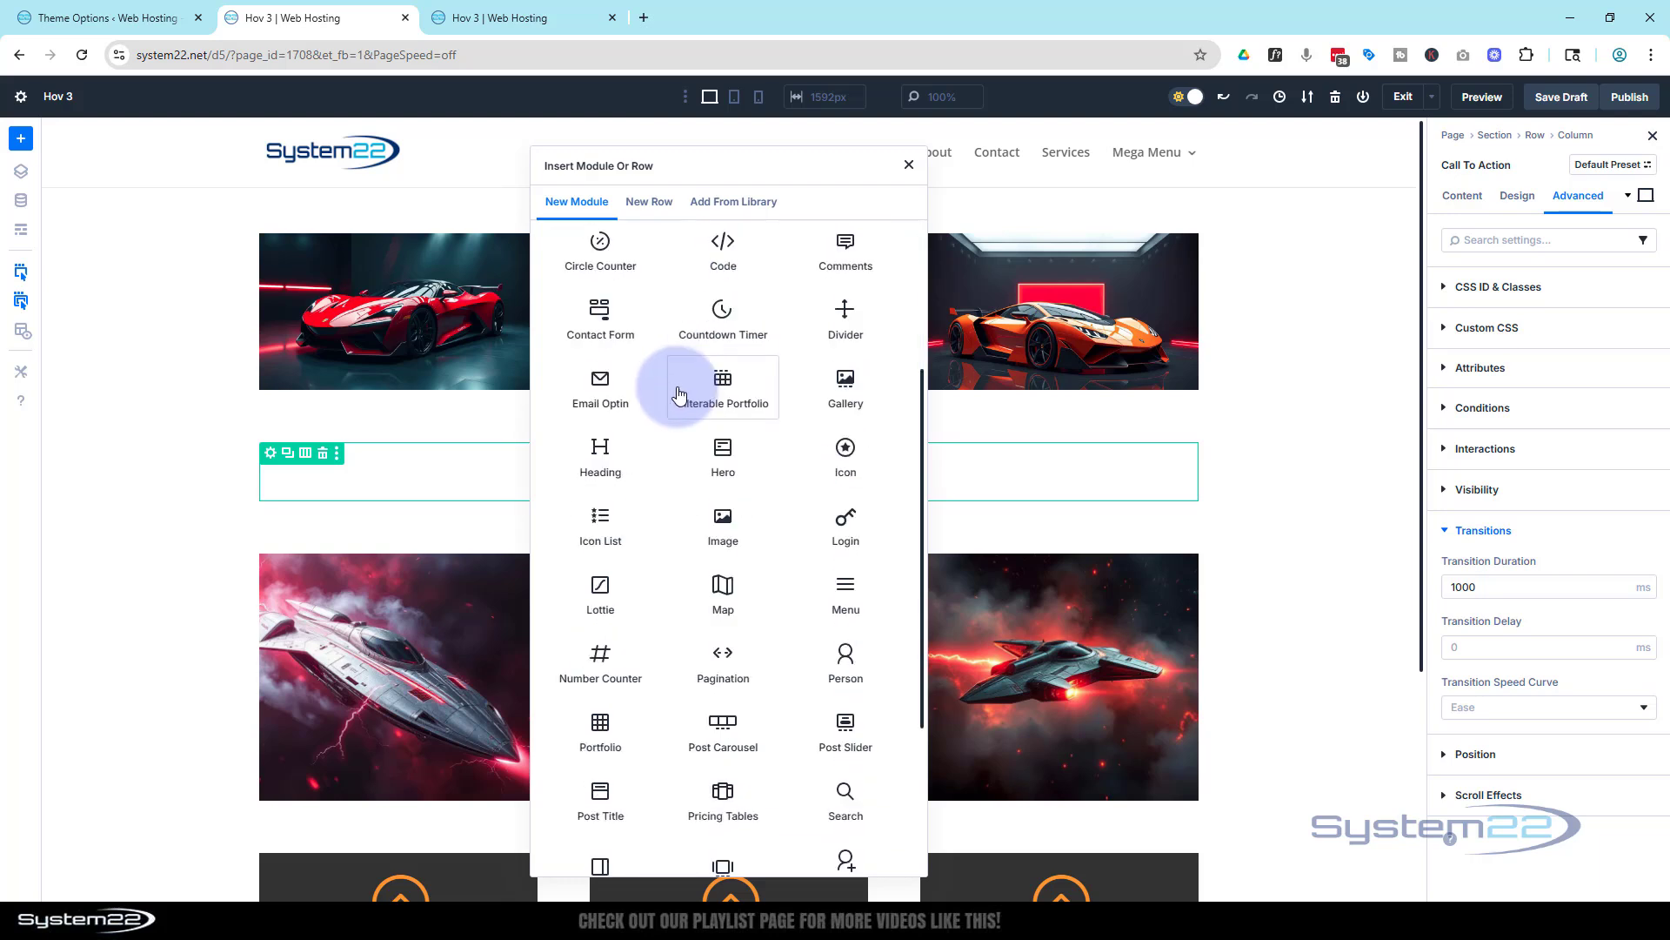
left_click(722, 526)
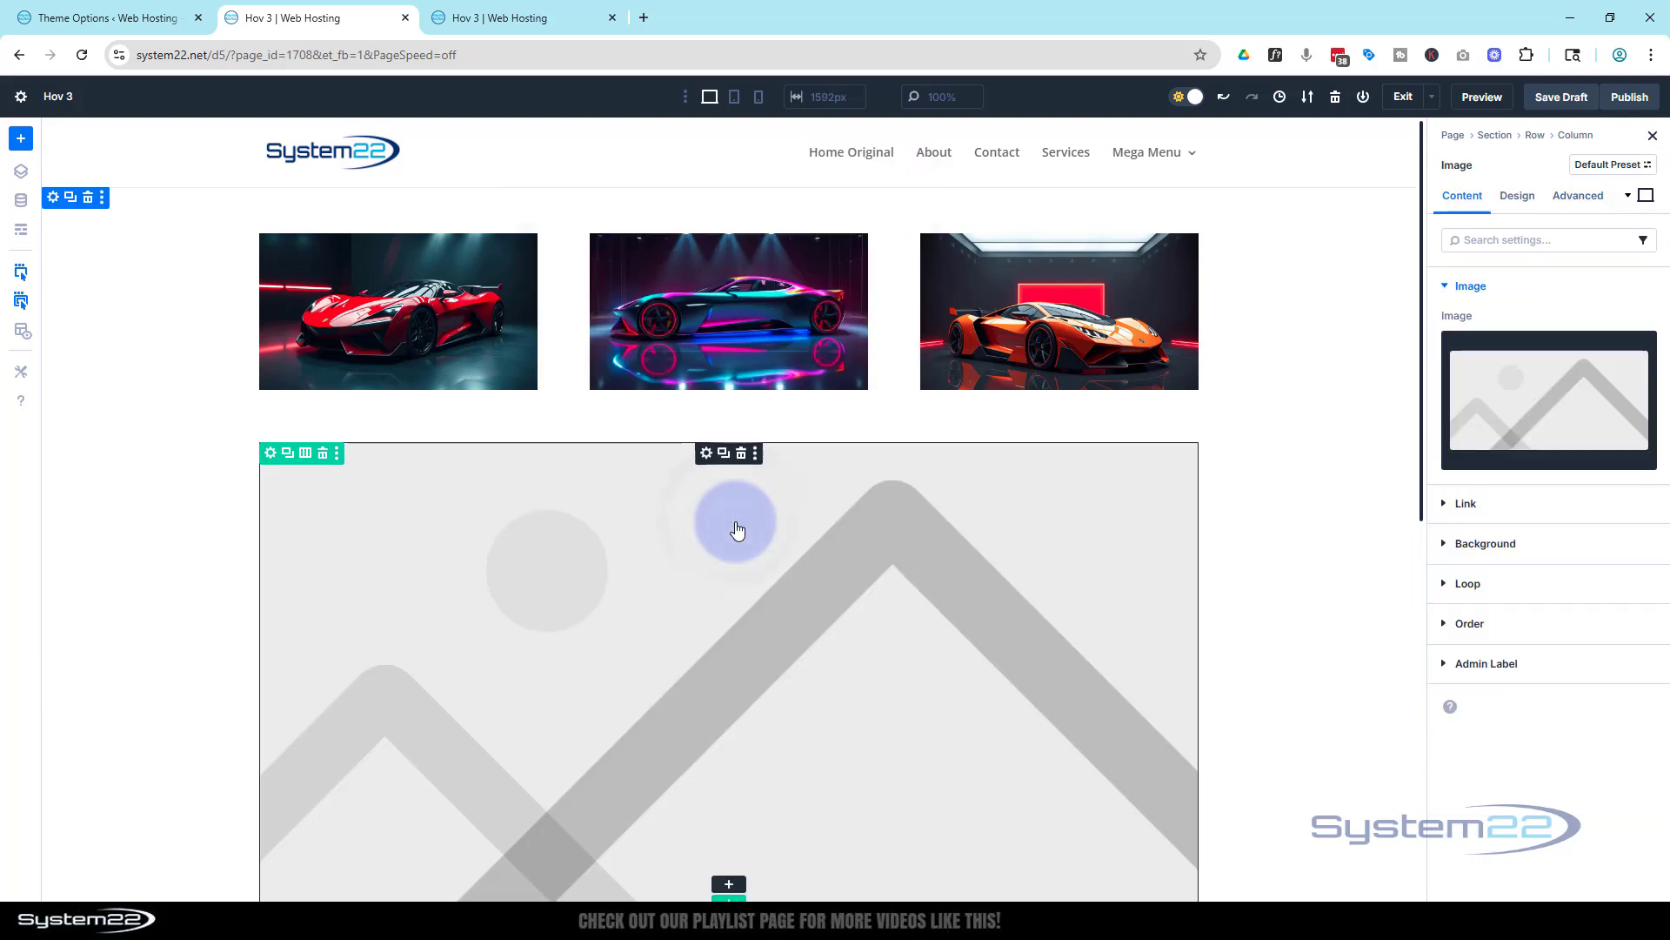
- Fill the Image module with the multicoloured sports car picture from the Media Library
scroll("down", 3)
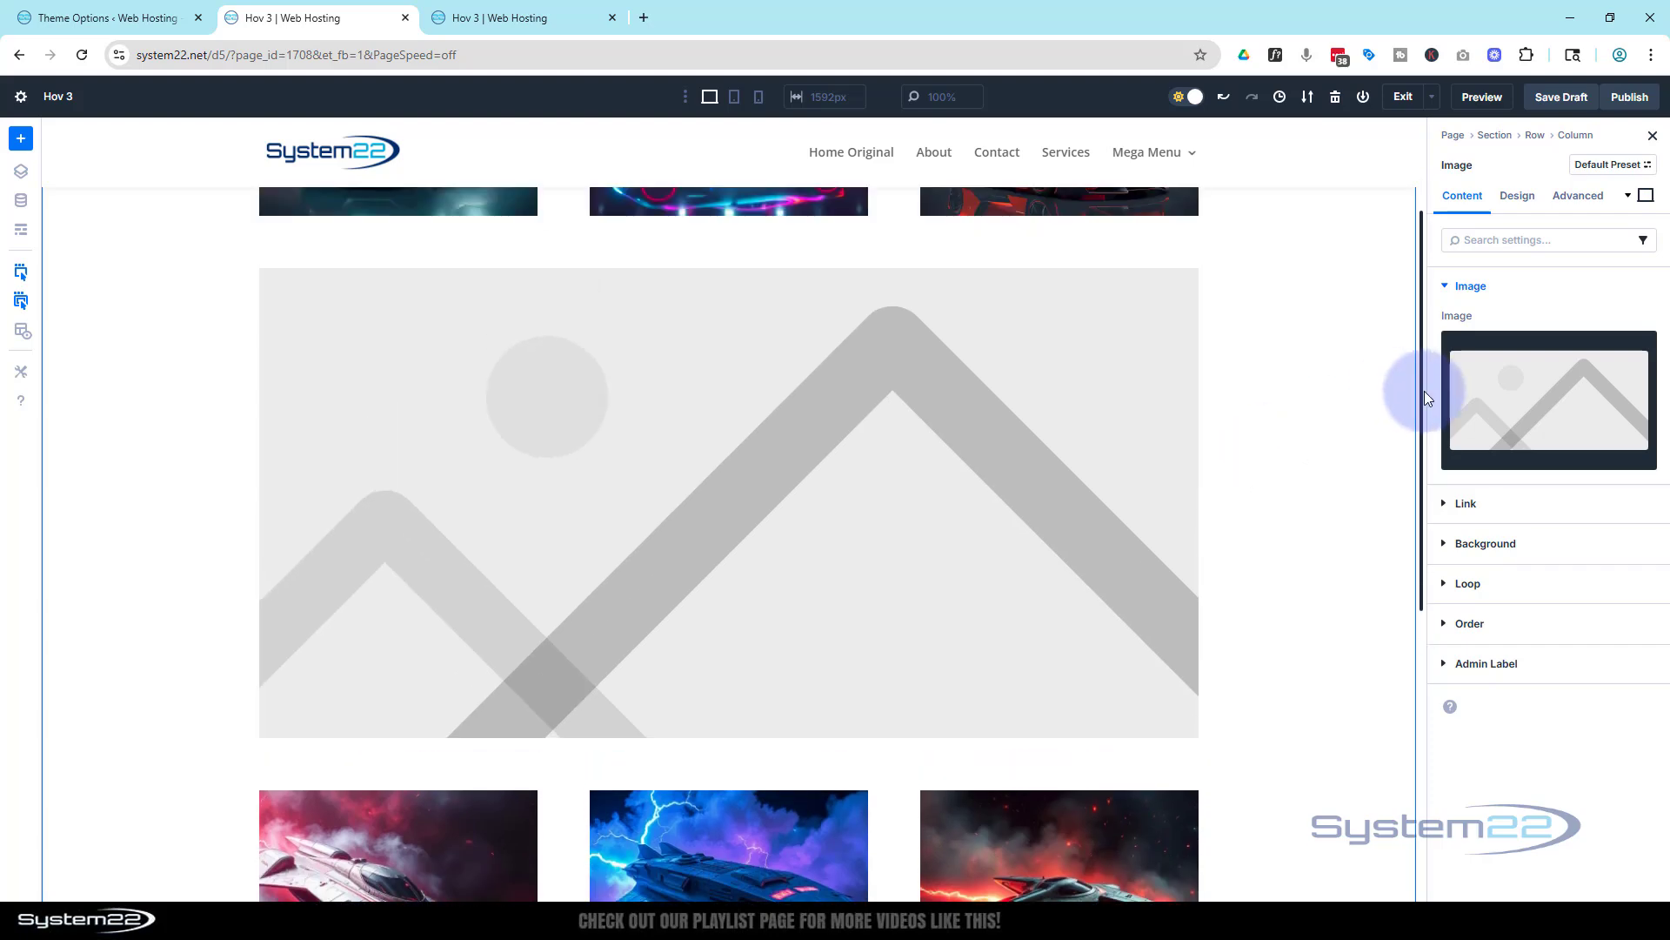
left_click(1547, 400)
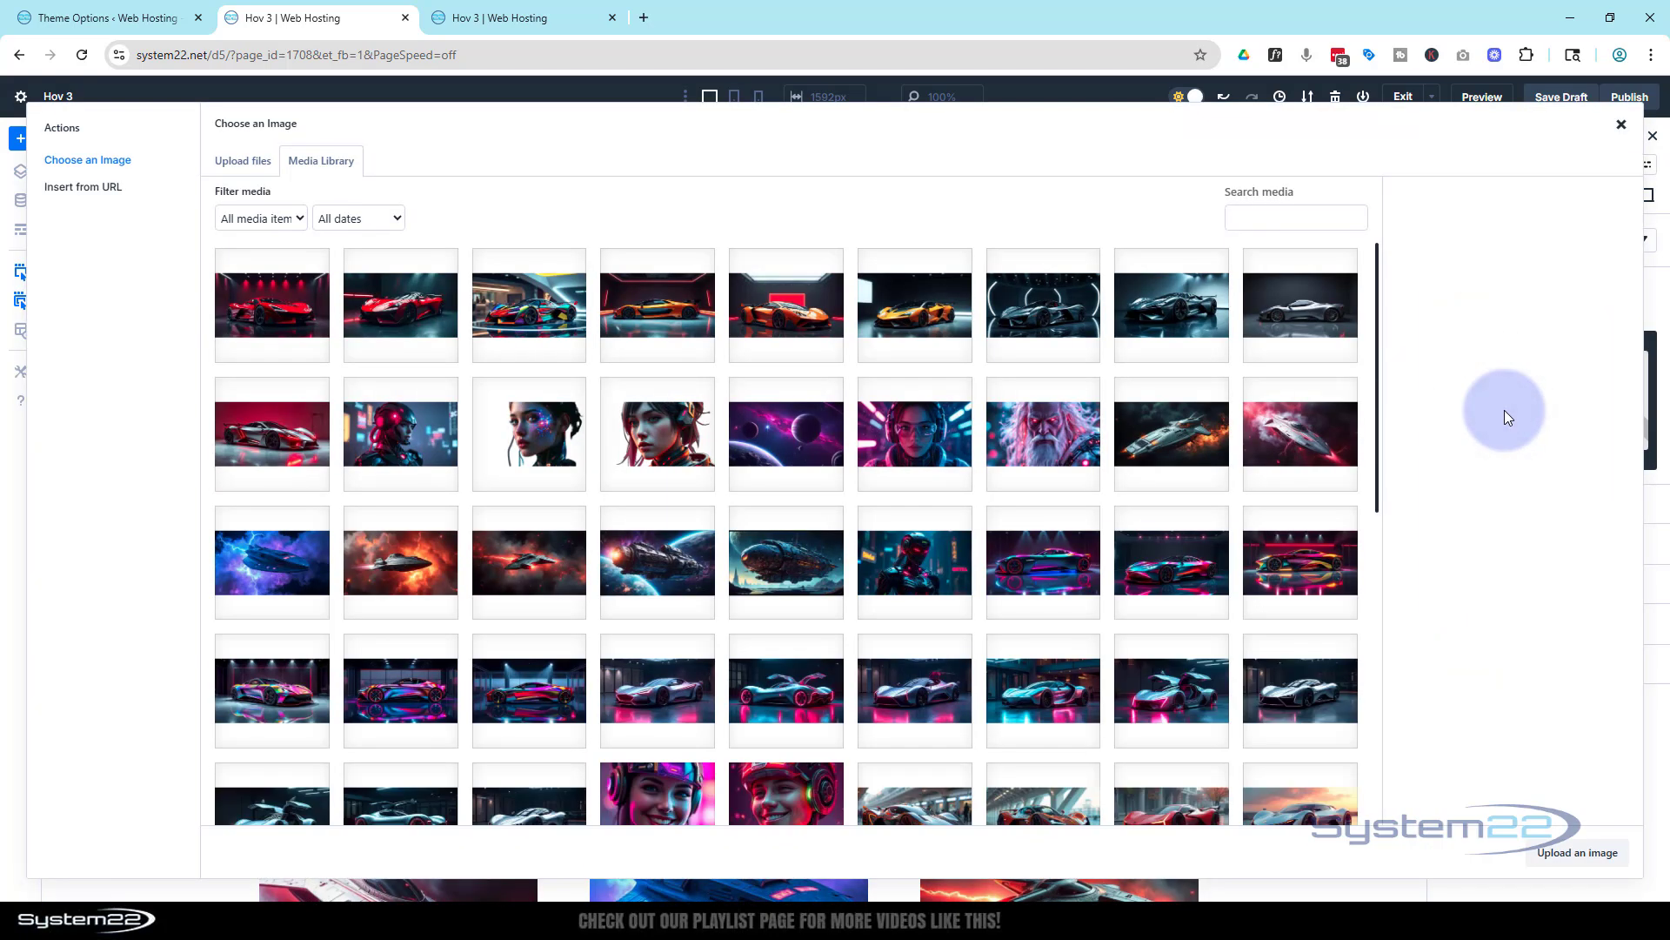
left_click(528, 304)
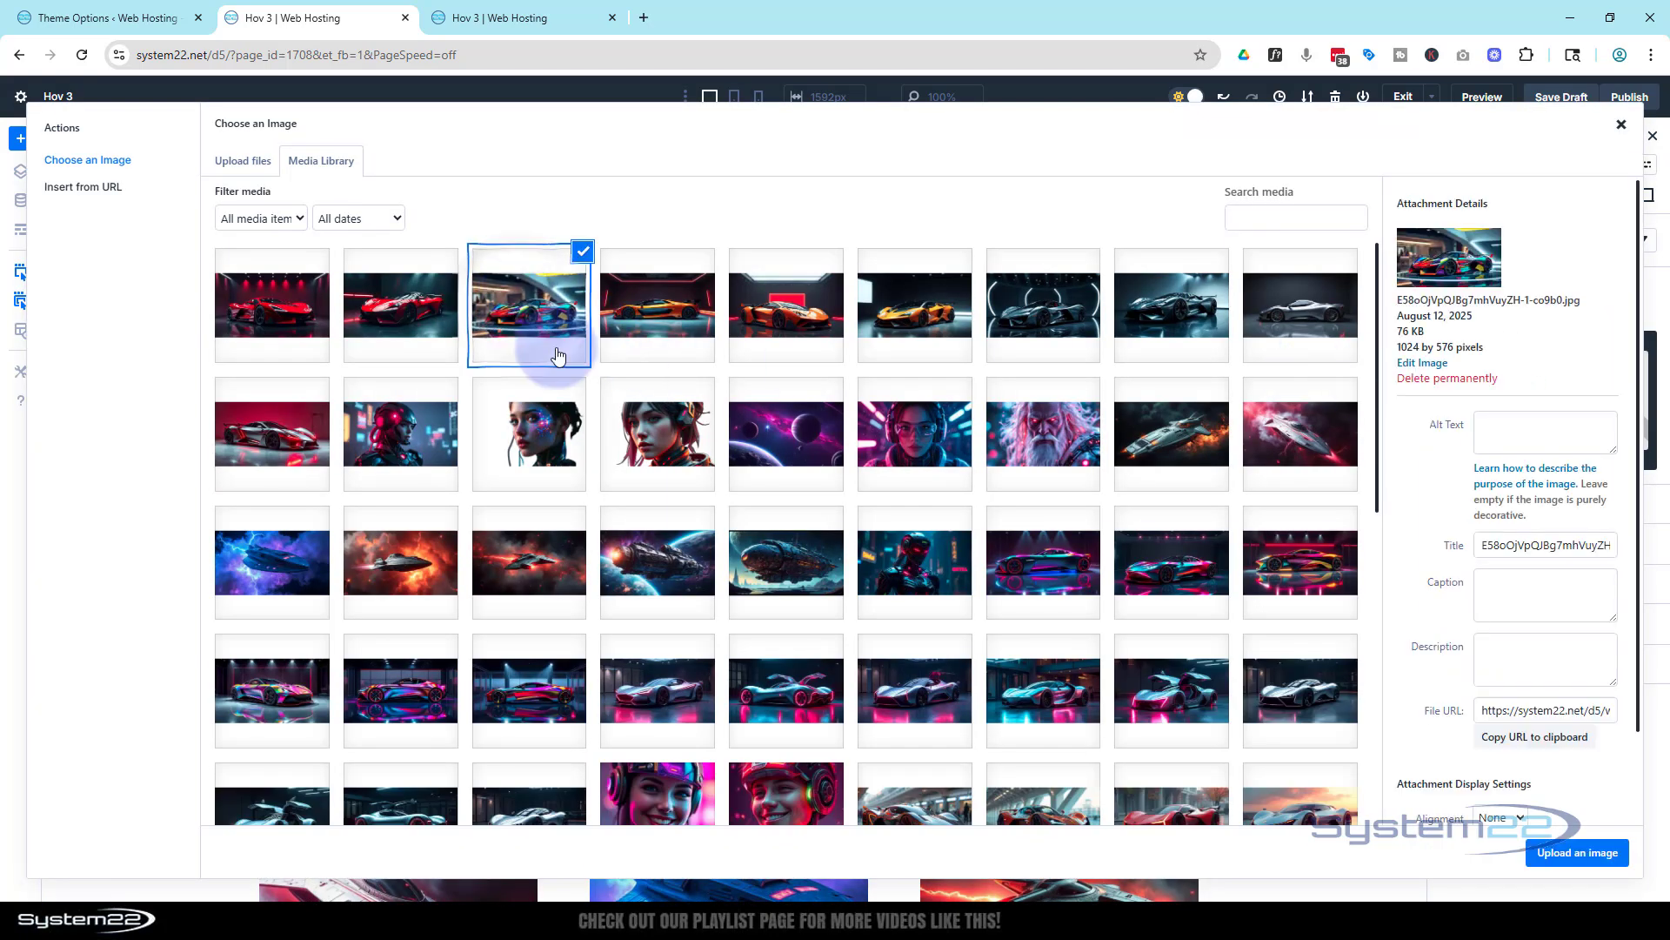
left_click(1576, 852)
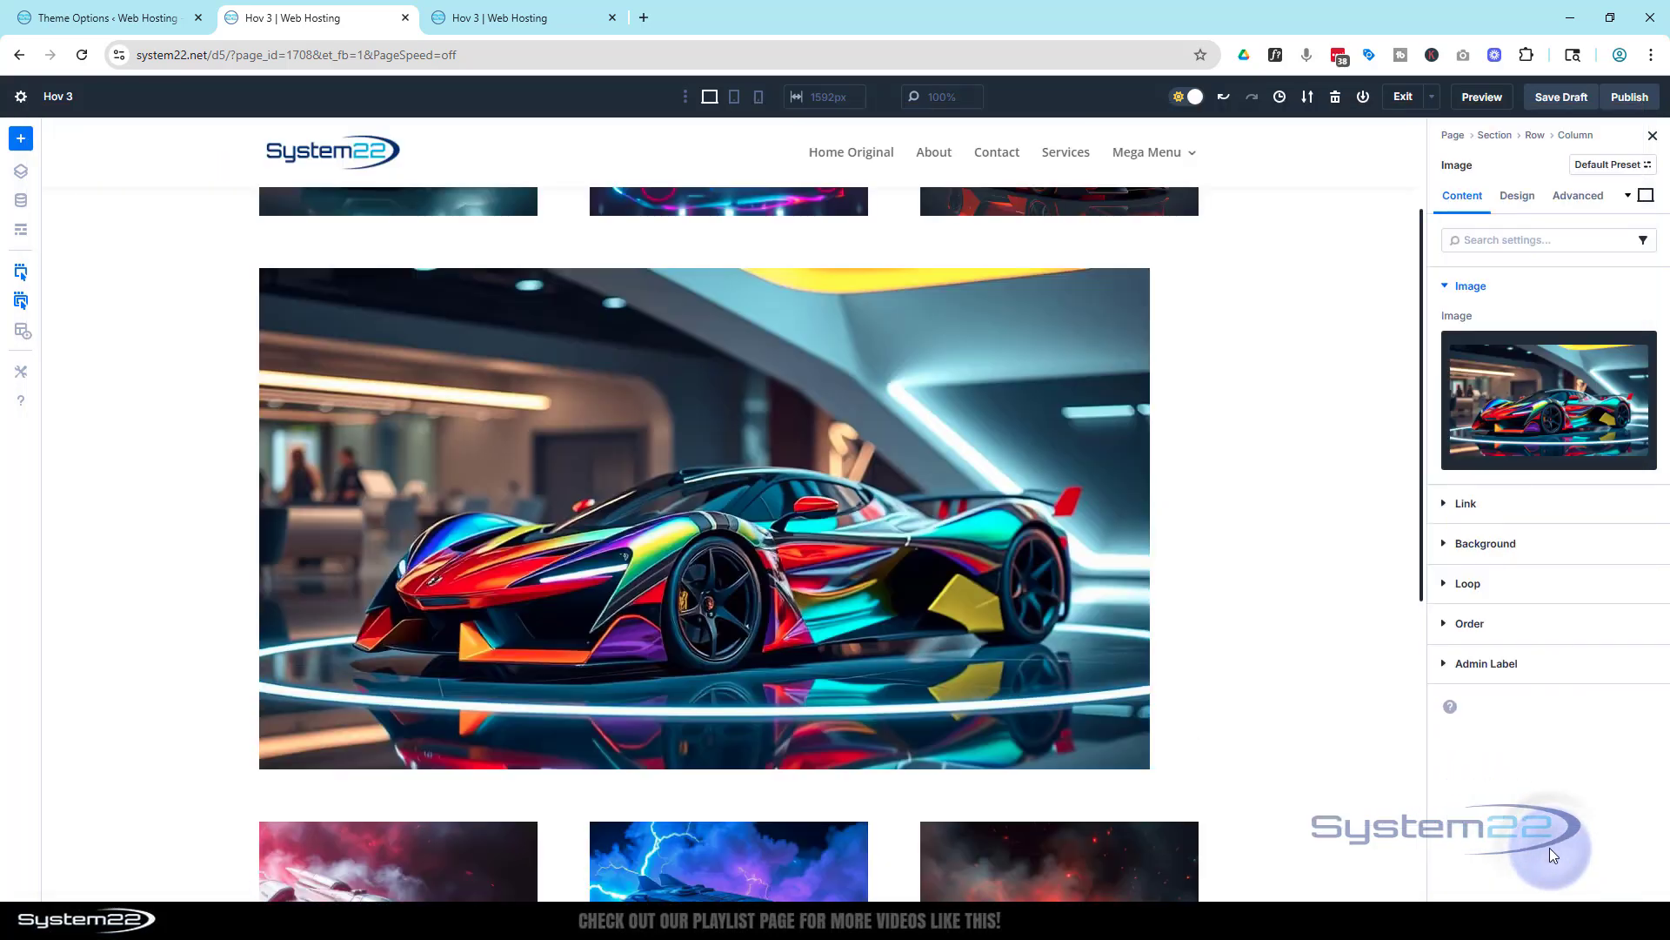
mouse_move(1375, 628)
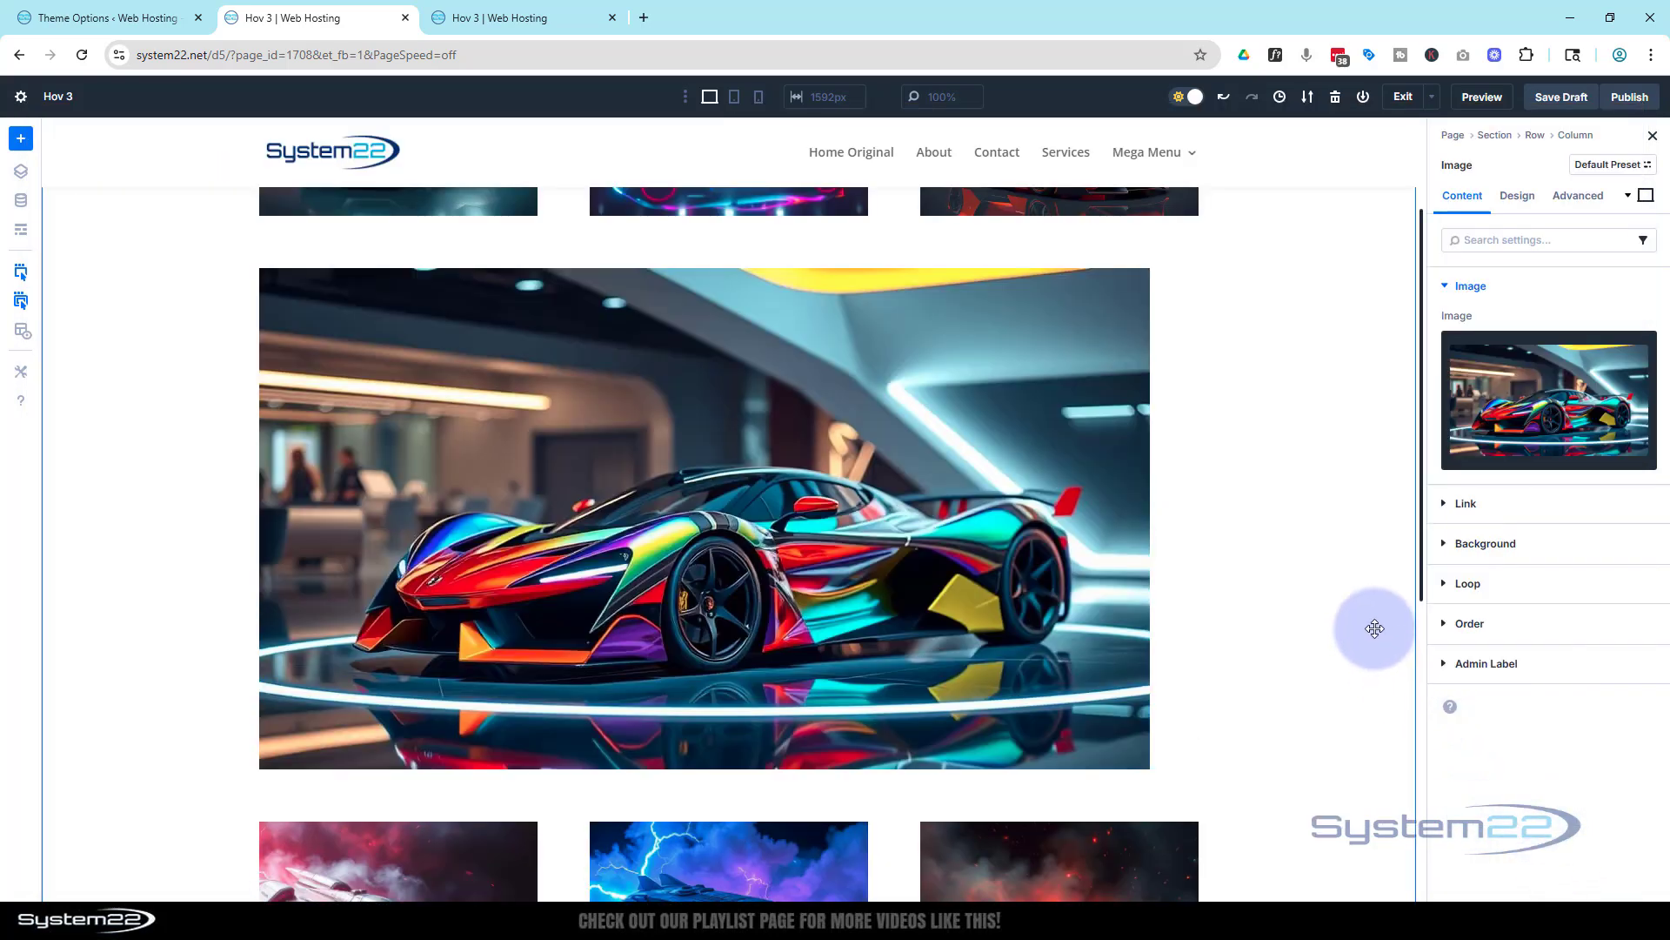
mouse_move(892, 469)
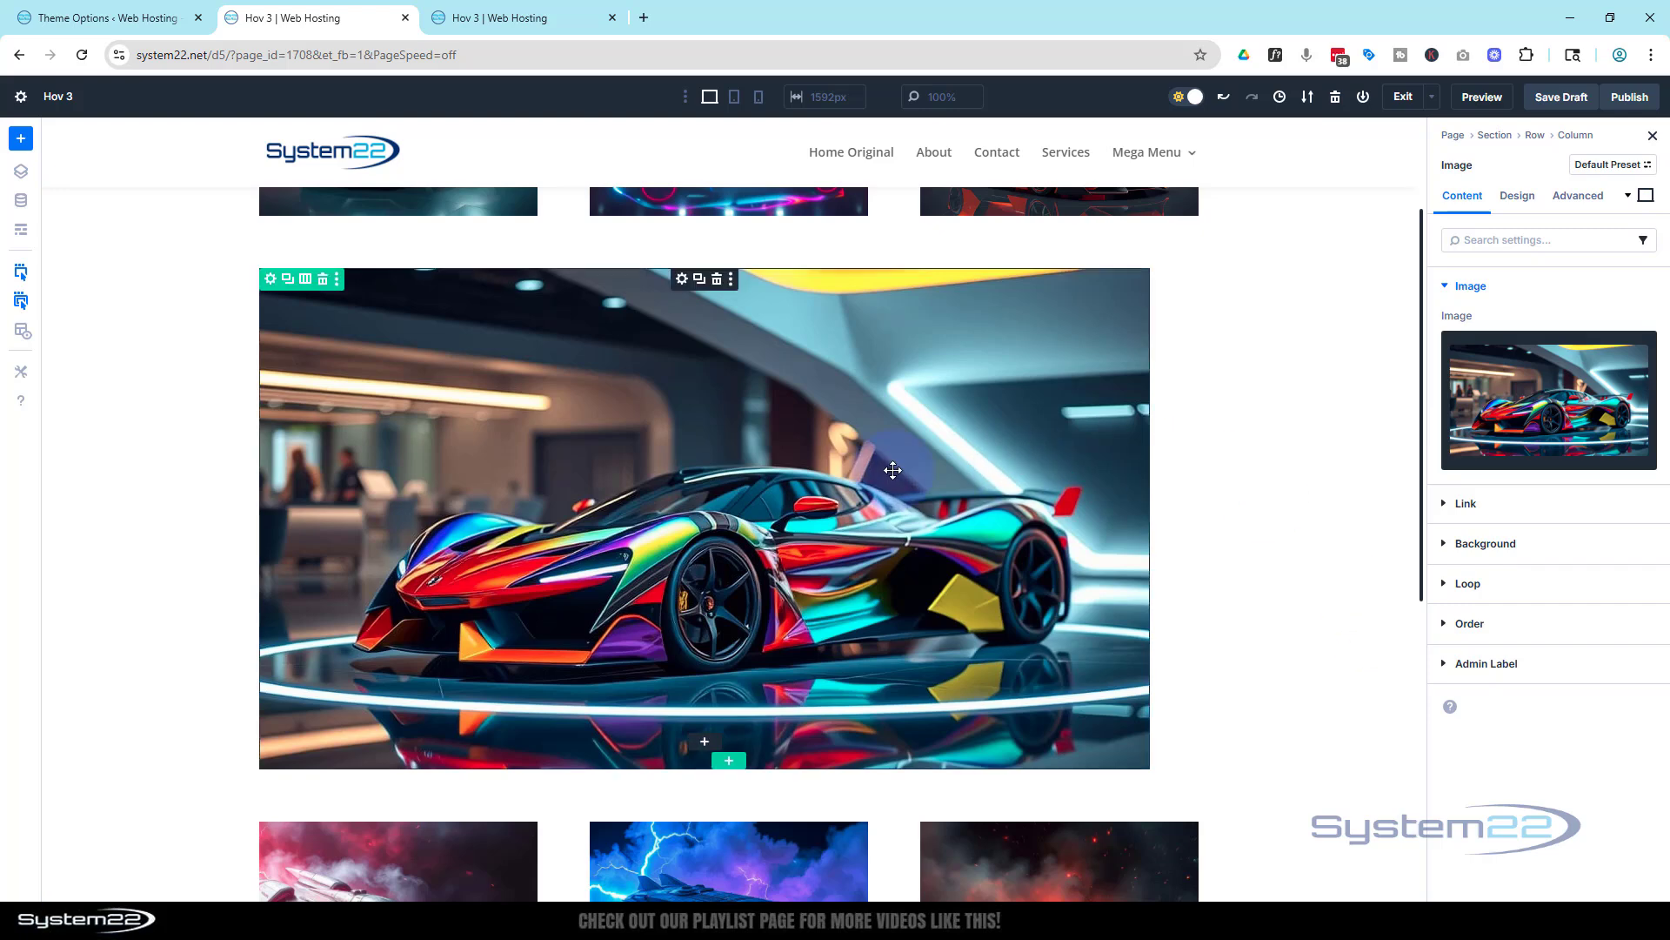
mouse_move(829, 455)
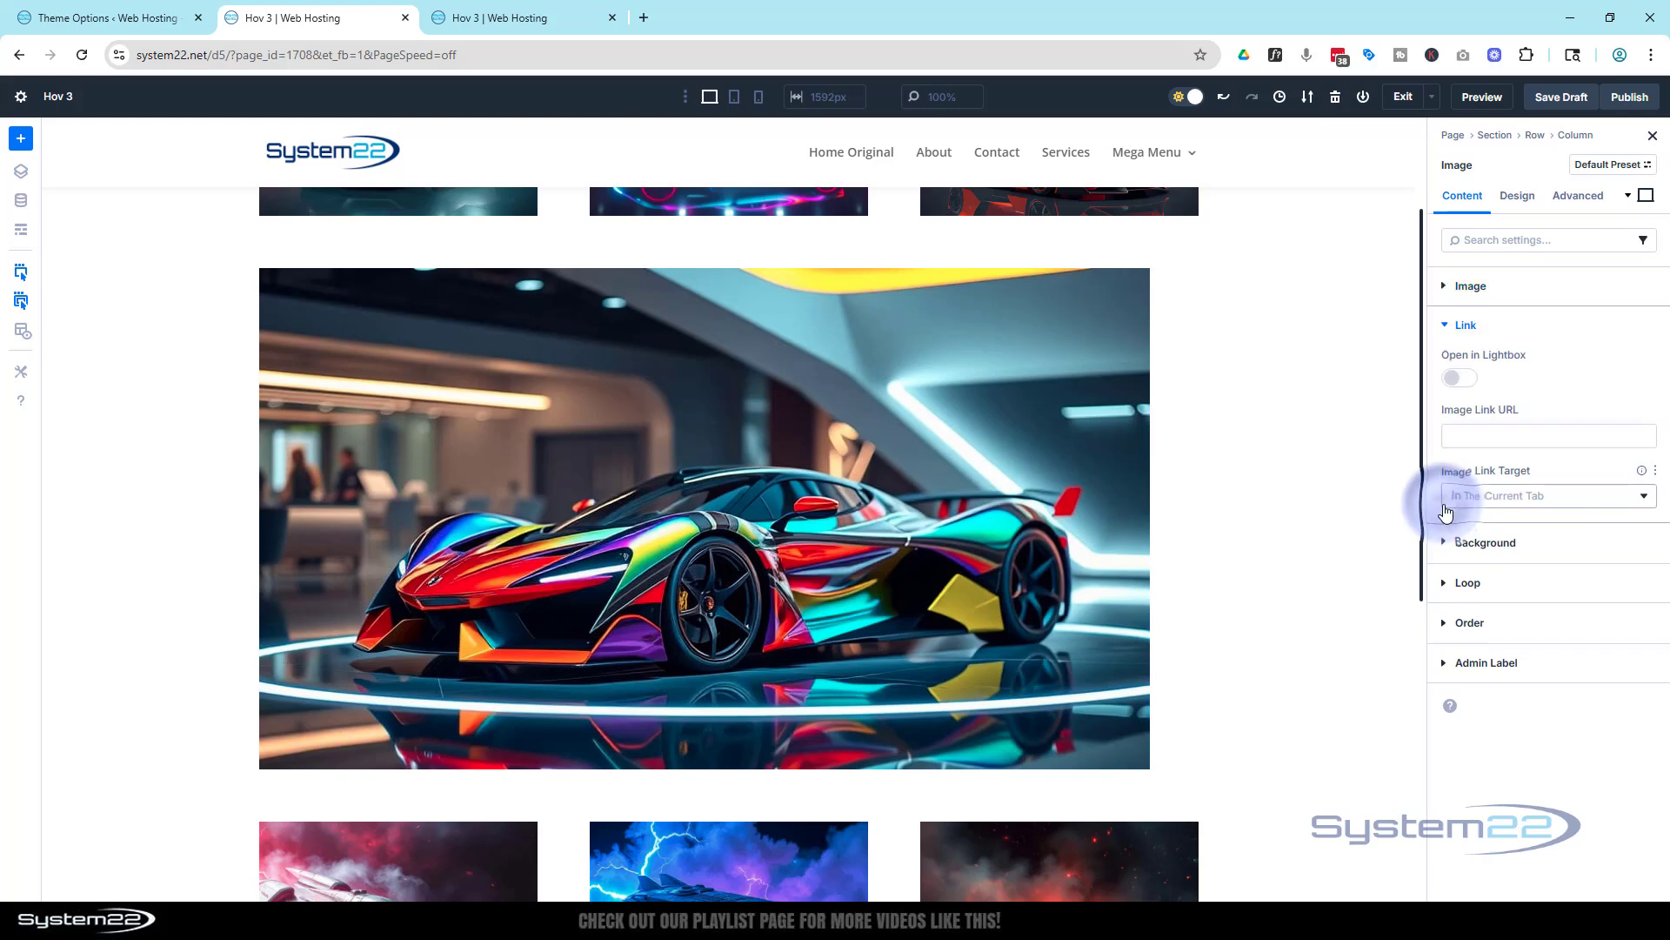
- Expand the image's Link options and enable Open in Lightbox
left_click(1547, 436)
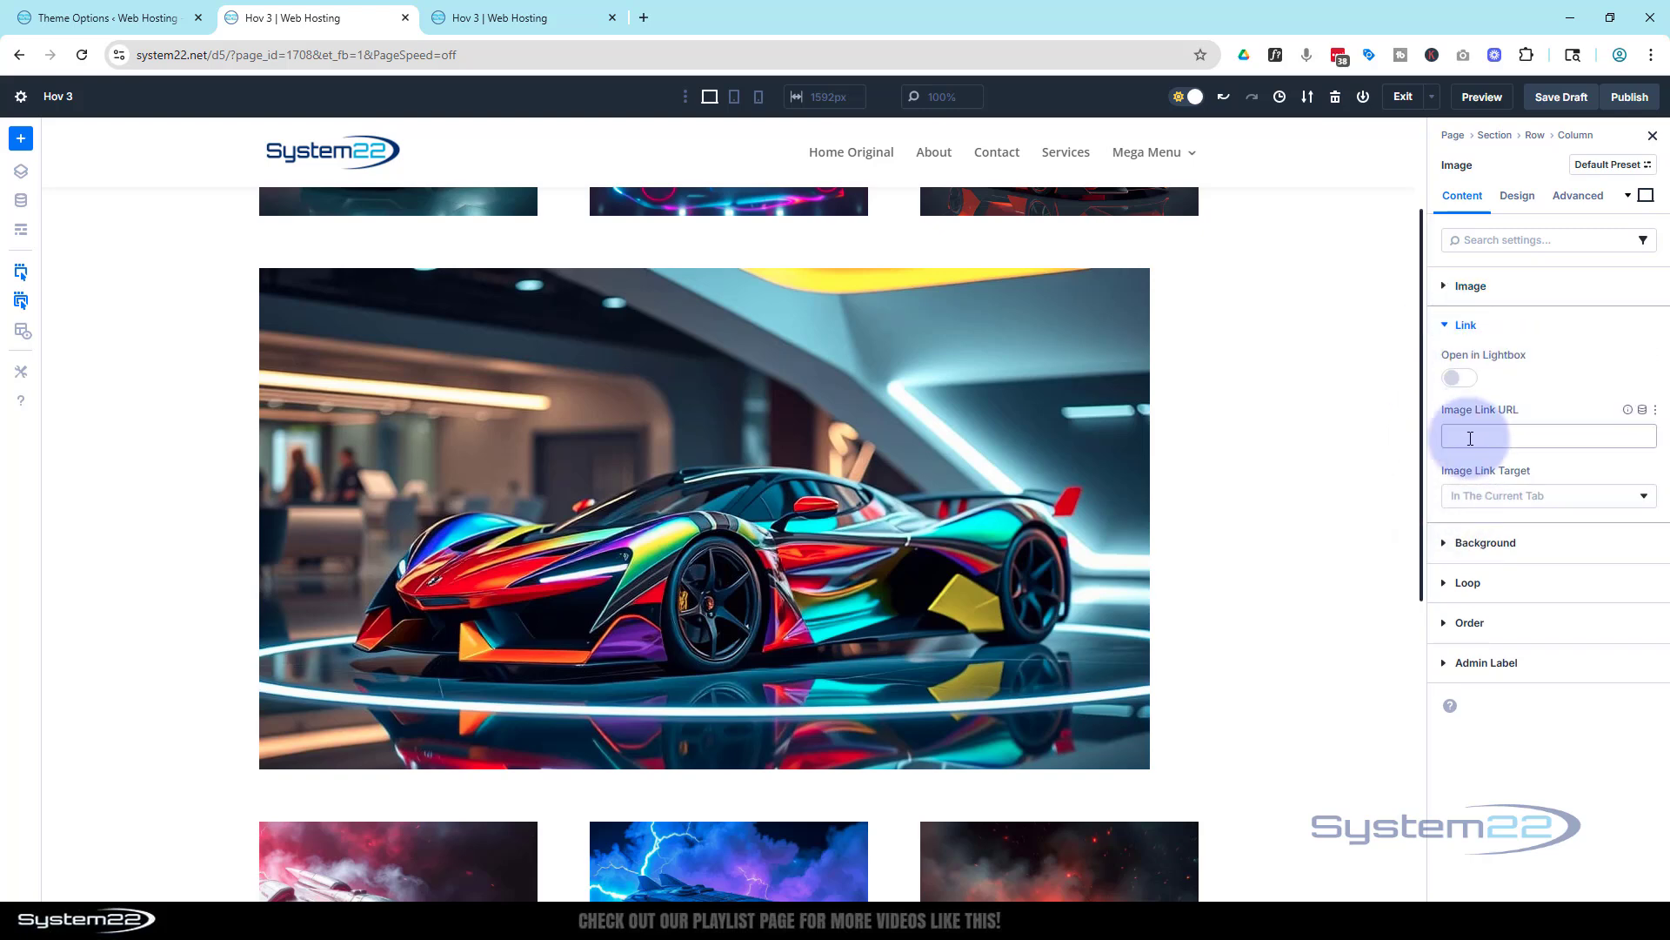
left_click(1459, 379)
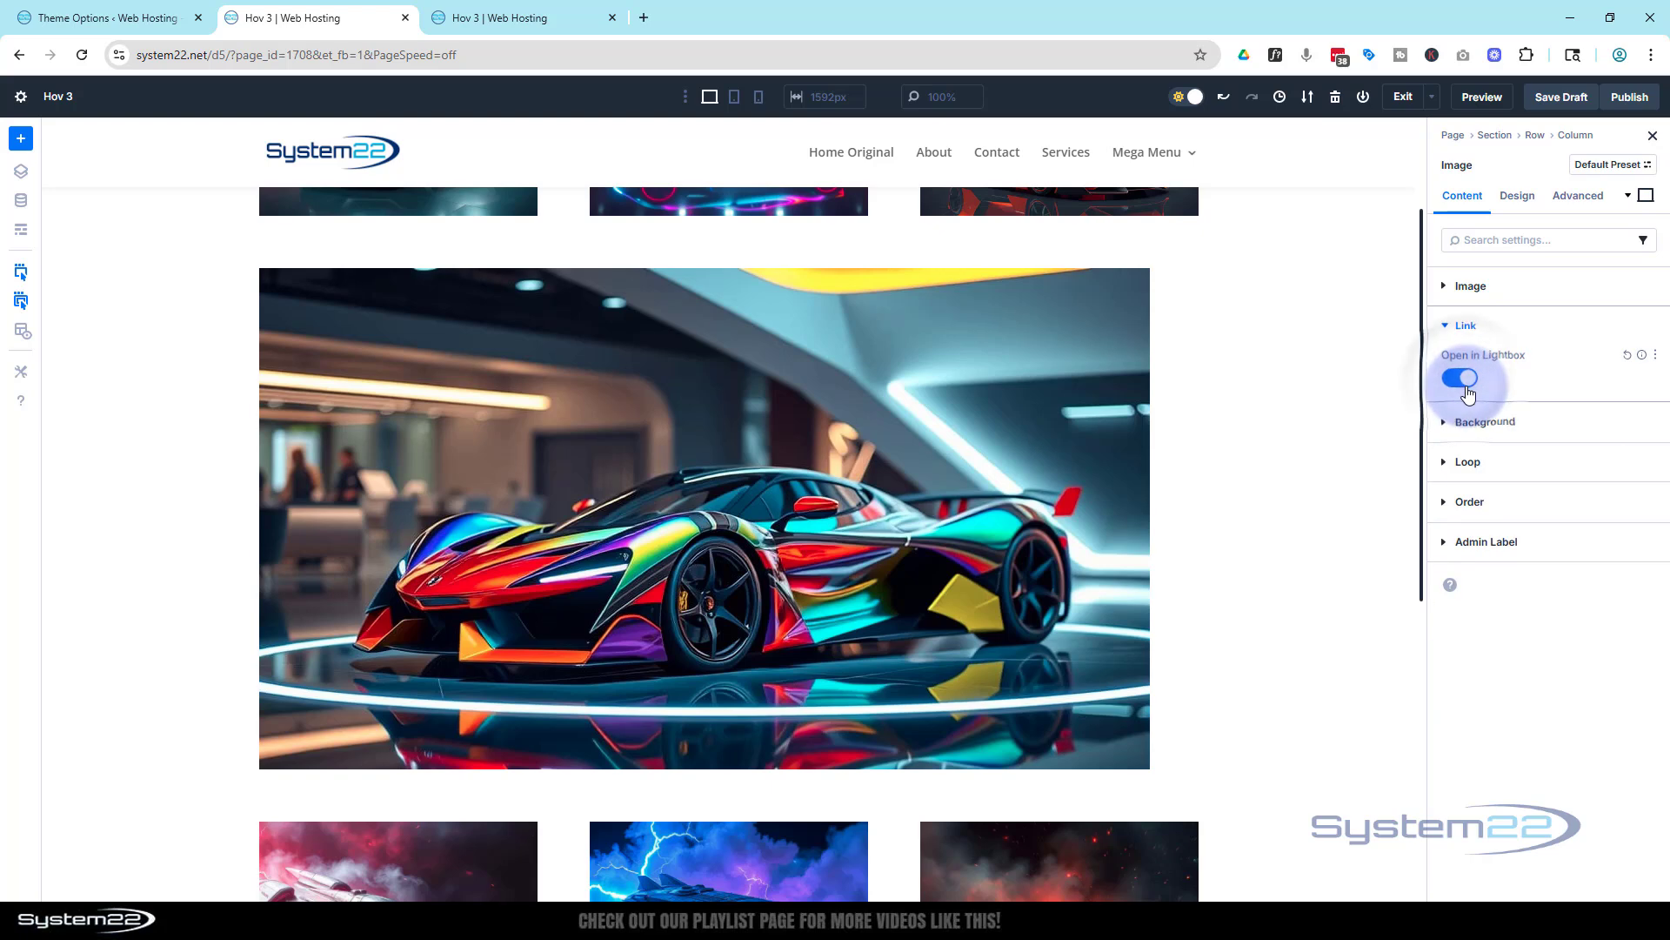
left_click(1458, 378)
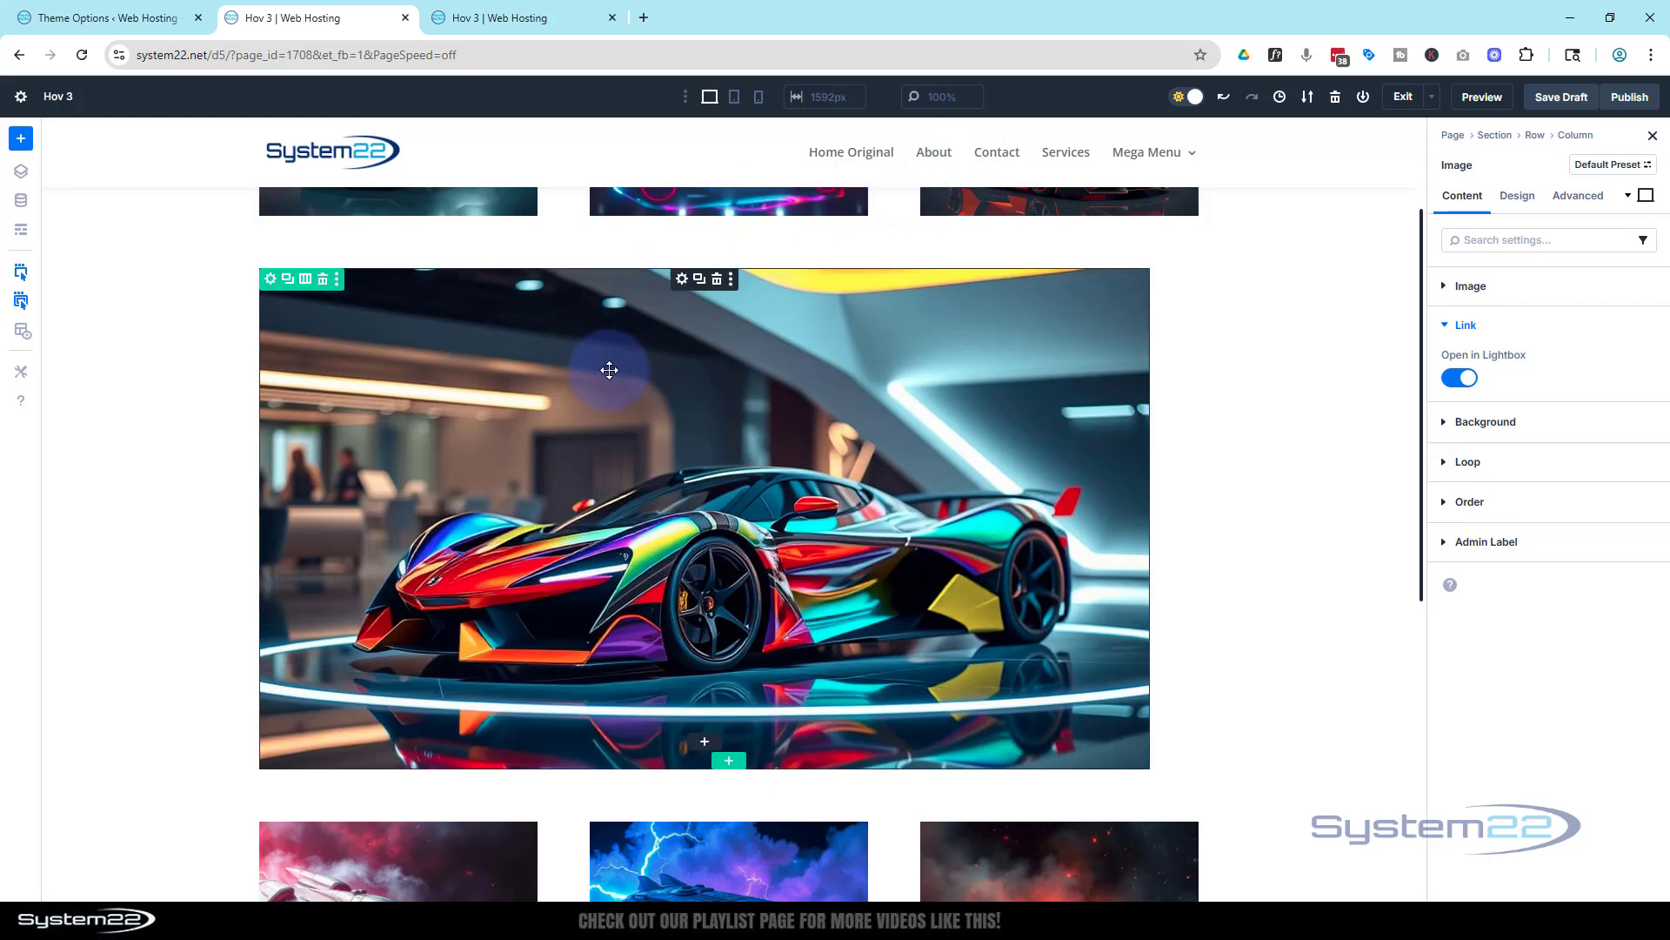
mouse_move(298, 314)
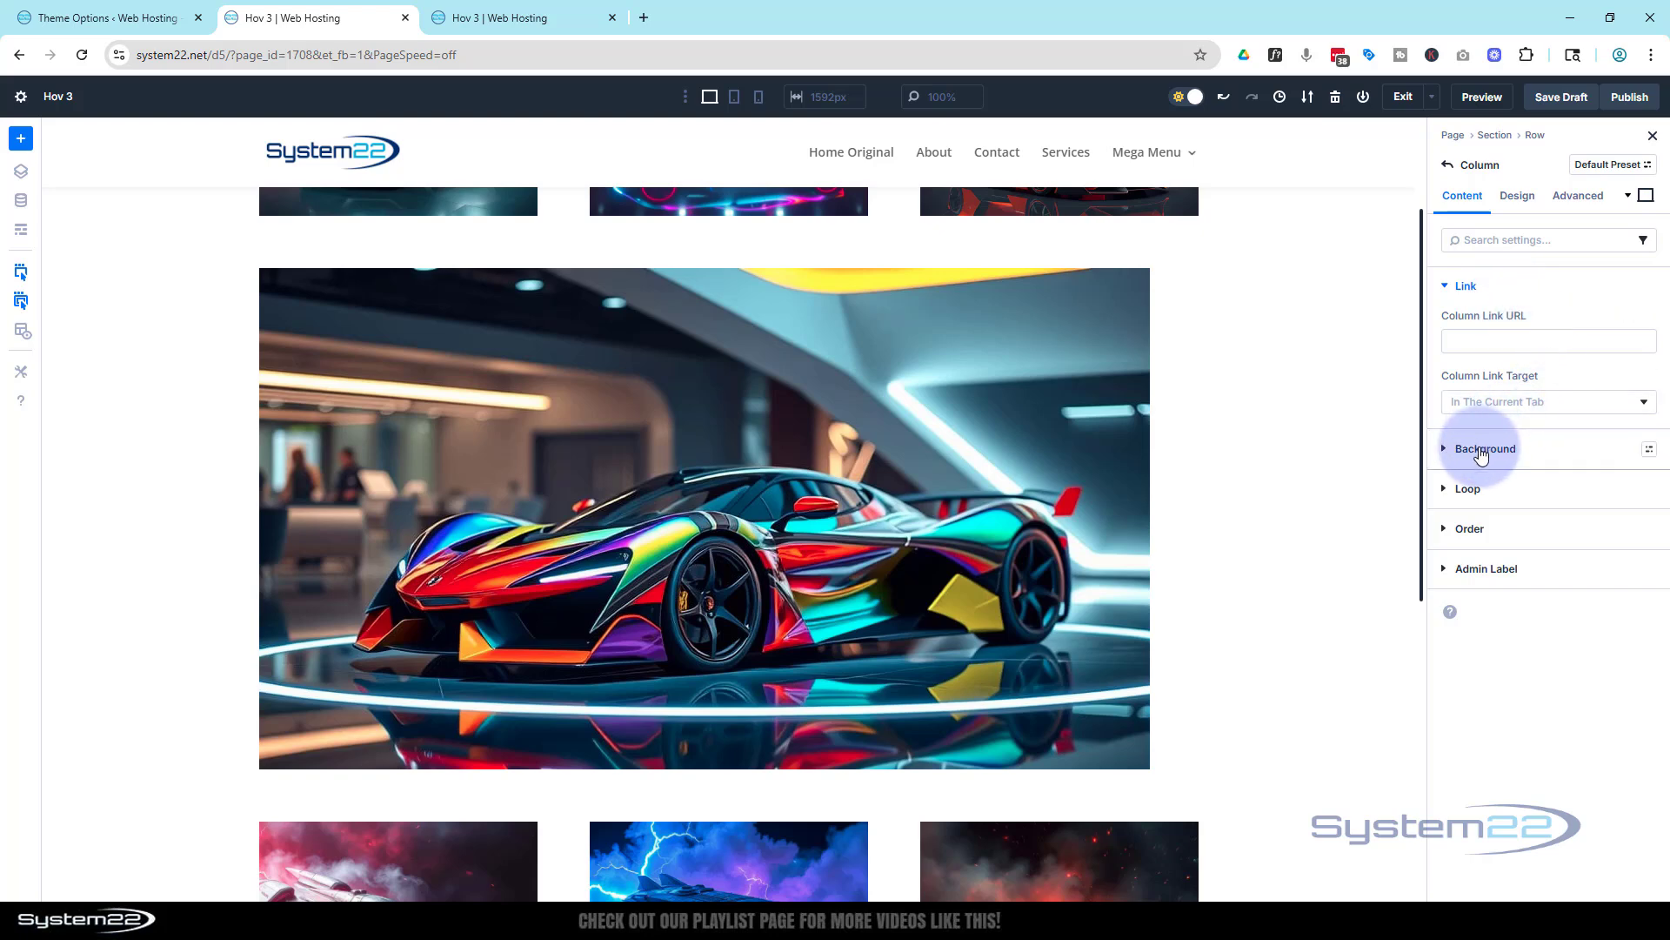
- Set the silver sports car picture as the column's background image
left_click(1486, 447)
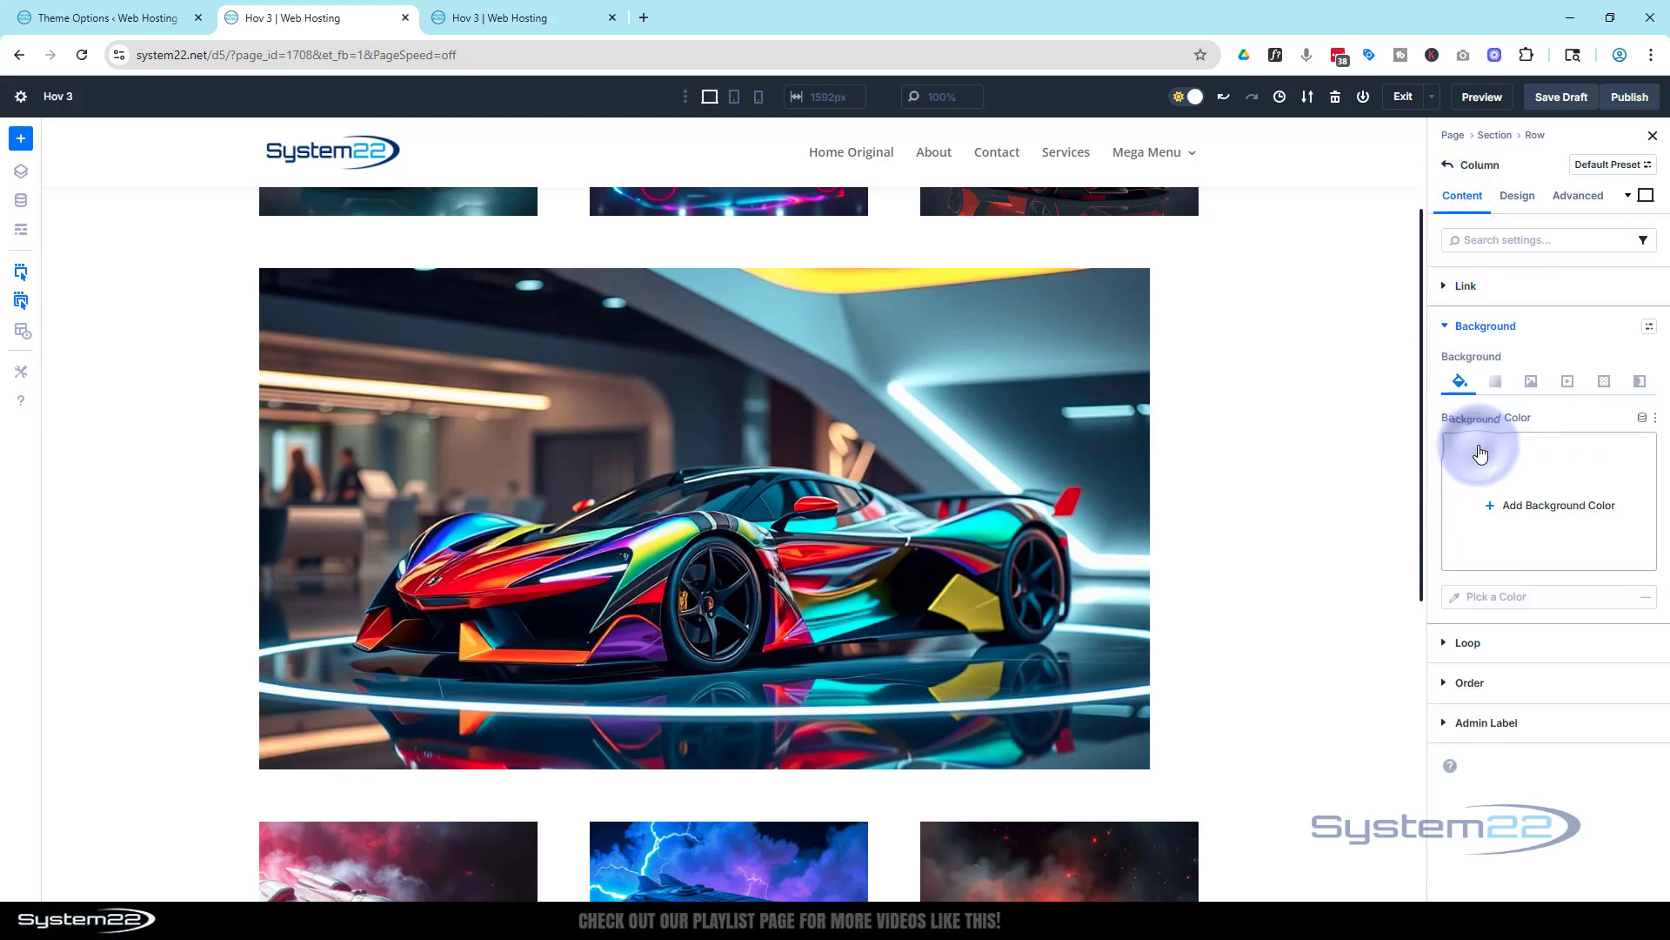
left_click(1531, 380)
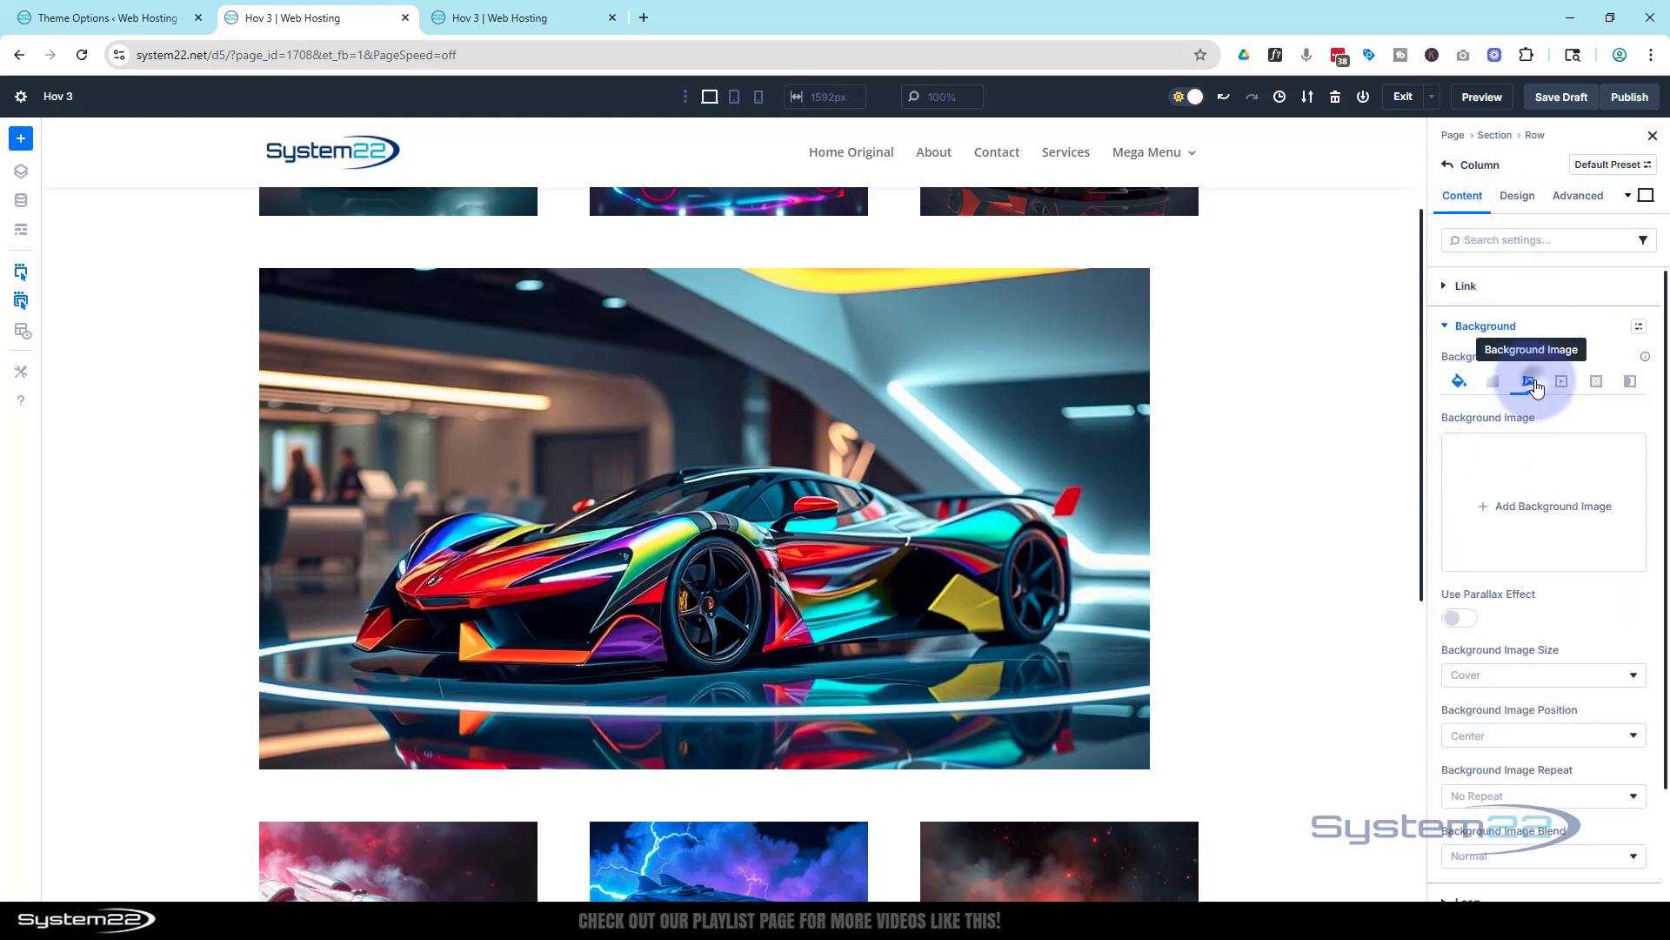
left_click(1542, 504)
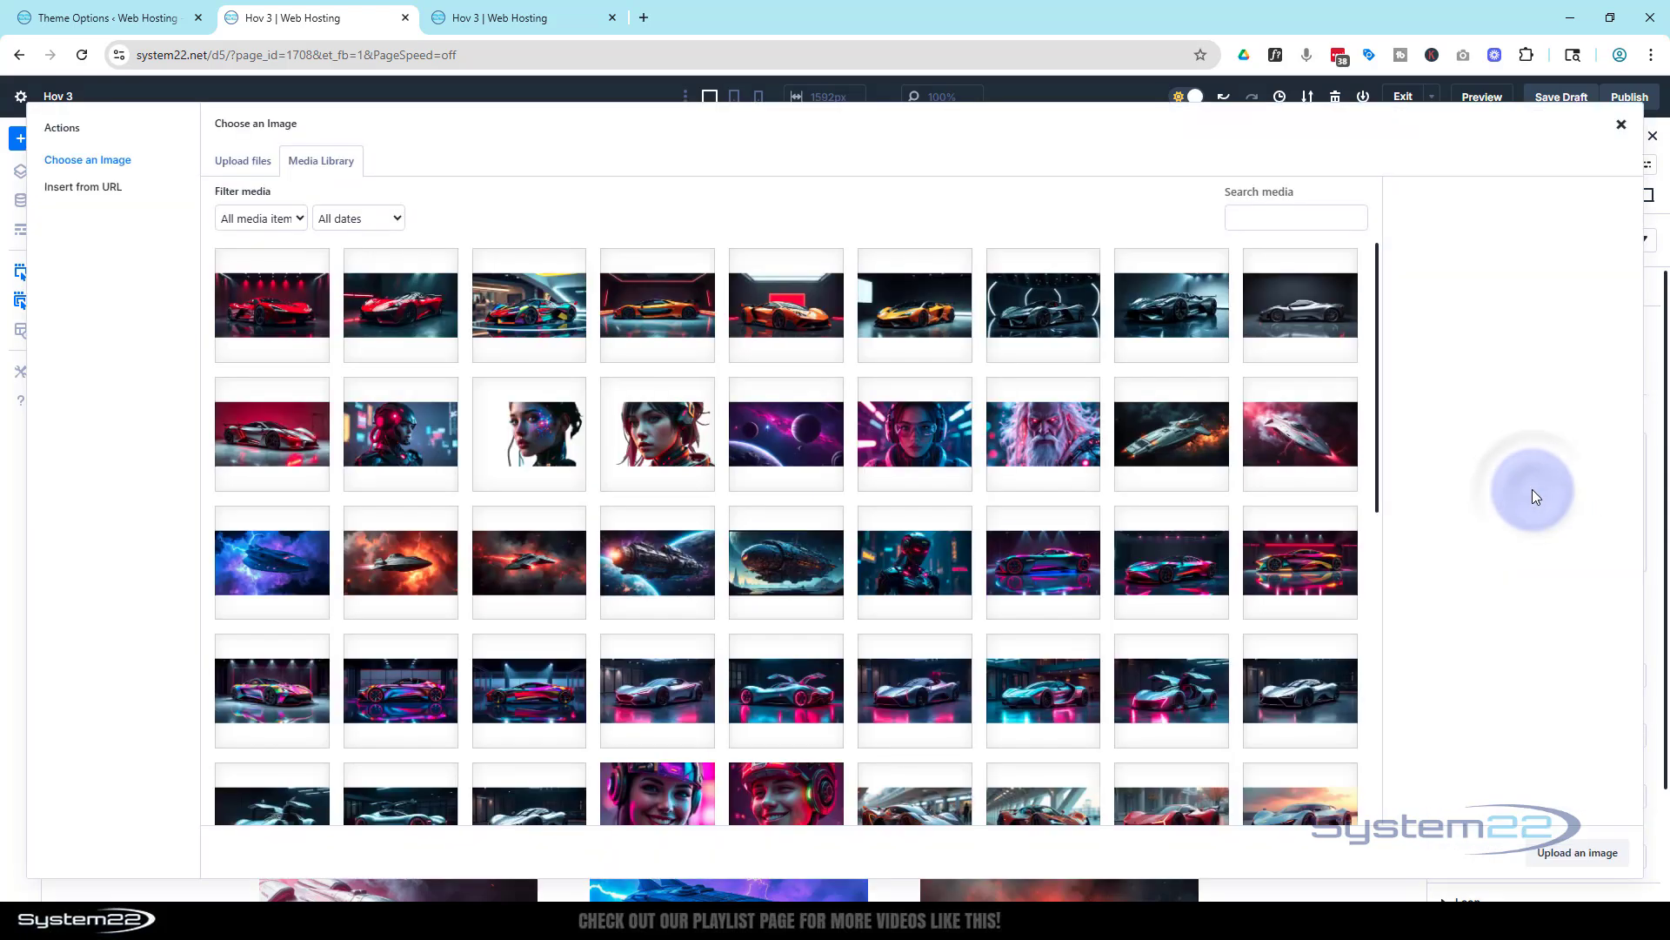
left_click(1299, 689)
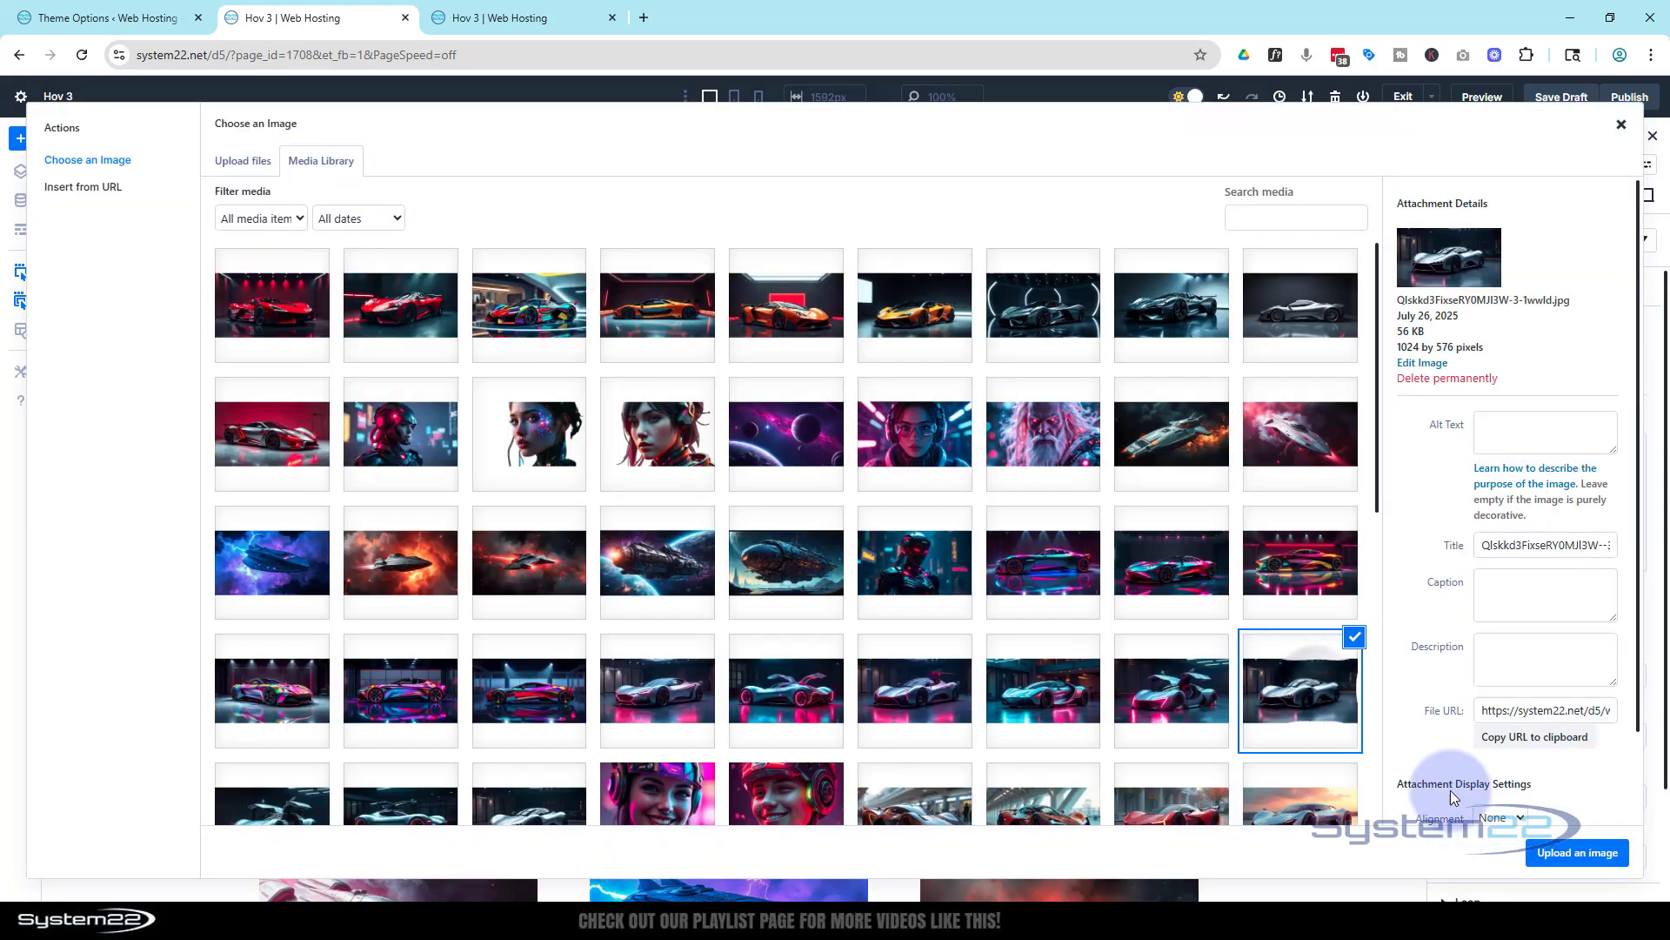
left_click(1576, 853)
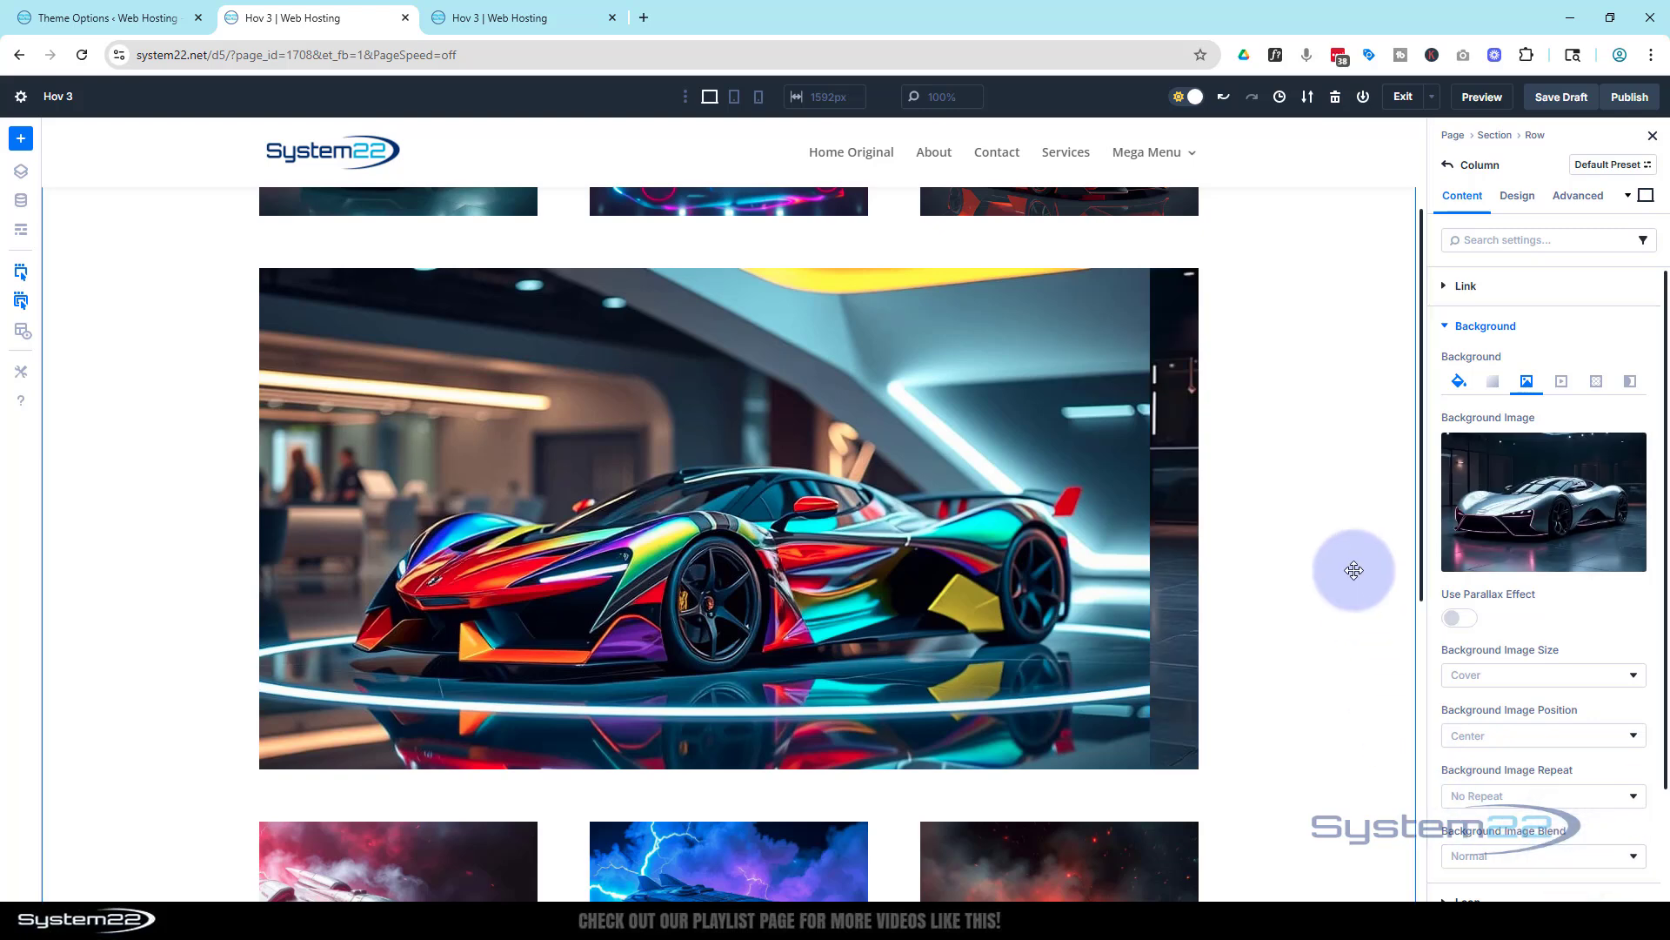
mouse_move(1202, 736)
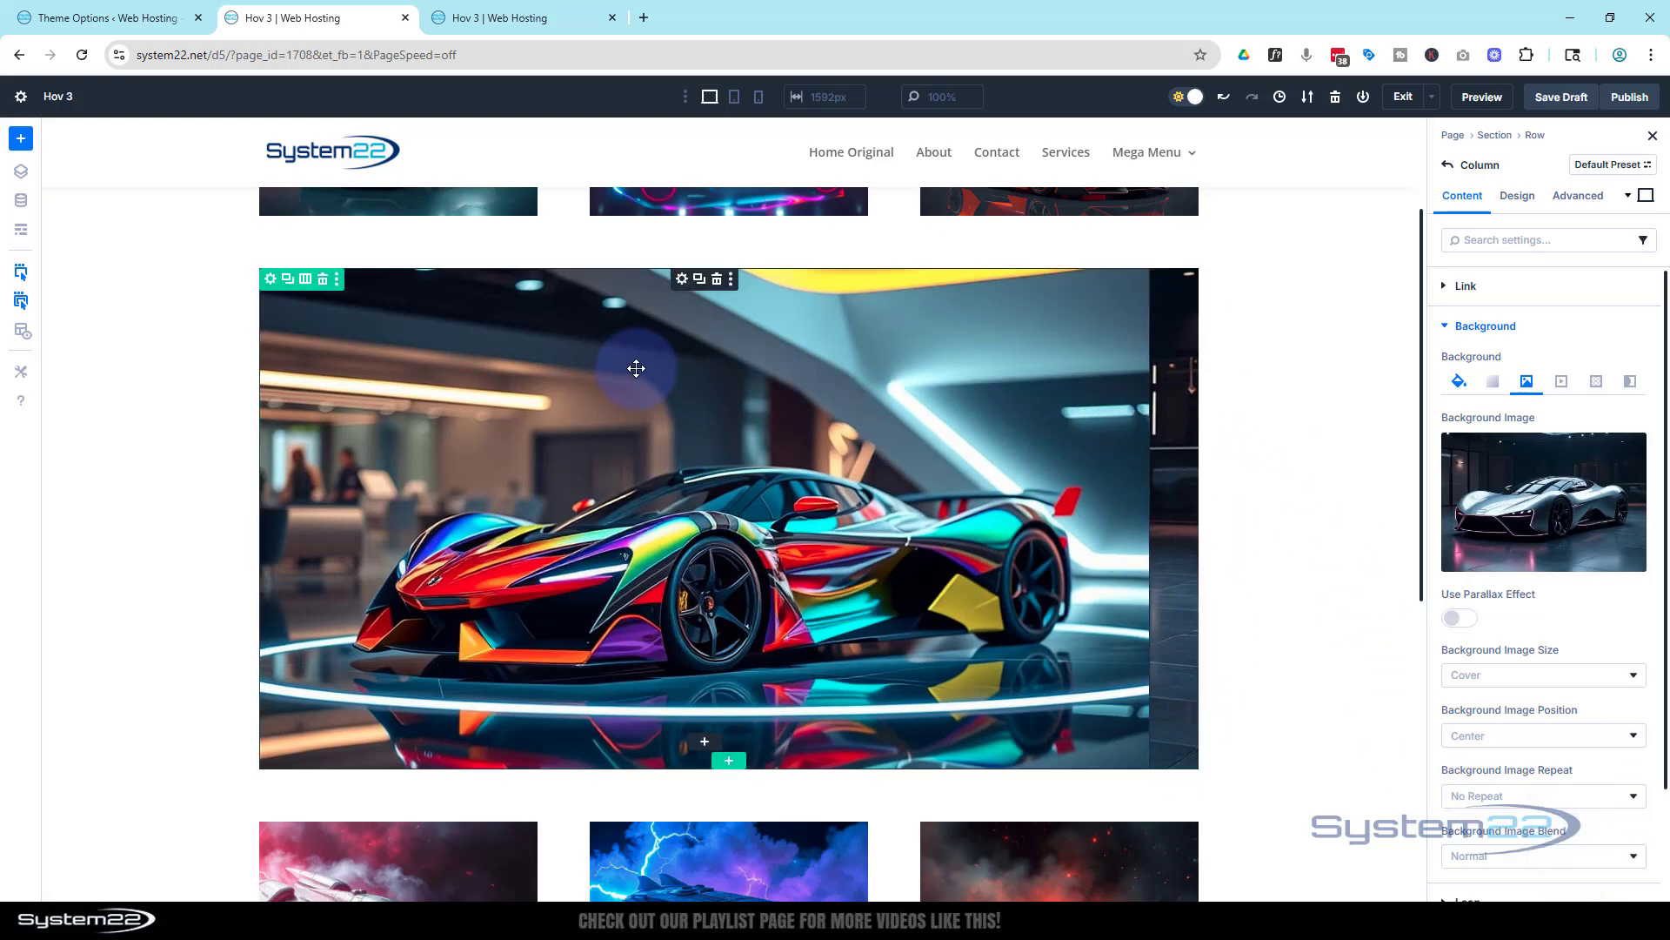
mouse_move(682, 278)
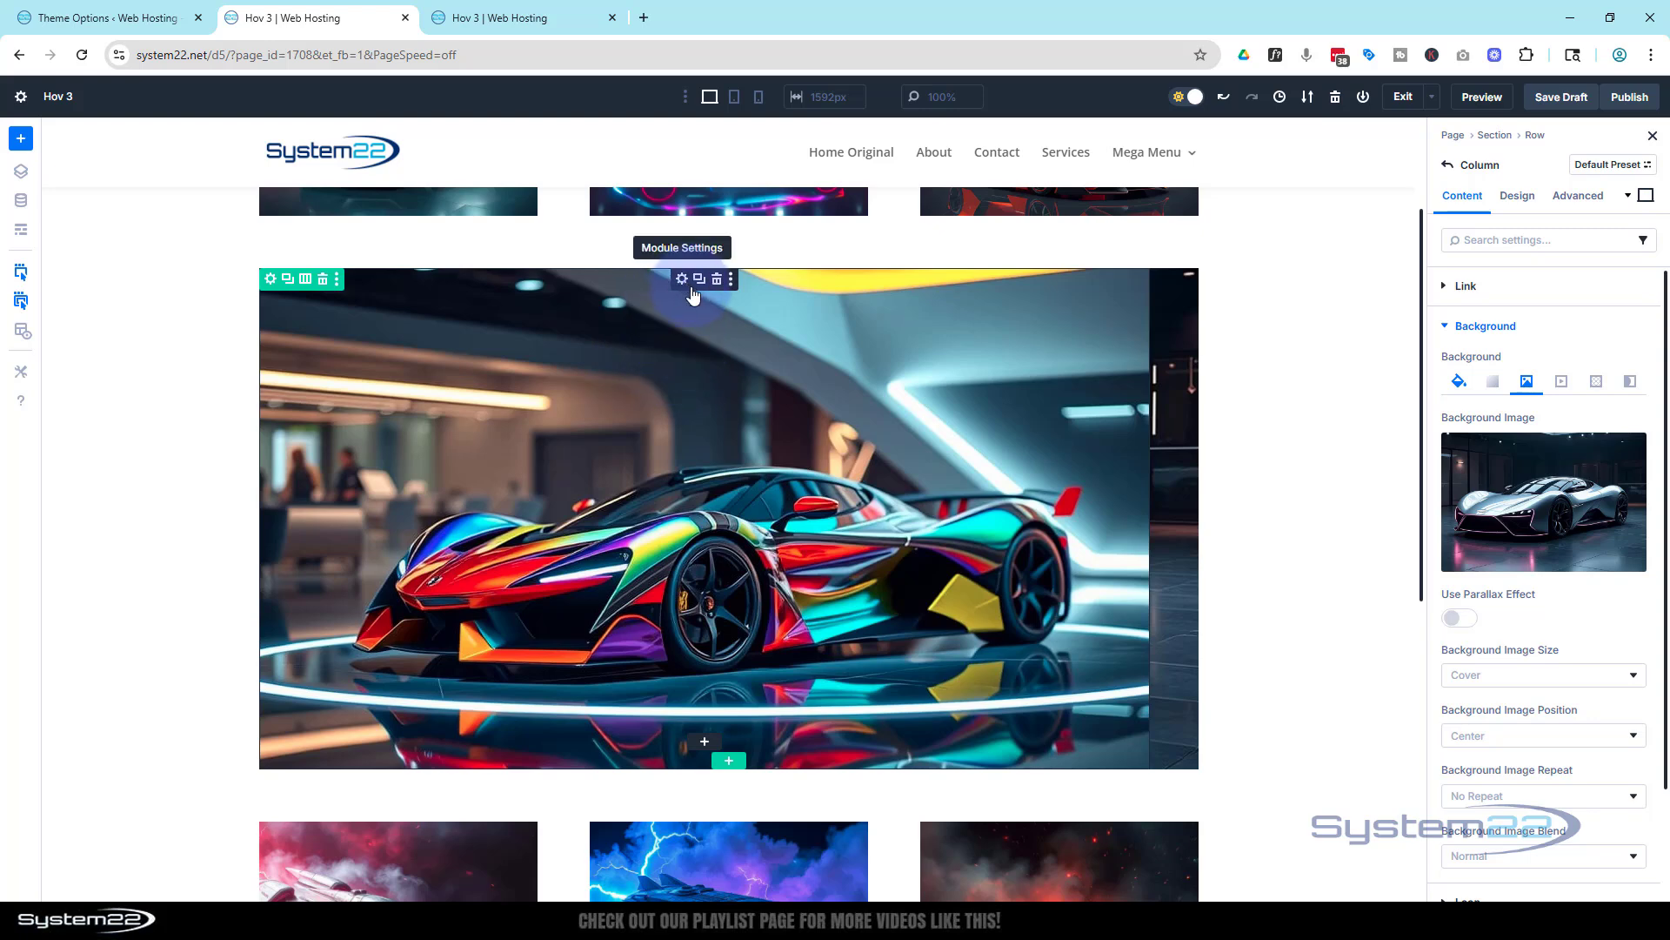
- Open the car image's Design settings and collapse the Sizing group
left_click(680, 279)
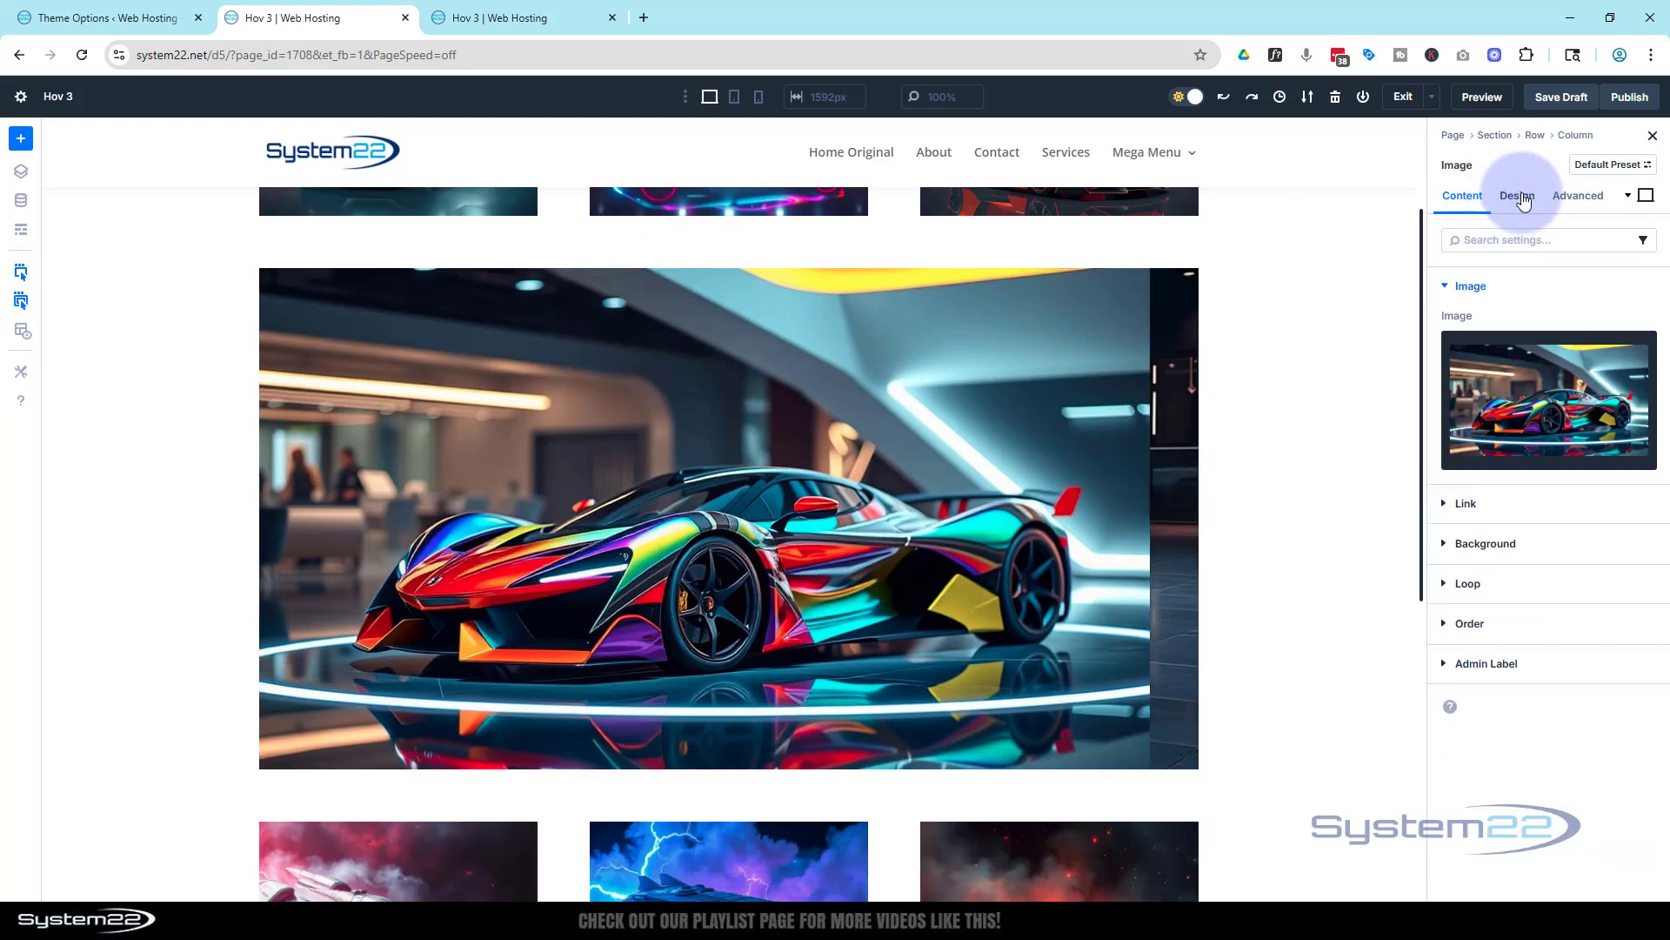
left_click(1516, 195)
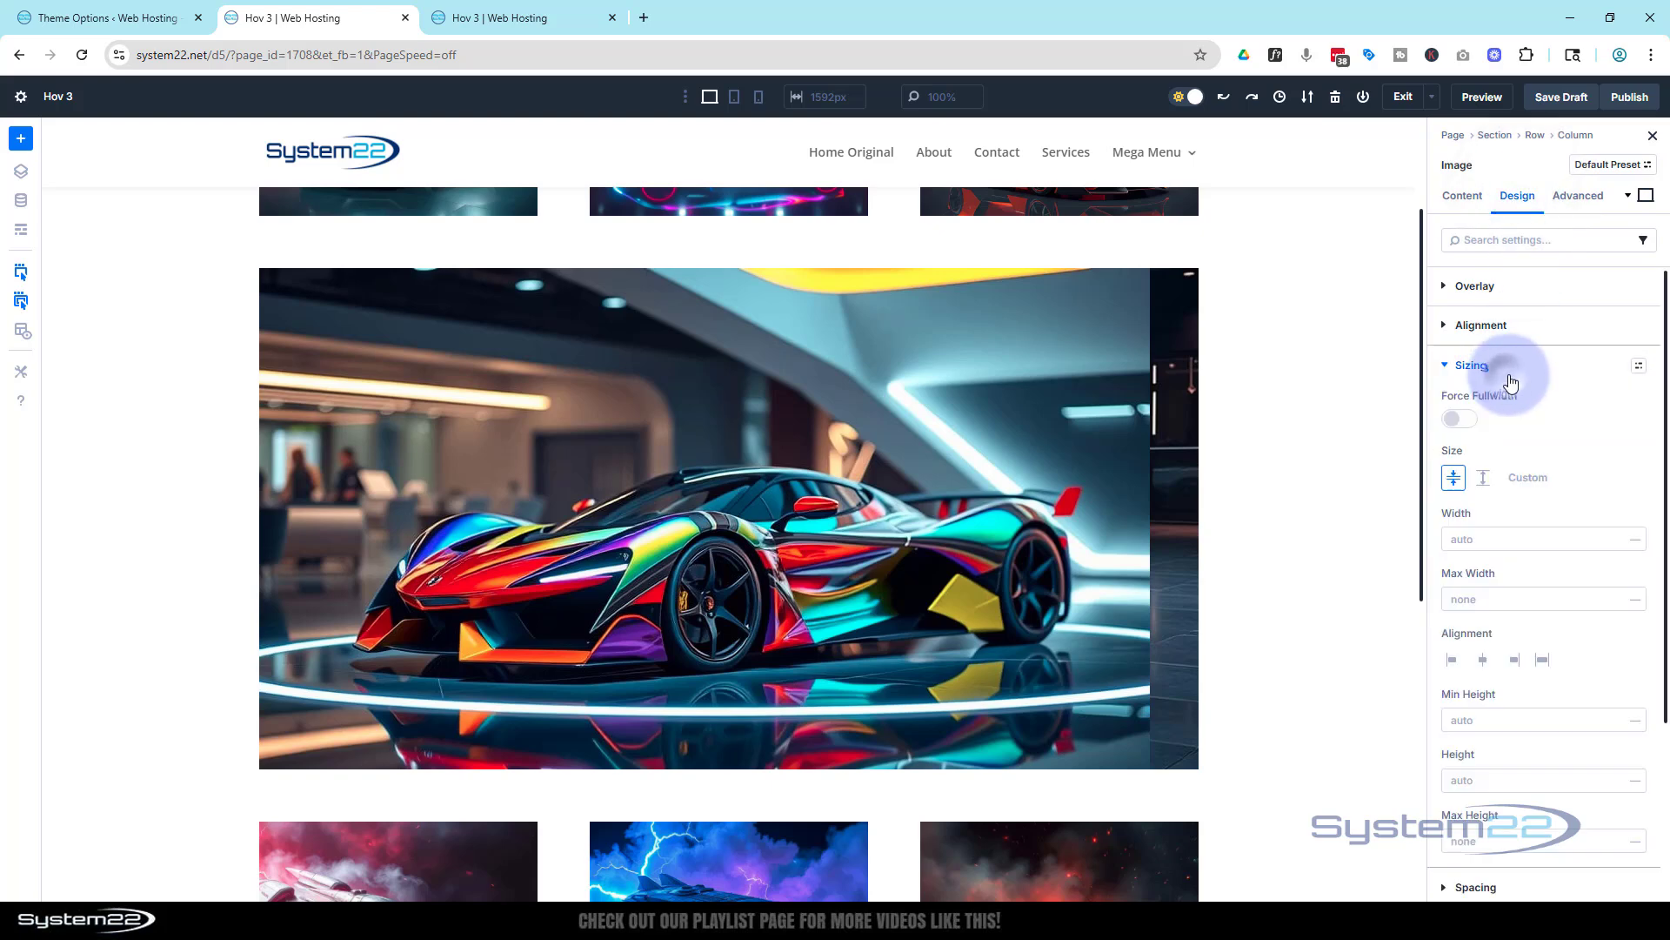
left_click(1458, 418)
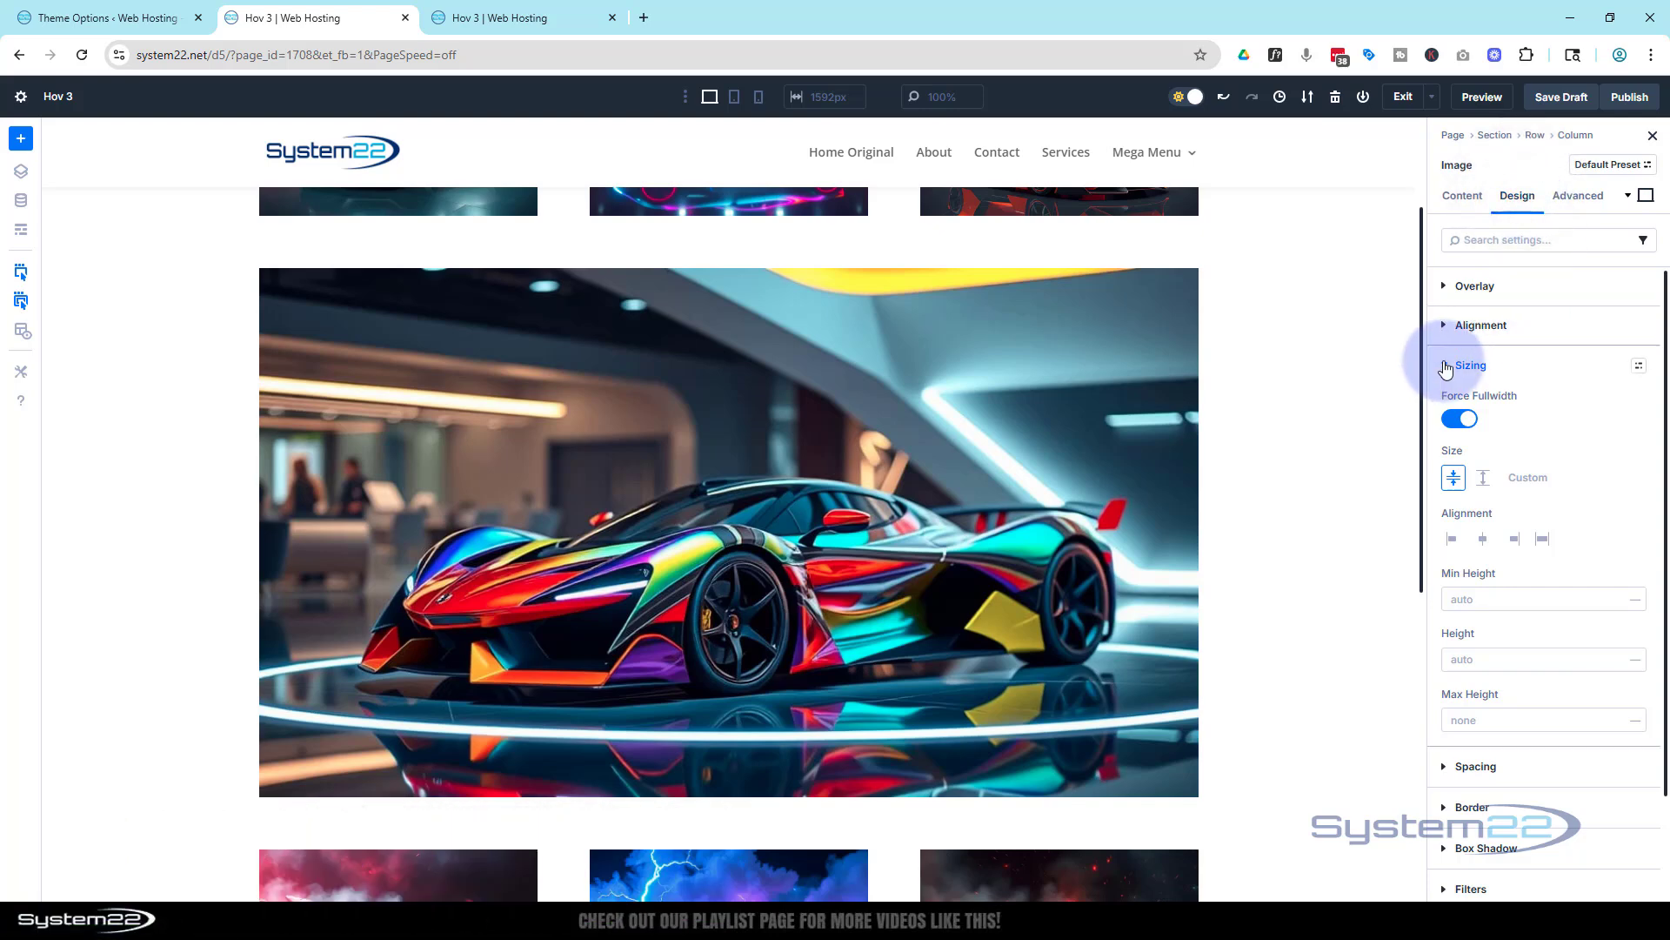
left_click(1472, 365)
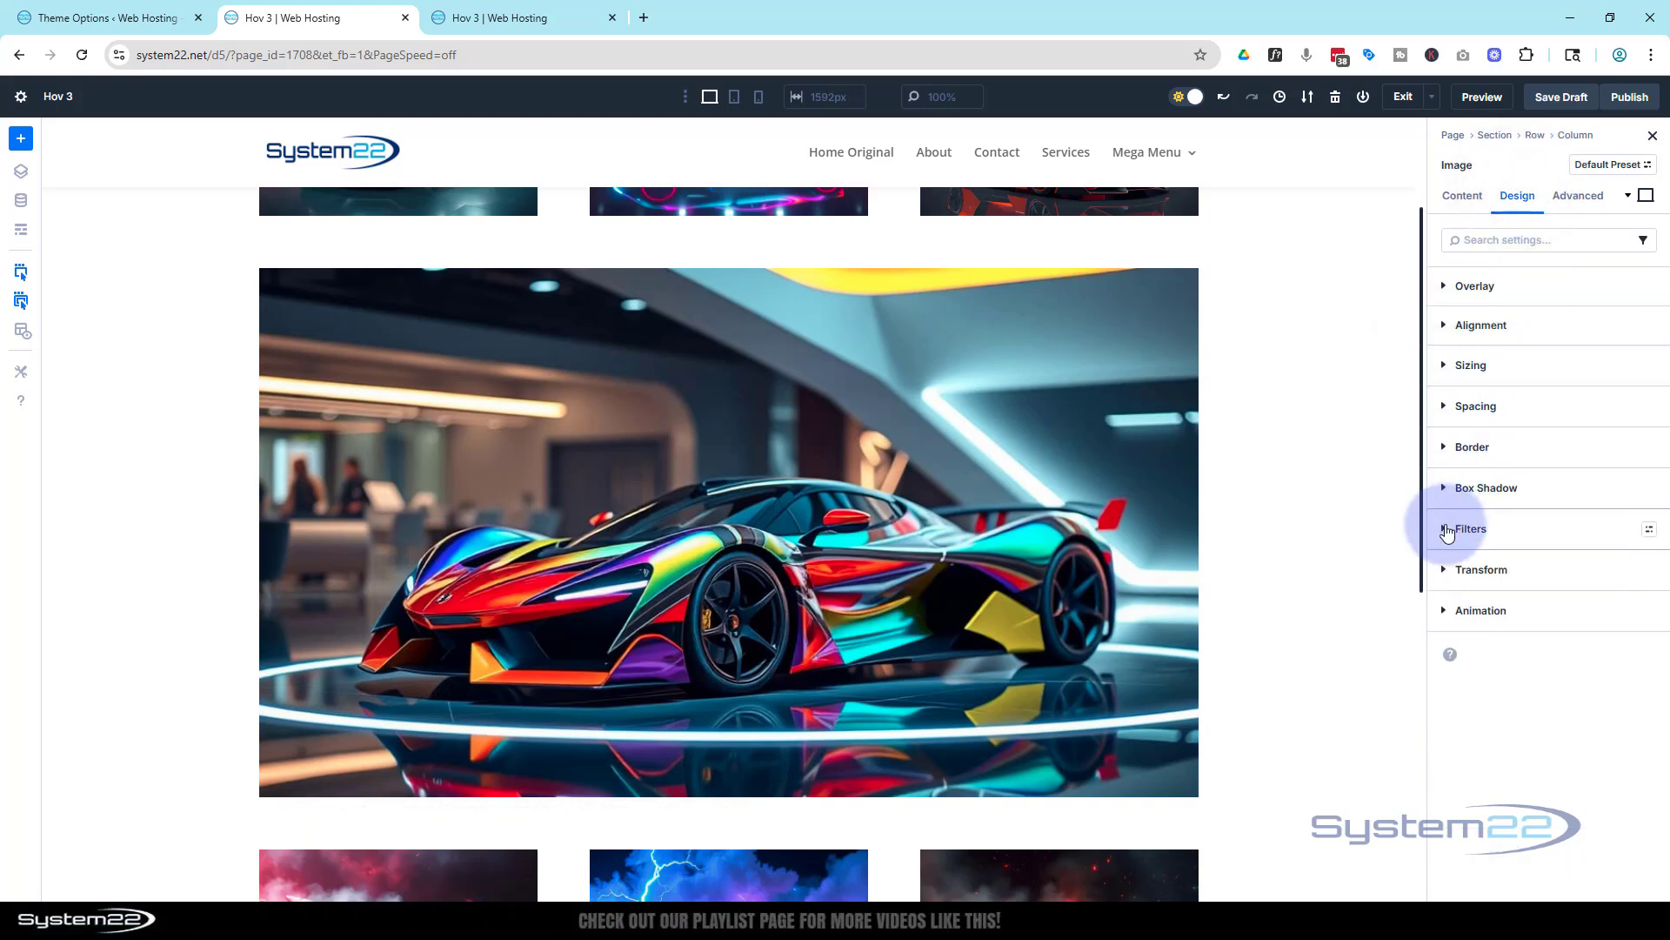
- Drag the colourful car image's Filters opacity from 100% down to 0%
left_click(1470, 530)
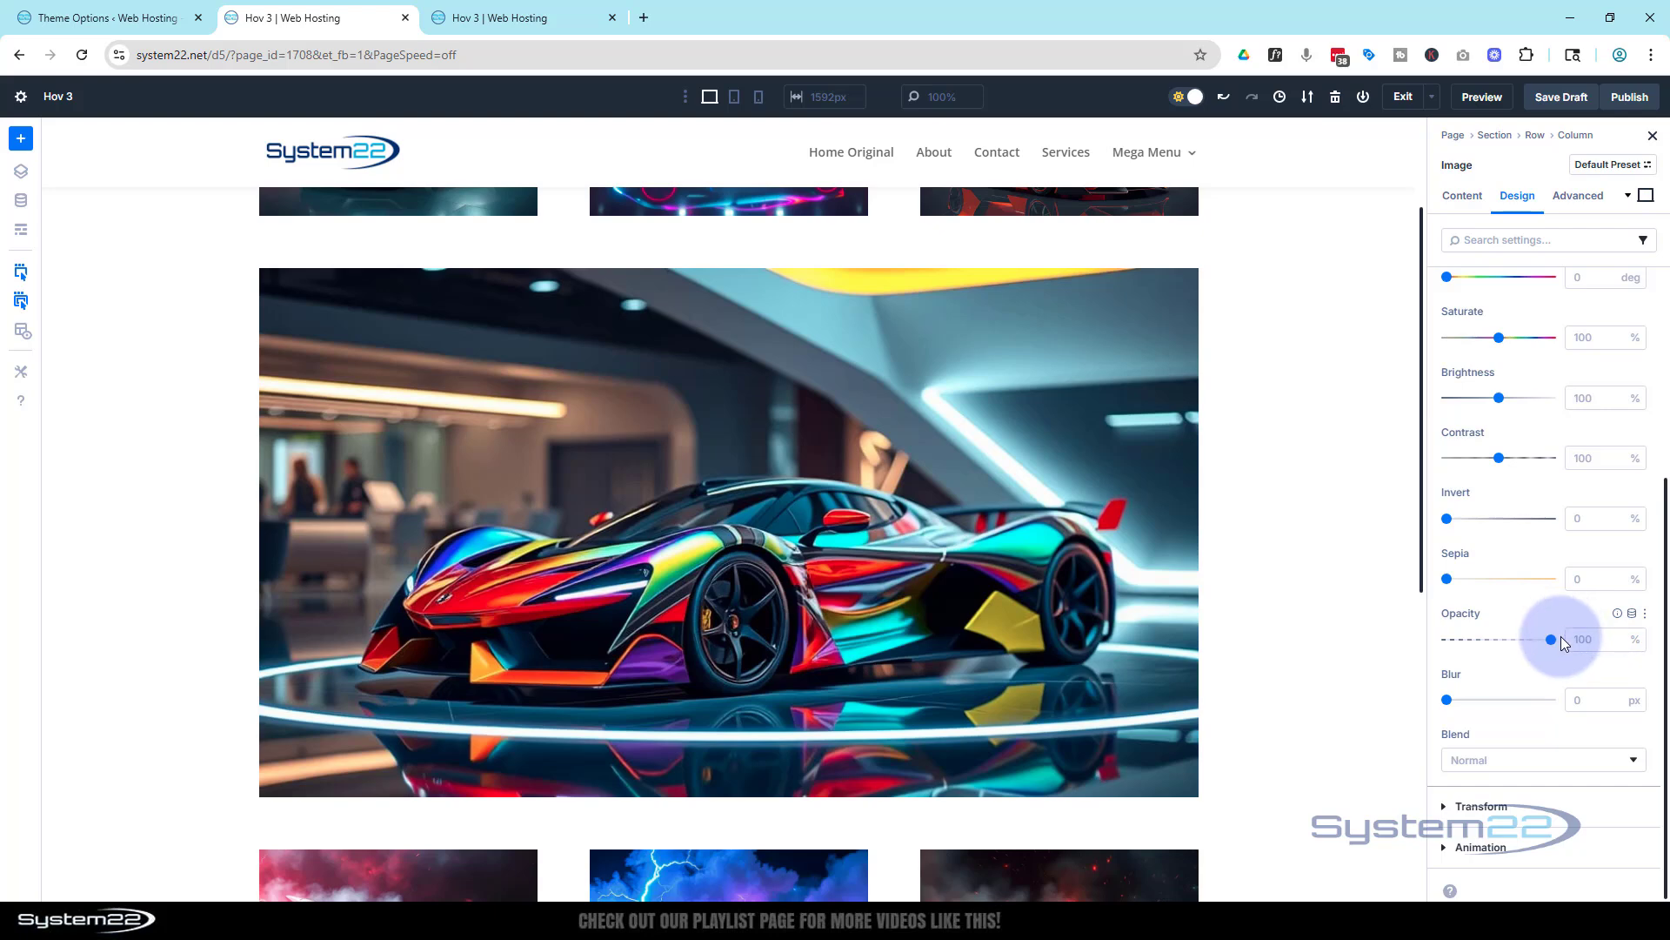
left_click_drag(1548, 640, 1506, 640)
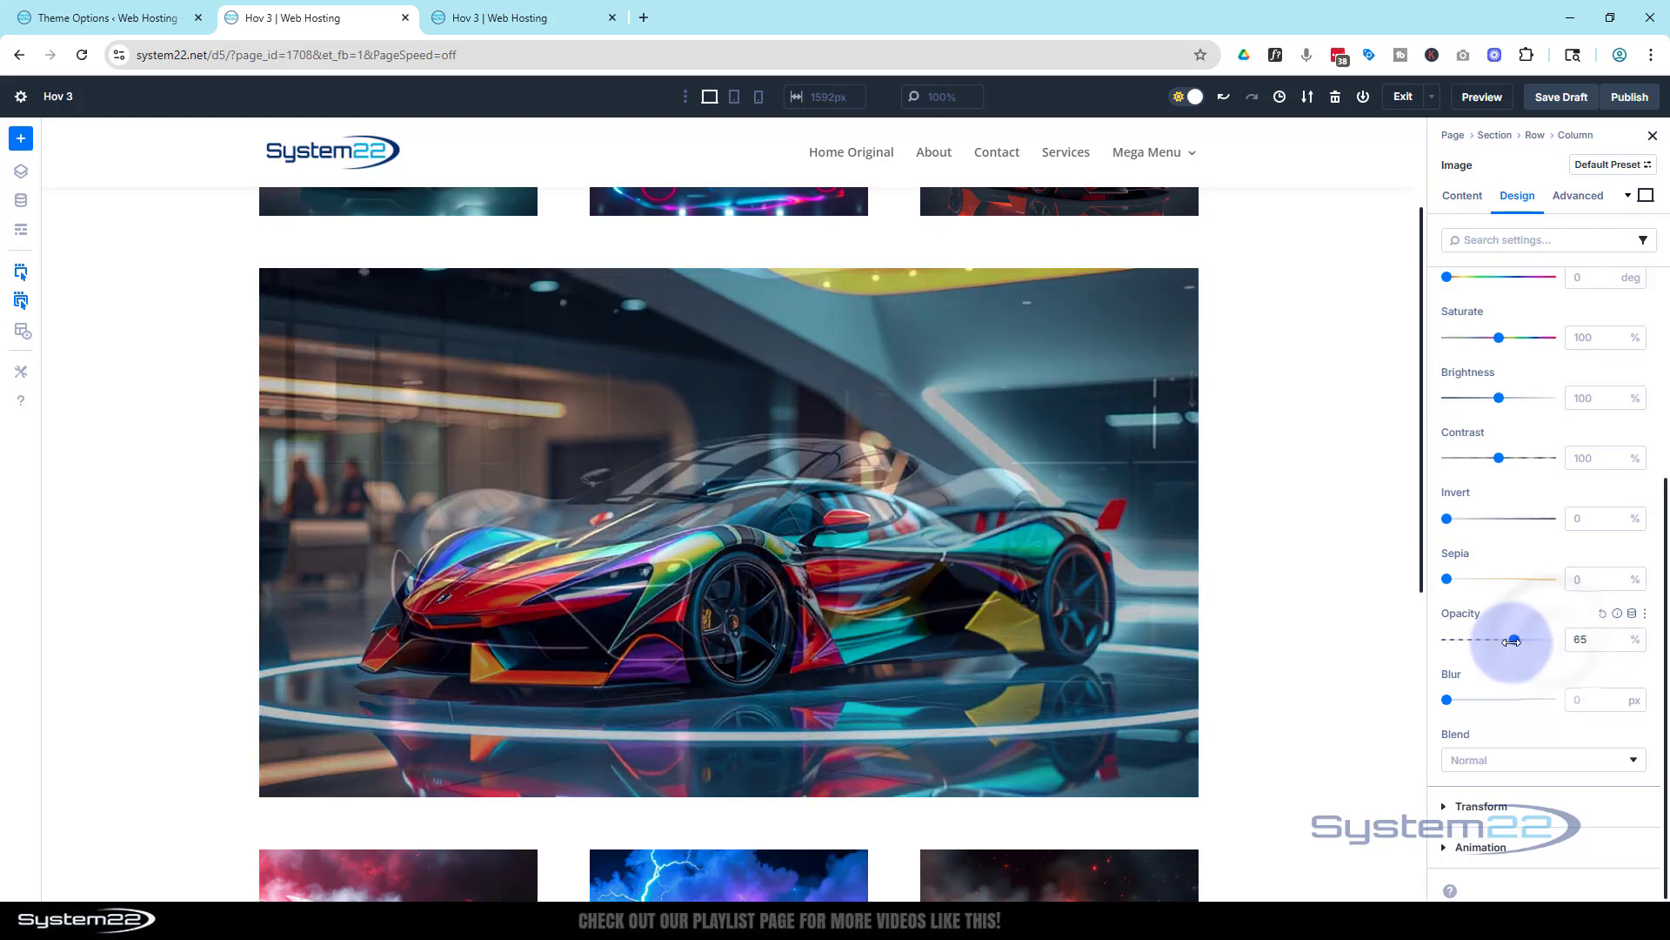
left_click_drag(1513, 640, 1430, 640)
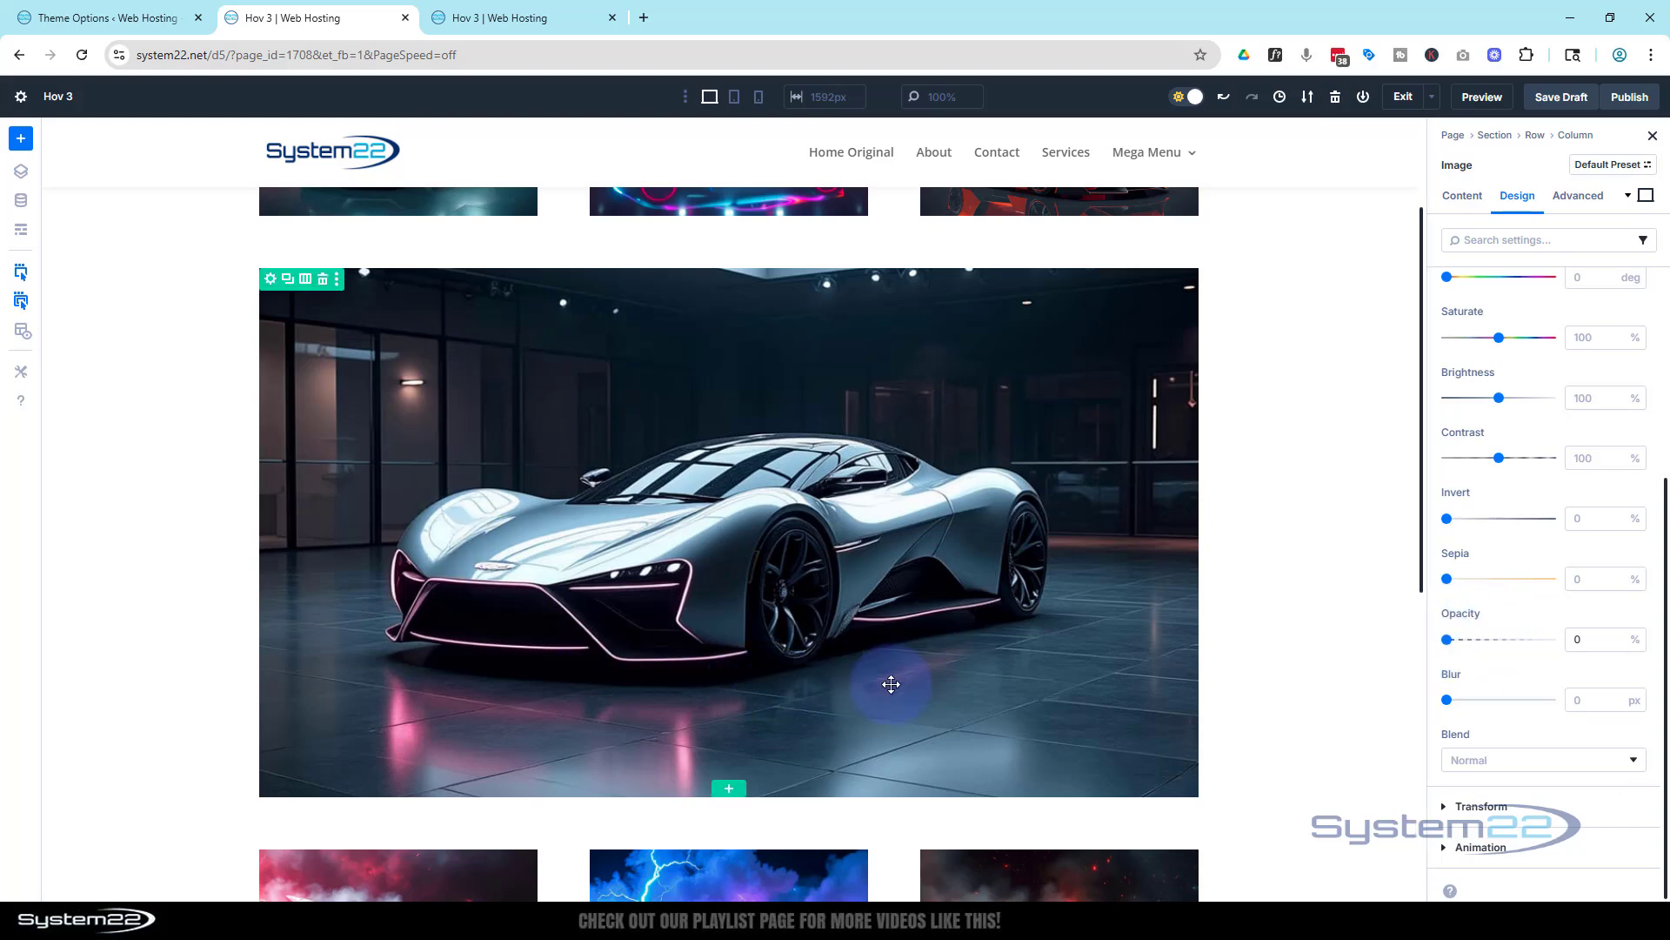
mouse_move(523, 626)
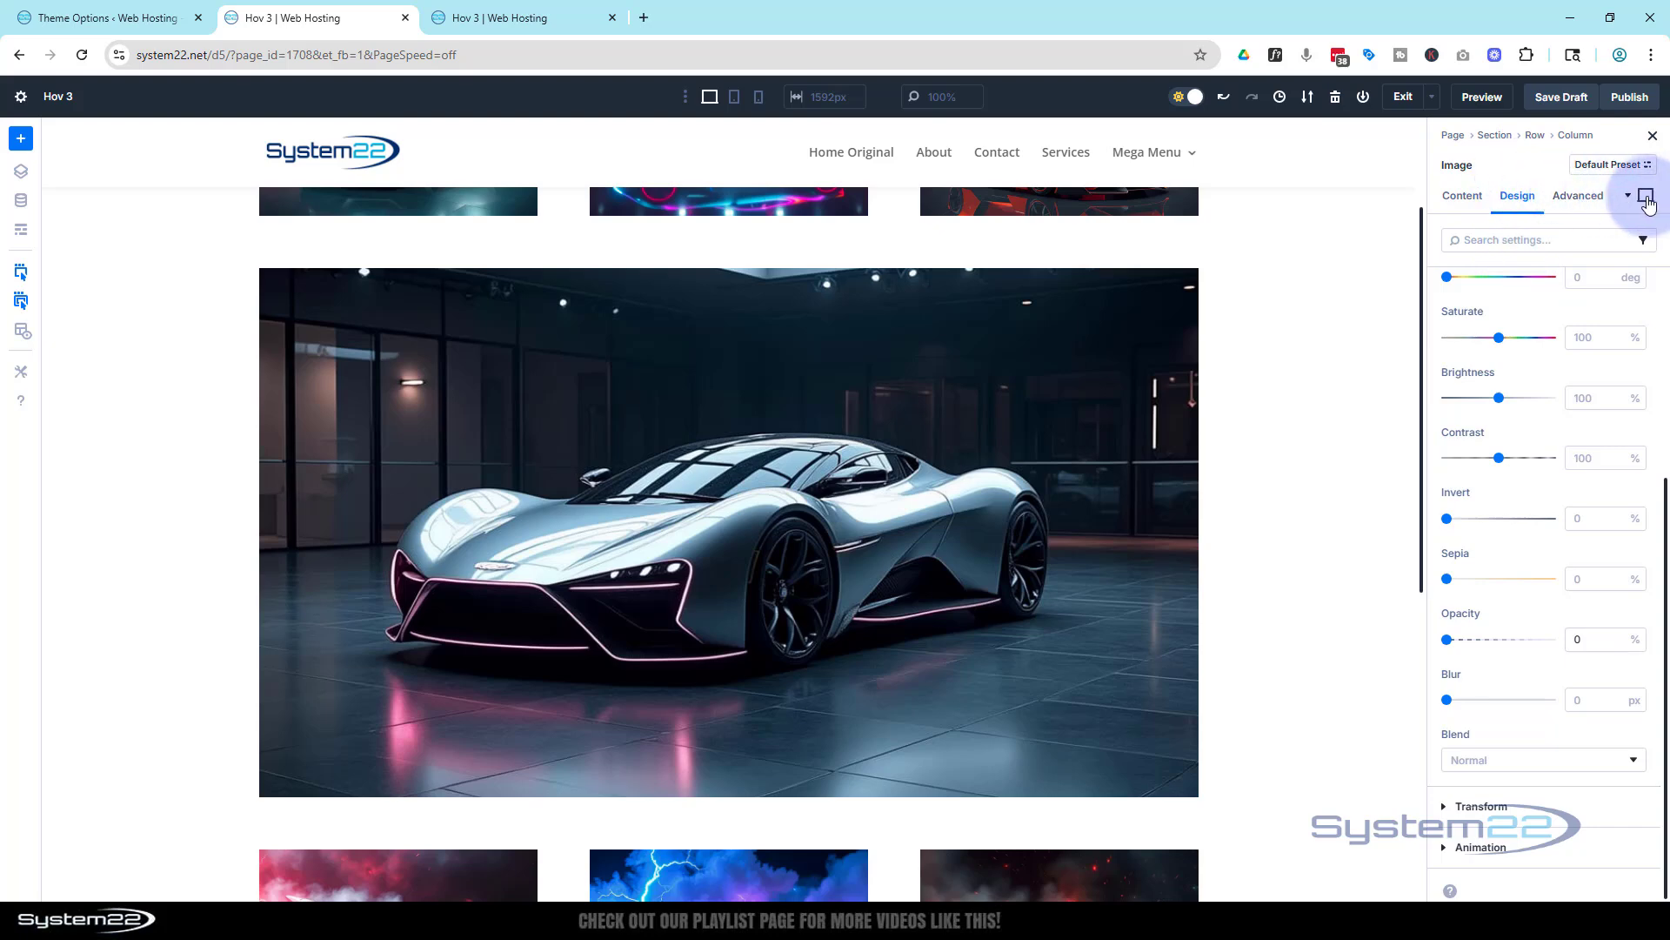
- Set the image's hover-state opacity to 100%, then return to the default state
left_click(1647, 201)
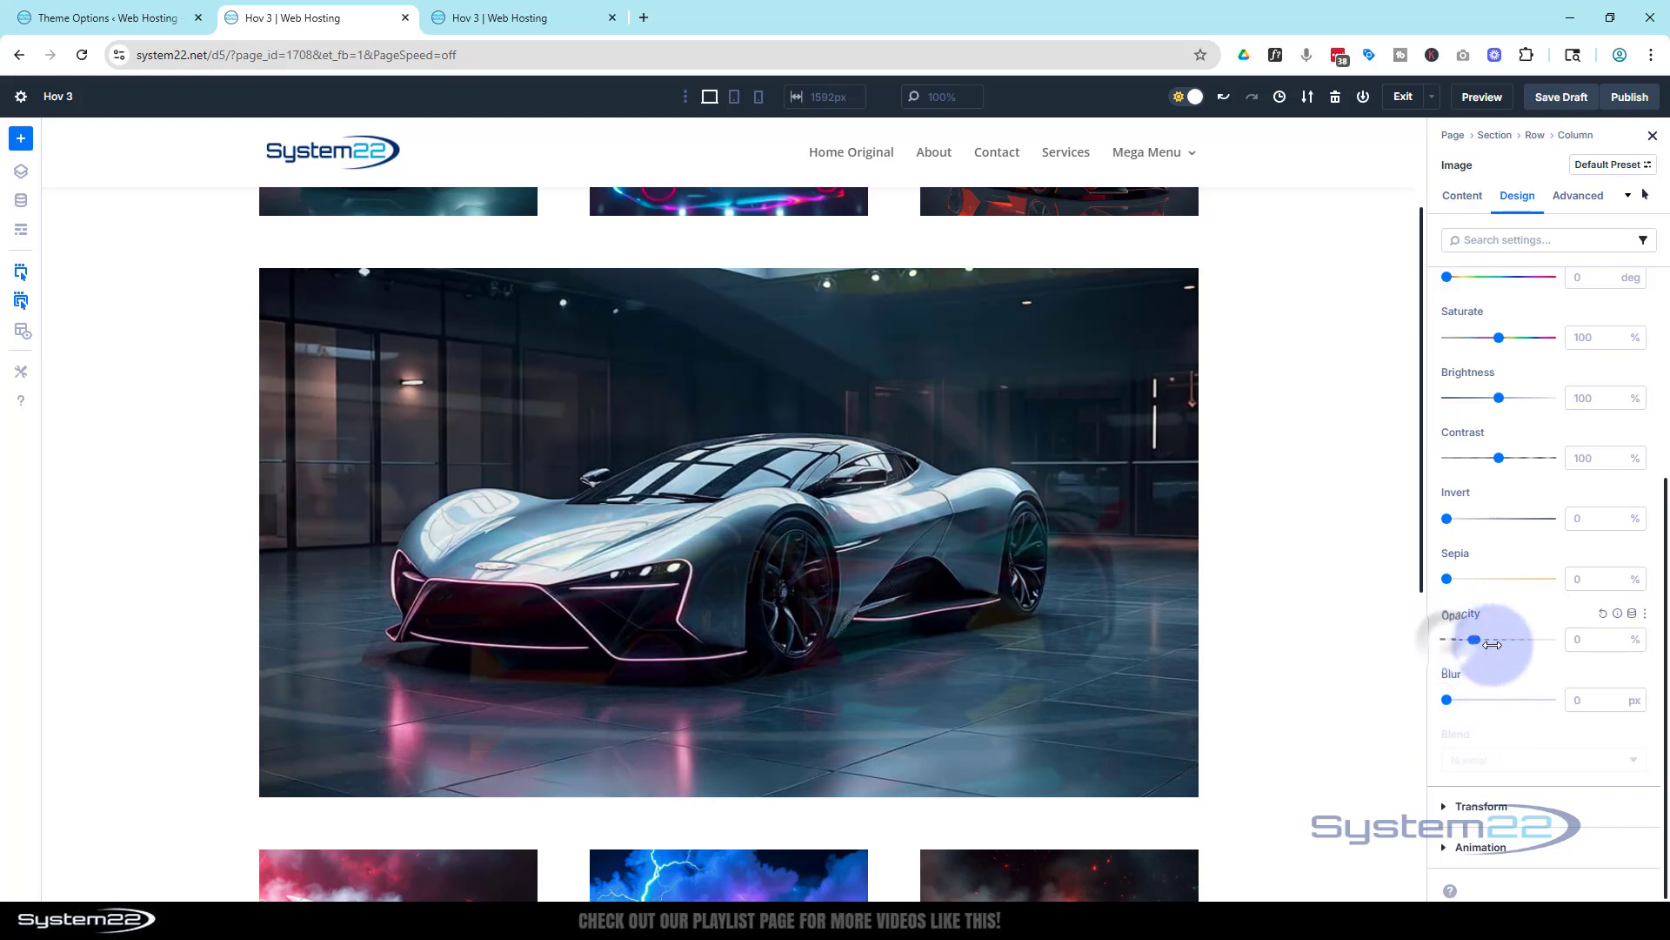
left_click_drag(1446, 640, 1551, 639)
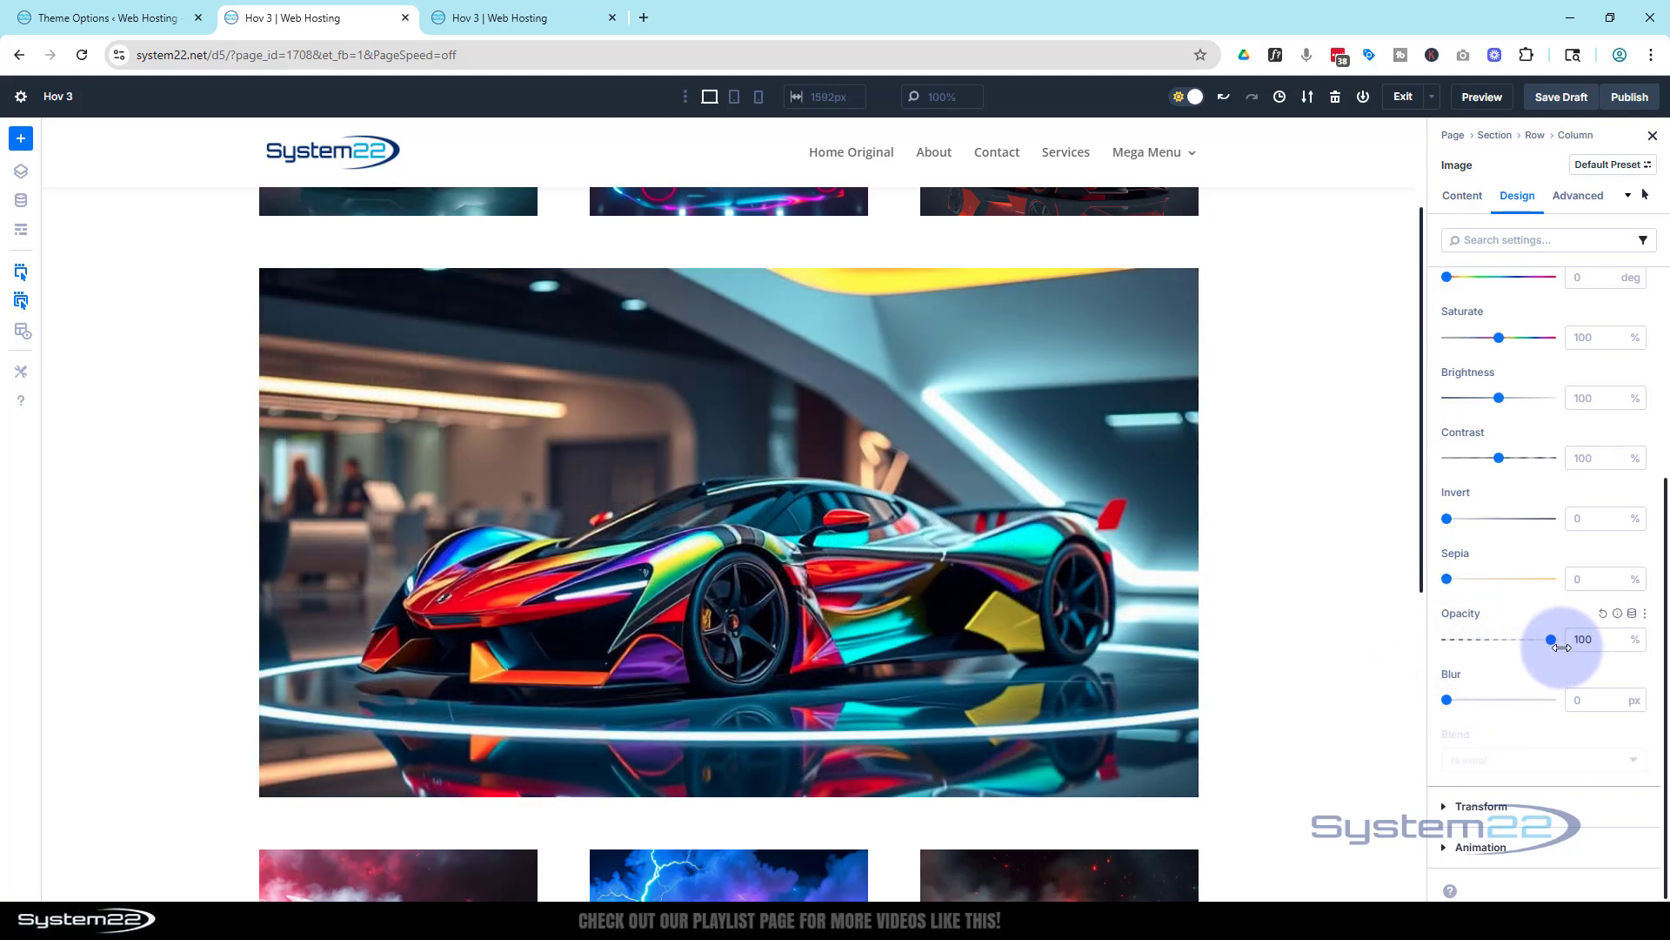
left_click(1587, 640)
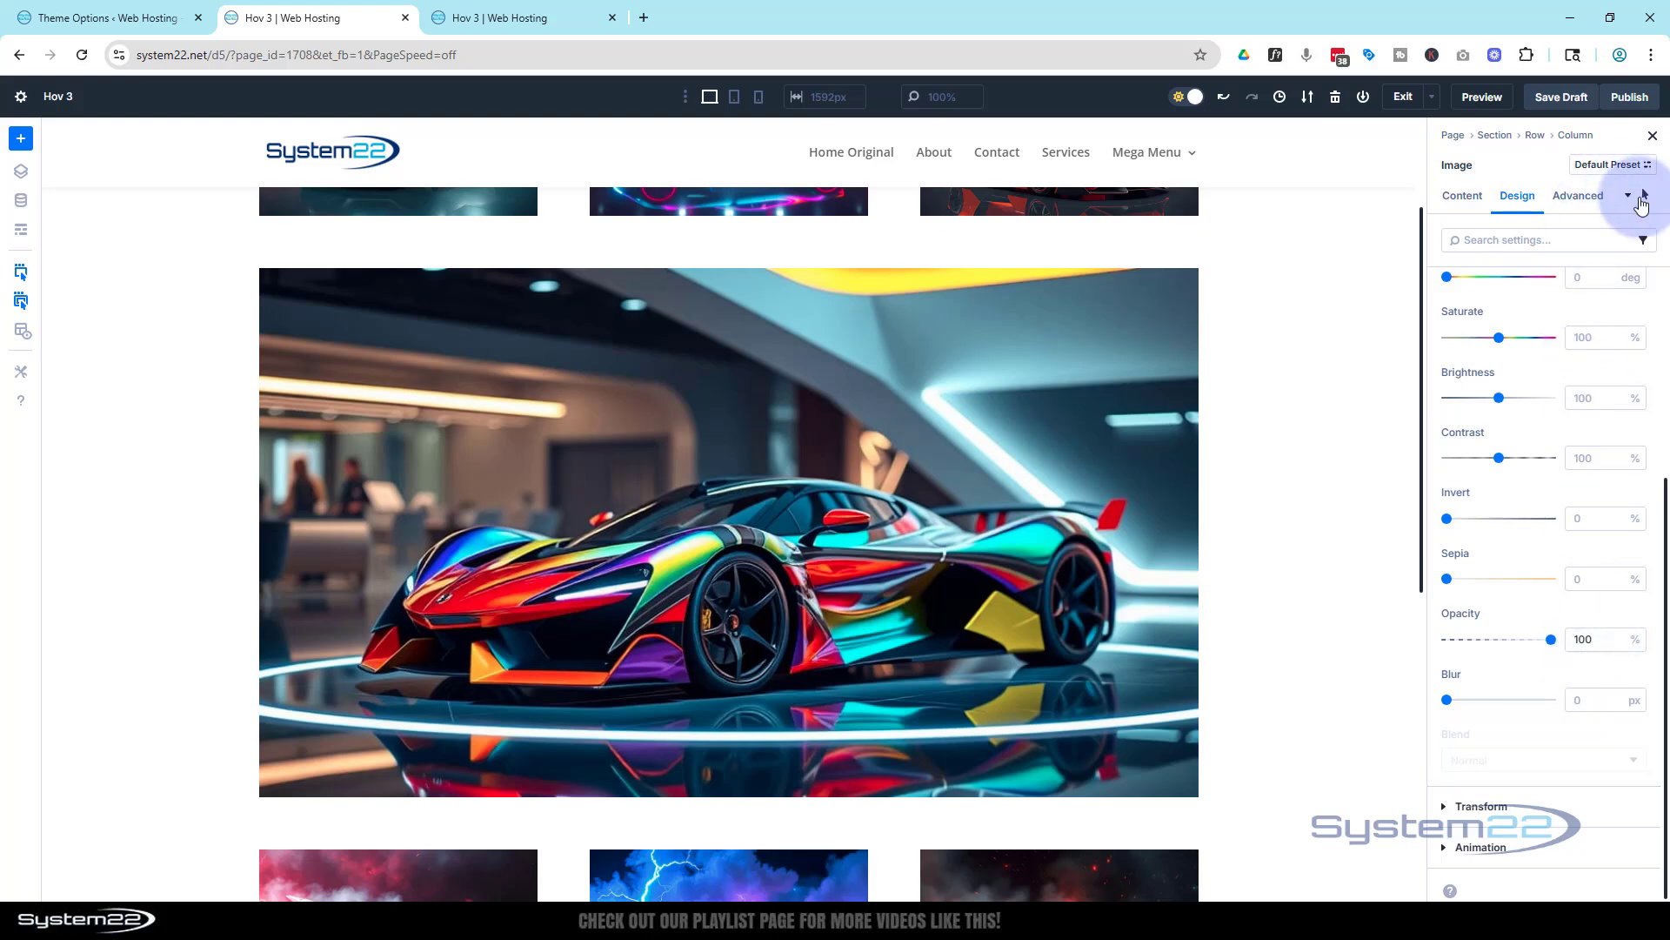
left_click(1641, 203)
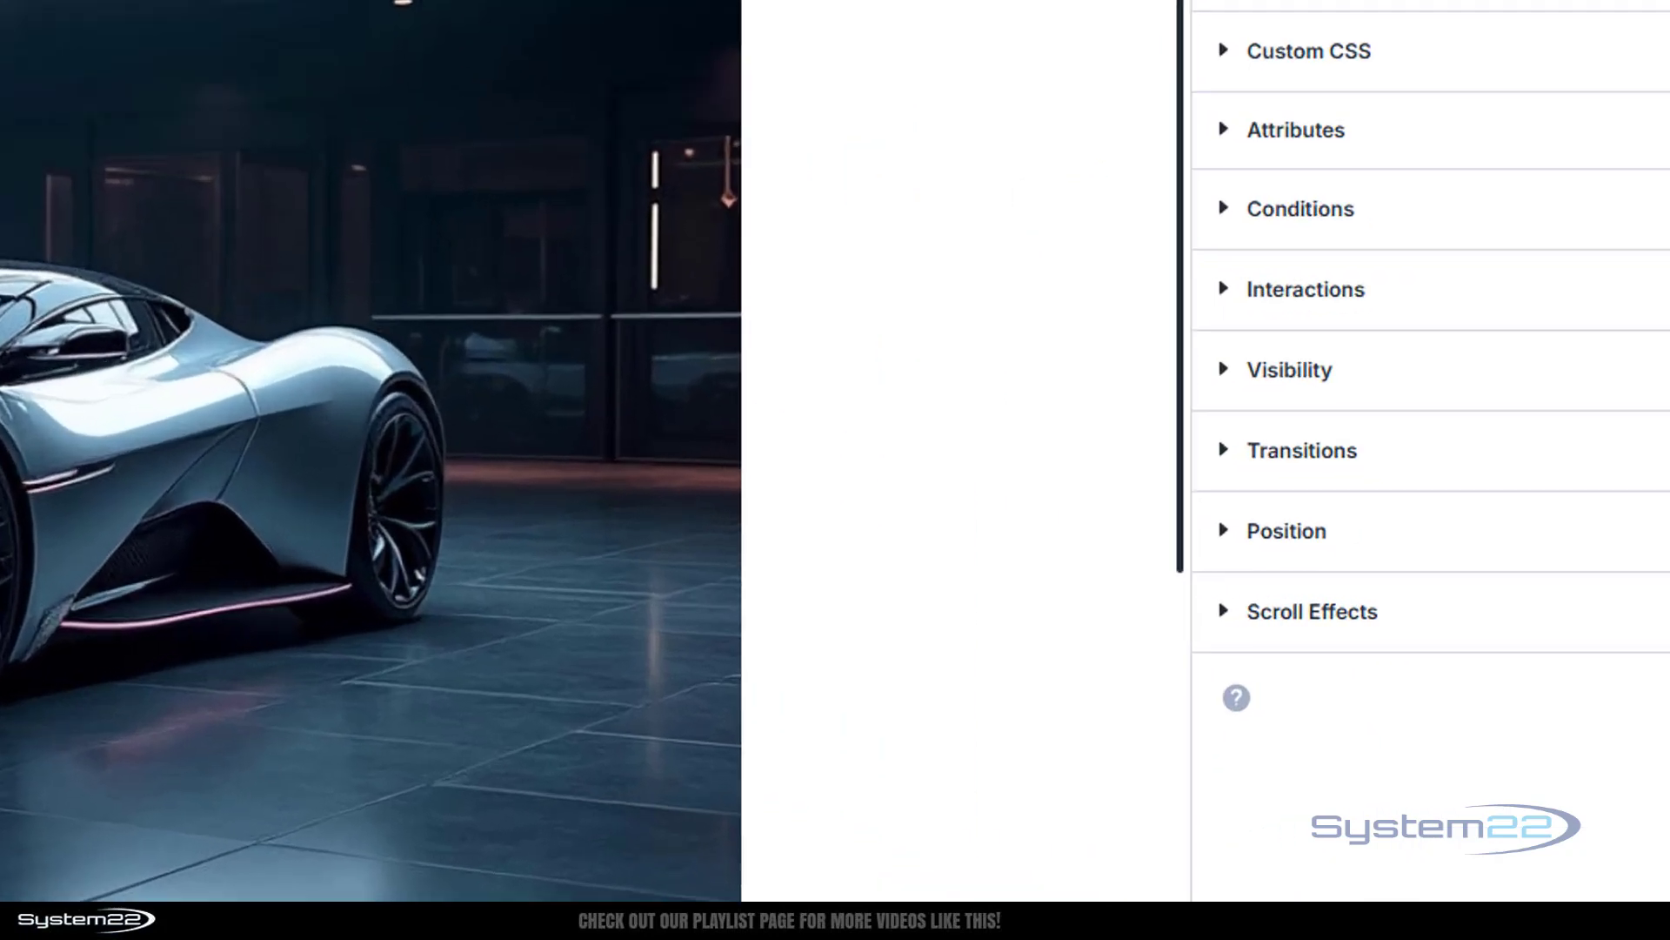
- Give the image a 1000 ms Ease-In-Out transition and preview the page
left_click(1301, 449)
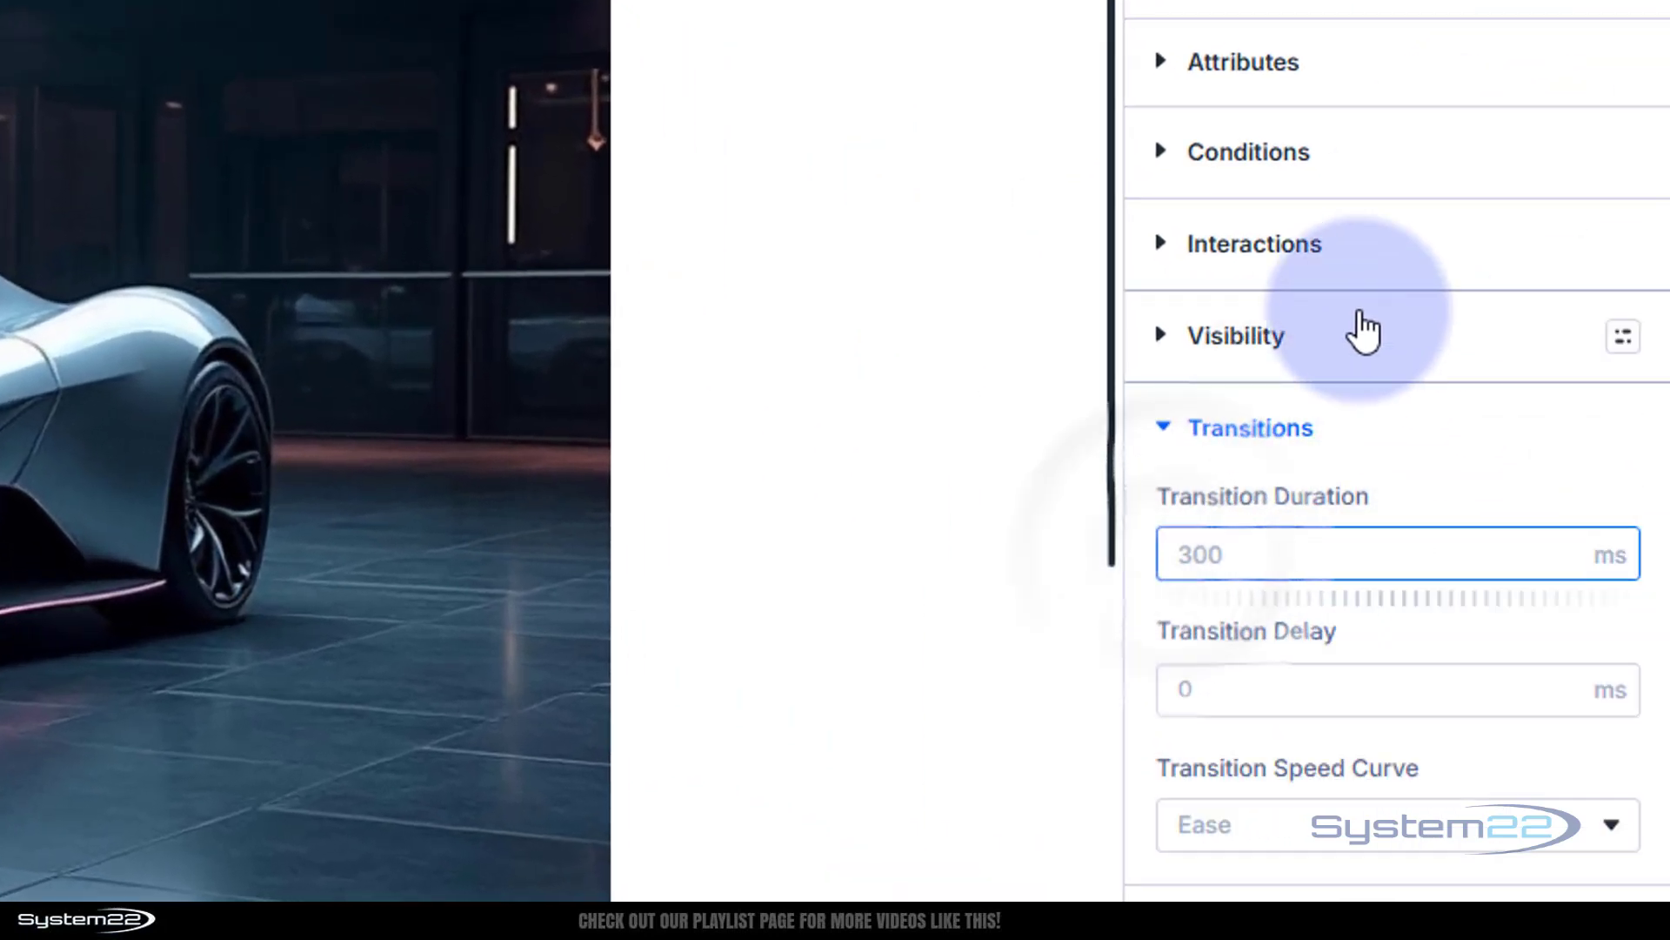
type("1000")
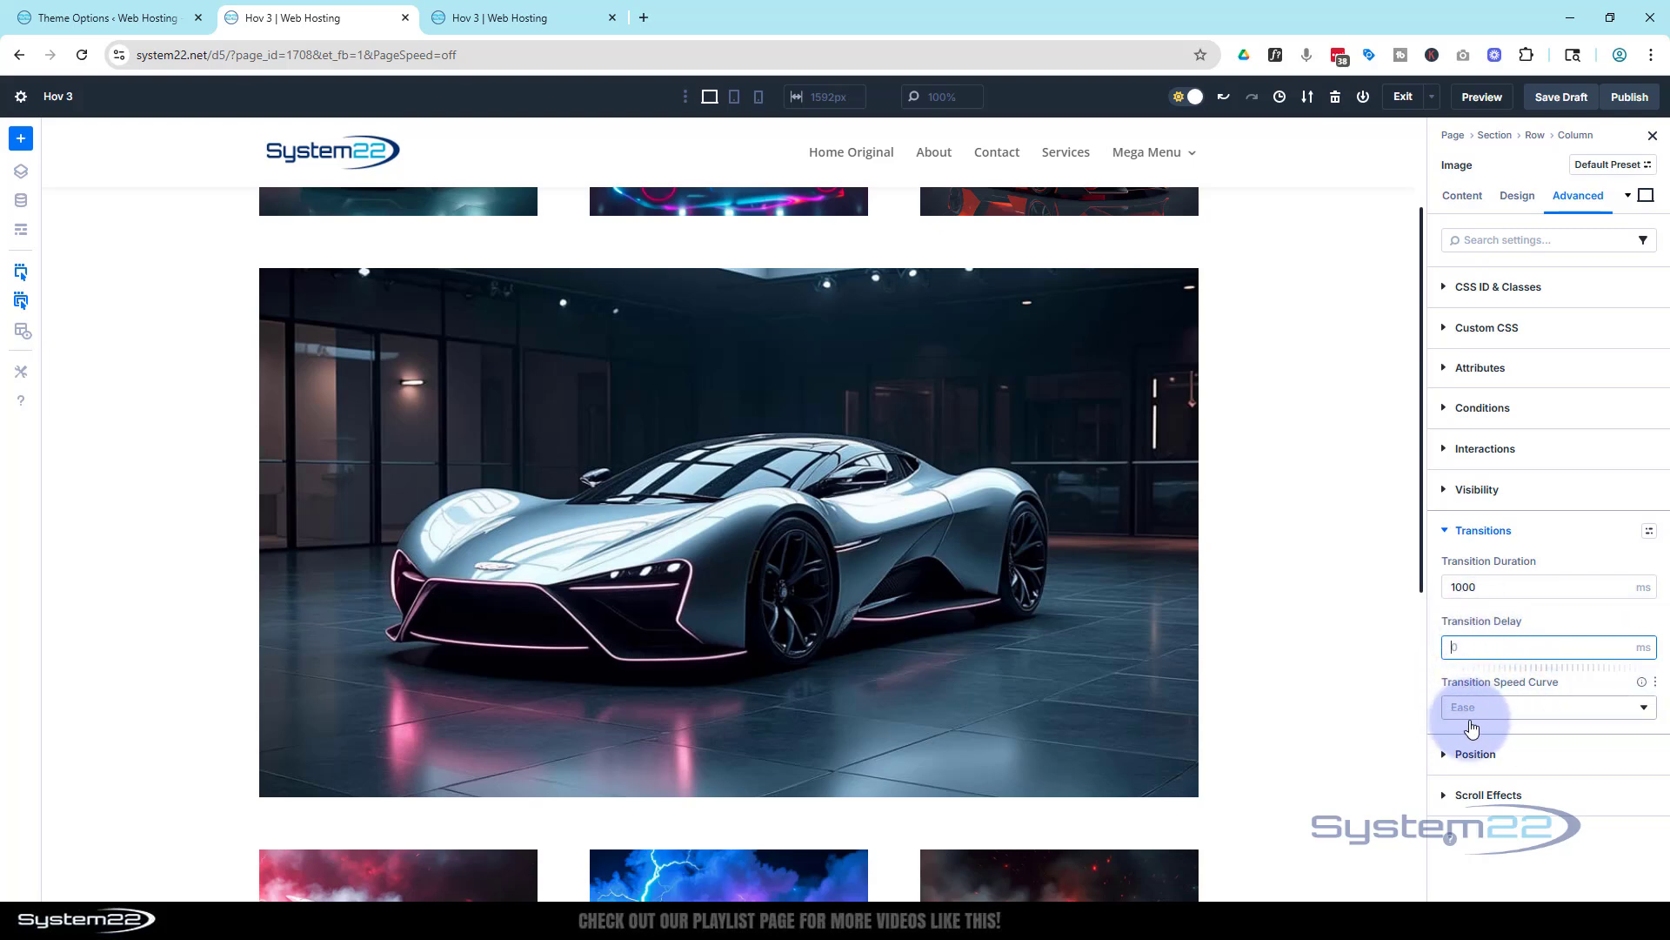
left_click(1545, 707)
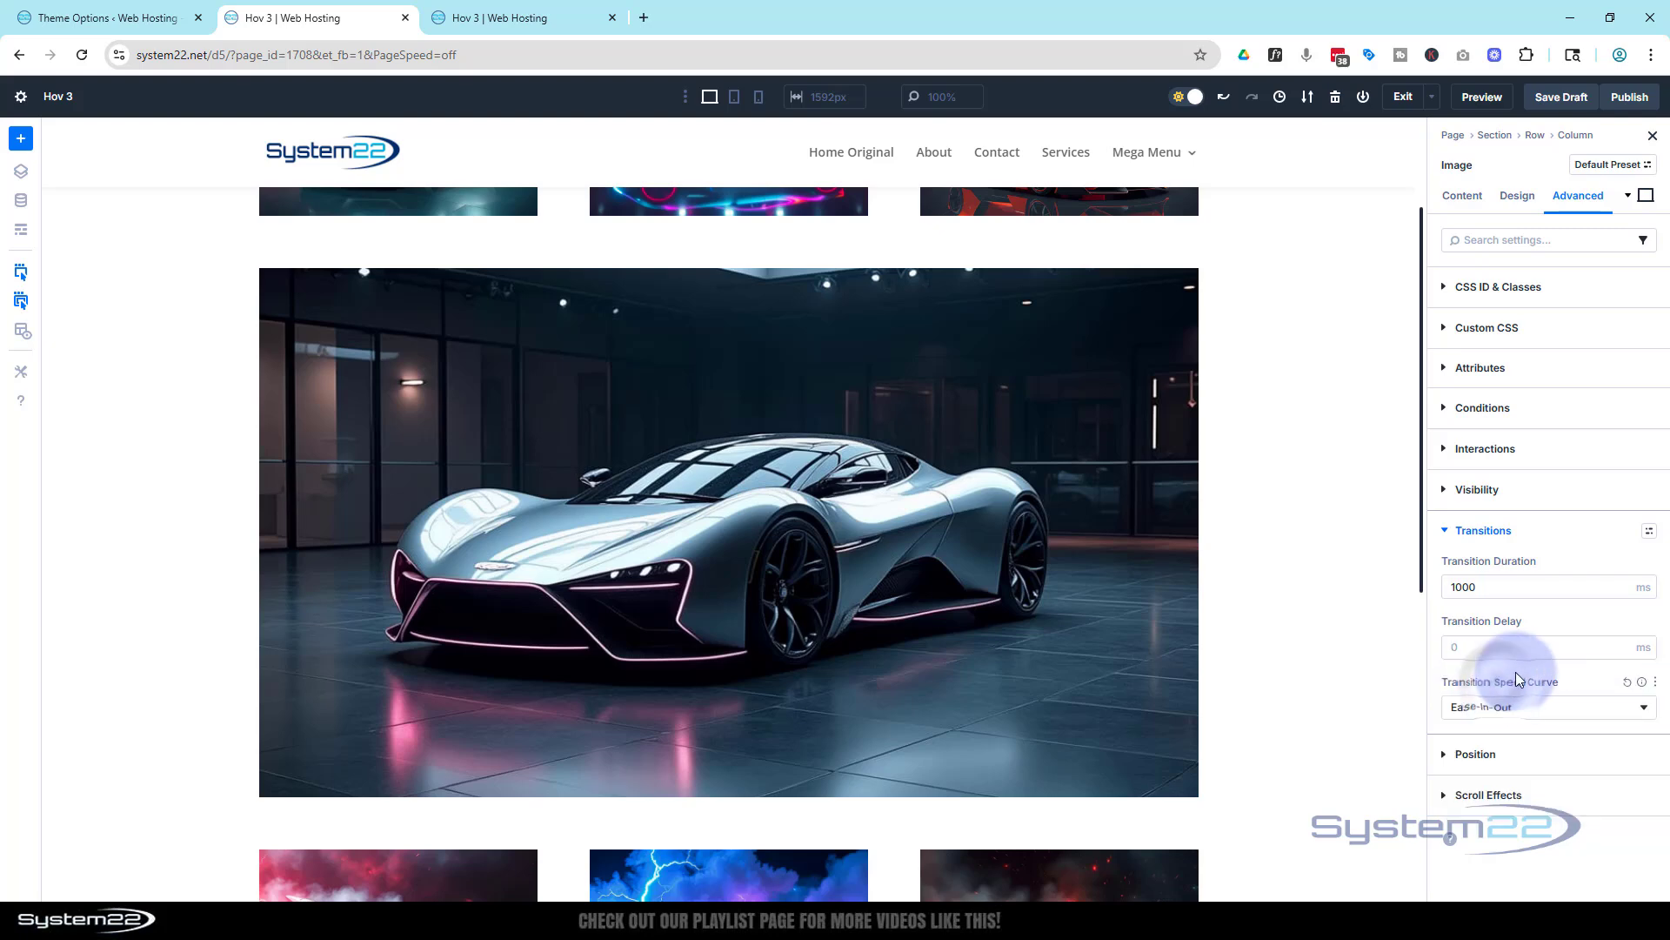
mouse_move(1532, 687)
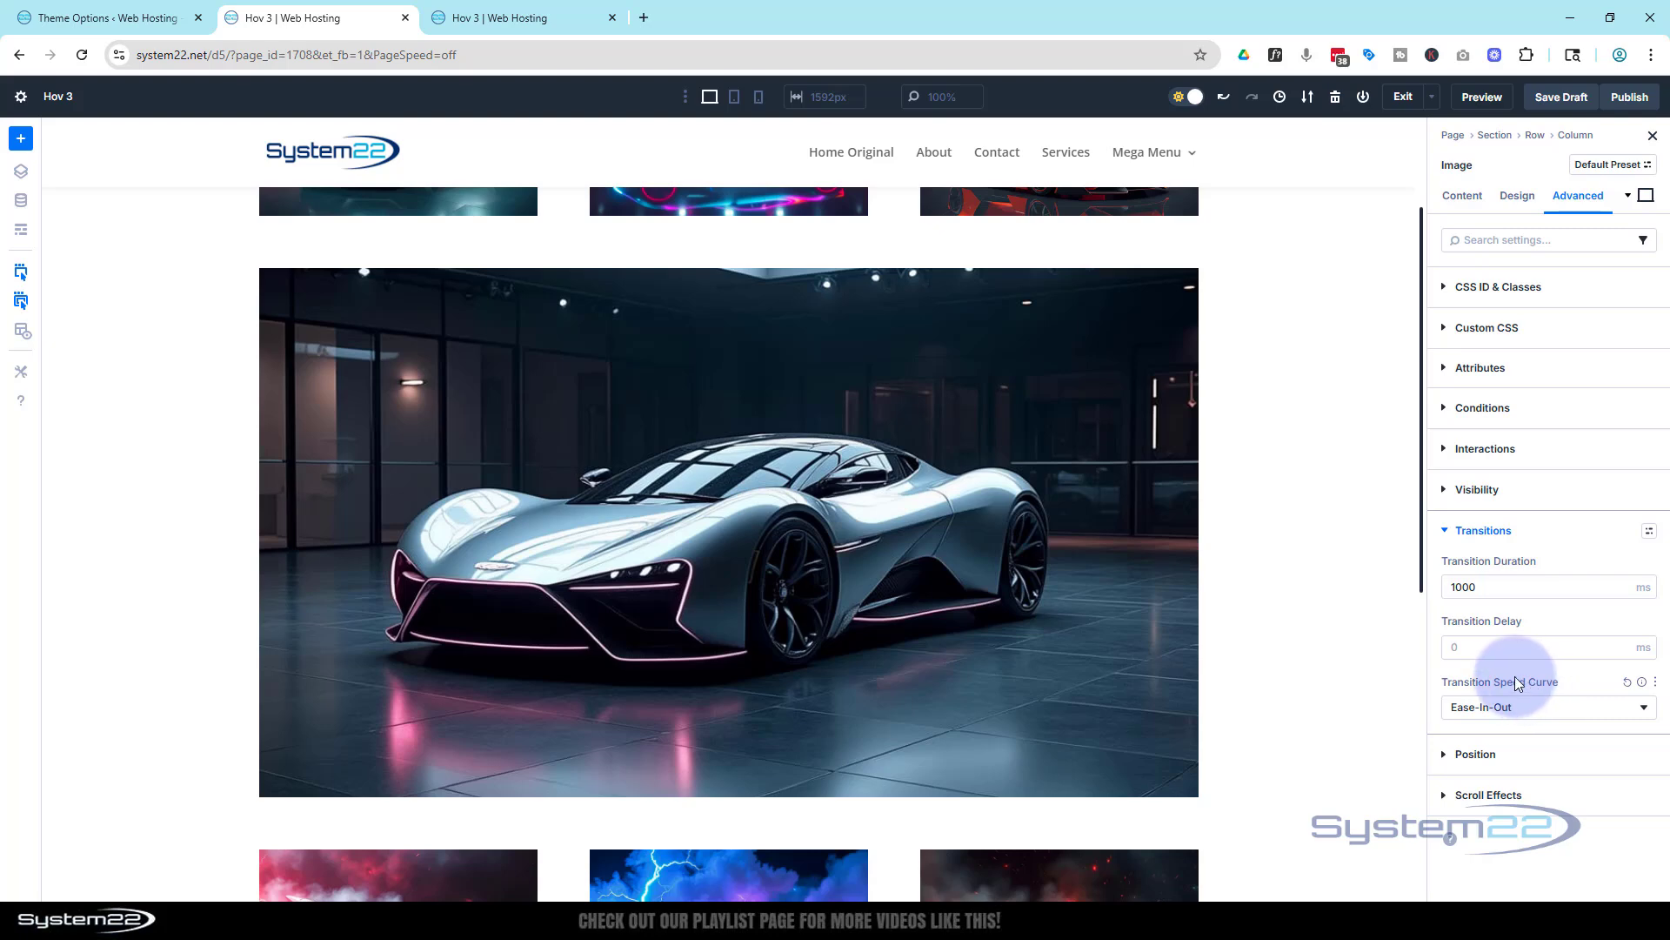
mouse_move(1356, 142)
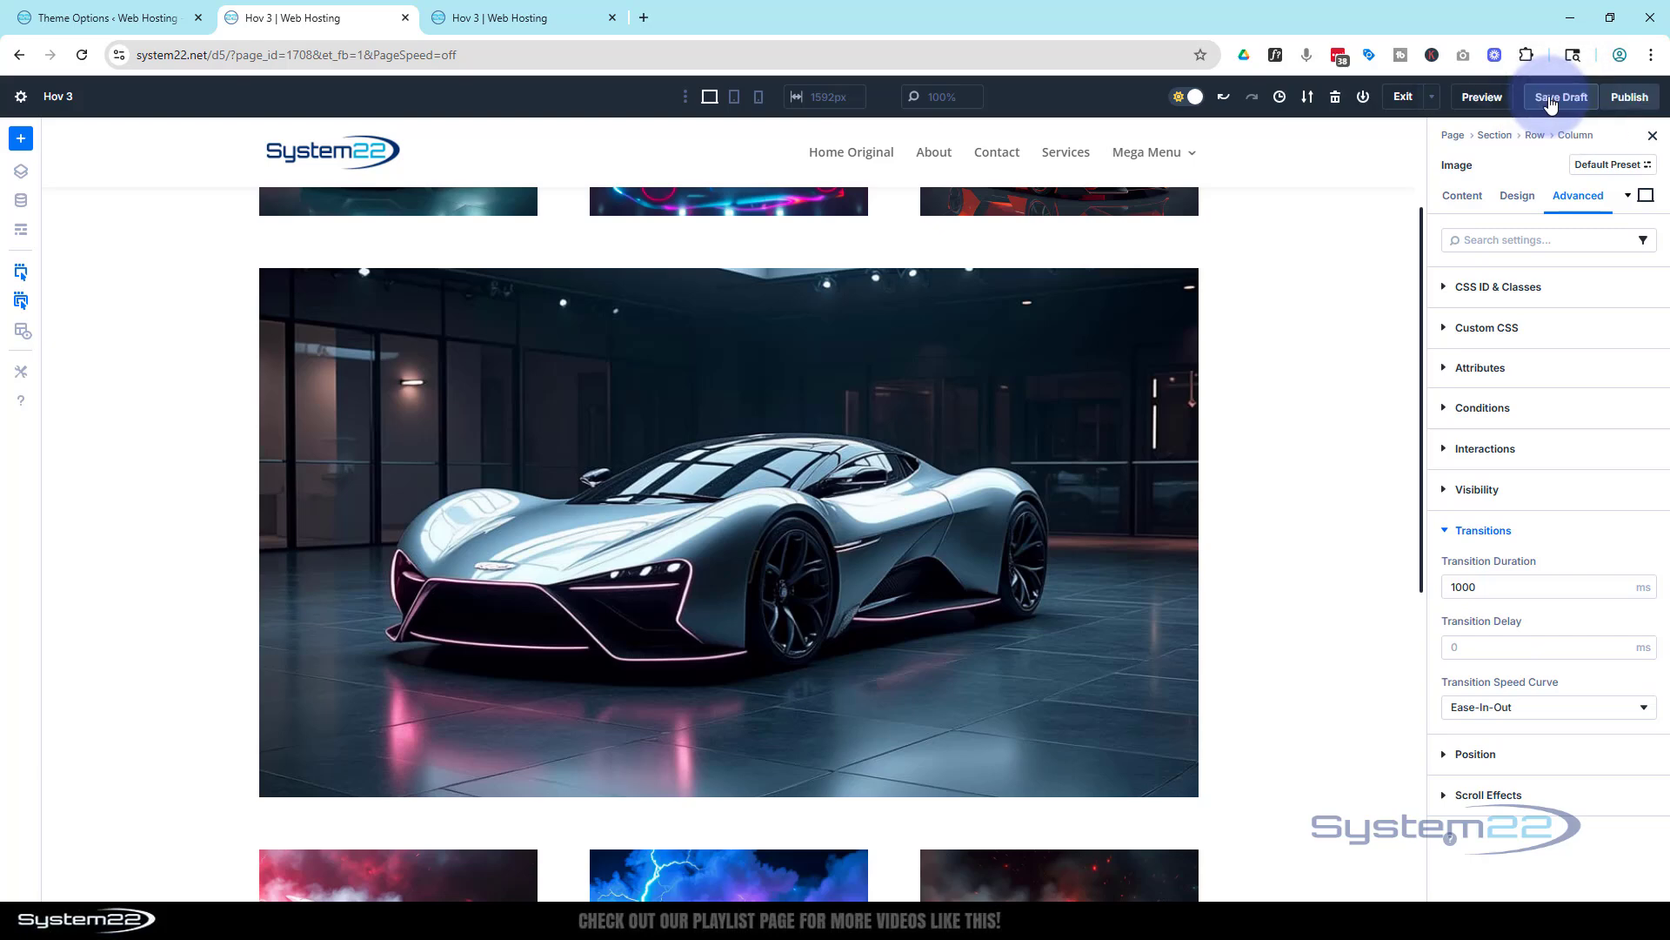
mouse_move(1480, 96)
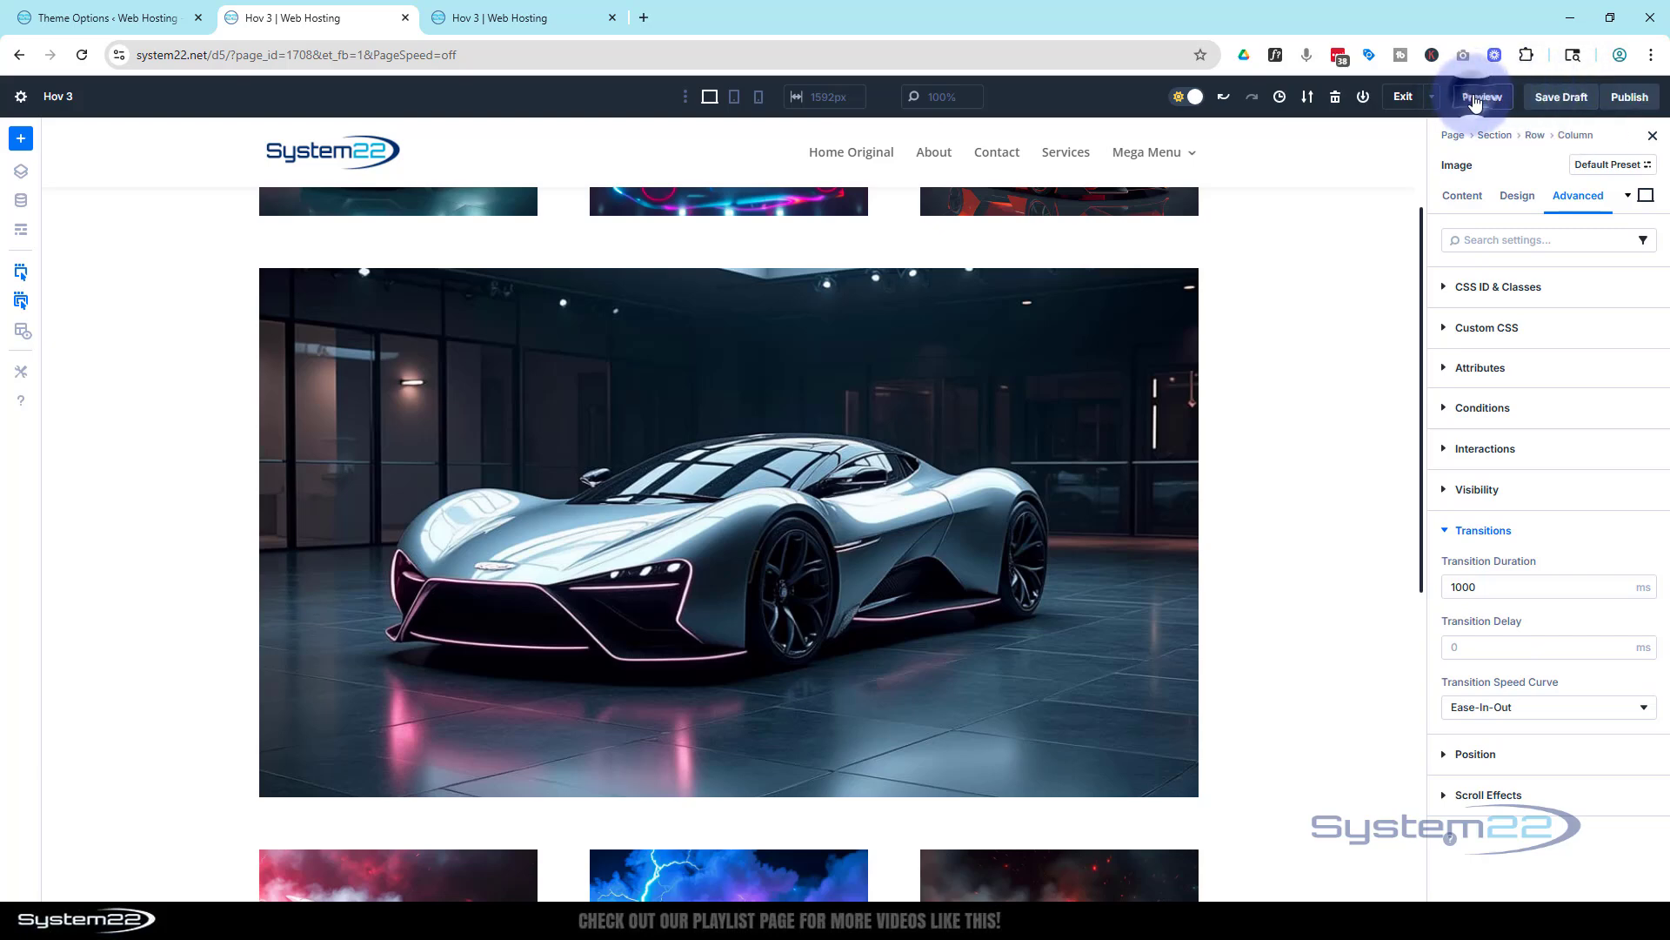
left_click(1479, 96)
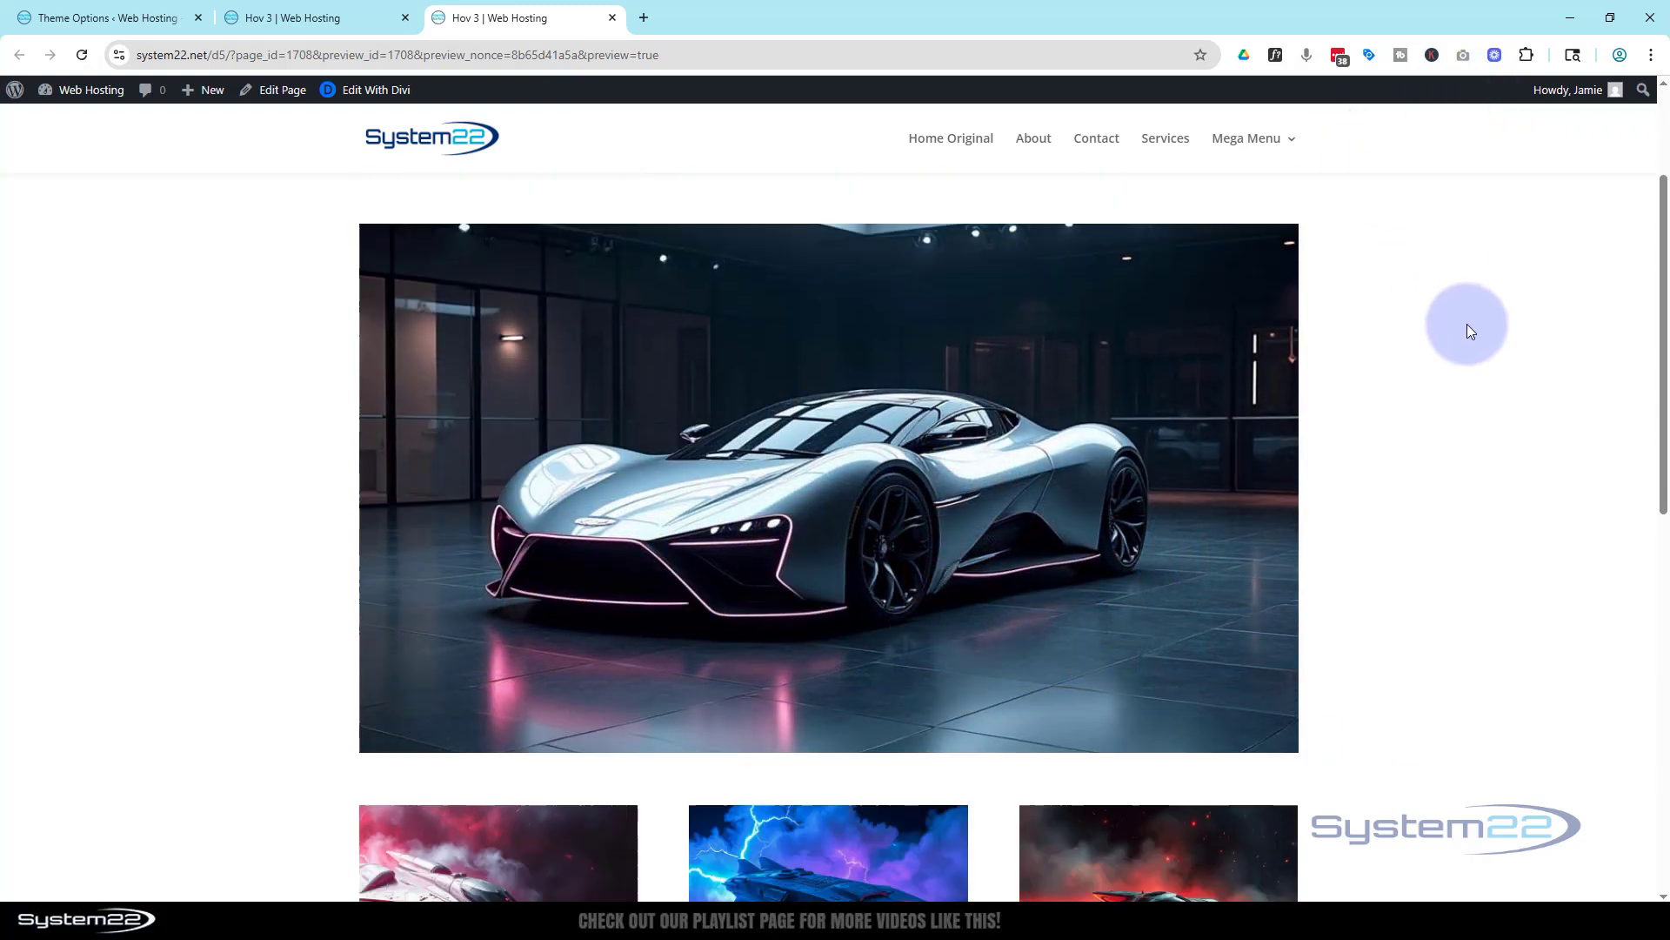
scroll("down", 3)
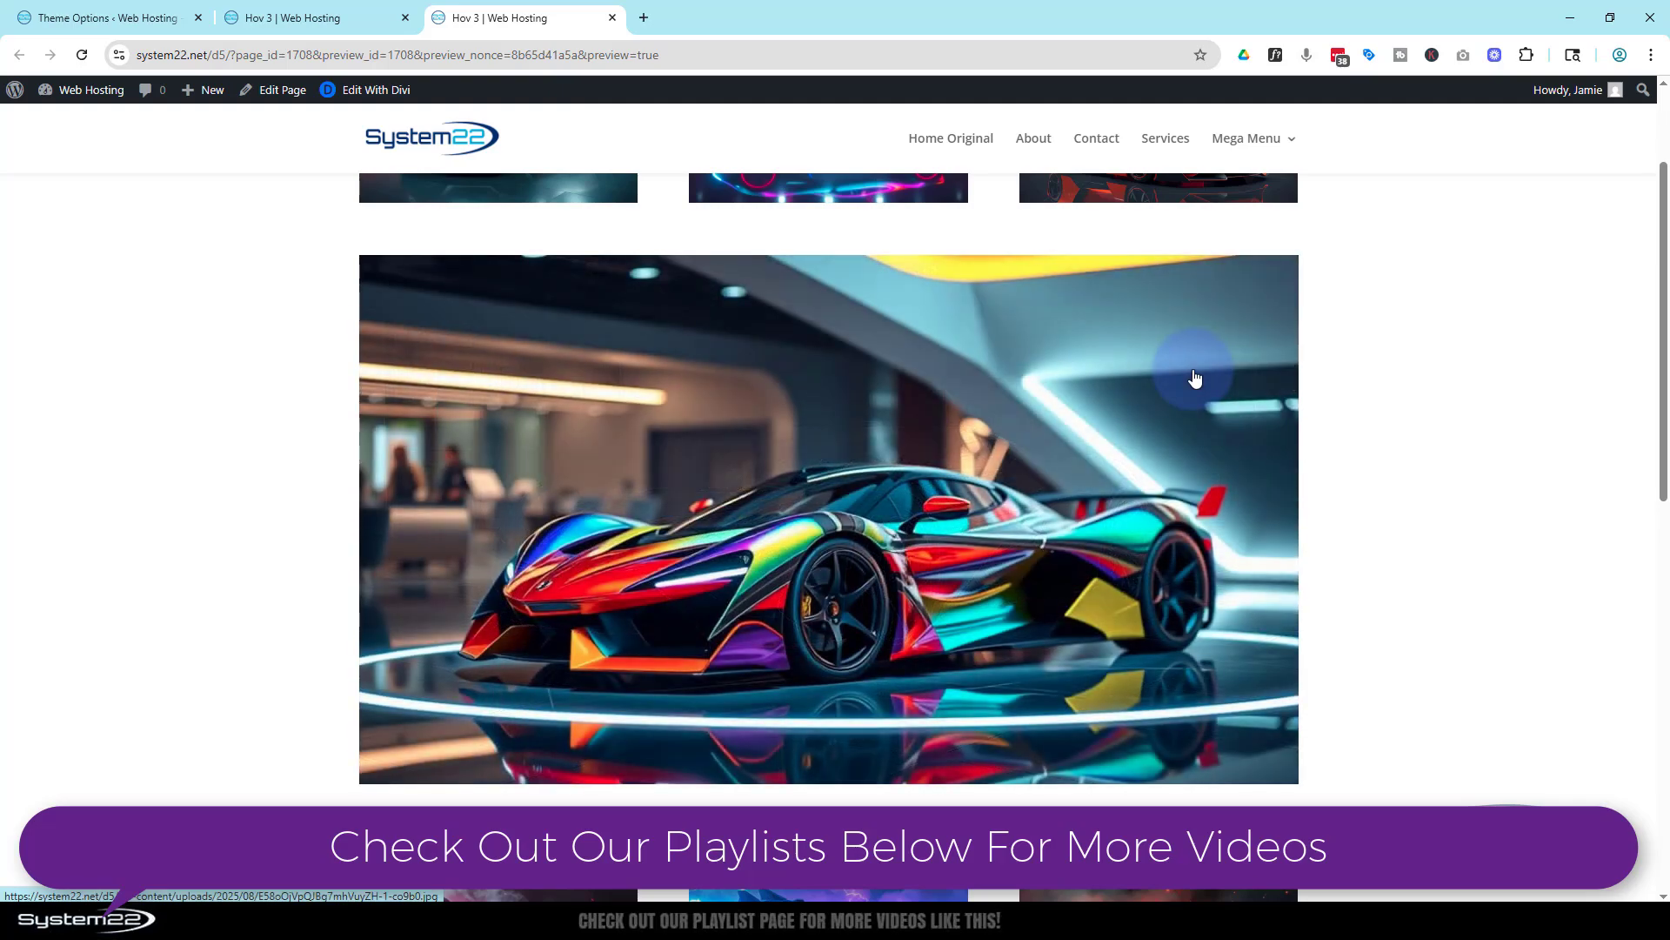
mouse_move(1110, 406)
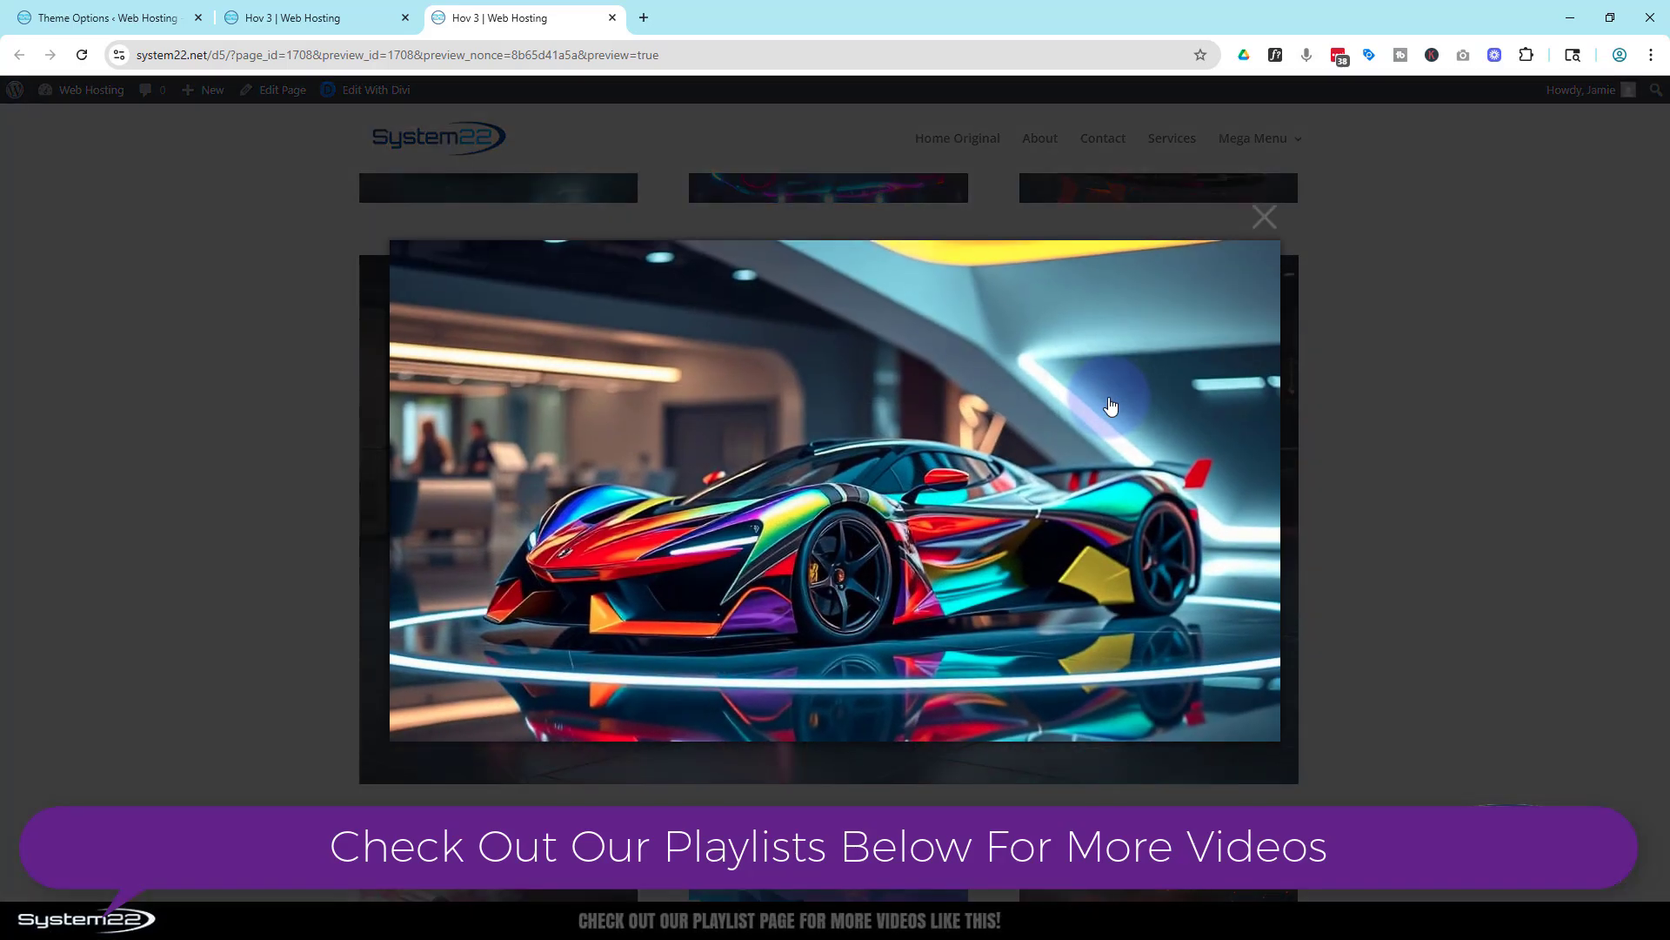
mouse_move(1264, 218)
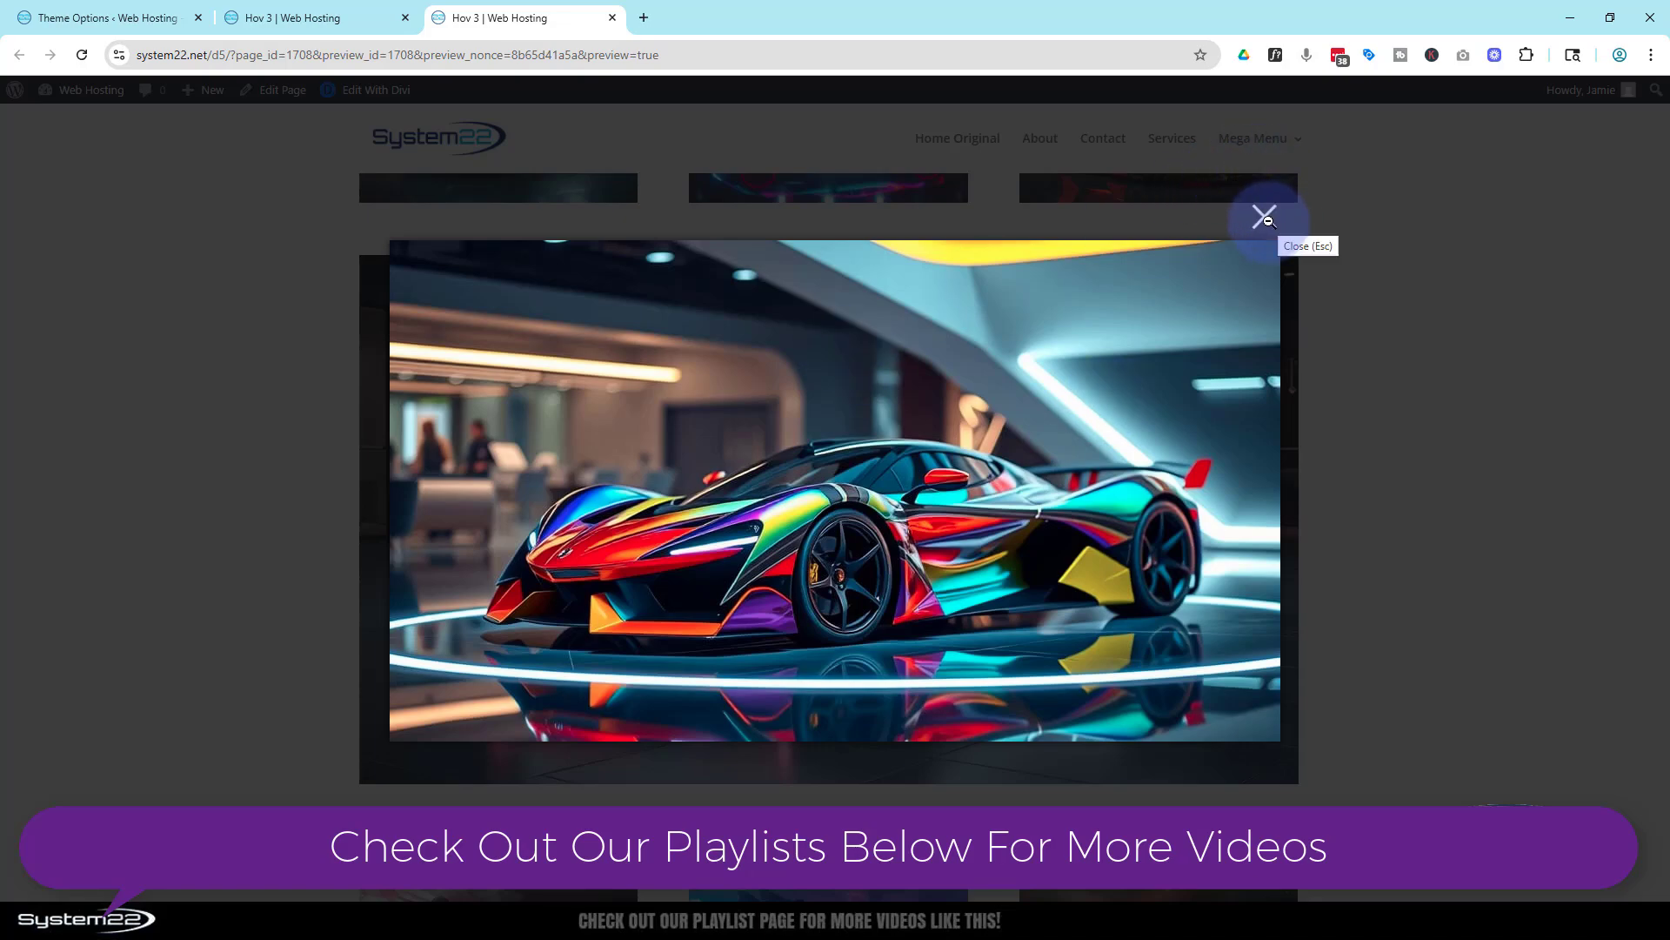
left_click(1266, 217)
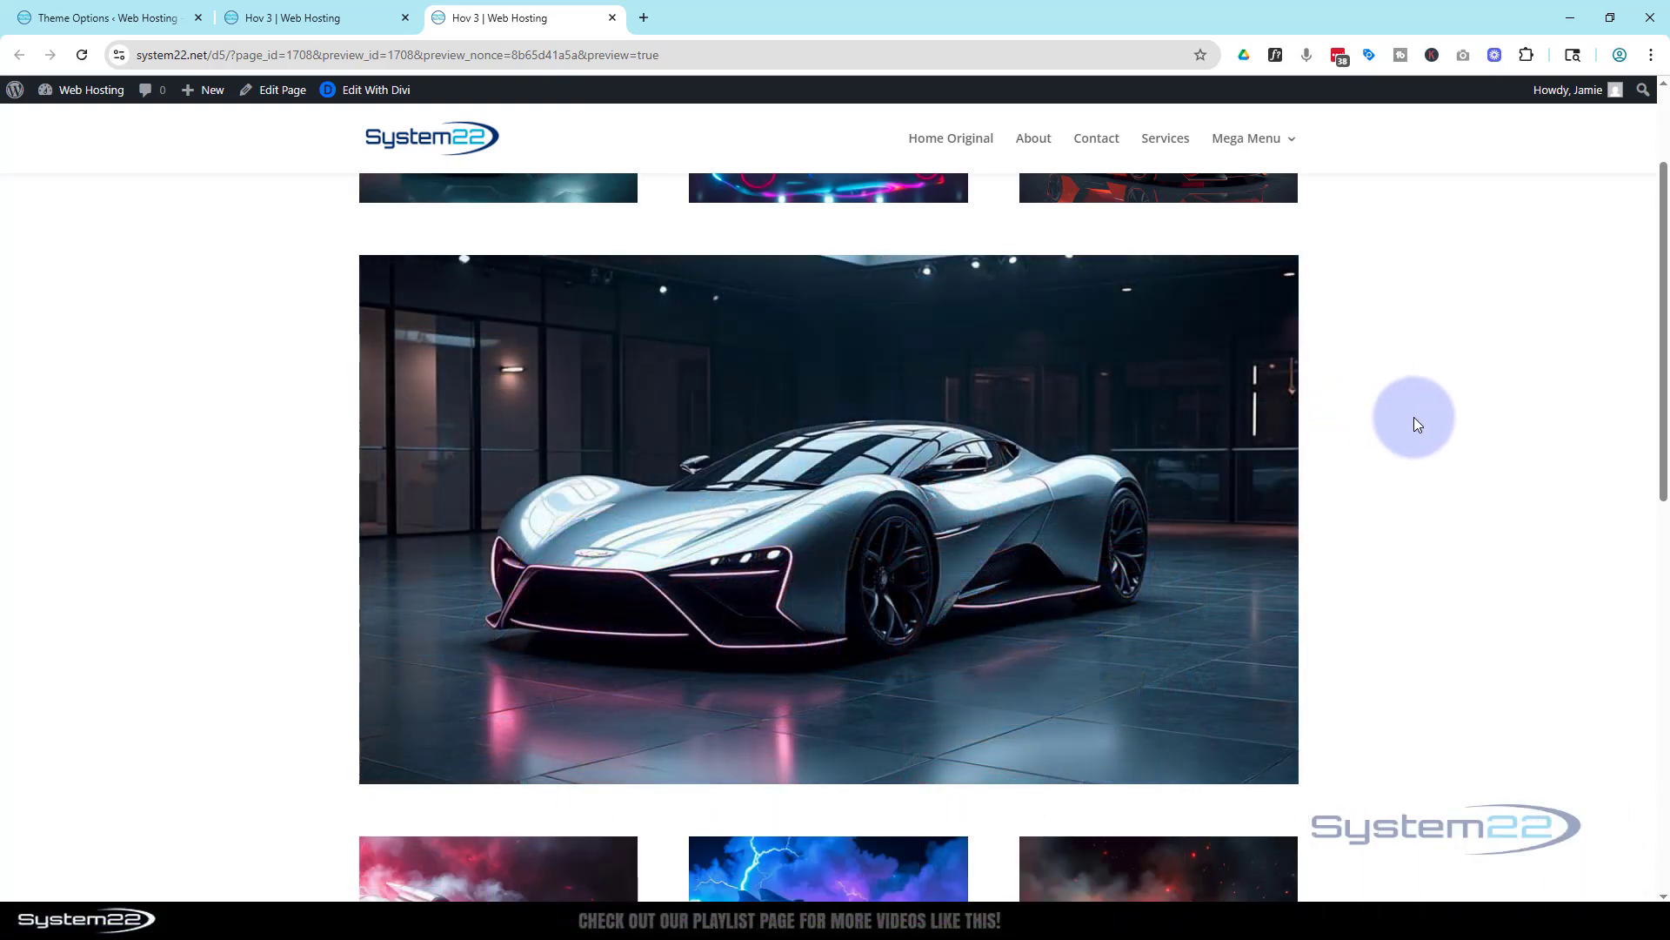
scroll("down", 3)
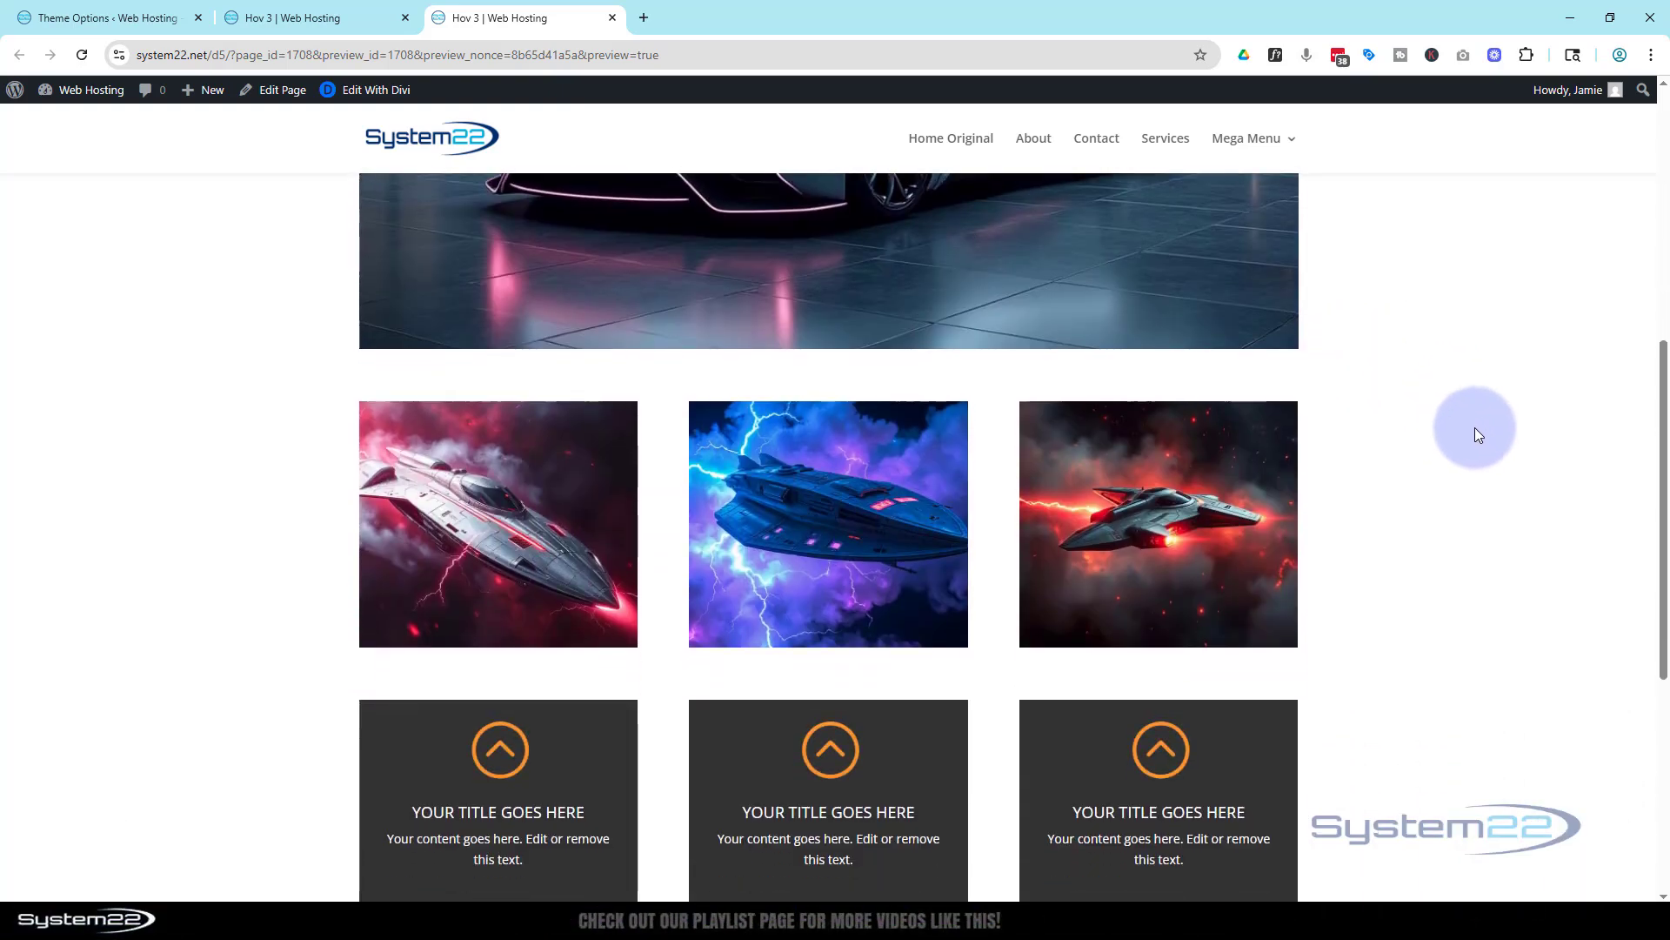
mouse_move(1519, 533)
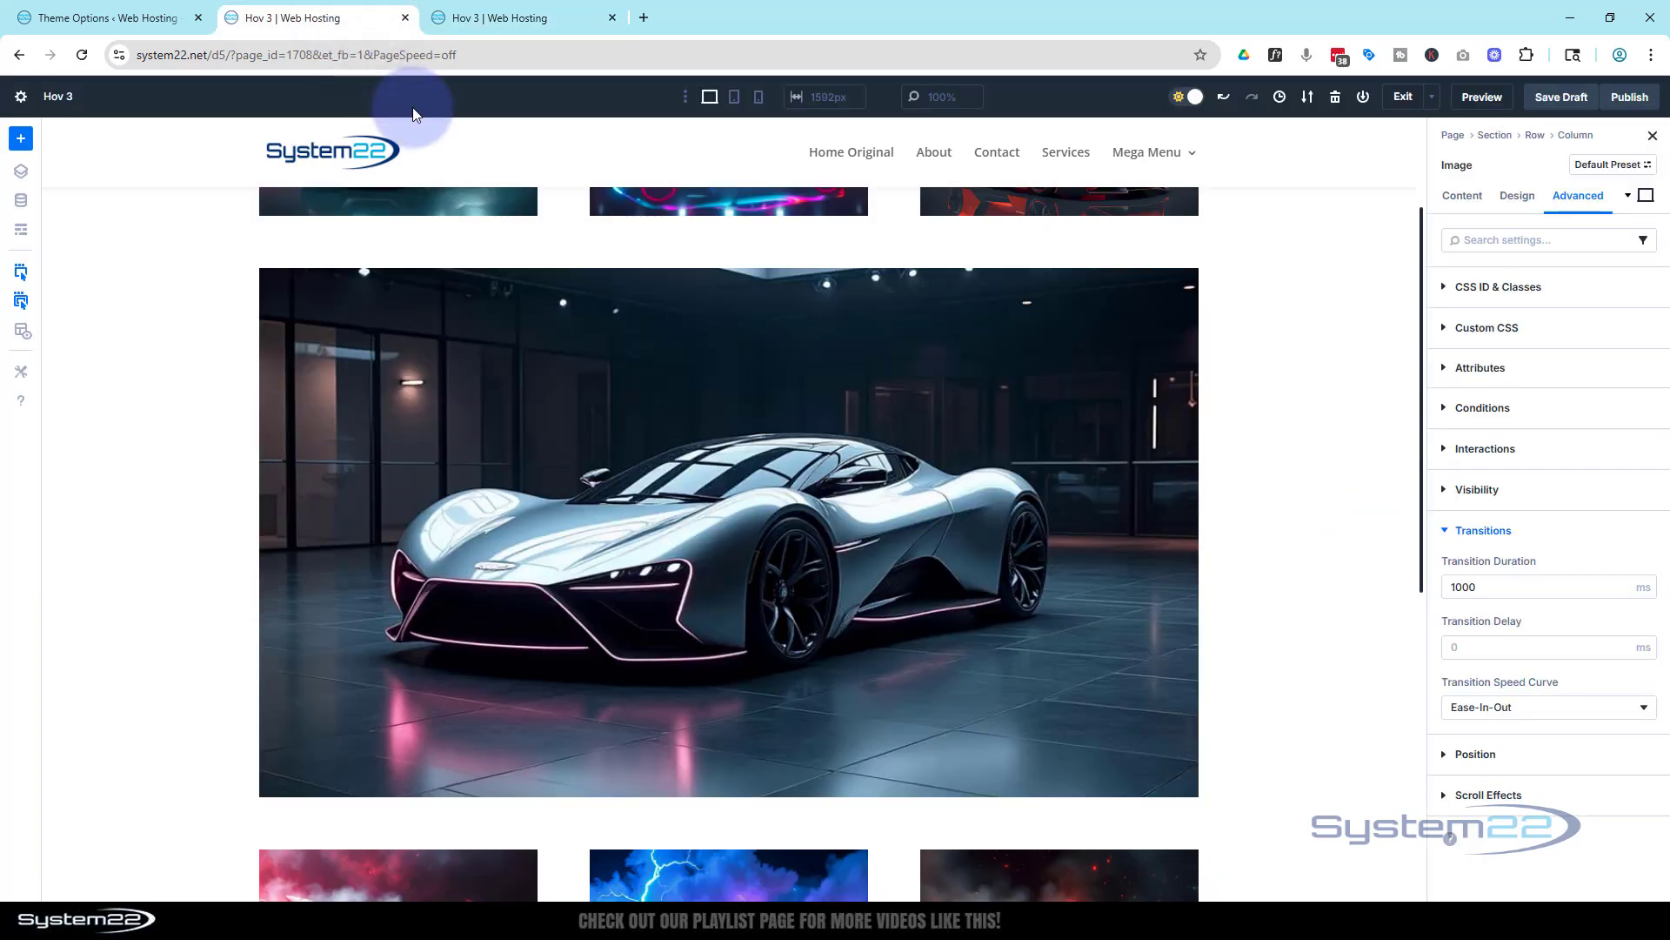
- Add a Call To Action module below the spaceship images with button link '#'
scroll("down", 3)
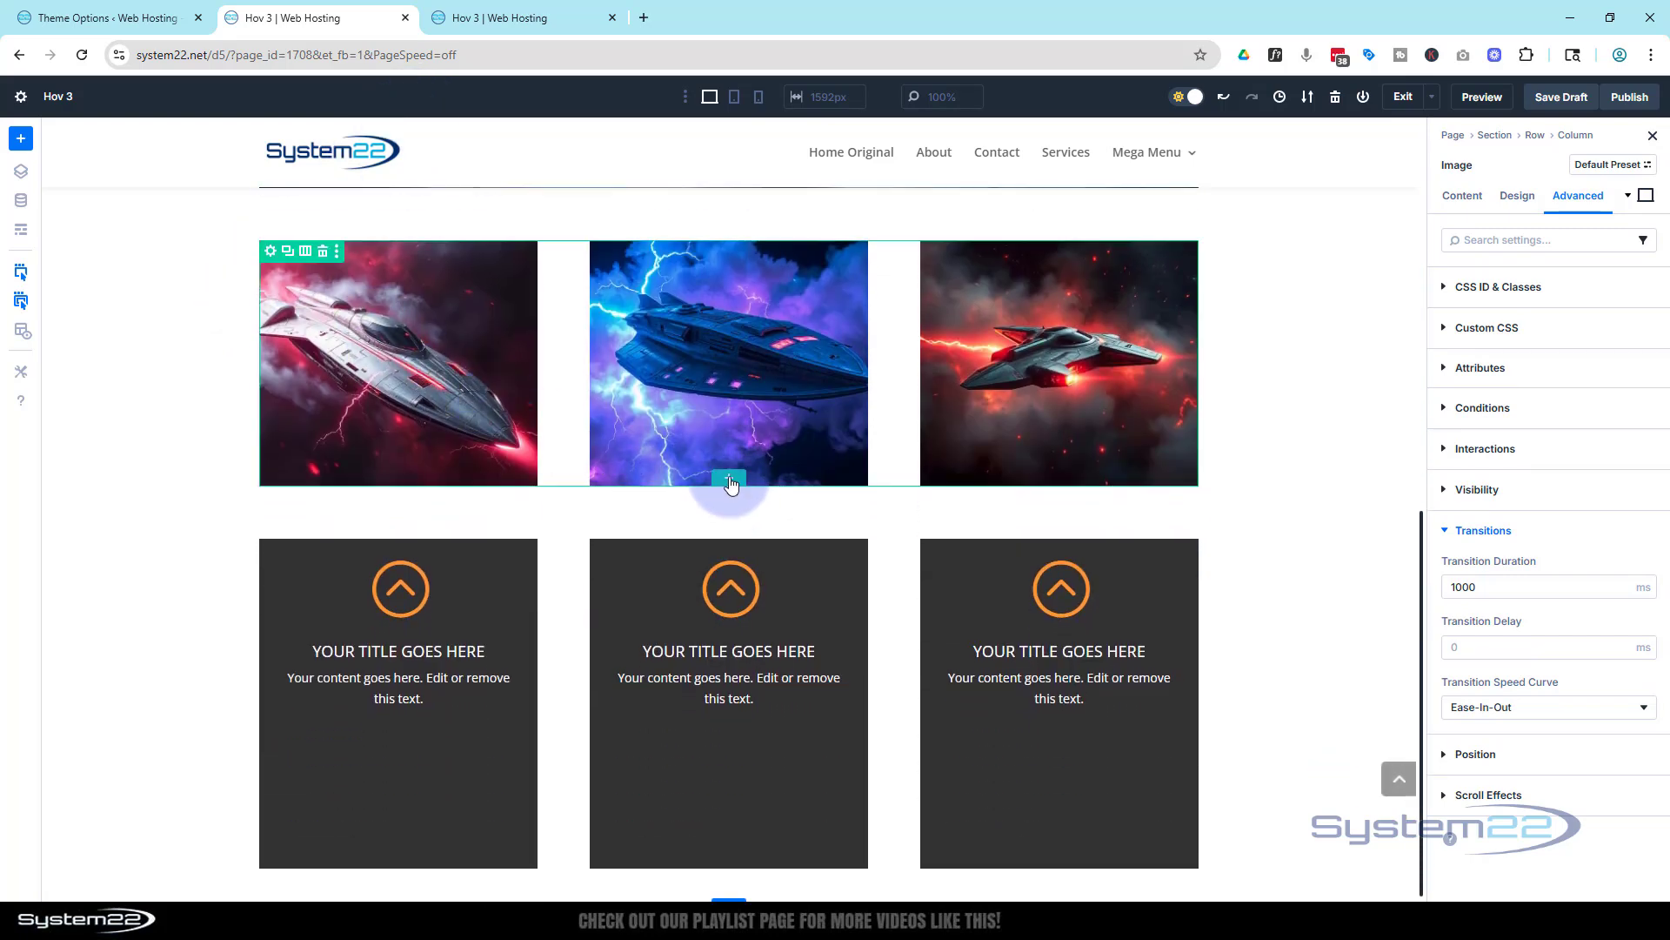
left_click(729, 481)
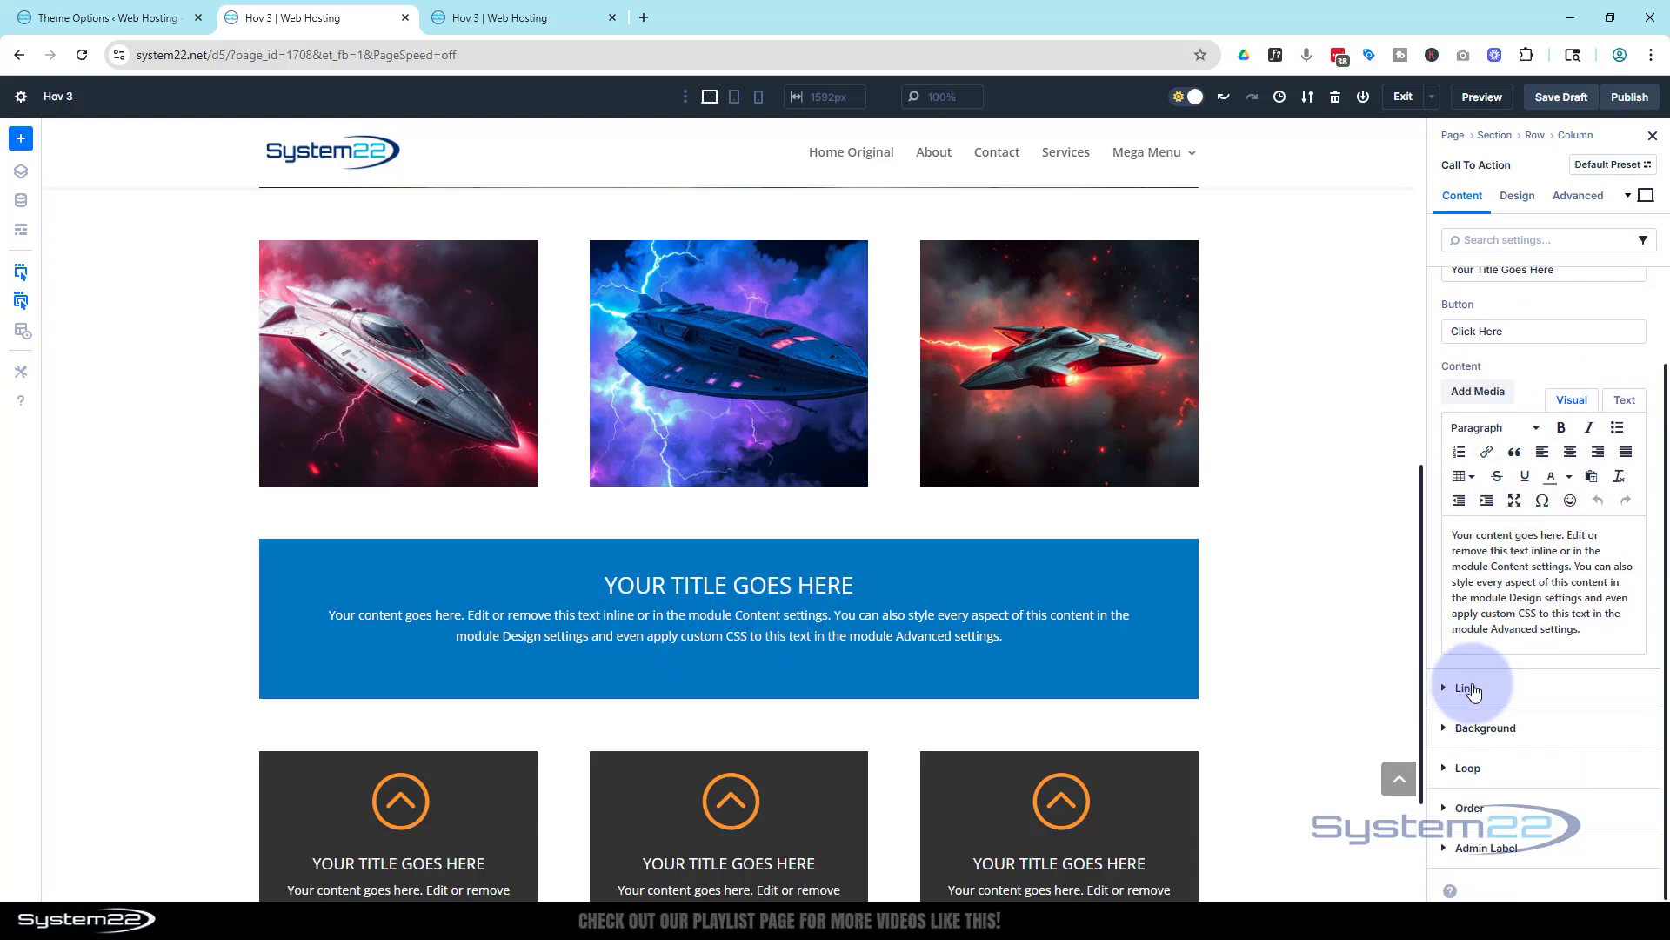
left_click(1467, 687)
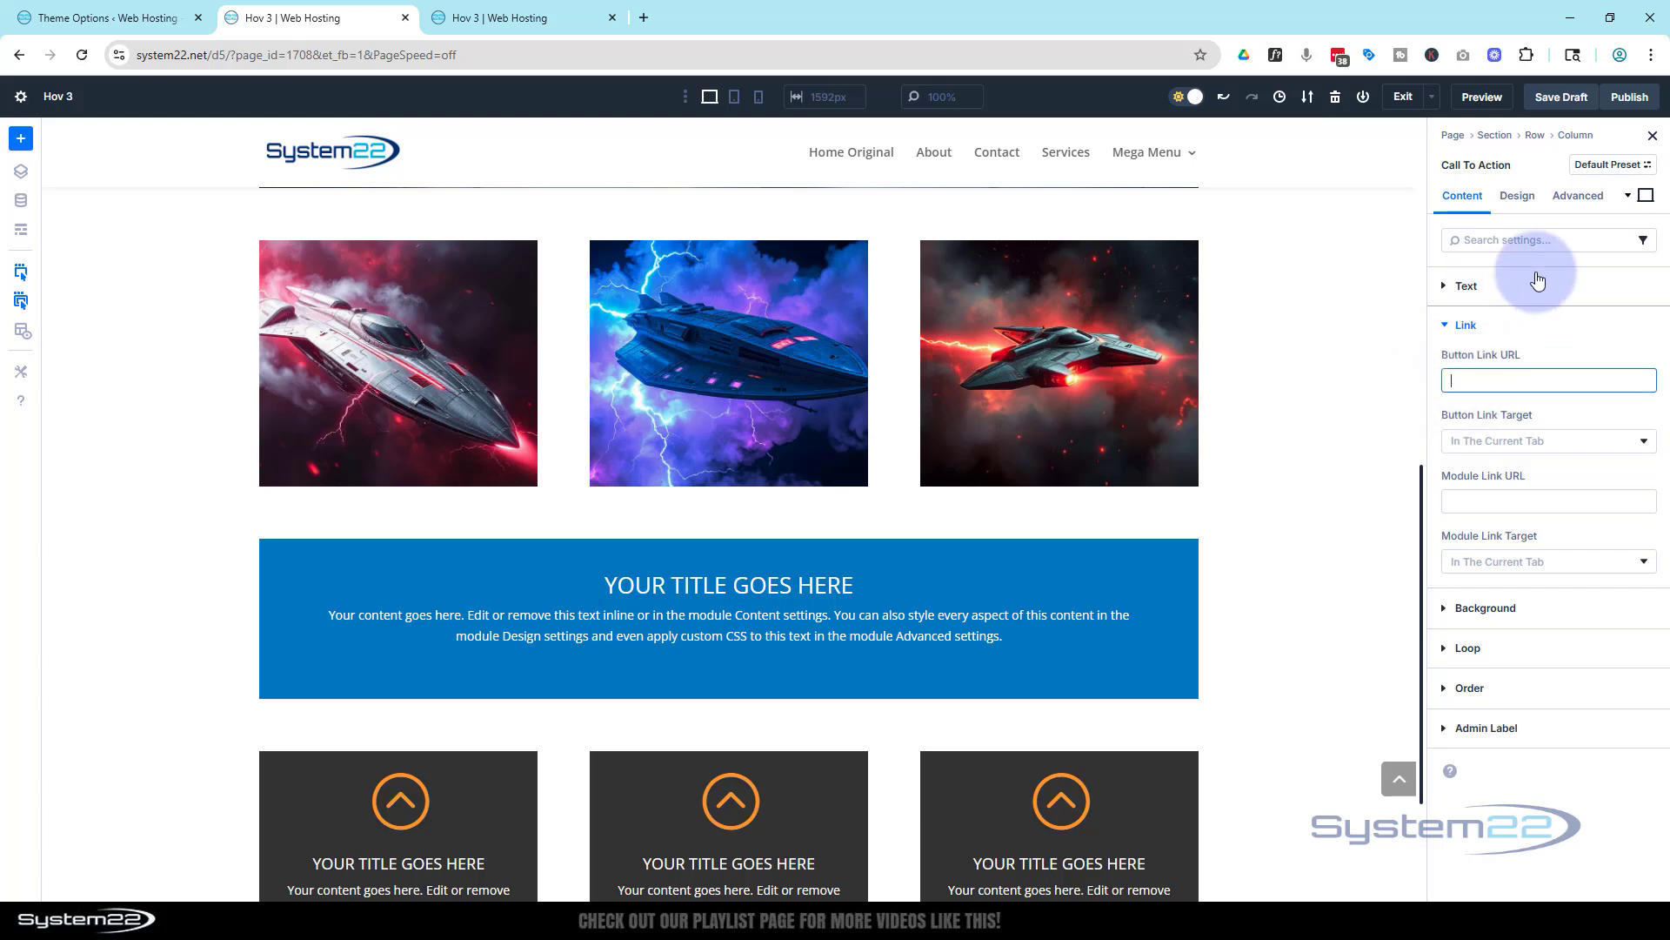
type("#")
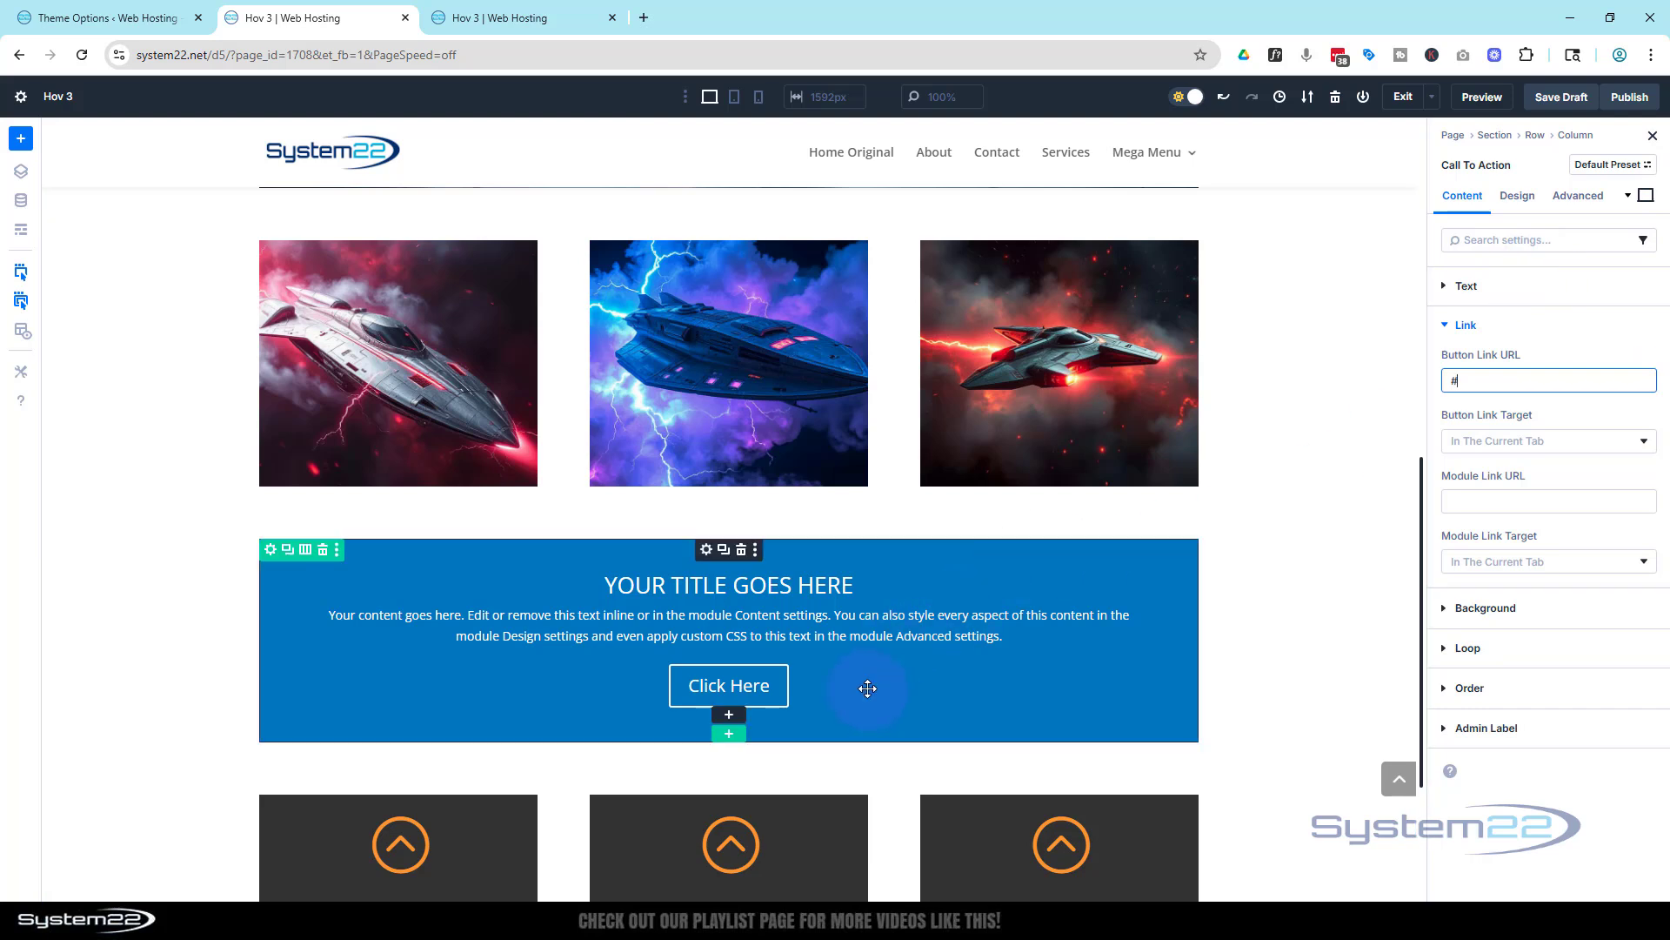
mouse_move(1318, 607)
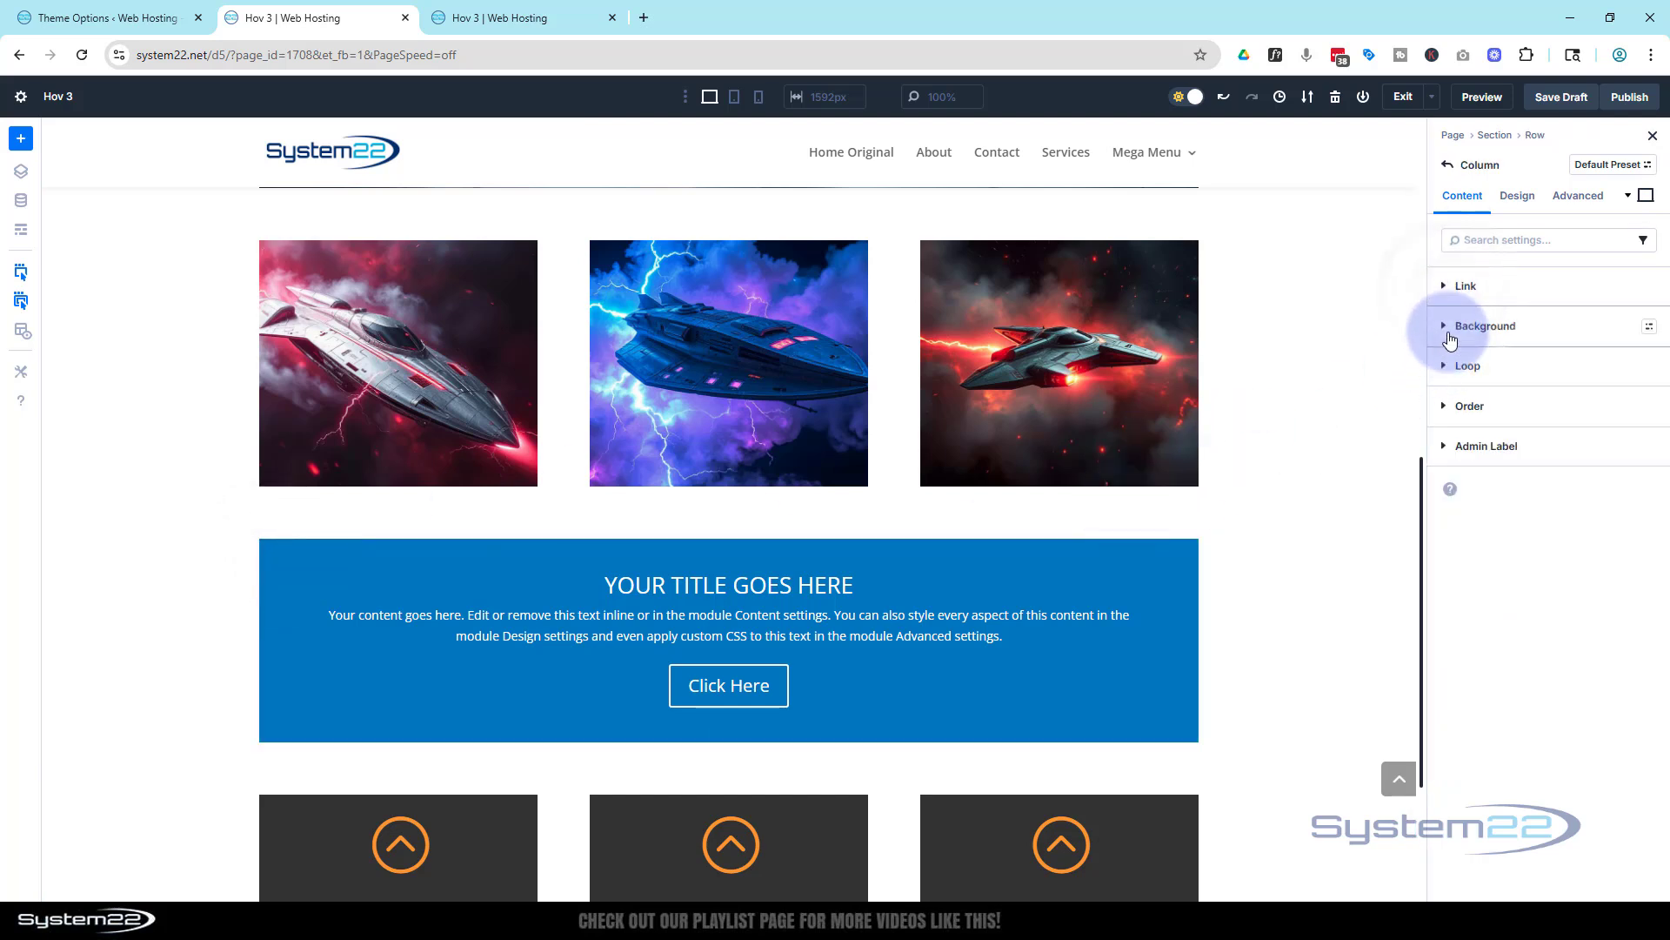
- Set the orange sports car picture as the column's background image
left_click(1486, 324)
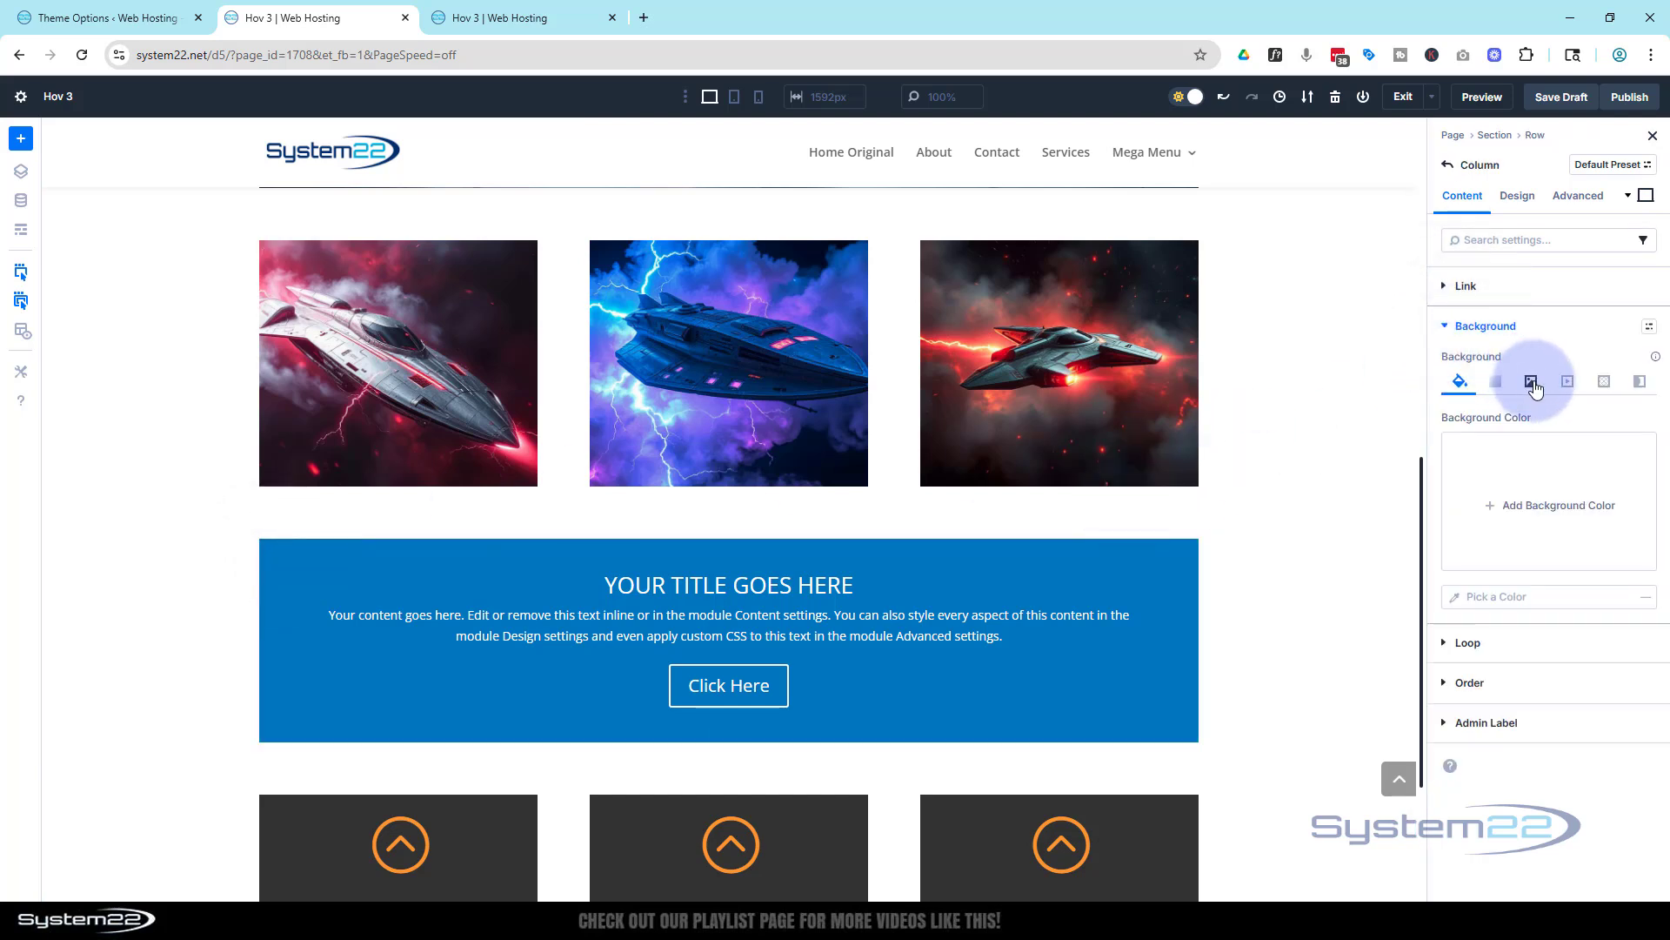
left_click(1535, 381)
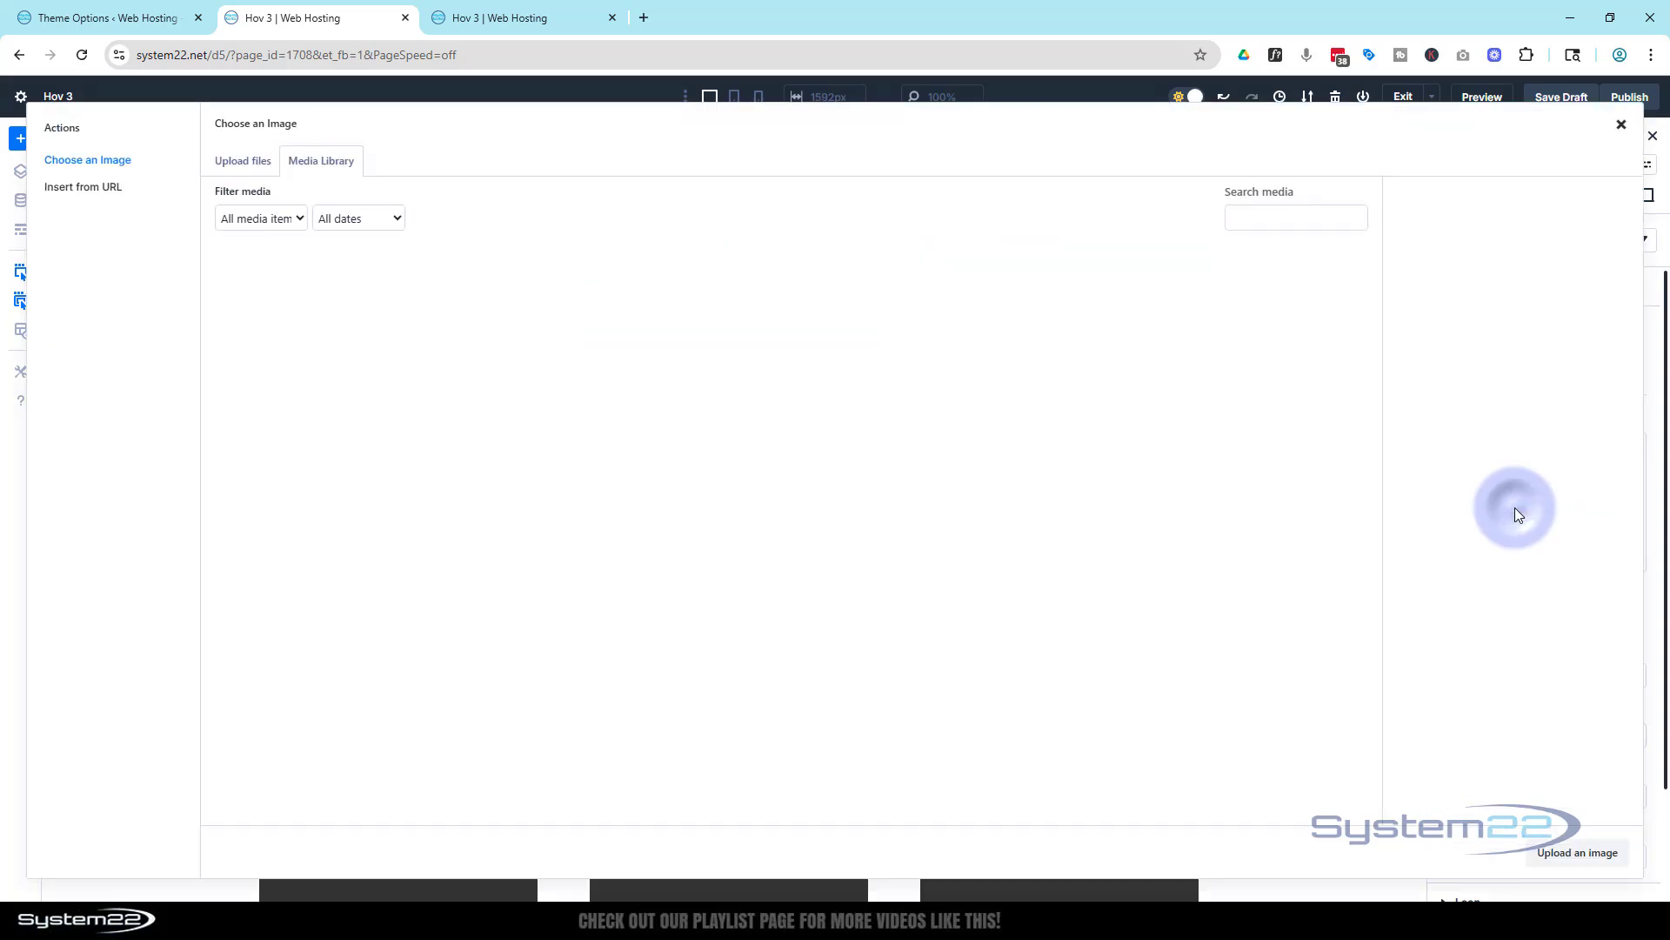
left_click(656, 303)
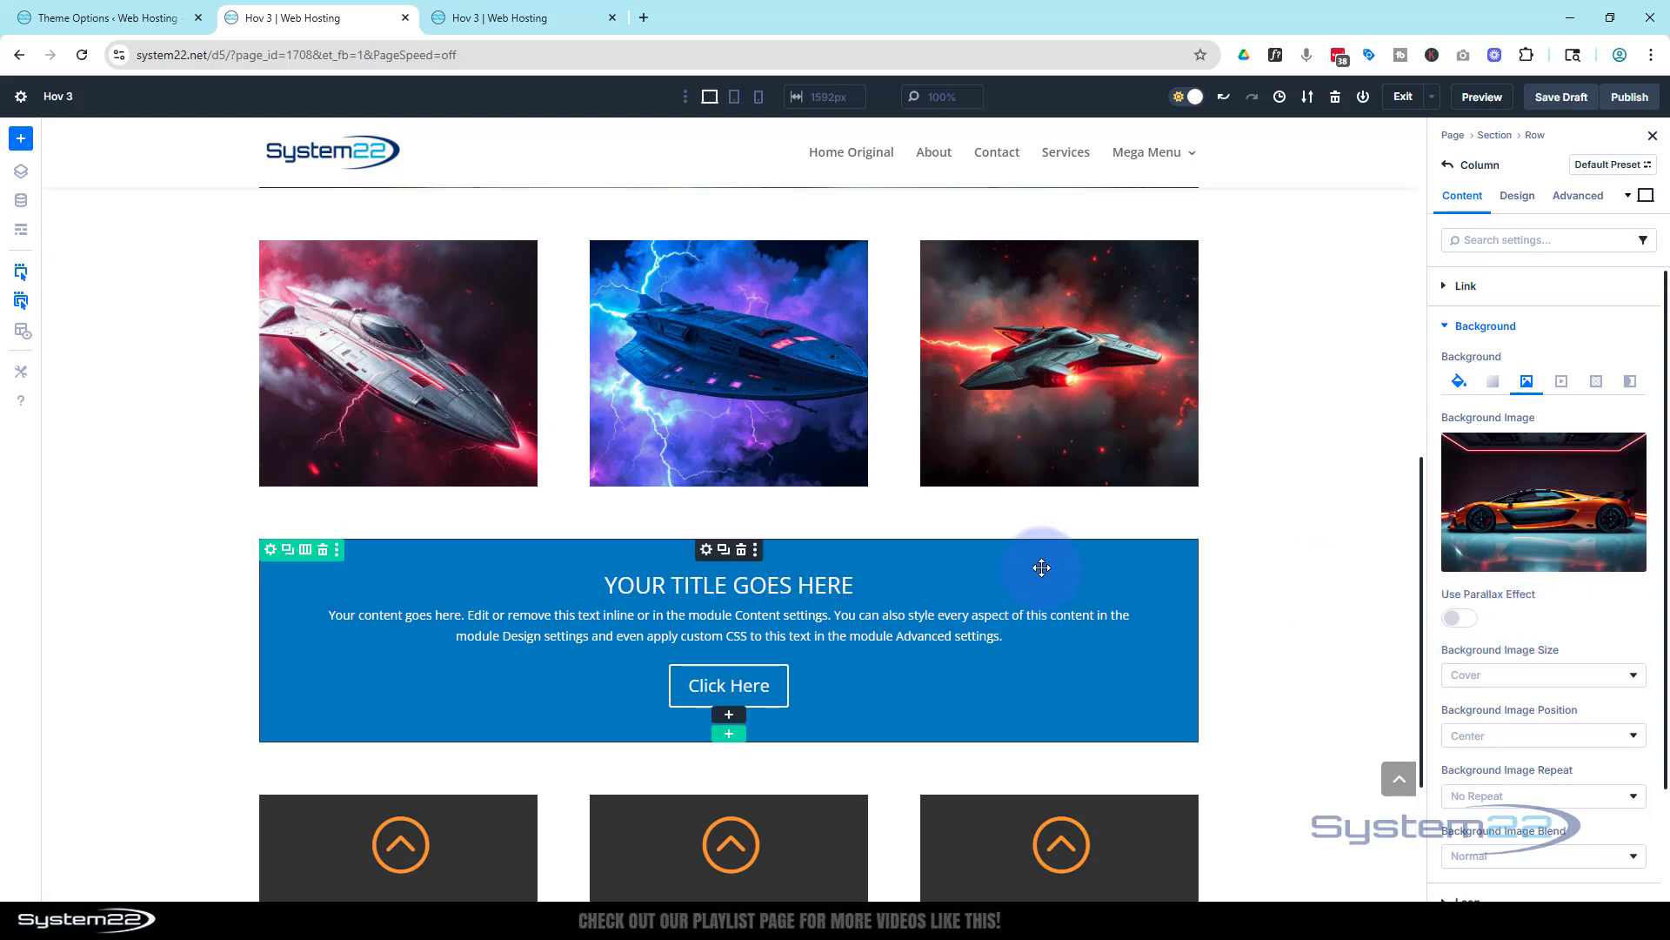
mouse_move(957, 594)
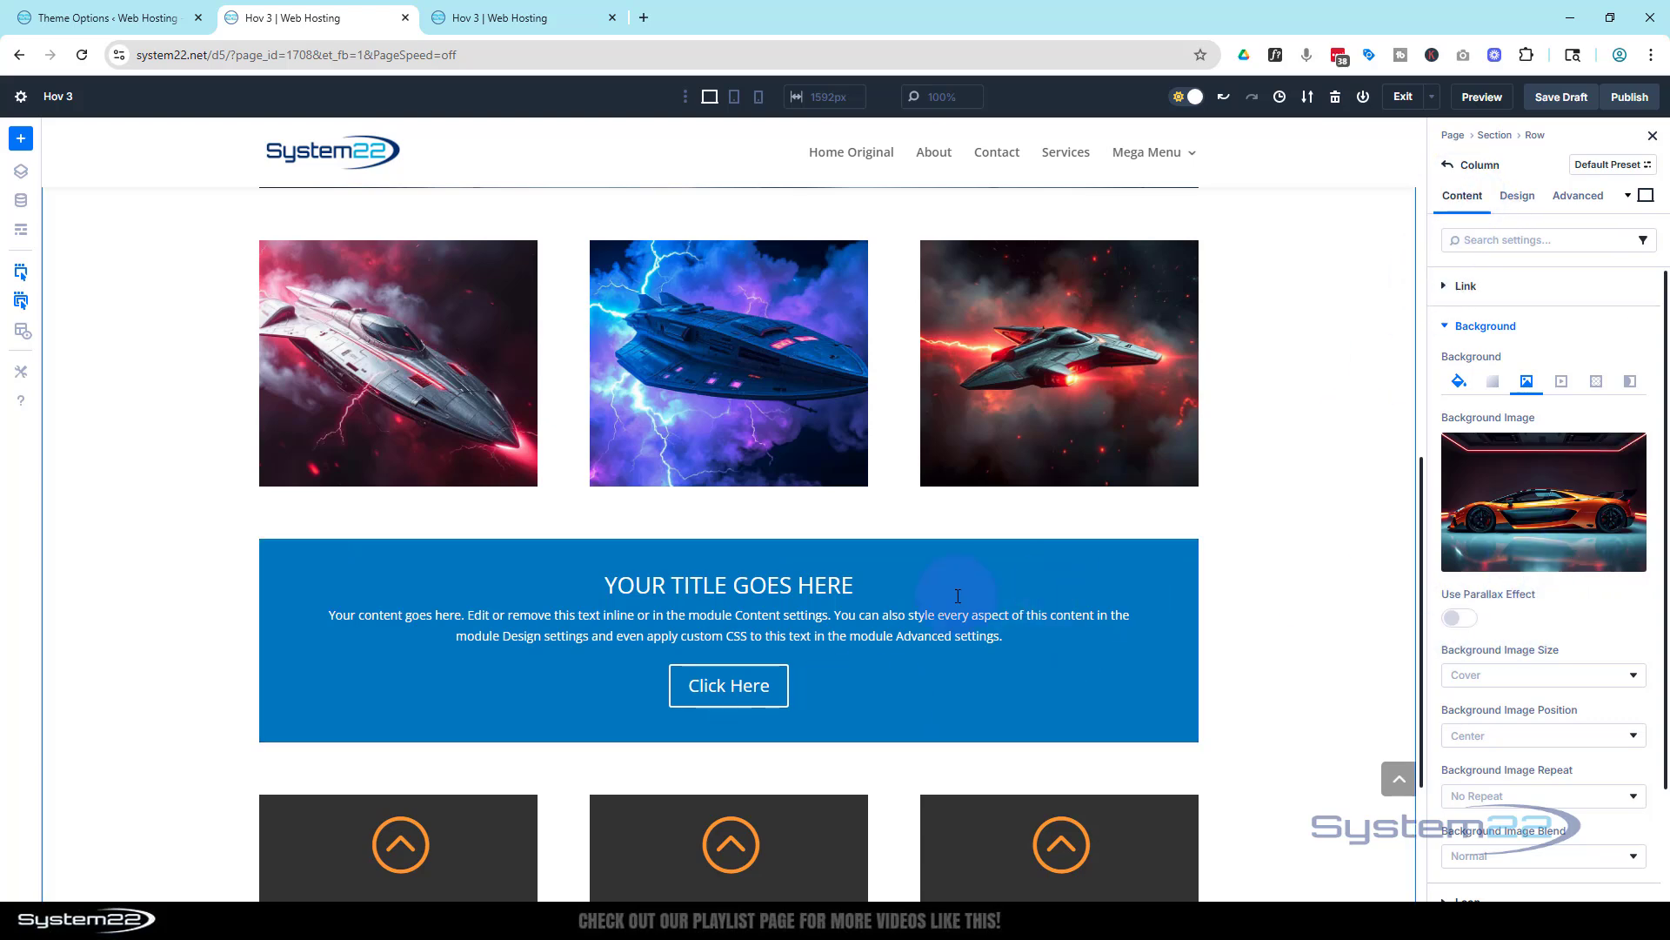
- Lower the call-to-action's blue background colour to 60% opacity
left_click(727, 583)
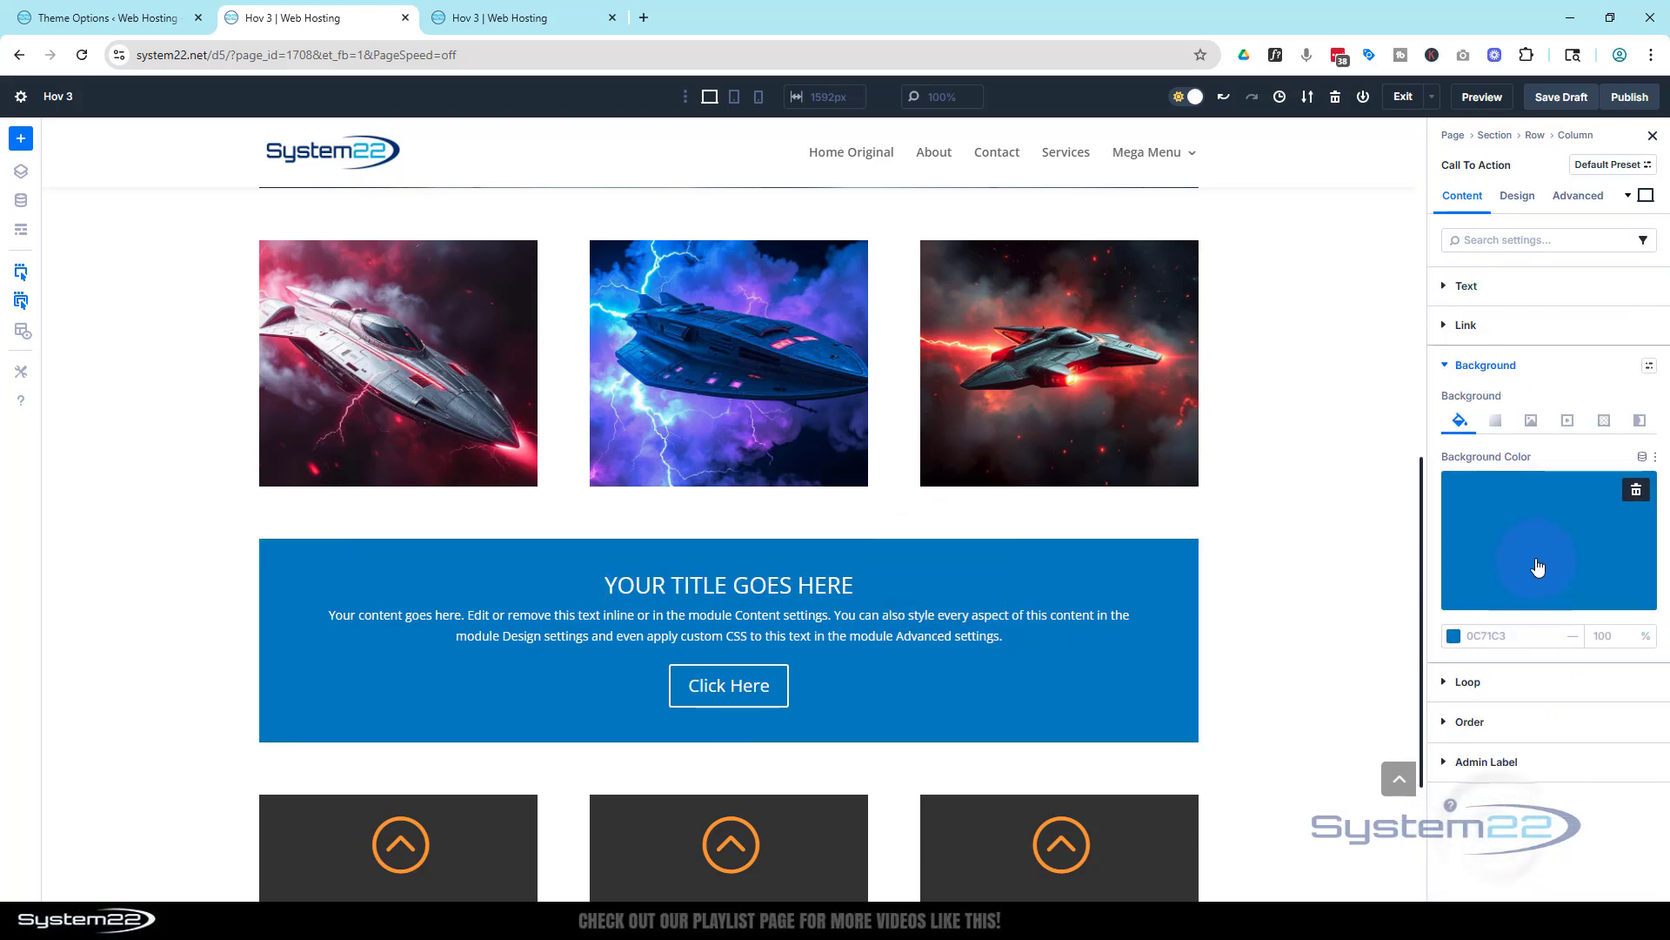
left_click(1546, 540)
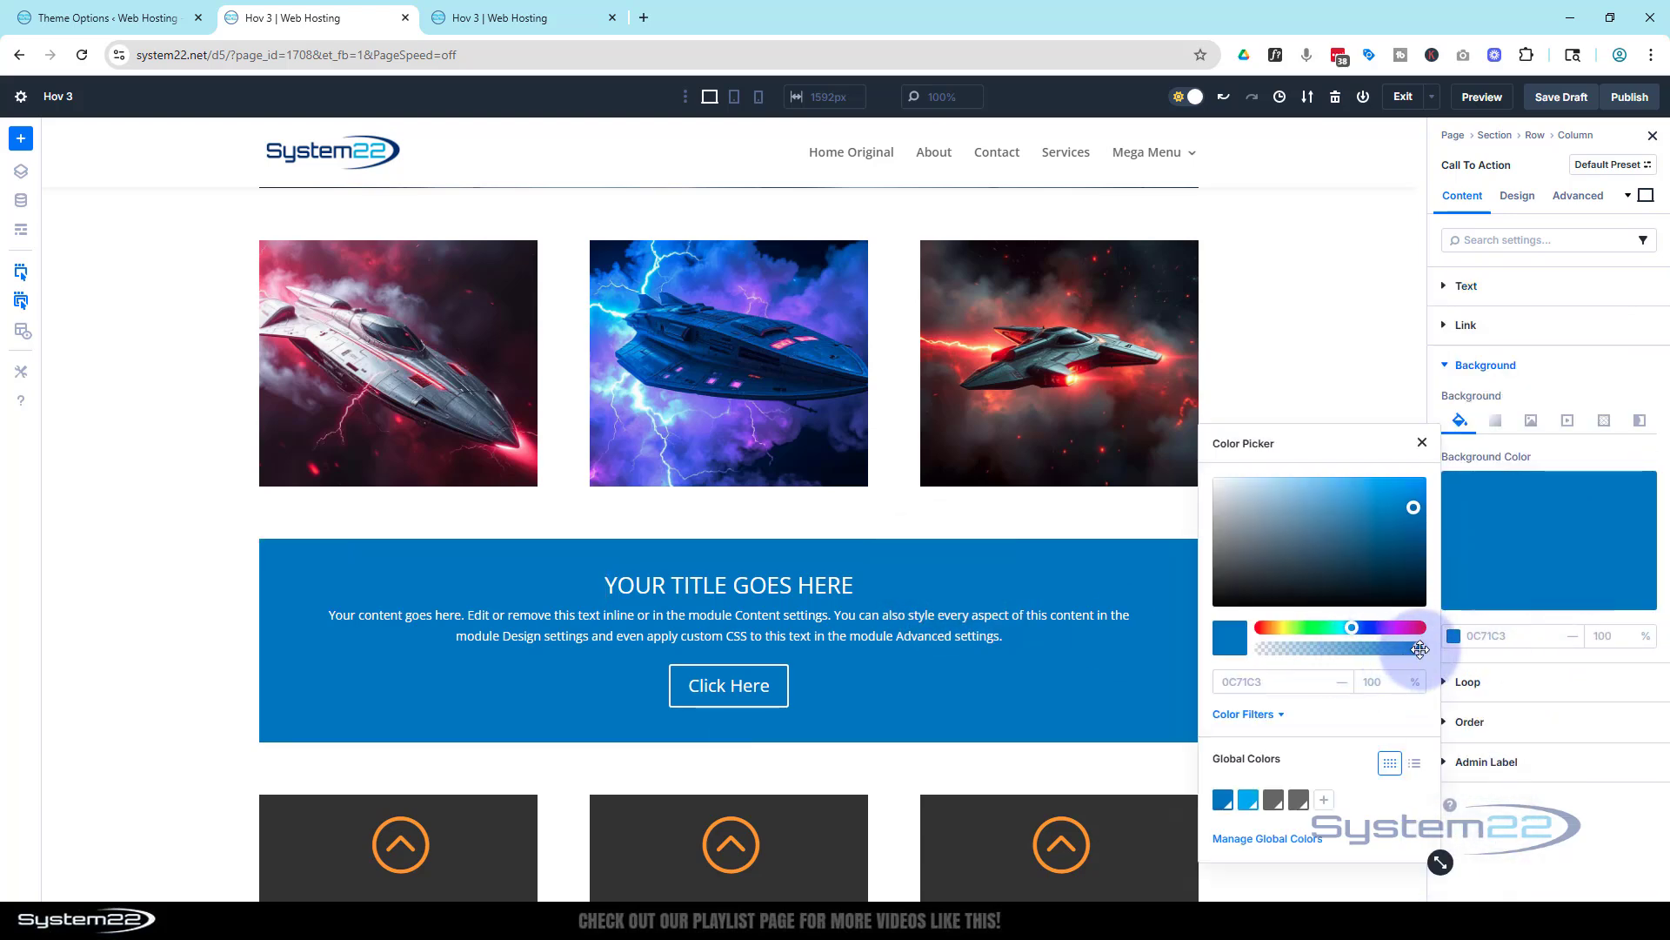
left_click_drag(1386, 626, 1351, 627)
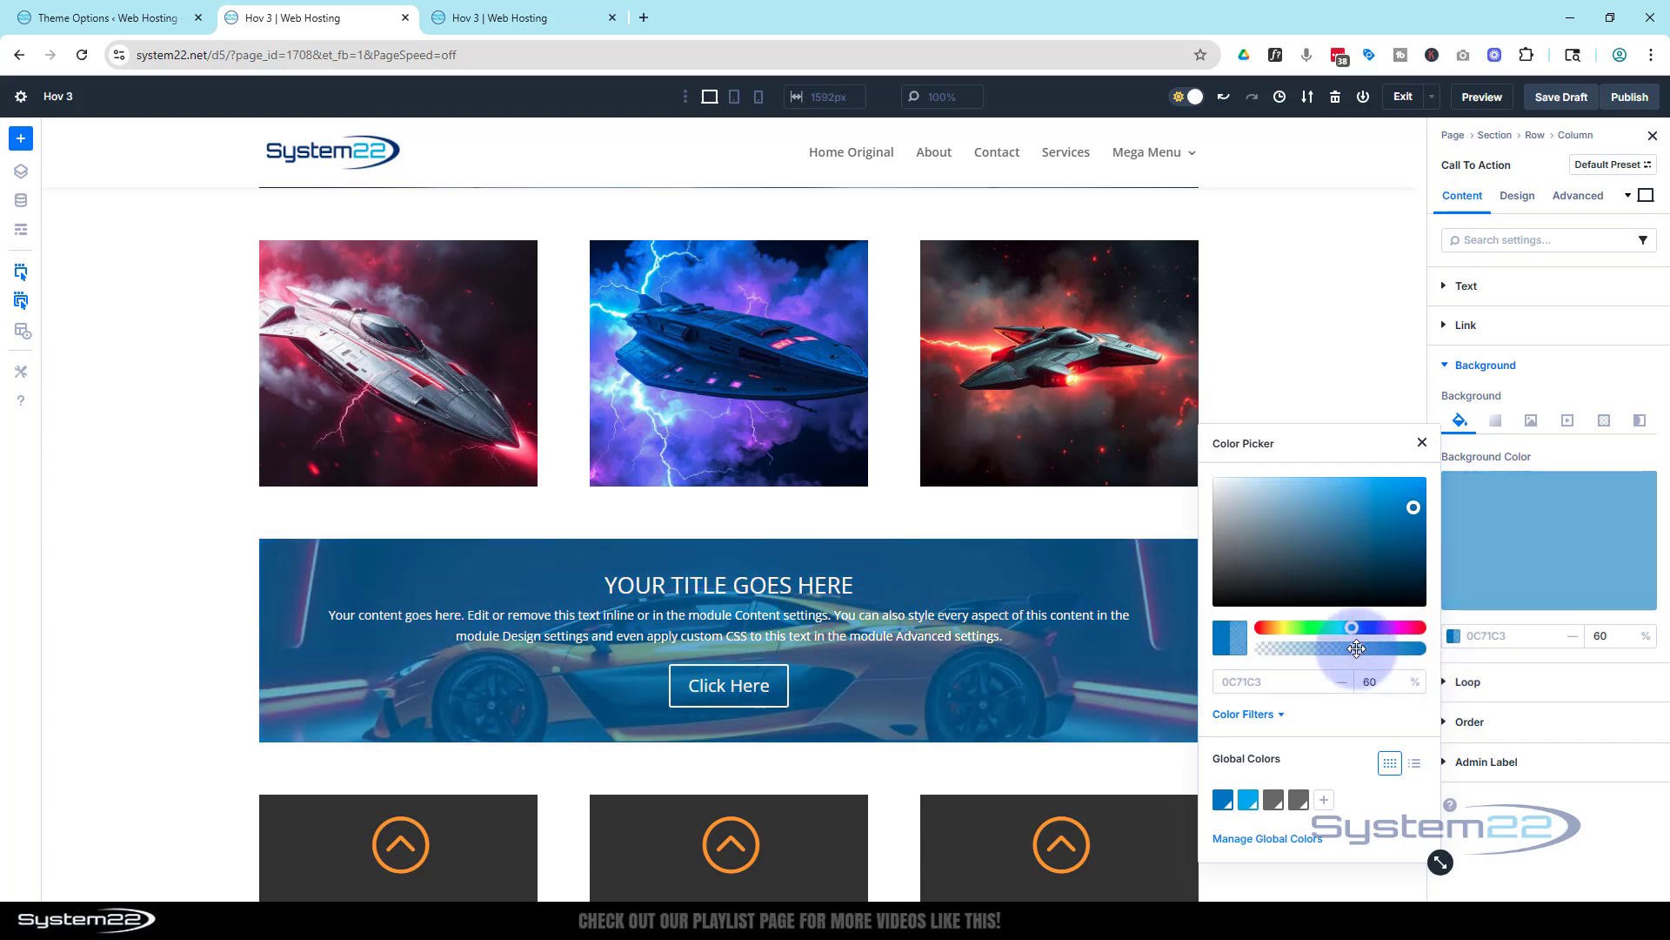
left_click_drag(1353, 647, 1306, 647)
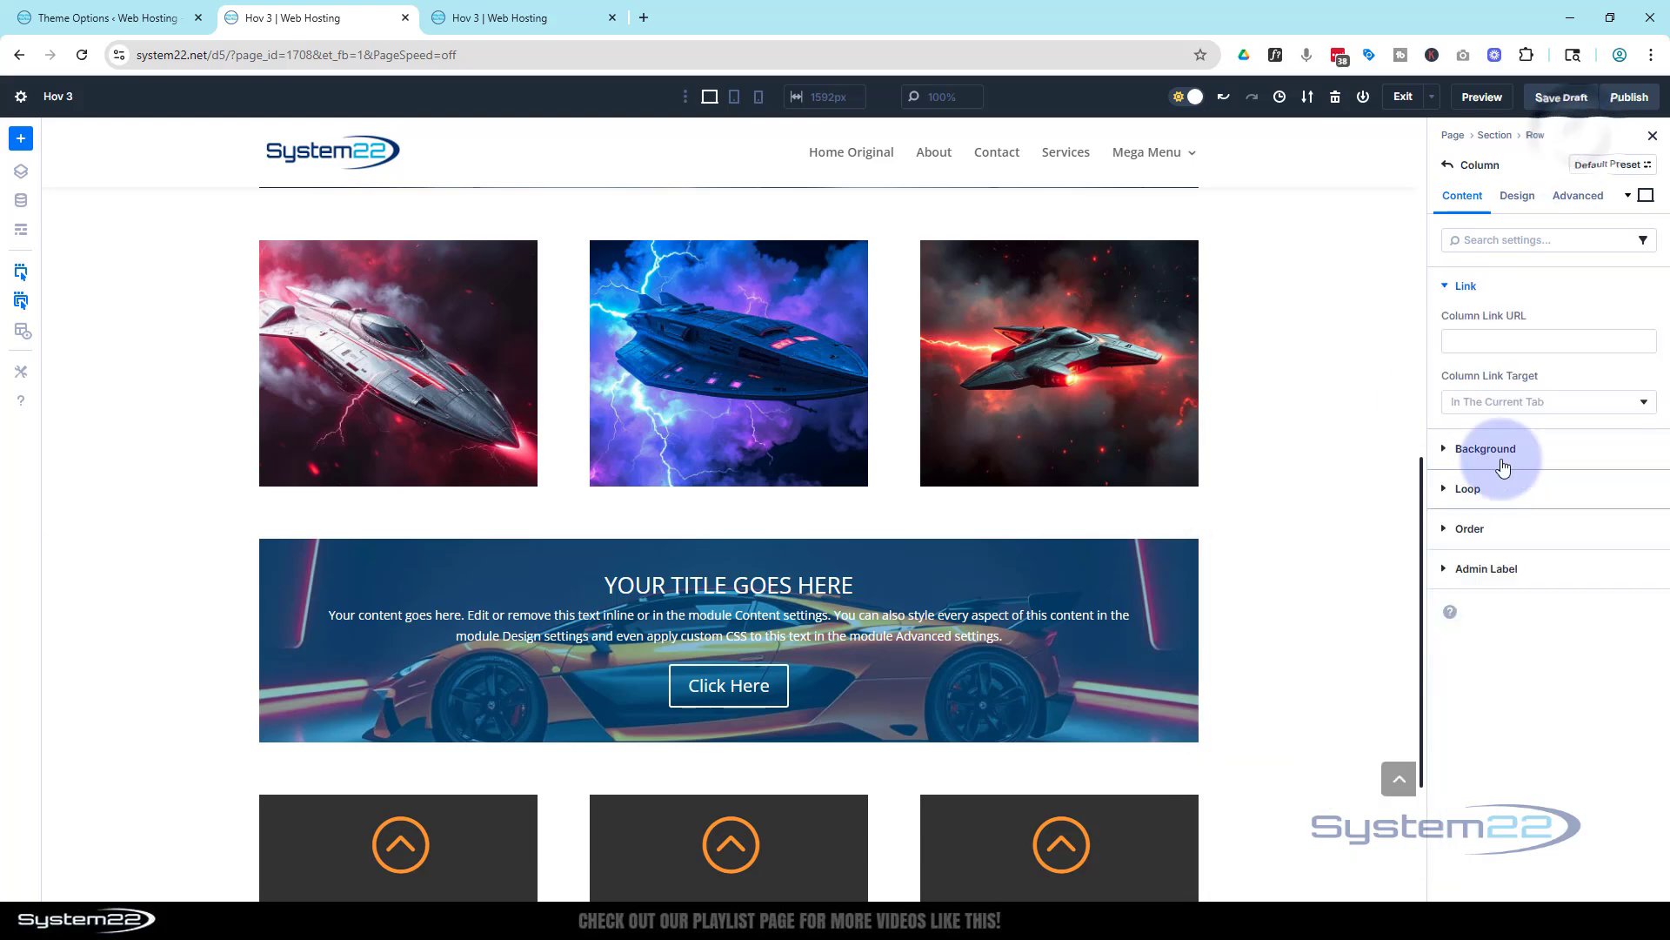
- Show the column's background image settings and open the position list, left at Center
left_click(1485, 449)
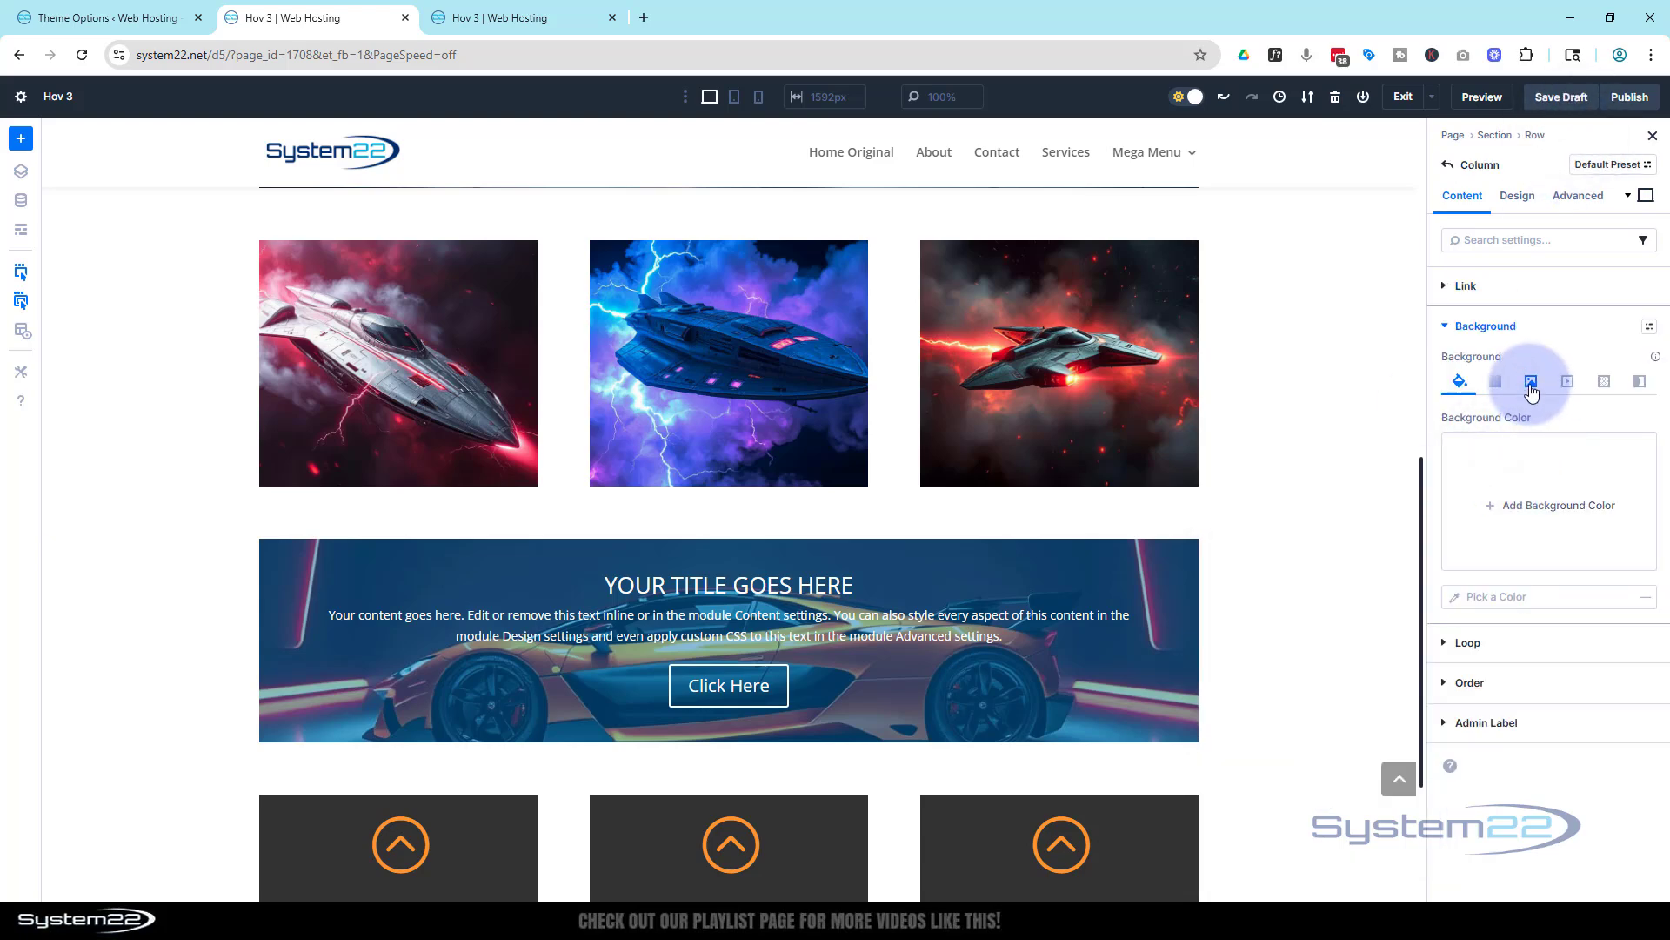
left_click(1531, 380)
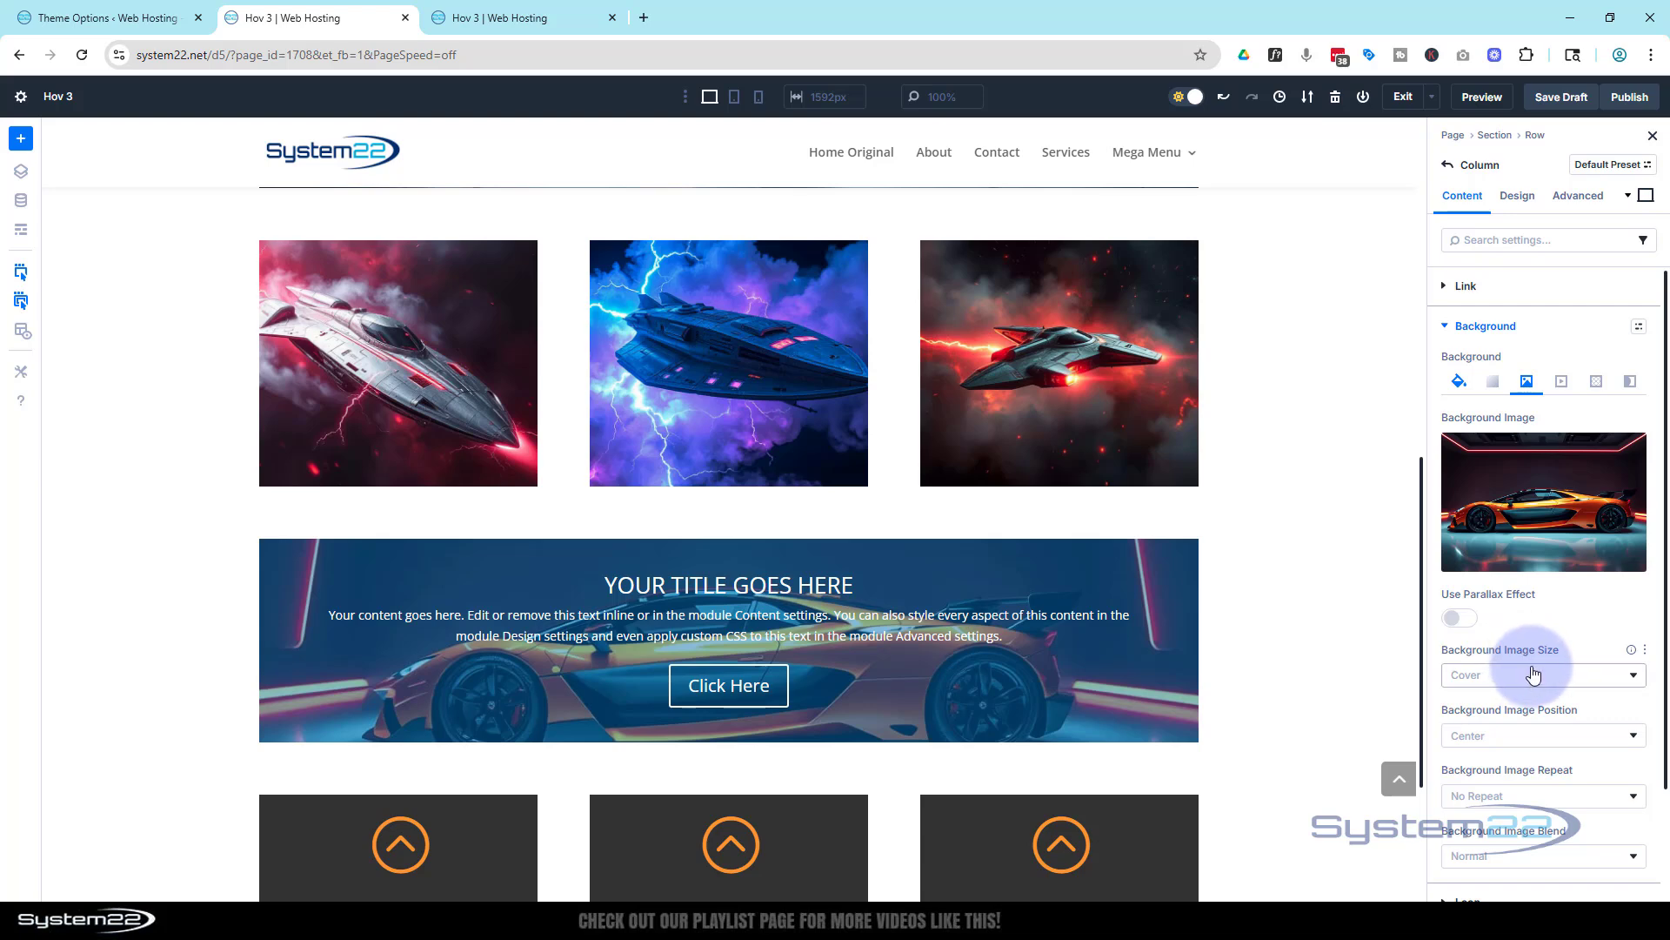
scroll("down", 3)
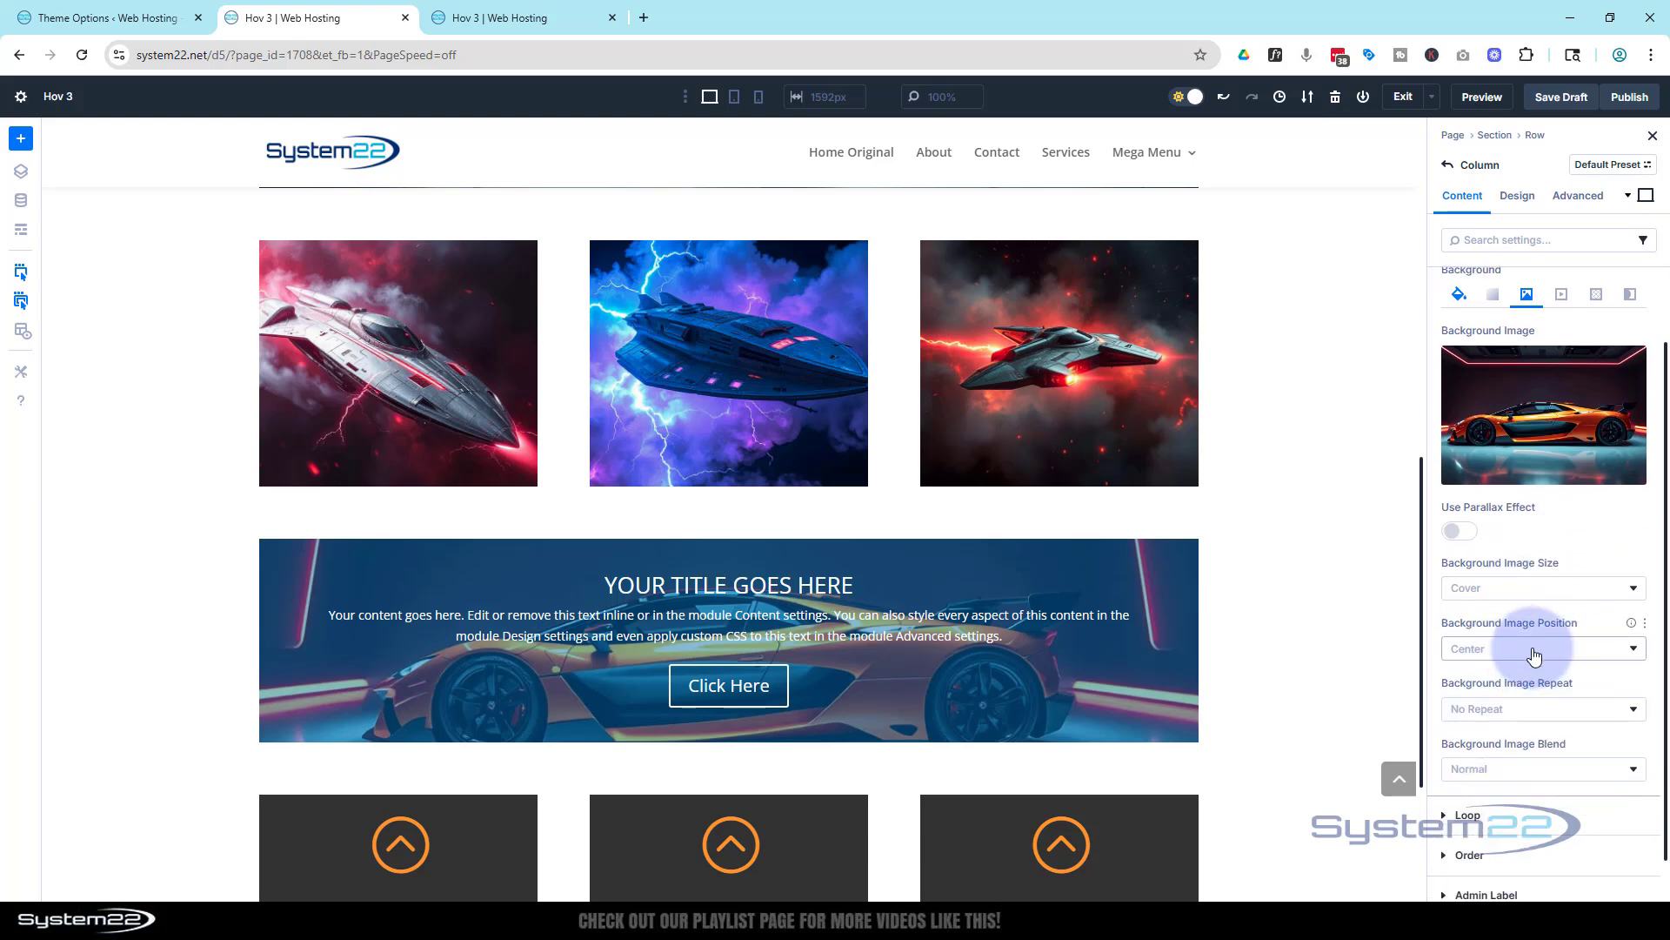
left_click(1540, 648)
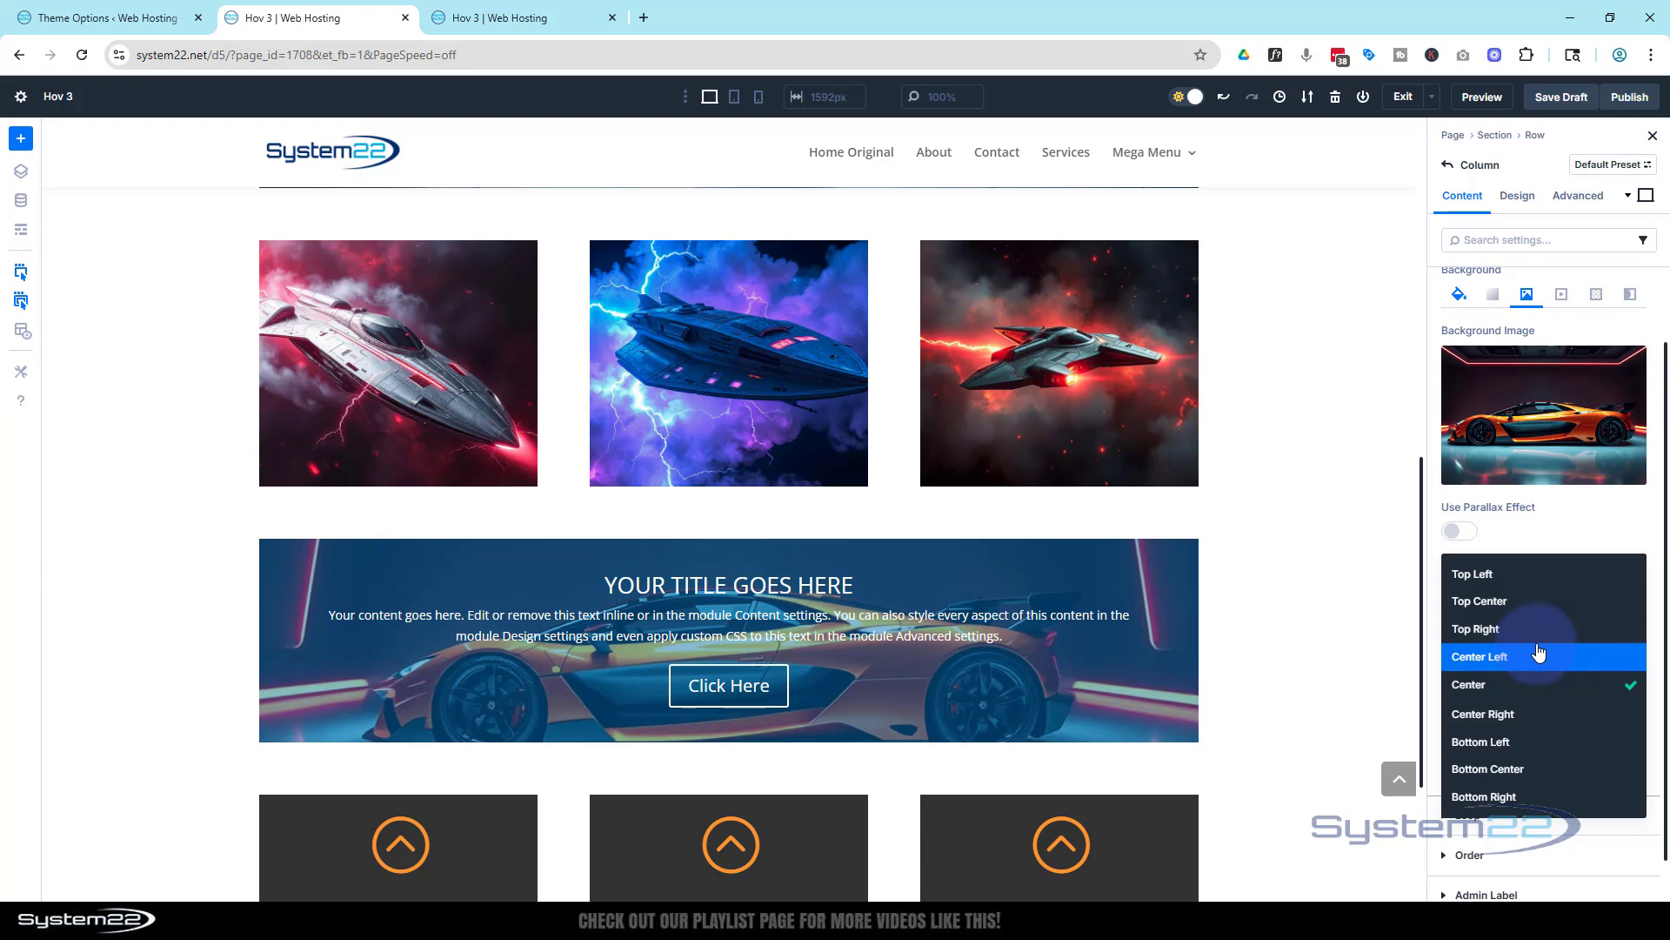
mouse_move(1538, 628)
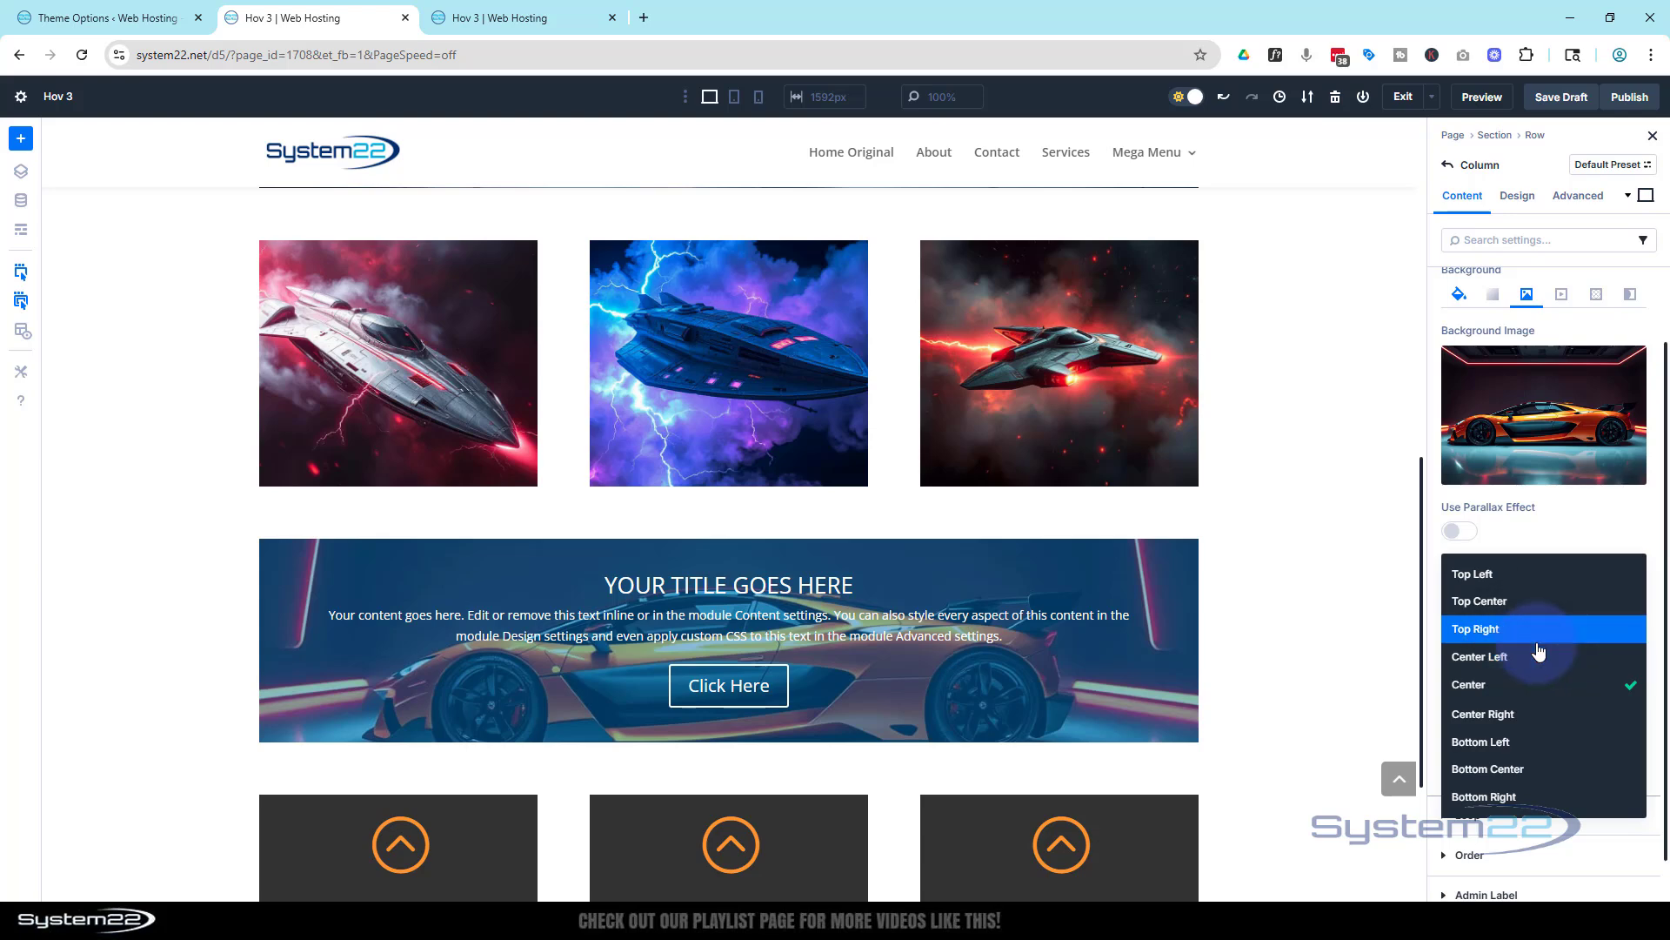
mouse_move(1519, 656)
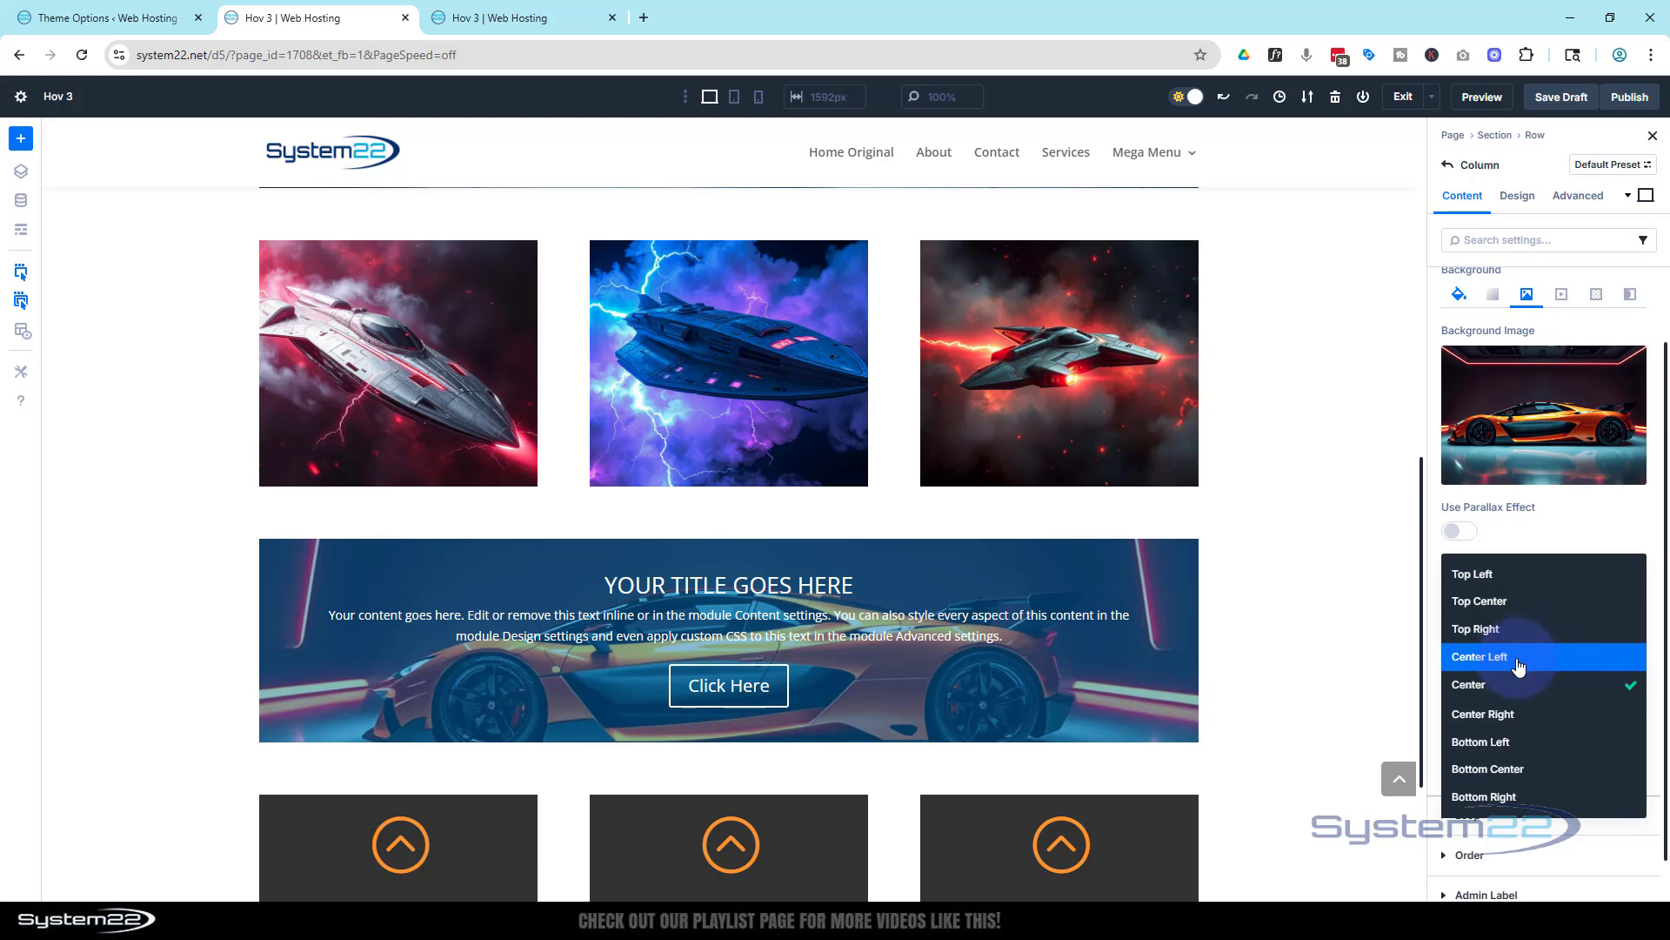
mouse_move(1525, 741)
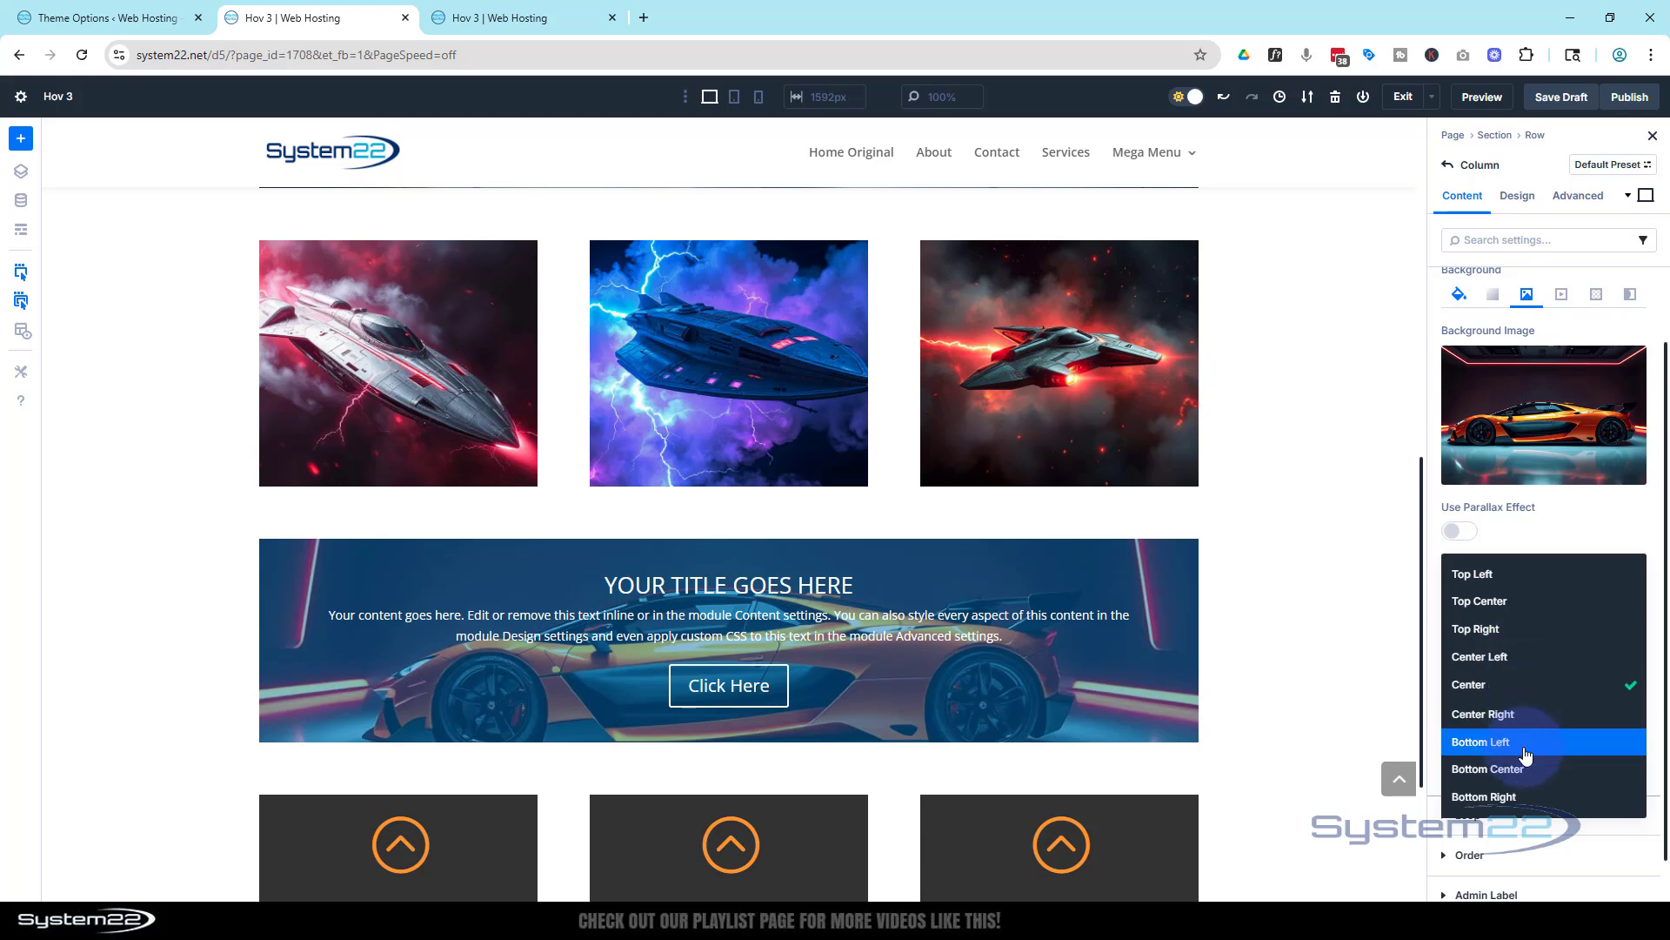
mouse_move(1598, 538)
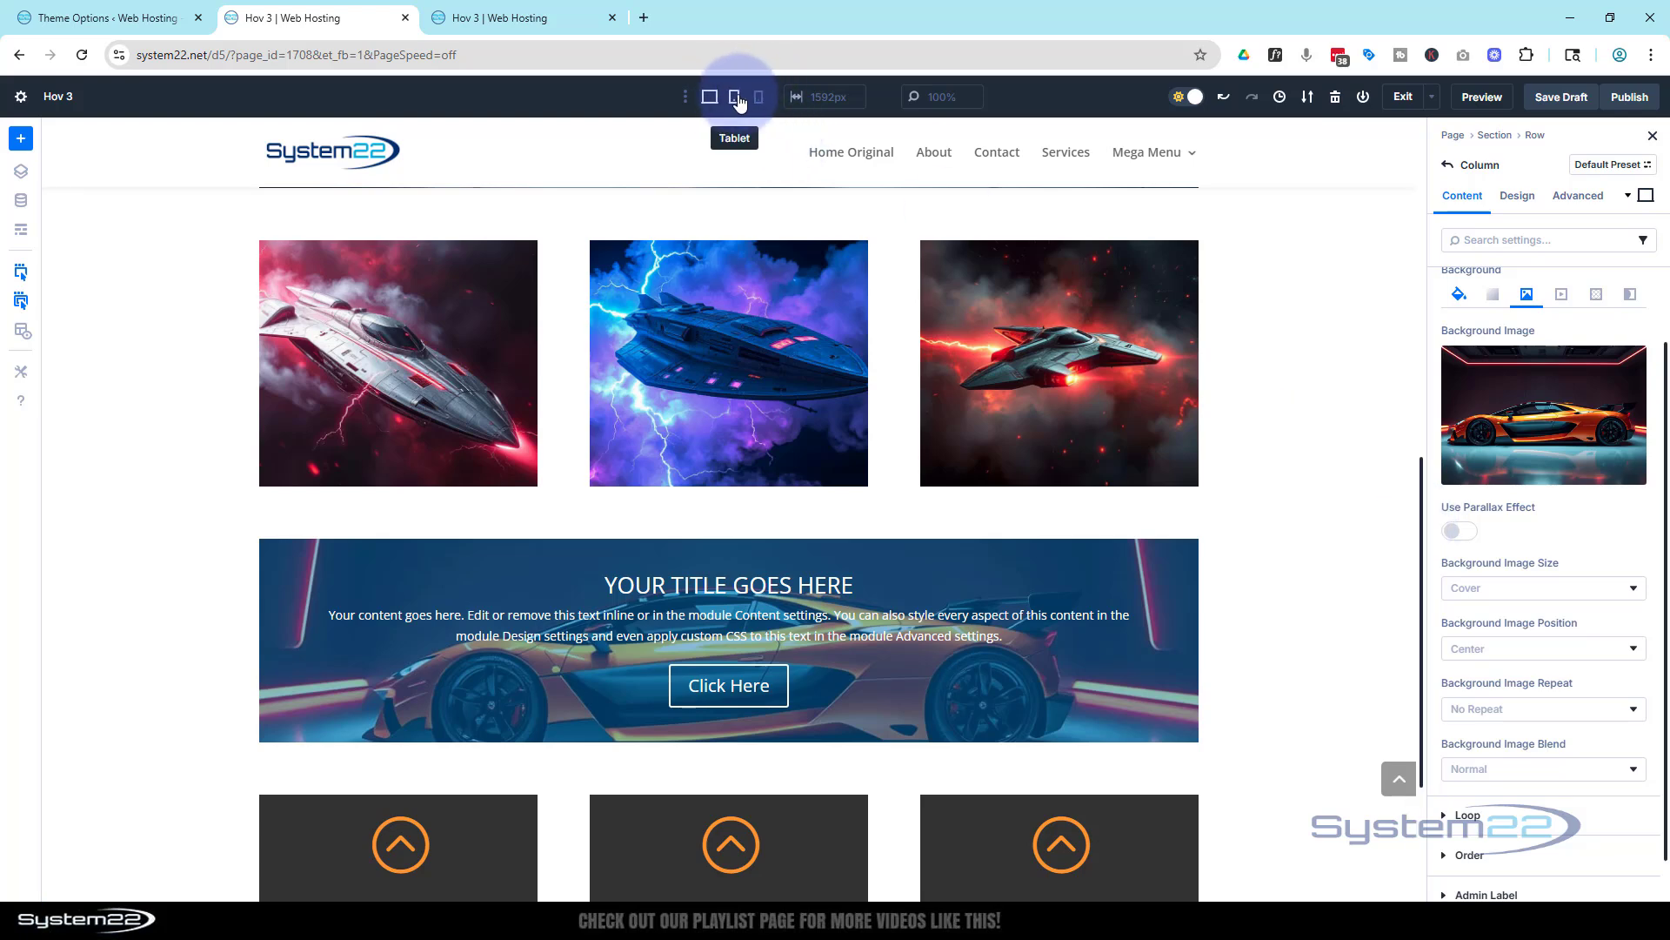
left_click(735, 96)
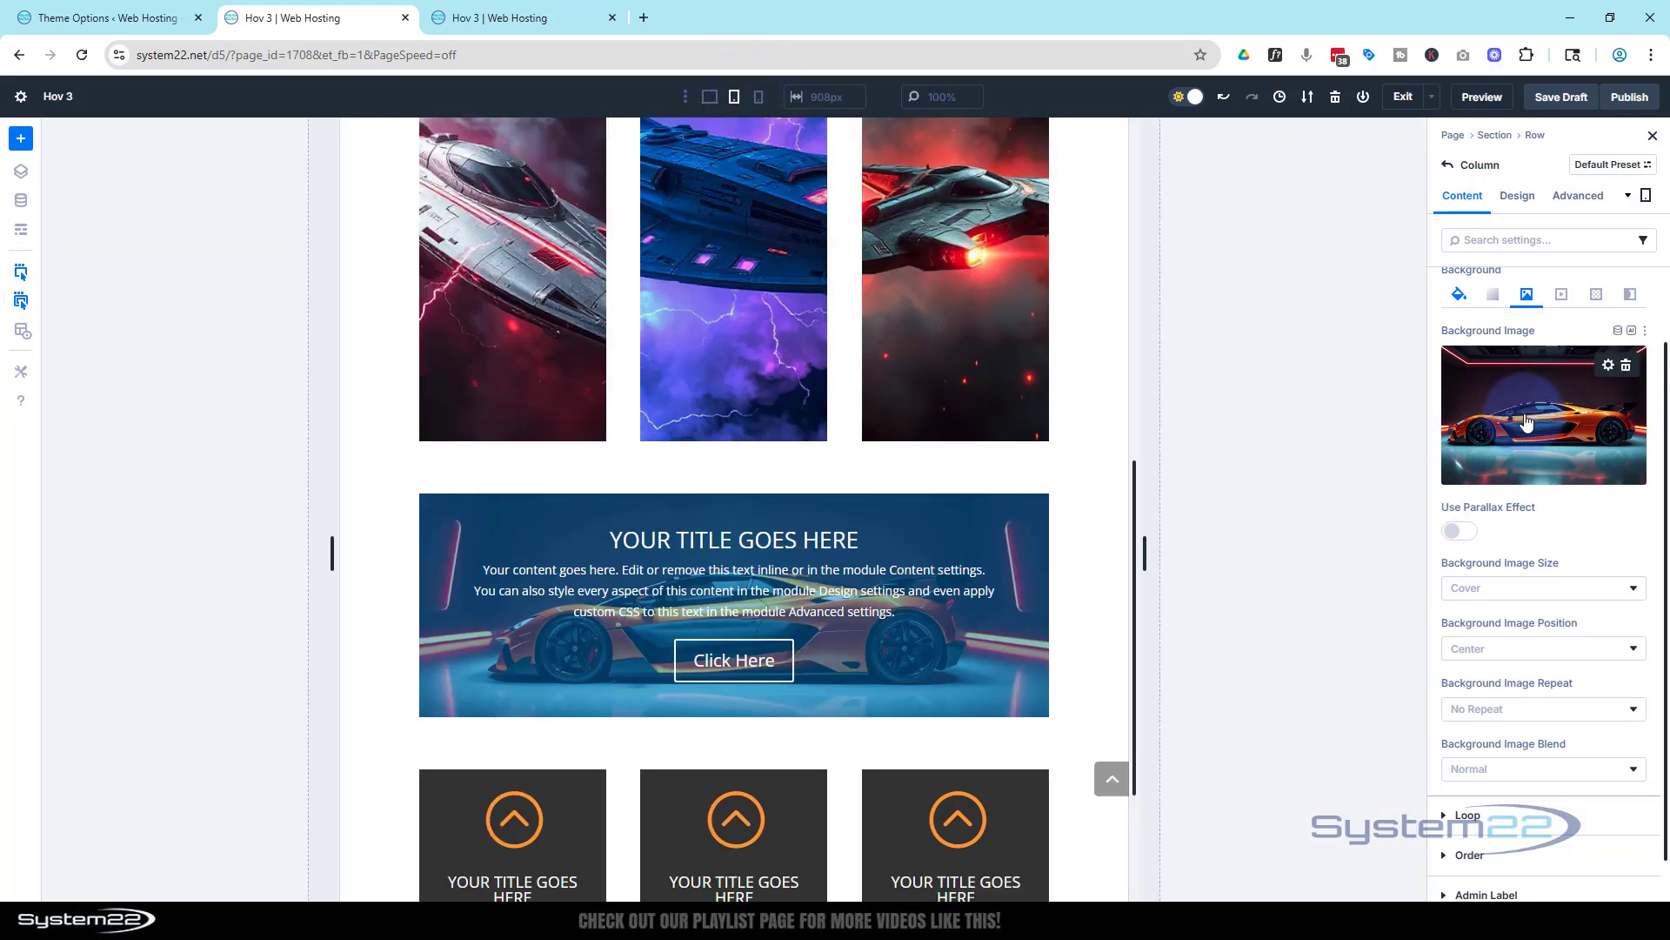
left_click(1542, 414)
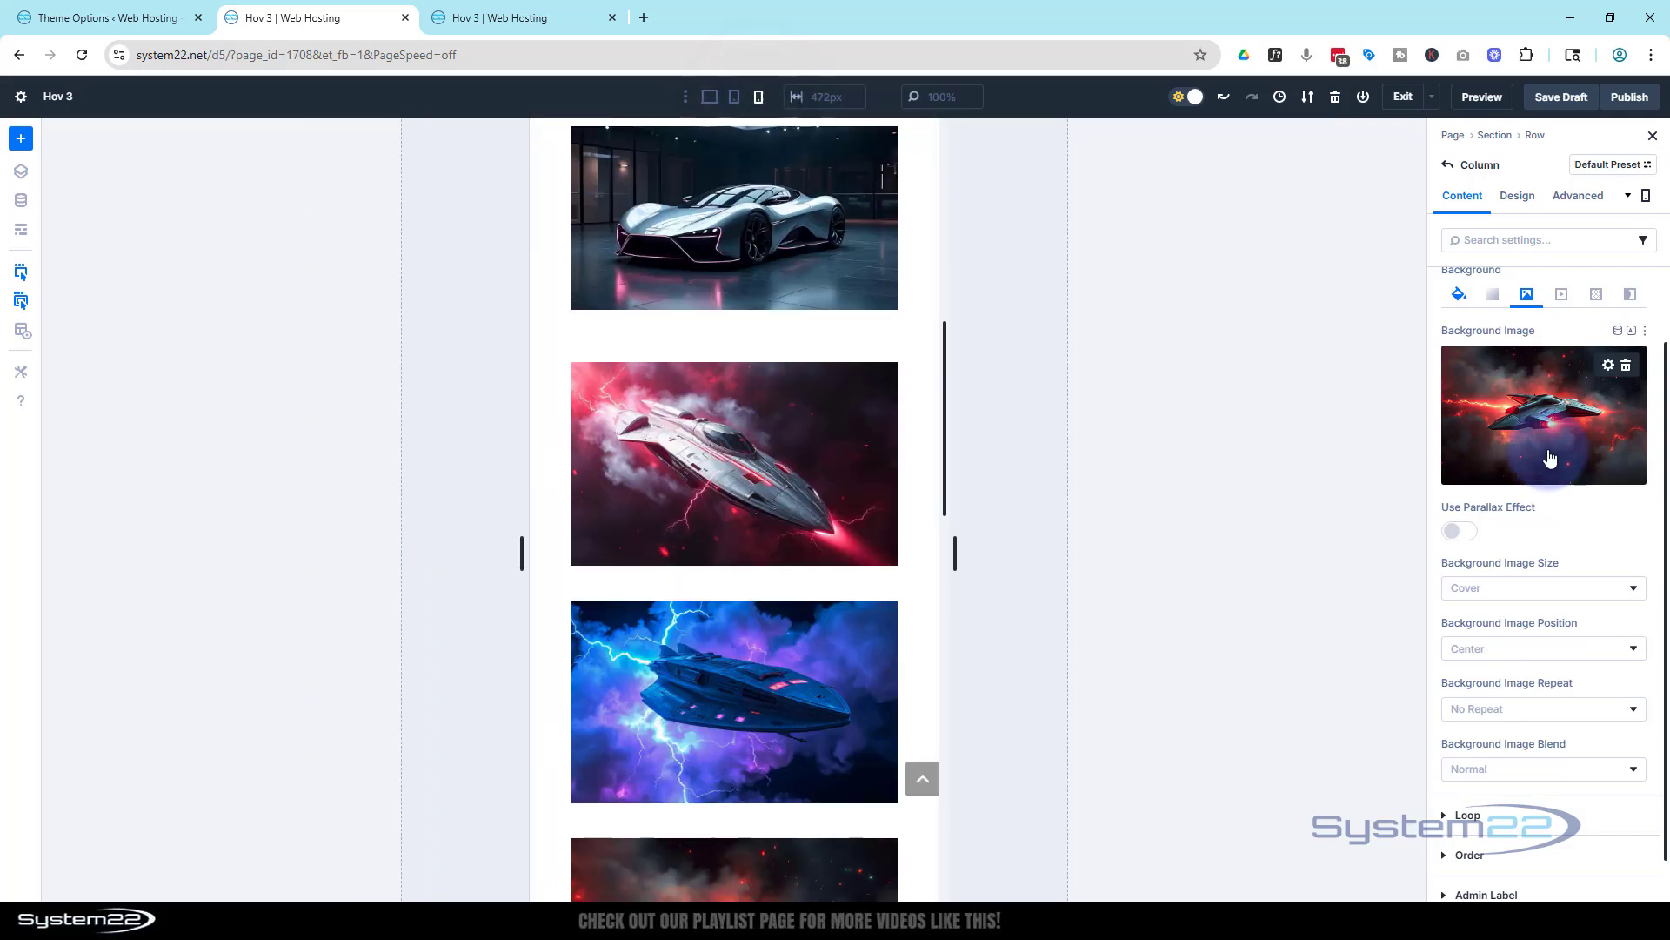
left_click(1541, 415)
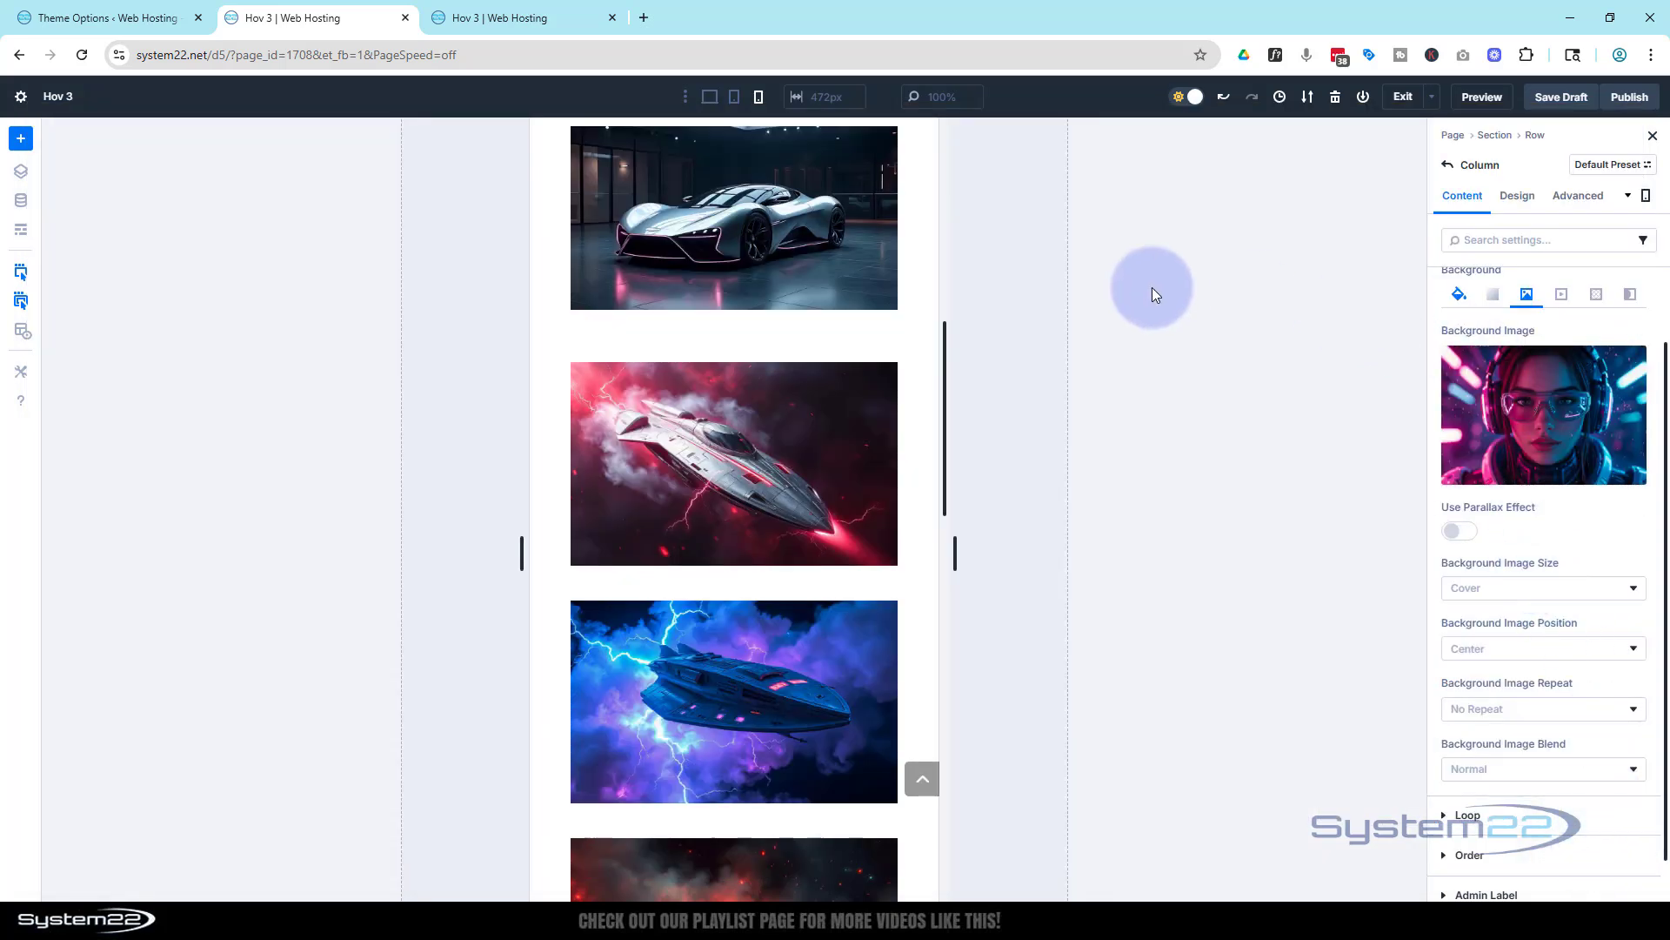
mouse_move(734, 95)
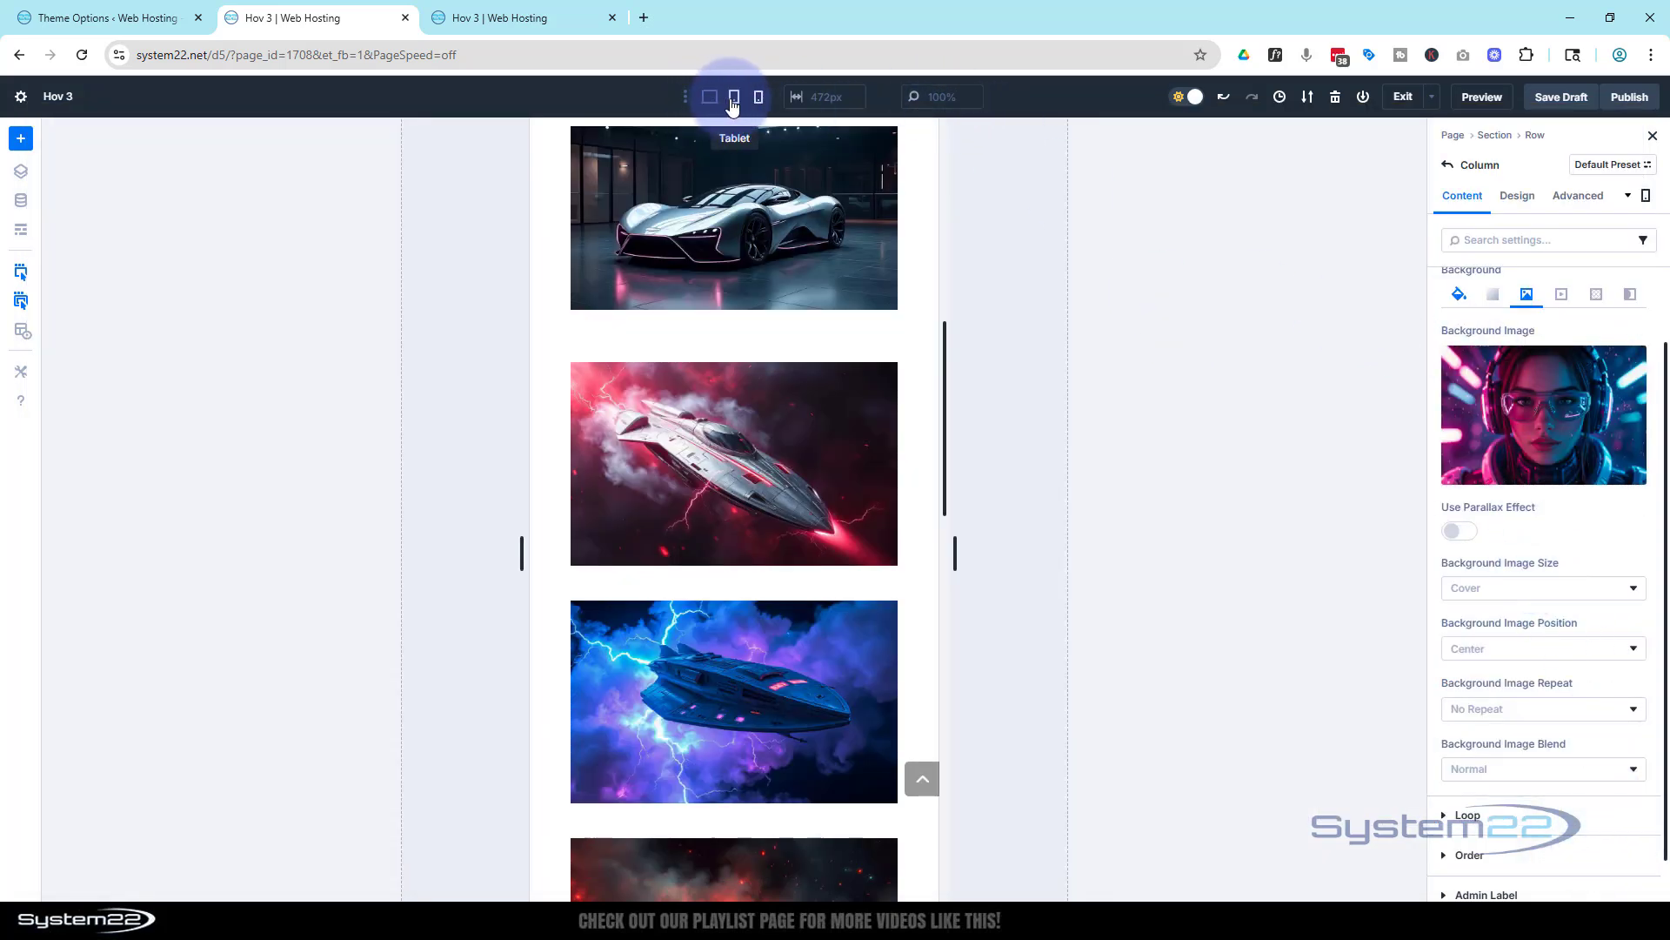
left_click(709, 97)
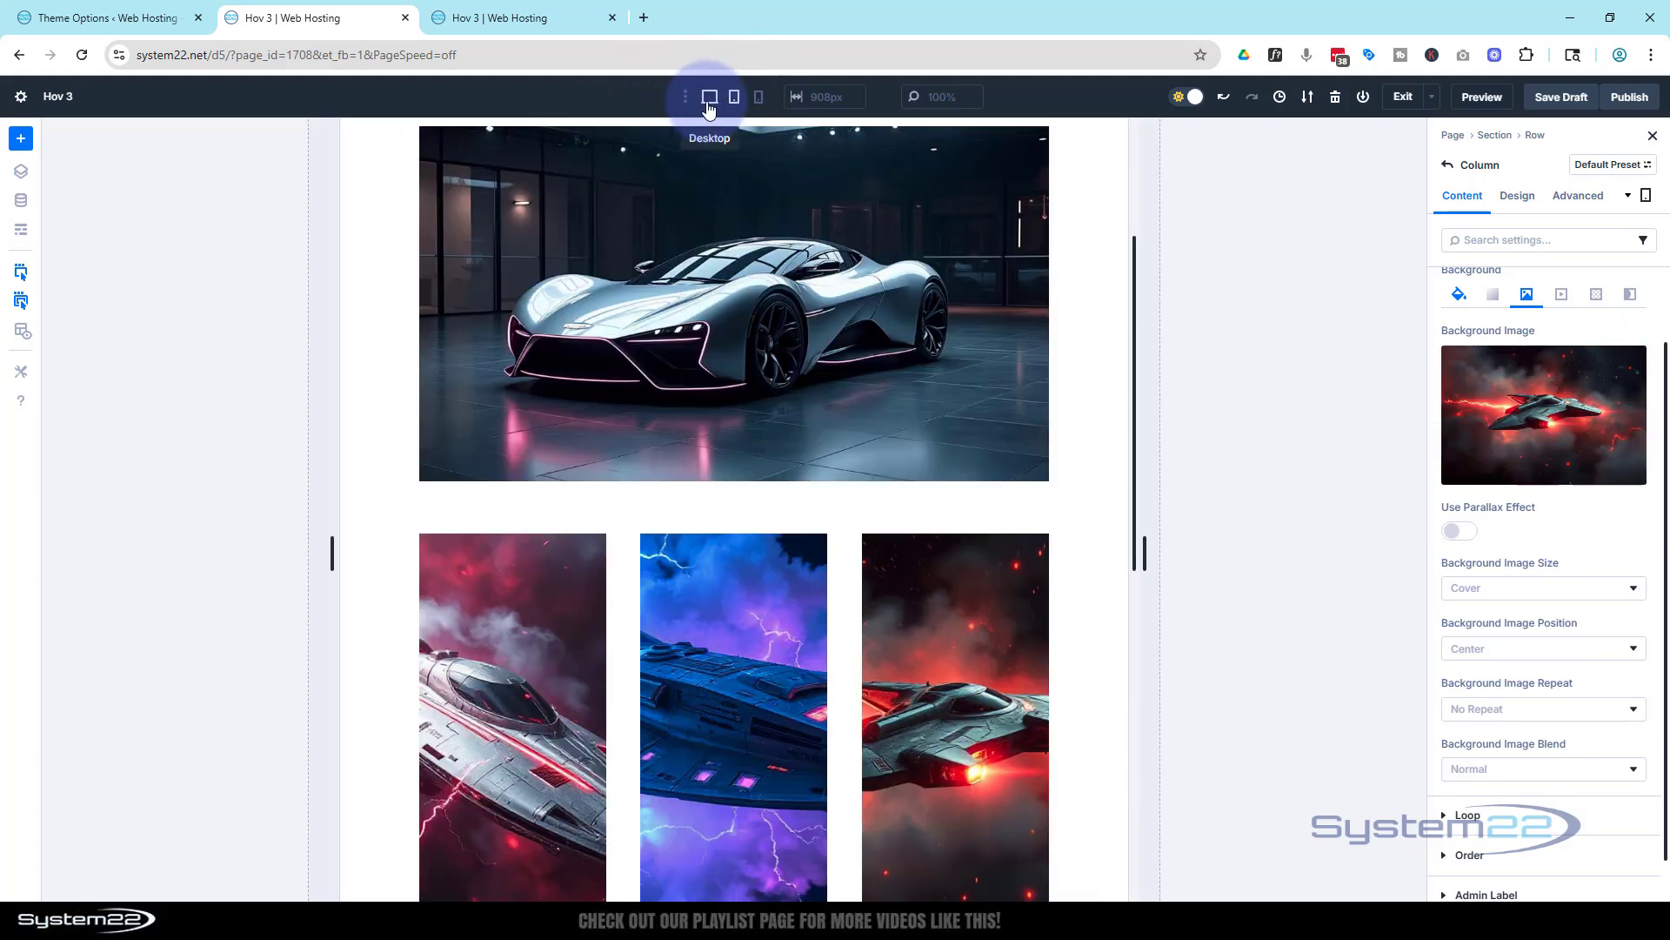
left_click(708, 97)
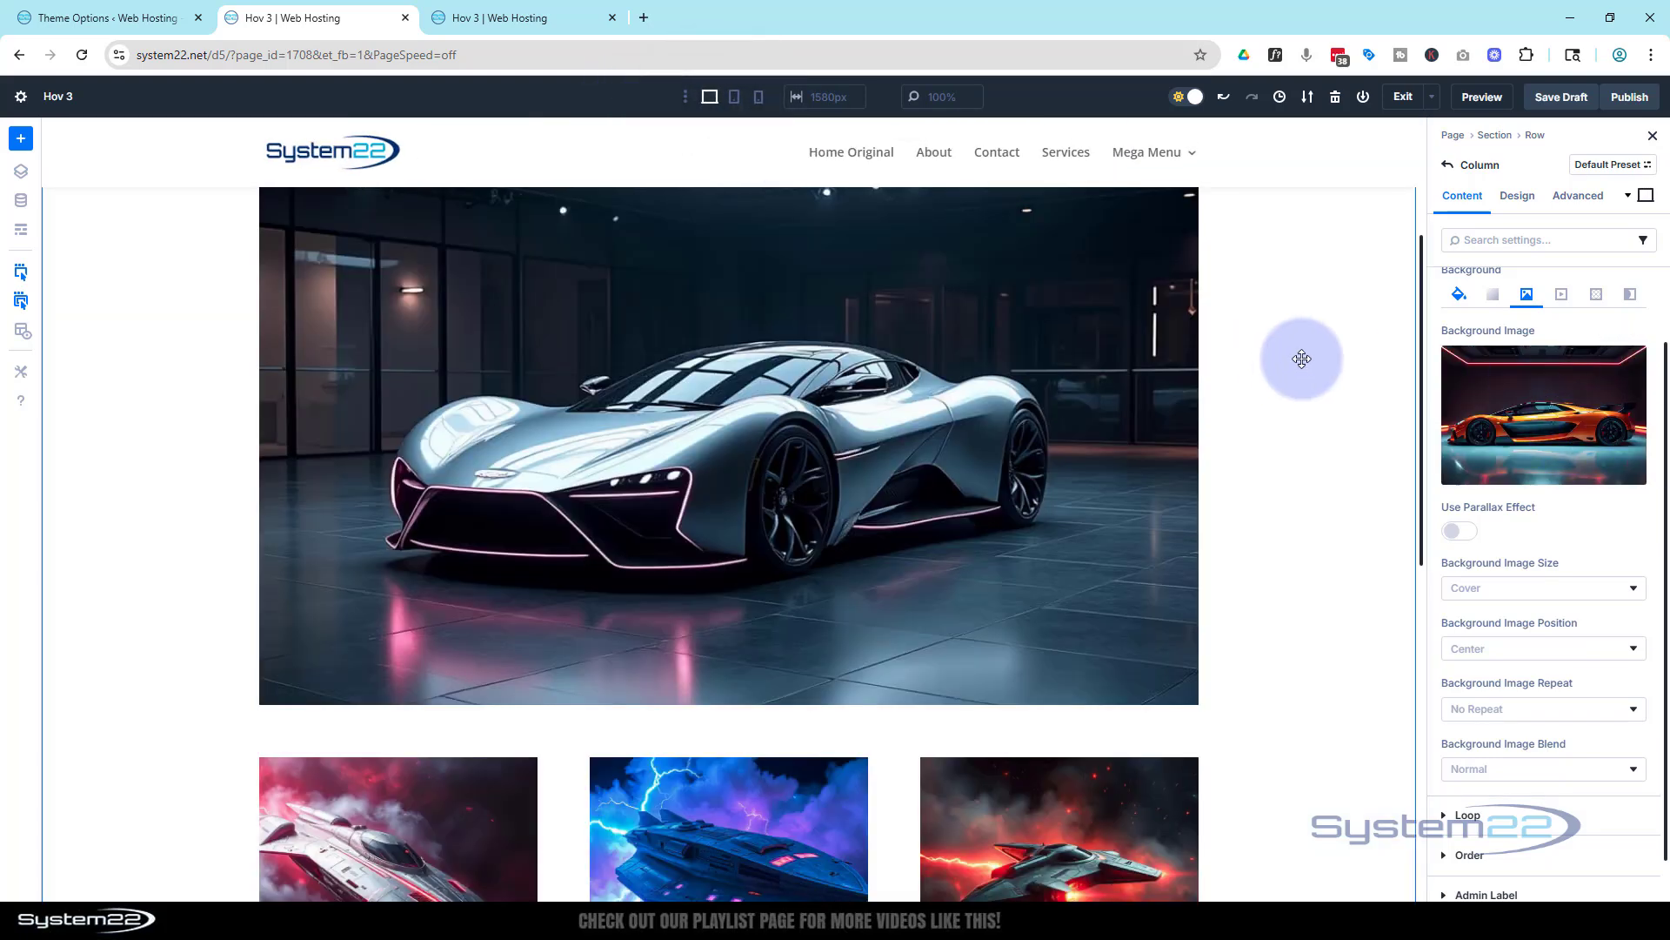
scroll("down", 3)
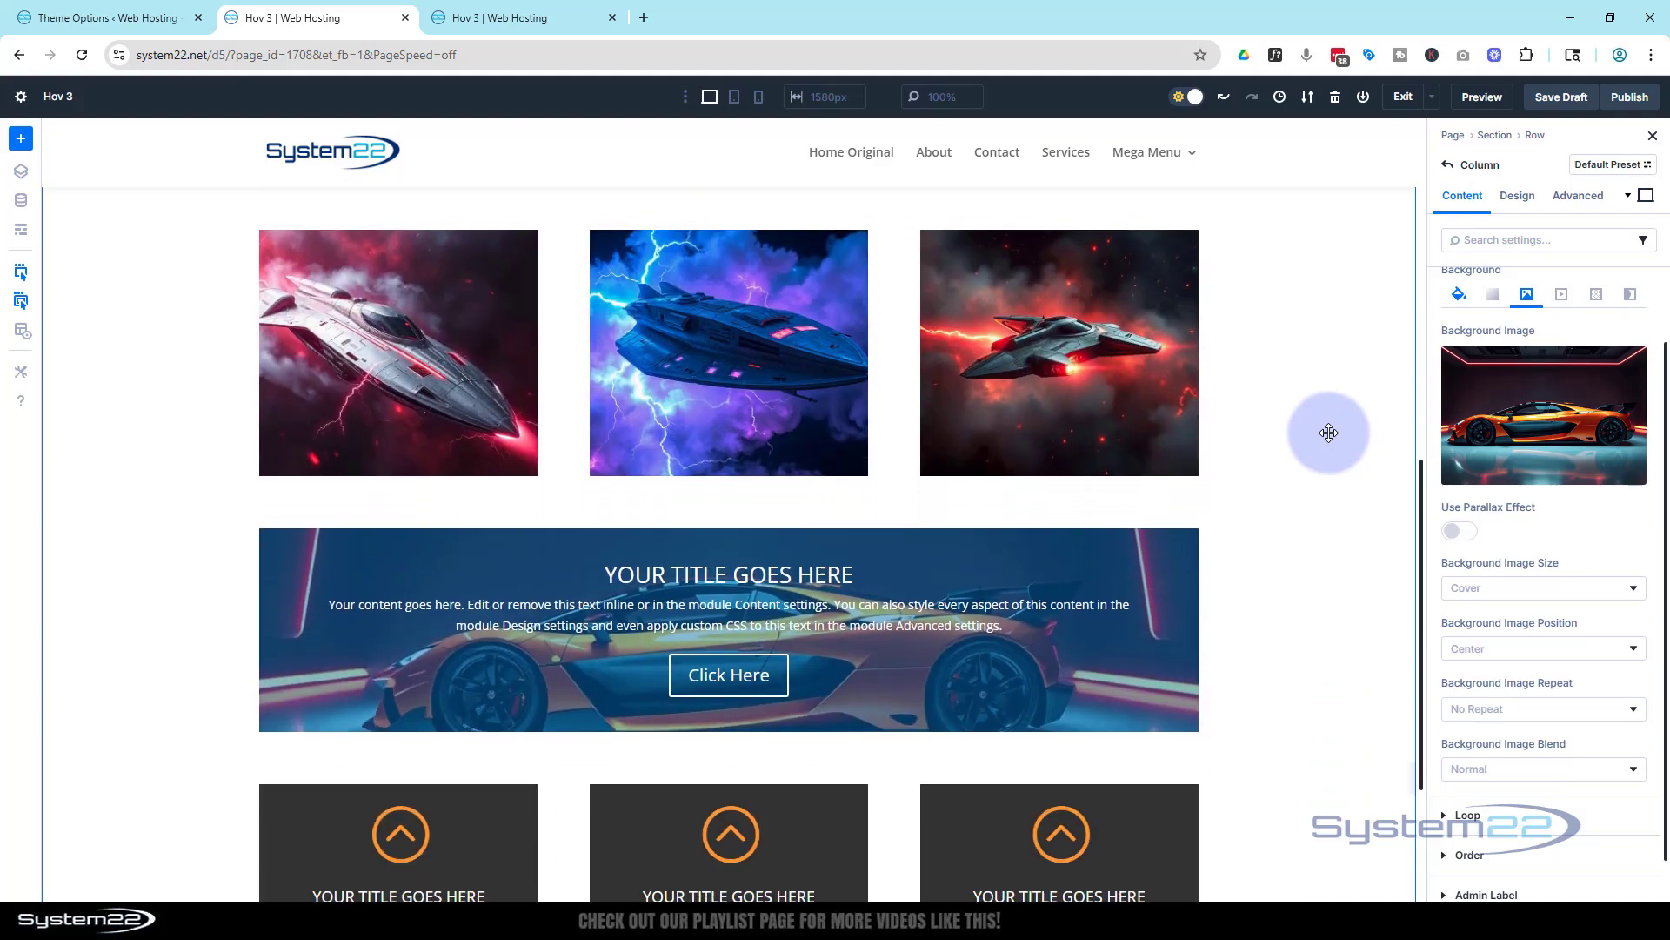
scroll("down", 3)
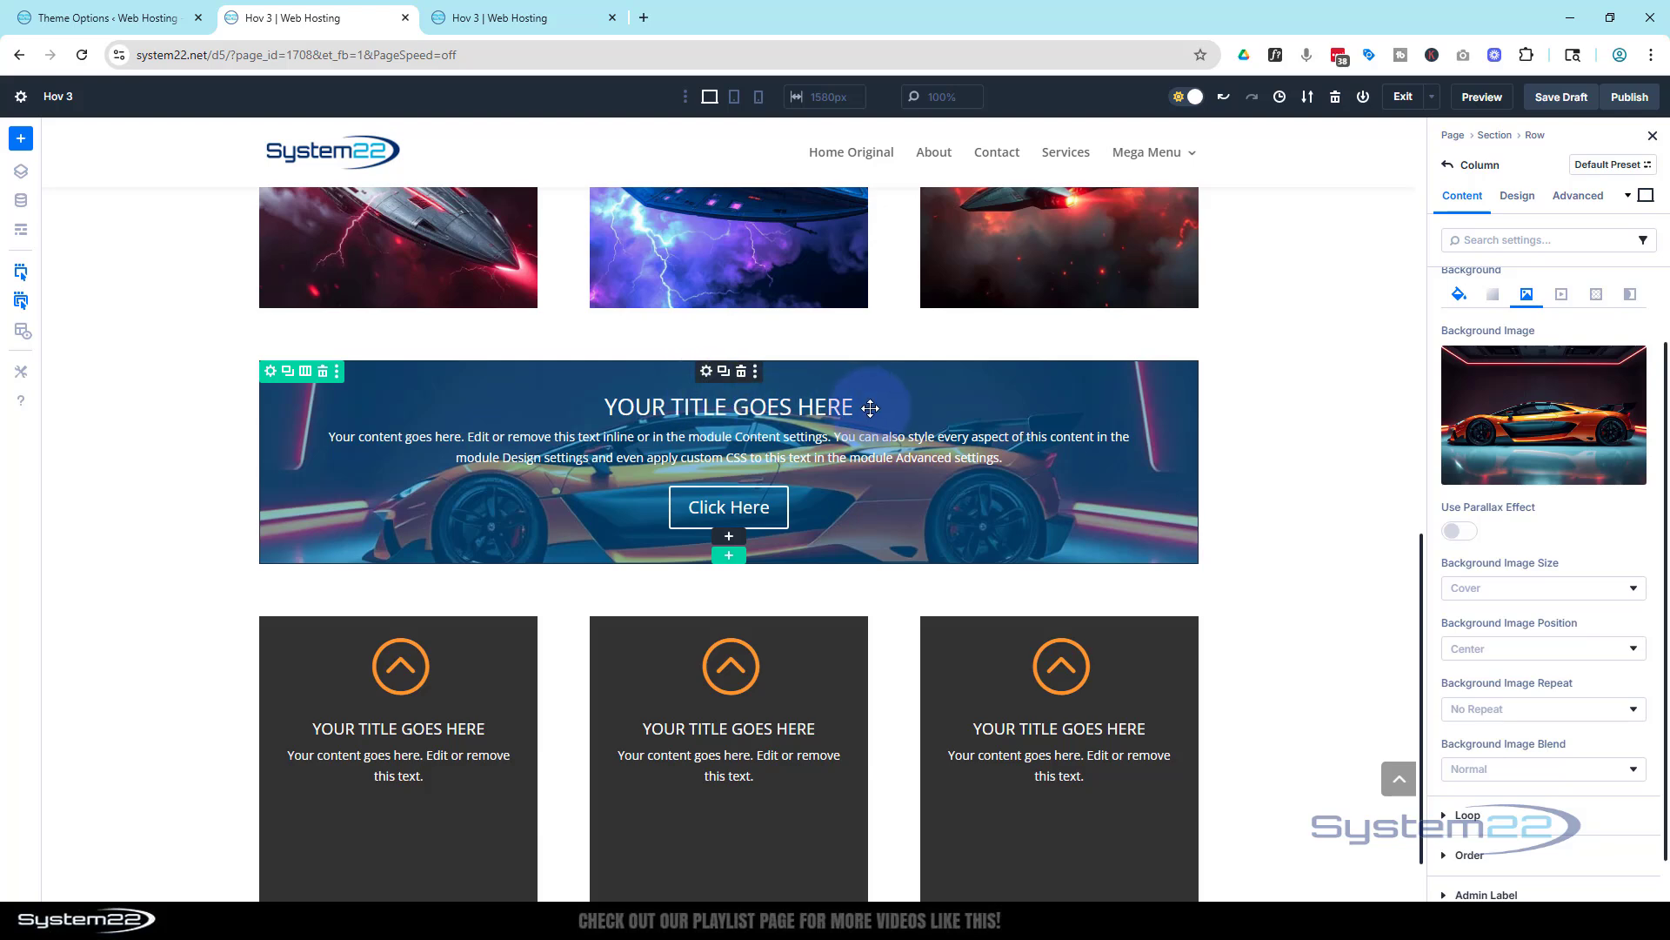
- Raise the call-to-action's blue background colour opacity to 85%
left_click(729, 407)
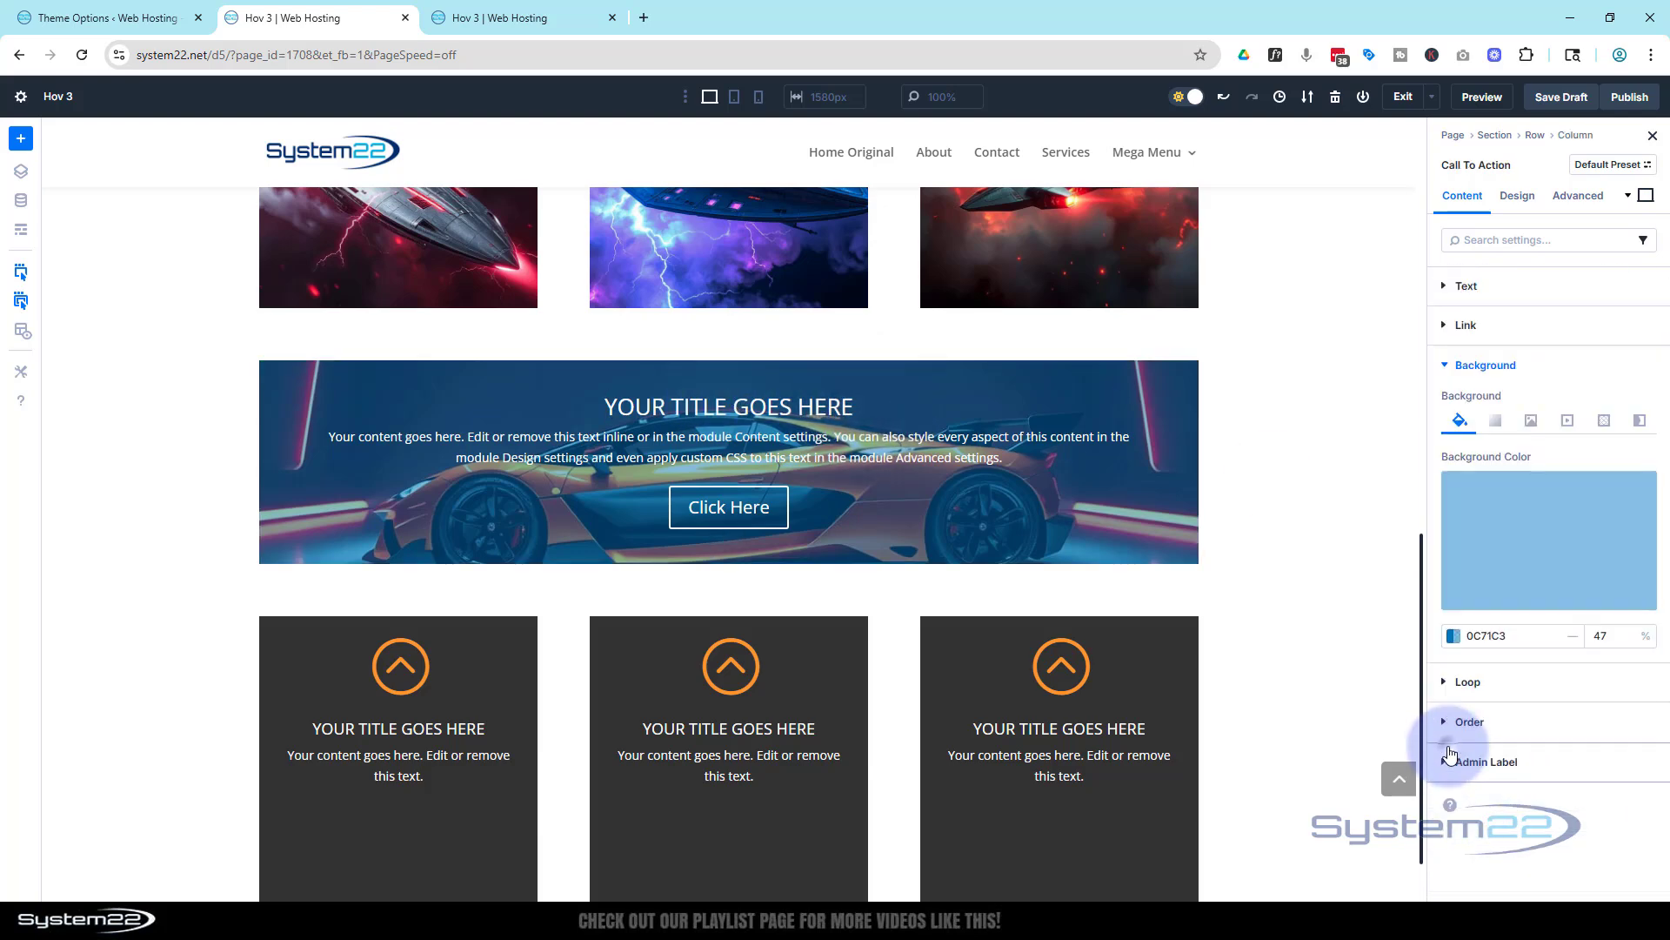
left_click(1548, 540)
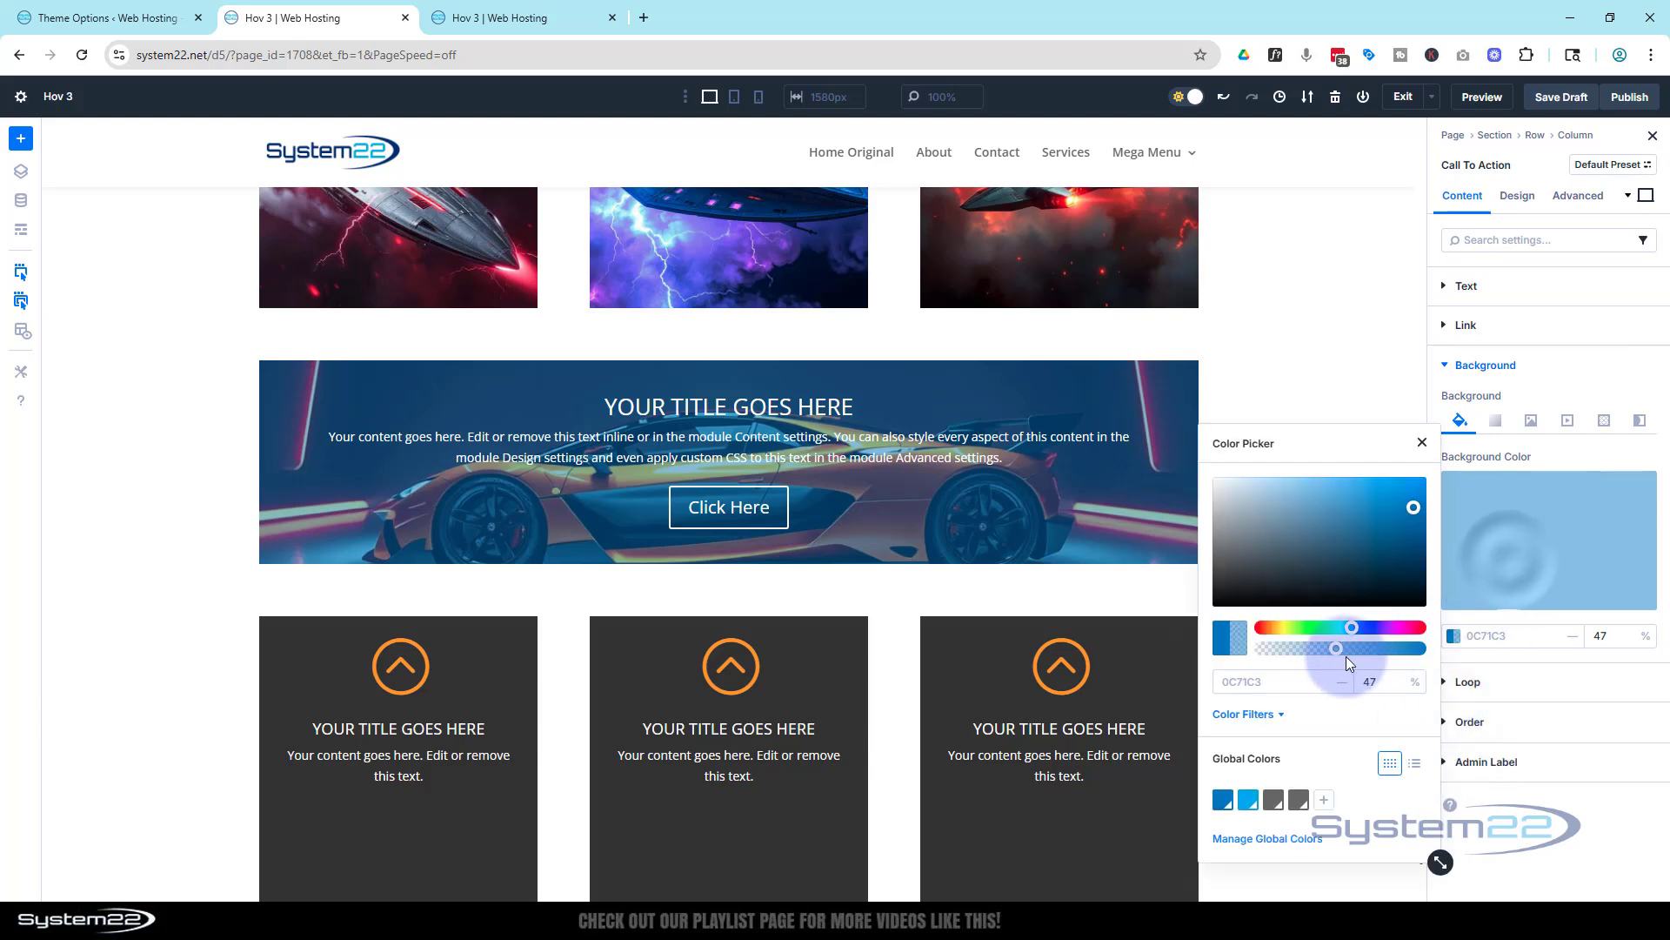
left_click_drag(1335, 647, 1371, 647)
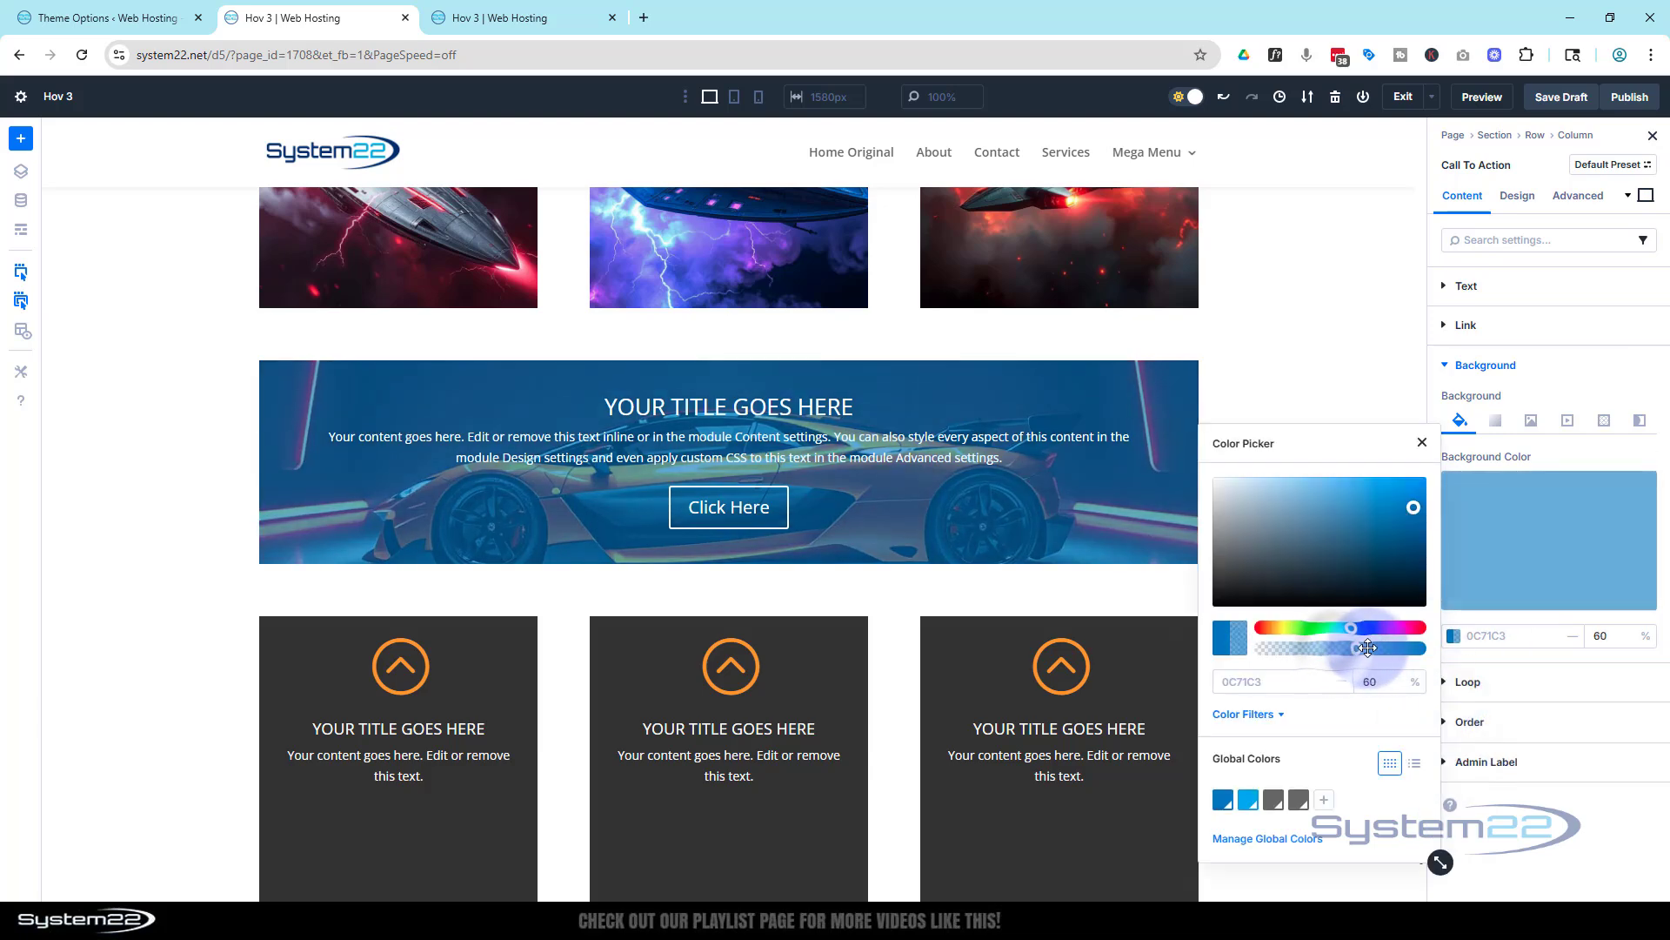
left_click_drag(1368, 648, 1395, 647)
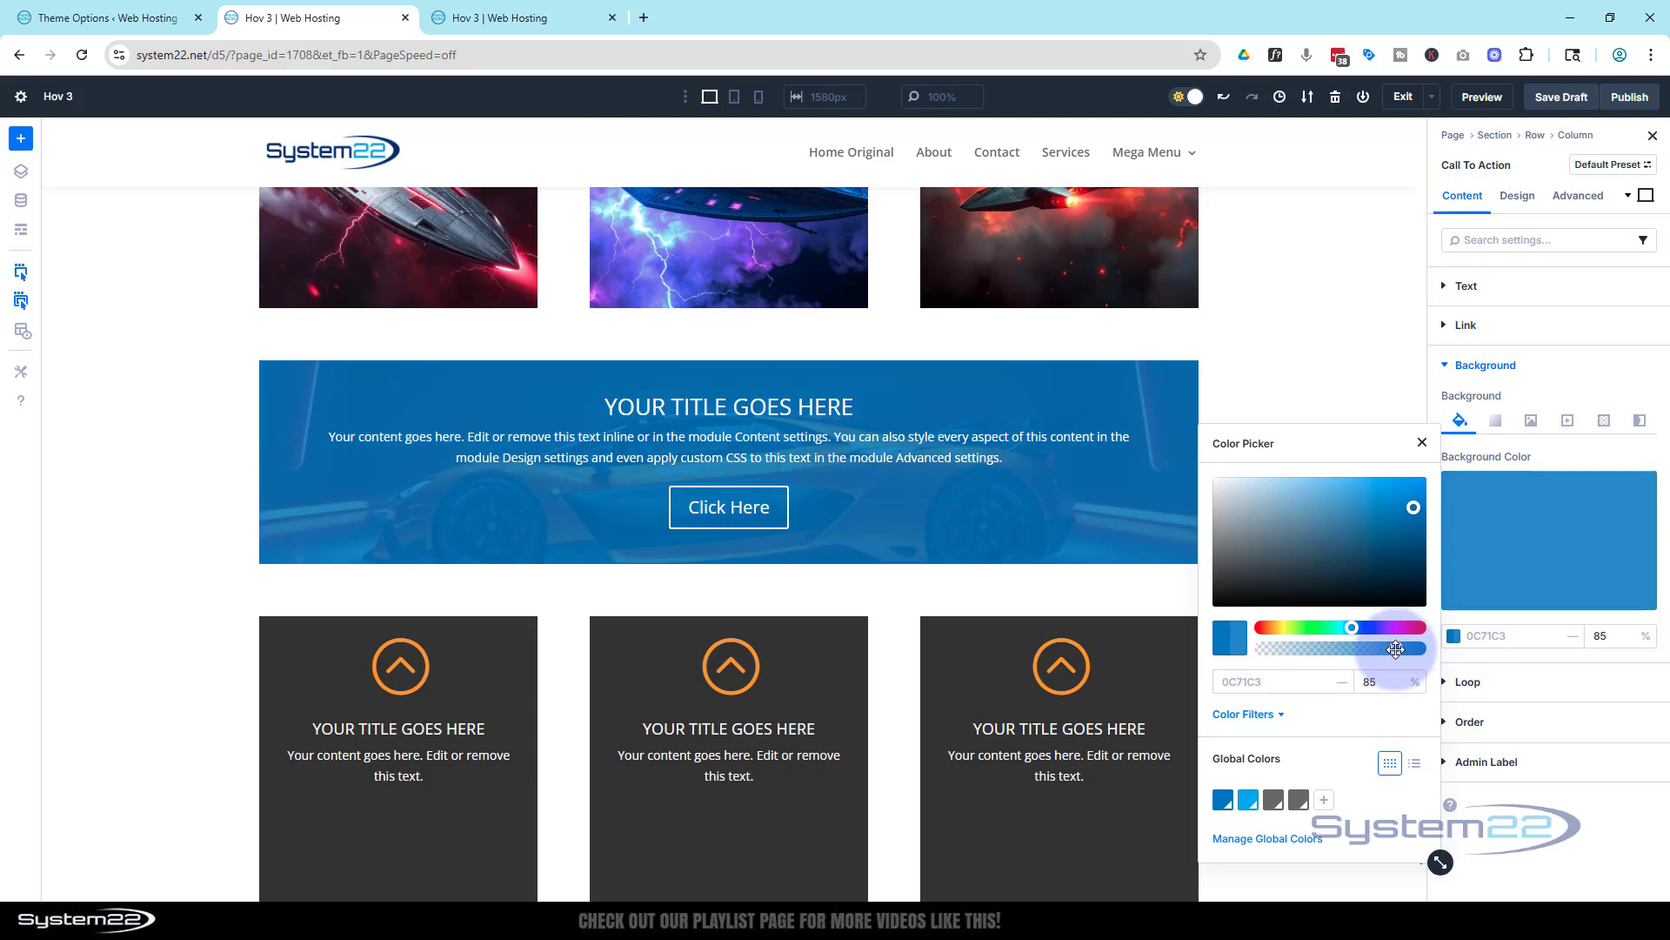
left_click_drag(1368, 647, 1375, 647)
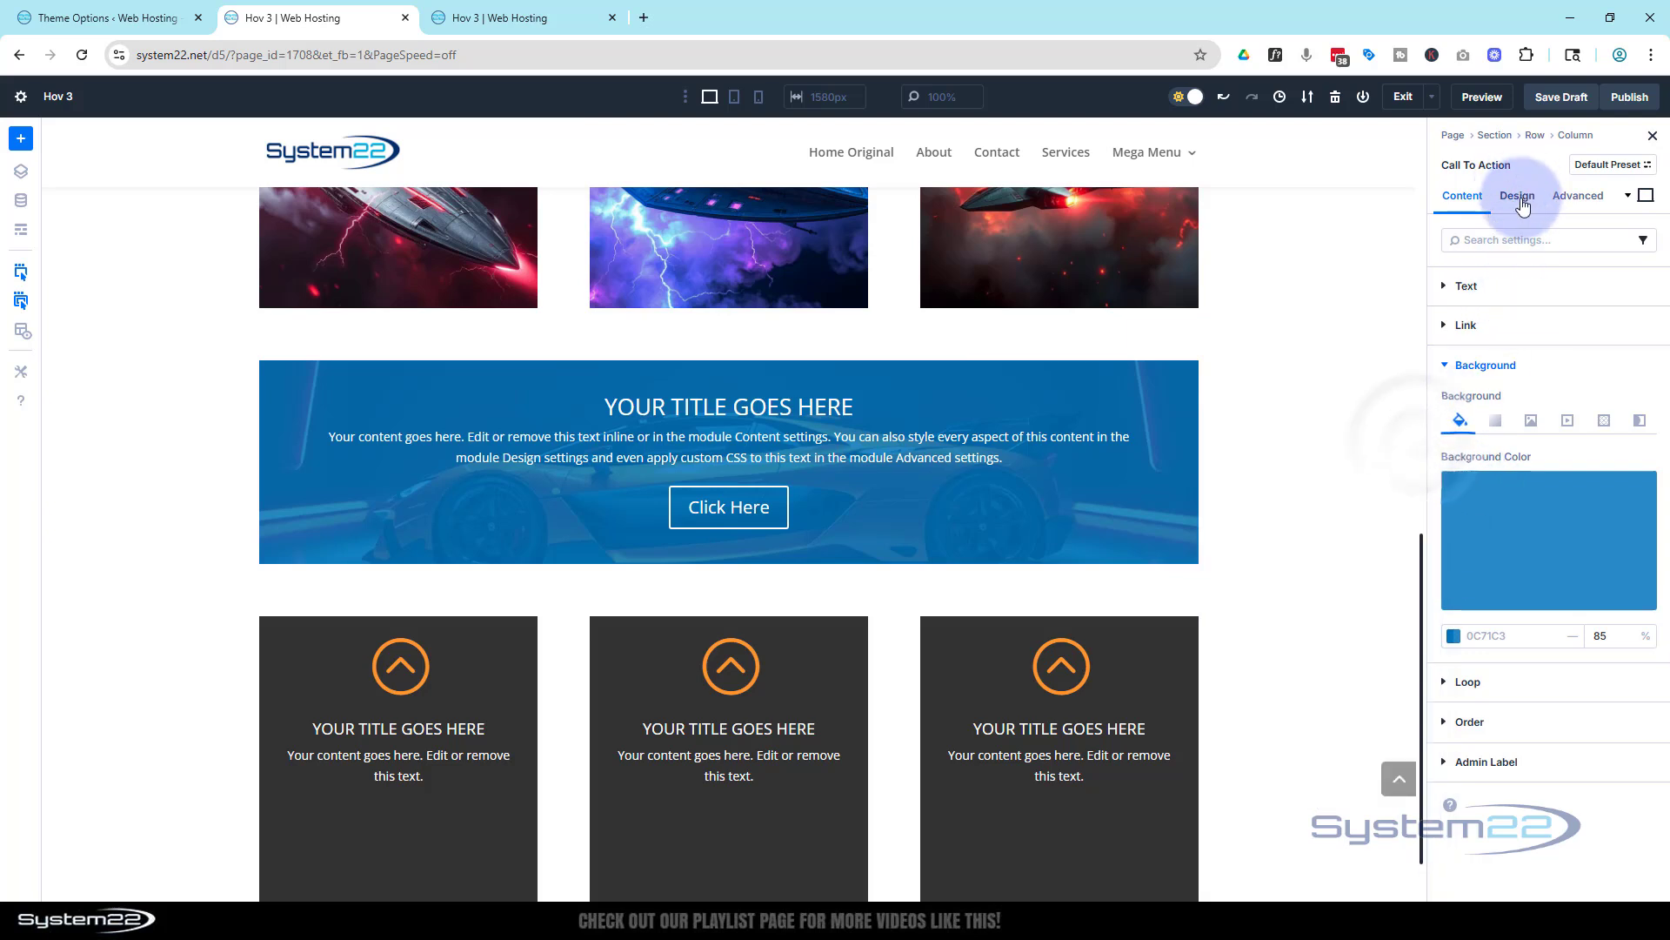
- Adjust the call-to-action's filter effects in the Design tab, making it transparent
left_click(1518, 196)
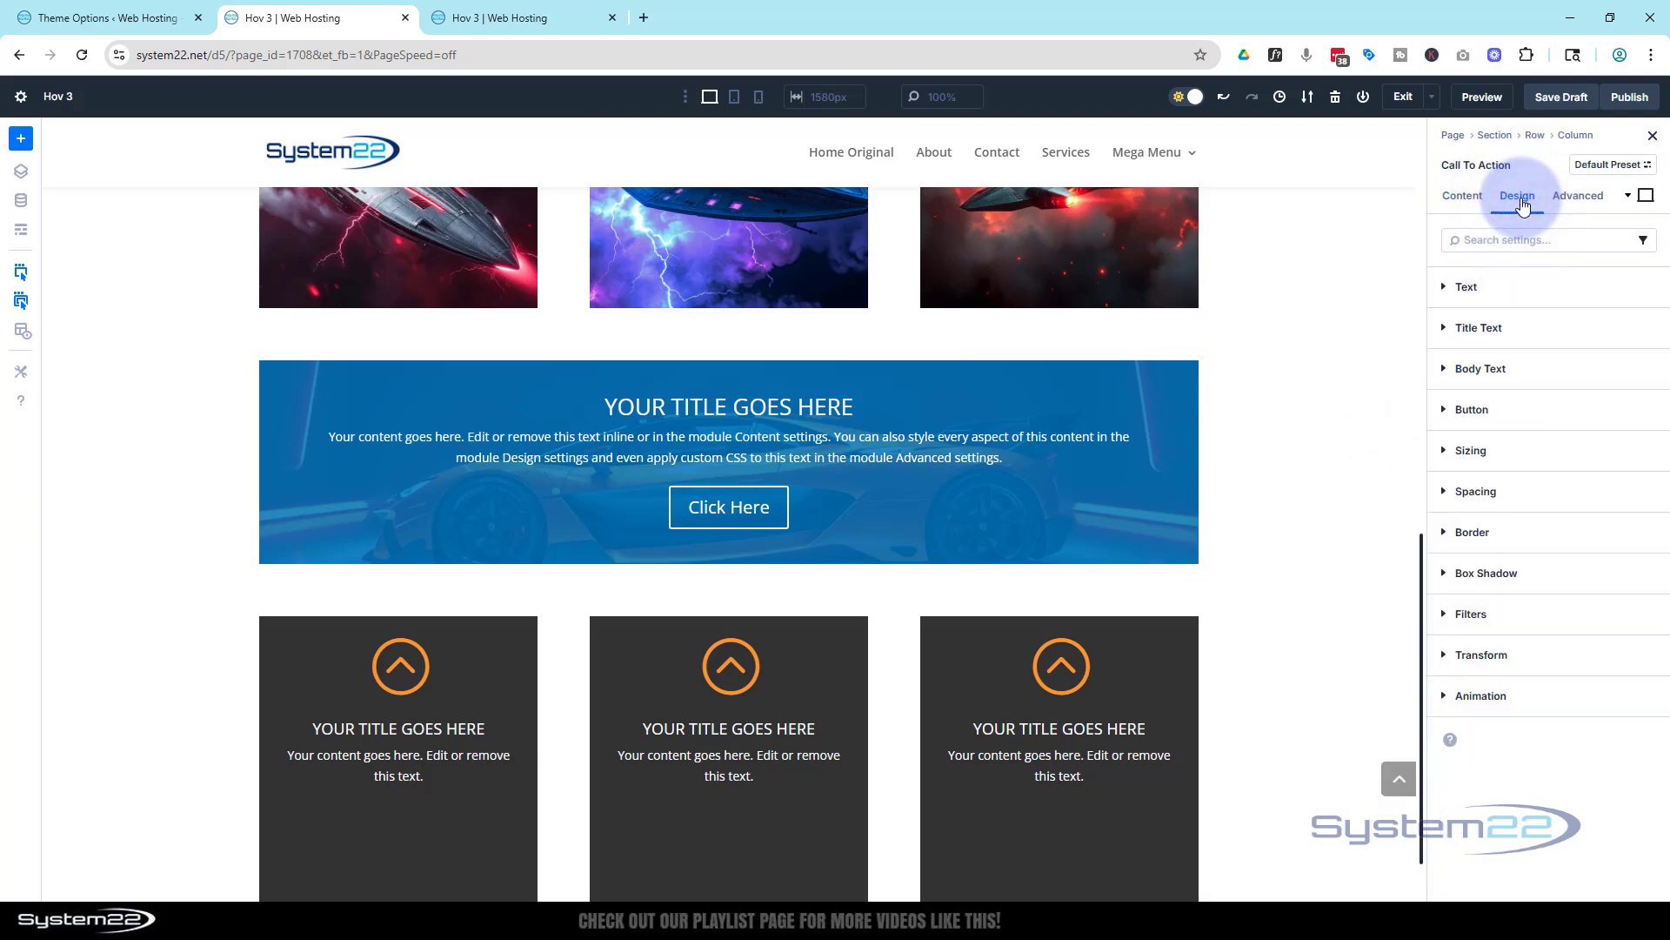
left_click(1471, 613)
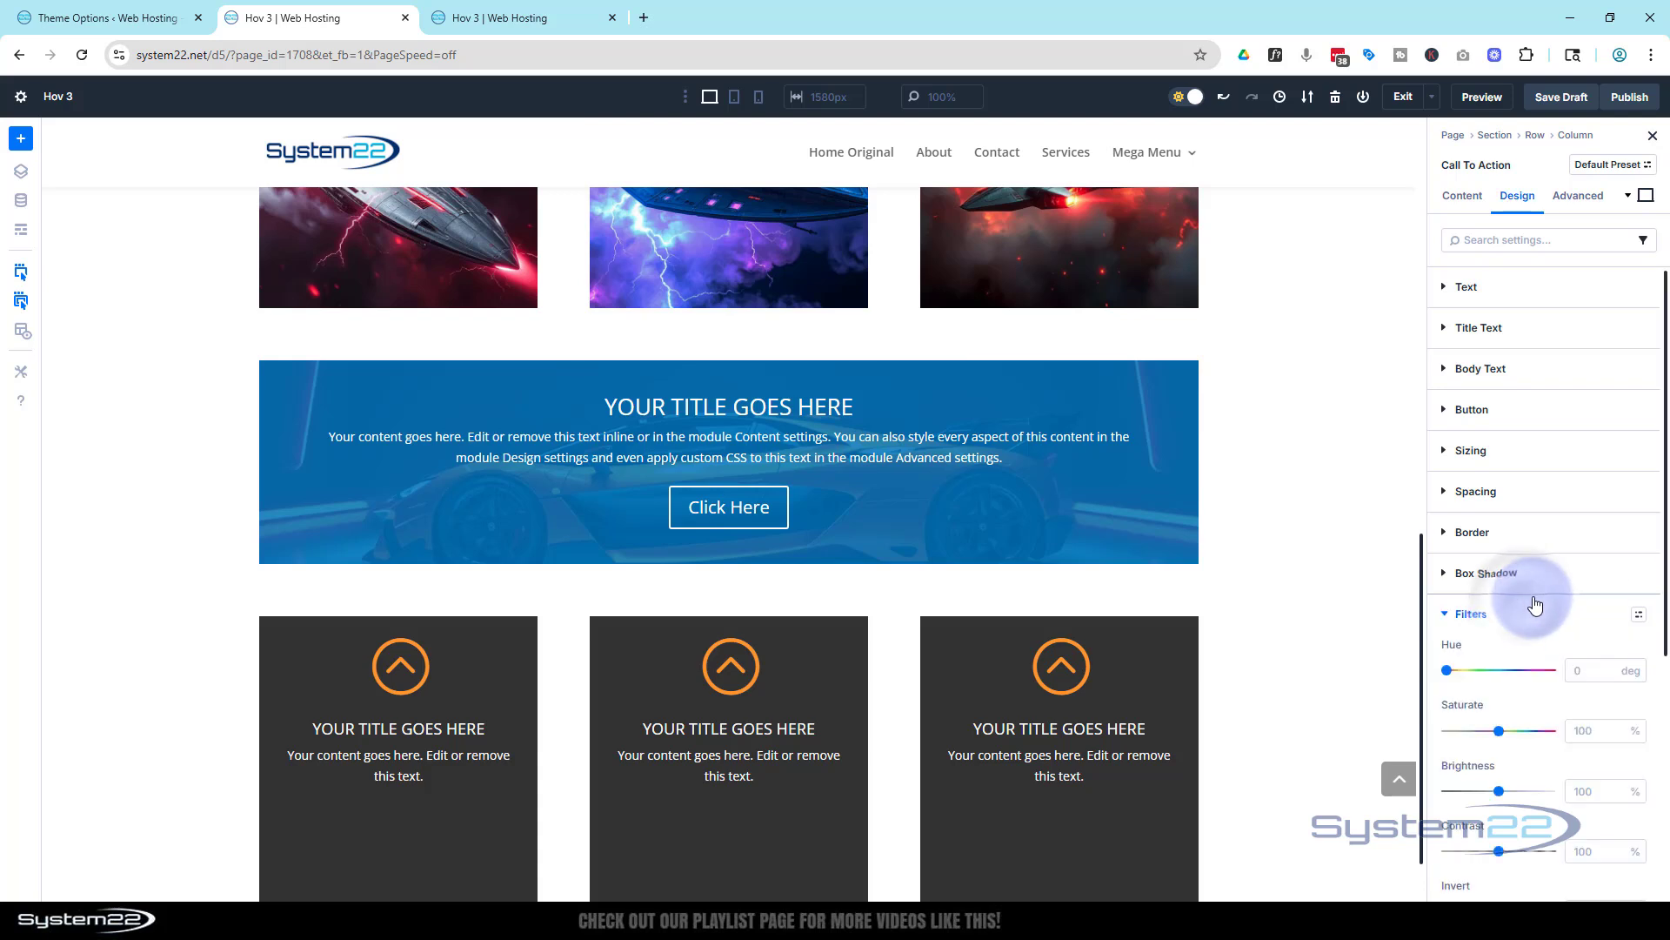
scroll("down", 3)
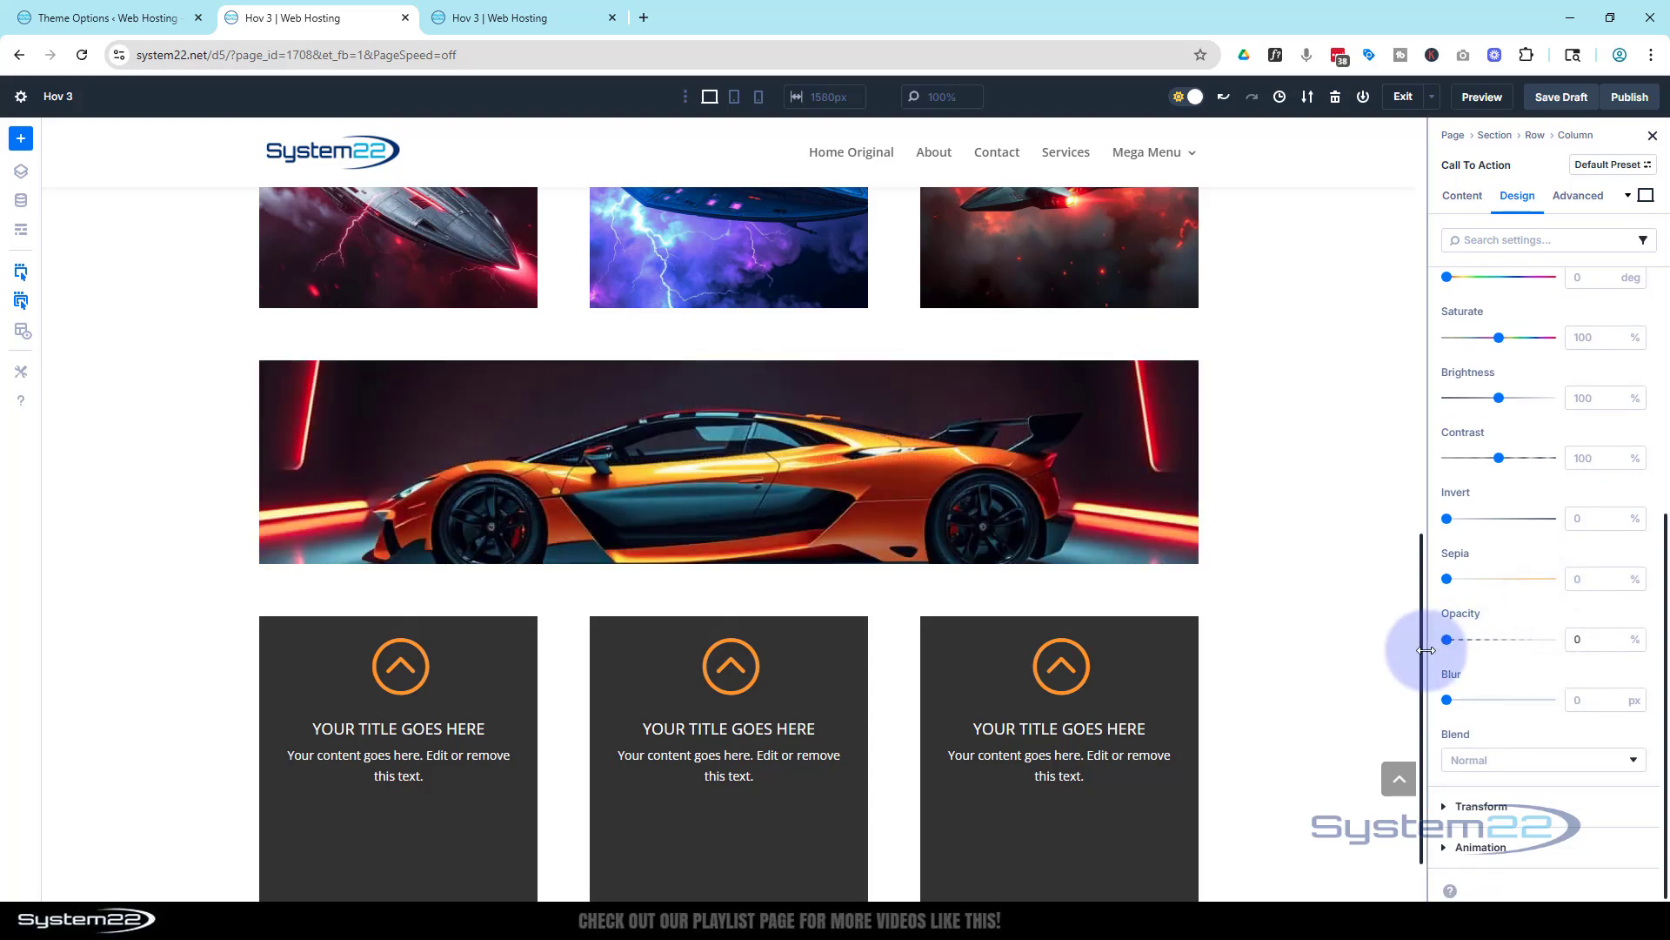
mouse_move(797, 575)
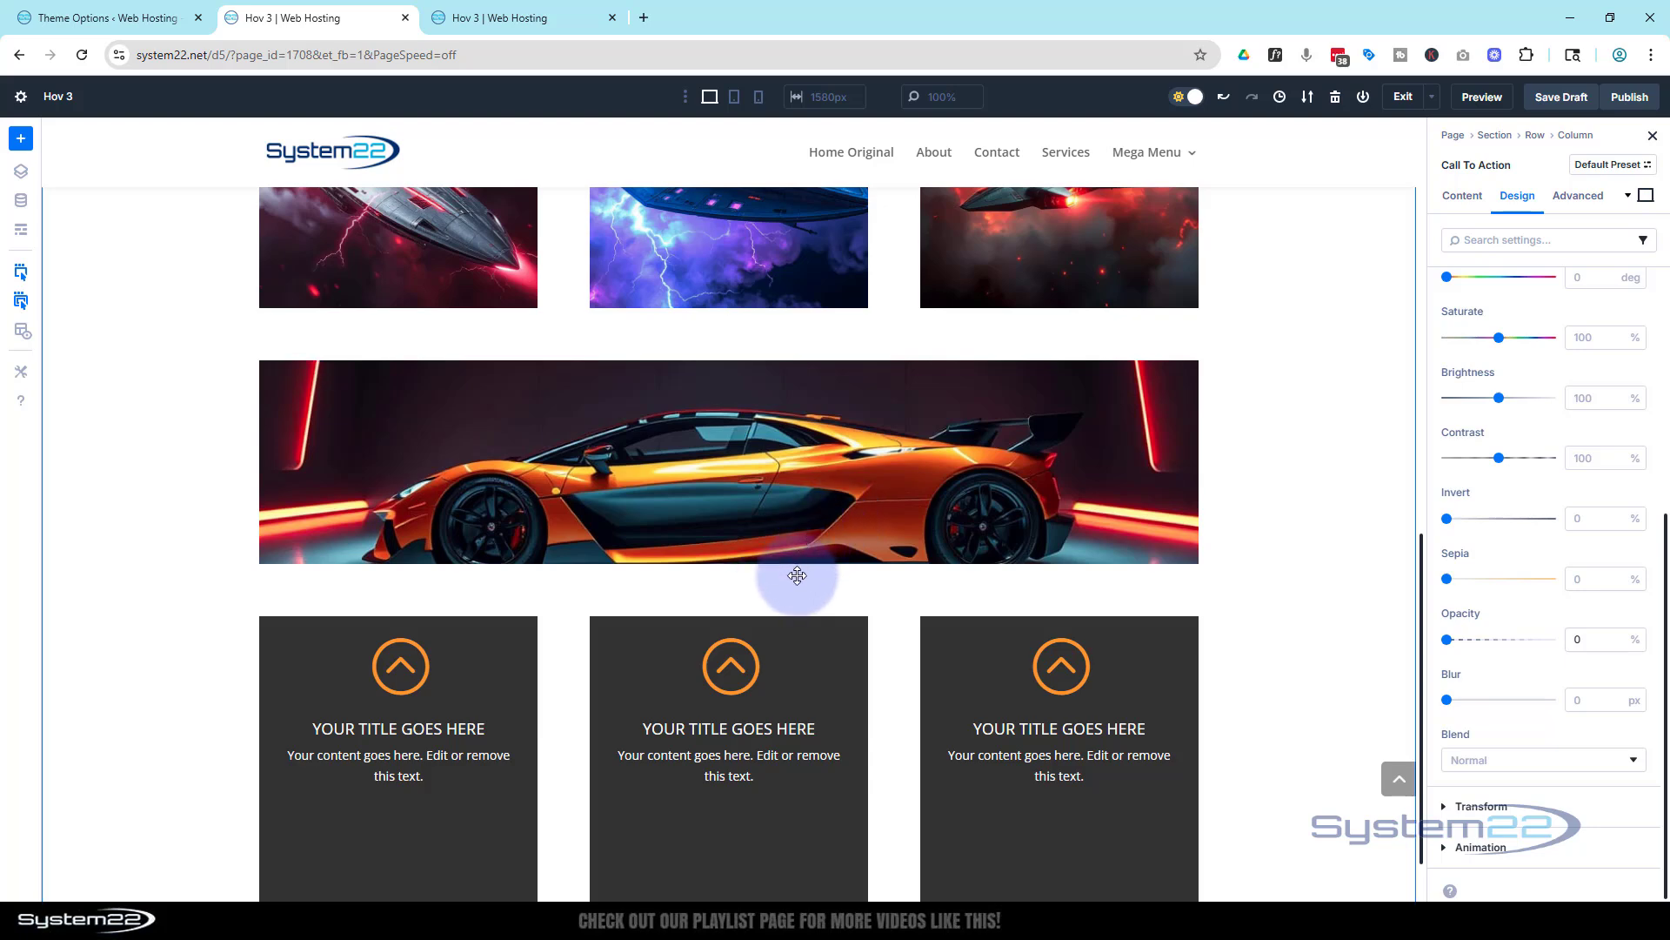
mouse_move(497, 568)
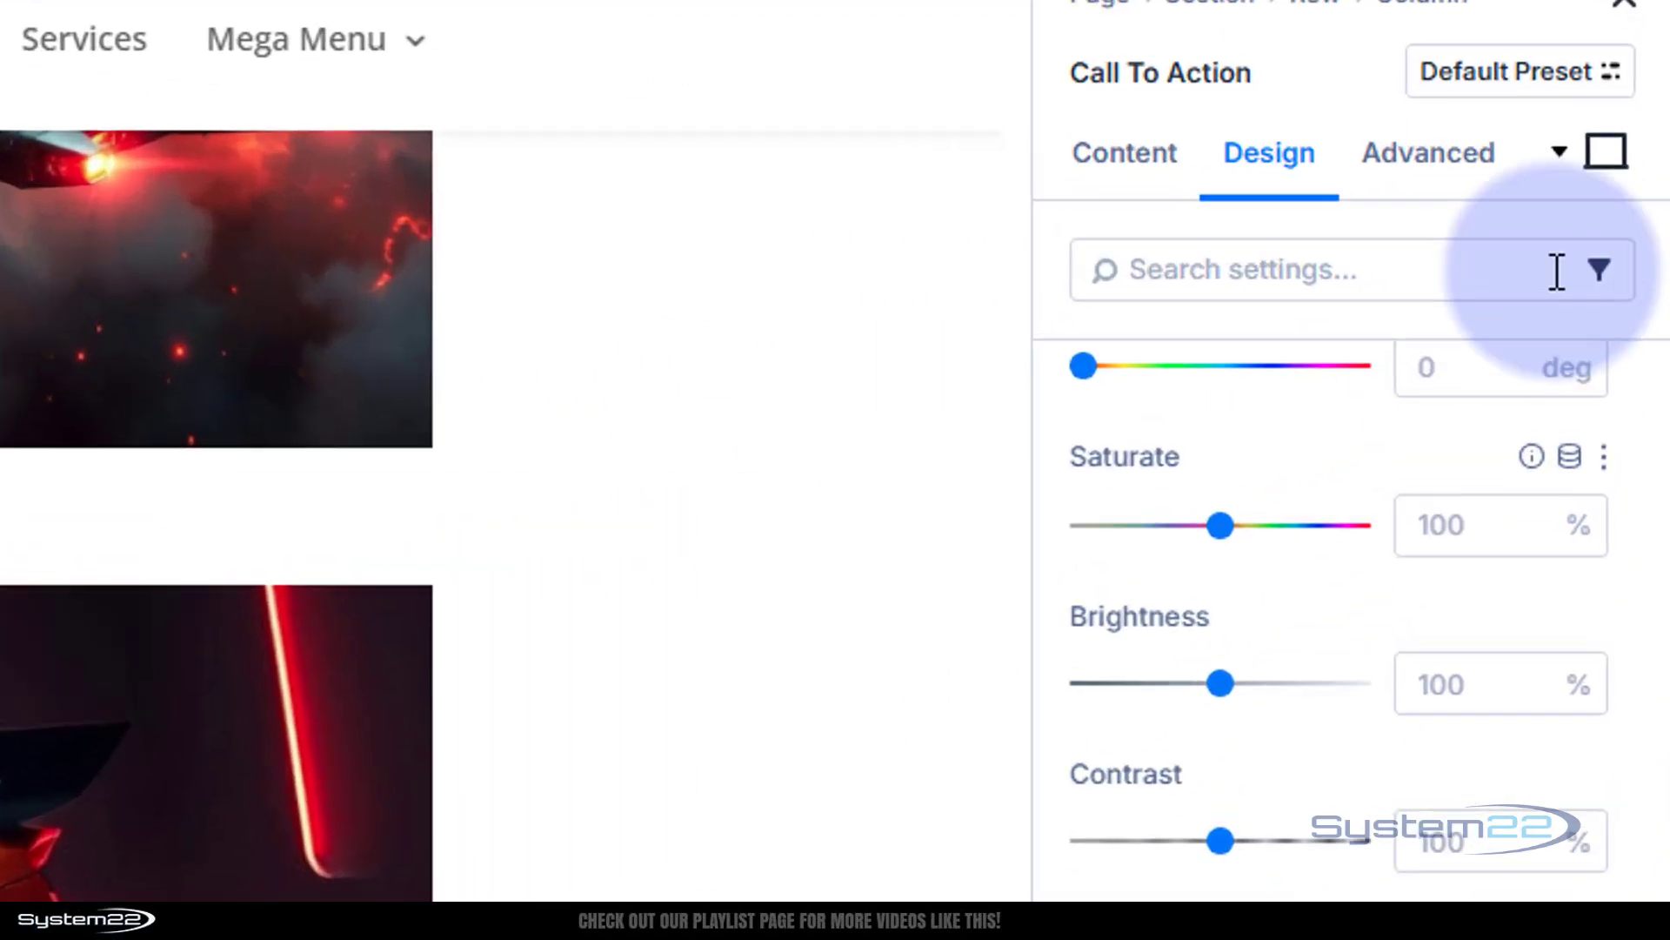
left_click(1608, 152)
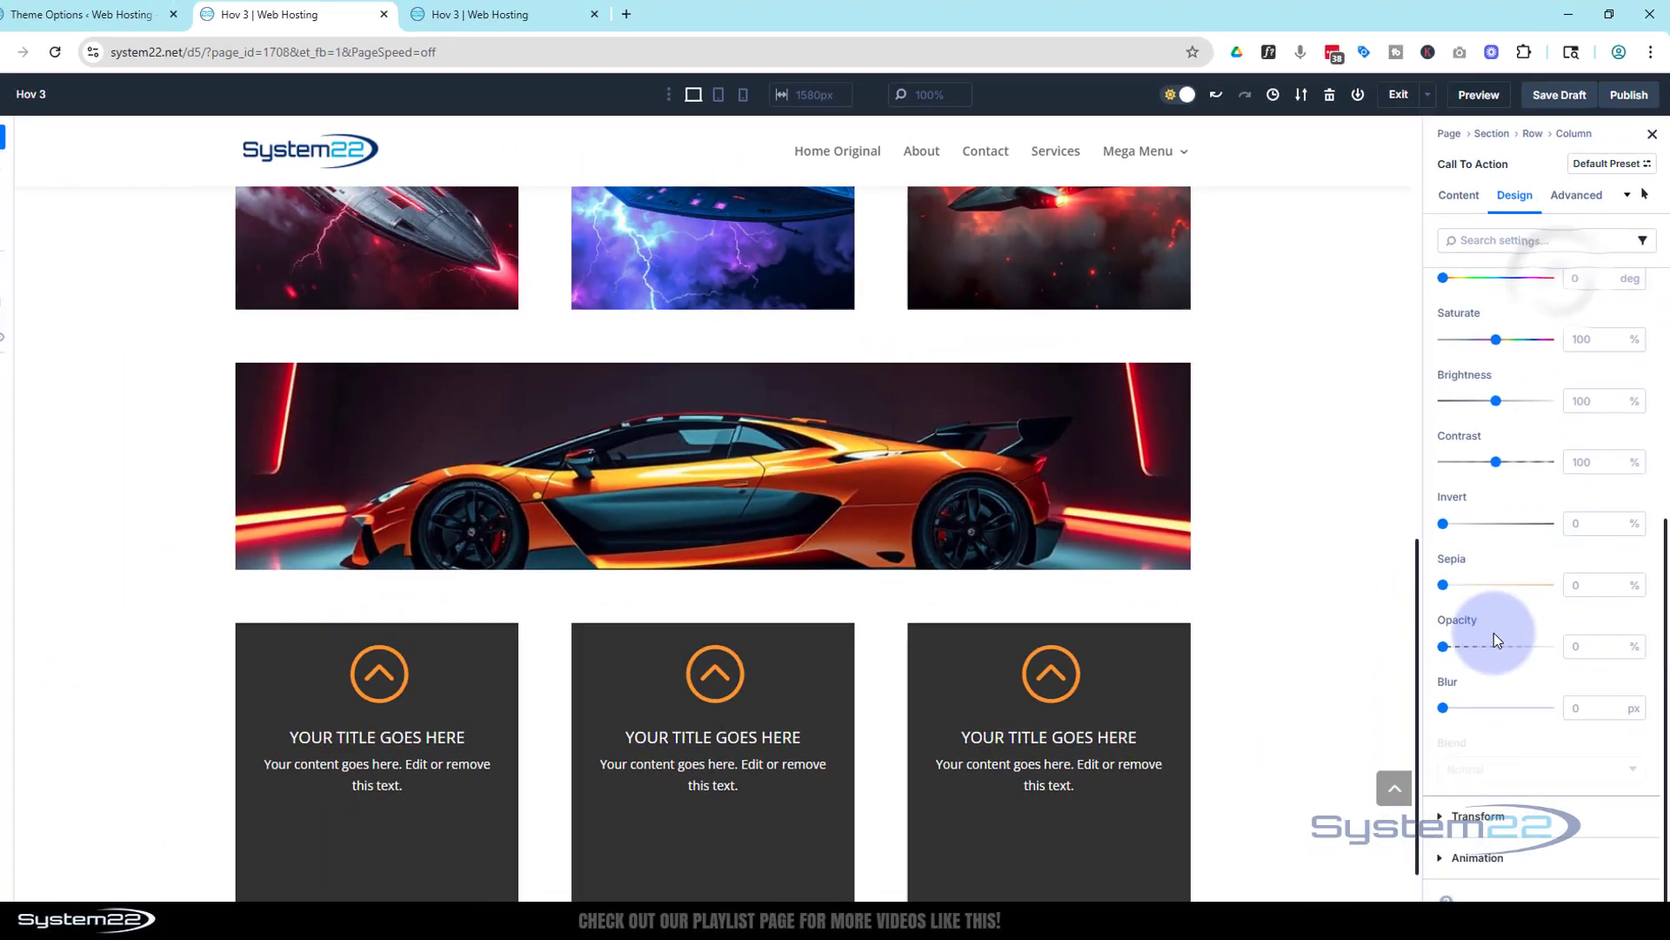
left_click_drag(1442, 646, 1551, 640)
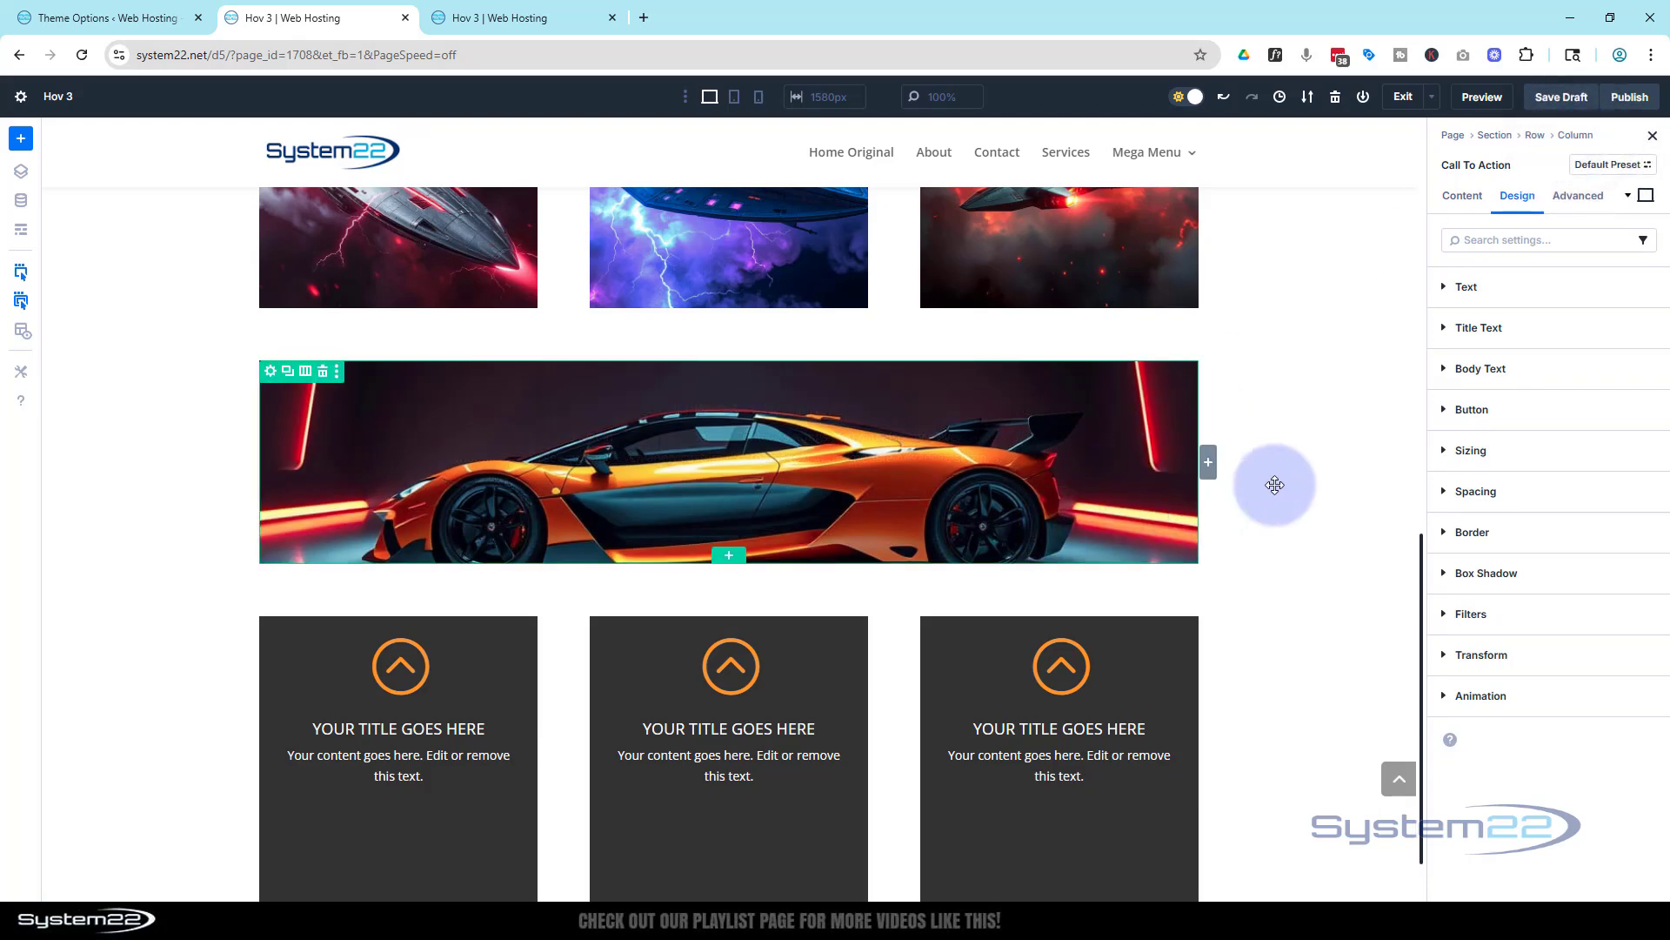
- Set the call-to-action's bottom padding to 80 px
left_click(1477, 490)
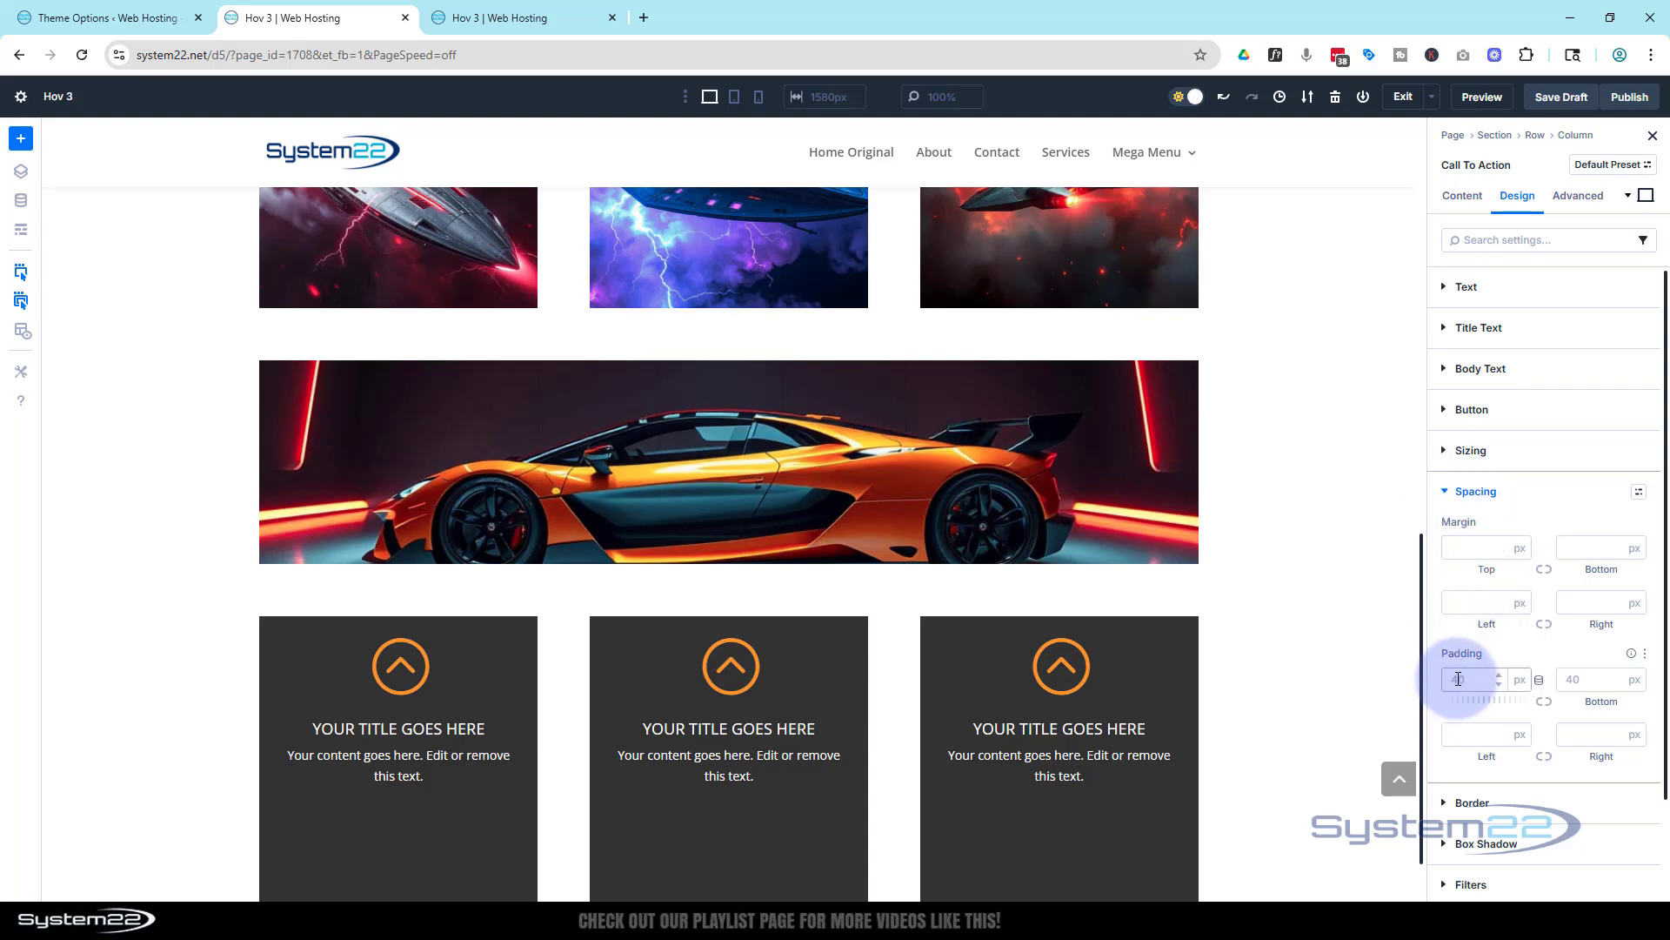
left_click(1542, 711)
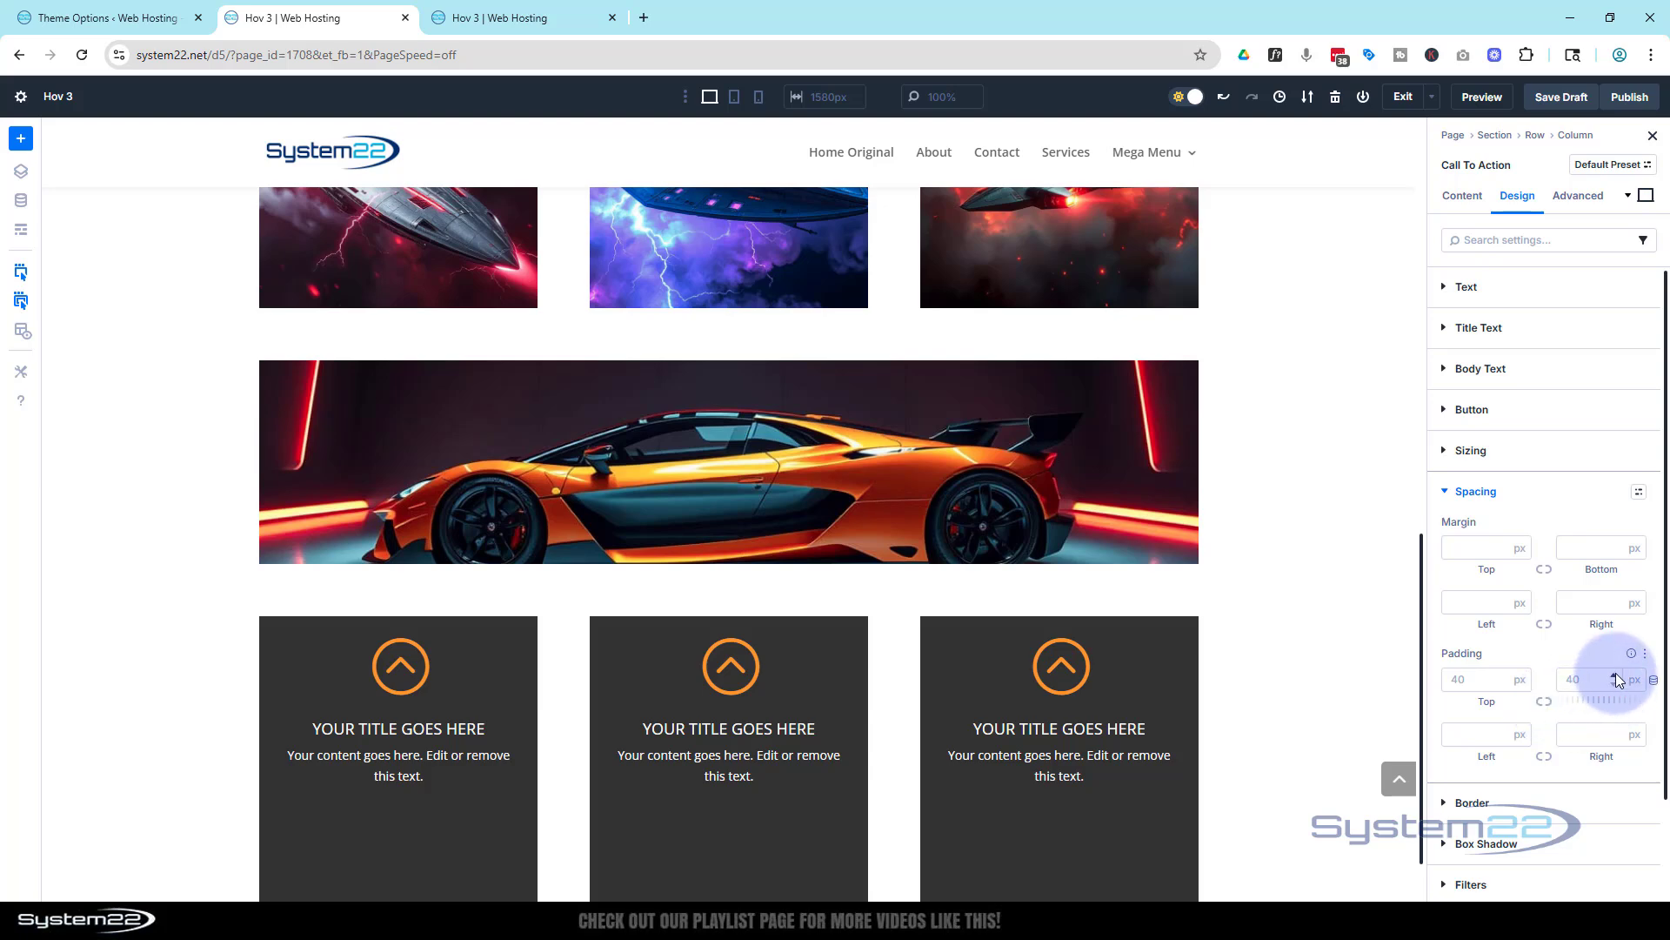
left_click_drag(1608, 688, 1609, 679)
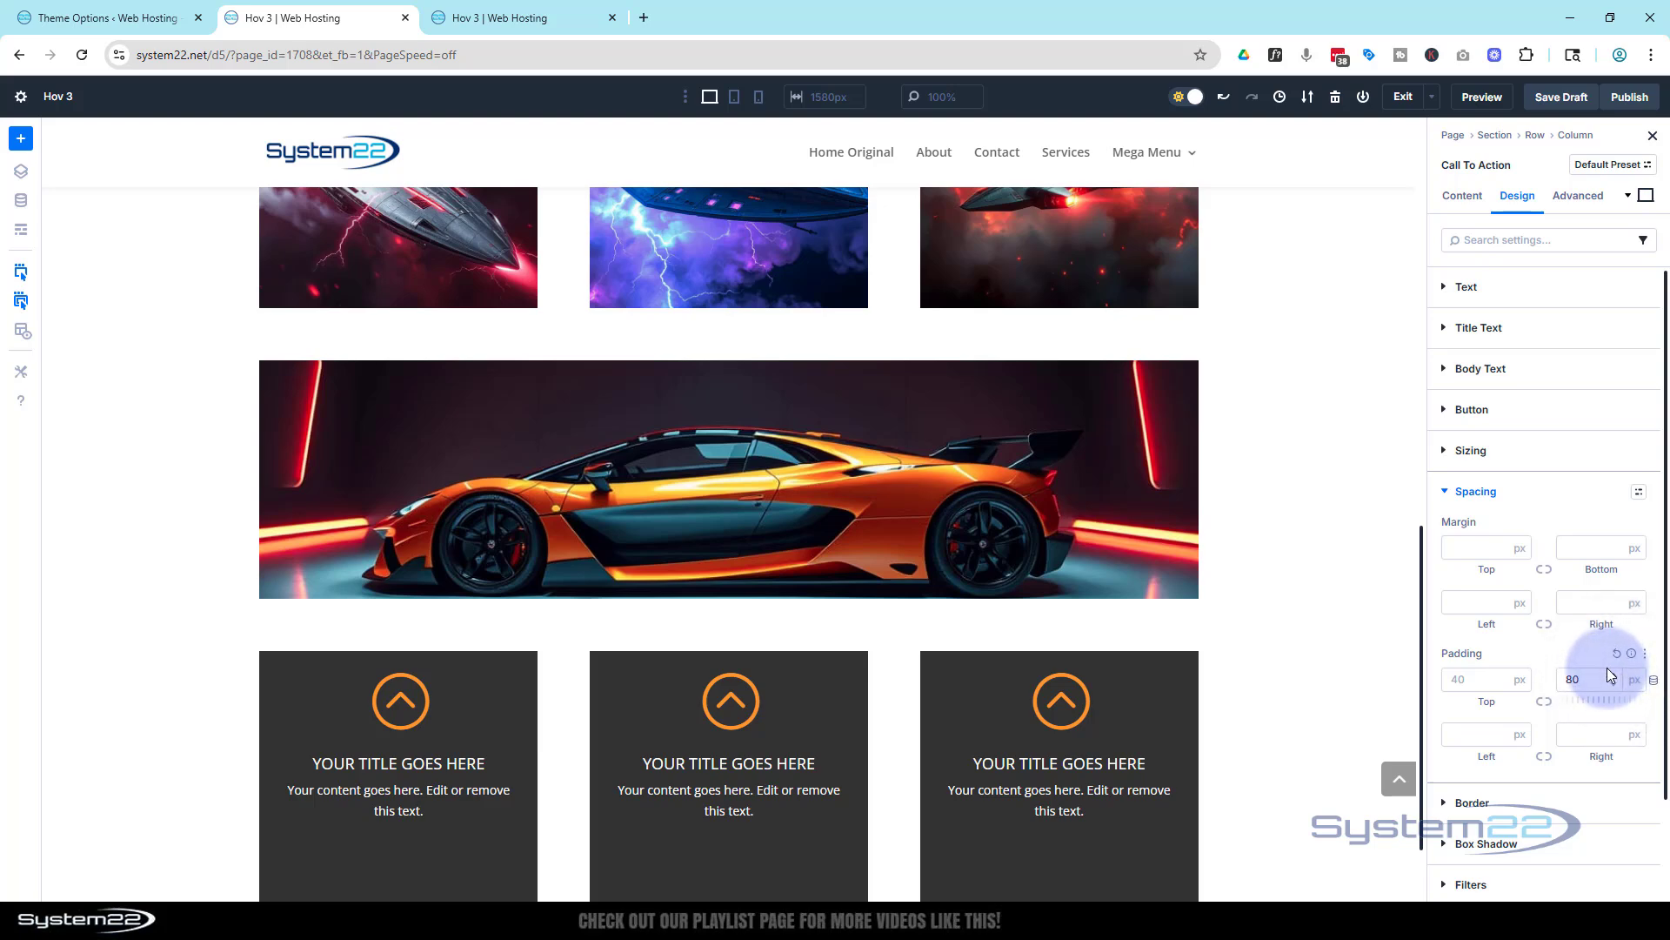
- Set the call-to-action transition duration to 750 ms and save the page as a draft
left_click(1577, 195)
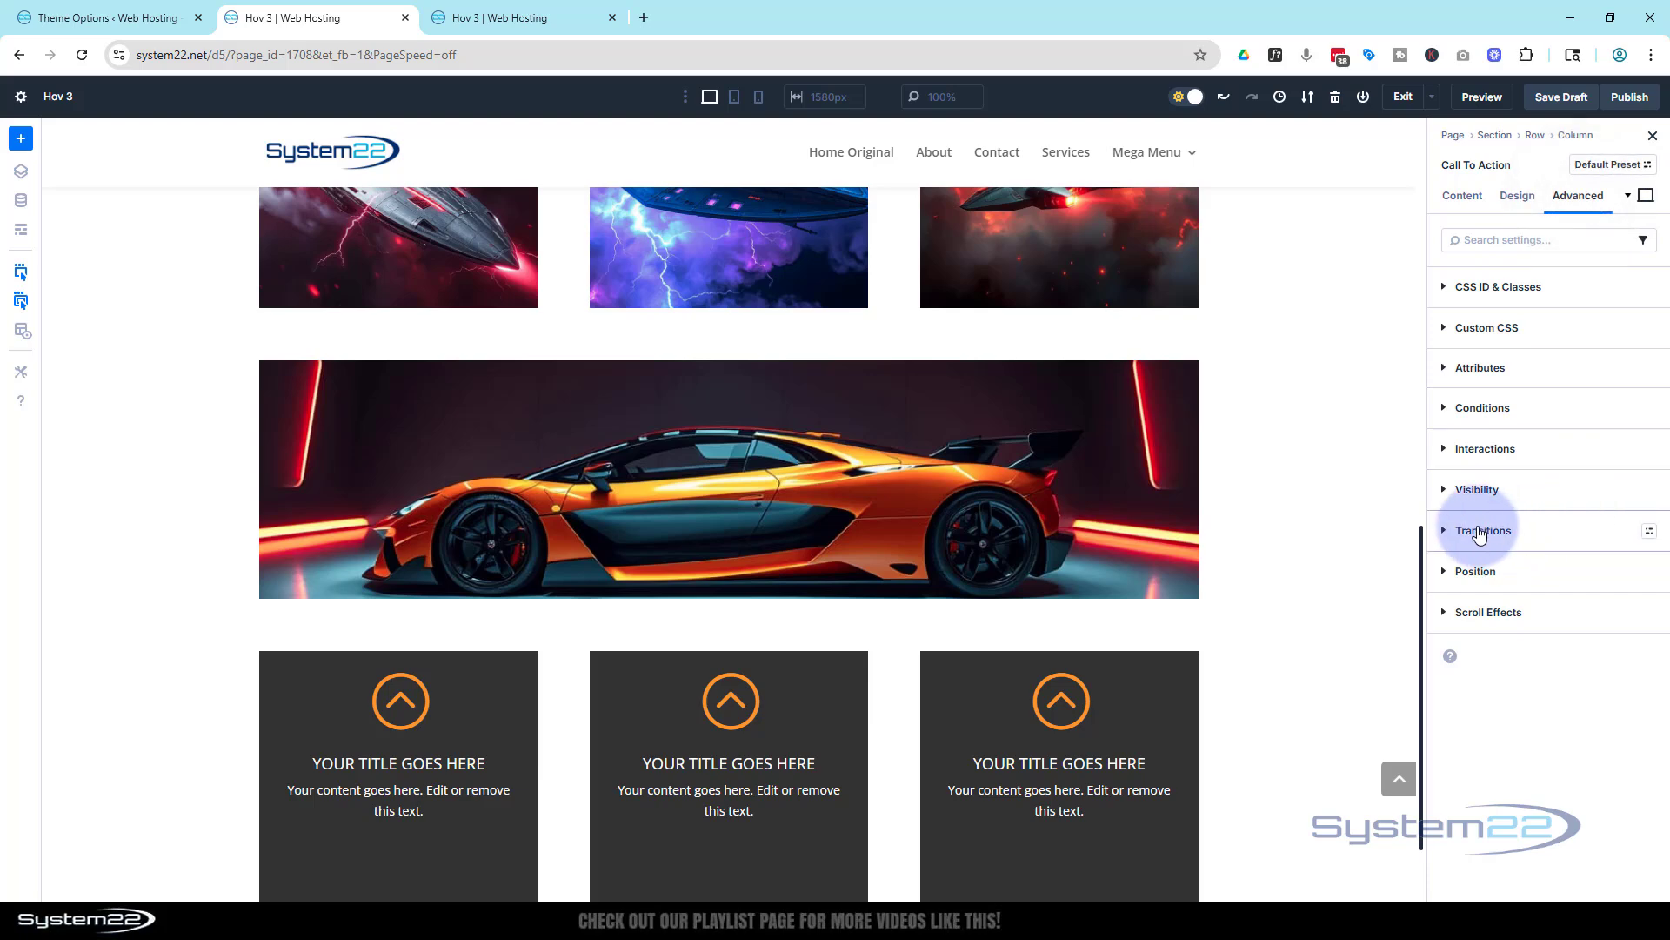
left_click(1482, 530)
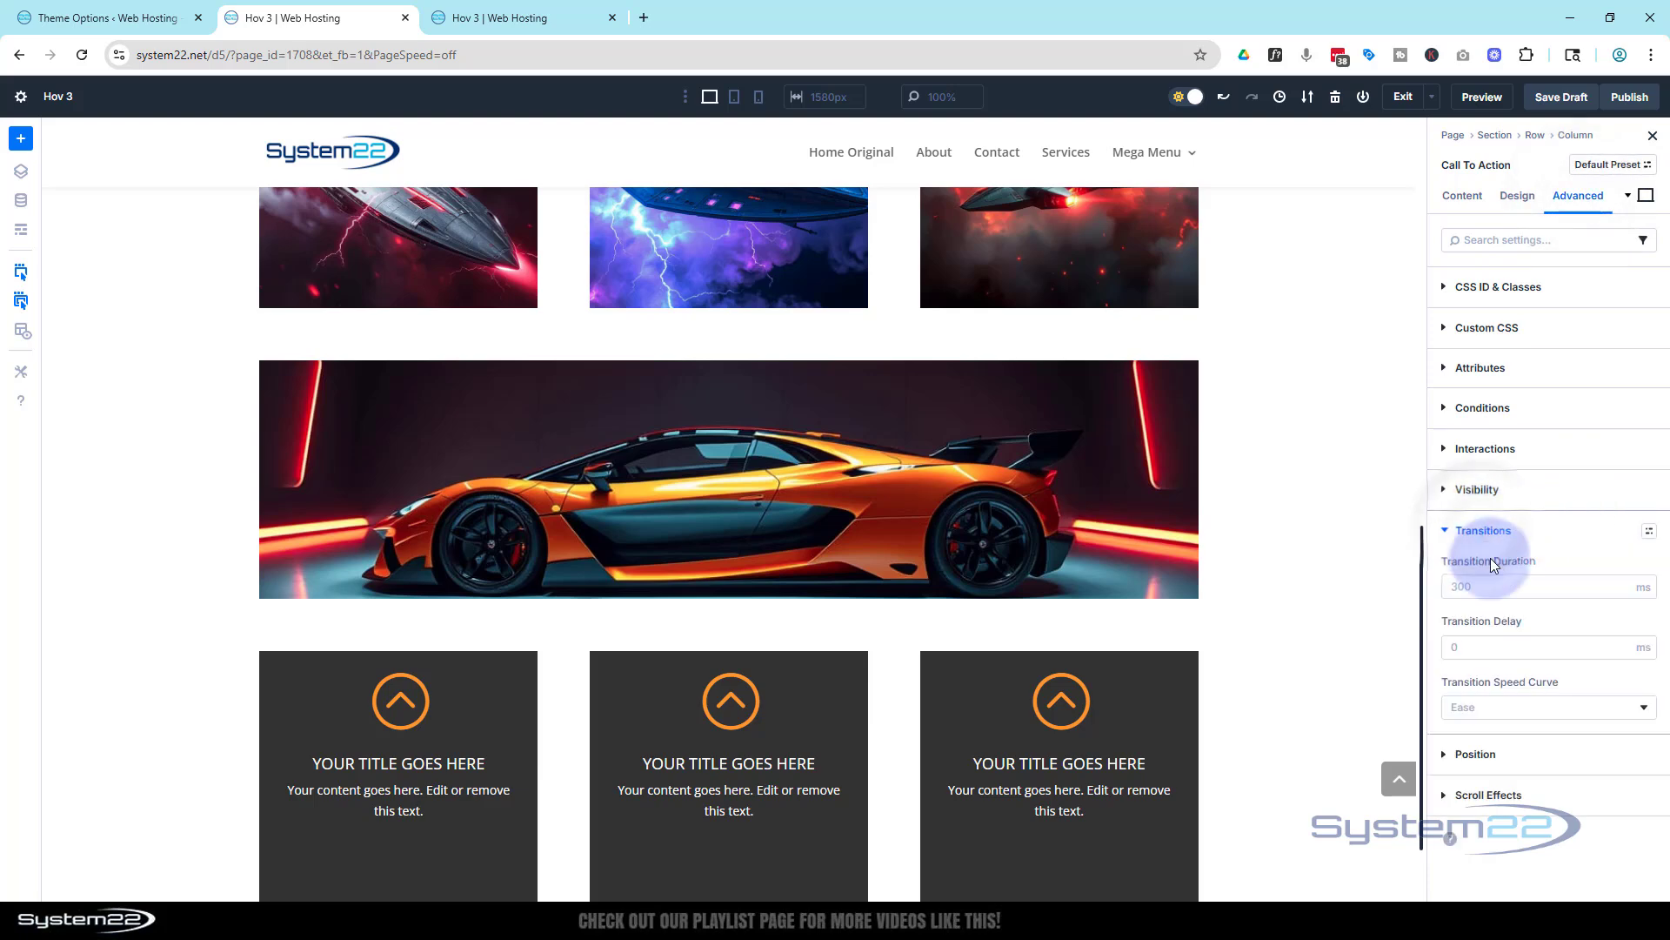
left_click(1546, 586)
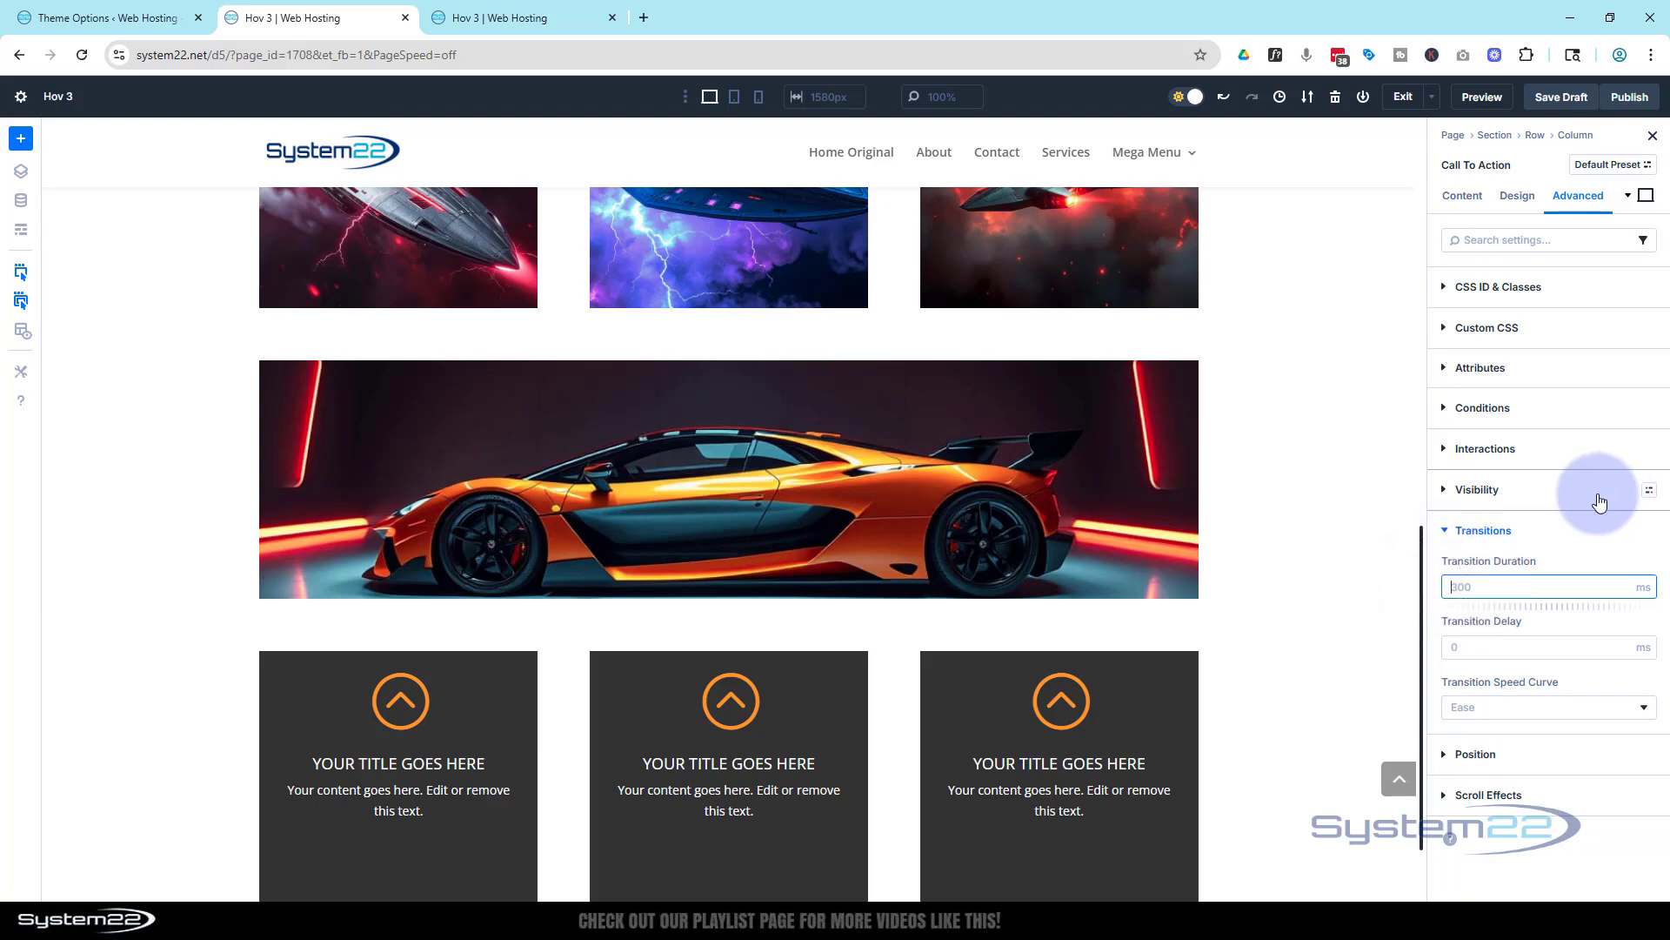
type("750")
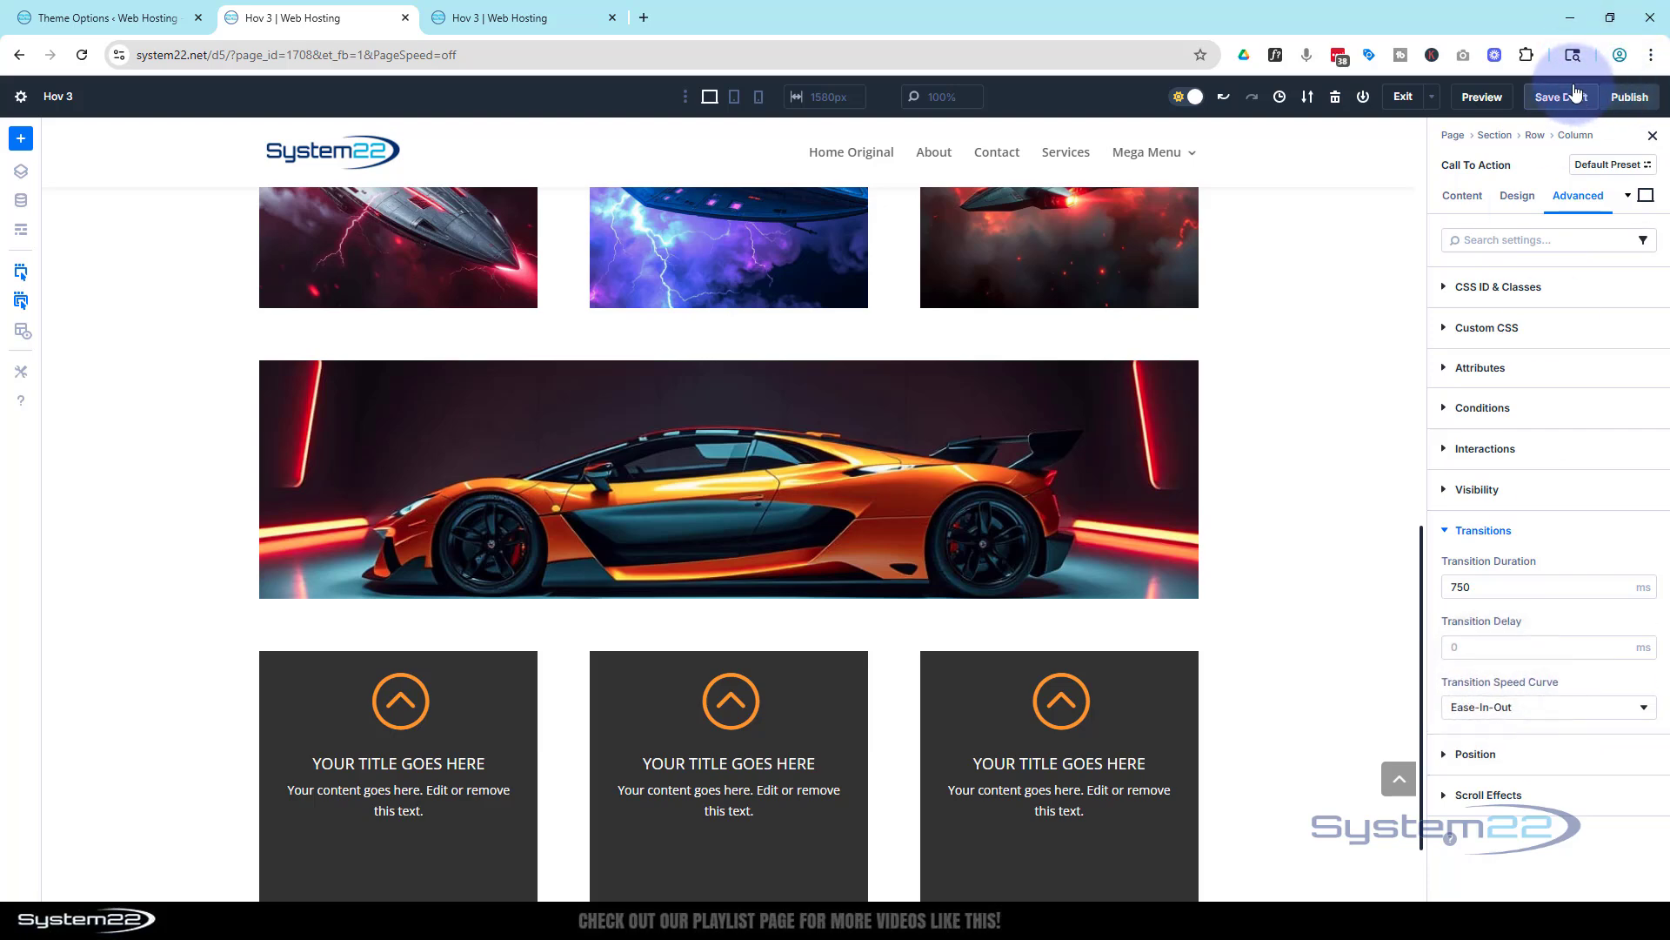
left_click(1557, 96)
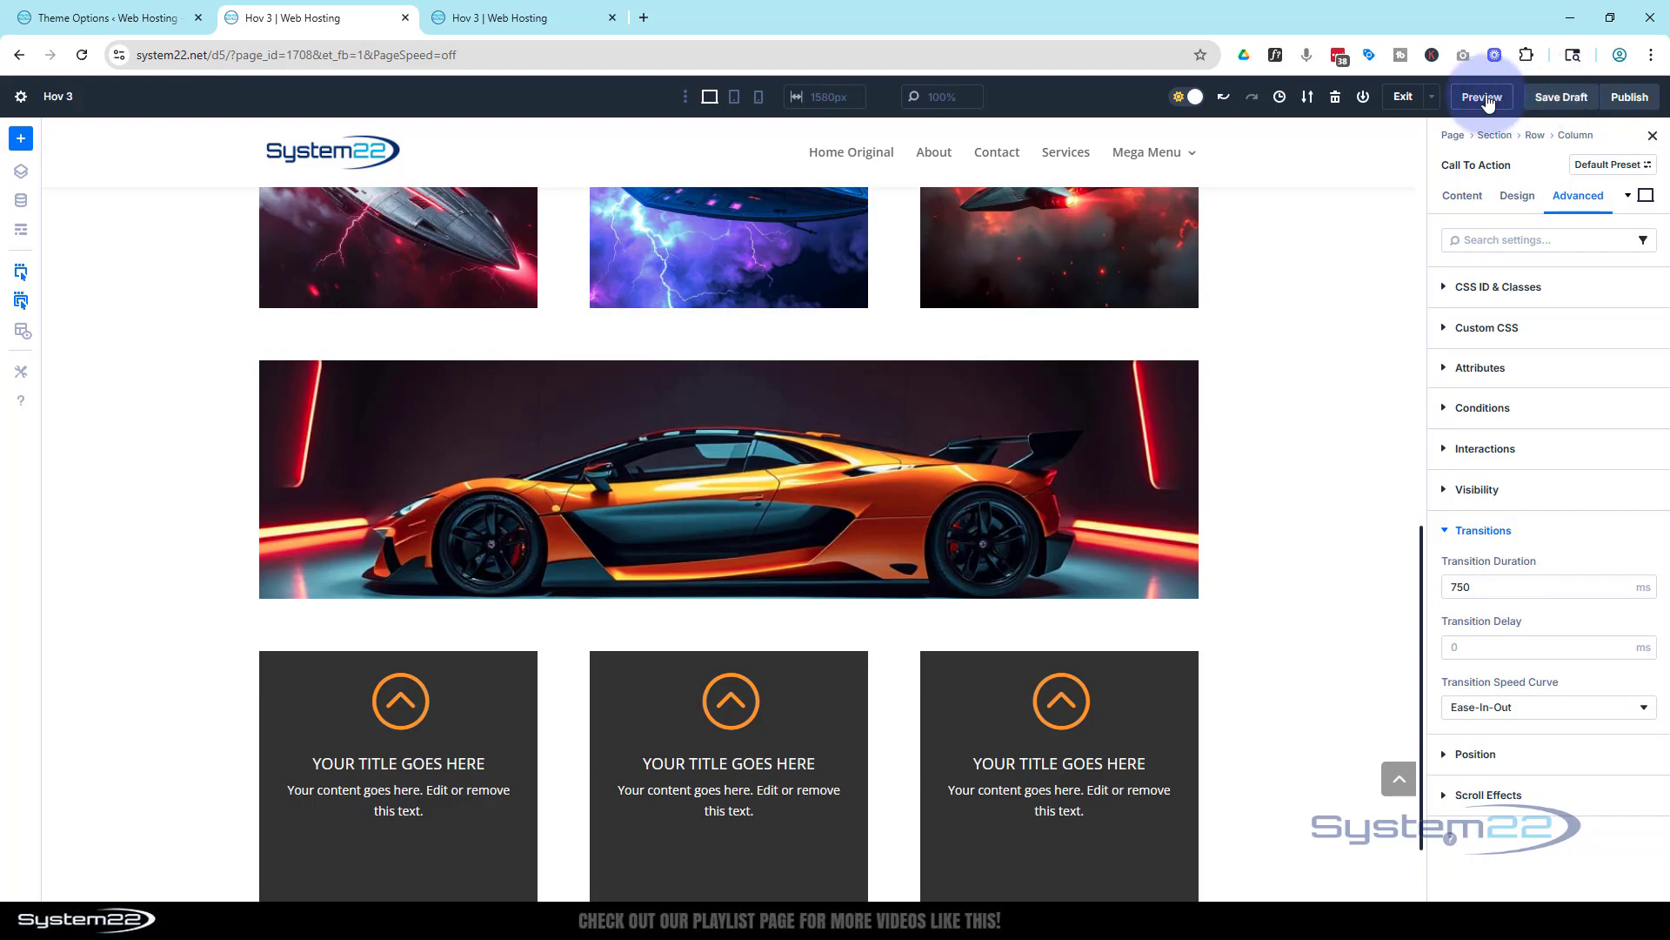
- Open the page preview and scroll down through the hover sections
left_click(1481, 97)
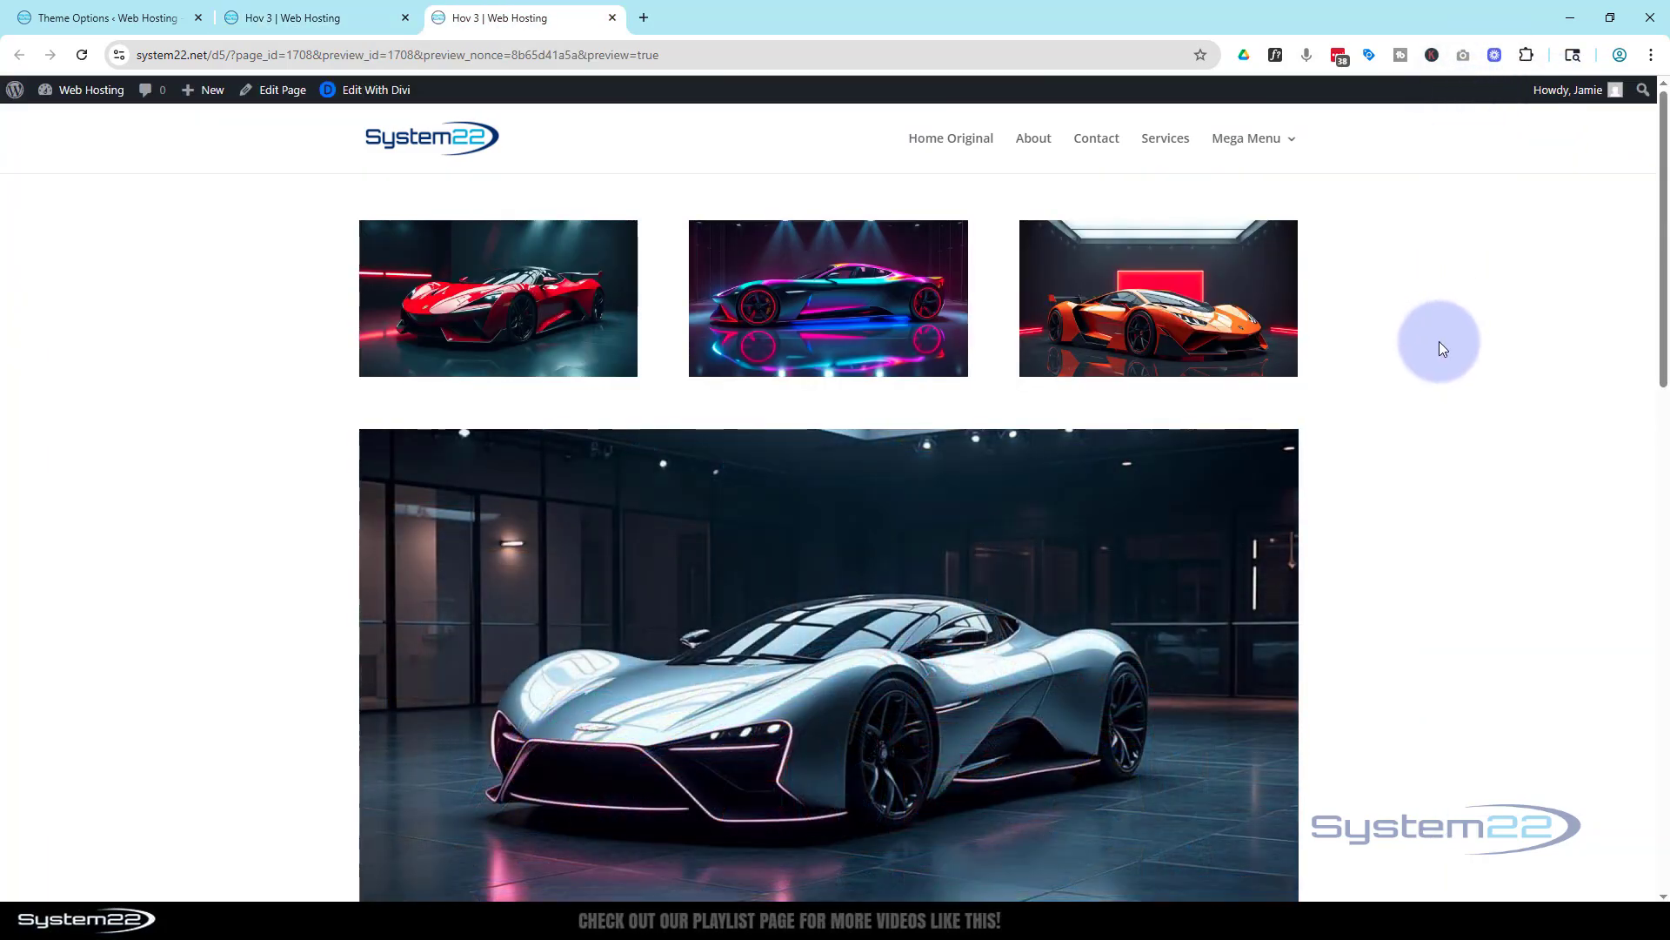
scroll("down", 3)
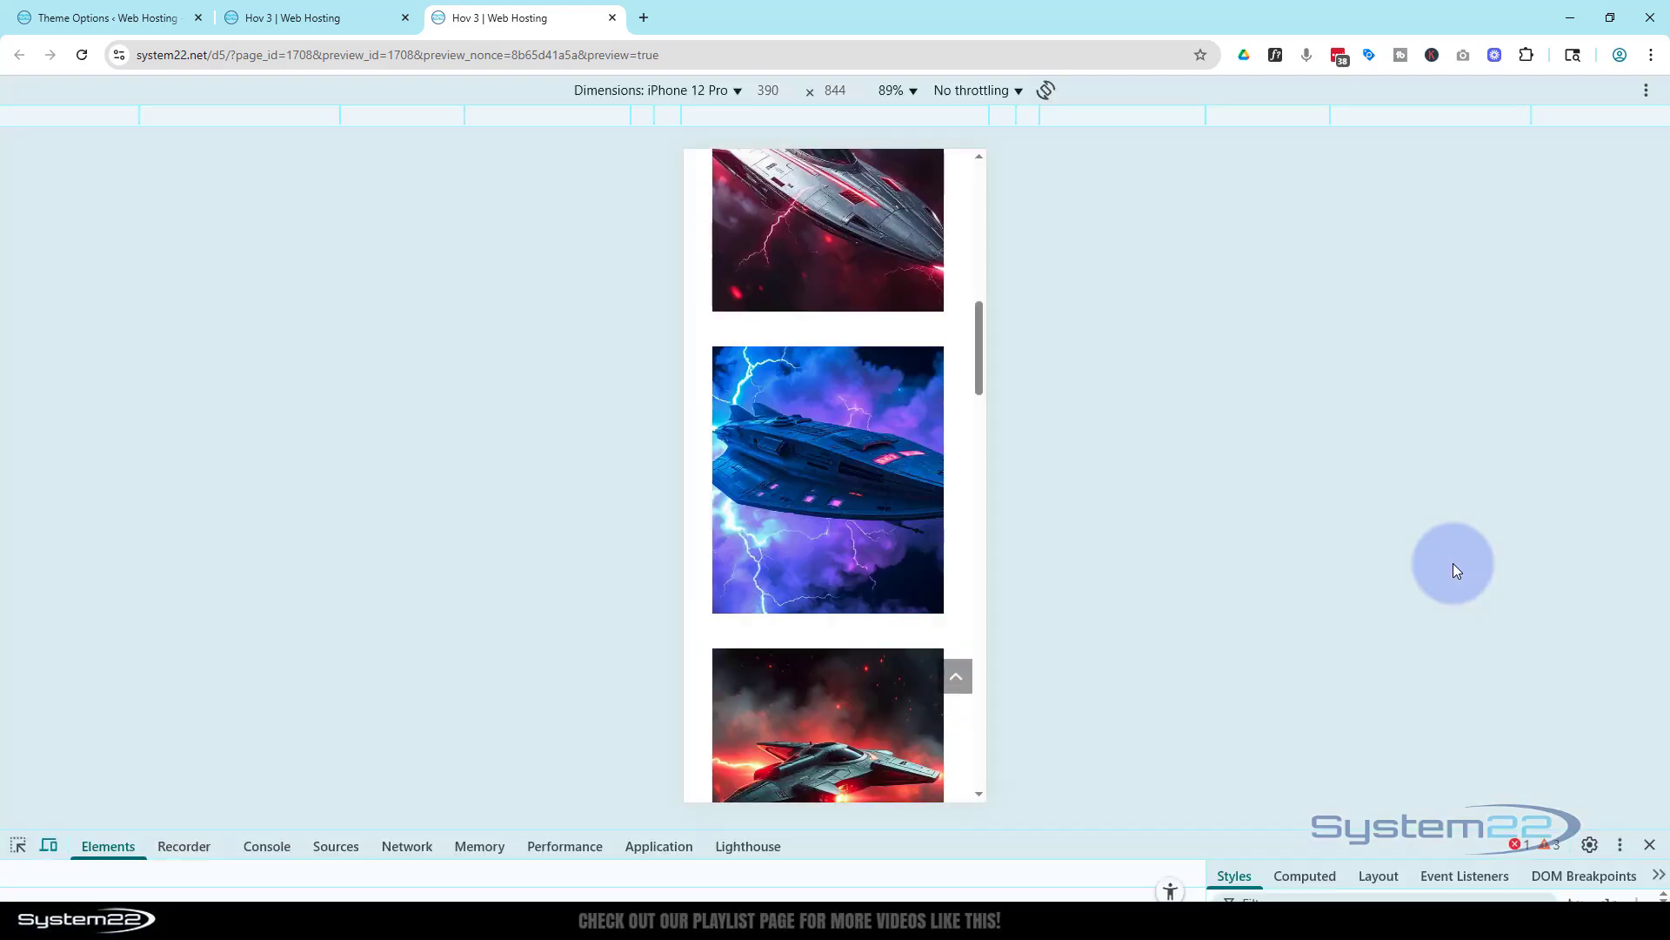
scroll("down", 3)
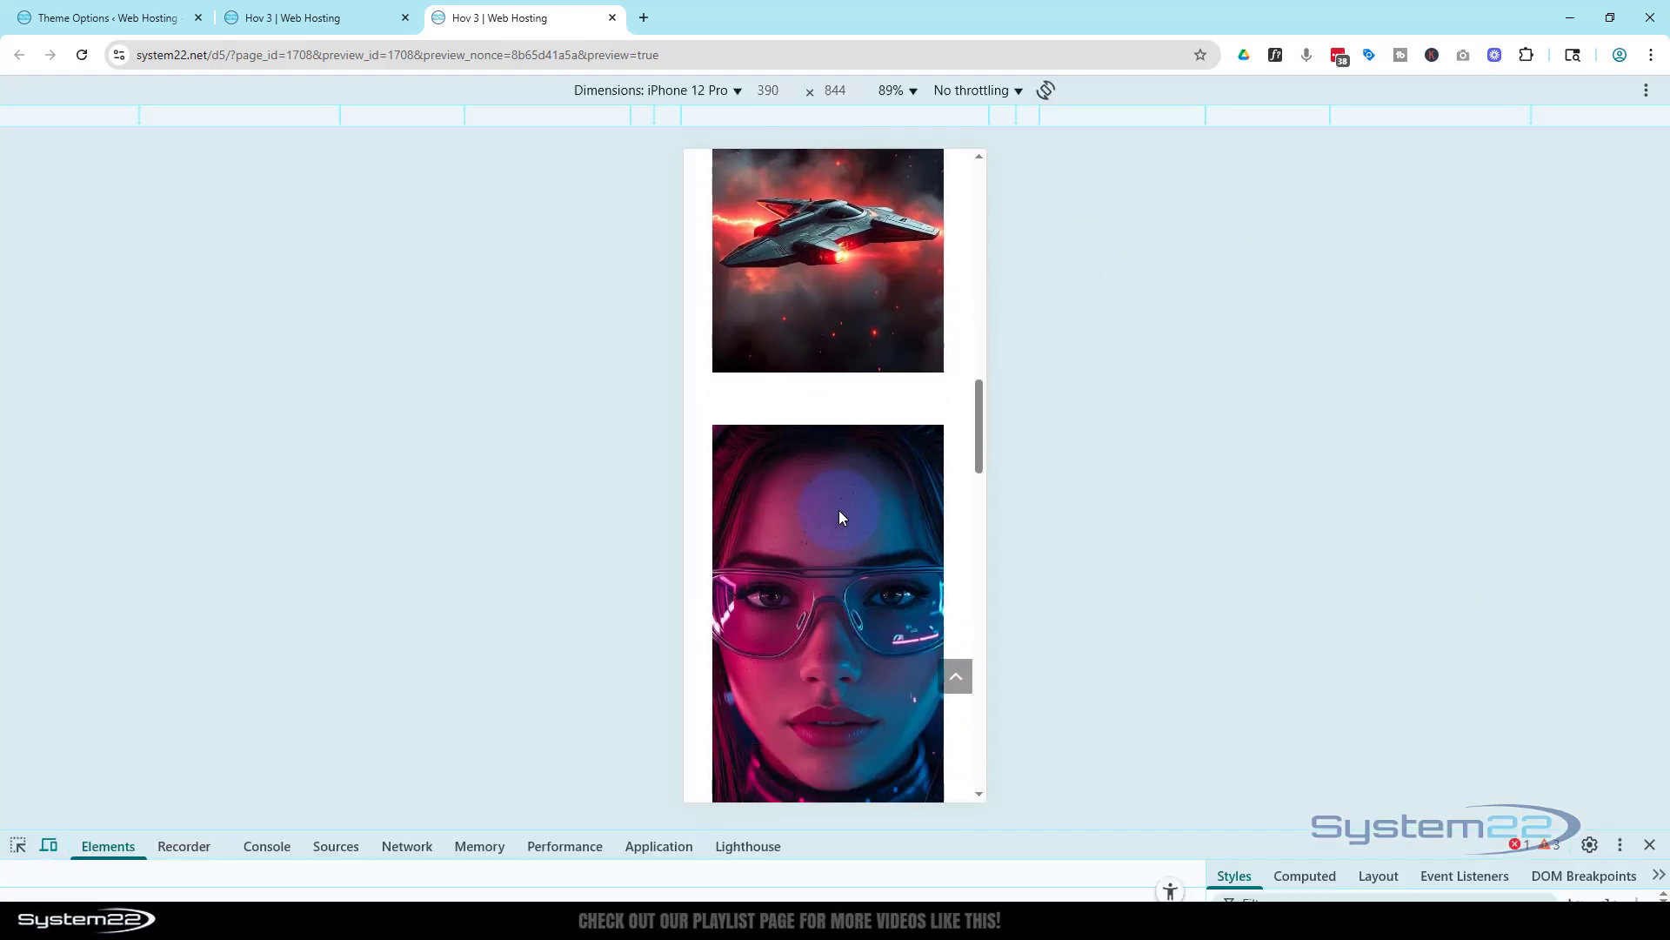
scroll("down", 3)
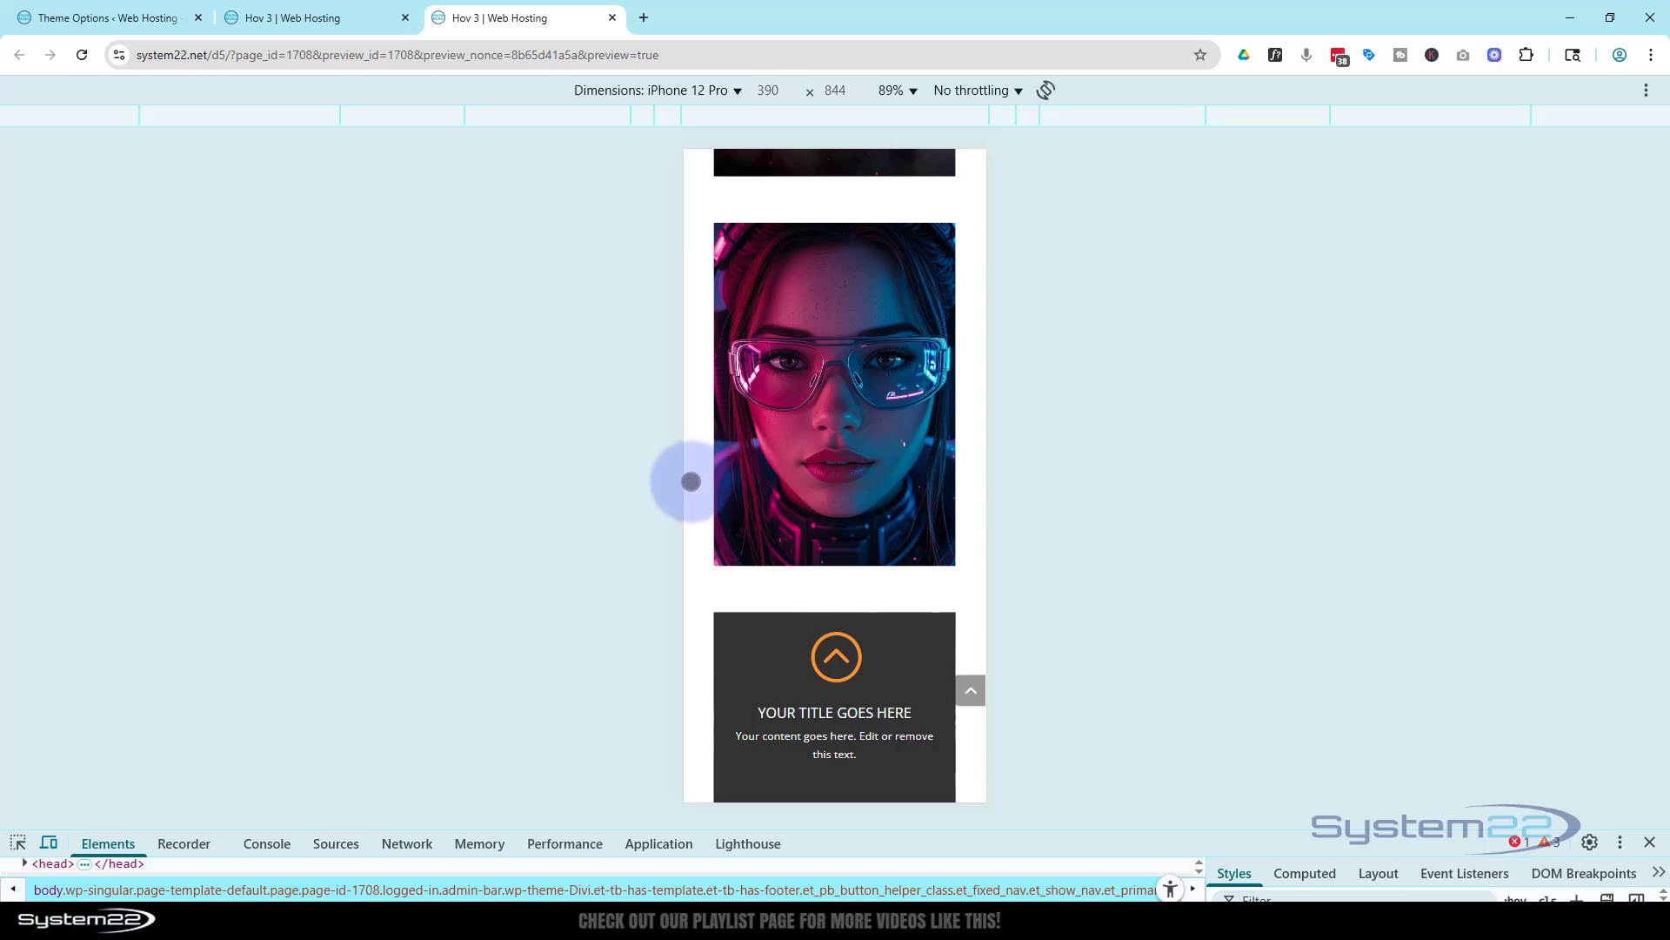
- Check the preview at an emulated device size in Chrome DevTools
left_click(658, 91)
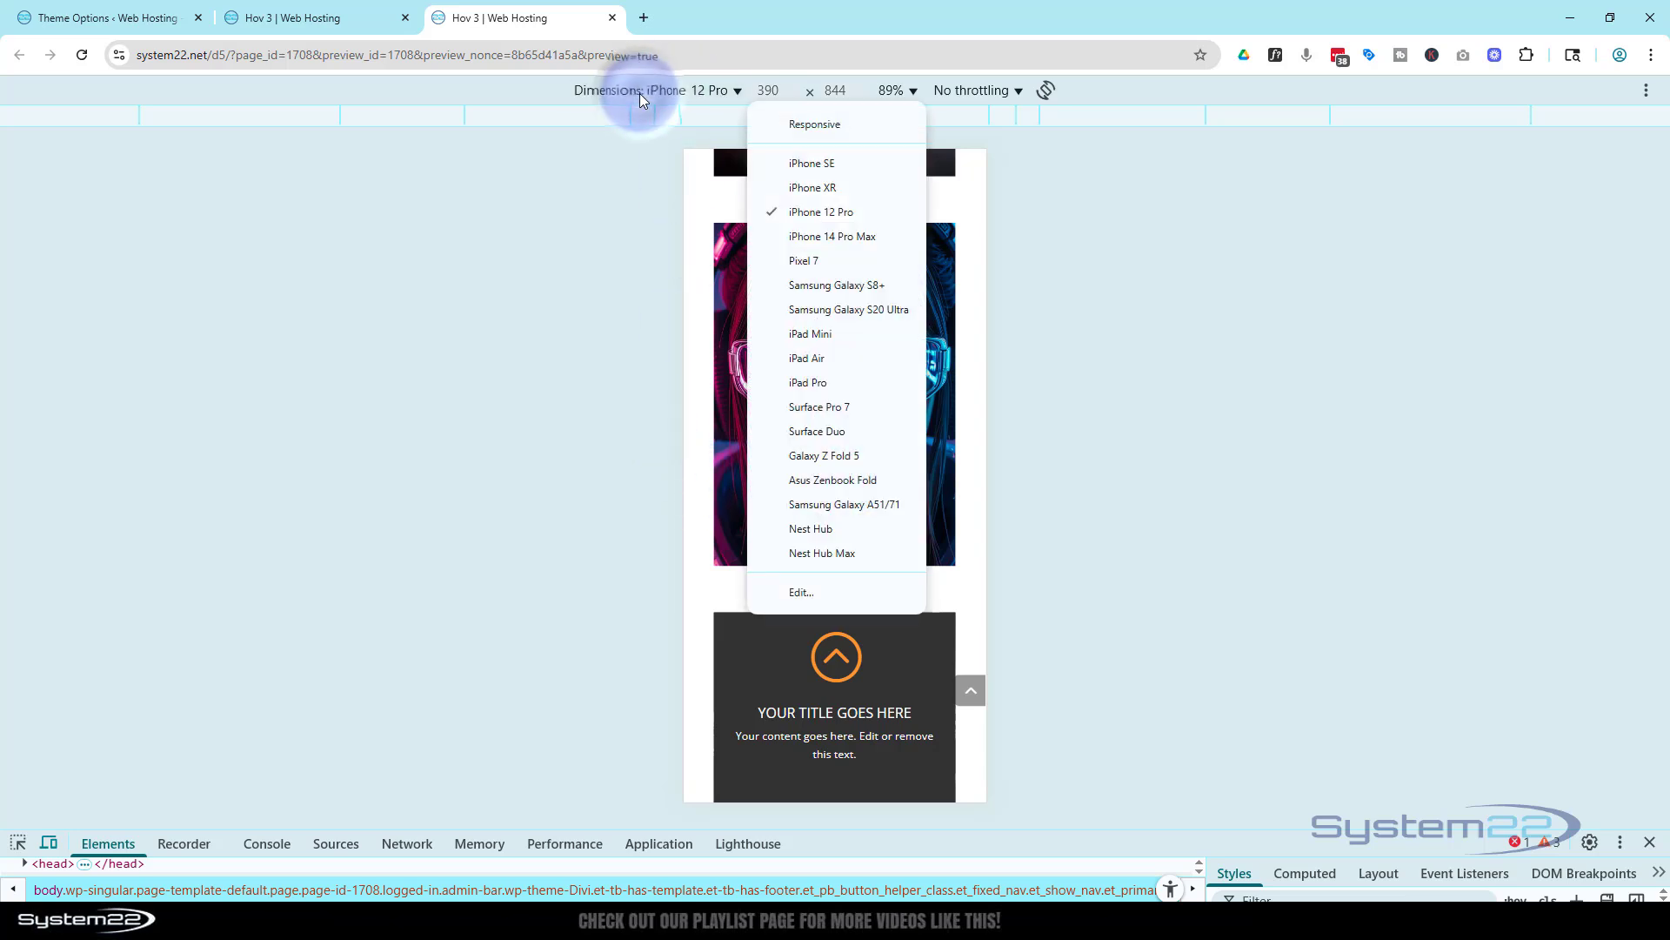
left_click(806, 357)
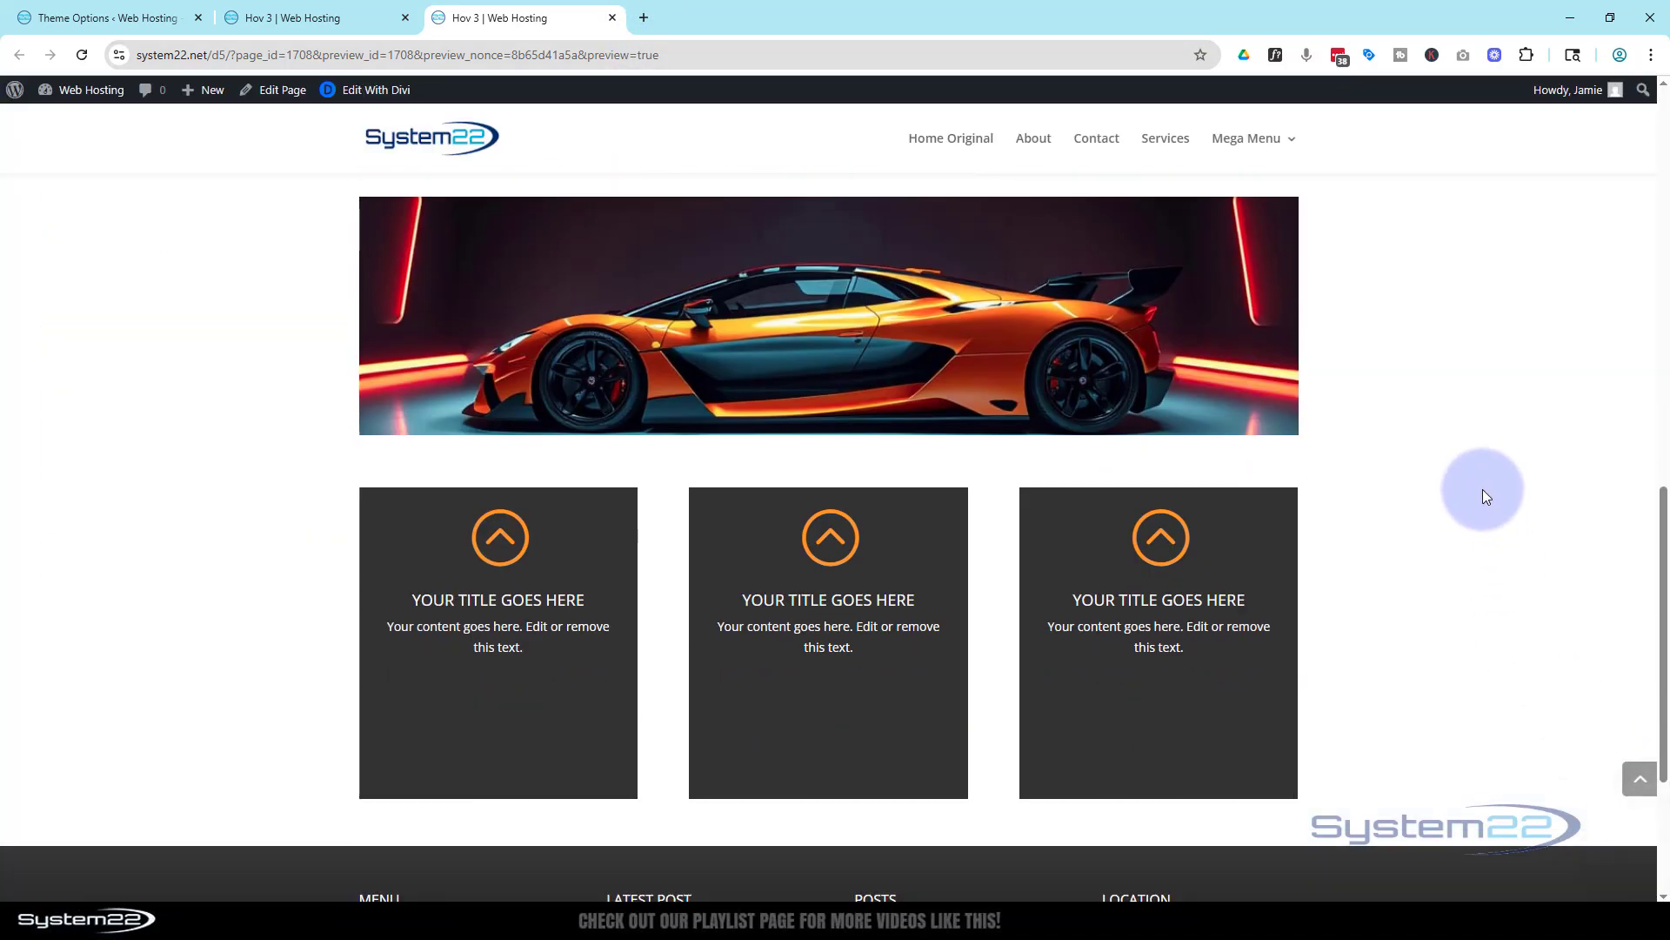
scroll("down", 3)
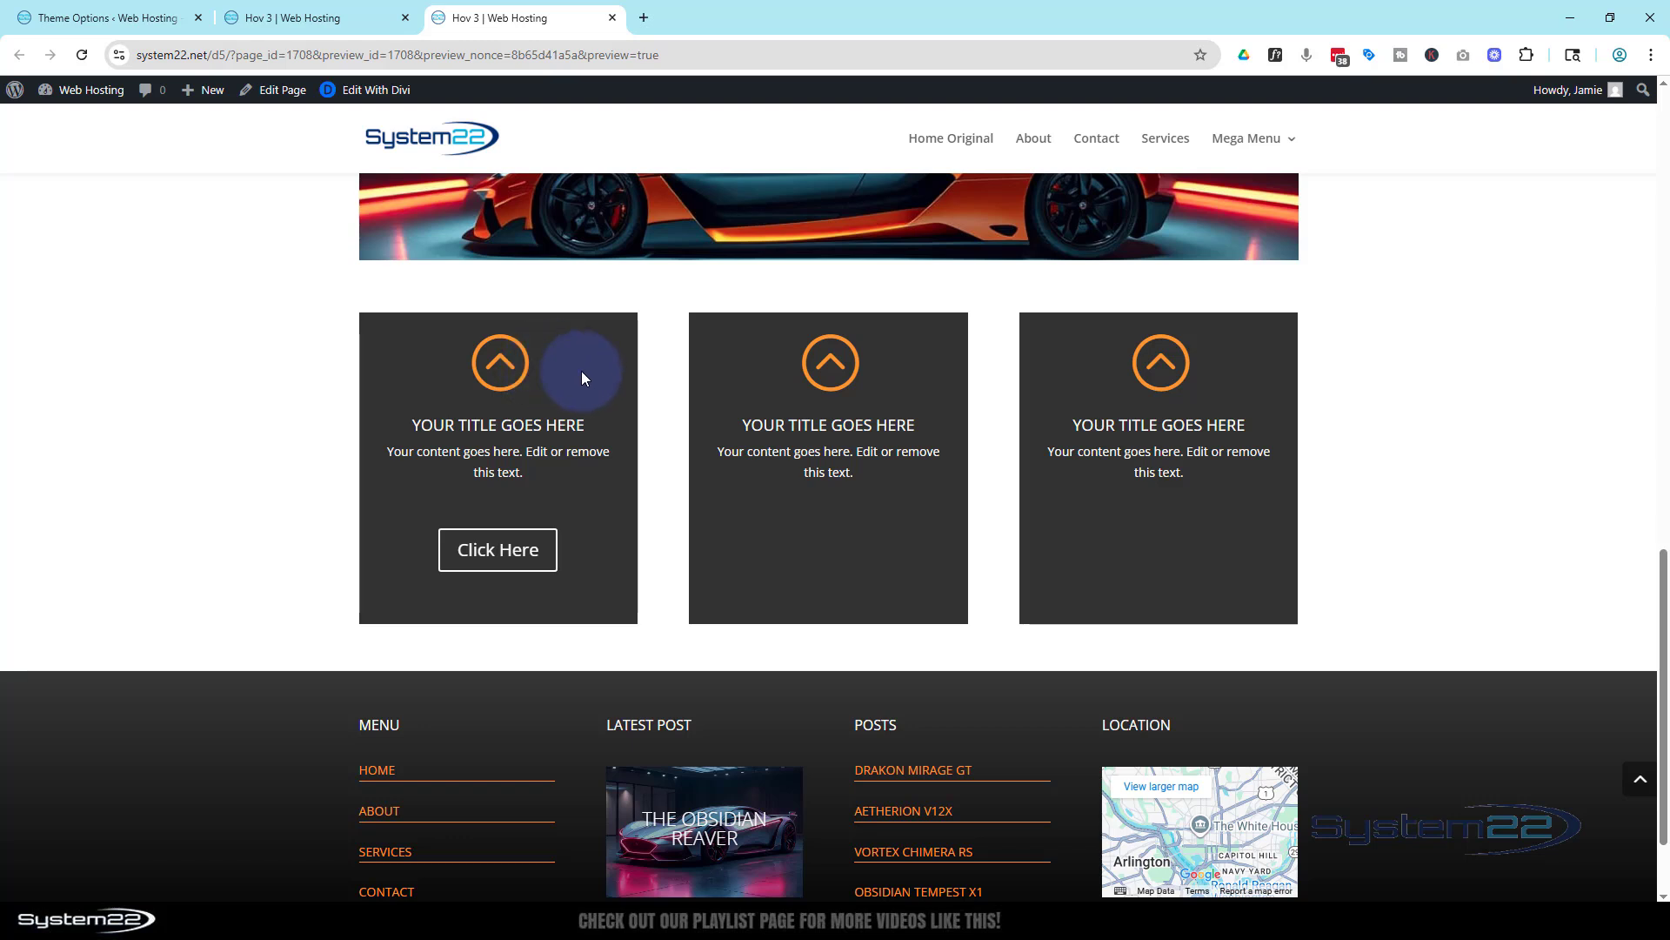
mouse_move(450, 394)
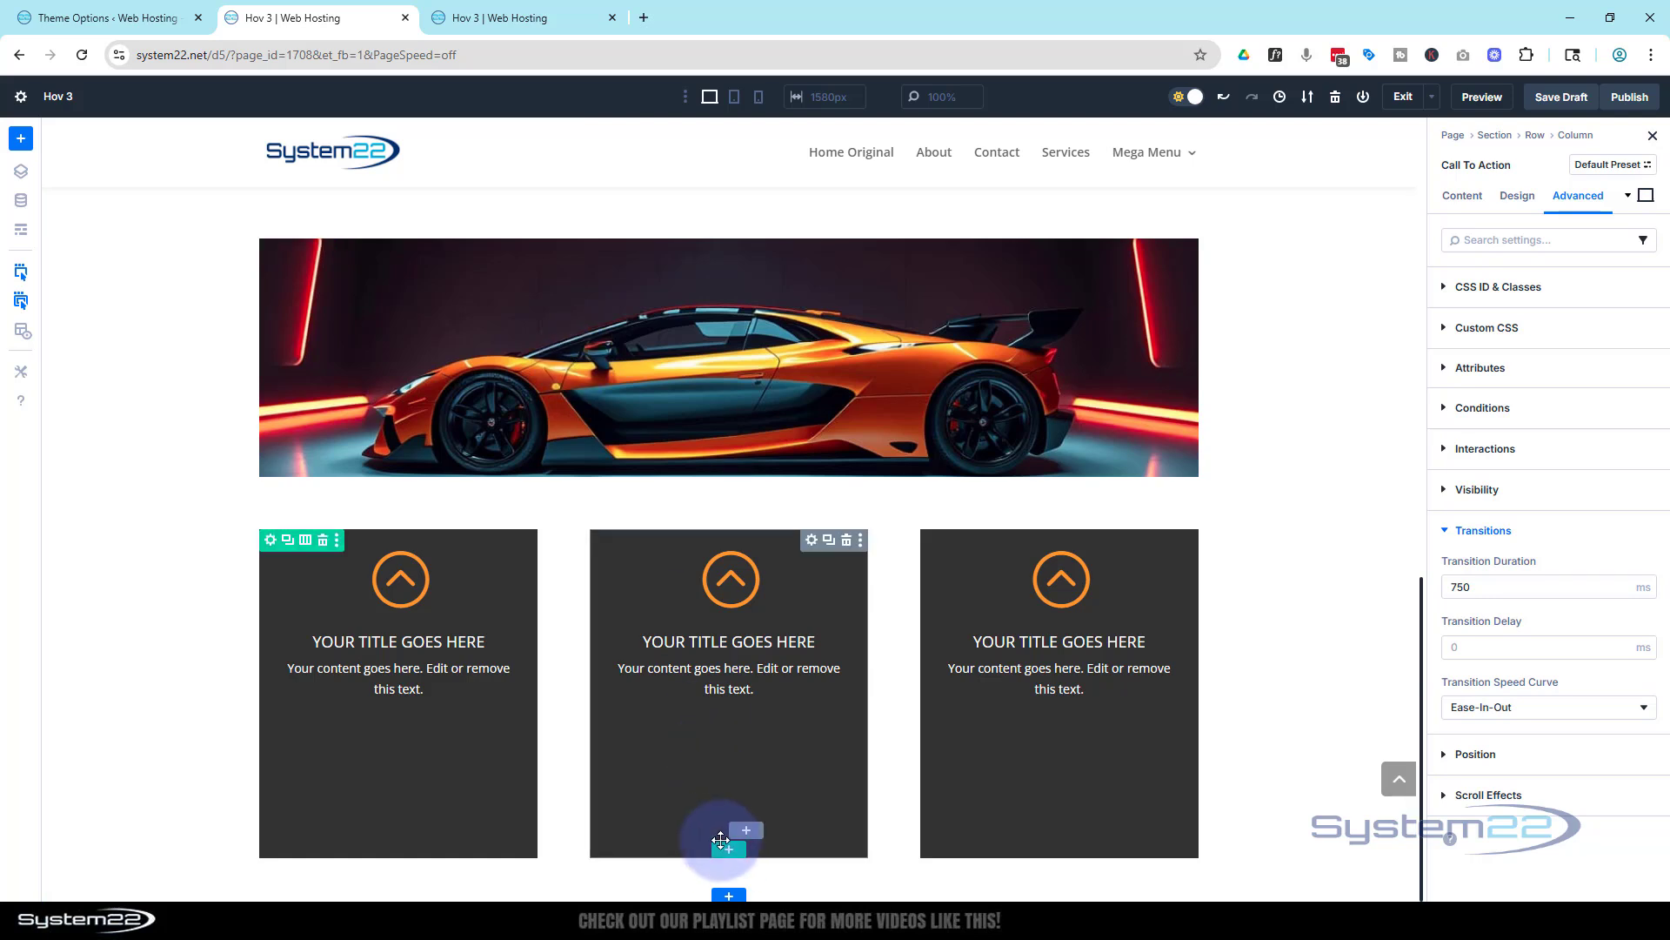
- Add a one-column row below the three boxes and insert a module into its group
left_click(729, 830)
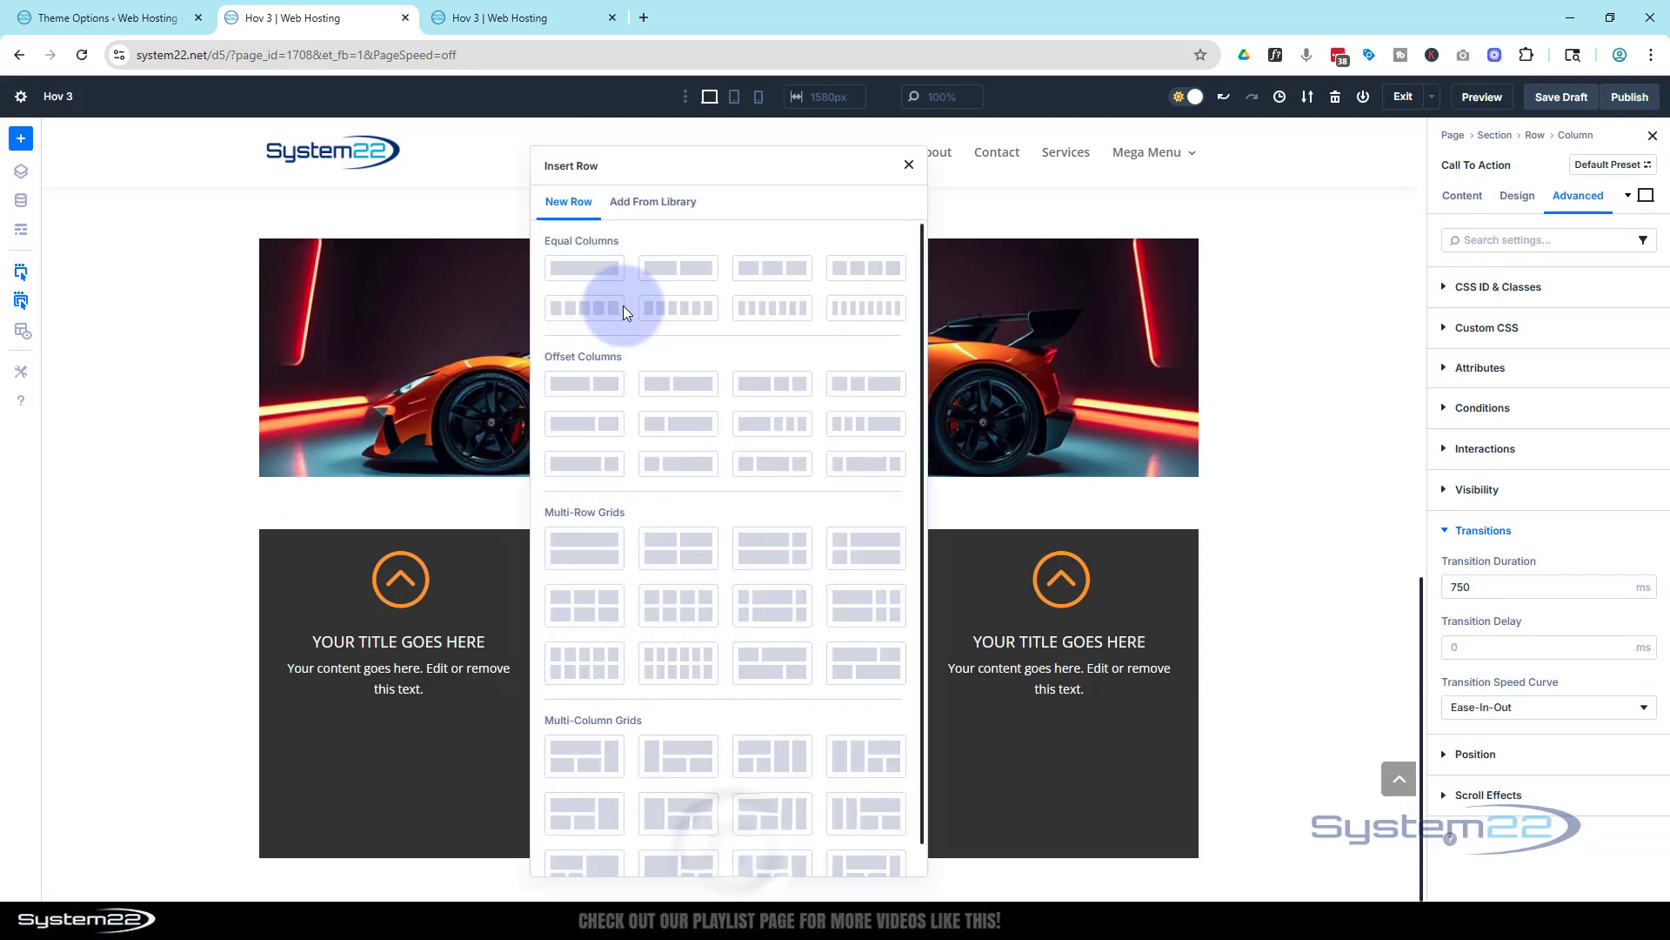
left_click(576, 201)
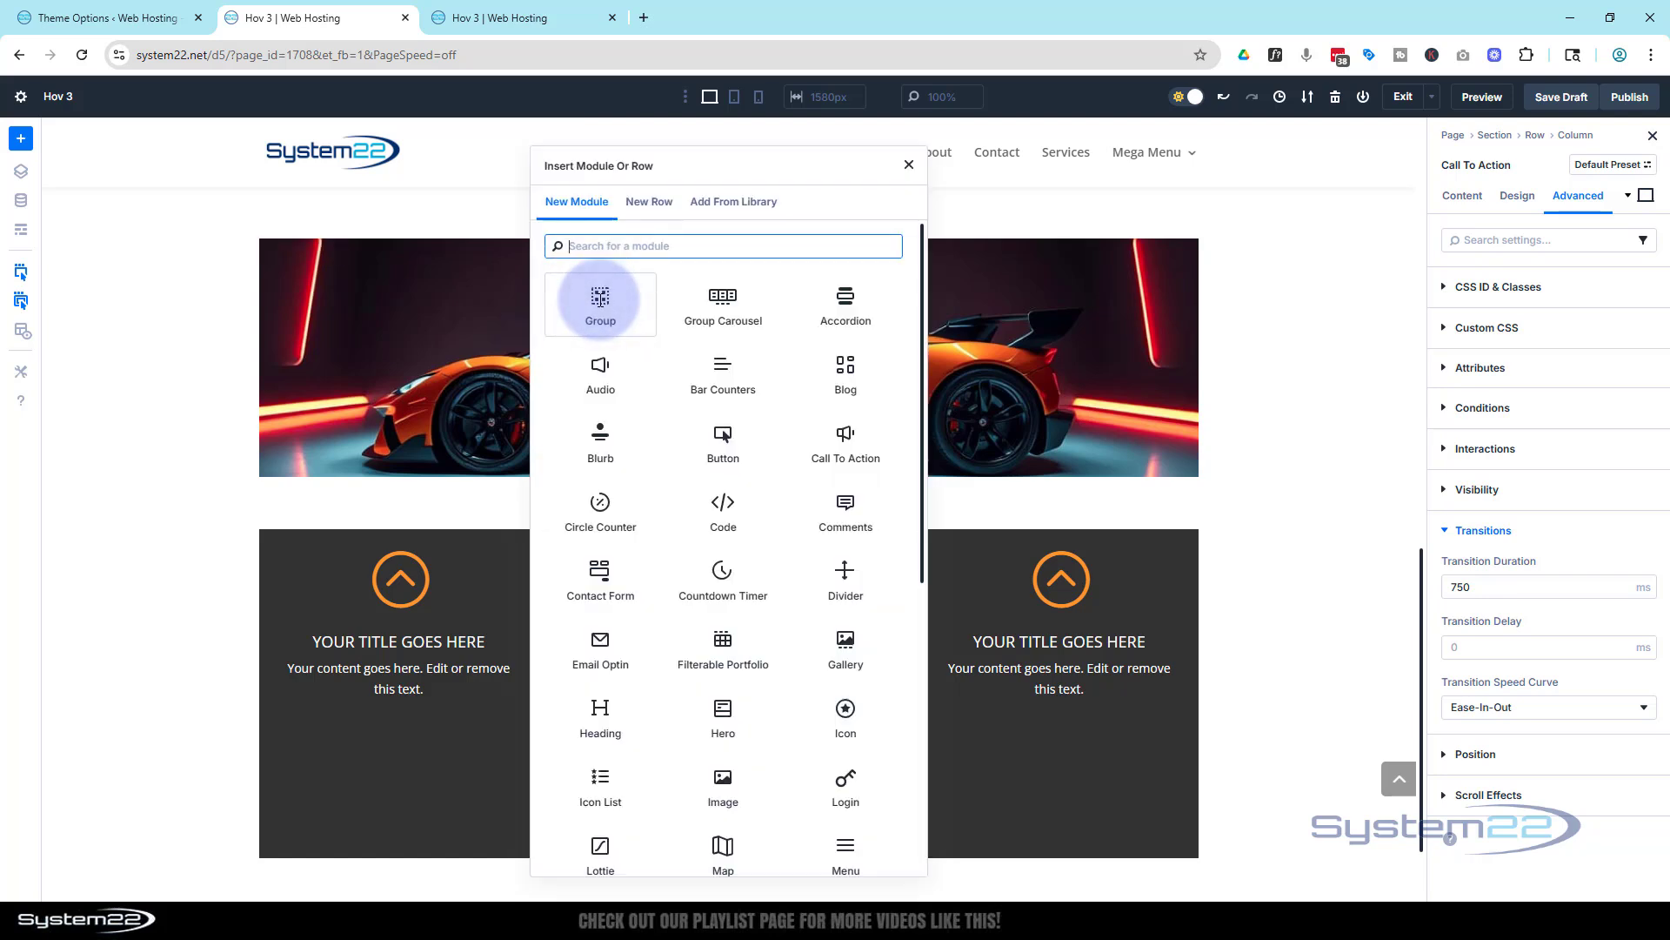
mouse_move(218, 462)
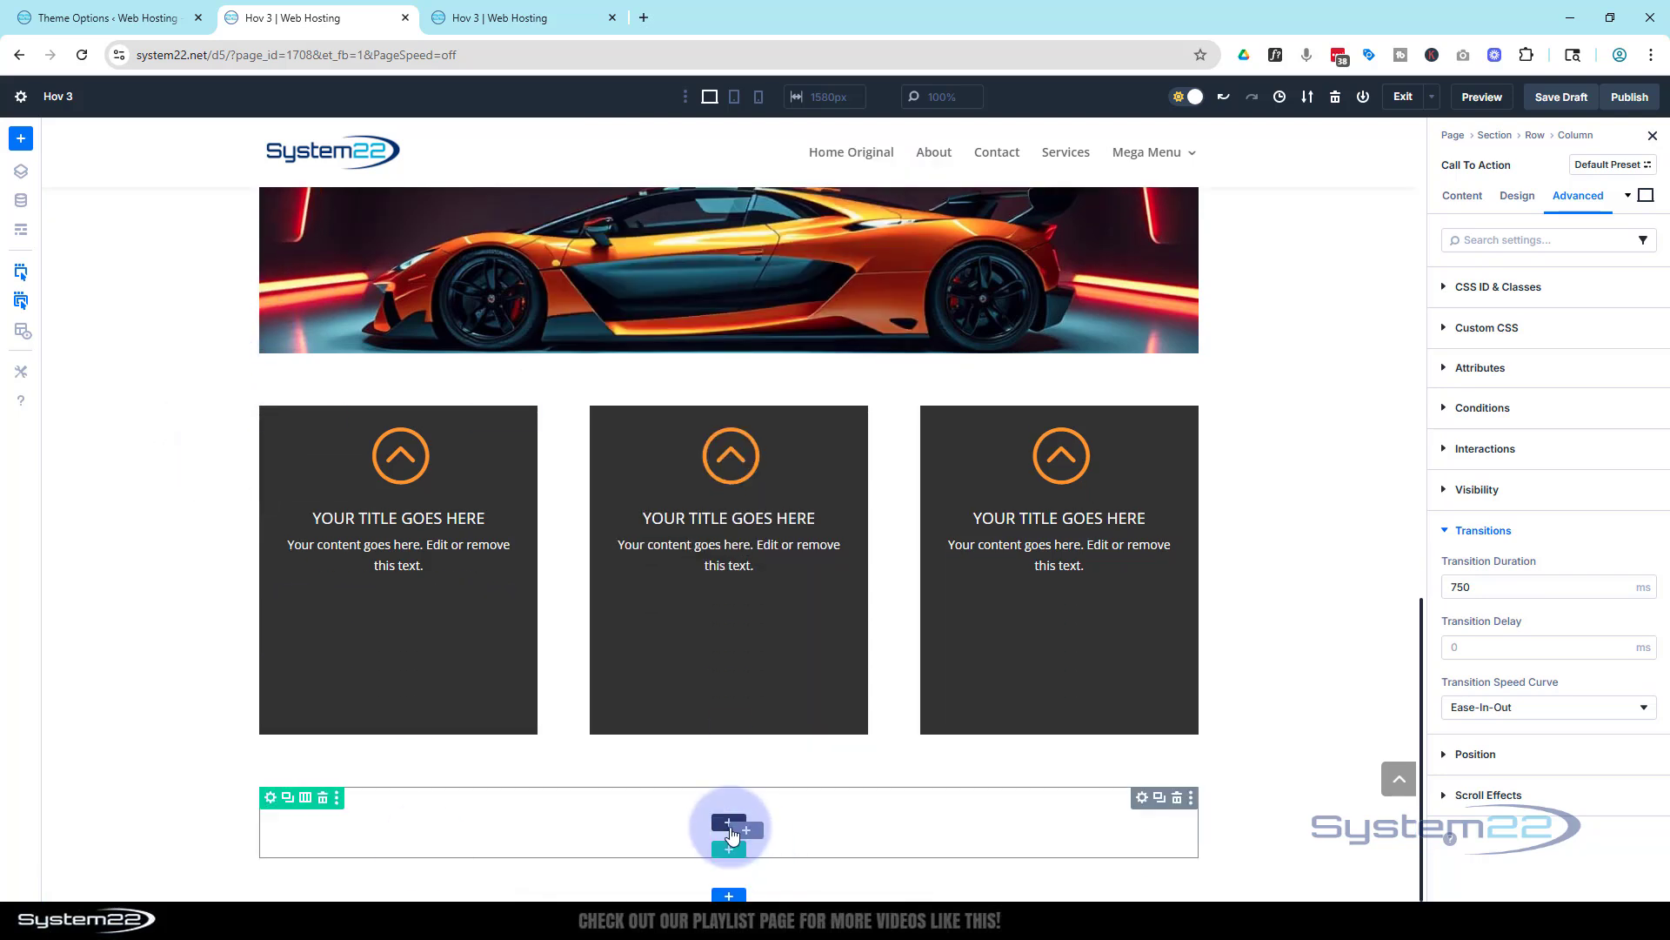
left_click(730, 829)
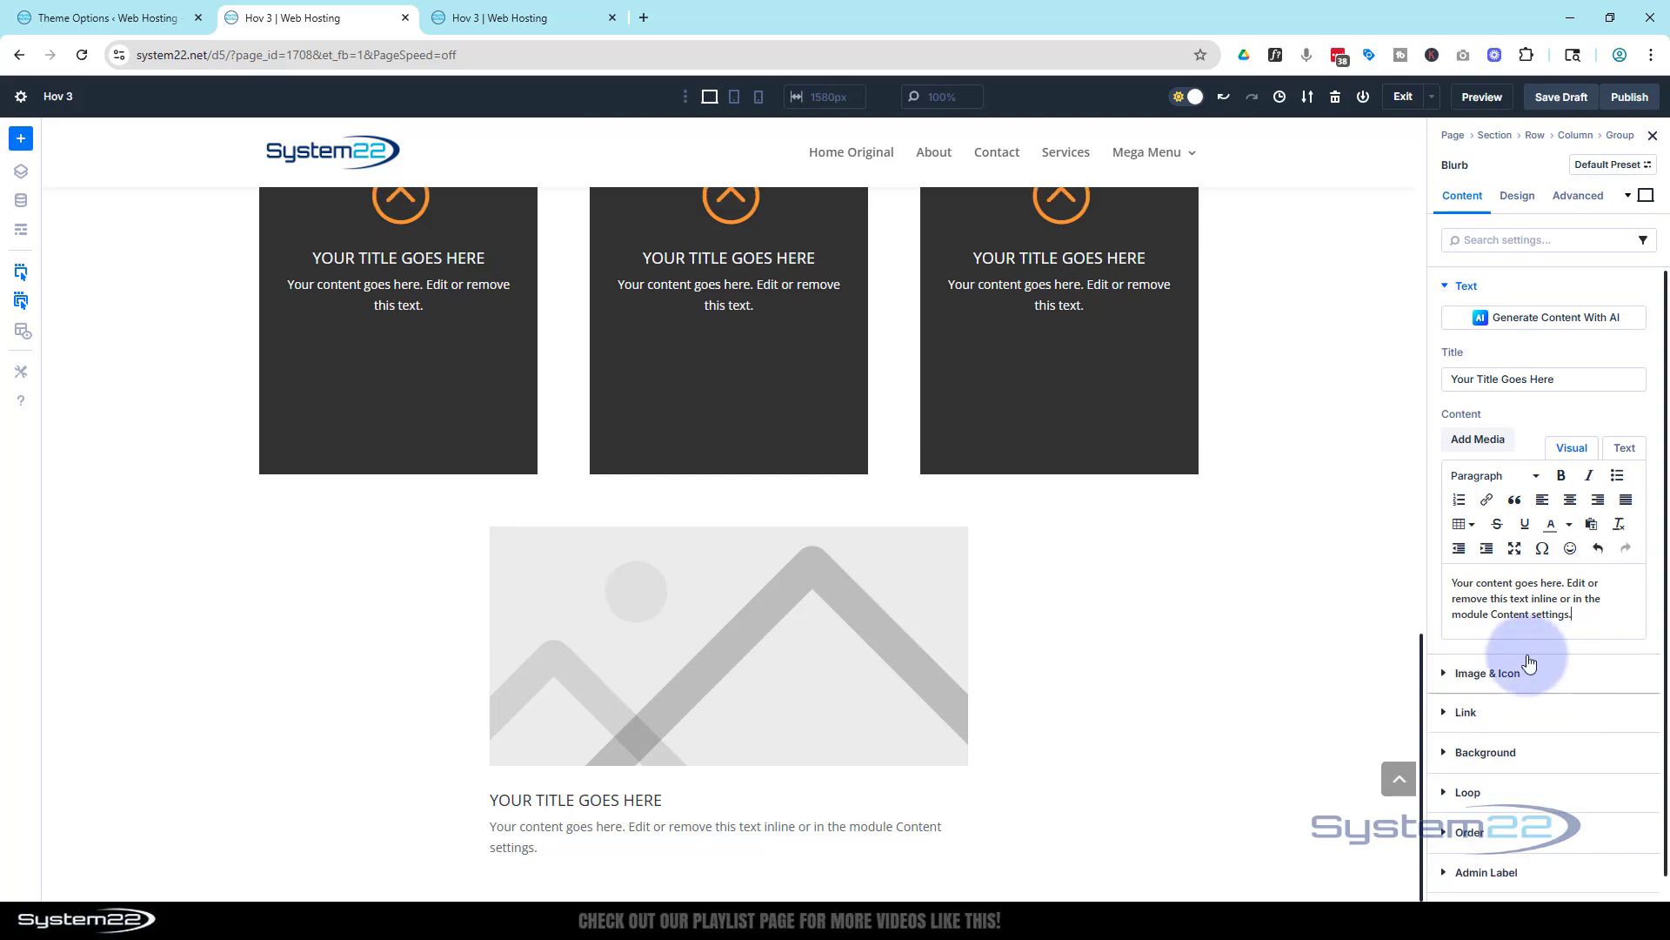
- Switch the blurb to an icon and choose the circled up-arrow
left_click(1486, 672)
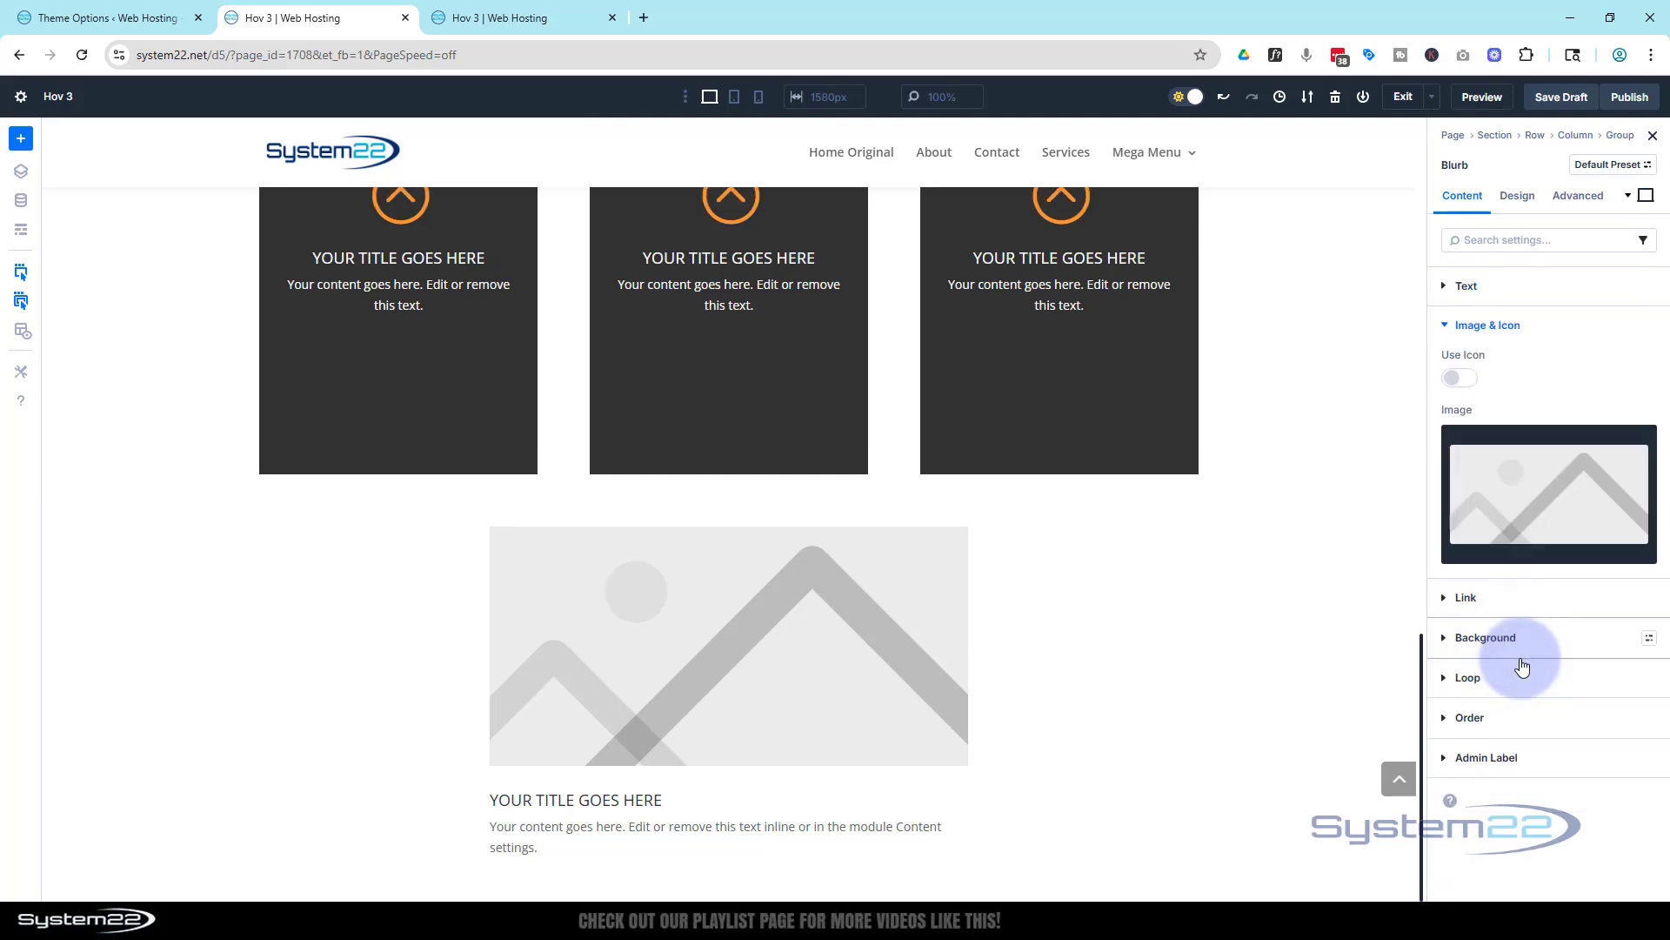
left_click(1460, 377)
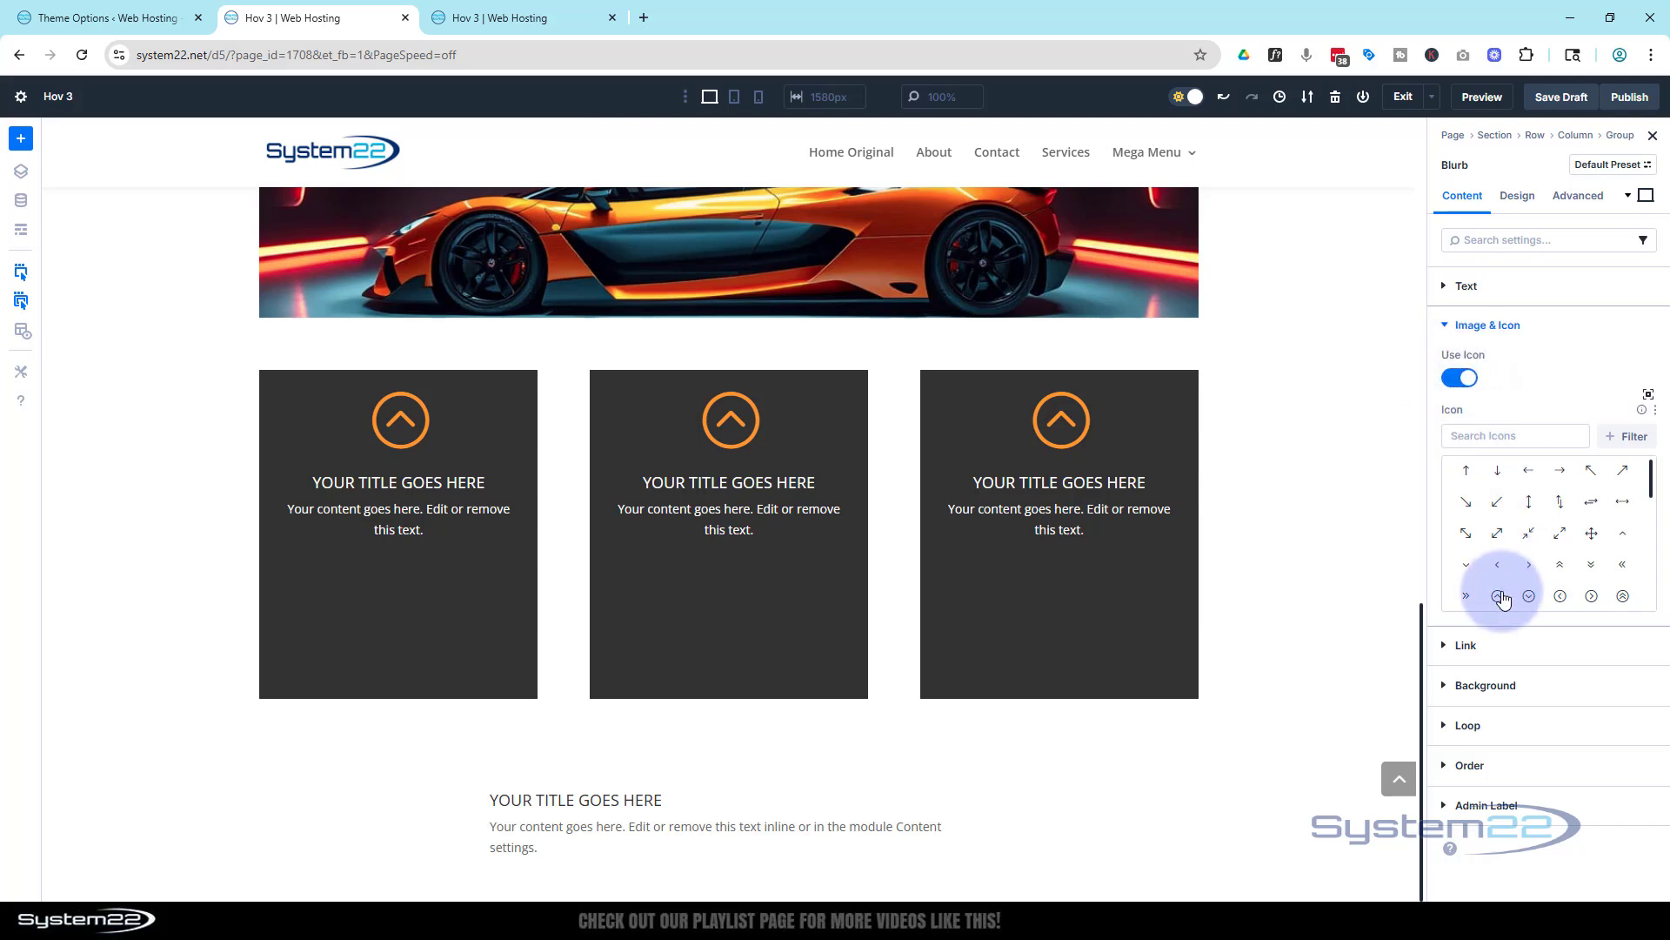
left_click(1498, 595)
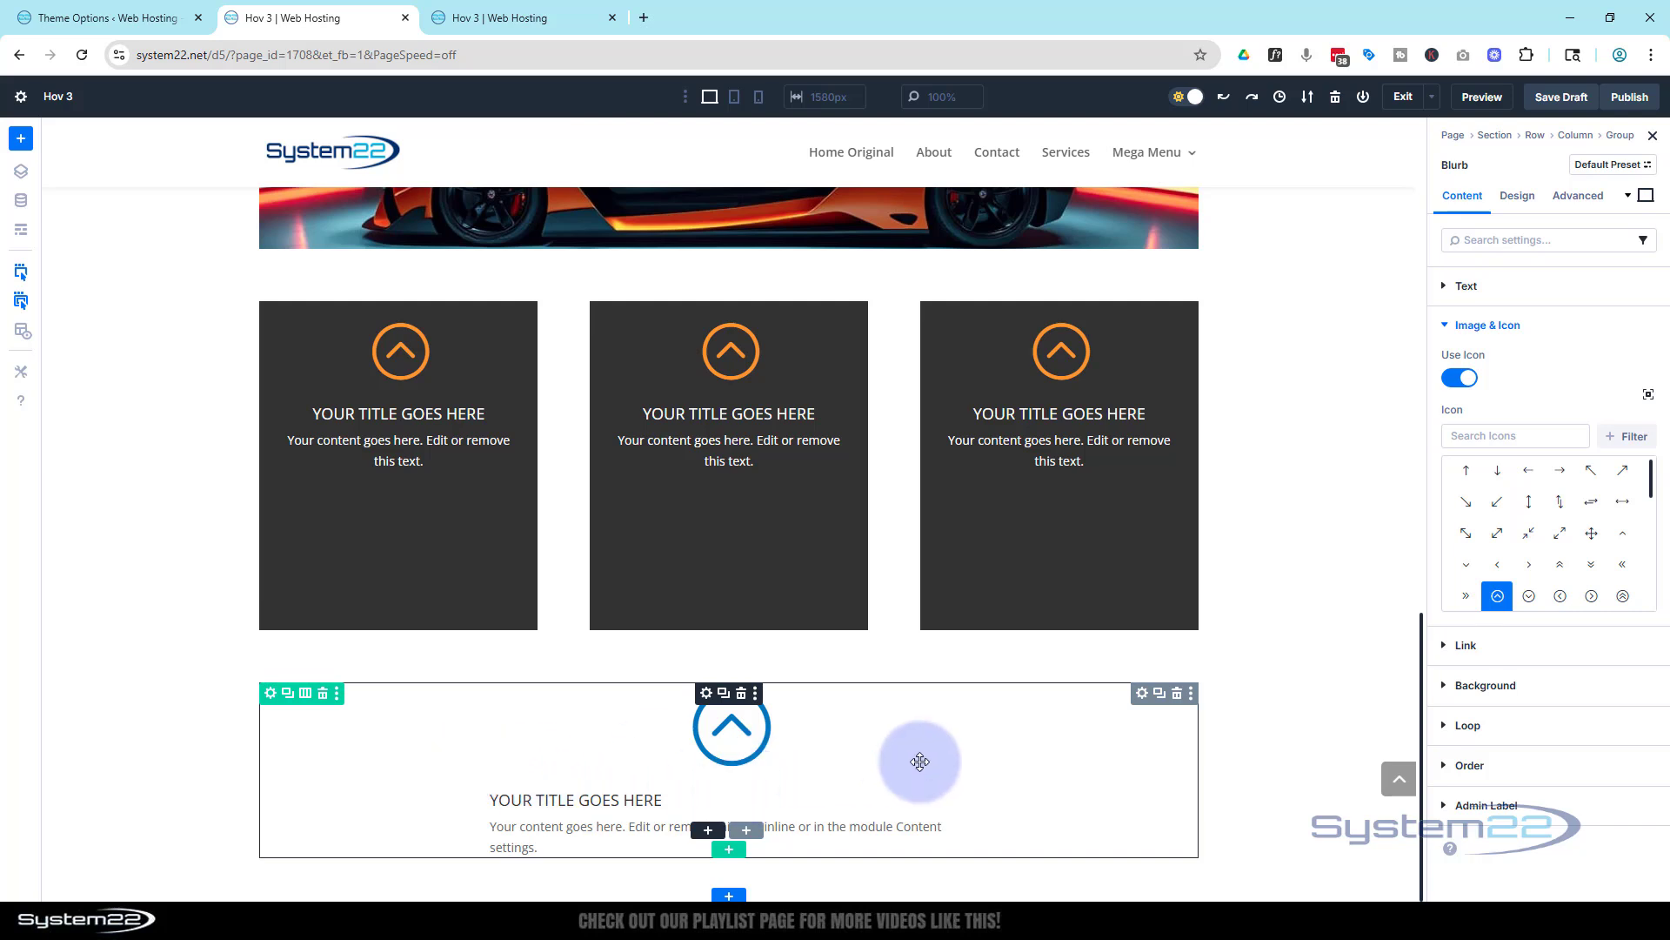
mouse_move(1140, 693)
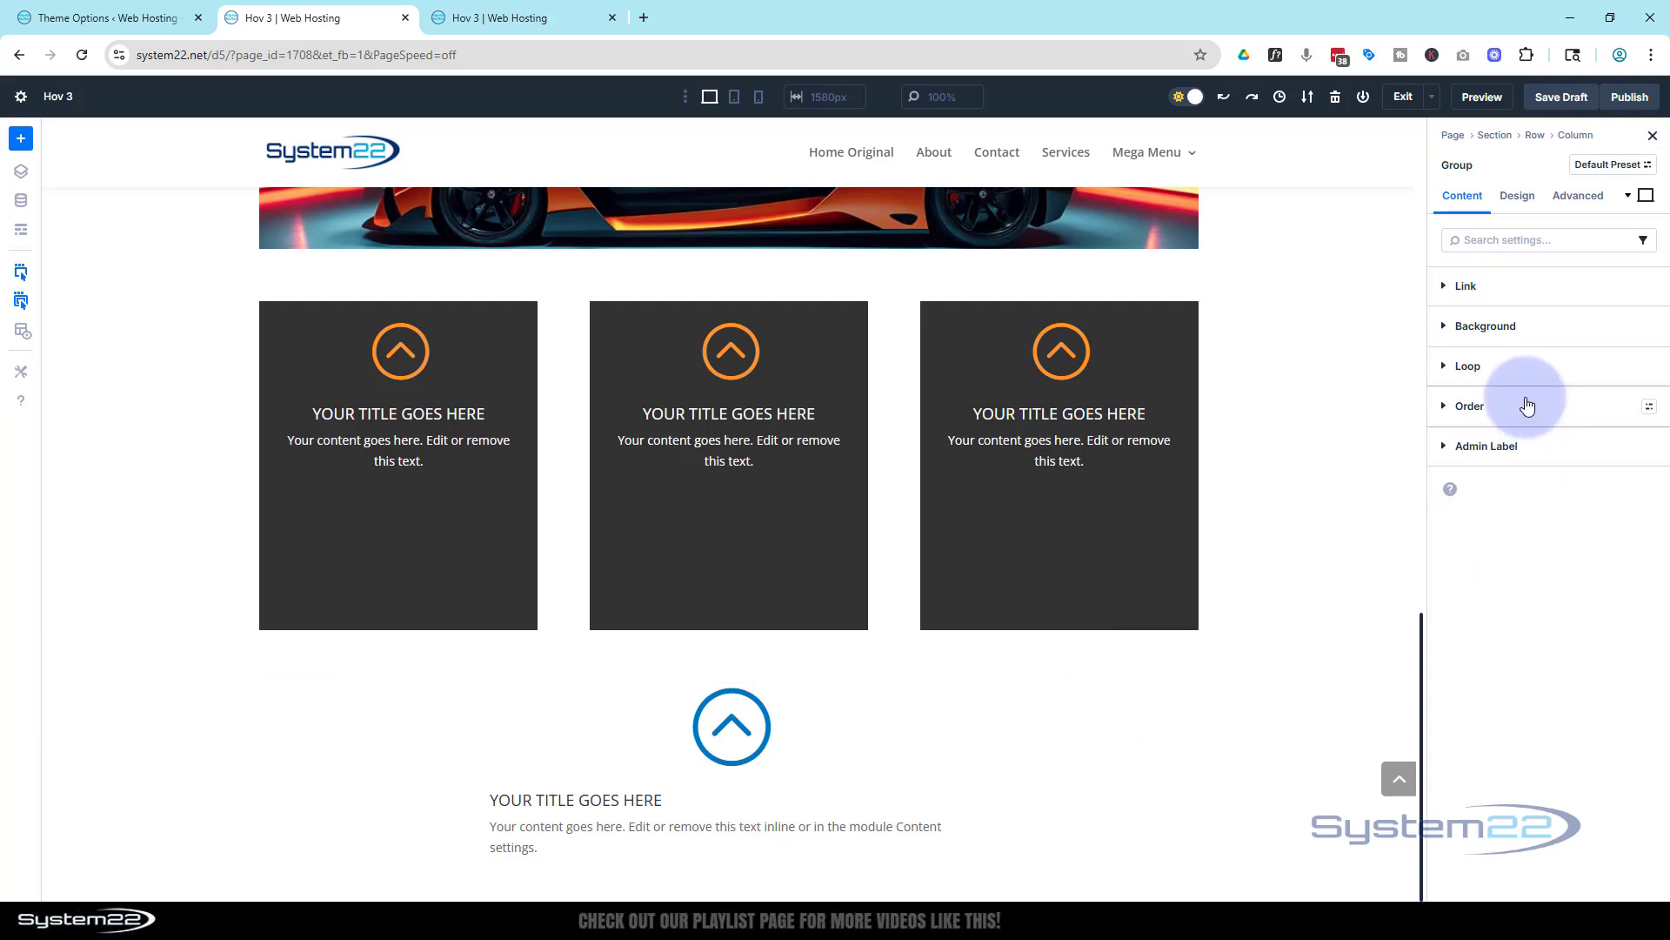
- Give the group a 3C3C3C dark grey background, then select the blurb
left_click(1485, 327)
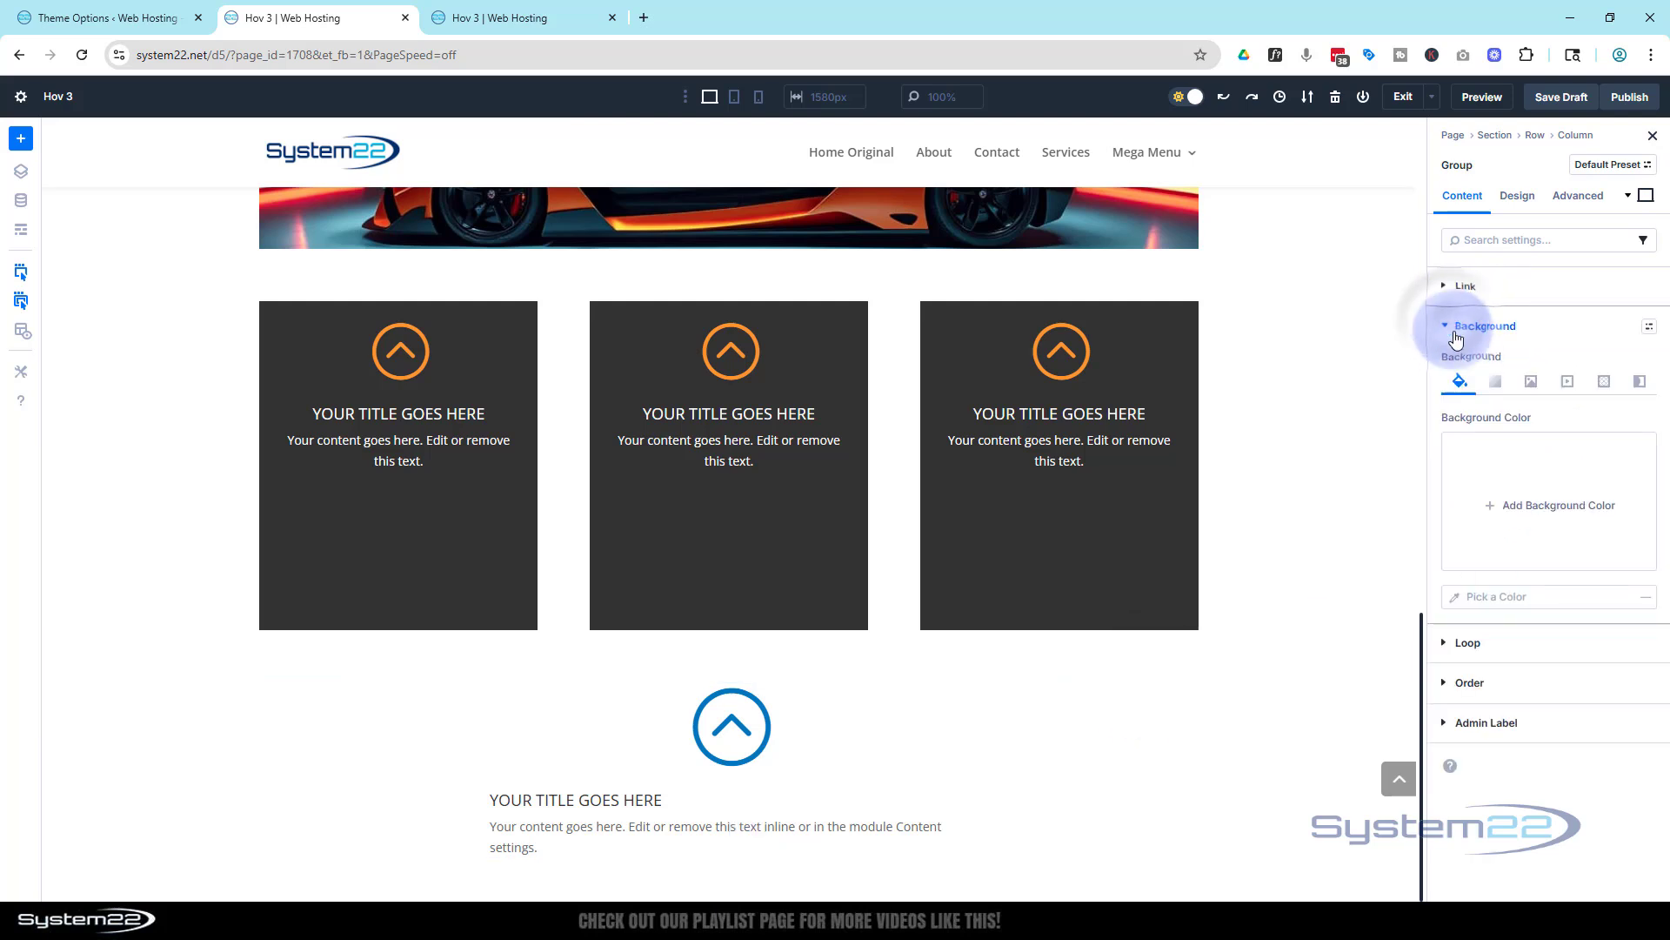
left_click(1548, 505)
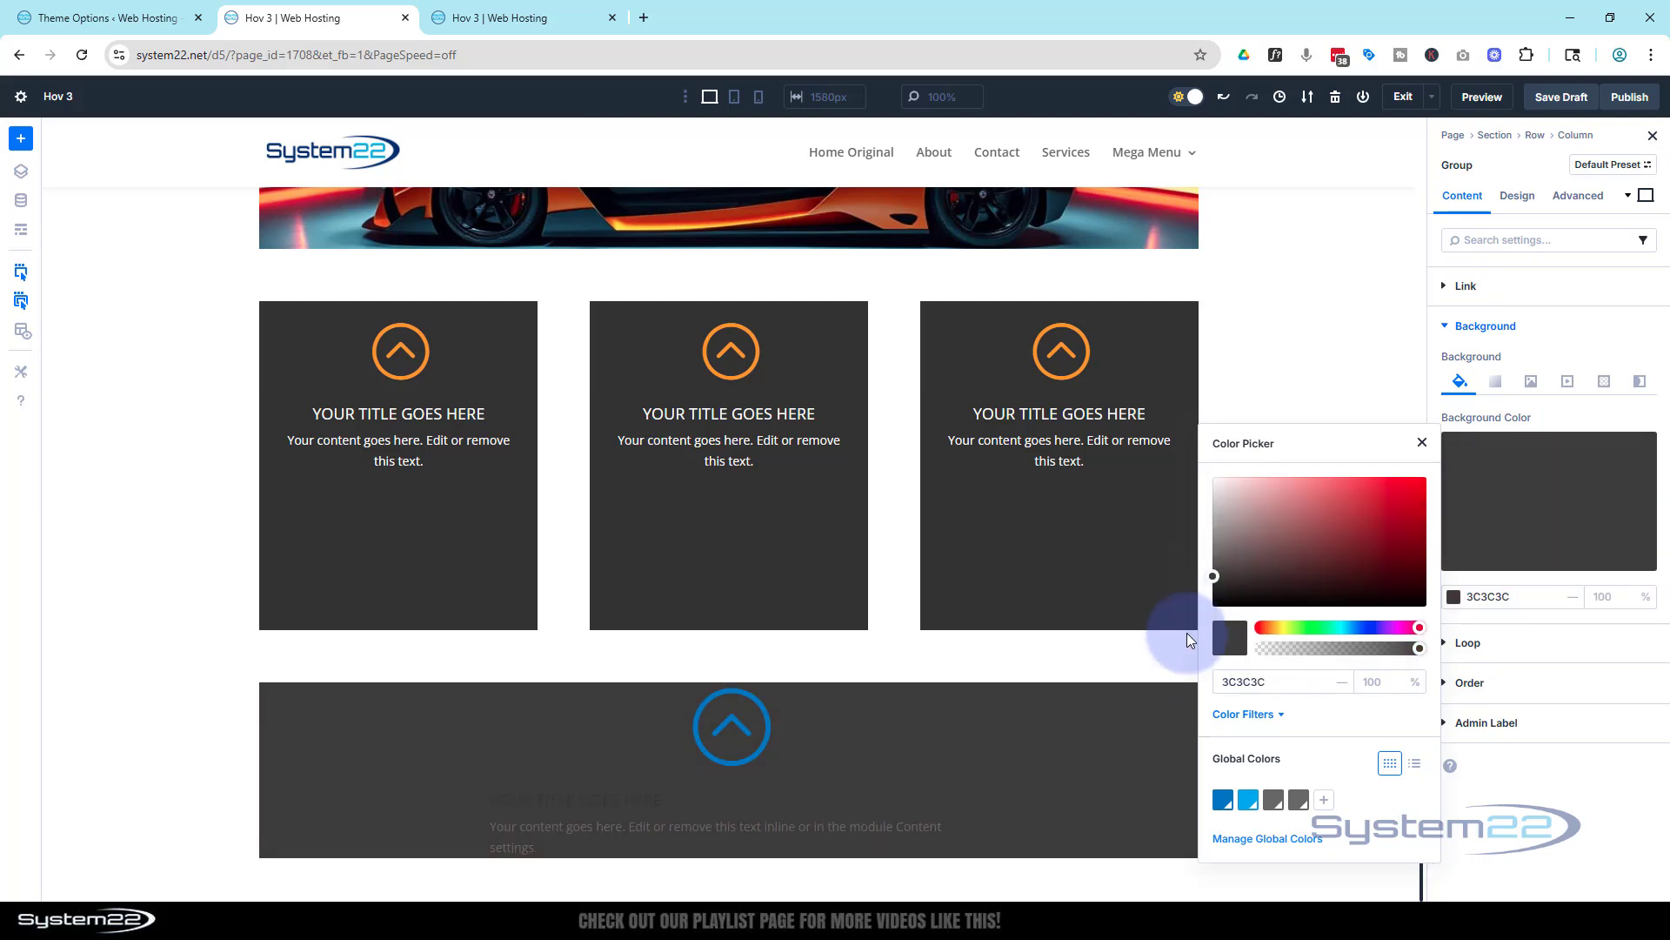
left_click(1422, 442)
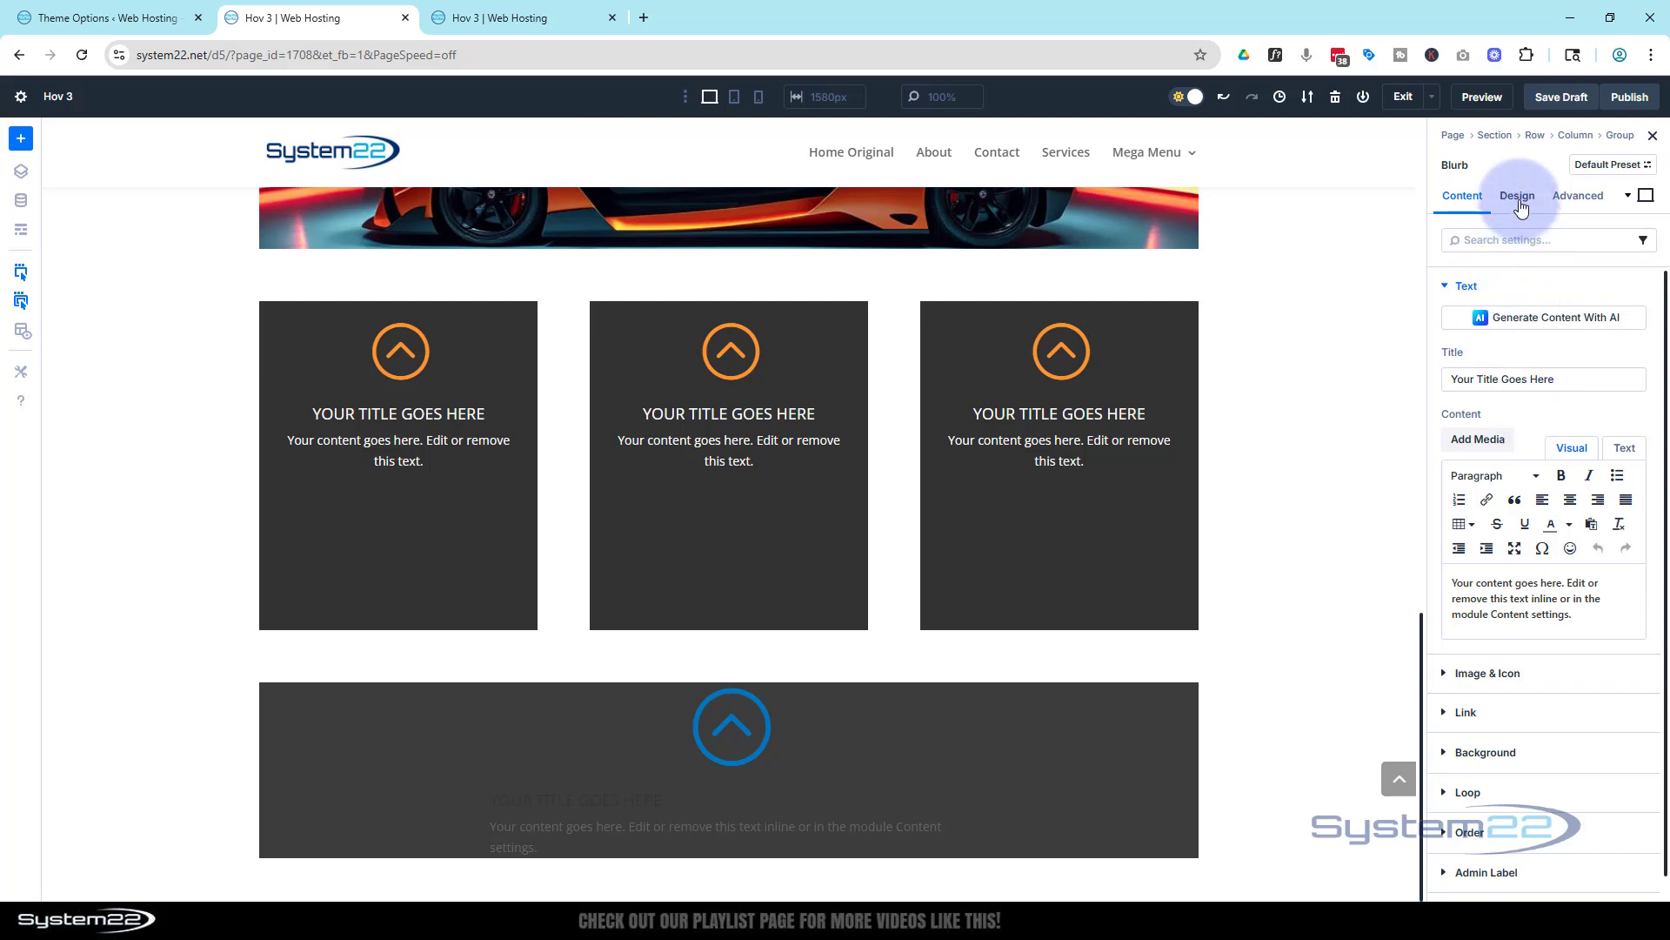
- Set the blurb's icon width to 70 px
left_click(1517, 195)
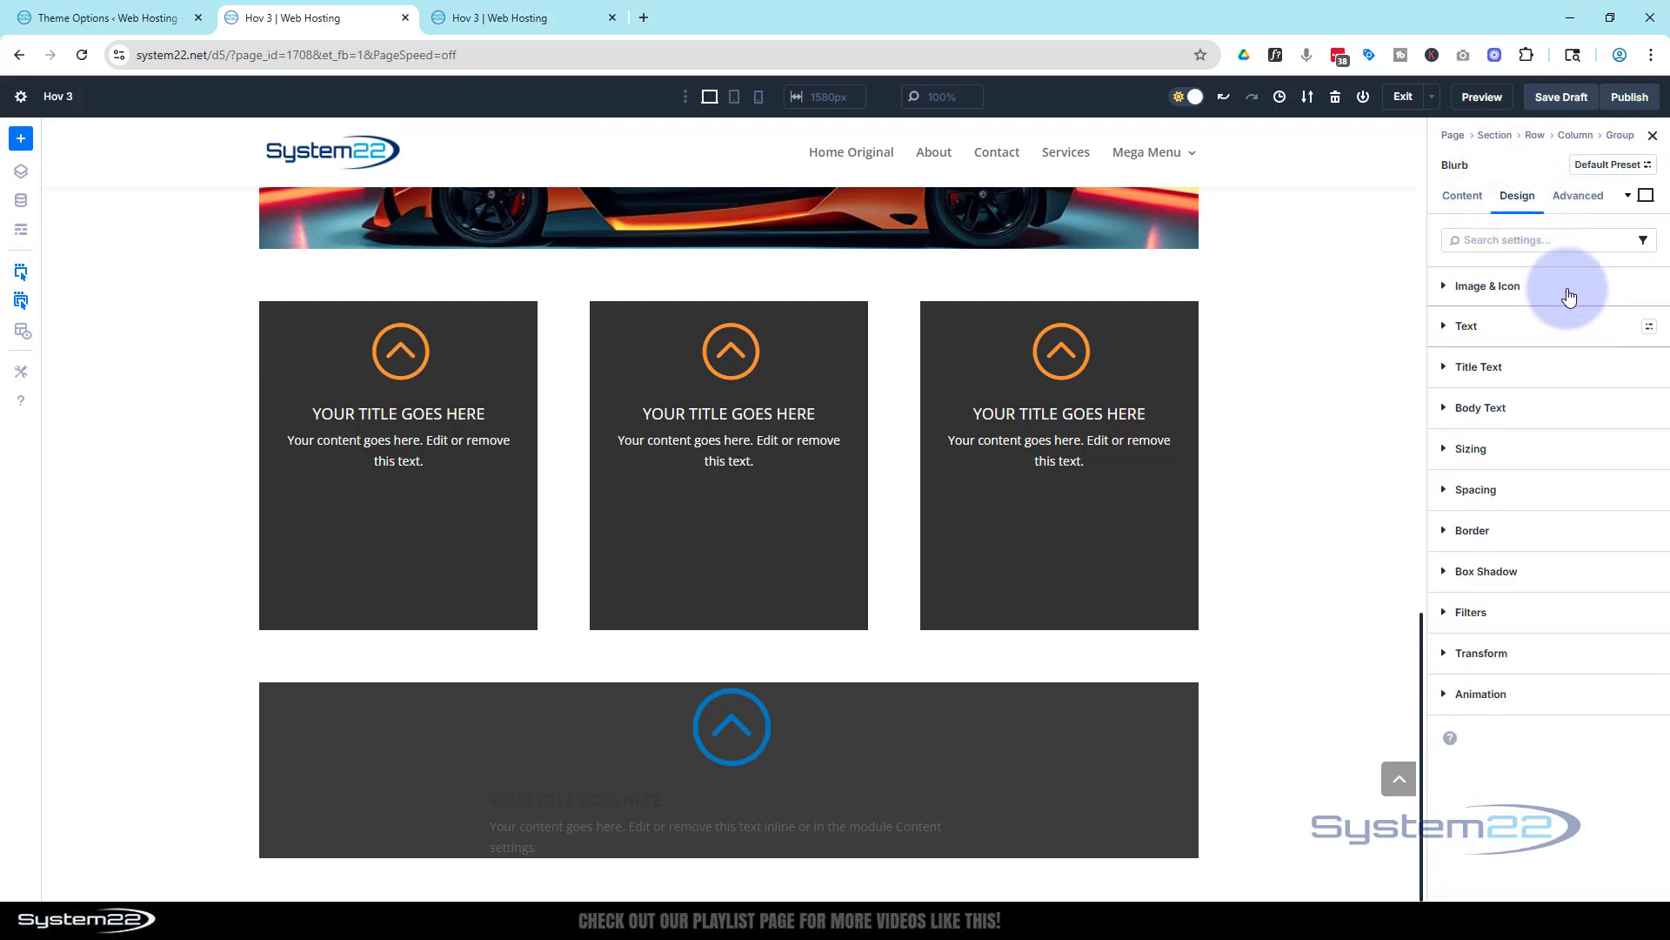
left_click(1487, 285)
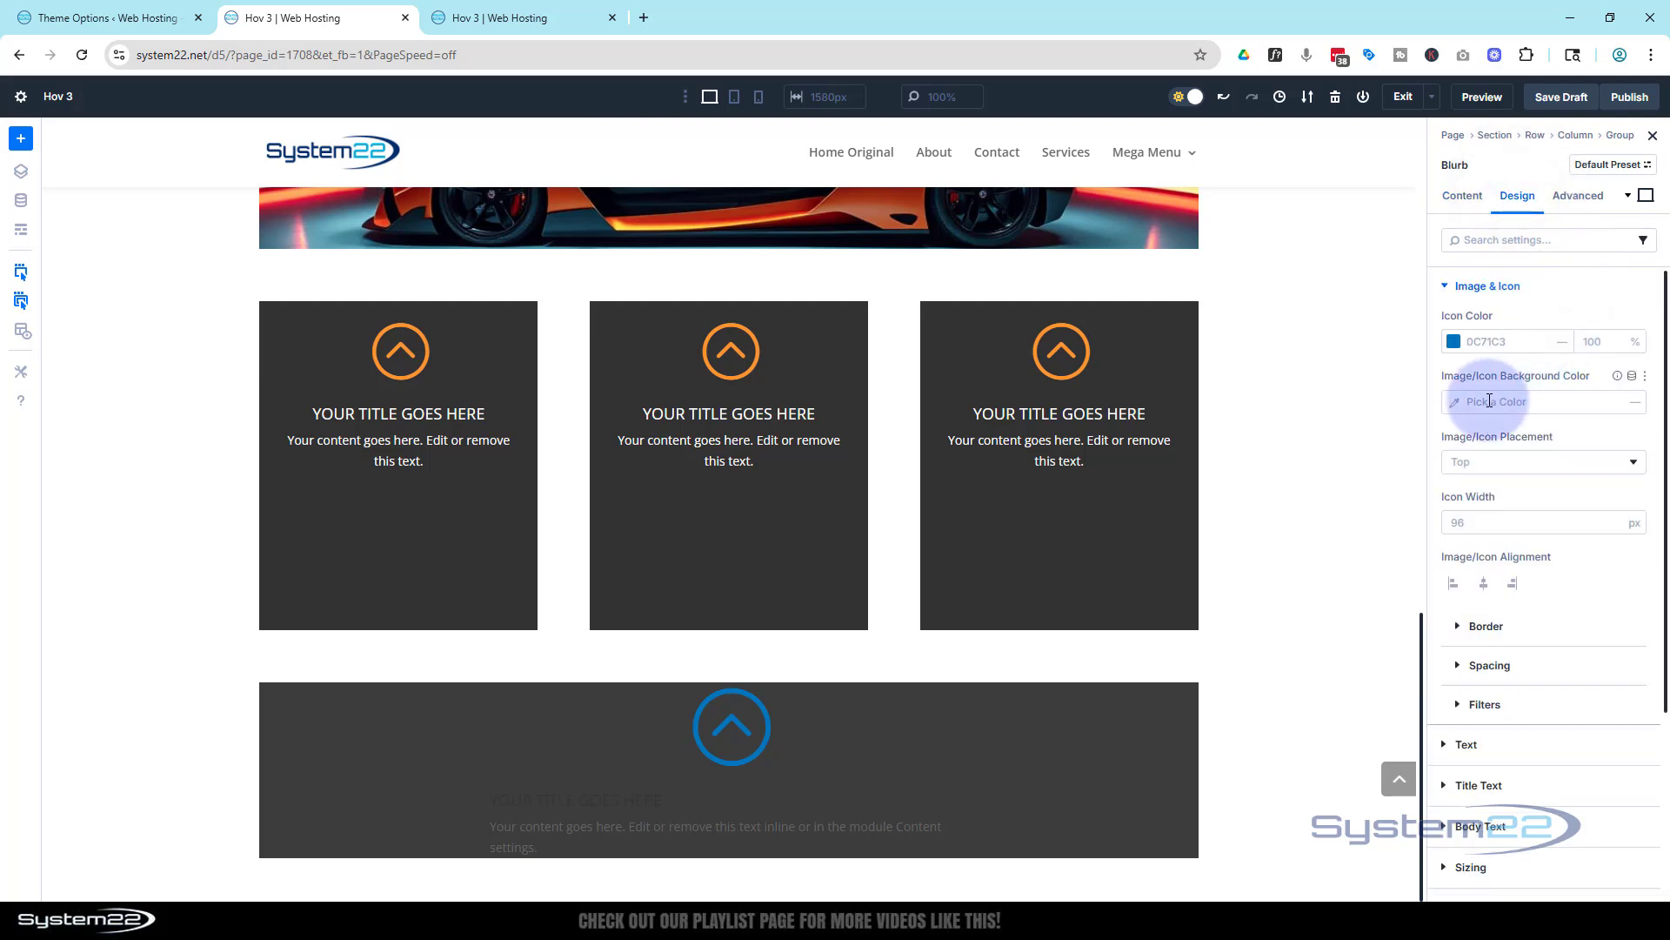
left_click(1533, 522)
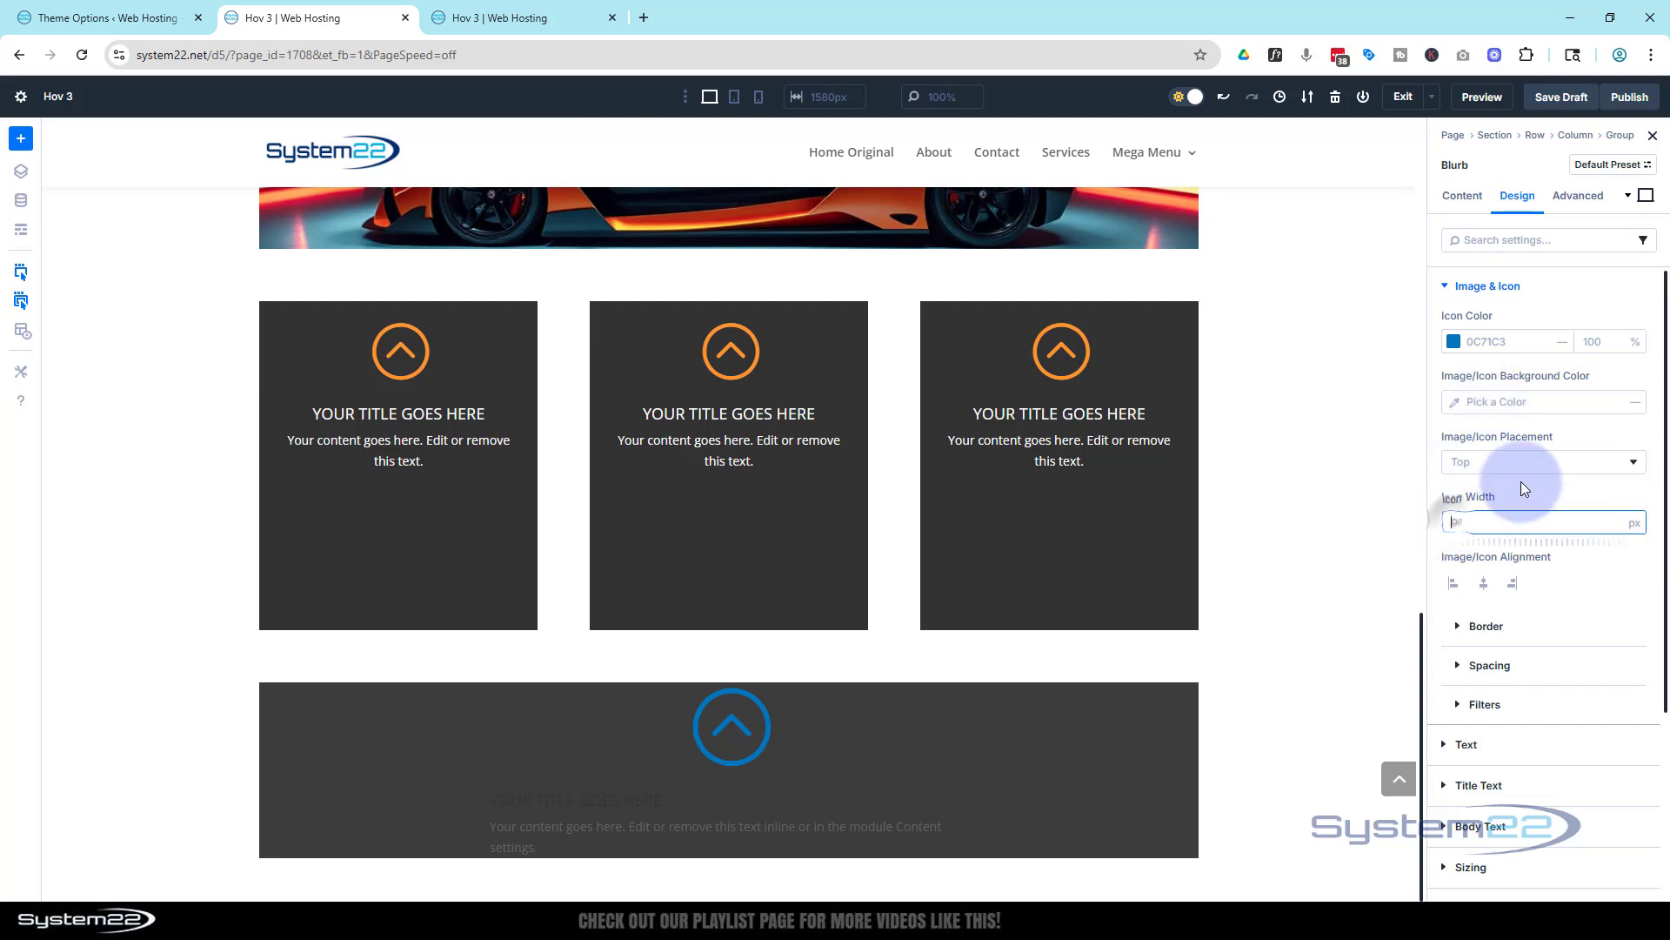
type("70")
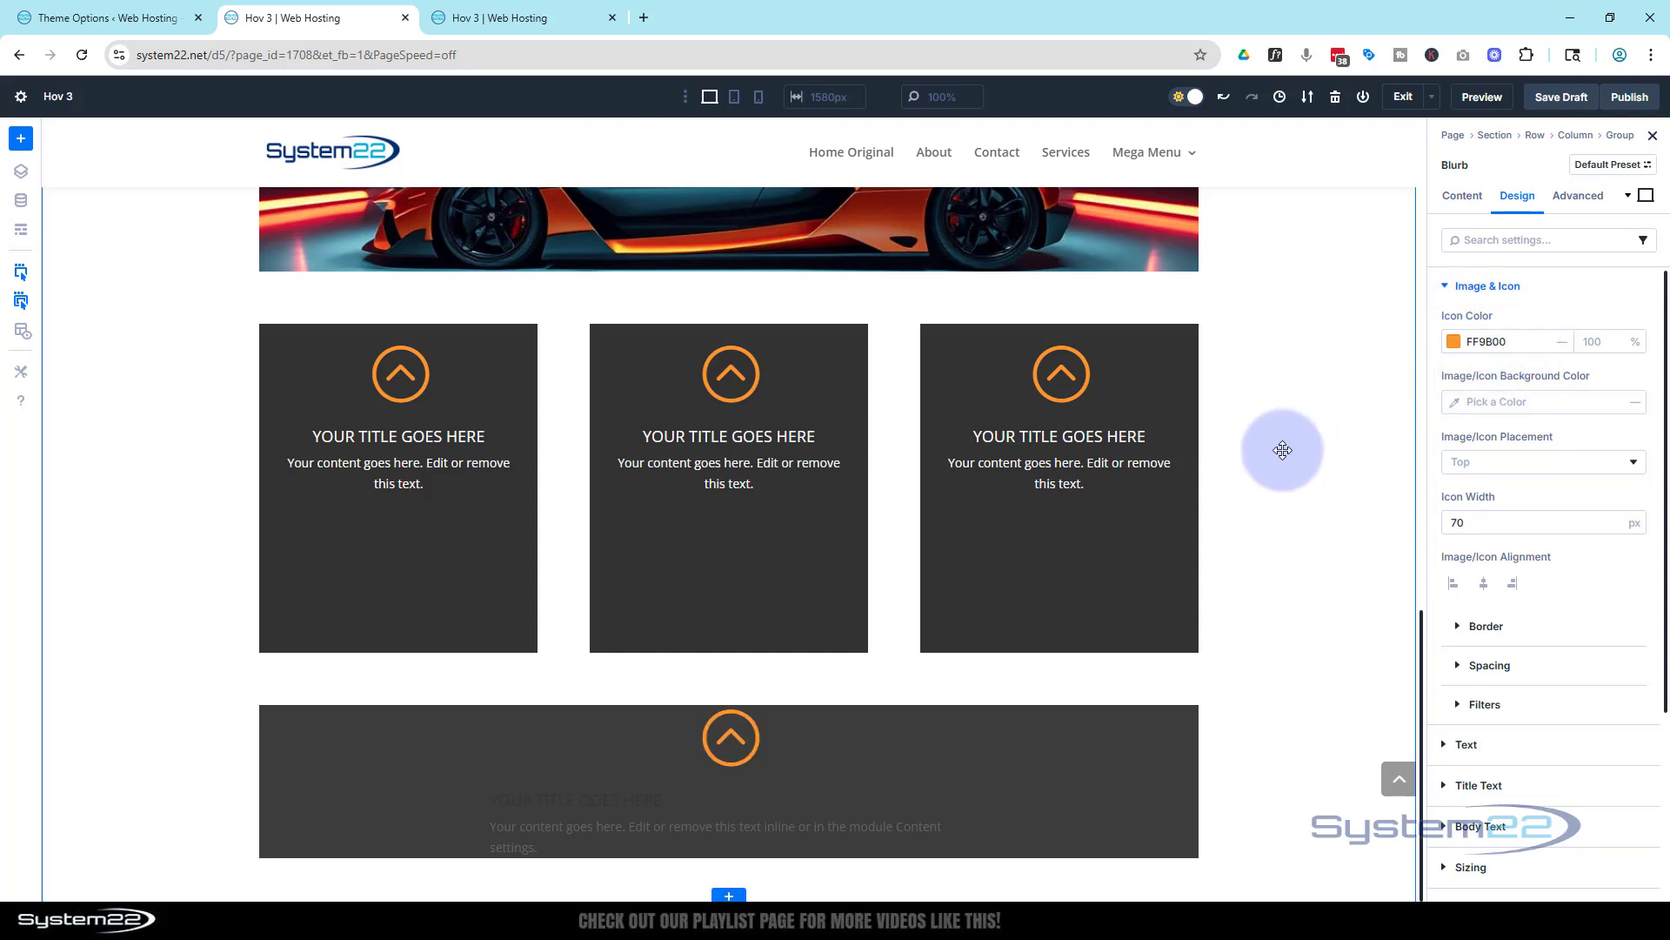
left_click(1486, 285)
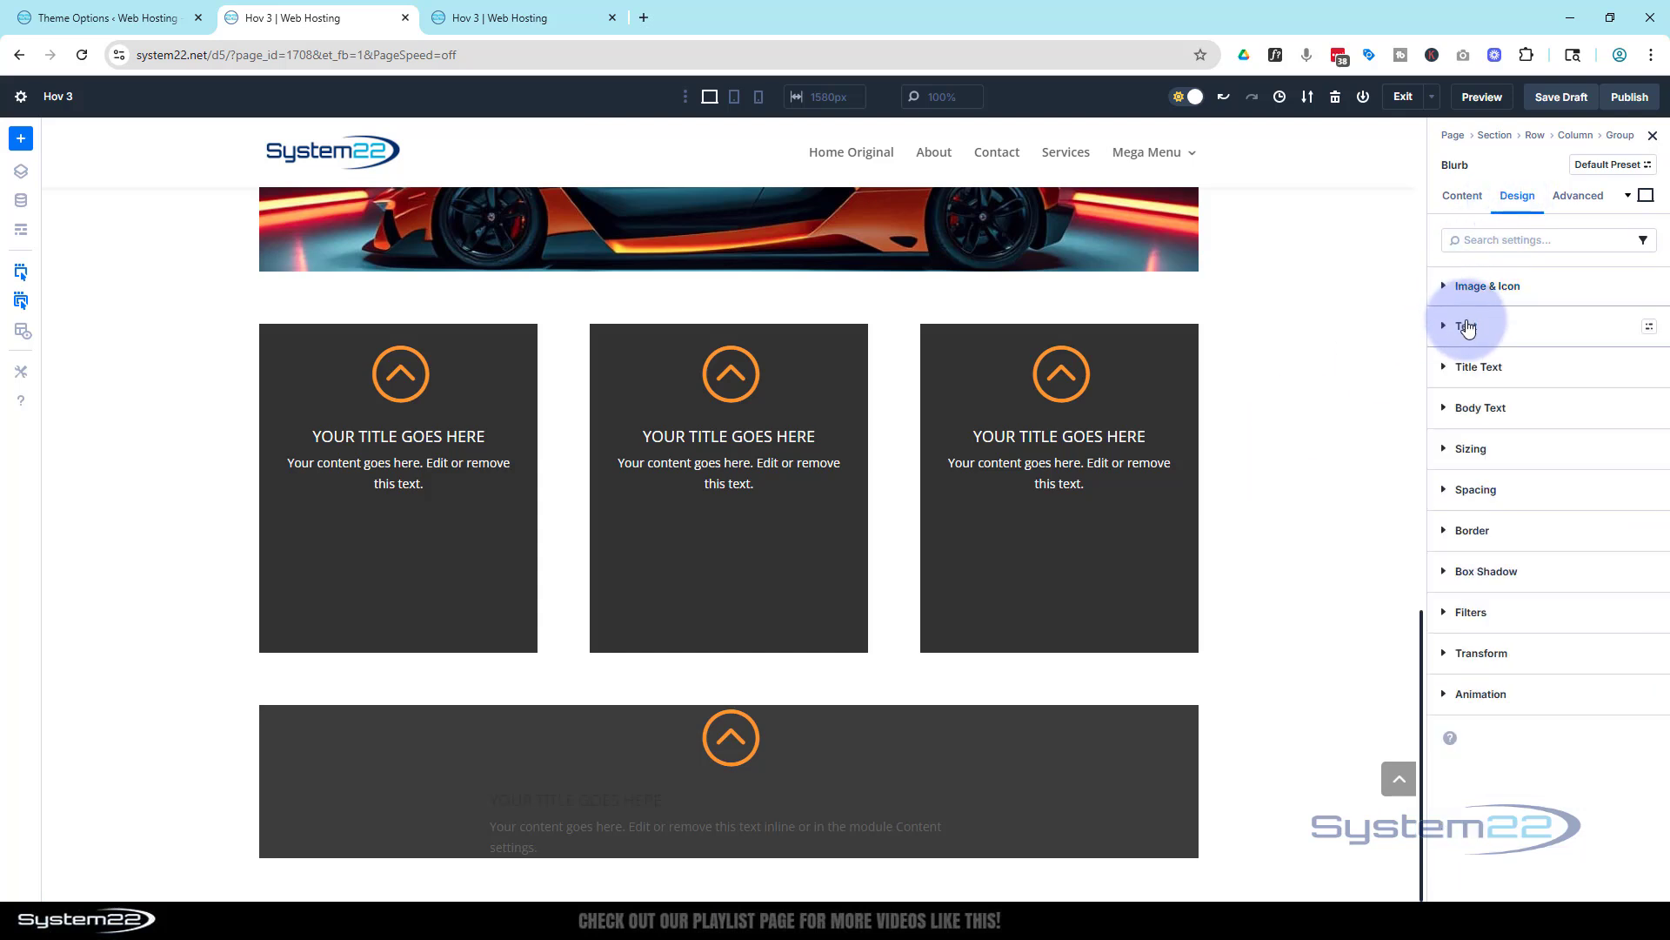
- Set the blurb's text colour to Light
left_click(1468, 324)
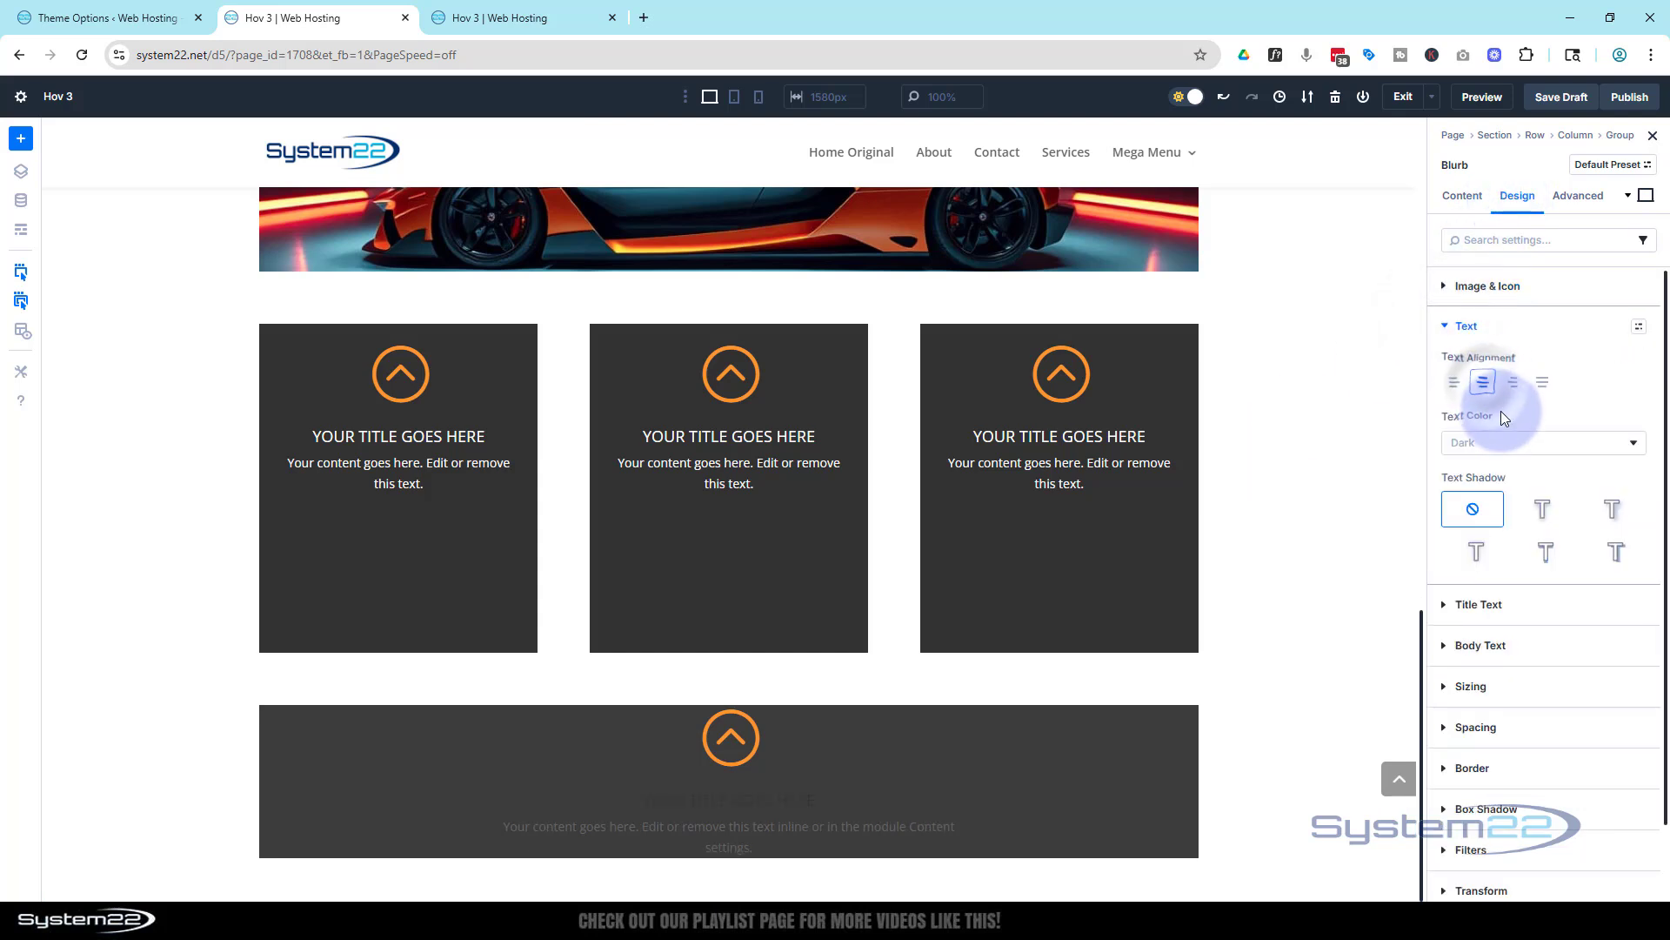
left_click(1539, 442)
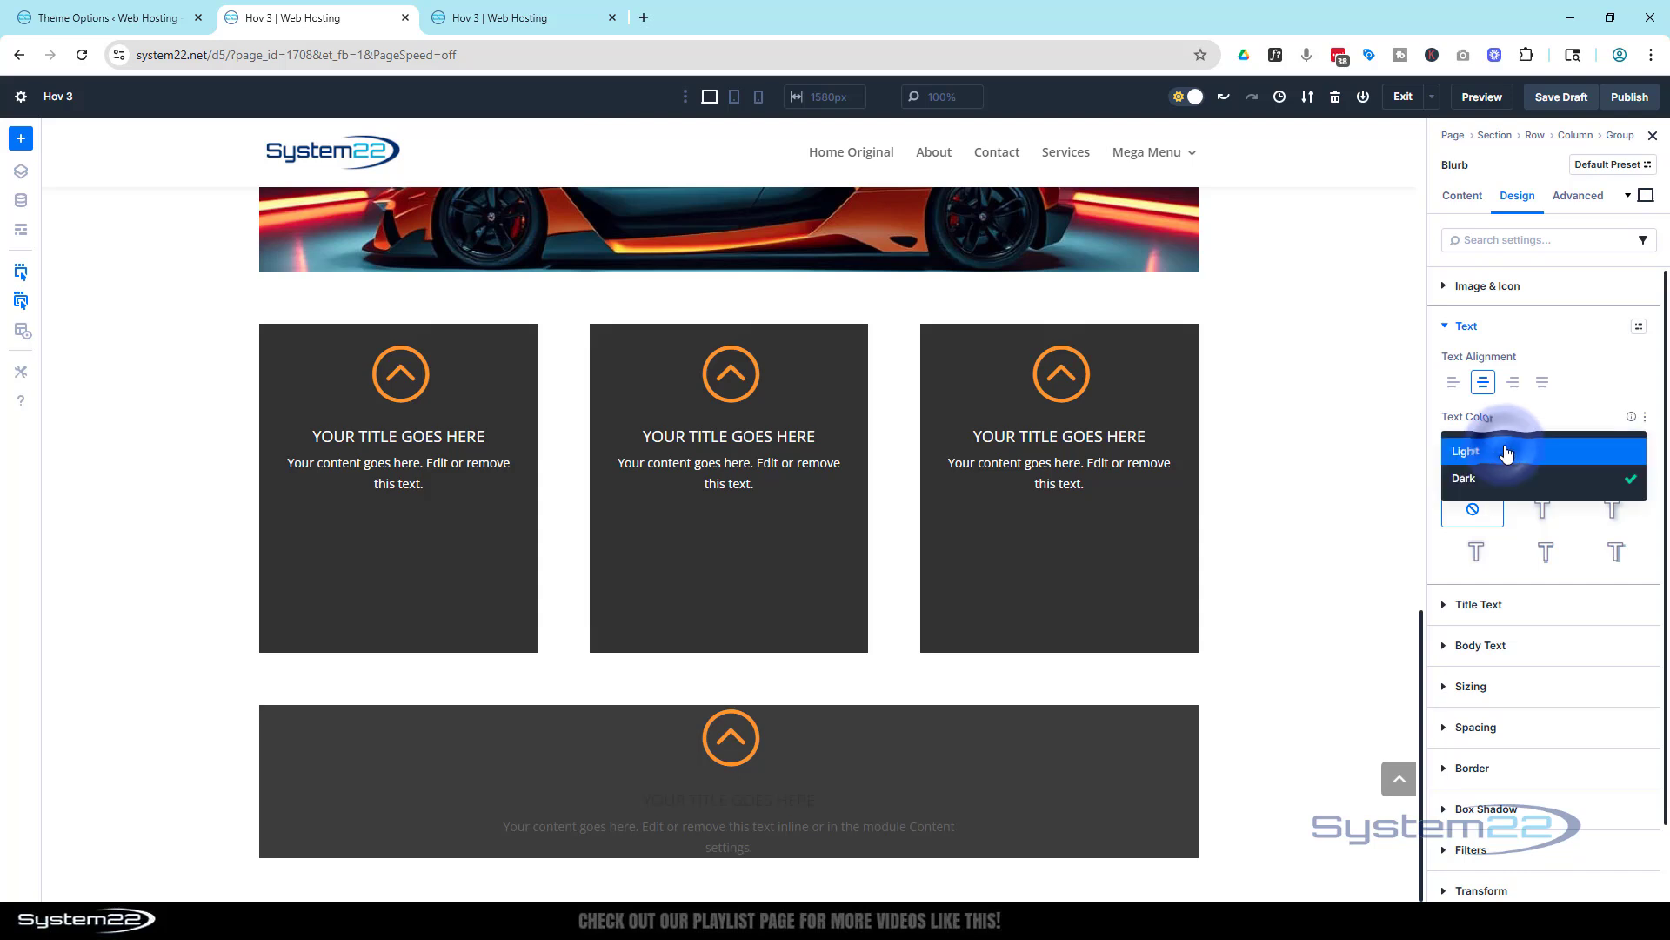
left_click(1466, 450)
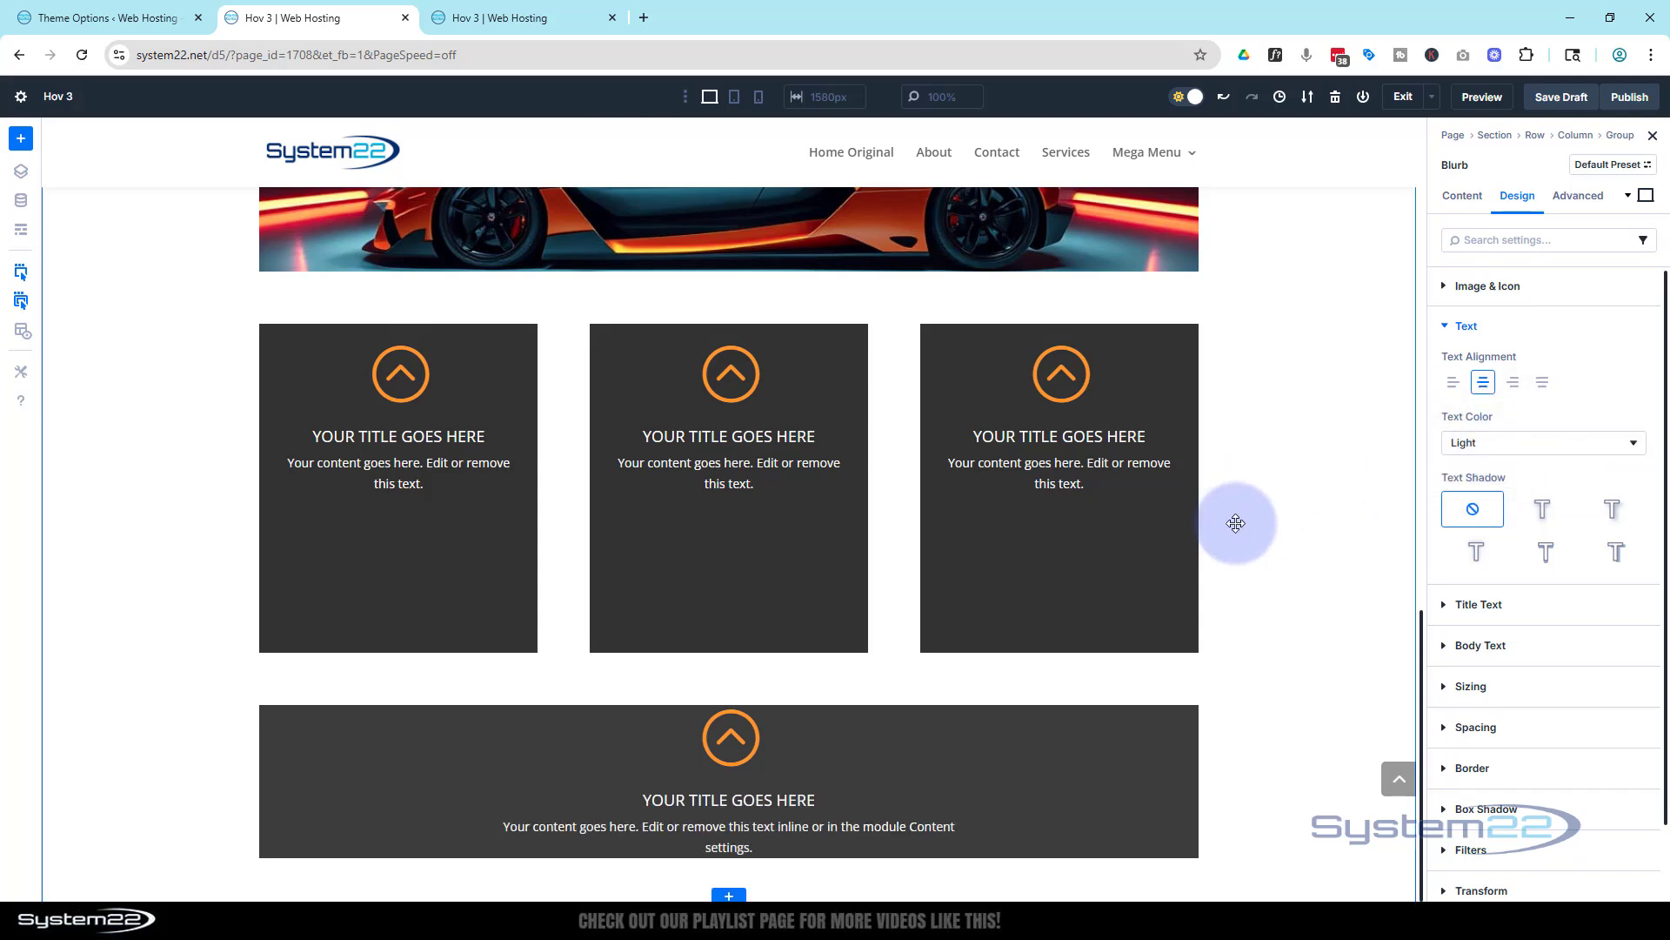
mouse_move(1176, 623)
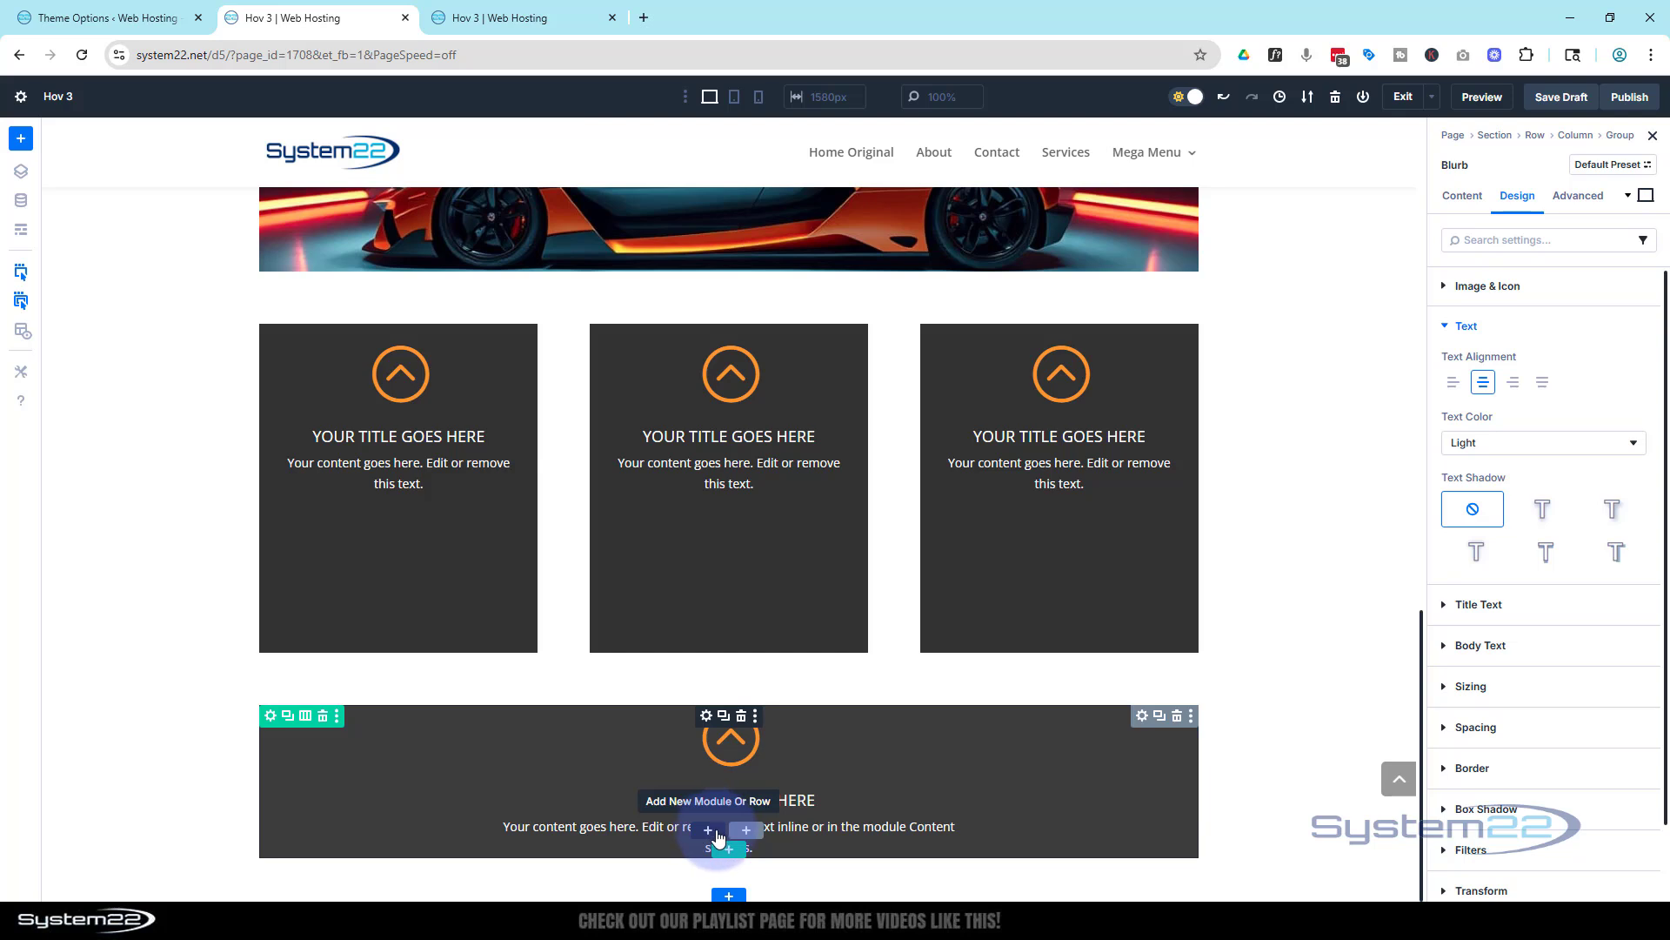
- Add a Call To Action below the blurb with its button linked to '#'
left_click(707, 830)
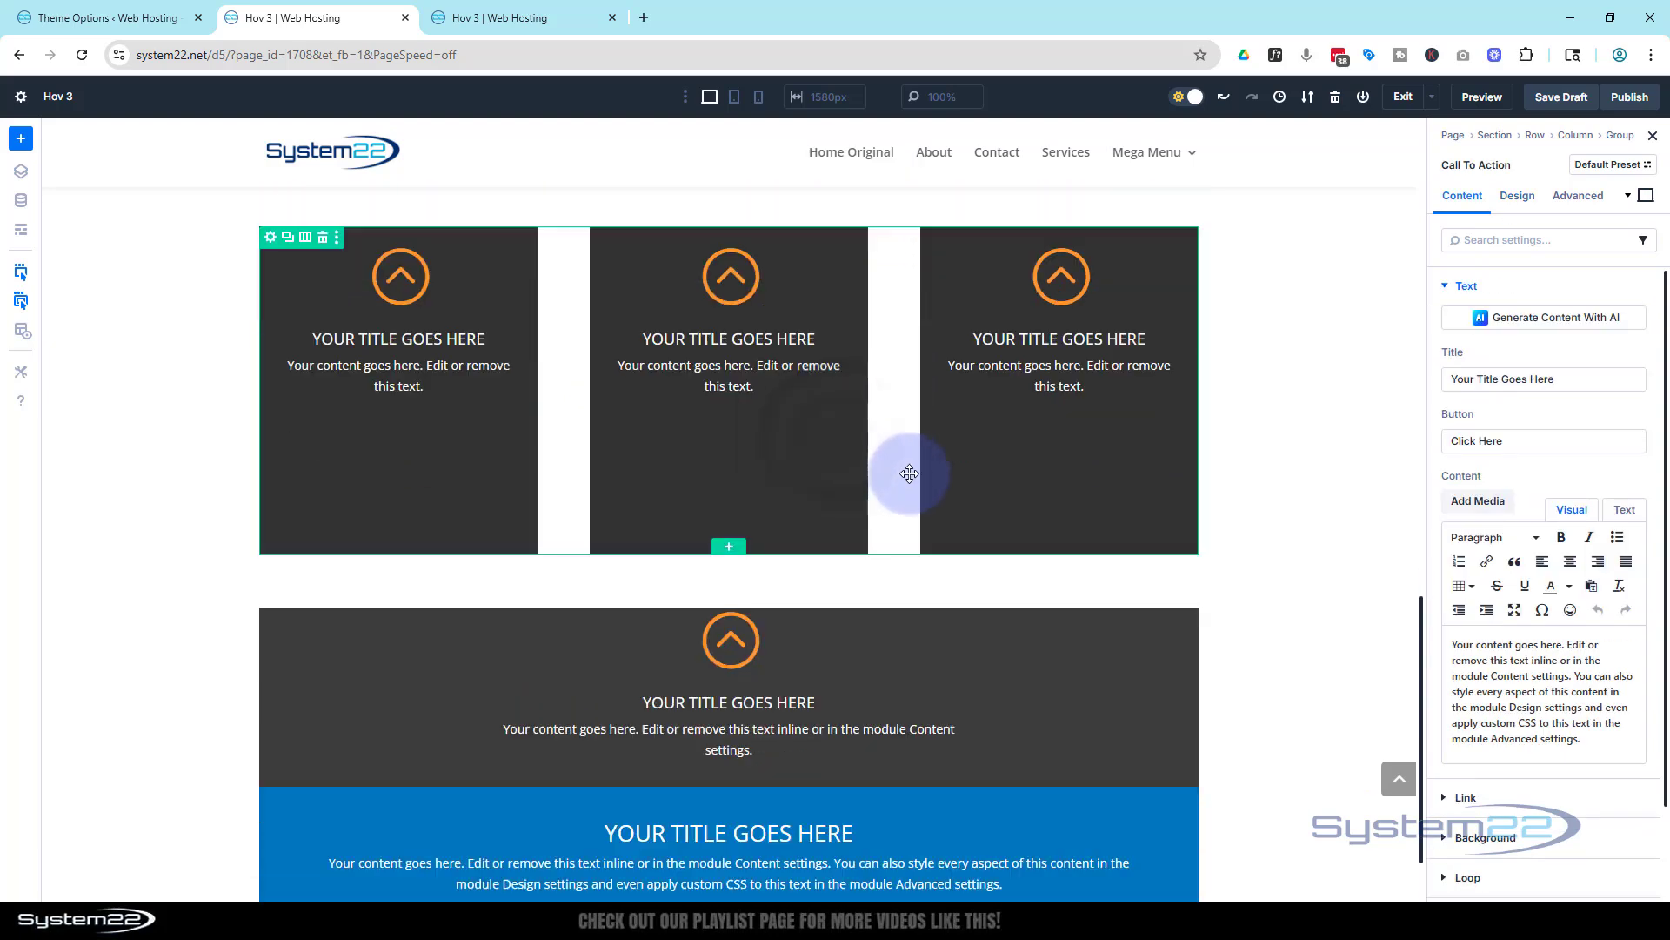
scroll("down", 3)
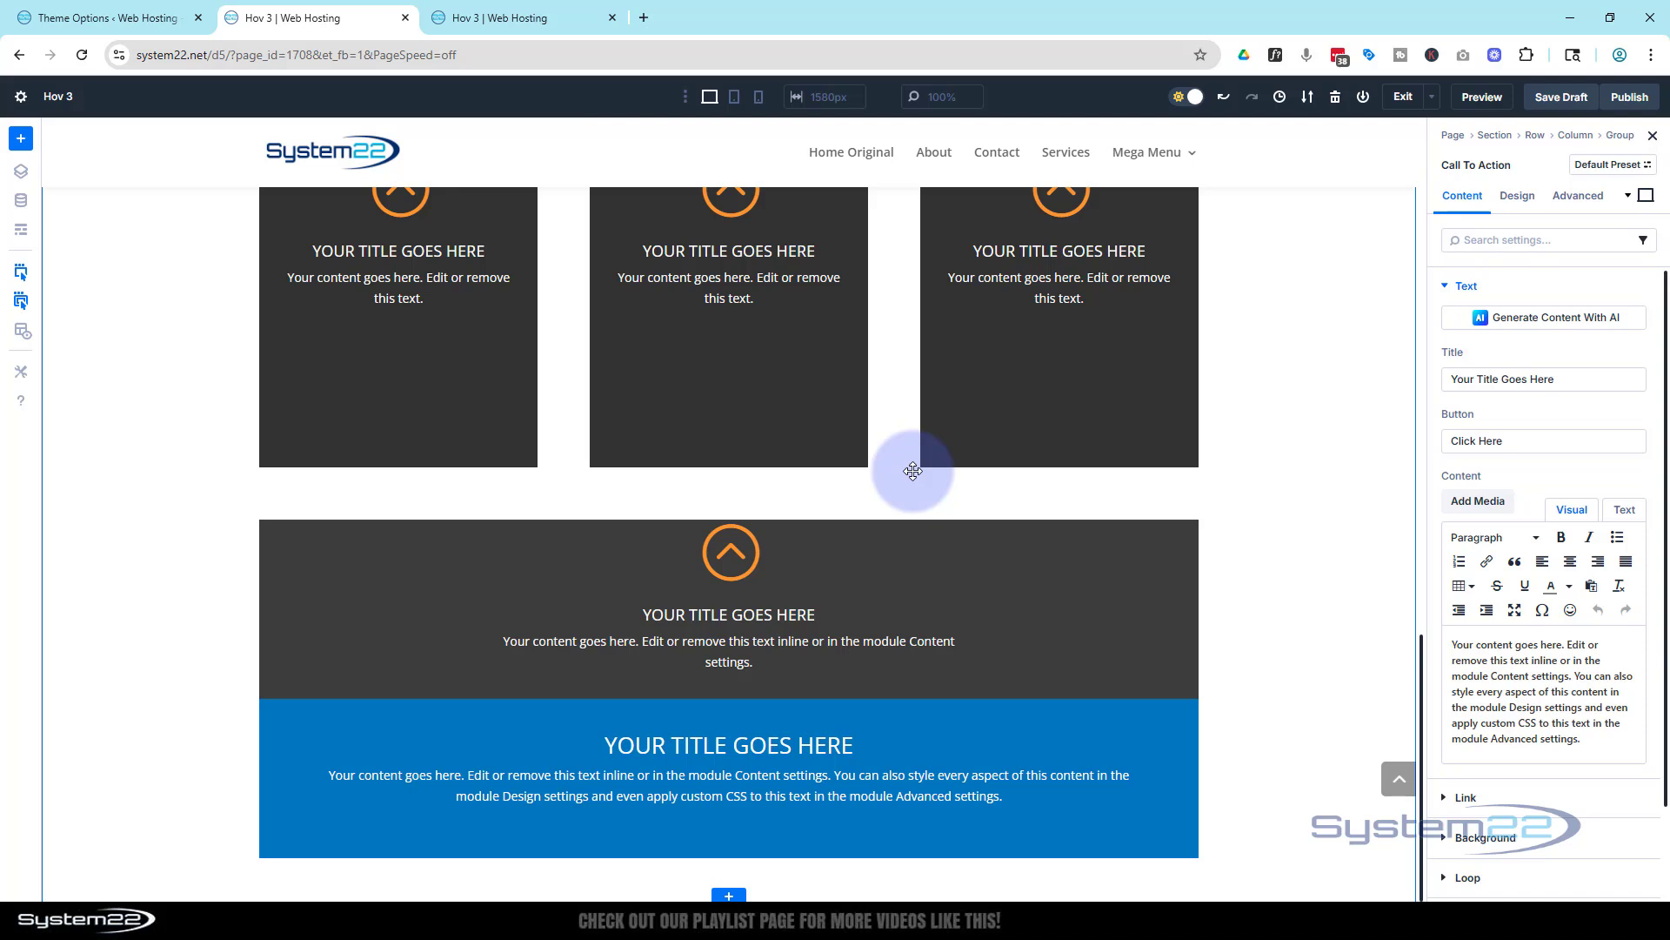
left_click(1542, 379)
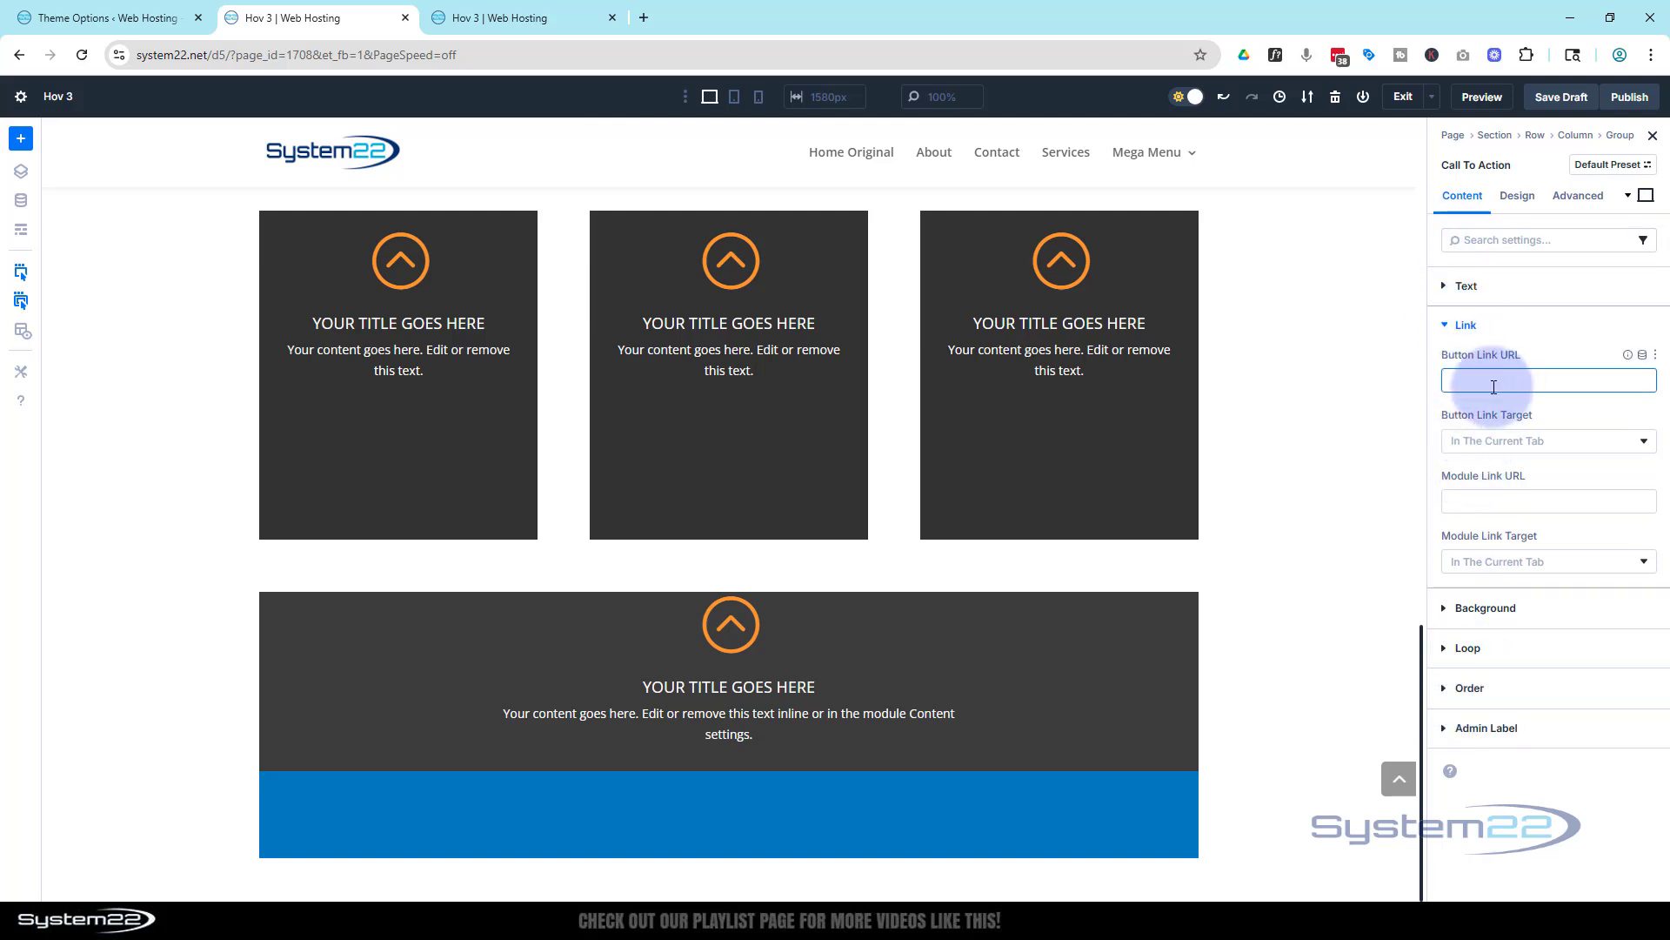
type("#")
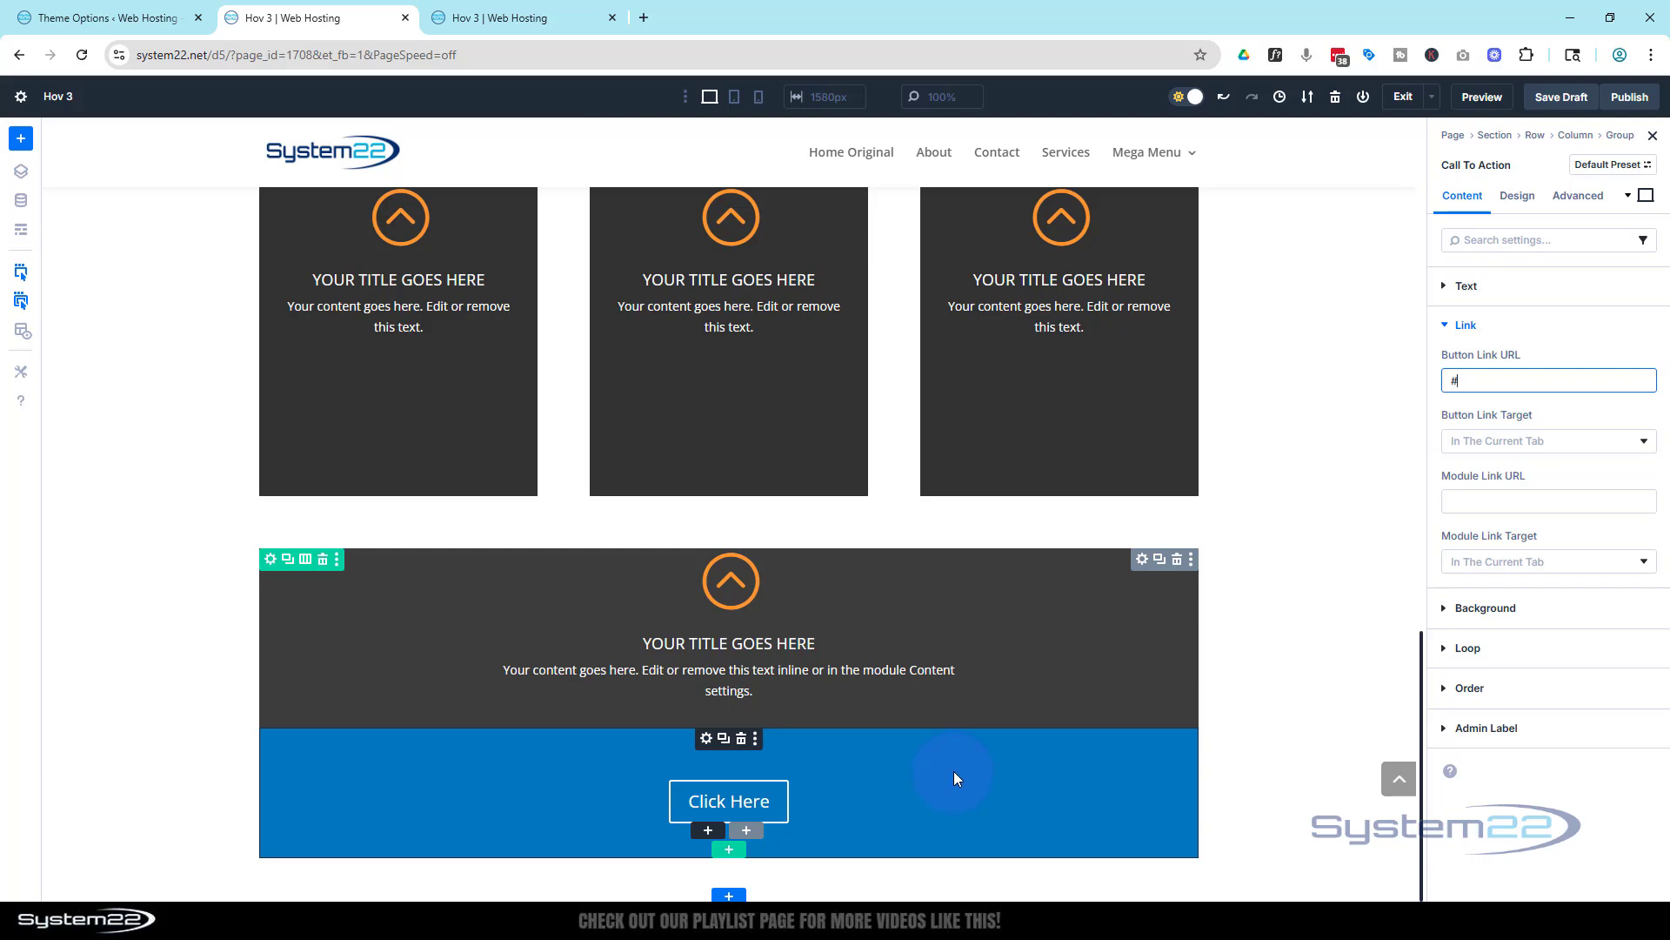
mouse_move(585, 785)
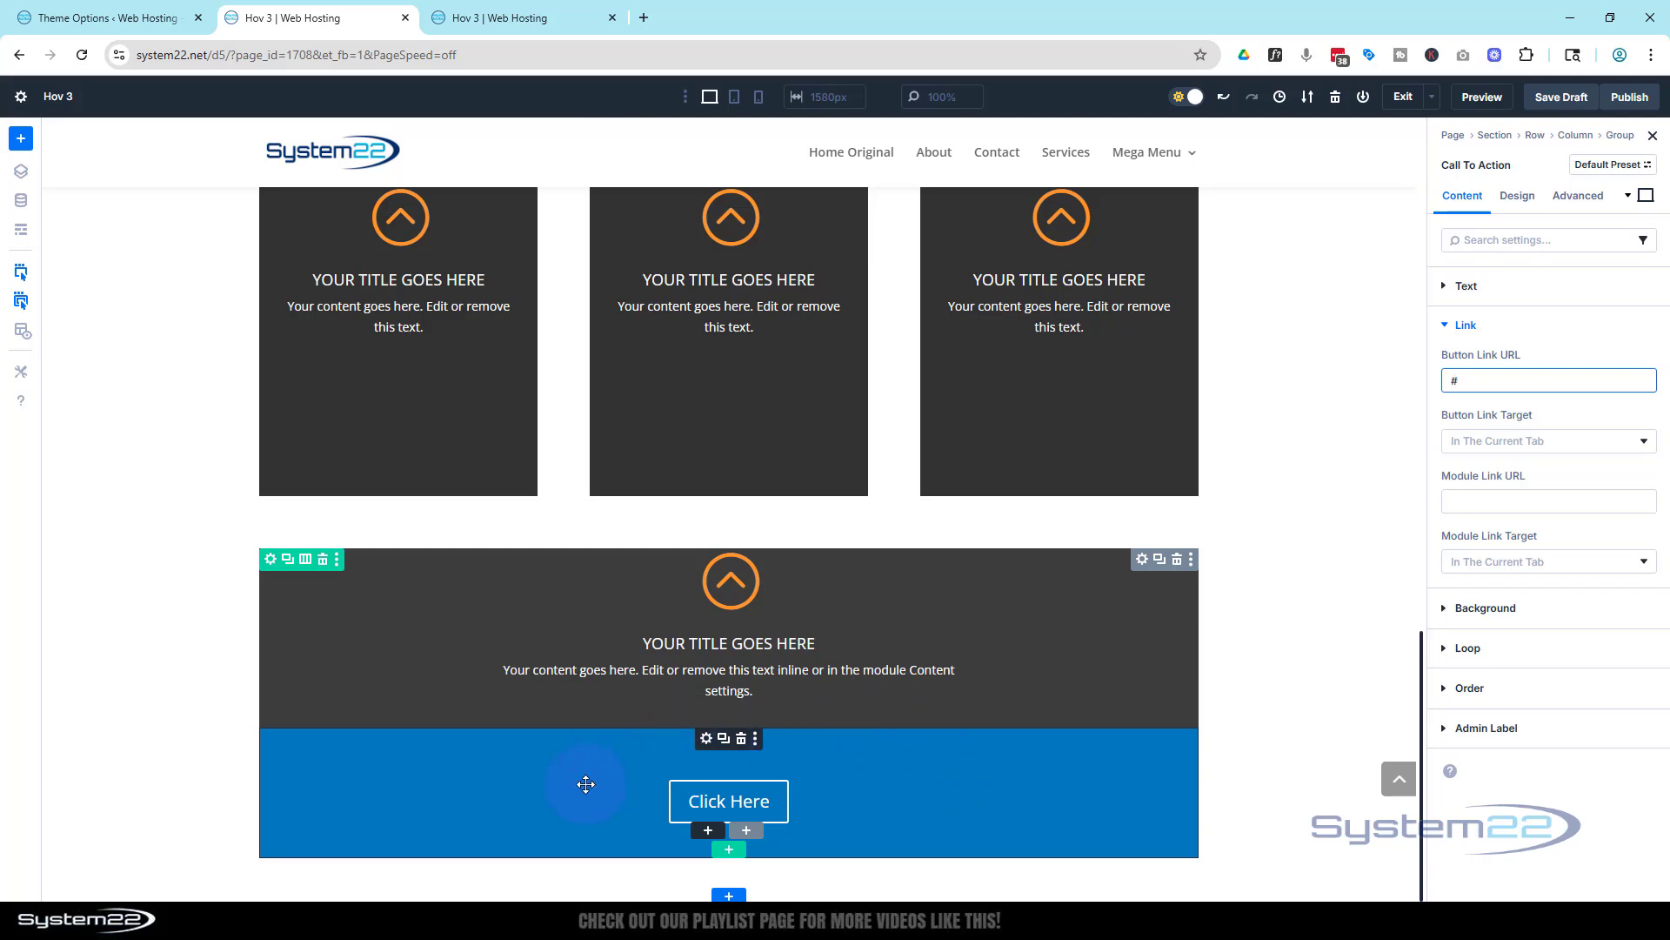
mouse_move(929, 818)
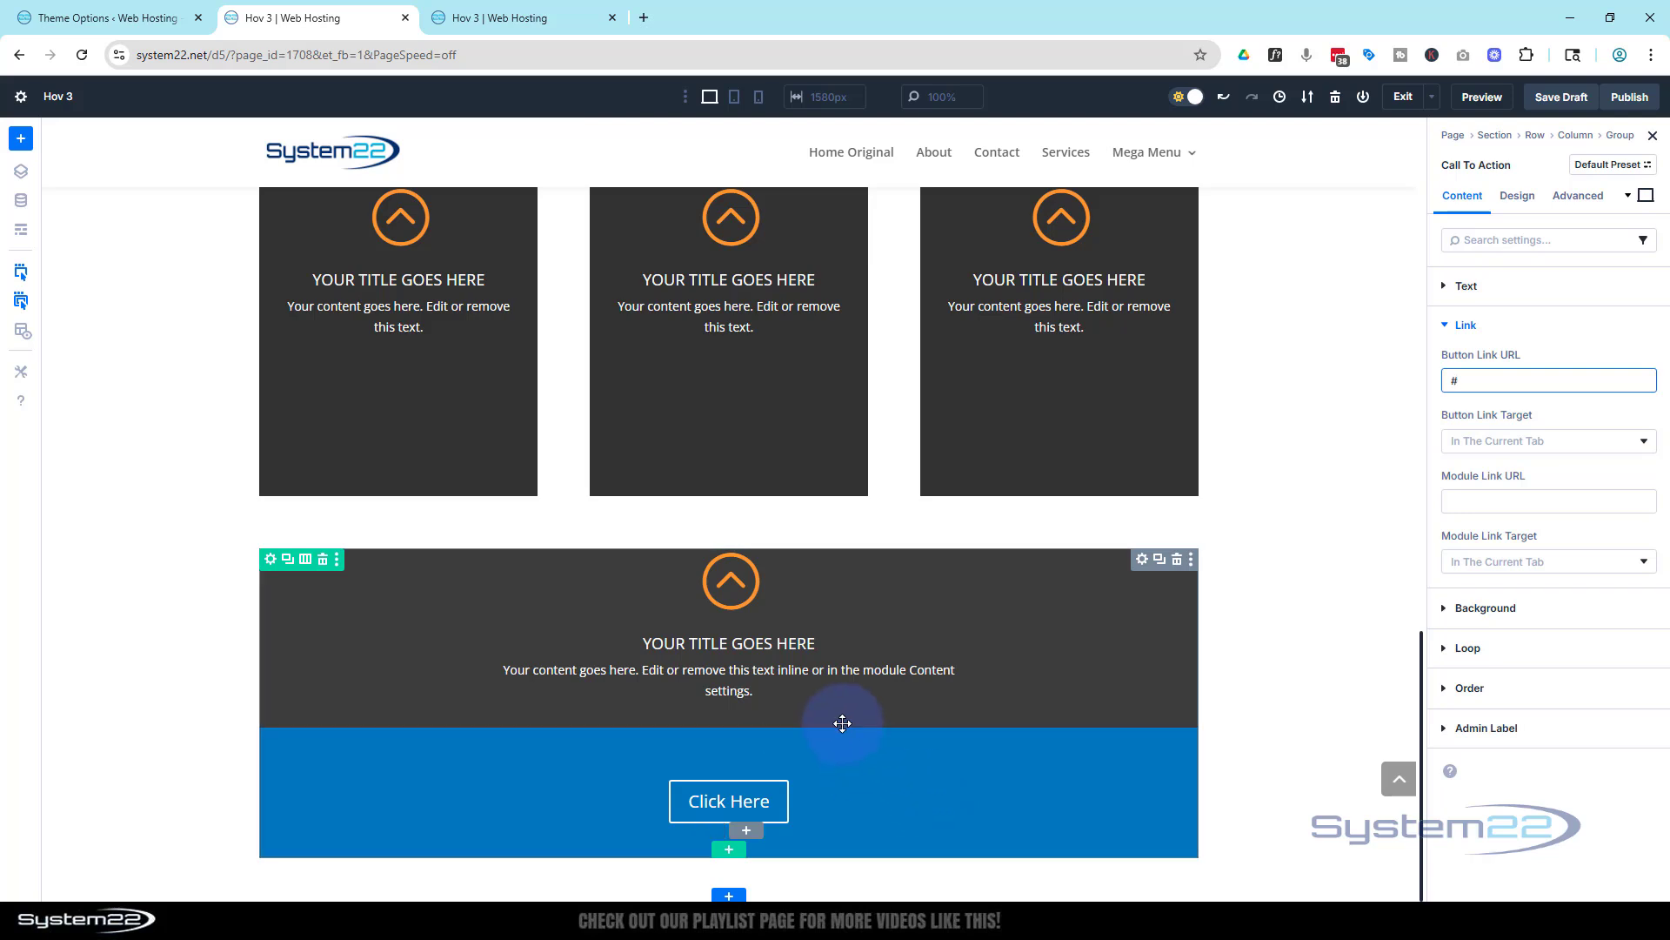
mouse_move(1085, 560)
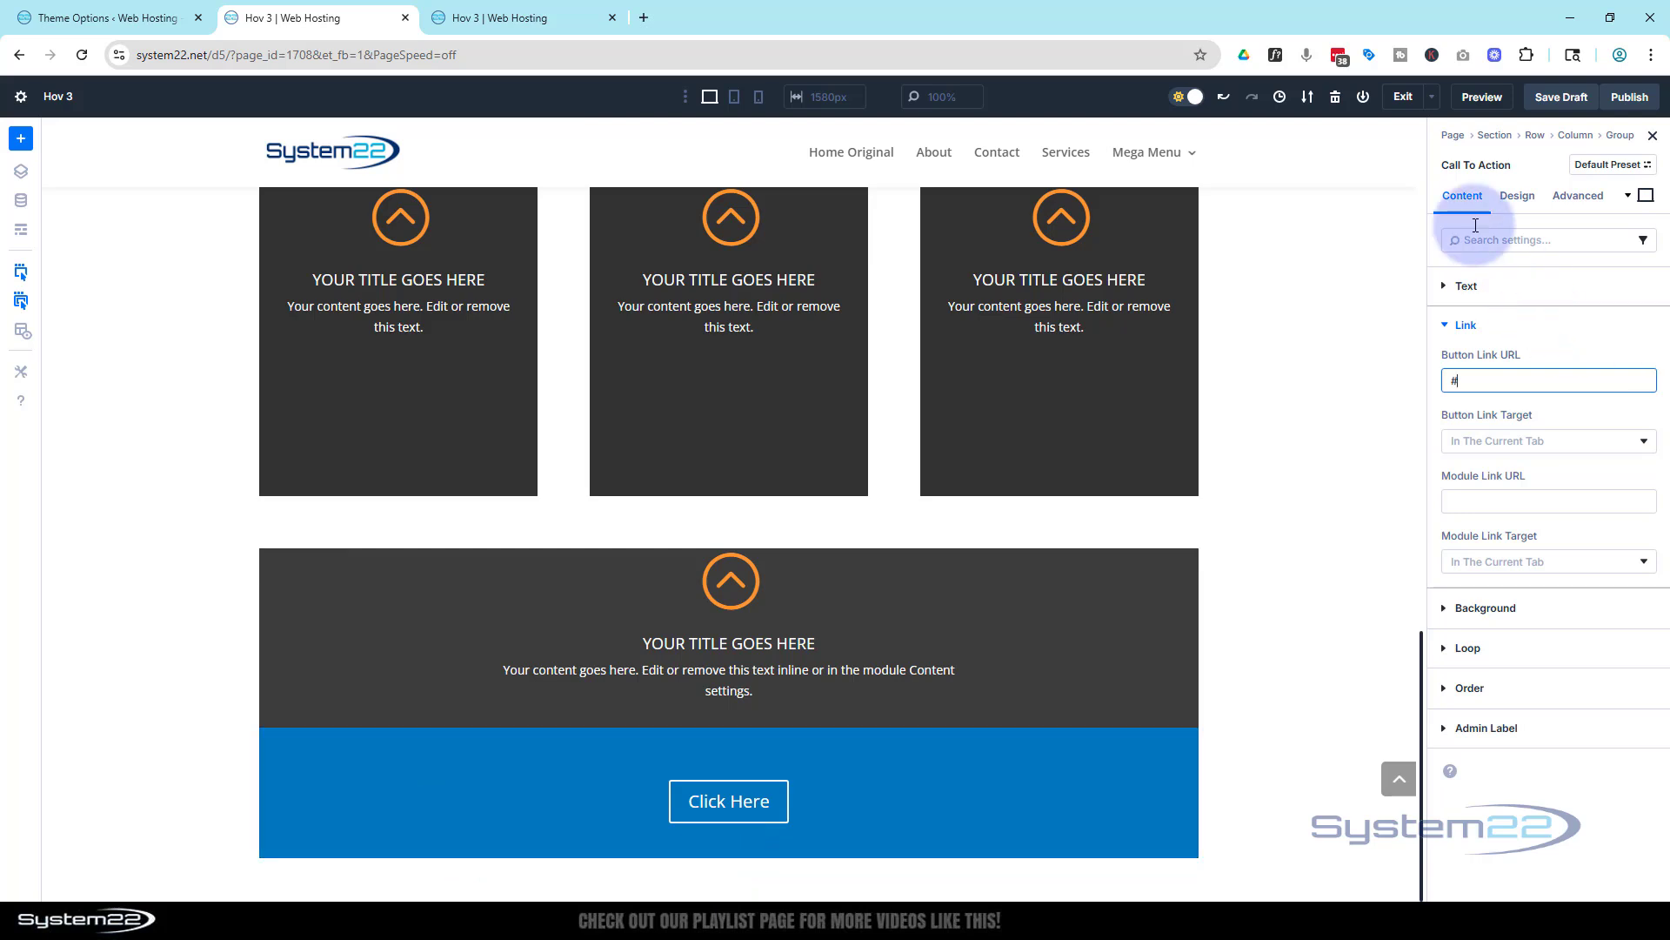
- Set the call-to-action's top padding to 200 px
left_click(1517, 196)
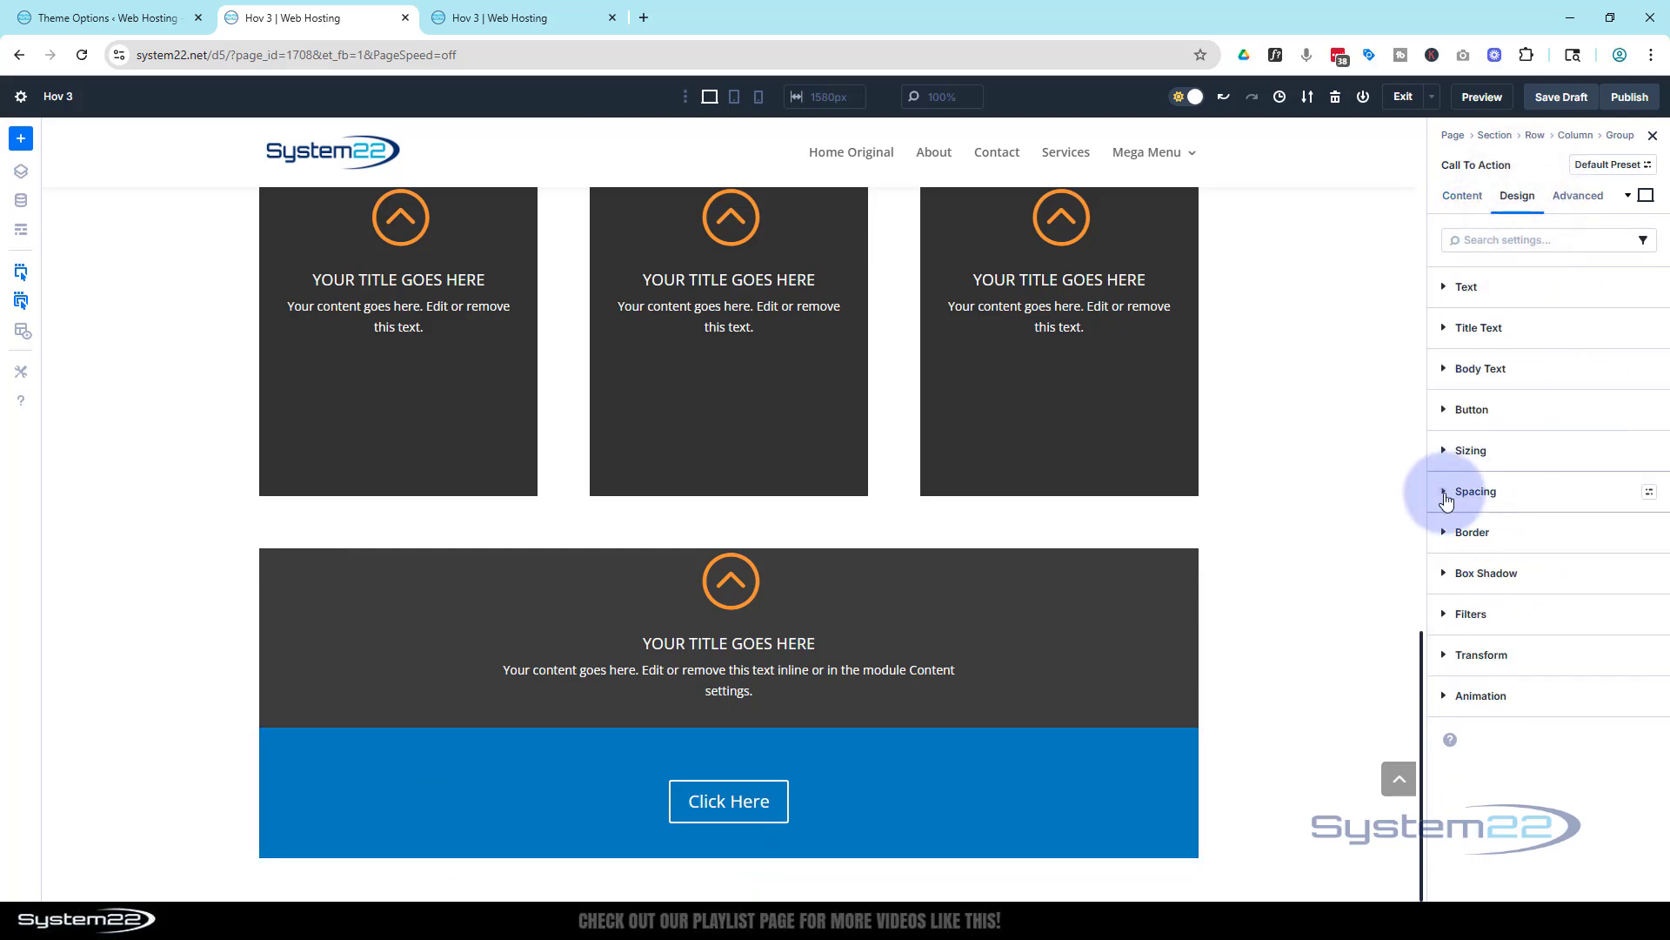
left_click(1476, 491)
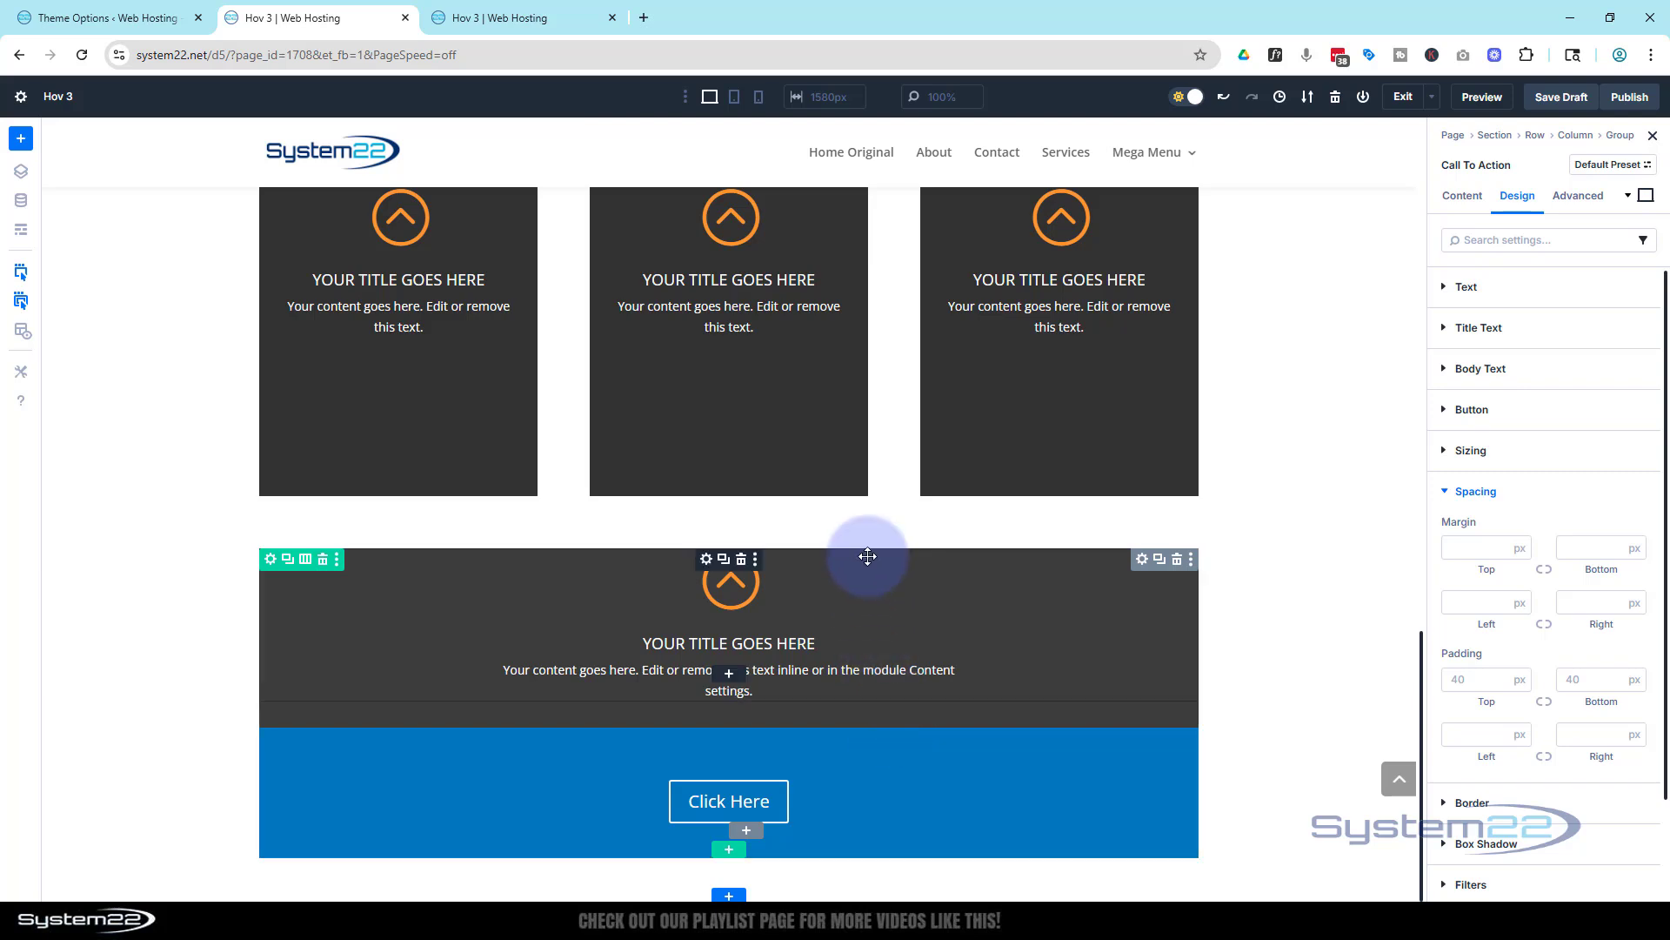
mouse_move(859, 632)
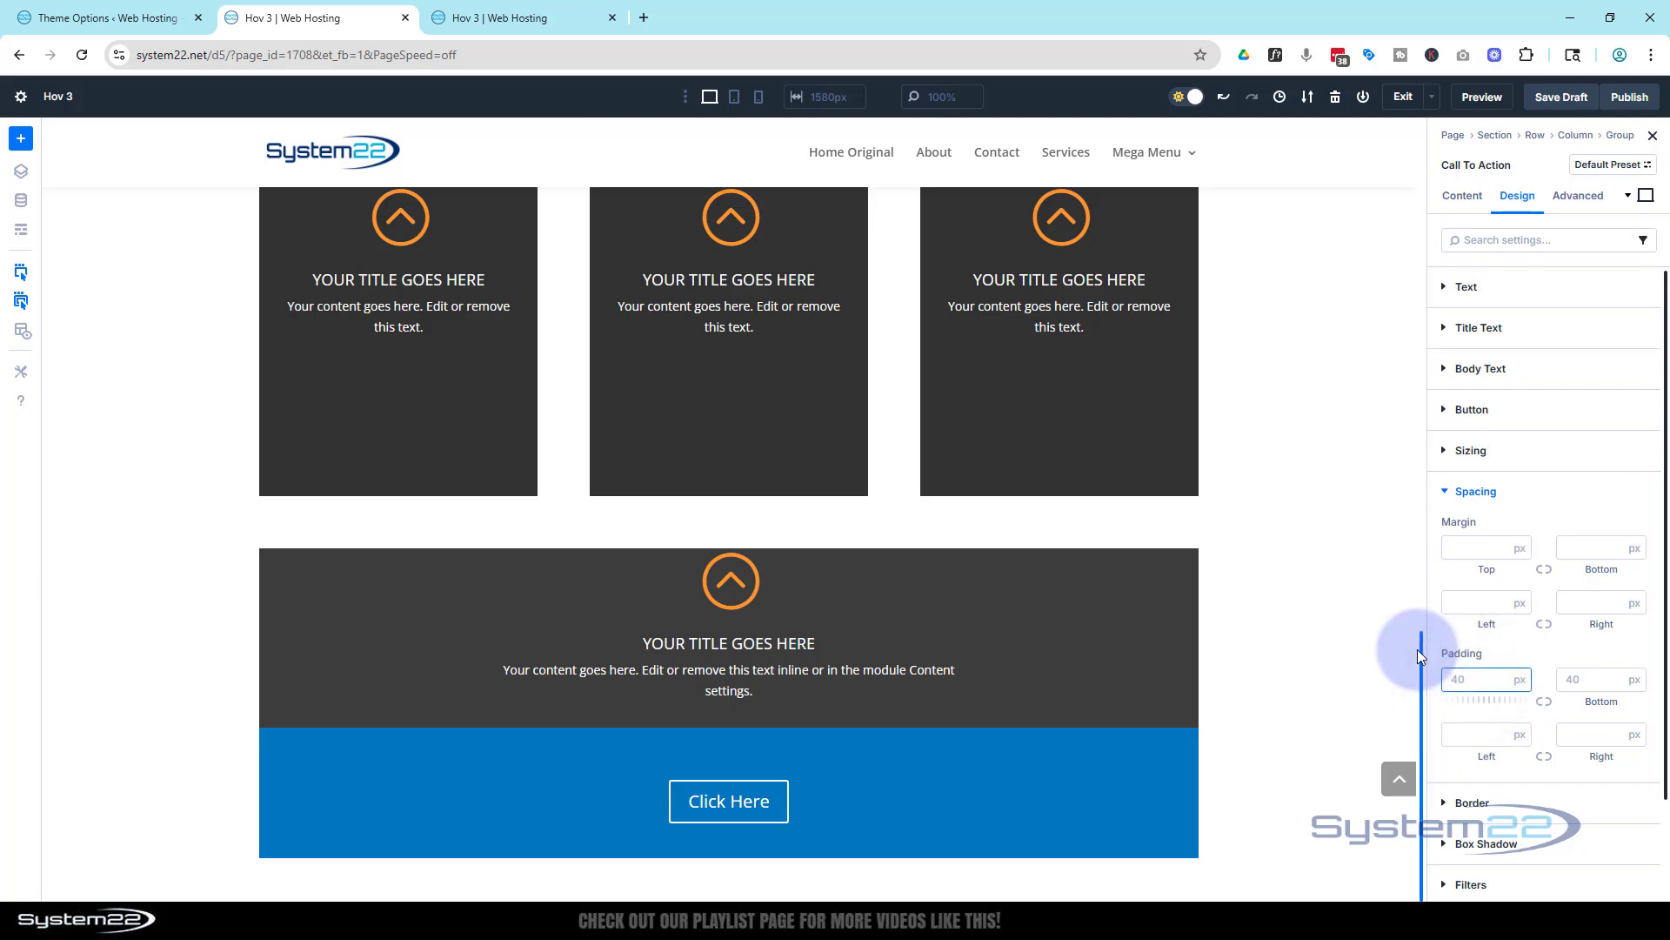
type("200")
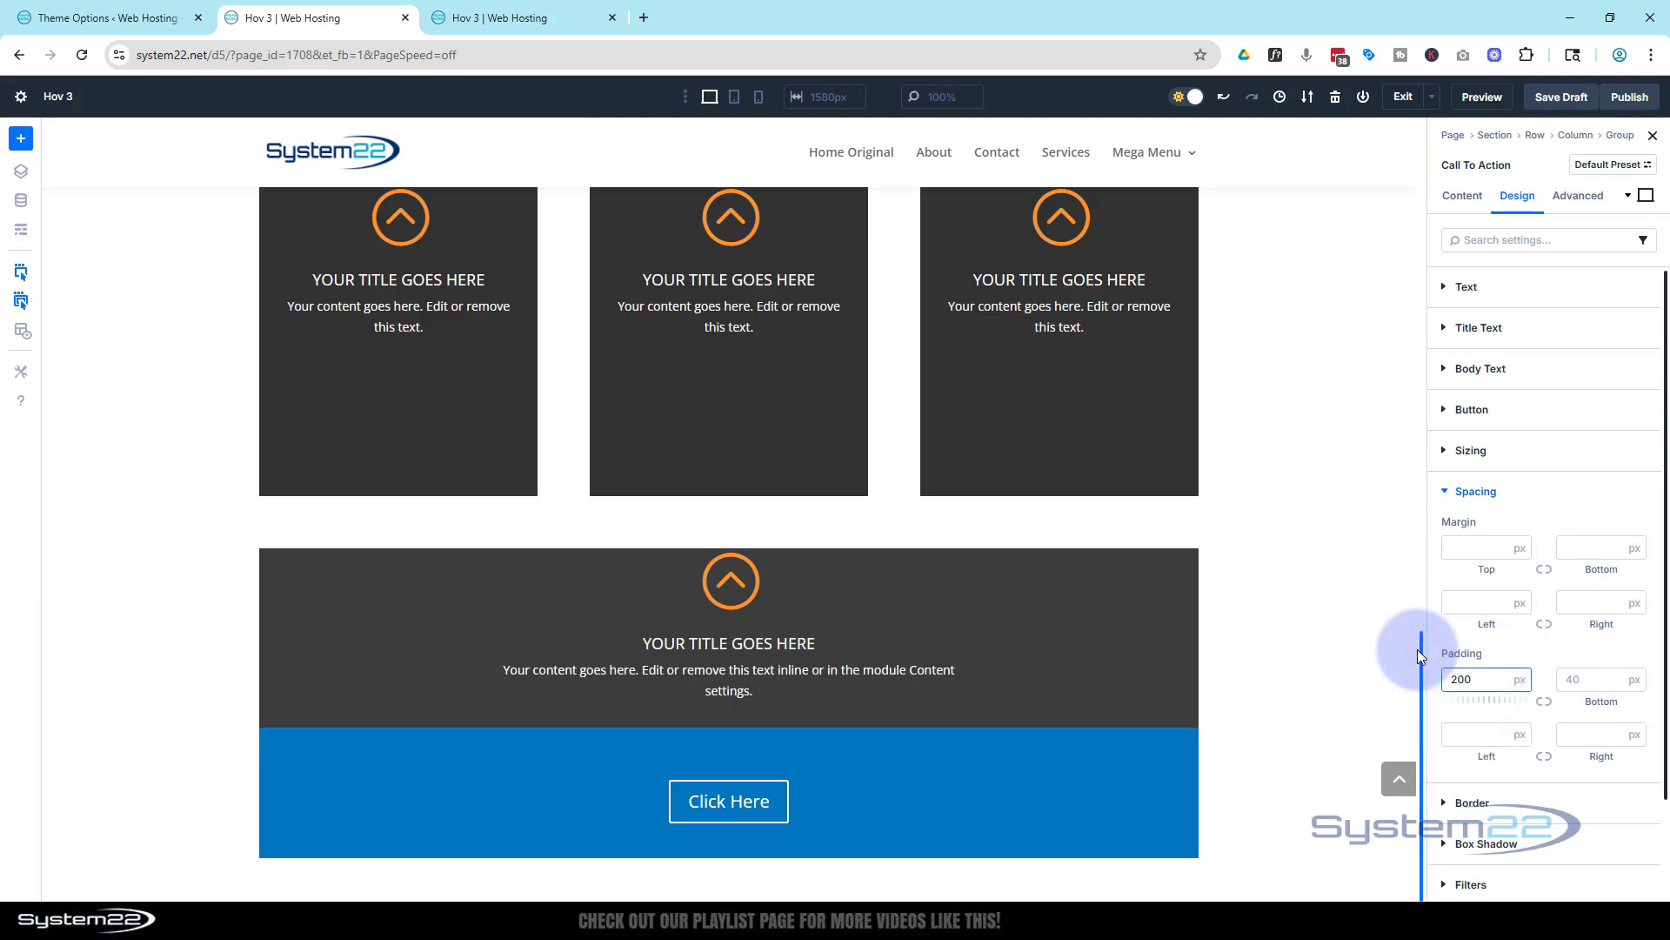
scroll("down", 3)
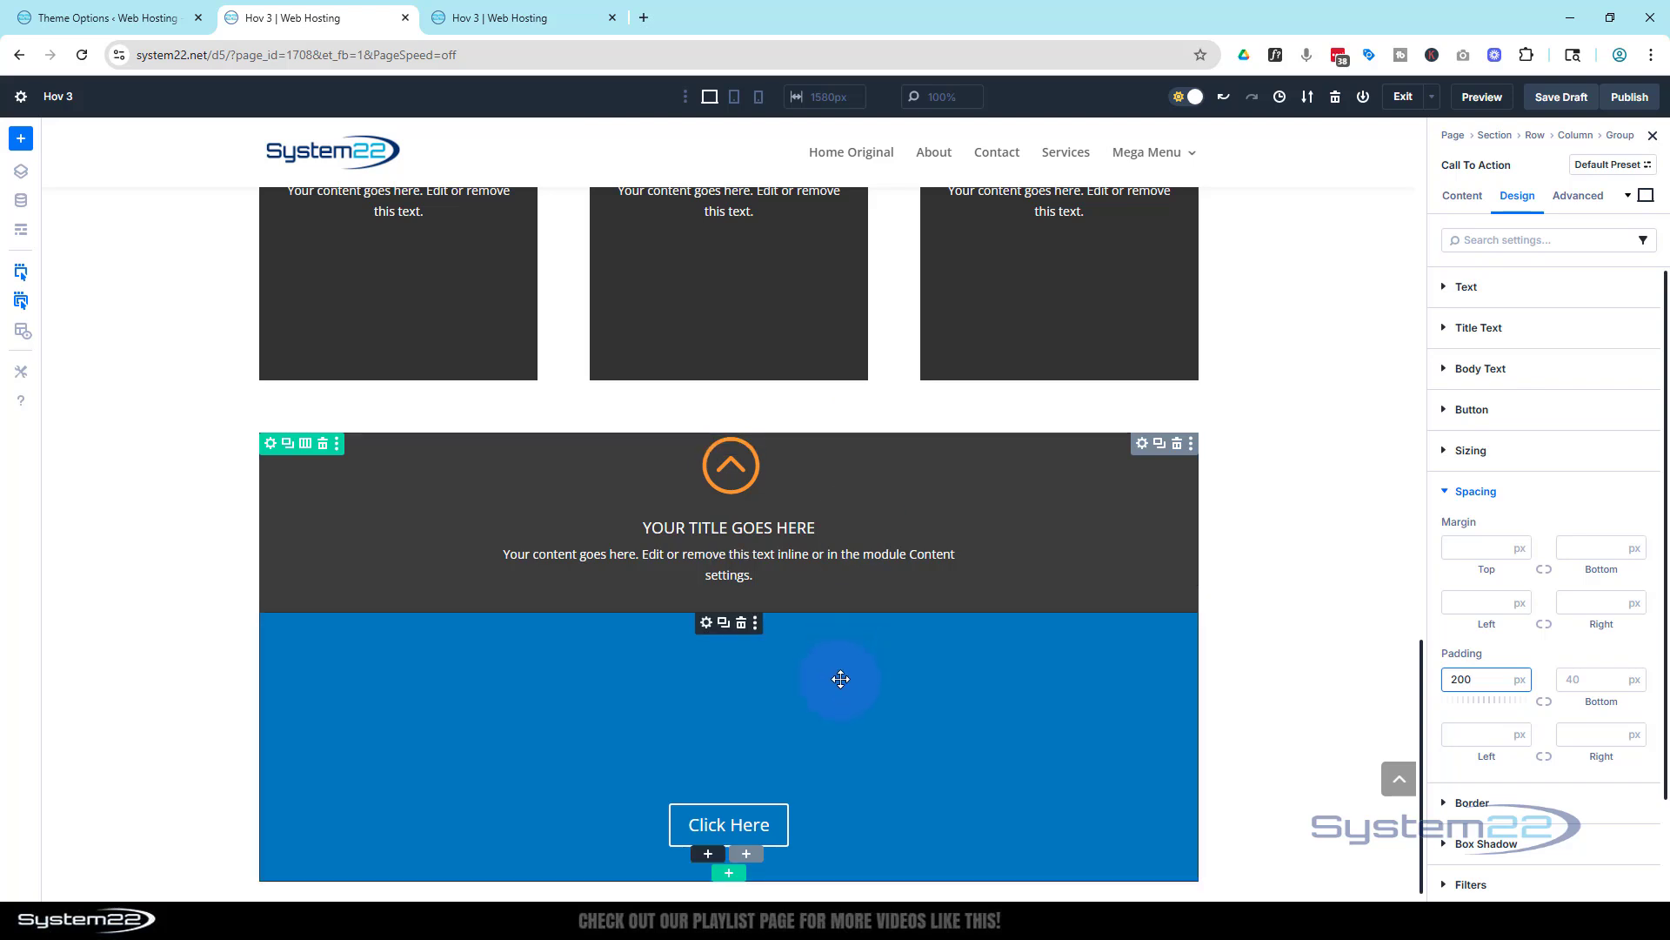
- Set the top margin to -150, then -200, and nudge it to -205 px
left_click(1481, 678)
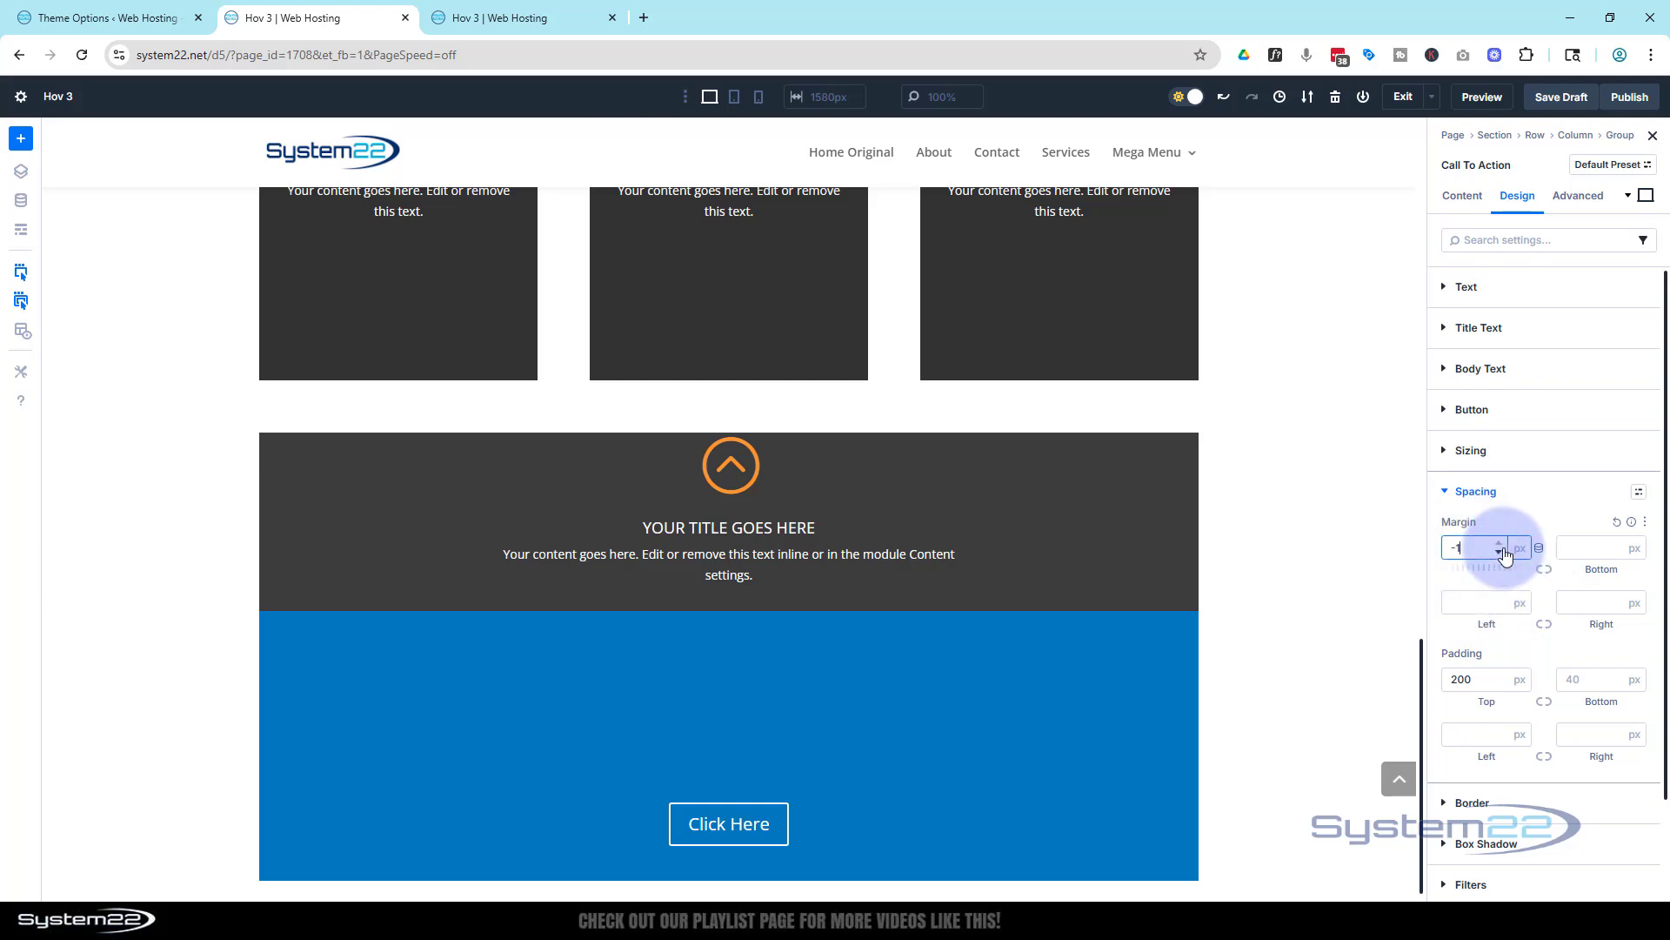
type("-150")
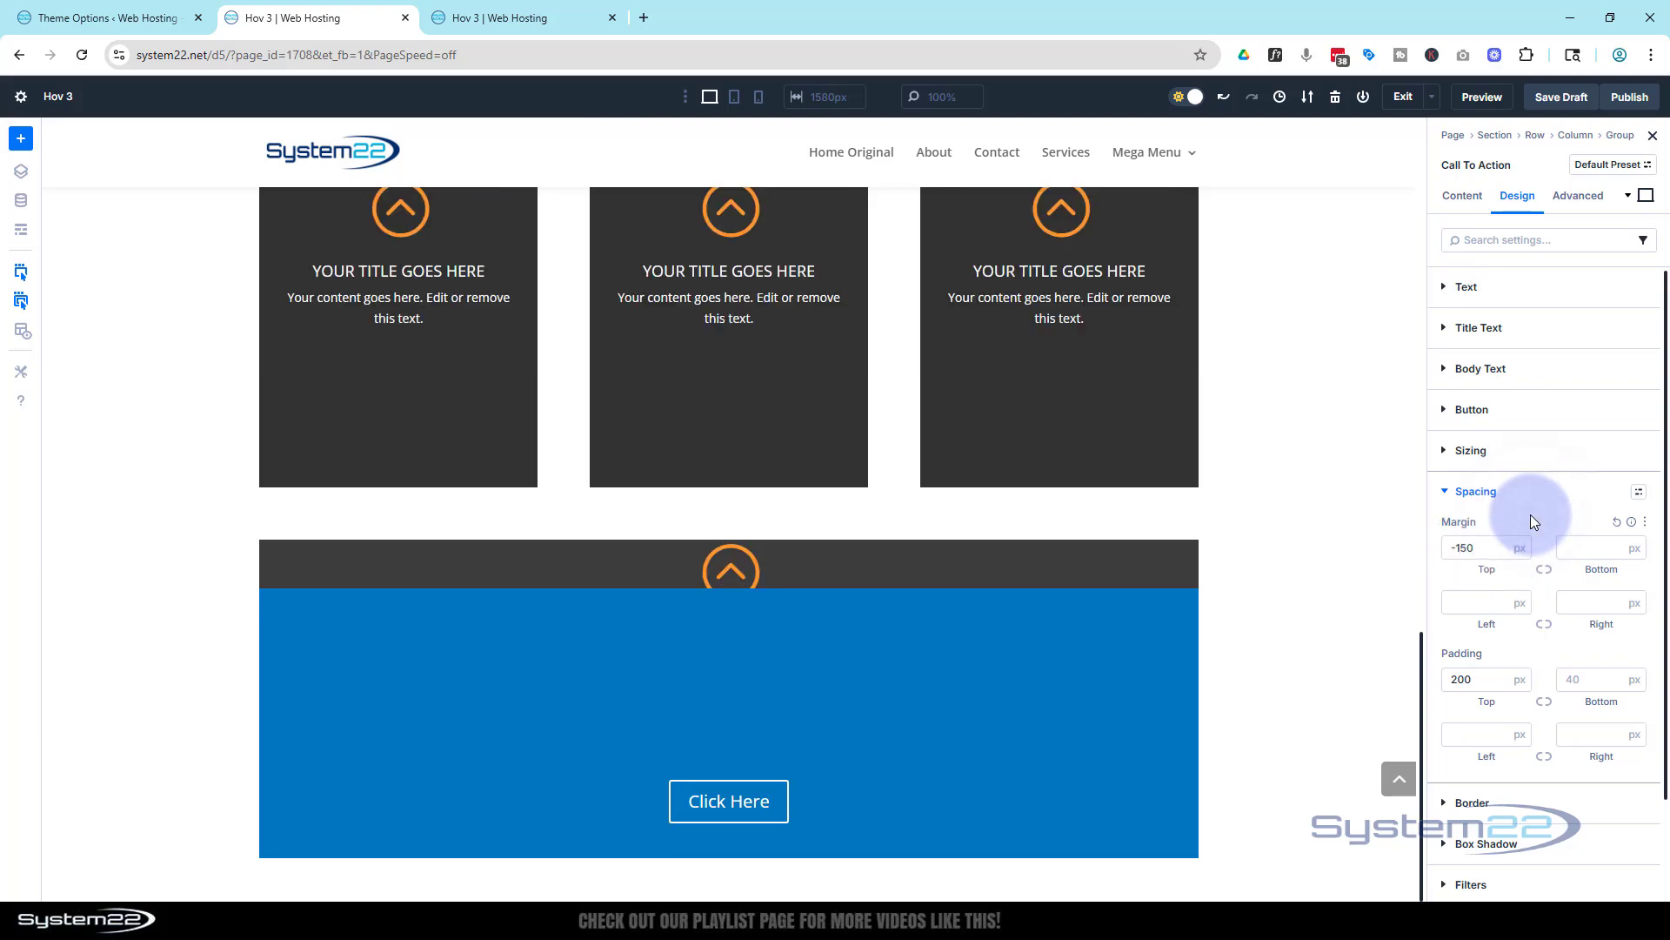
left_click(1481, 546)
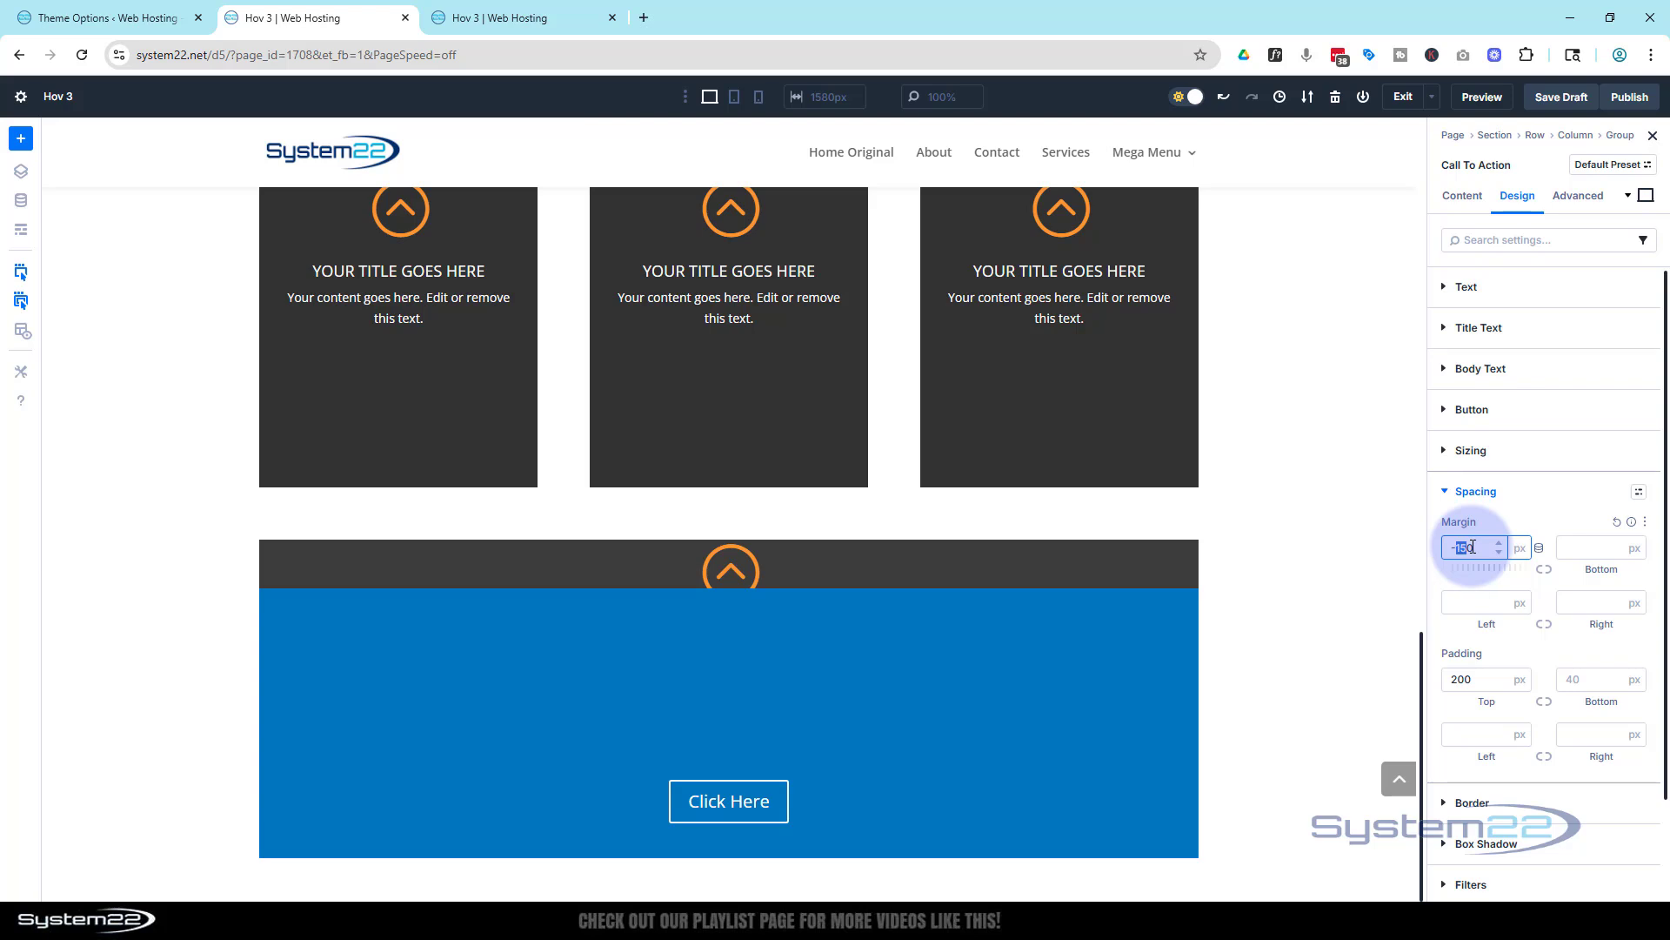
type("-200")
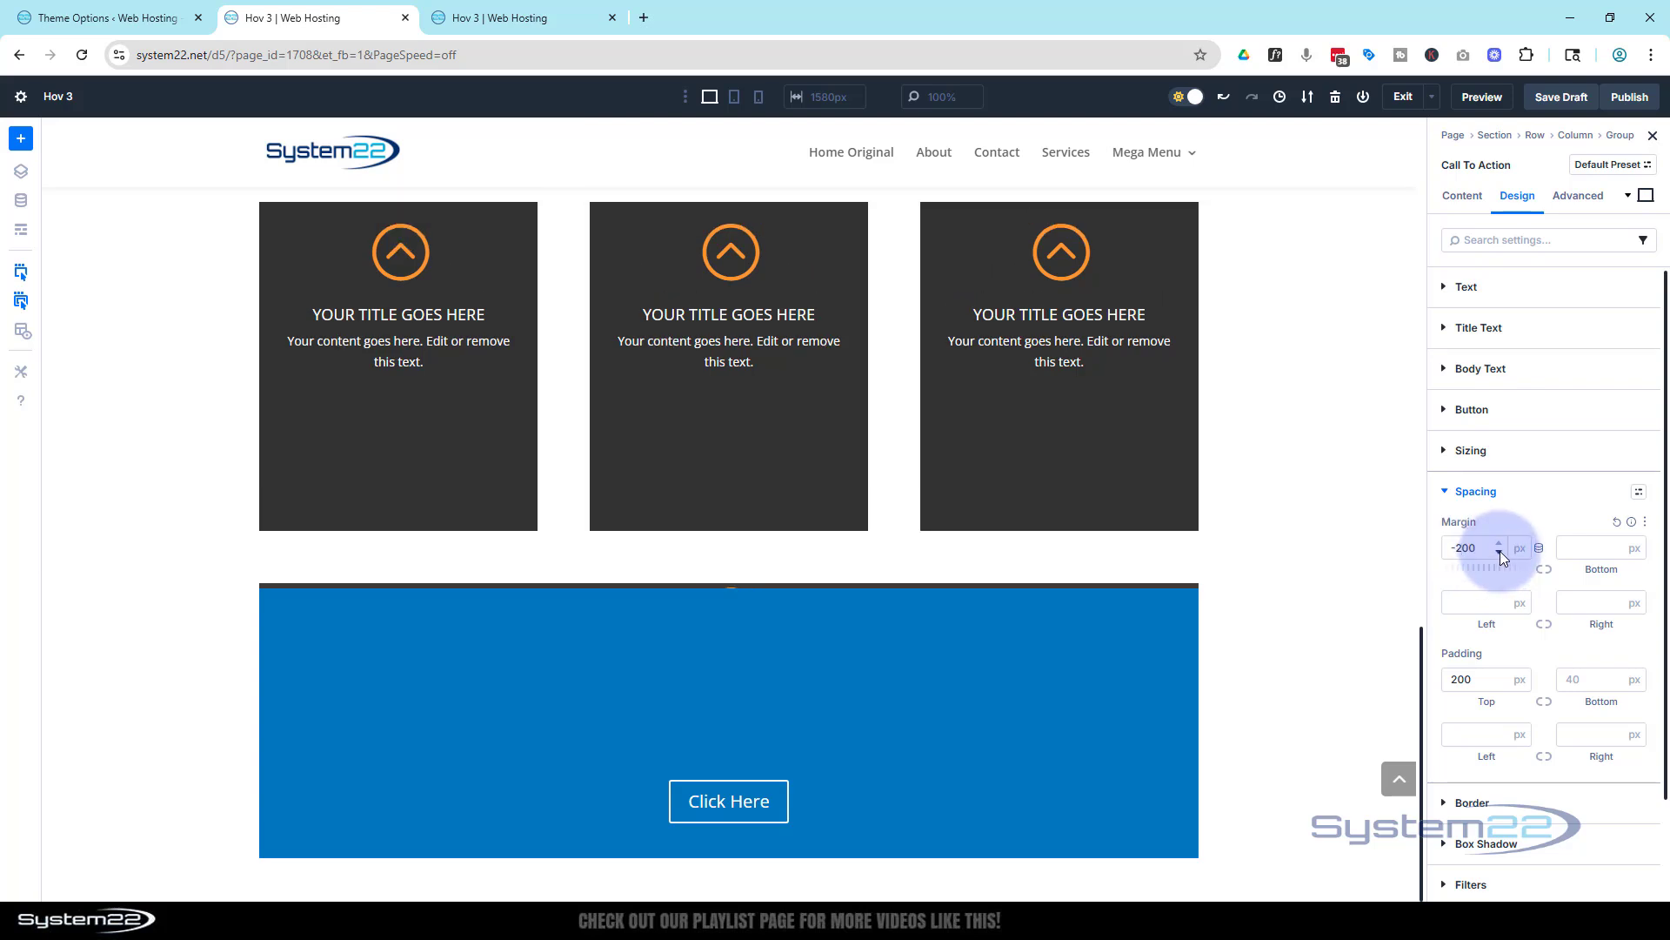
left_click(1499, 543)
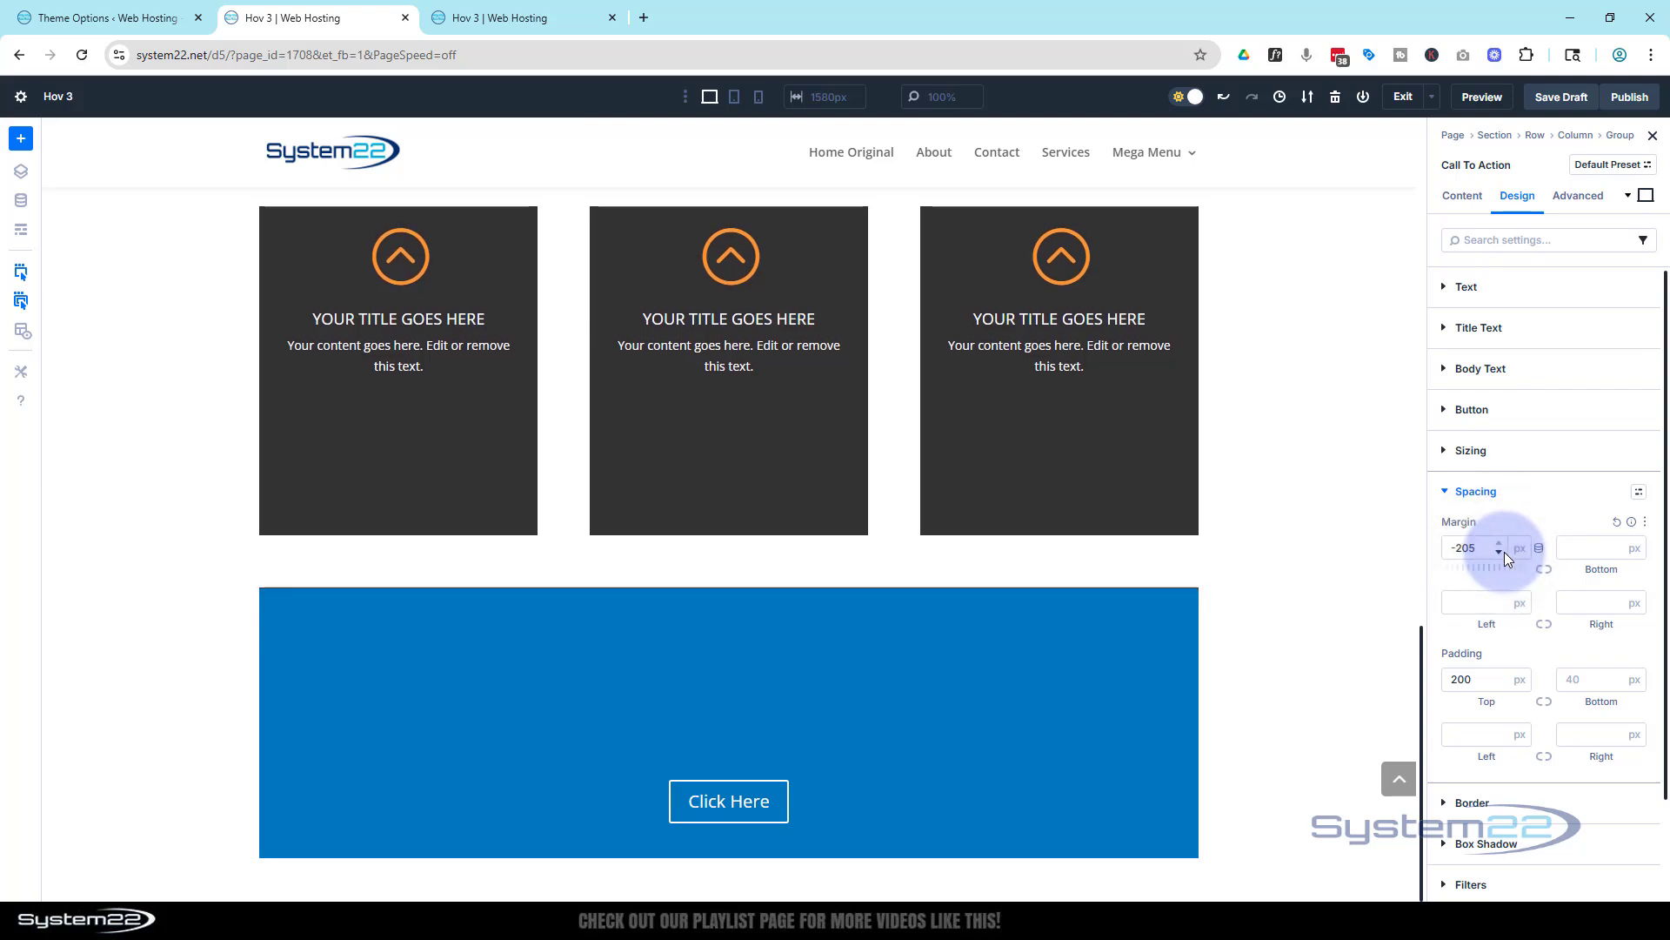
- Replace the call-to-action background with blue 0C71C3 at 17% opacity
left_click(1461, 195)
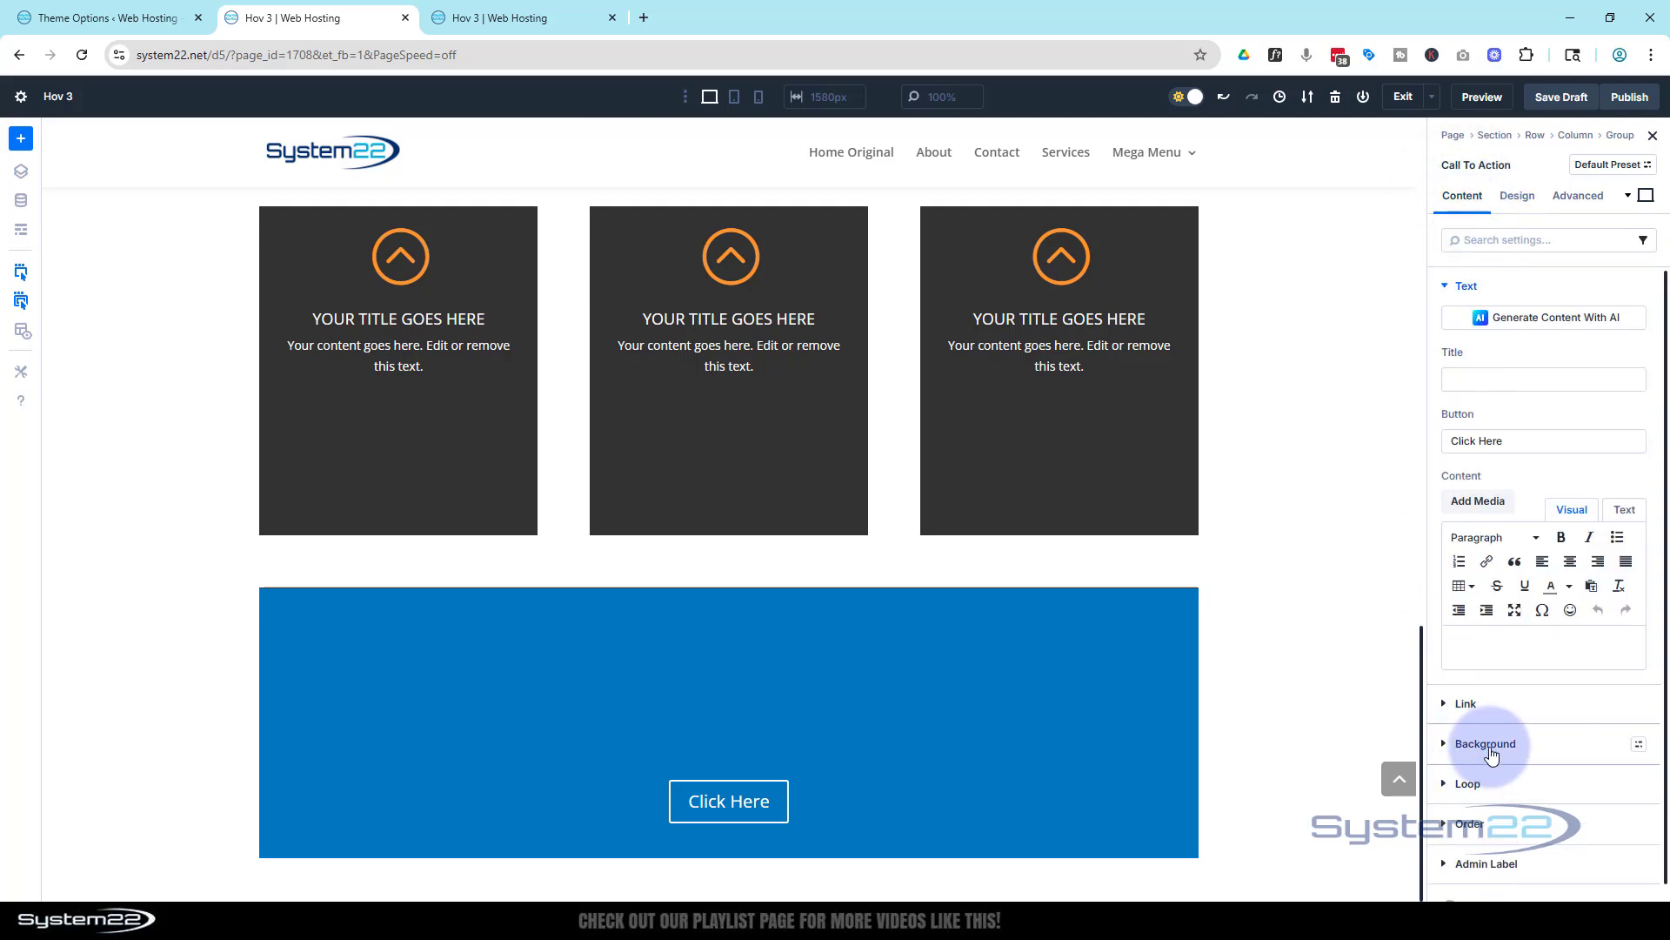
left_click(1485, 742)
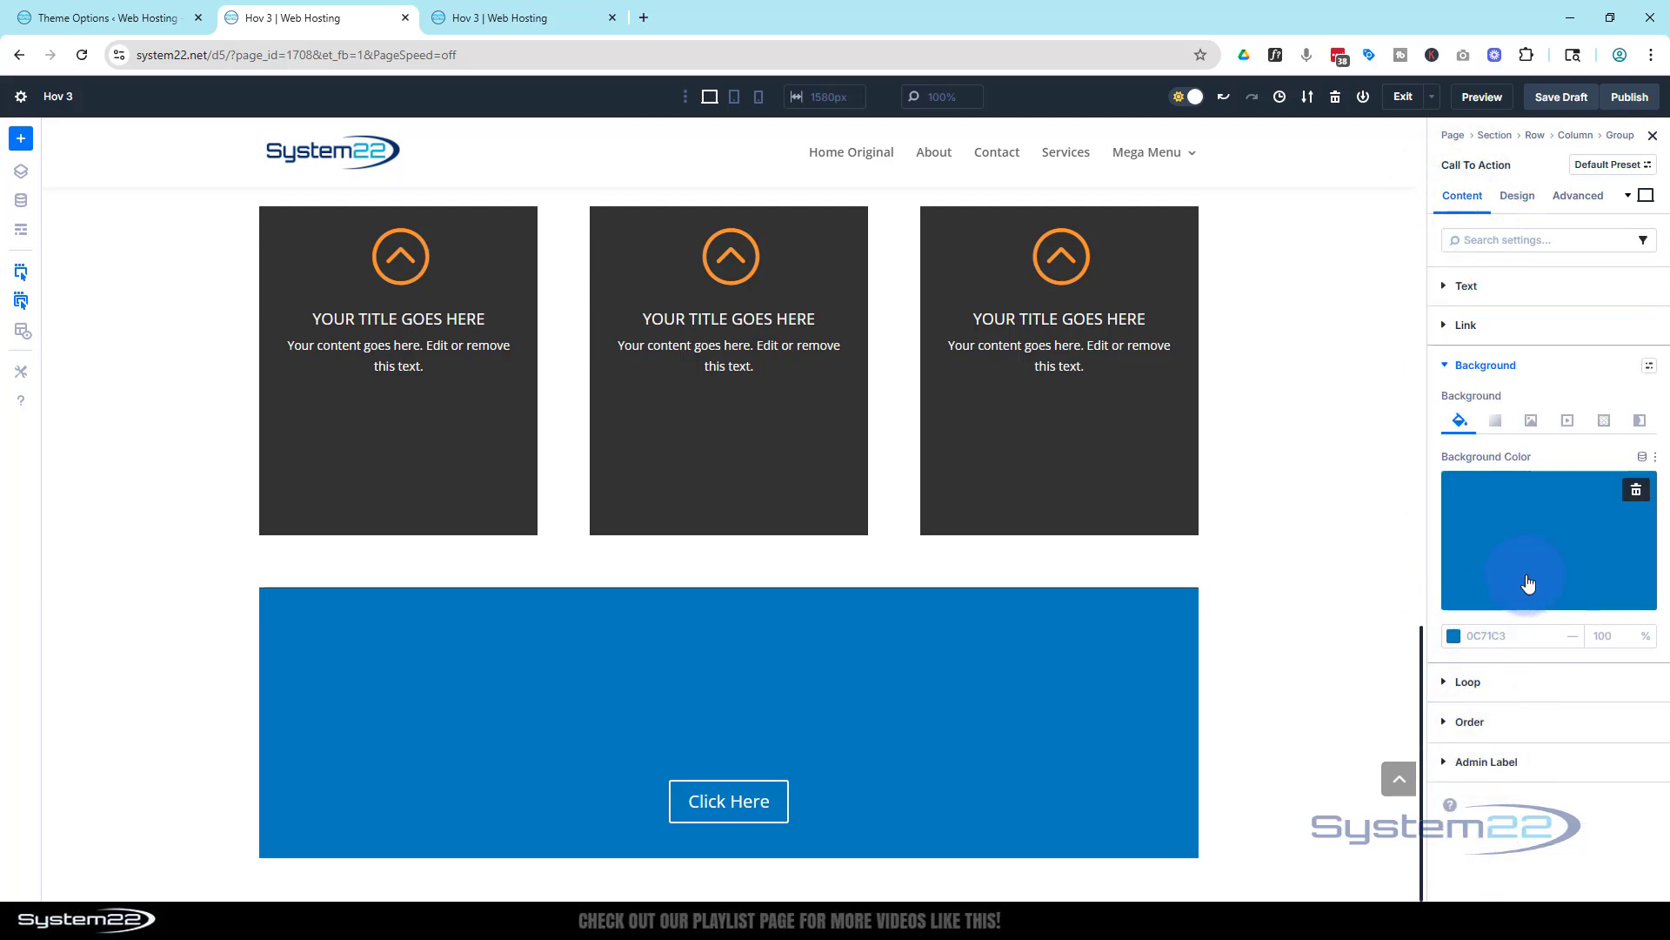
left_click(1637, 489)
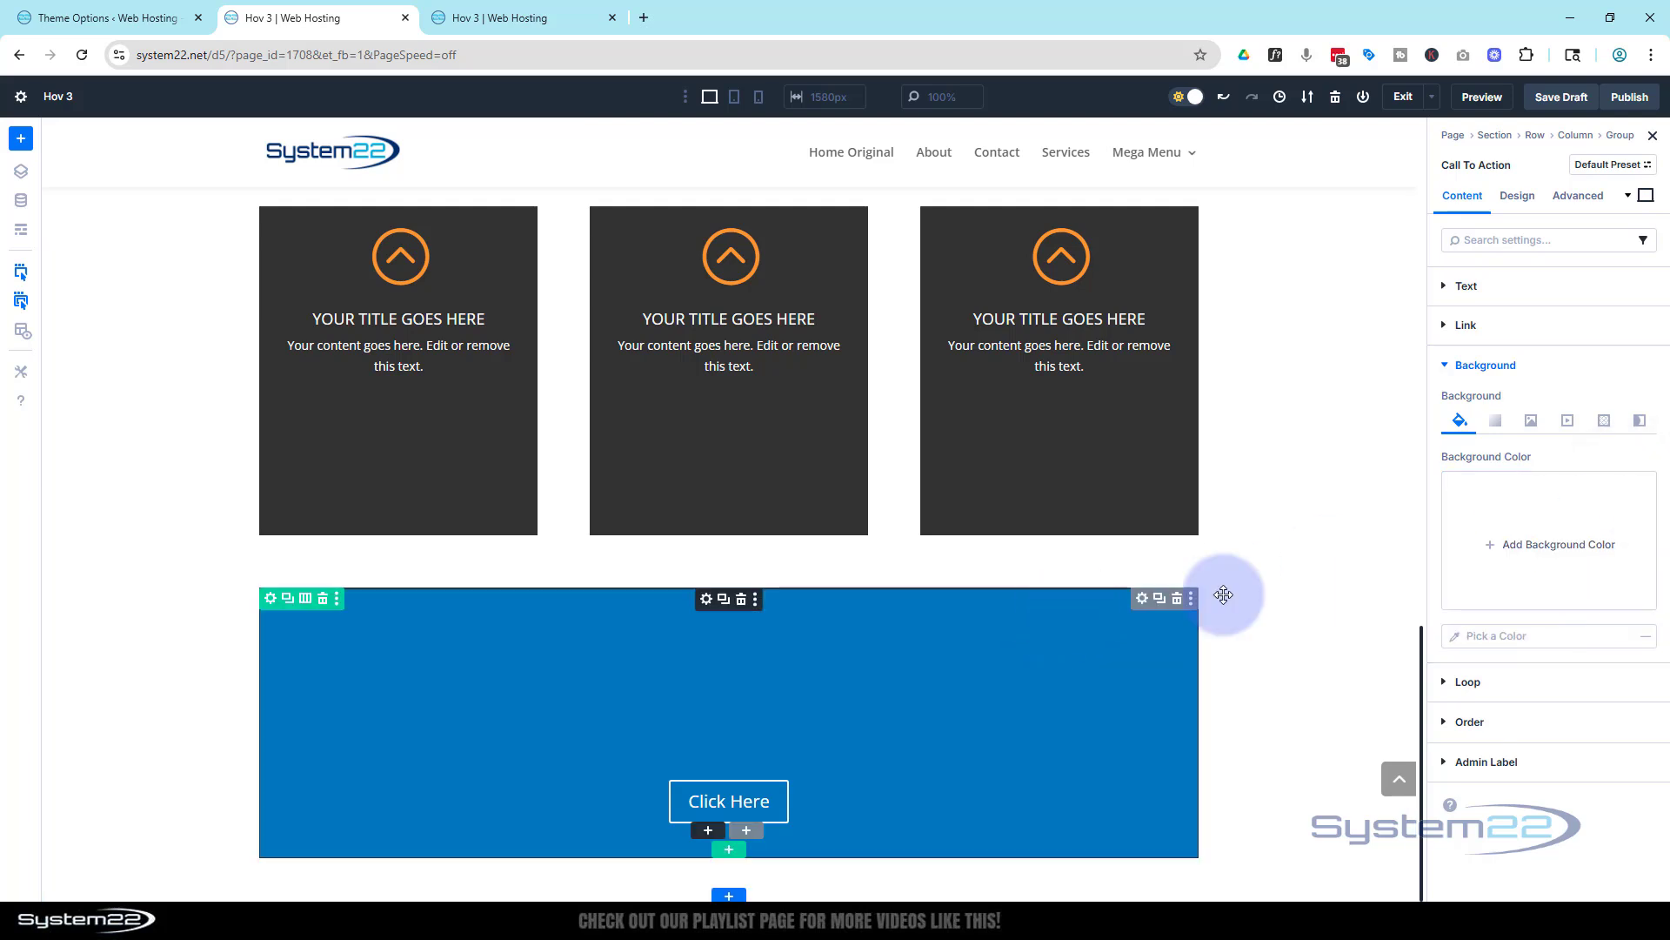
left_click(1547, 545)
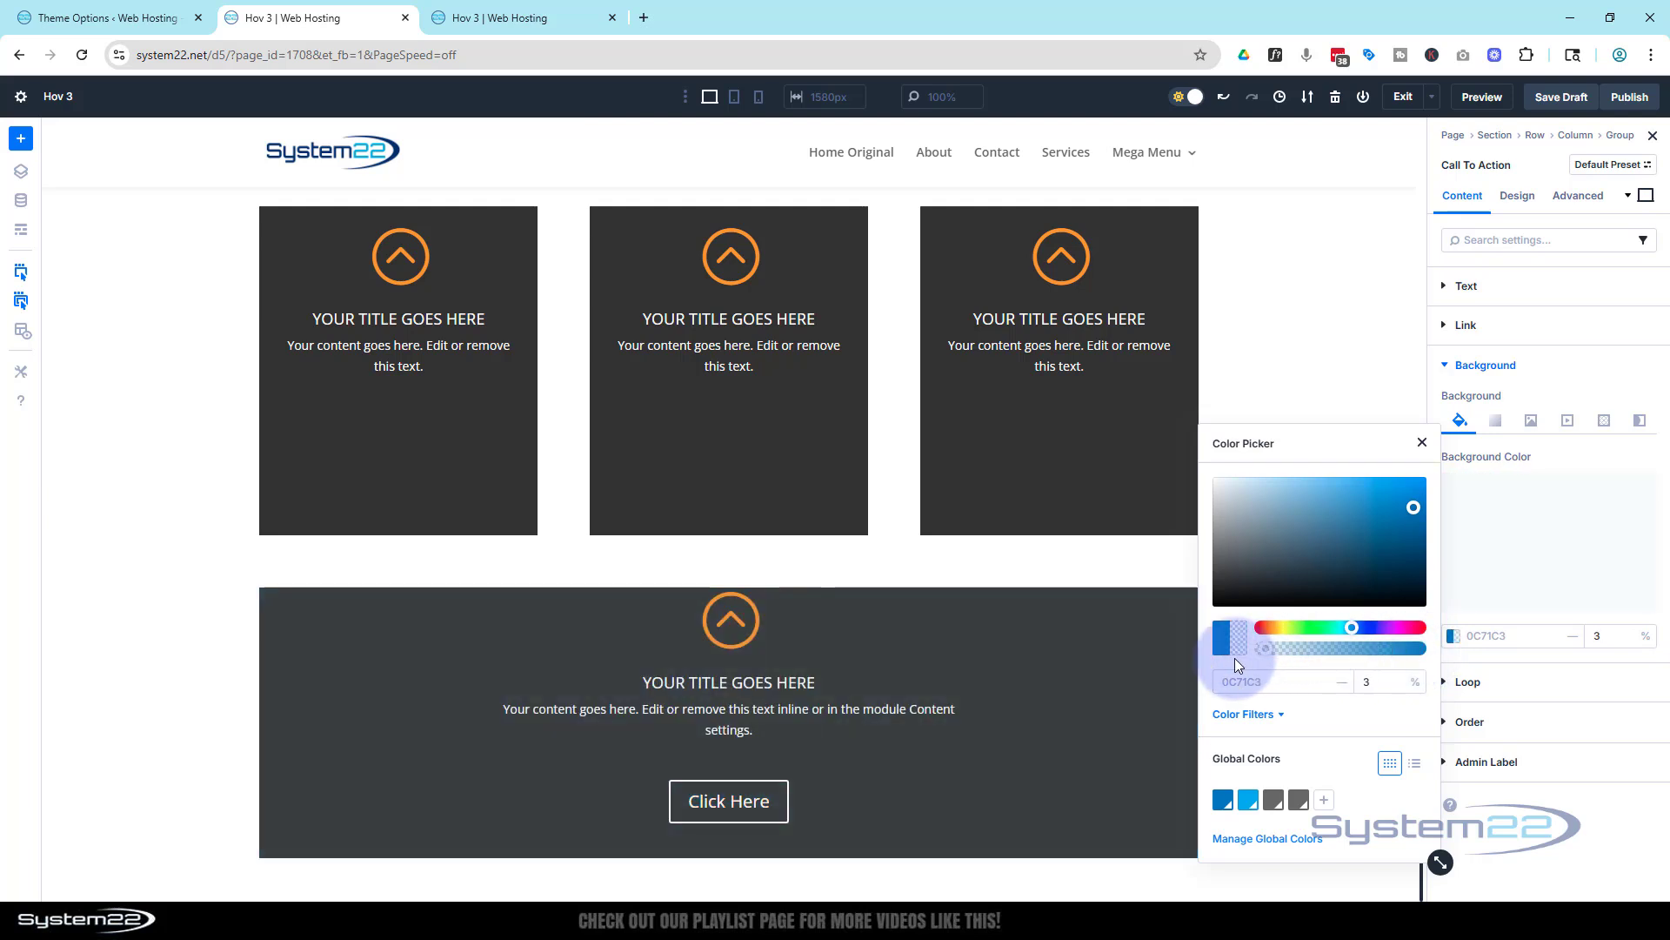
left_click_drag(1264, 643, 1295, 642)
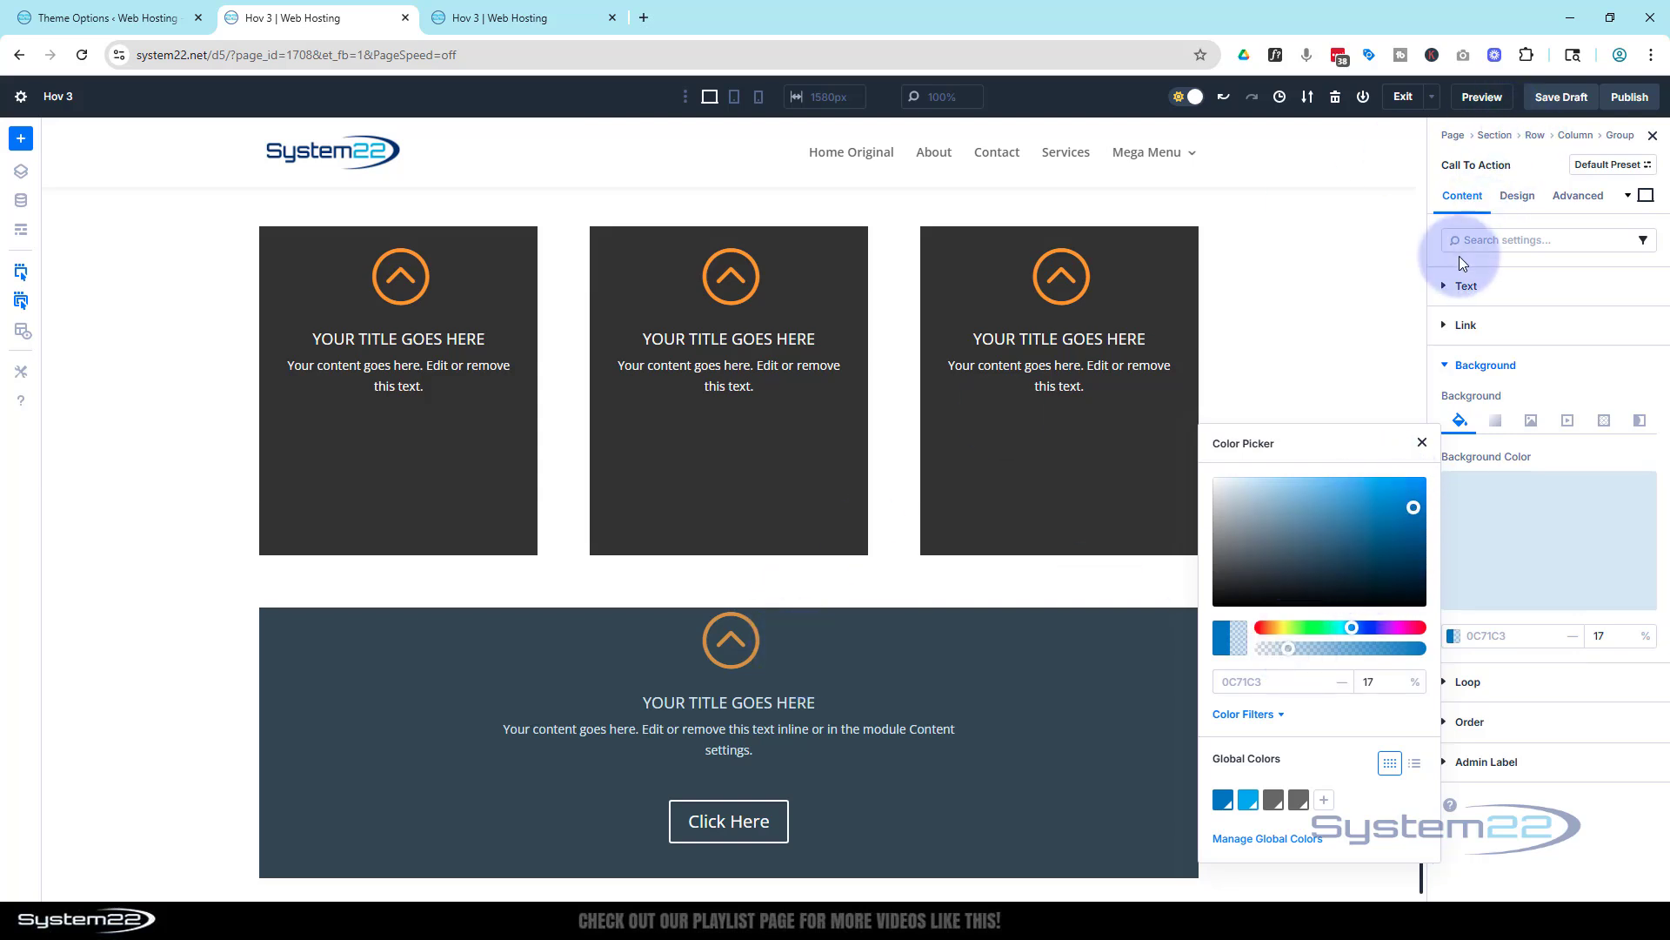
left_click(1529, 206)
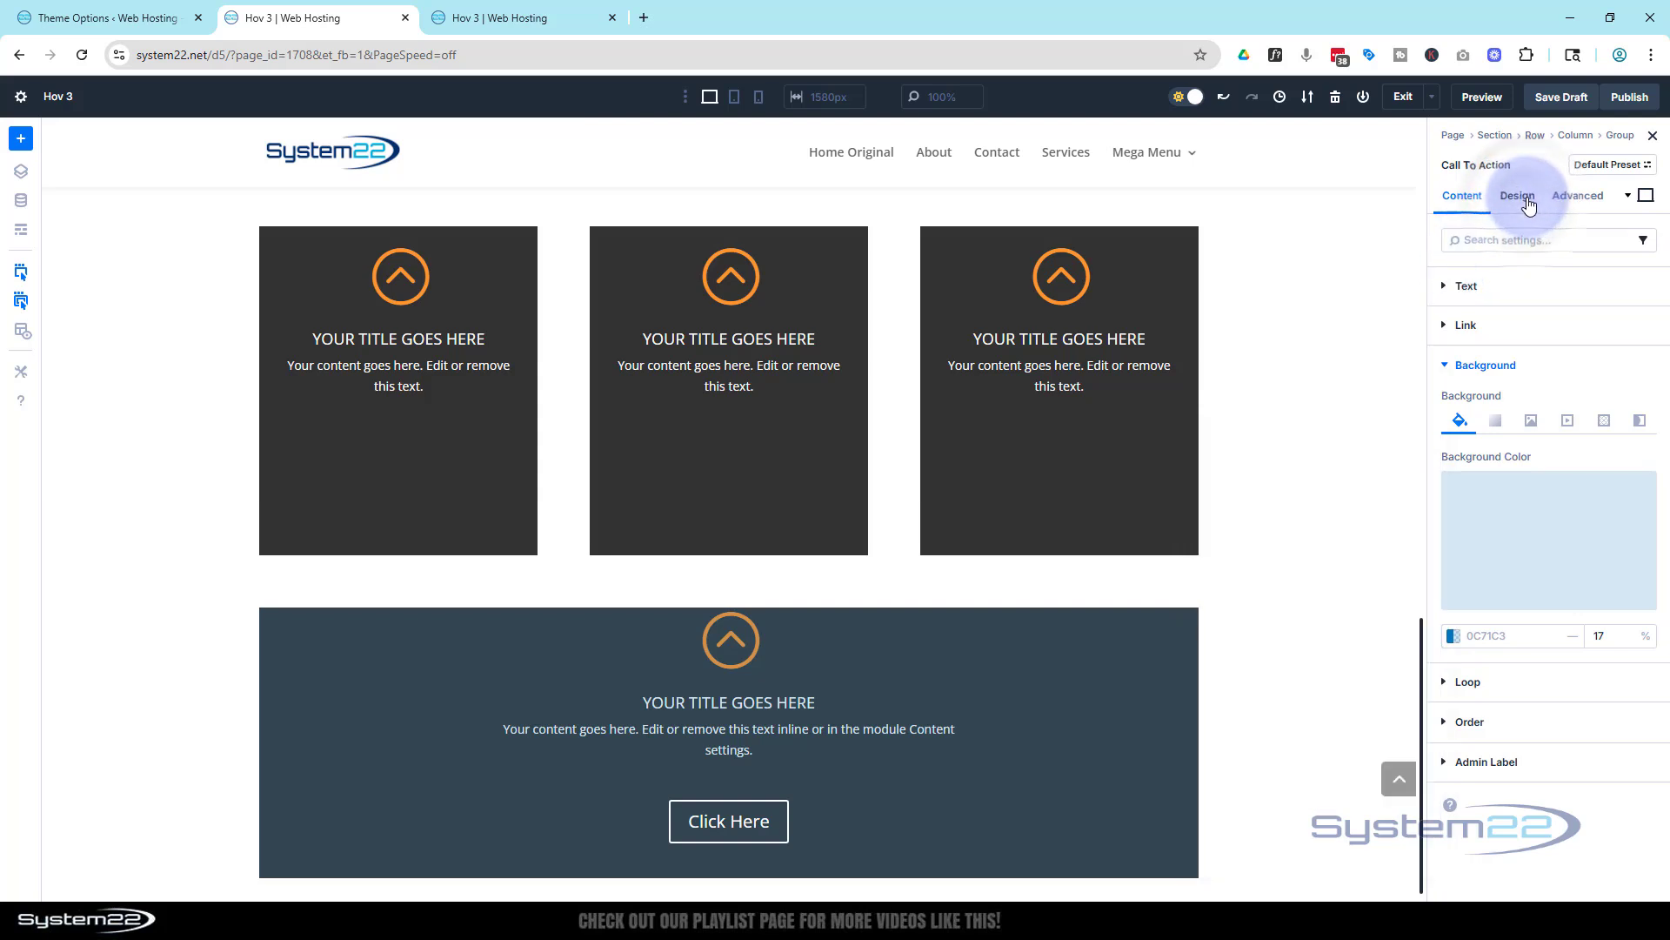
left_click(1517, 195)
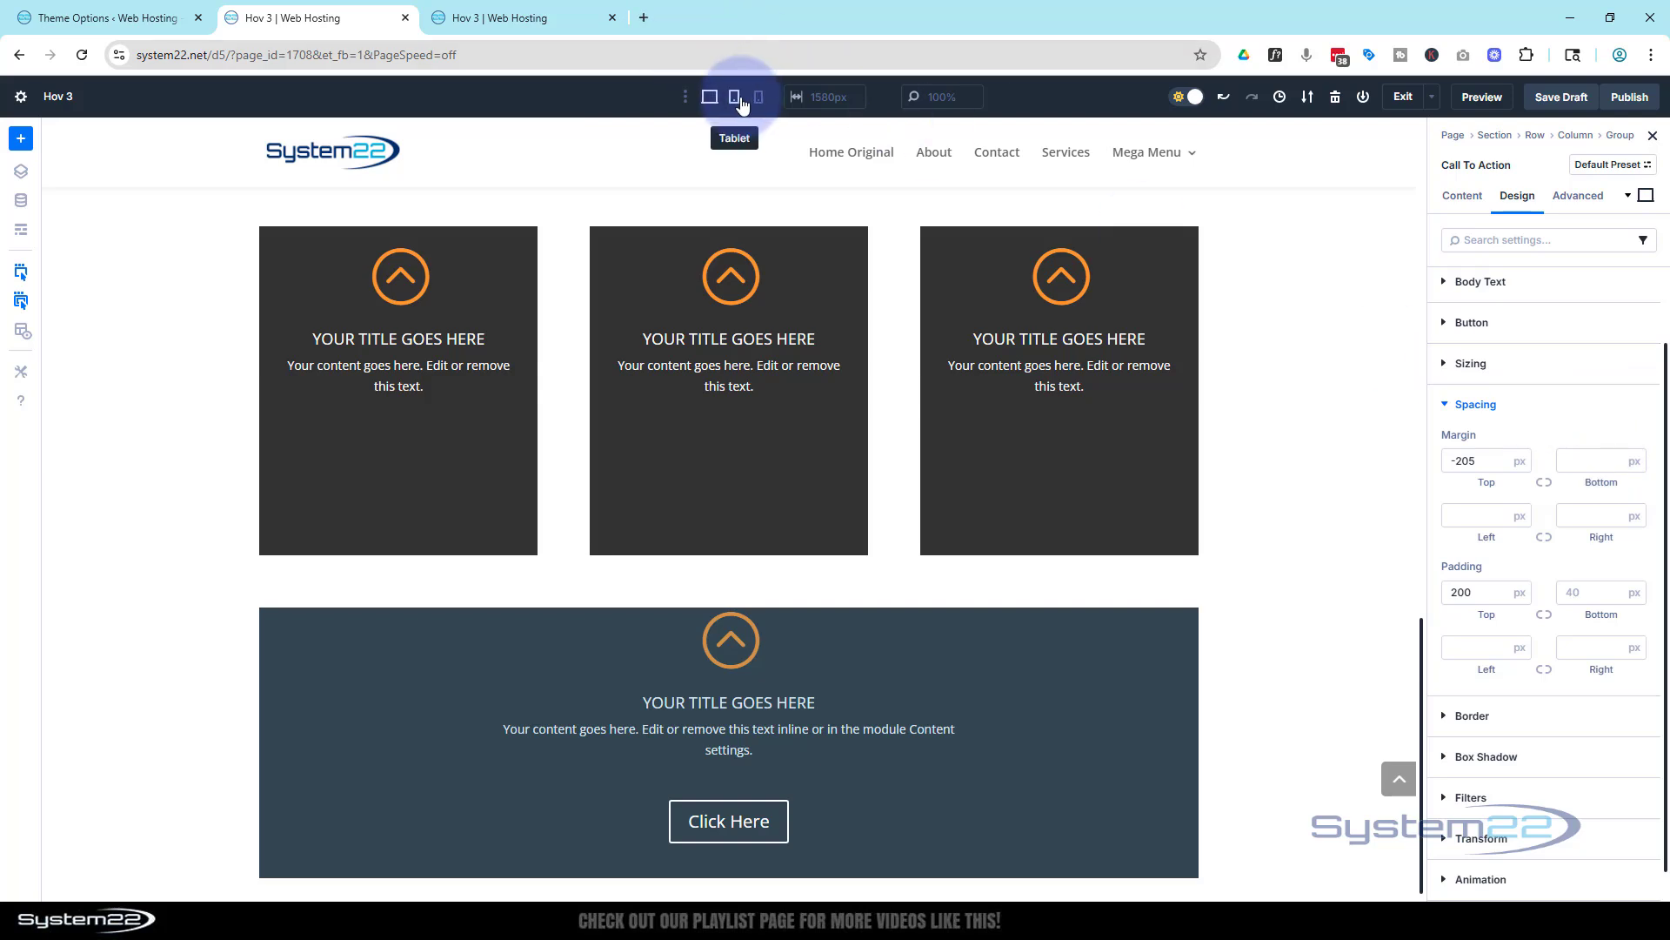
left_click(735, 97)
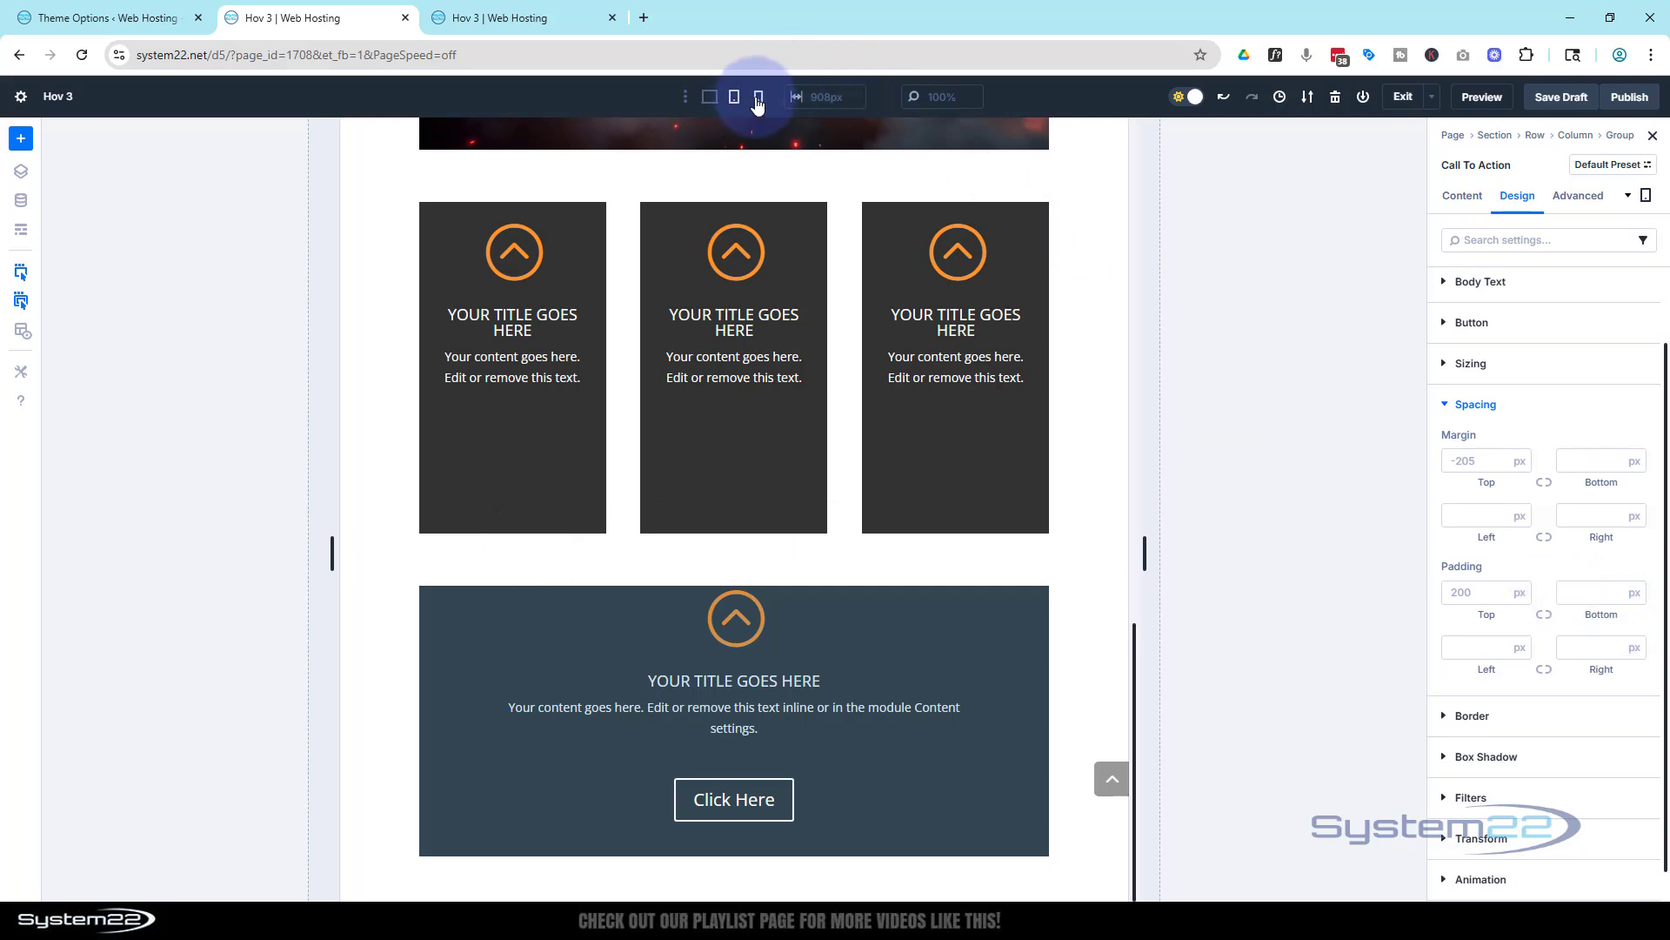
left_click(759, 96)
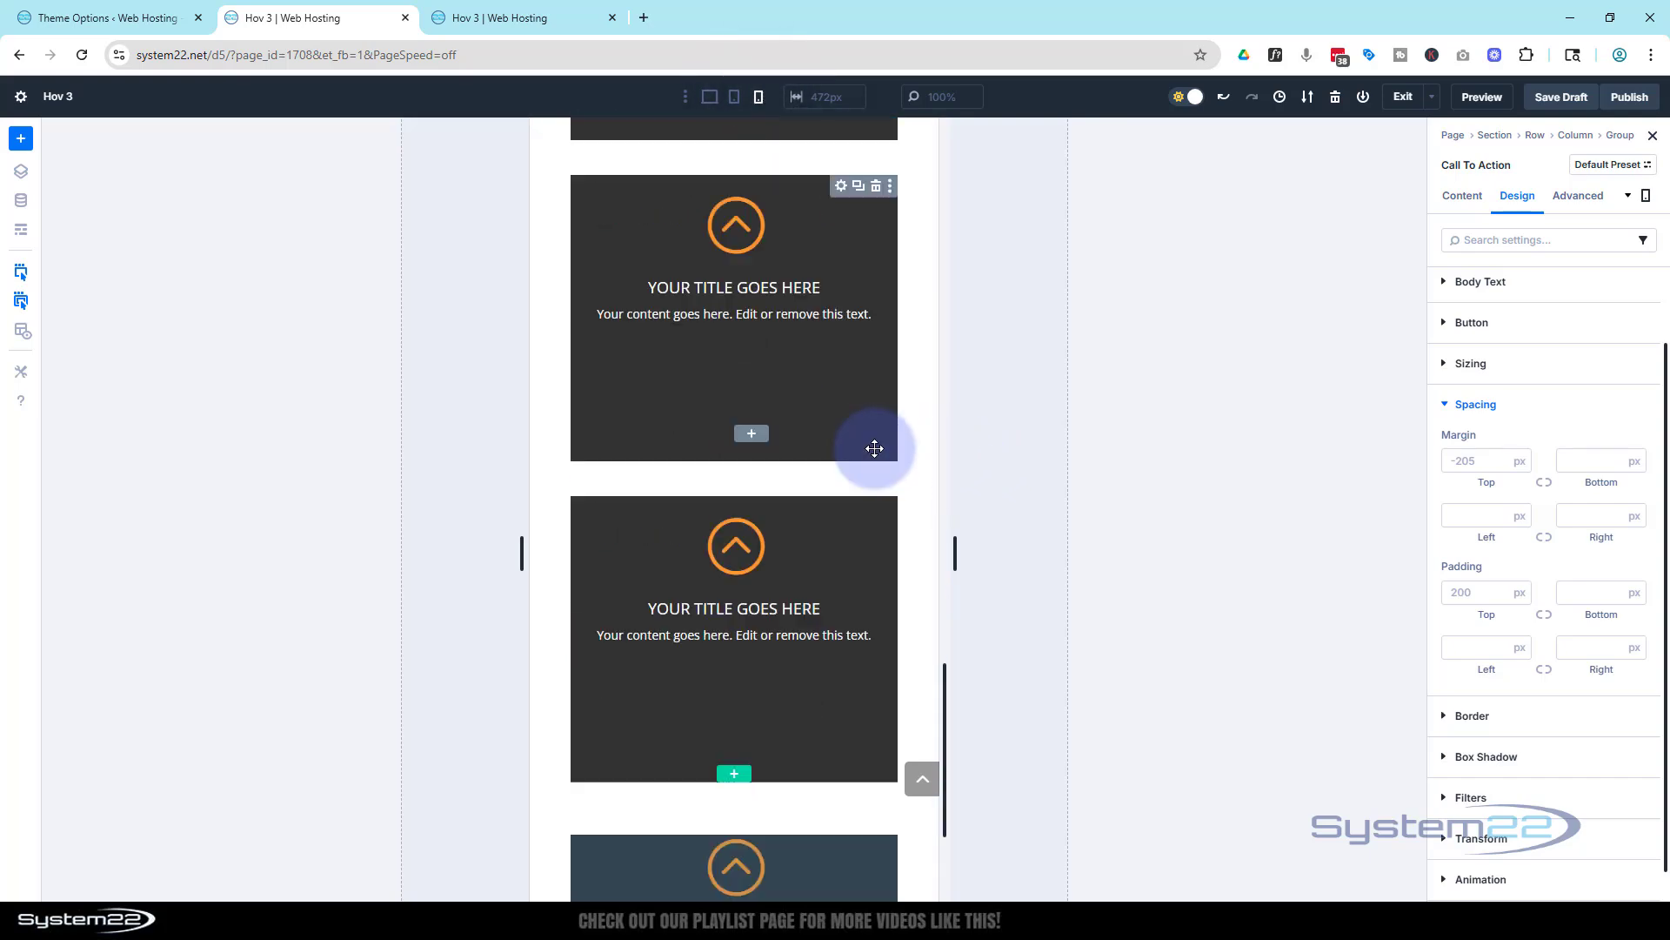
scroll("down", 3)
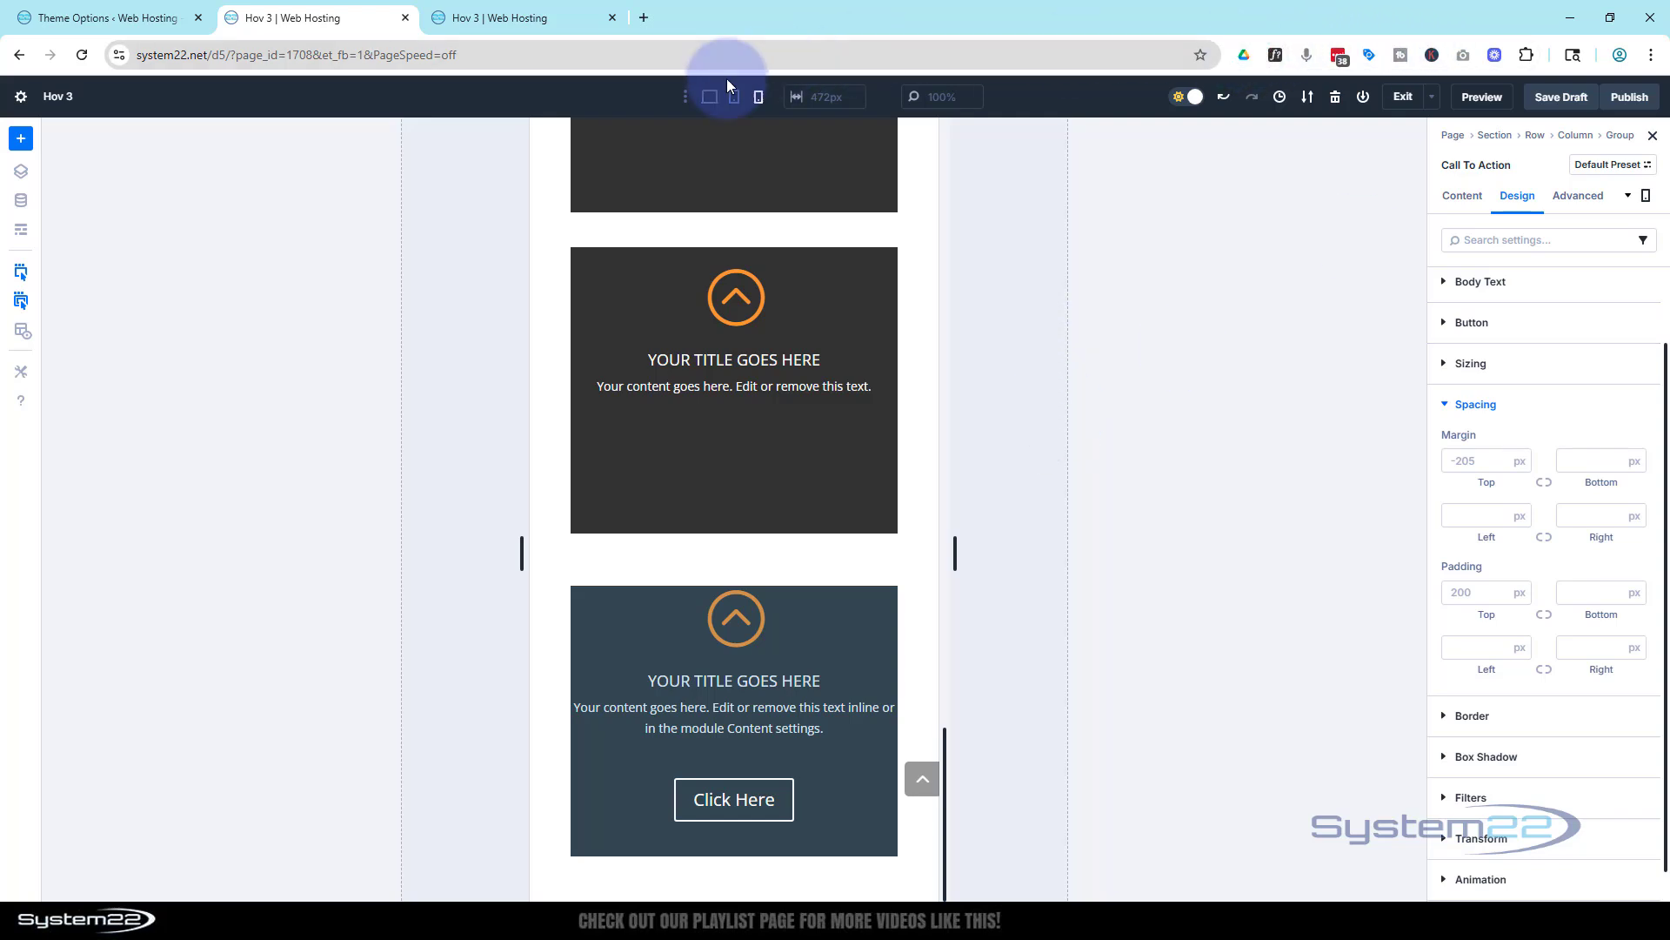
left_click(710, 96)
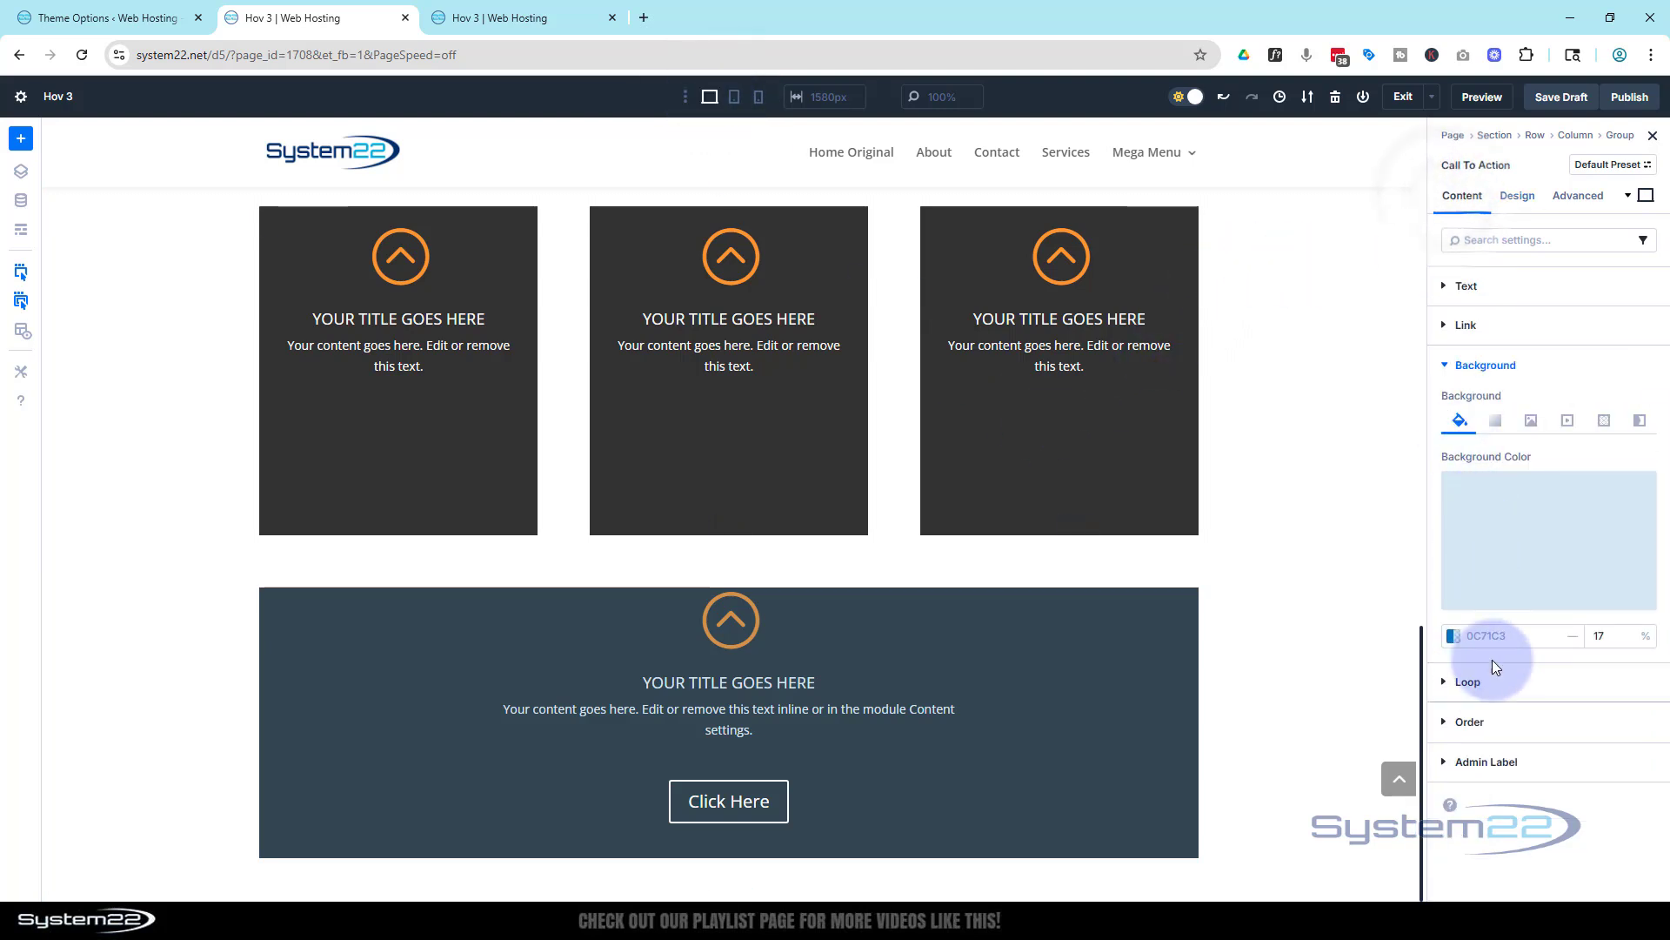
- Give the Call To Action a filter opacity of 0 normally and 100% on hover
left_click(1546, 537)
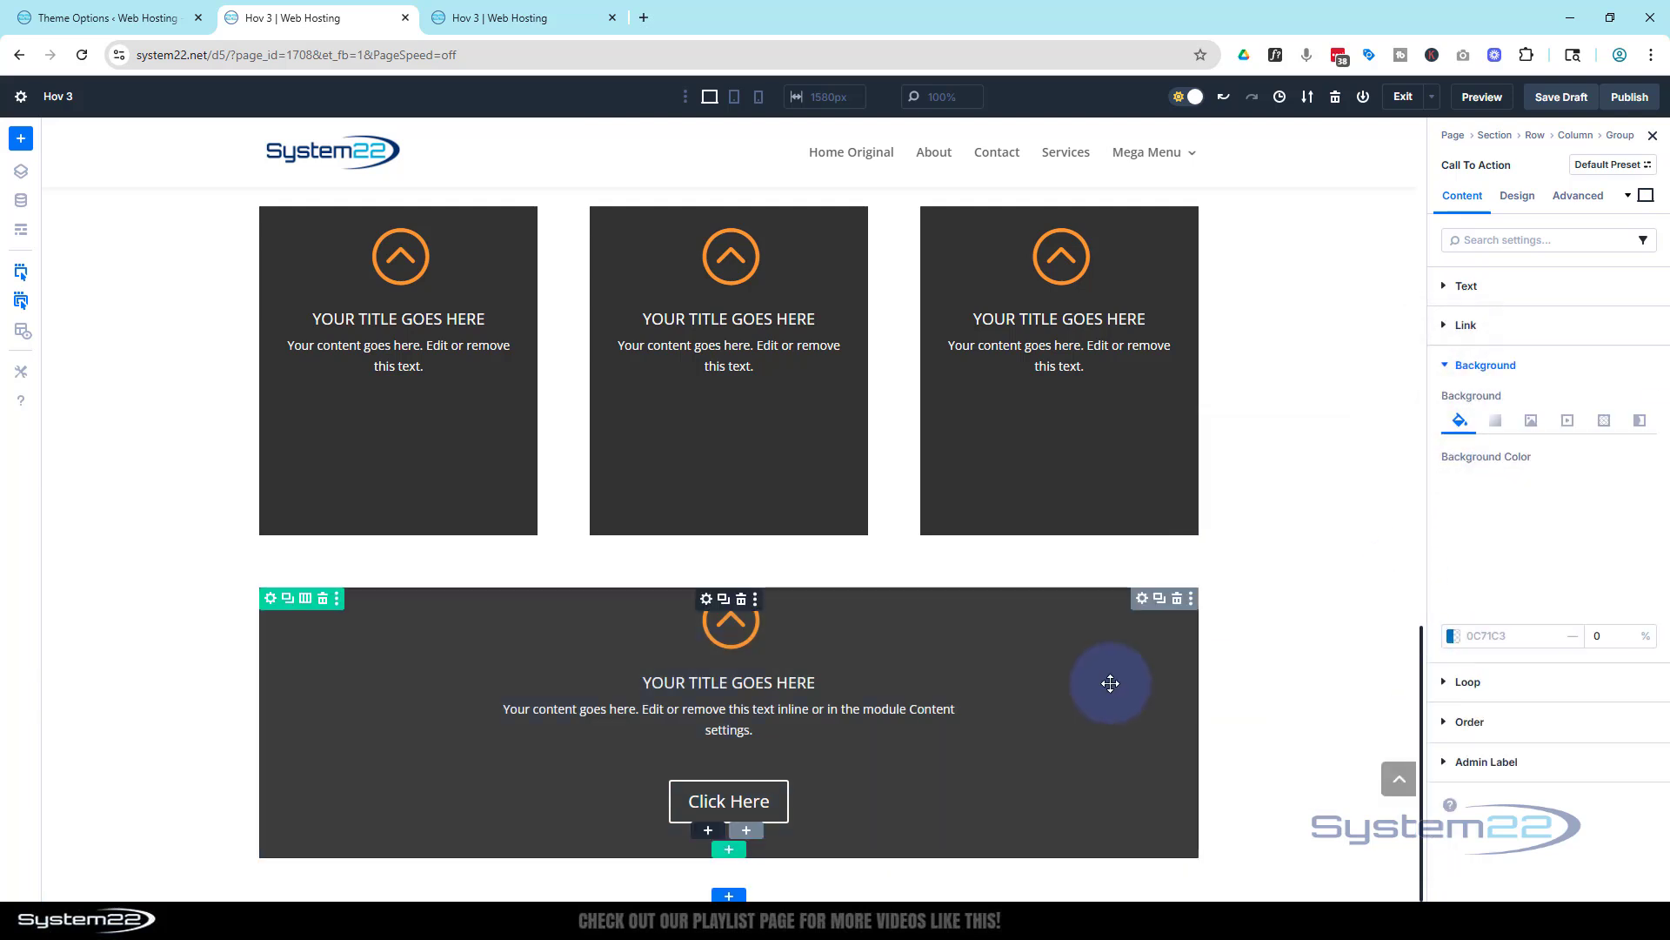
left_click(1515, 196)
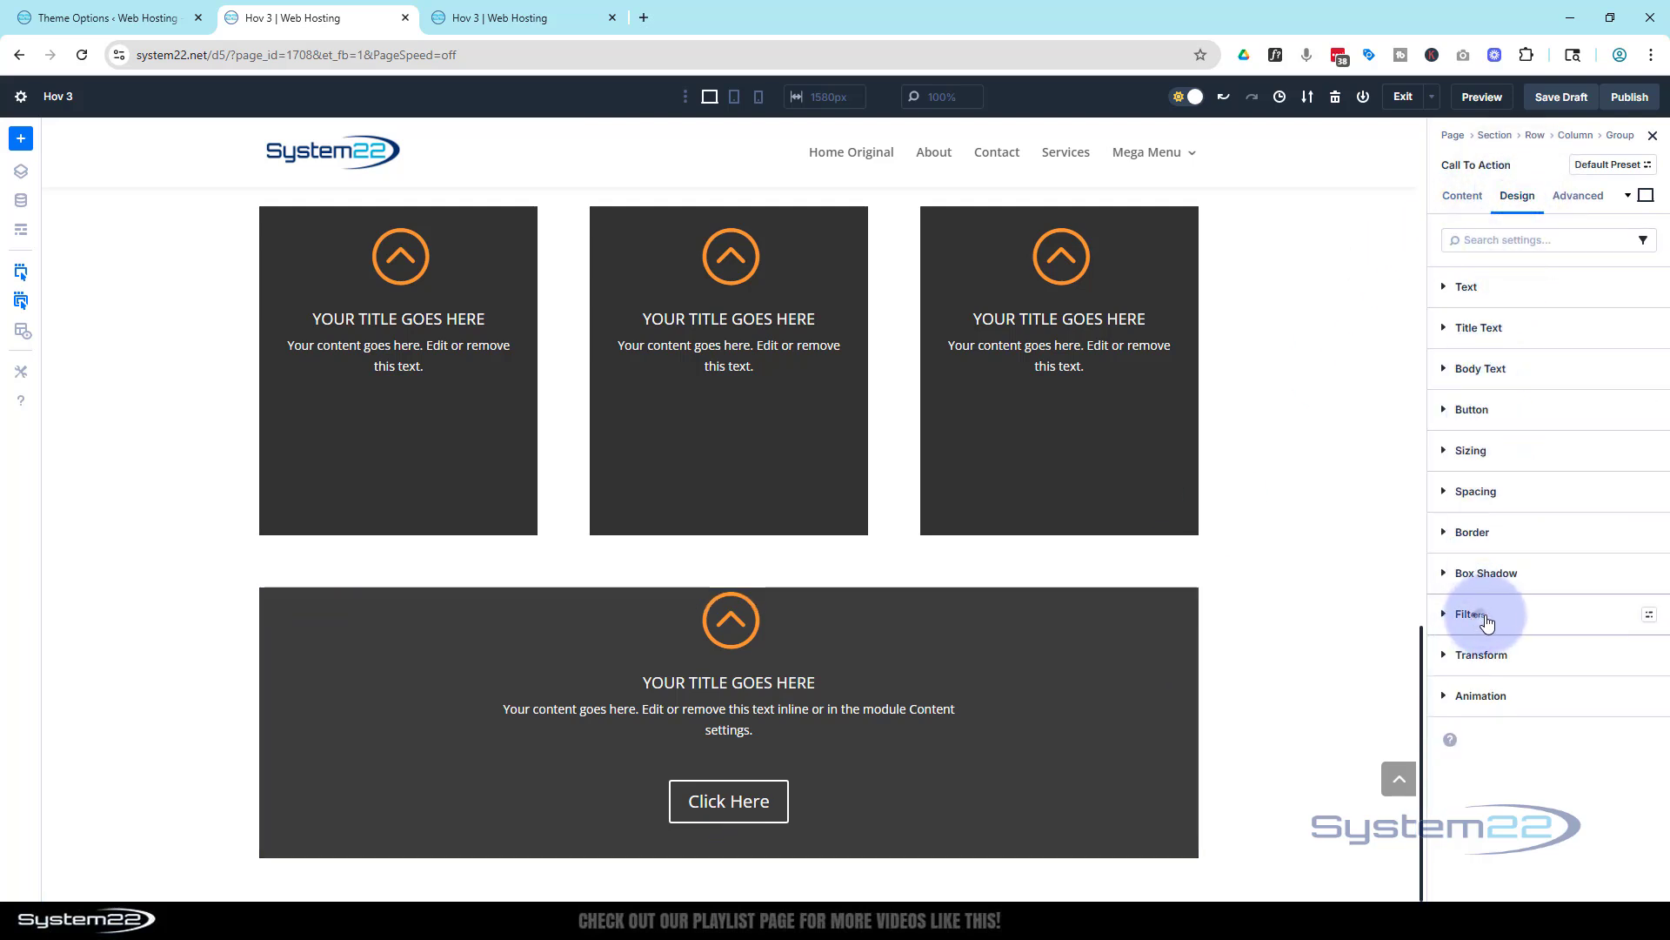
left_click(1473, 613)
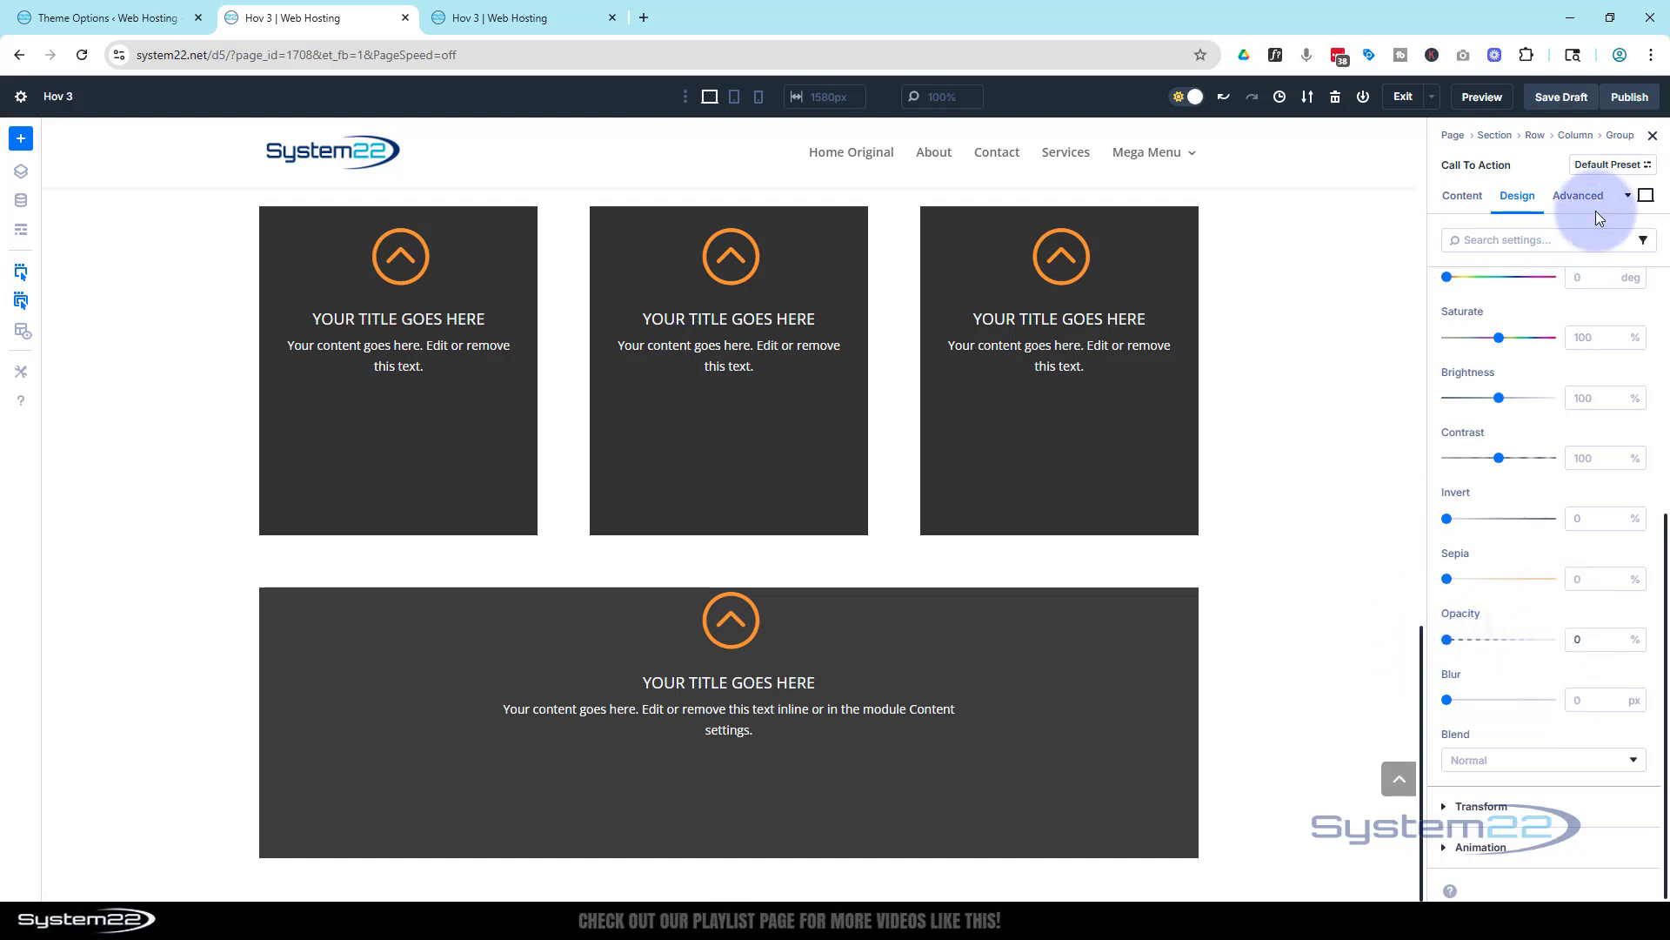
left_click(1646, 195)
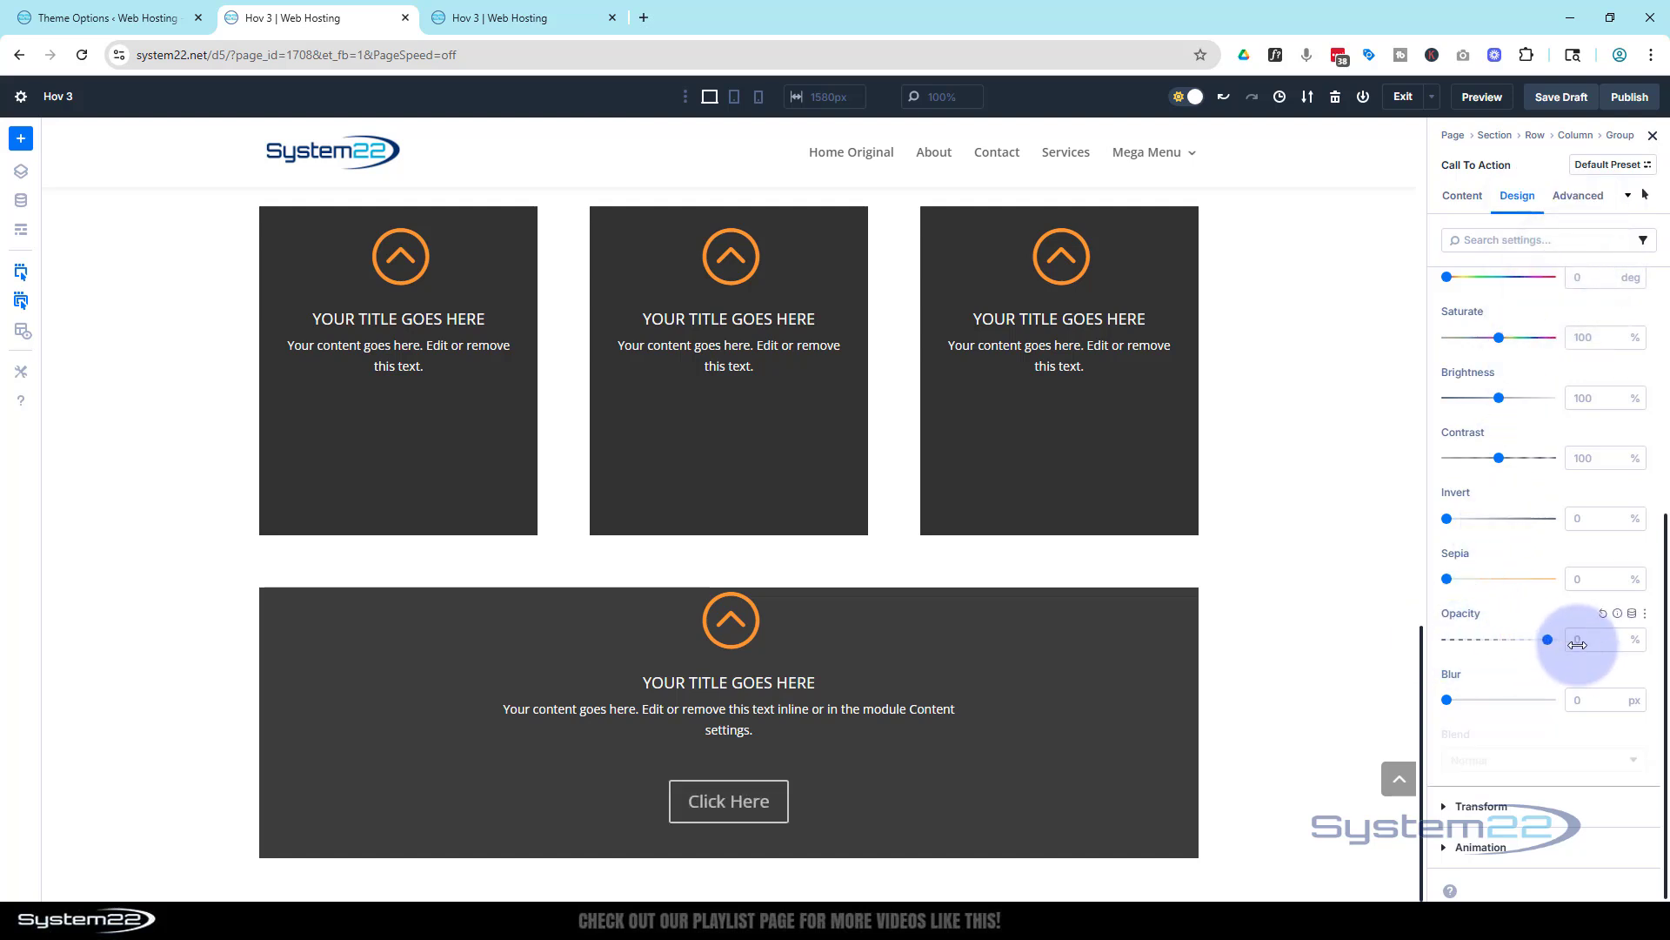
left_click(1582, 640)
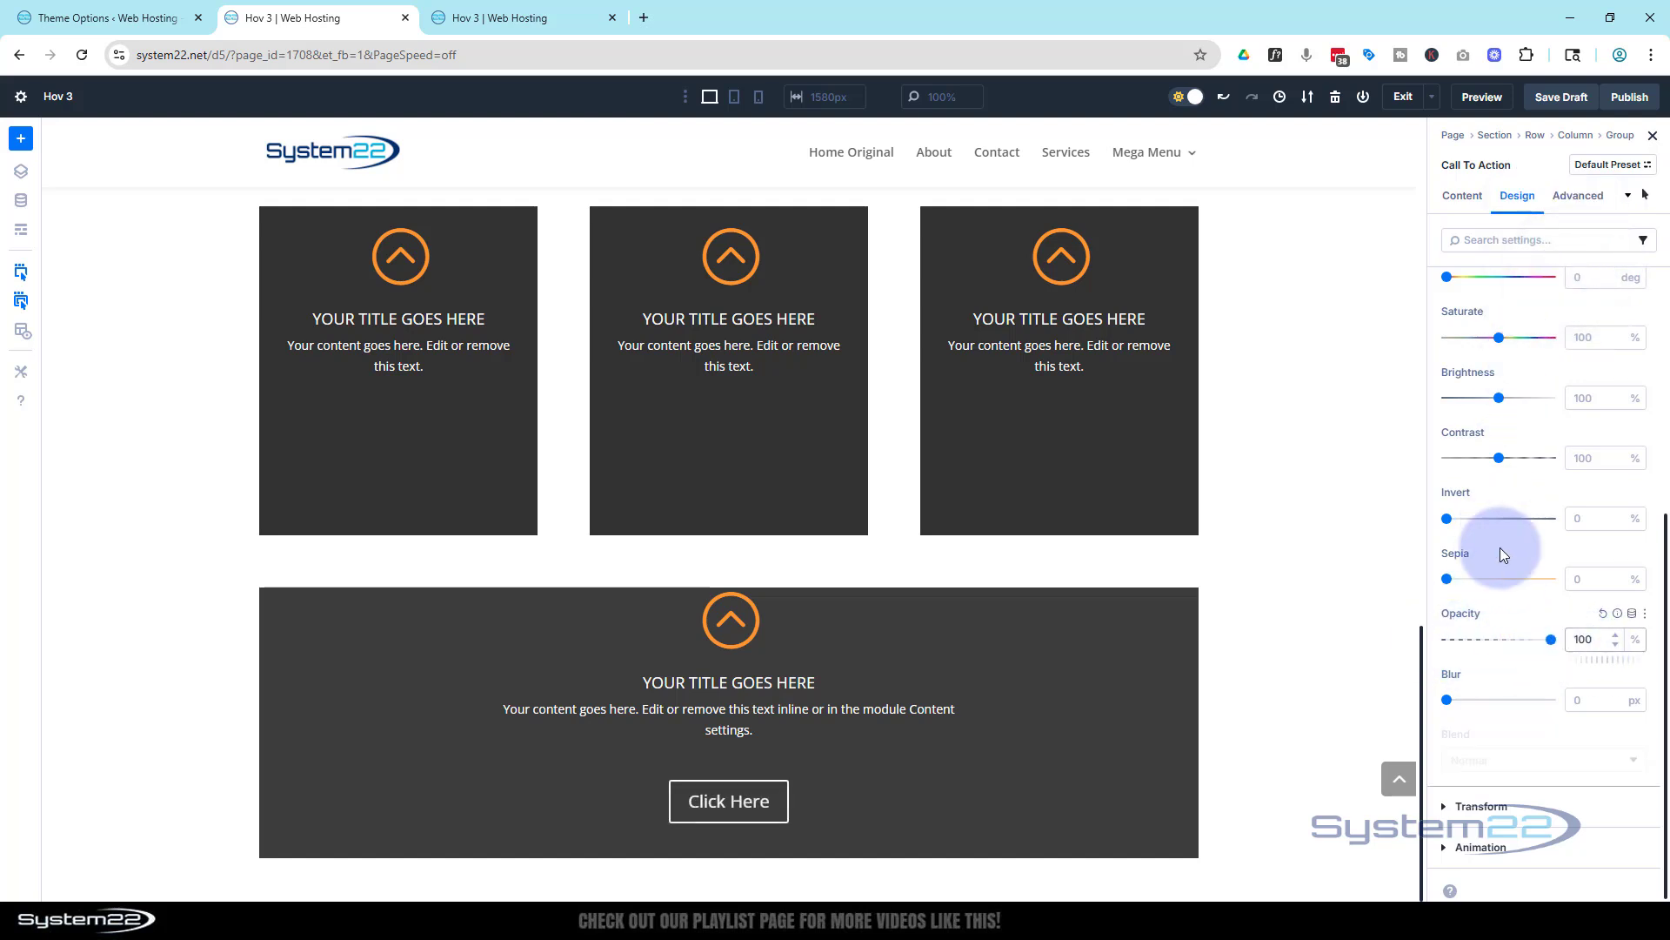
left_click(1580, 195)
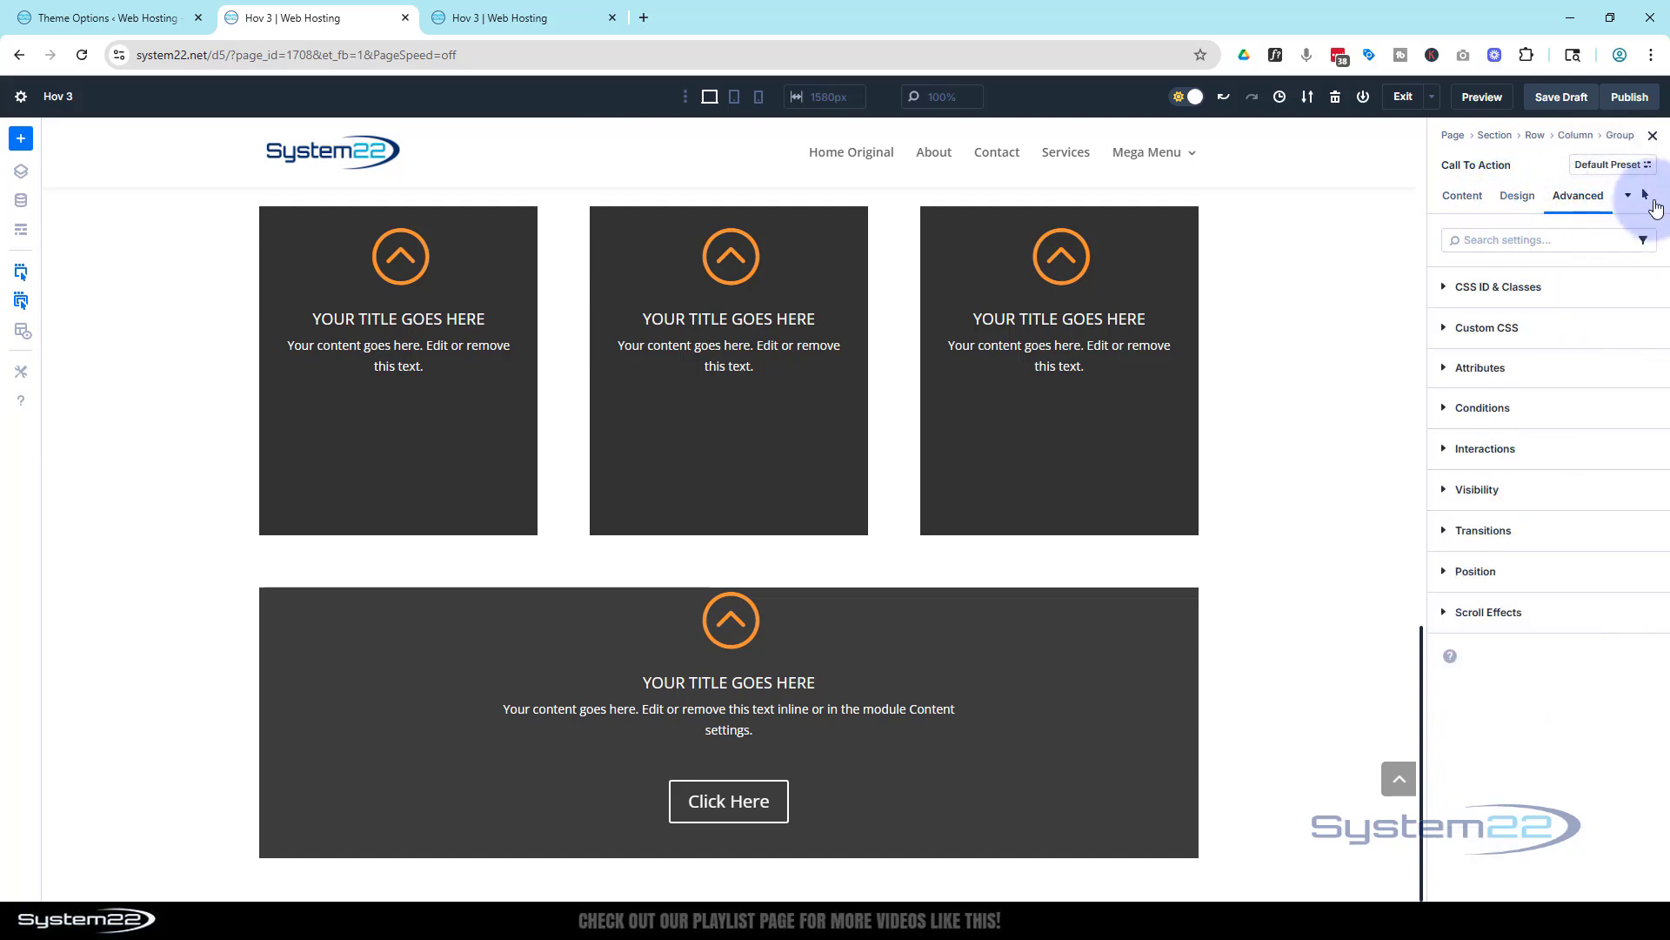
- Set the Call To Action transition to 1000 ms with an Ease-In-Out speed curve
left_click(1627, 195)
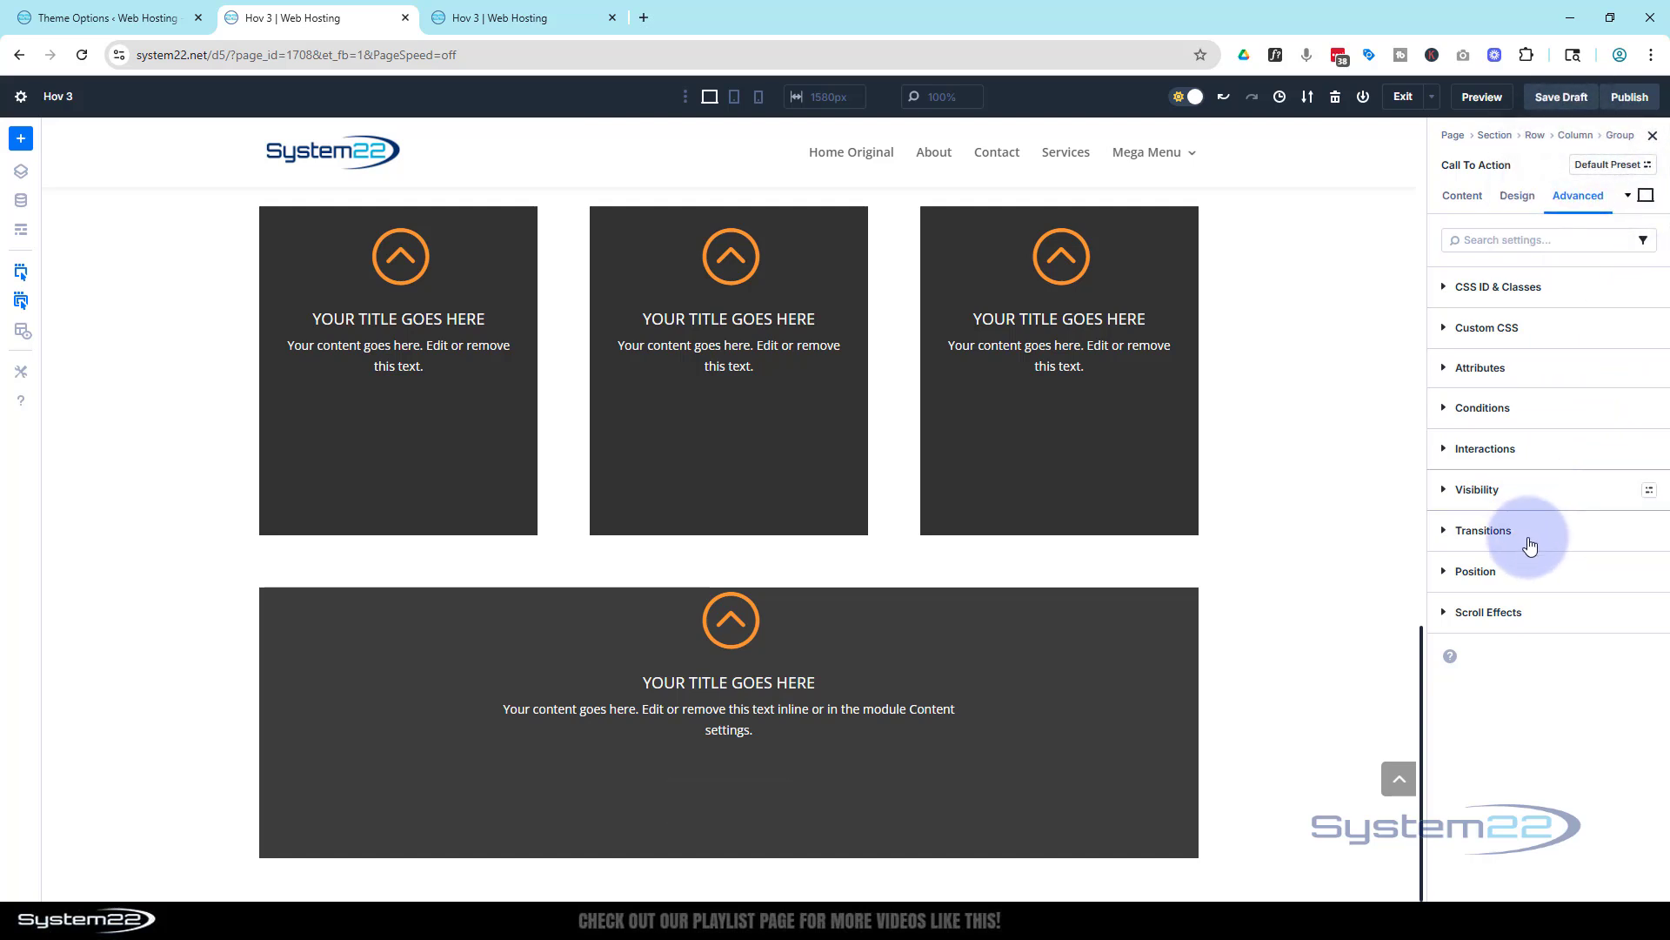
left_click(1482, 530)
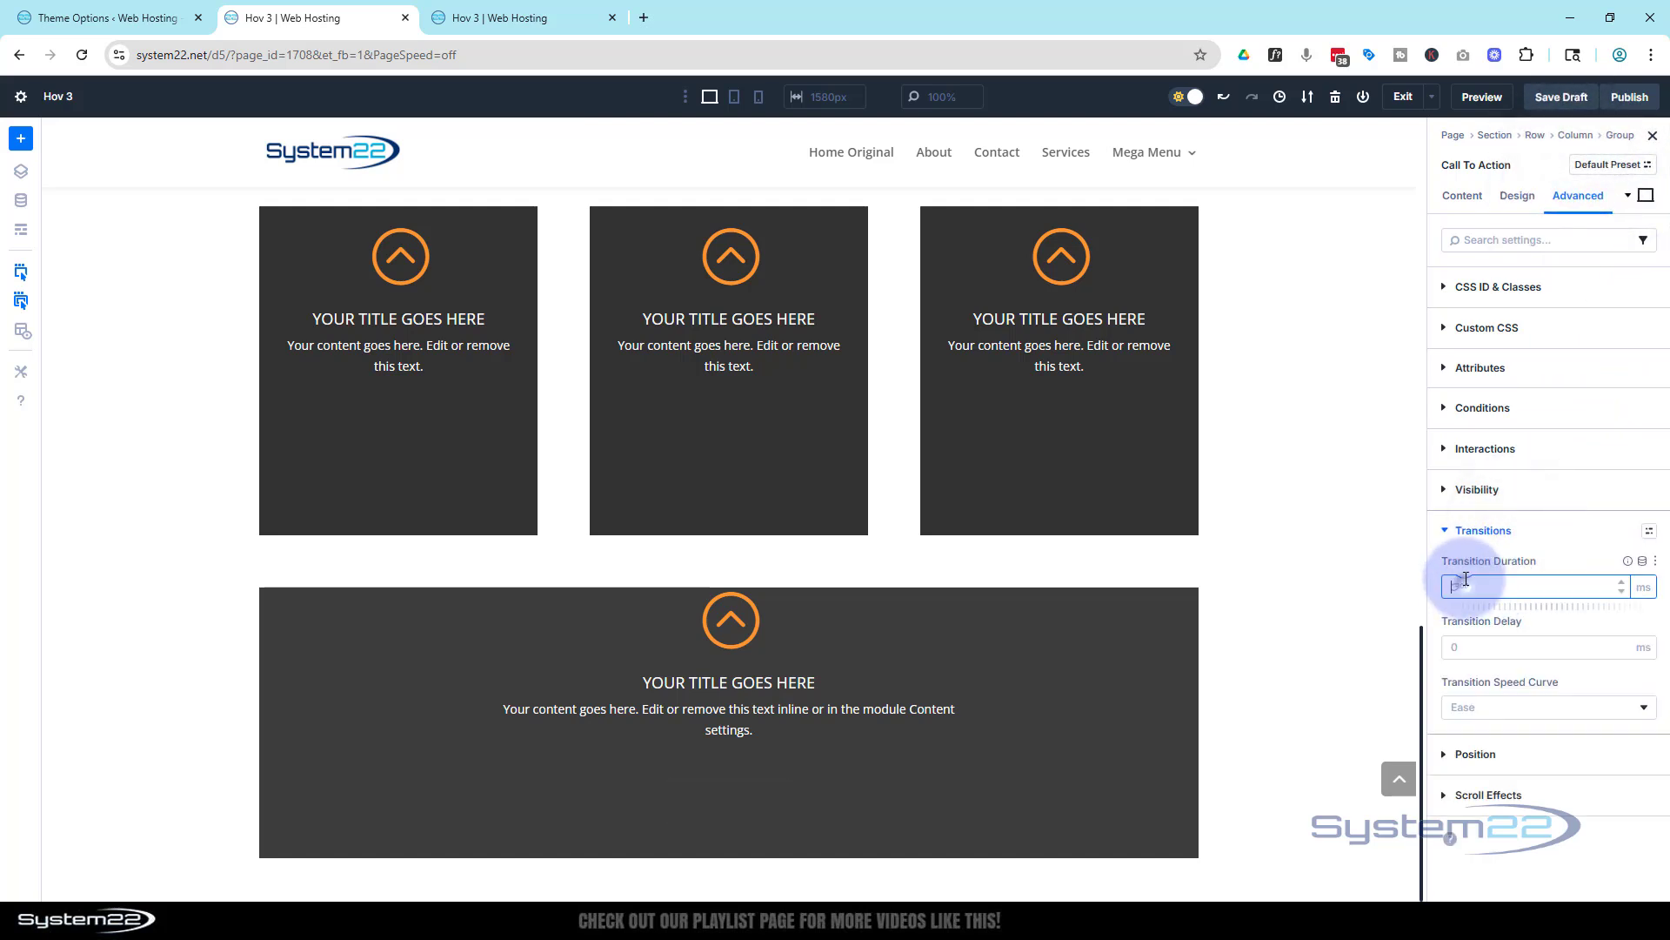
type("300")
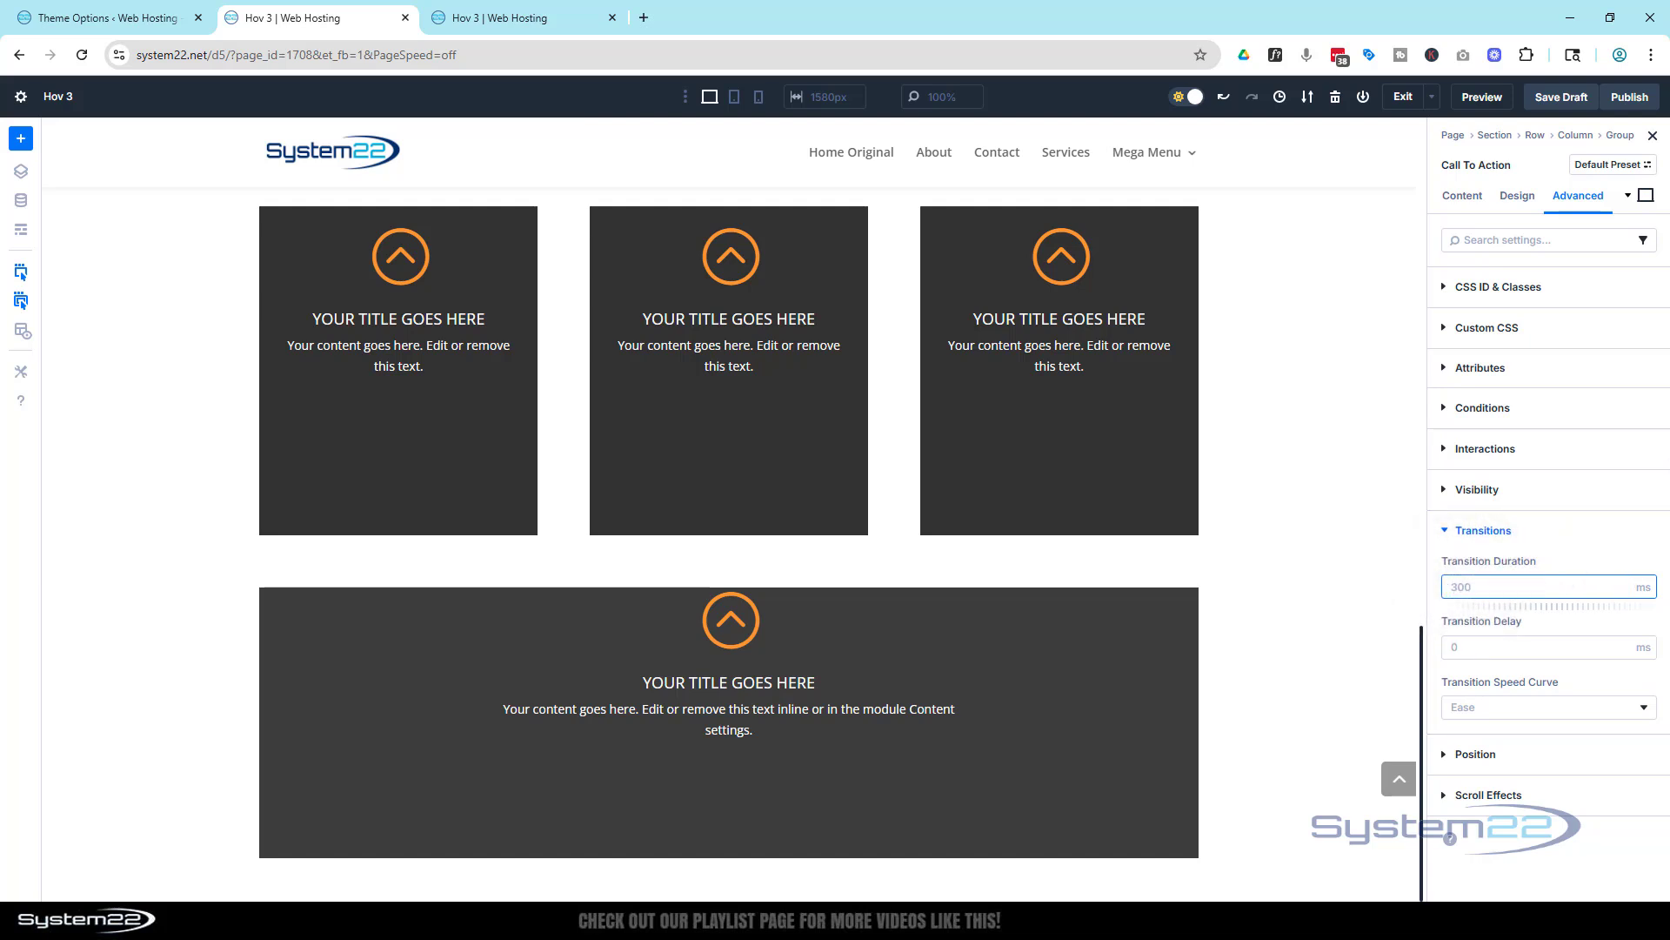
type("1000")
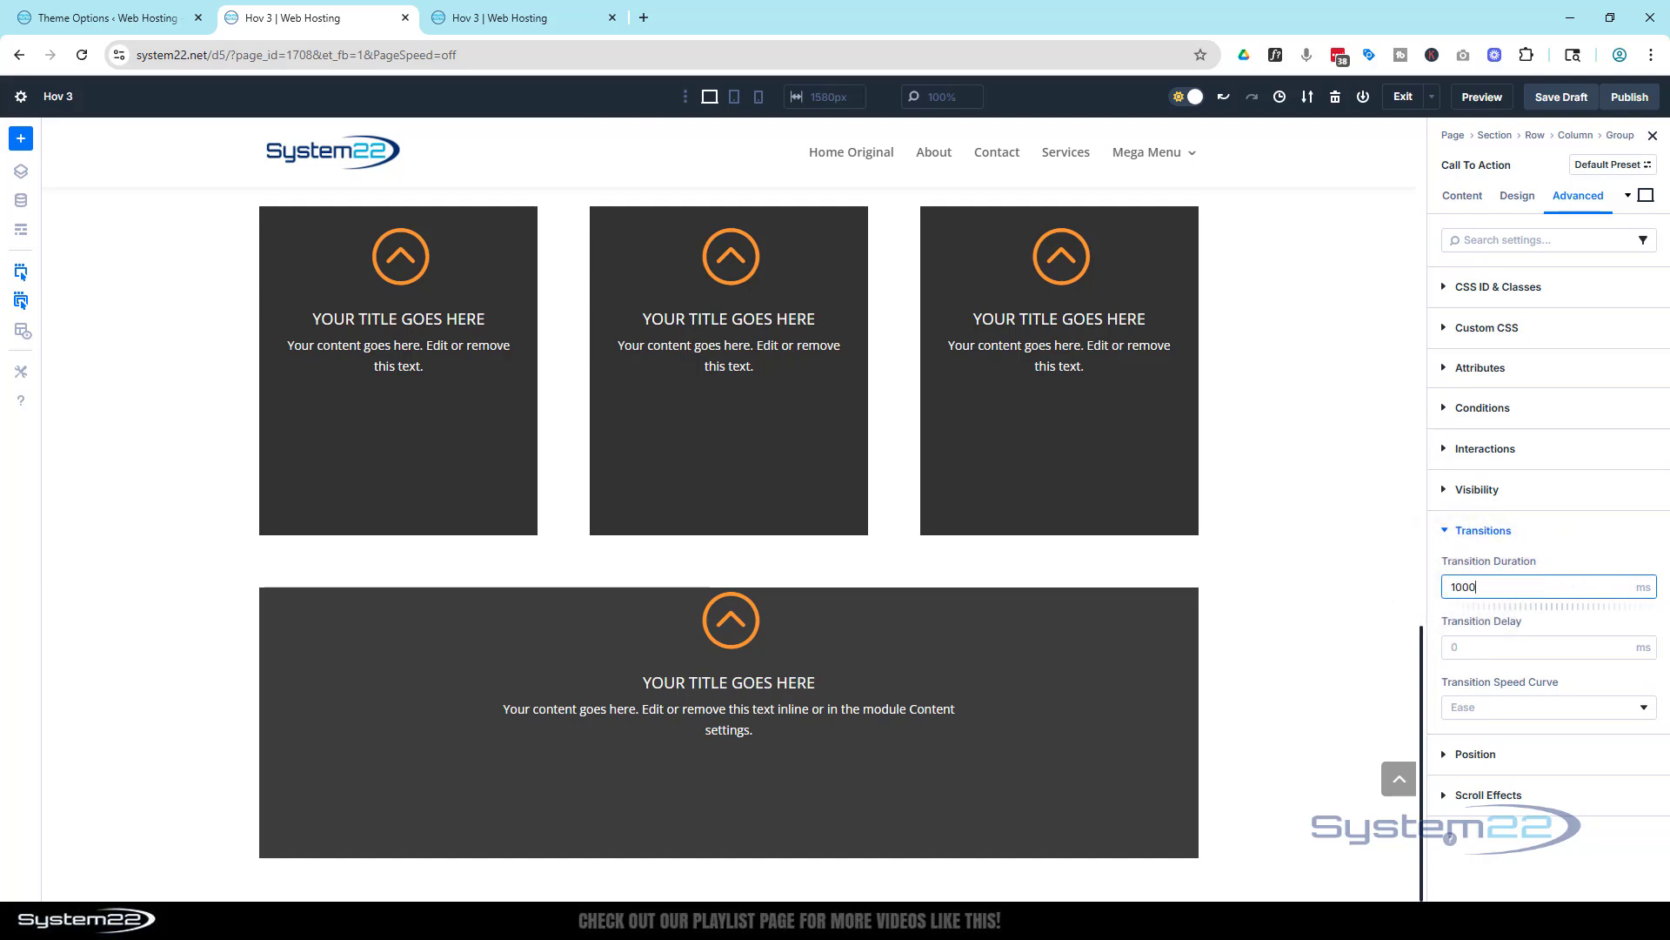
left_click(1546, 706)
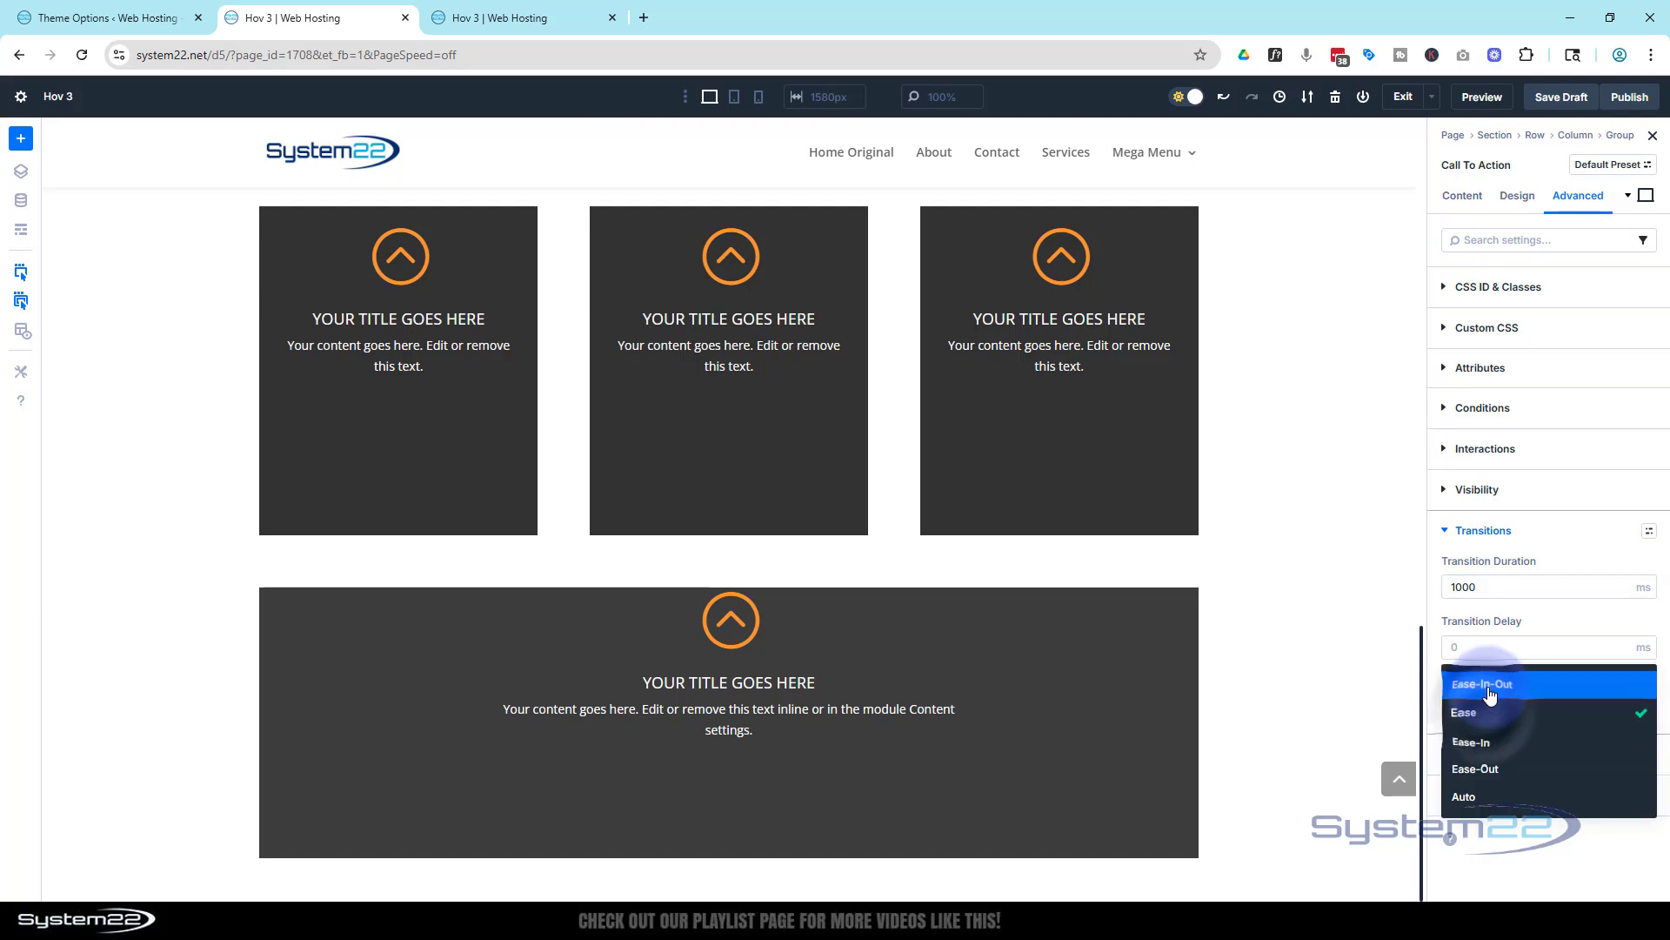
left_click(1477, 683)
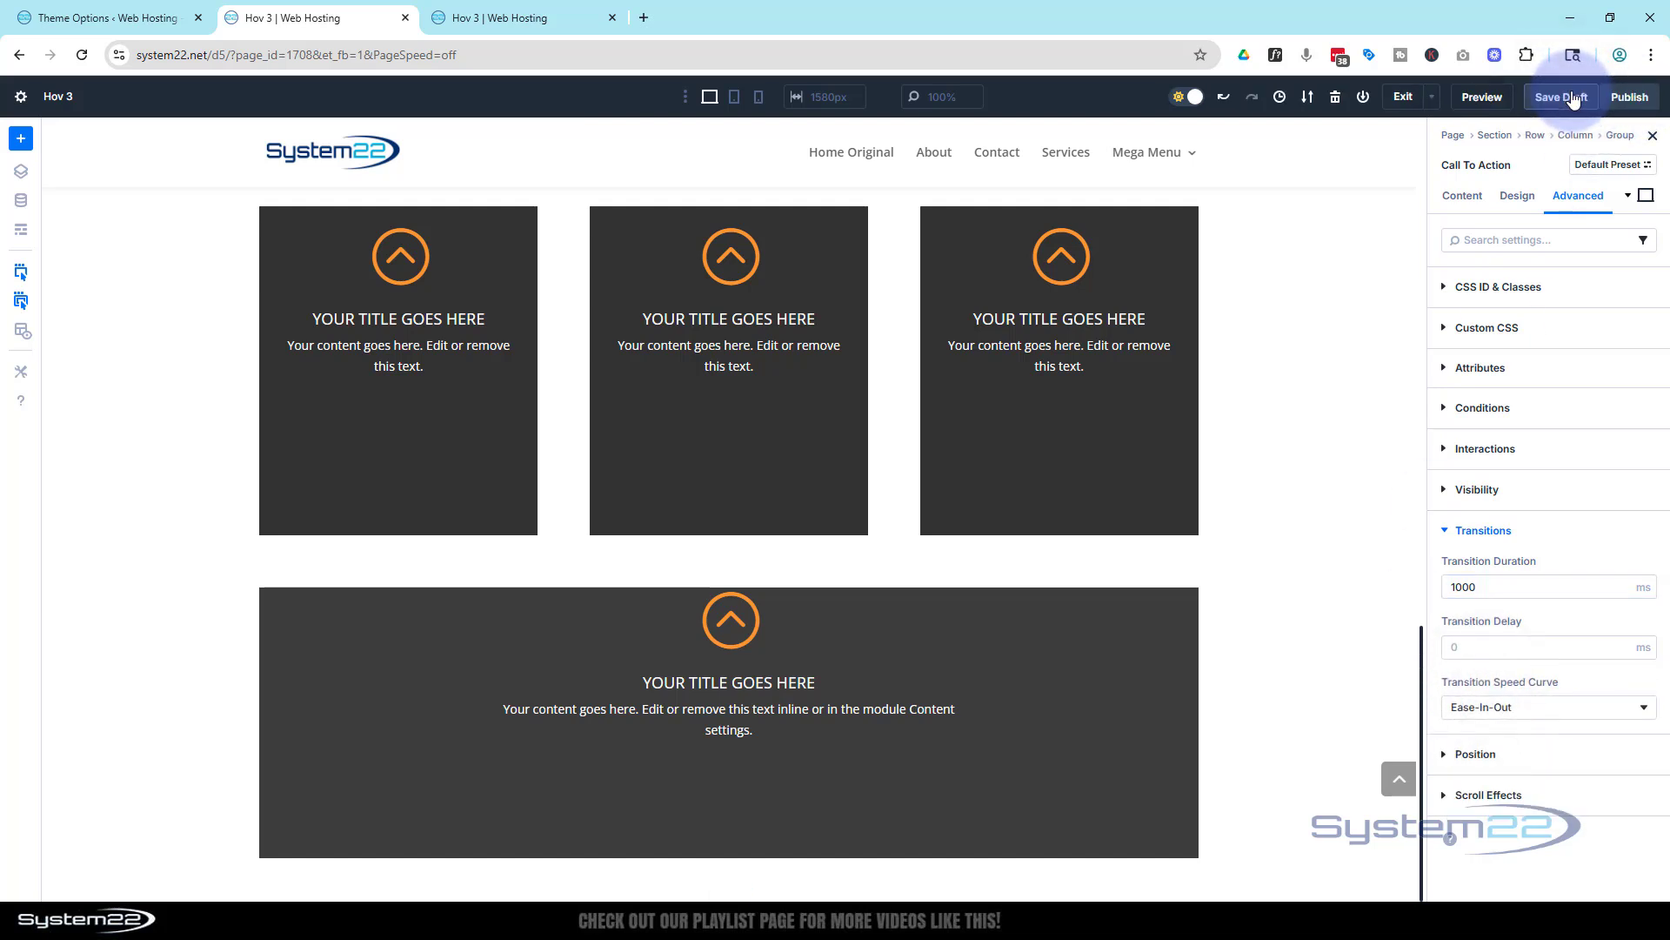
mouse_move(1481, 97)
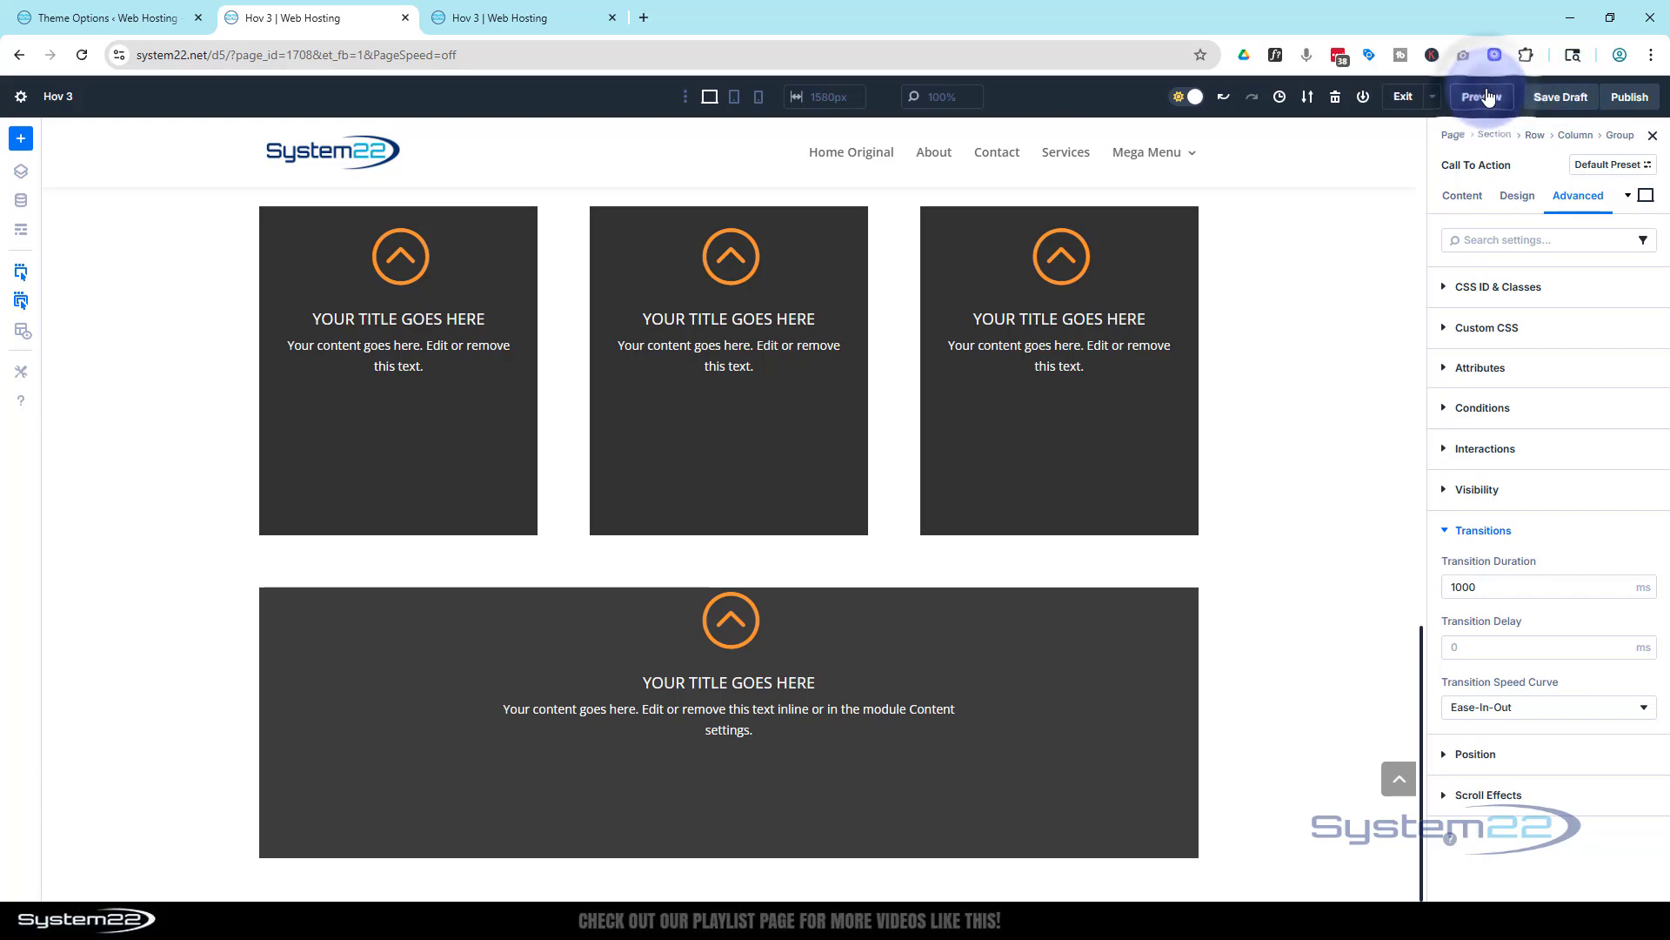
- Preview the page and scroll down to test the bottom group's Click Here hover reveal
left_click(1481, 96)
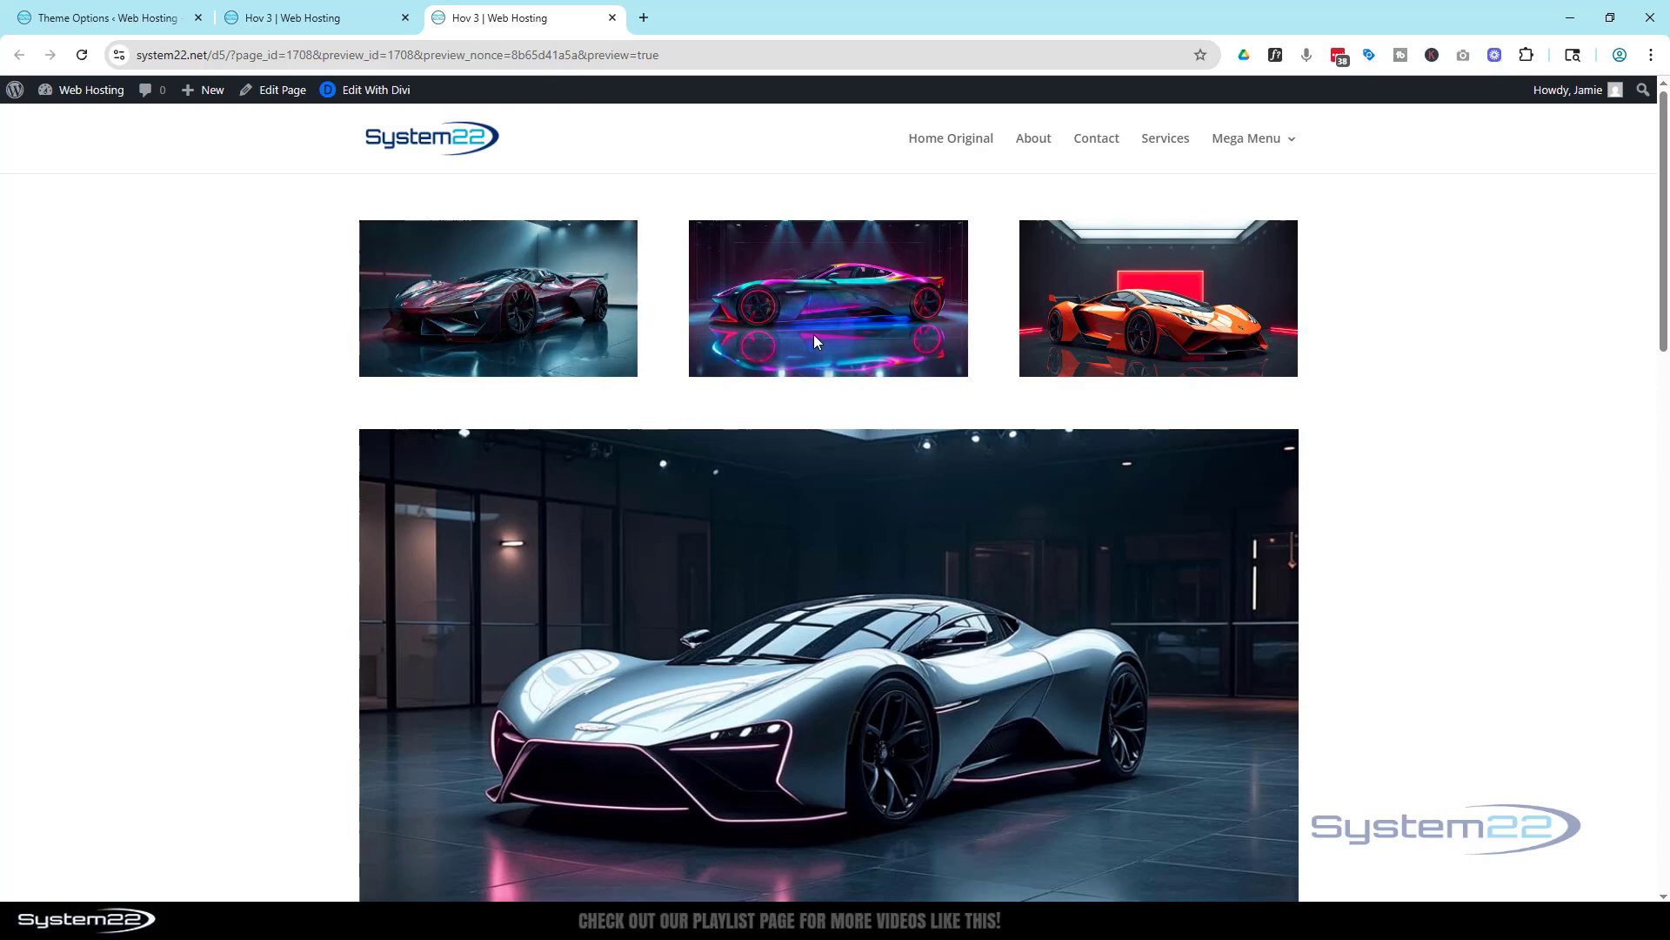
scroll("down", 3)
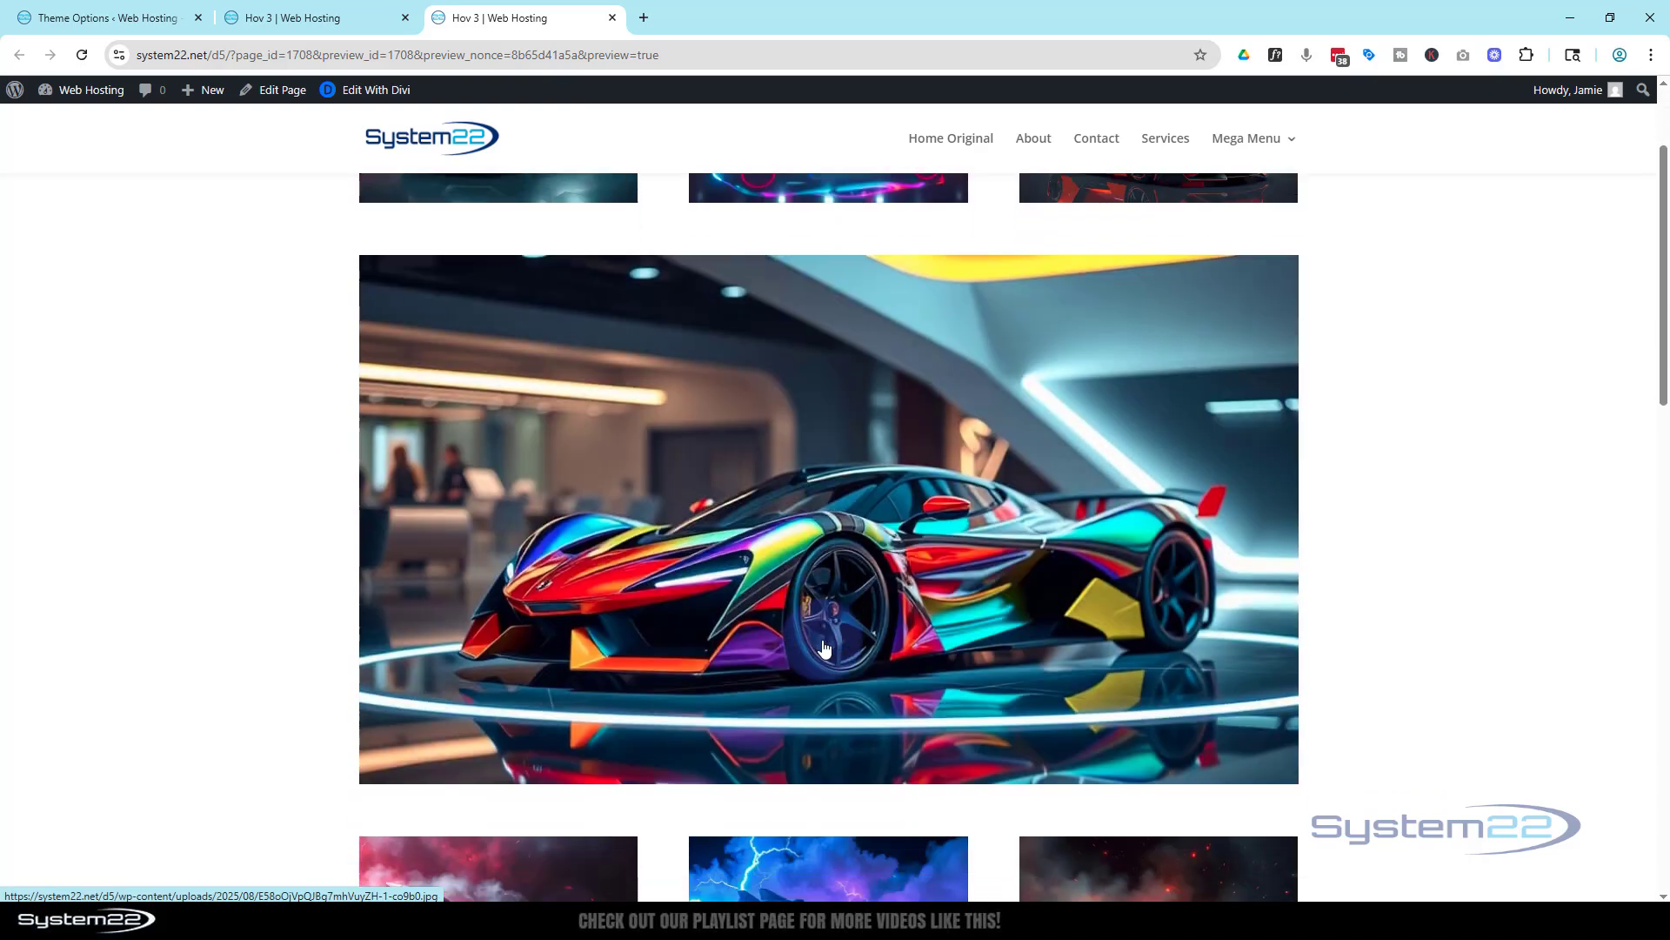
scroll("down", 3)
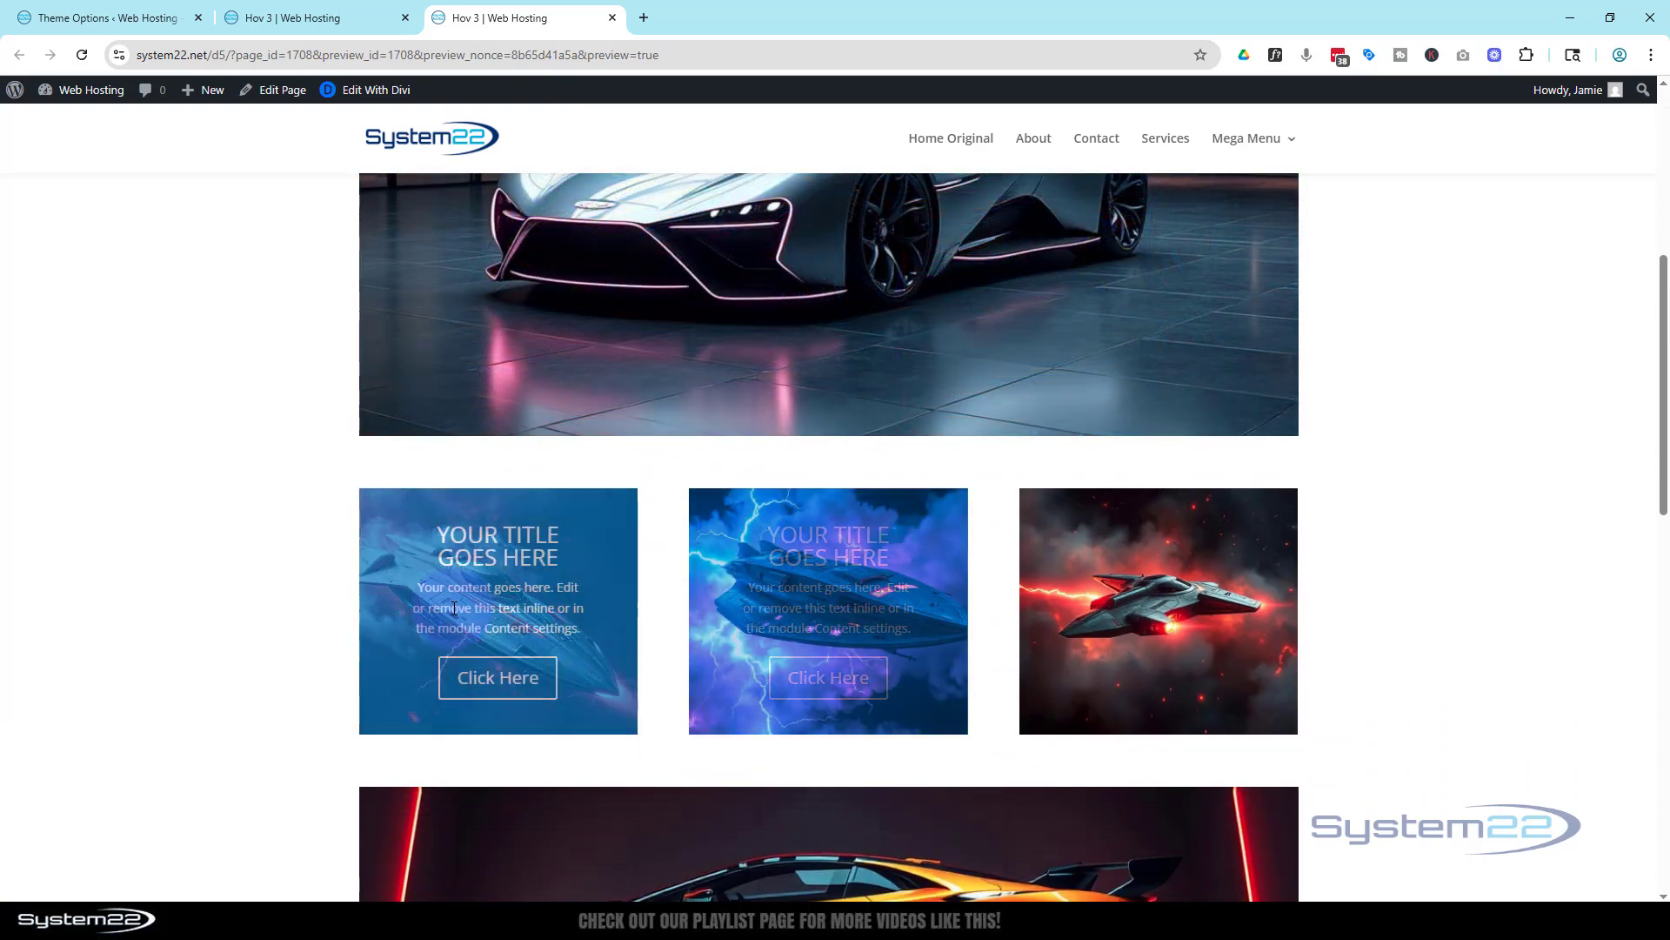
scroll("down", 3)
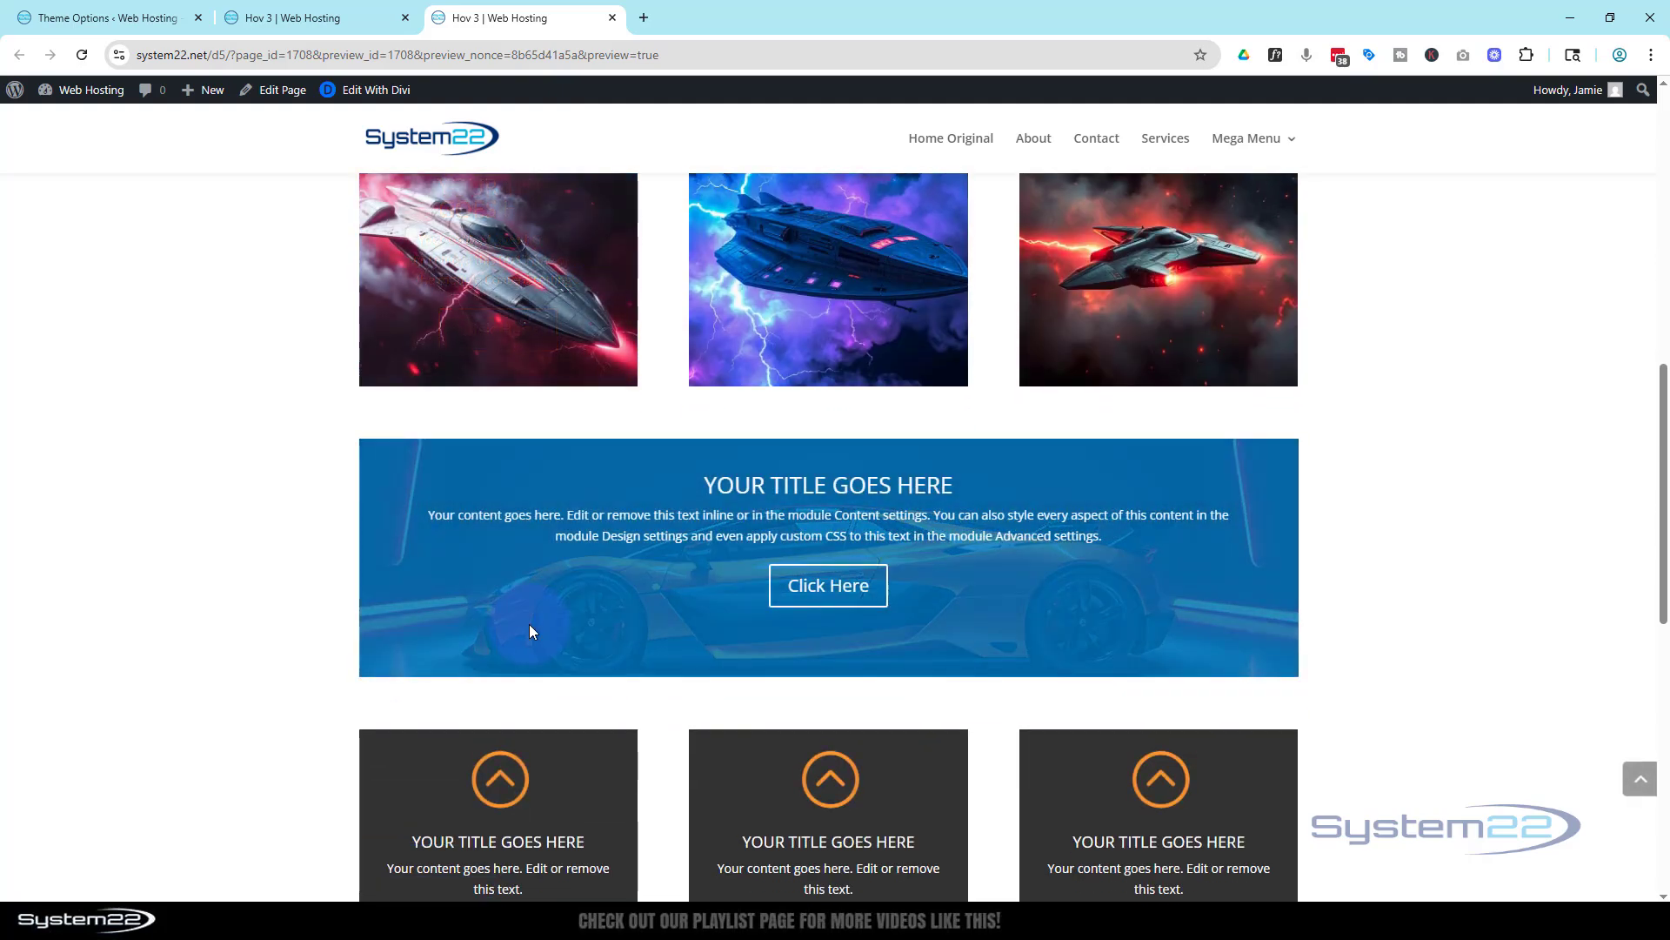
scroll("down", 3)
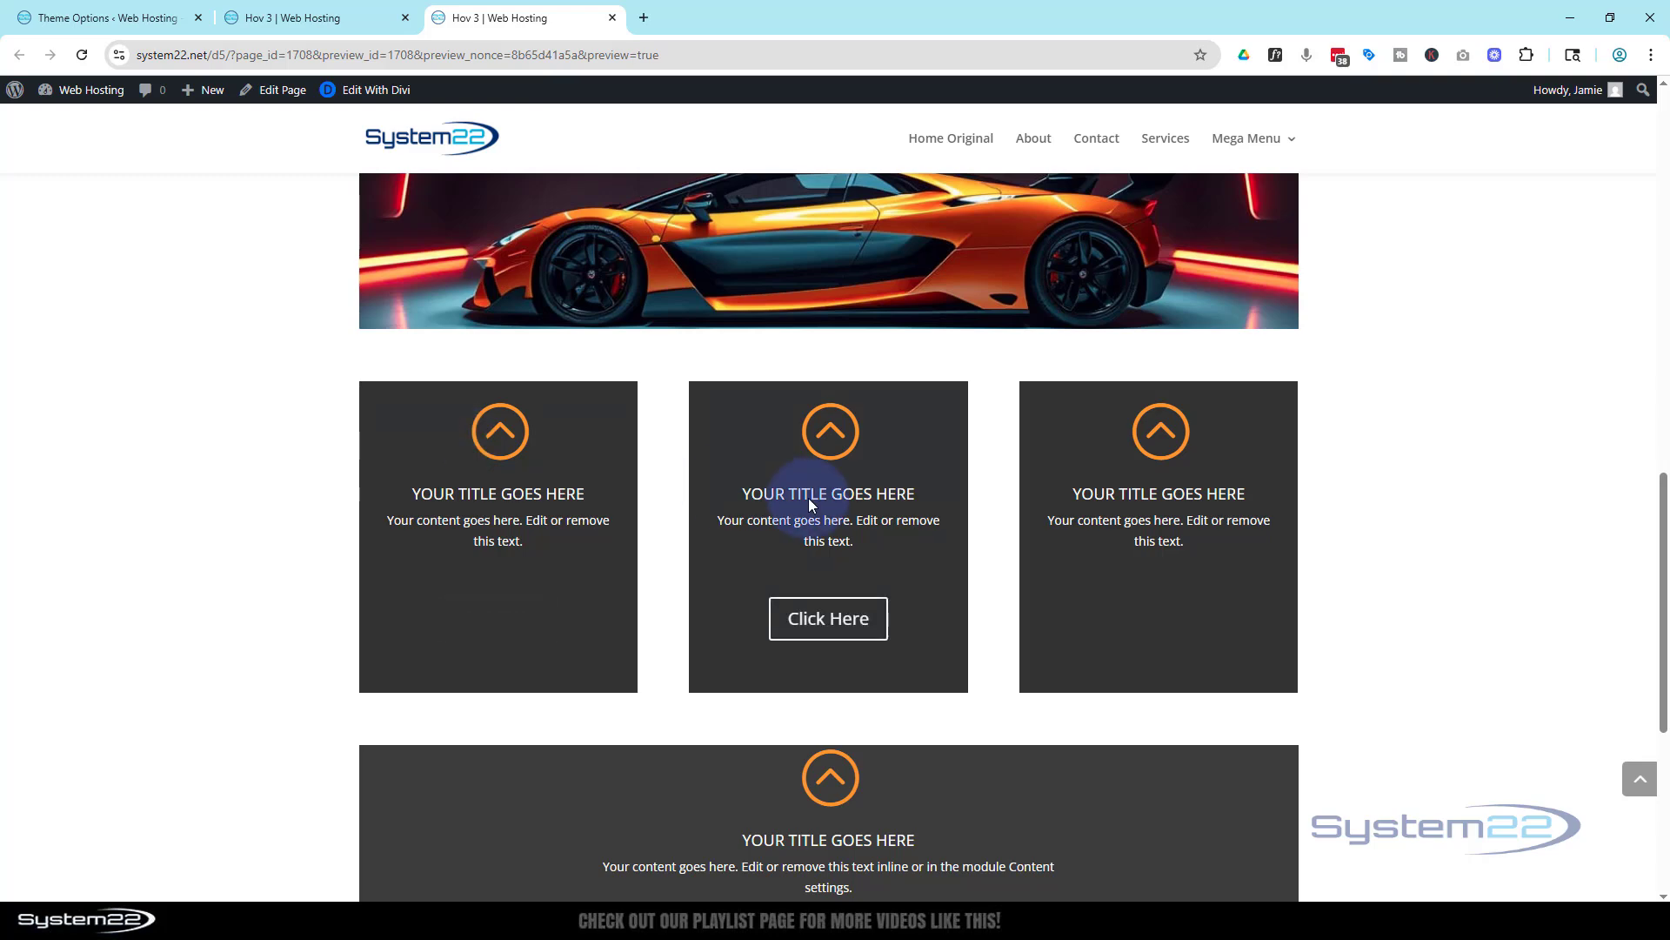
scroll("down", 3)
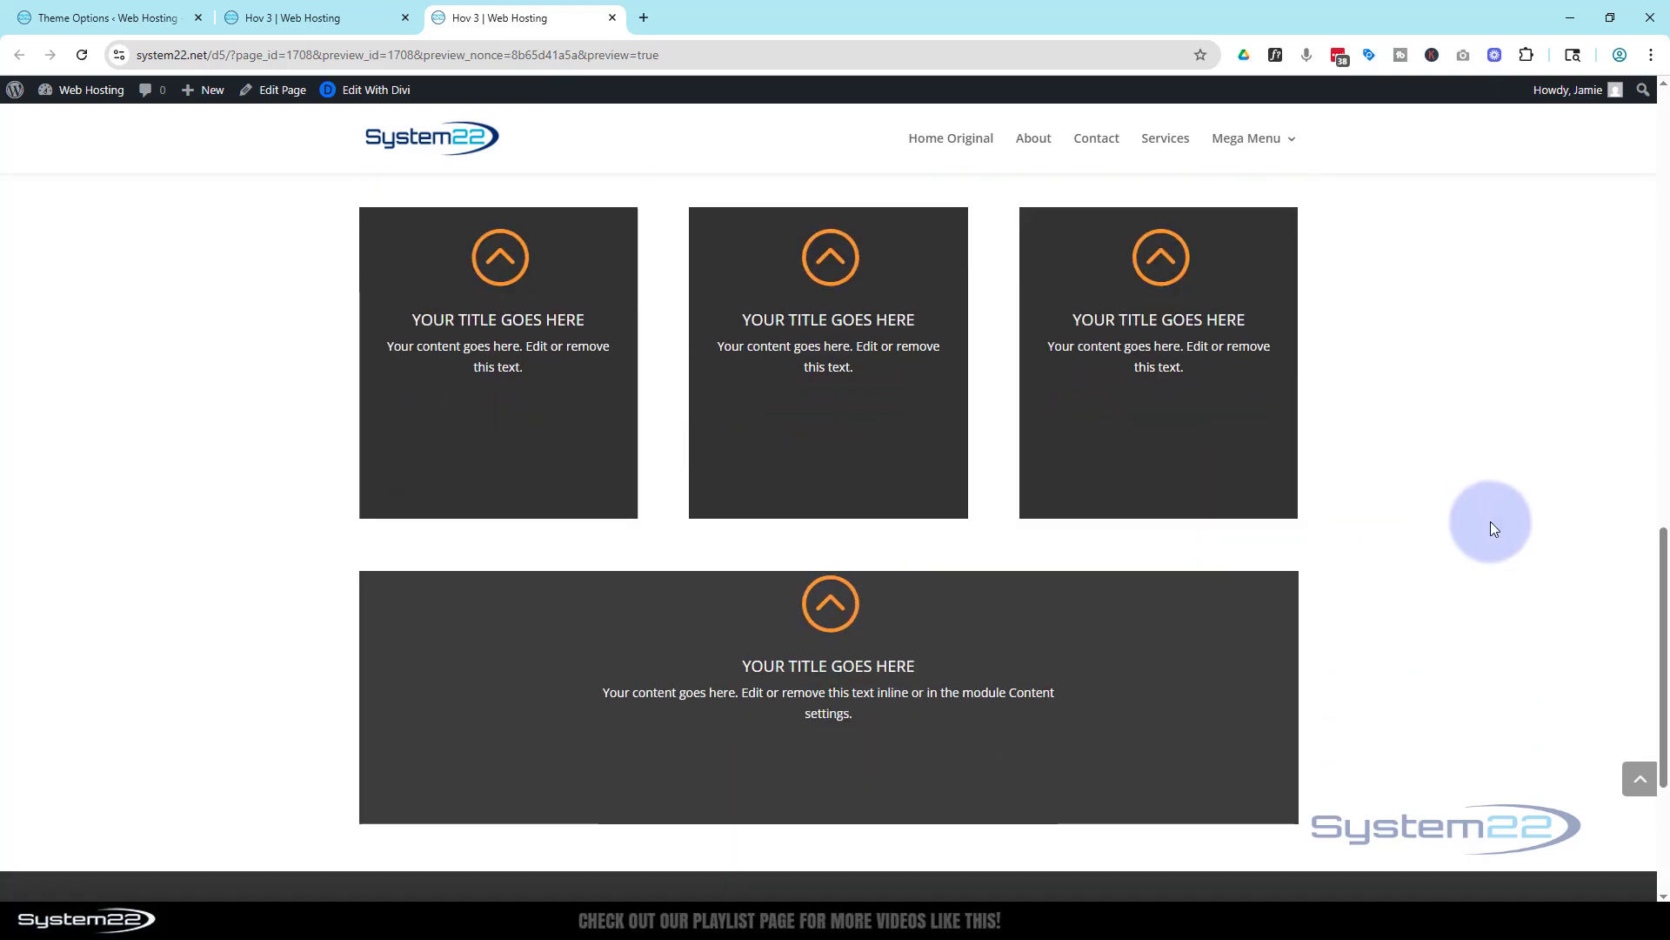
scroll("down", 3)
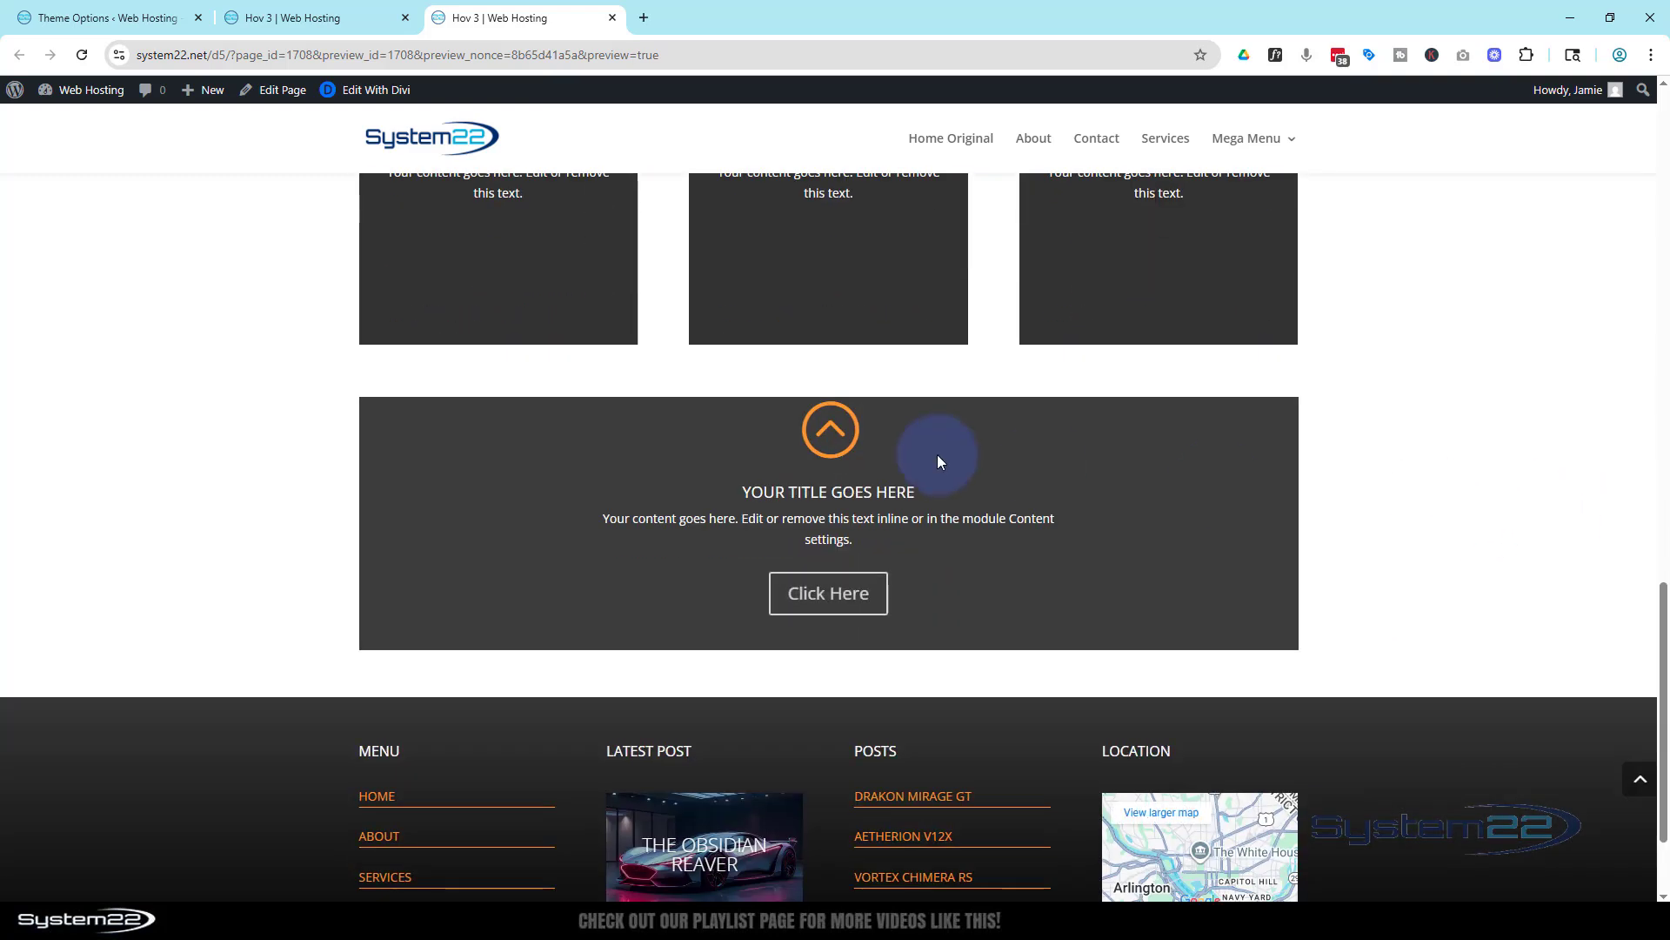
mouse_move(827, 594)
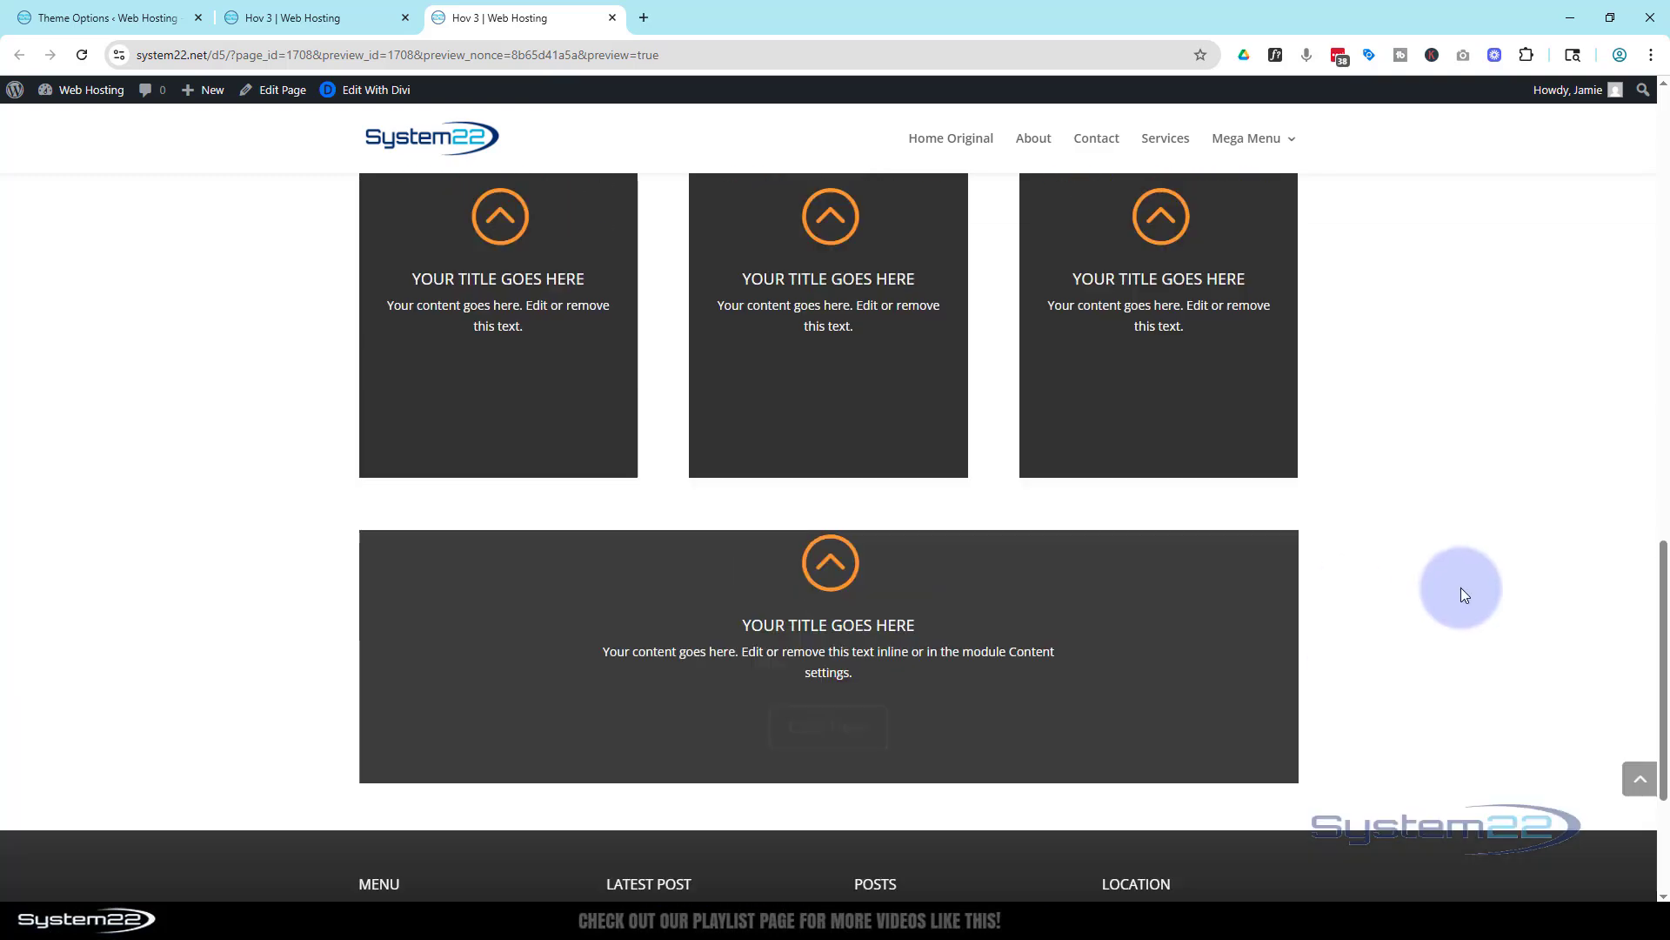
scroll("down", 3)
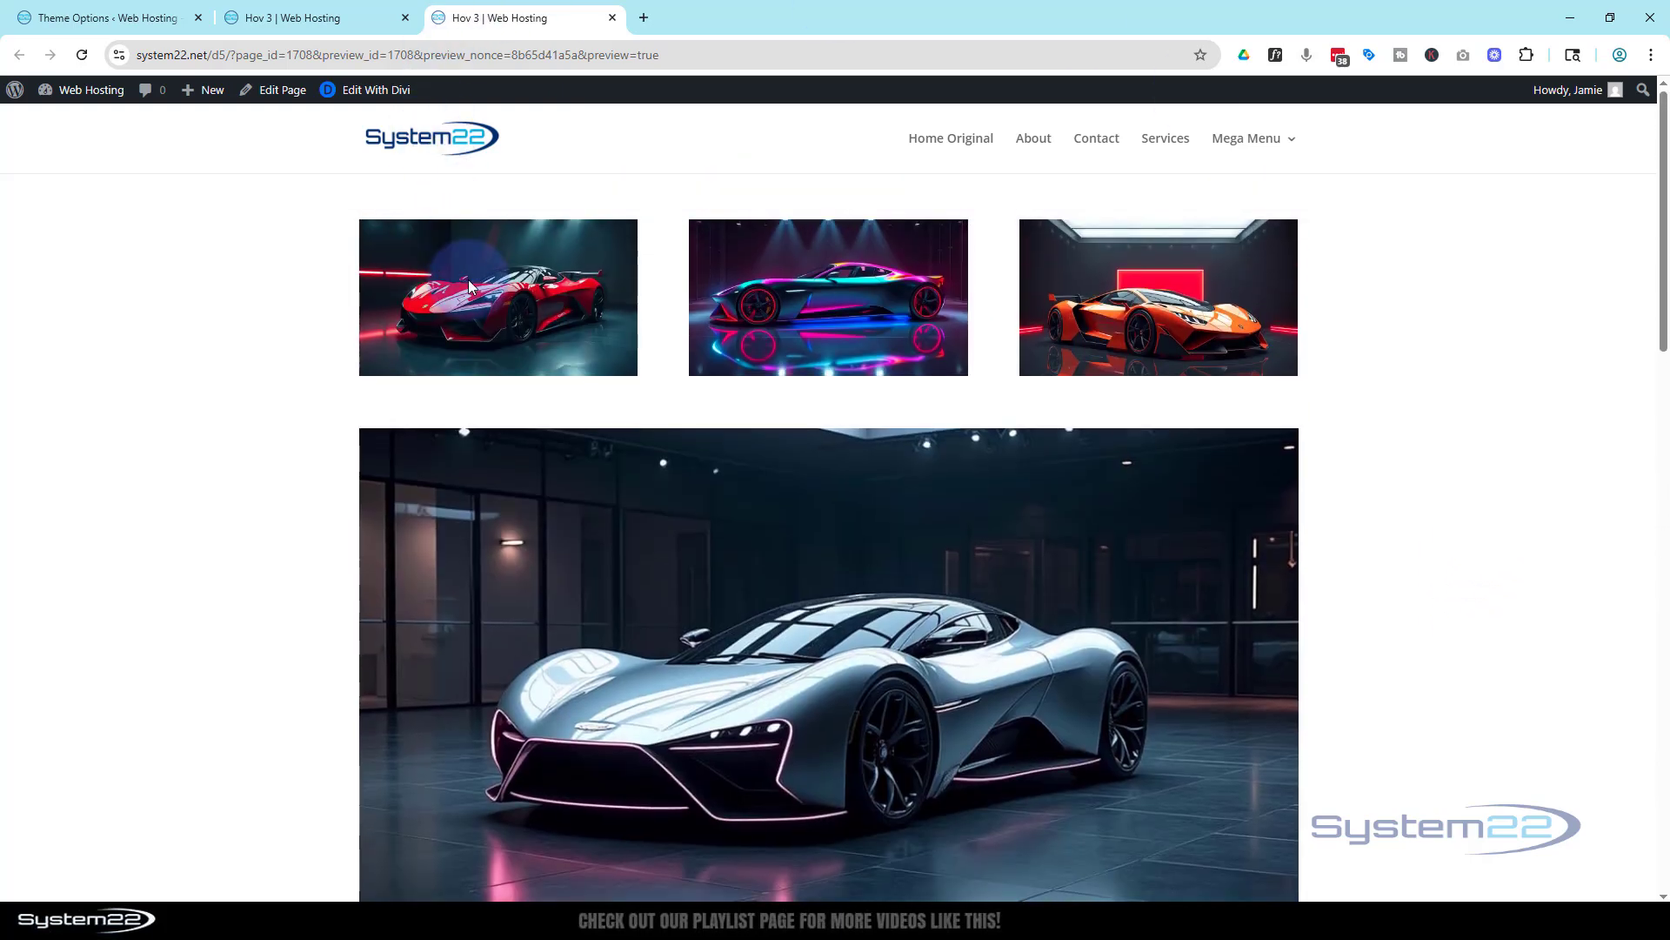
mouse_move(828, 315)
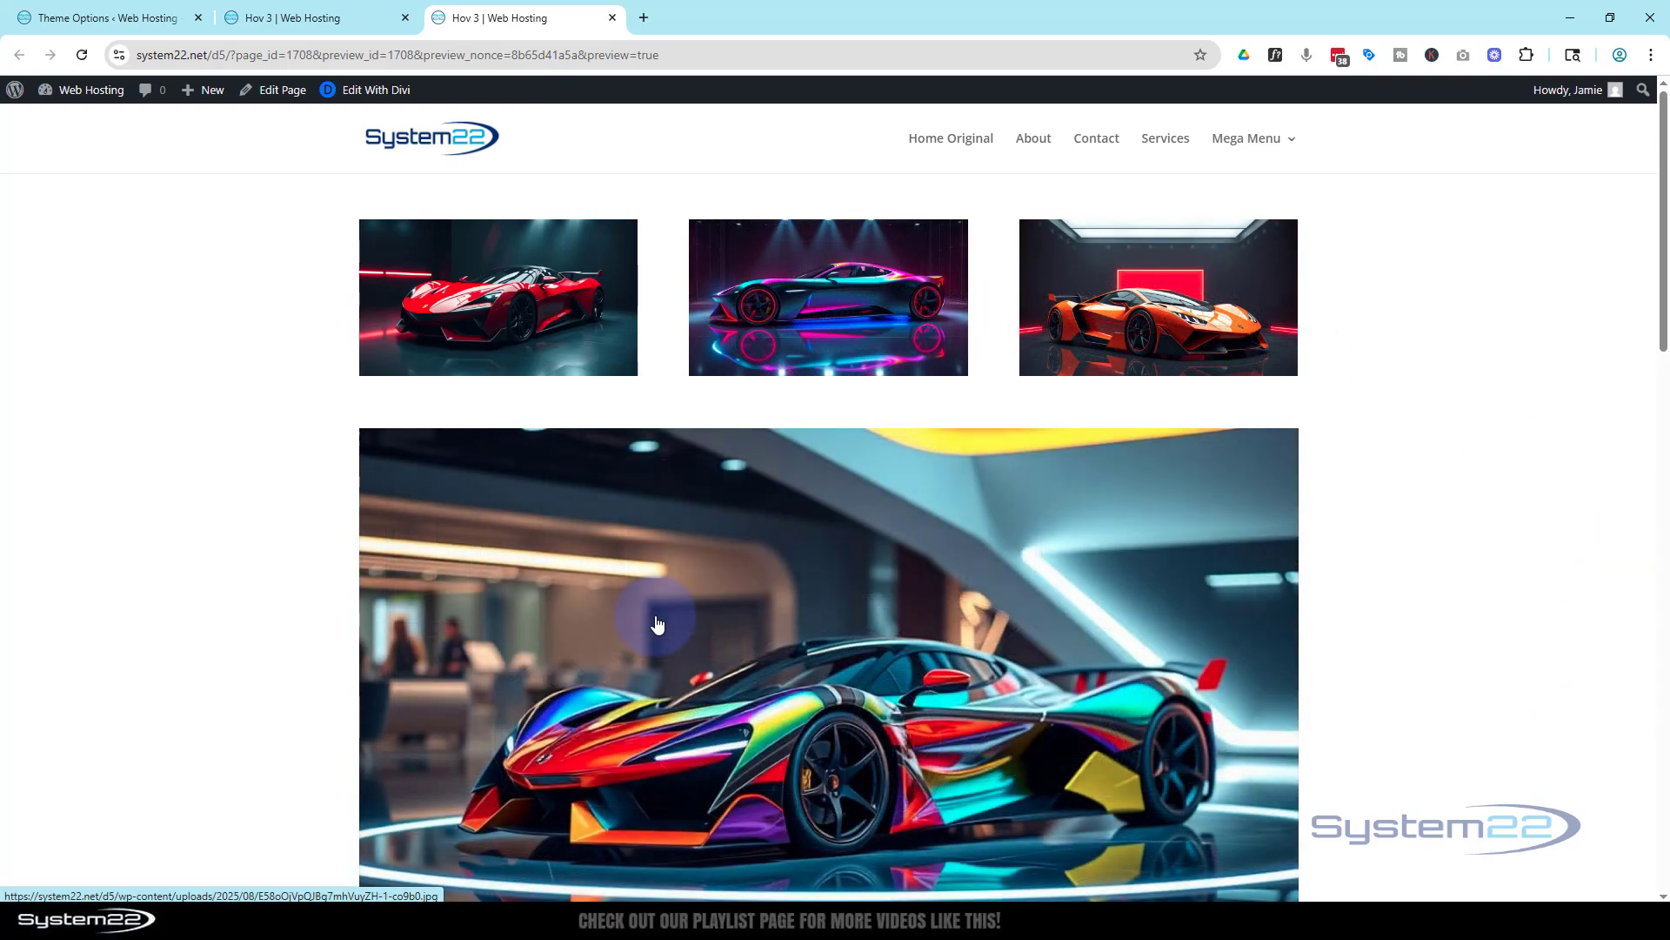
scroll("down", 3)
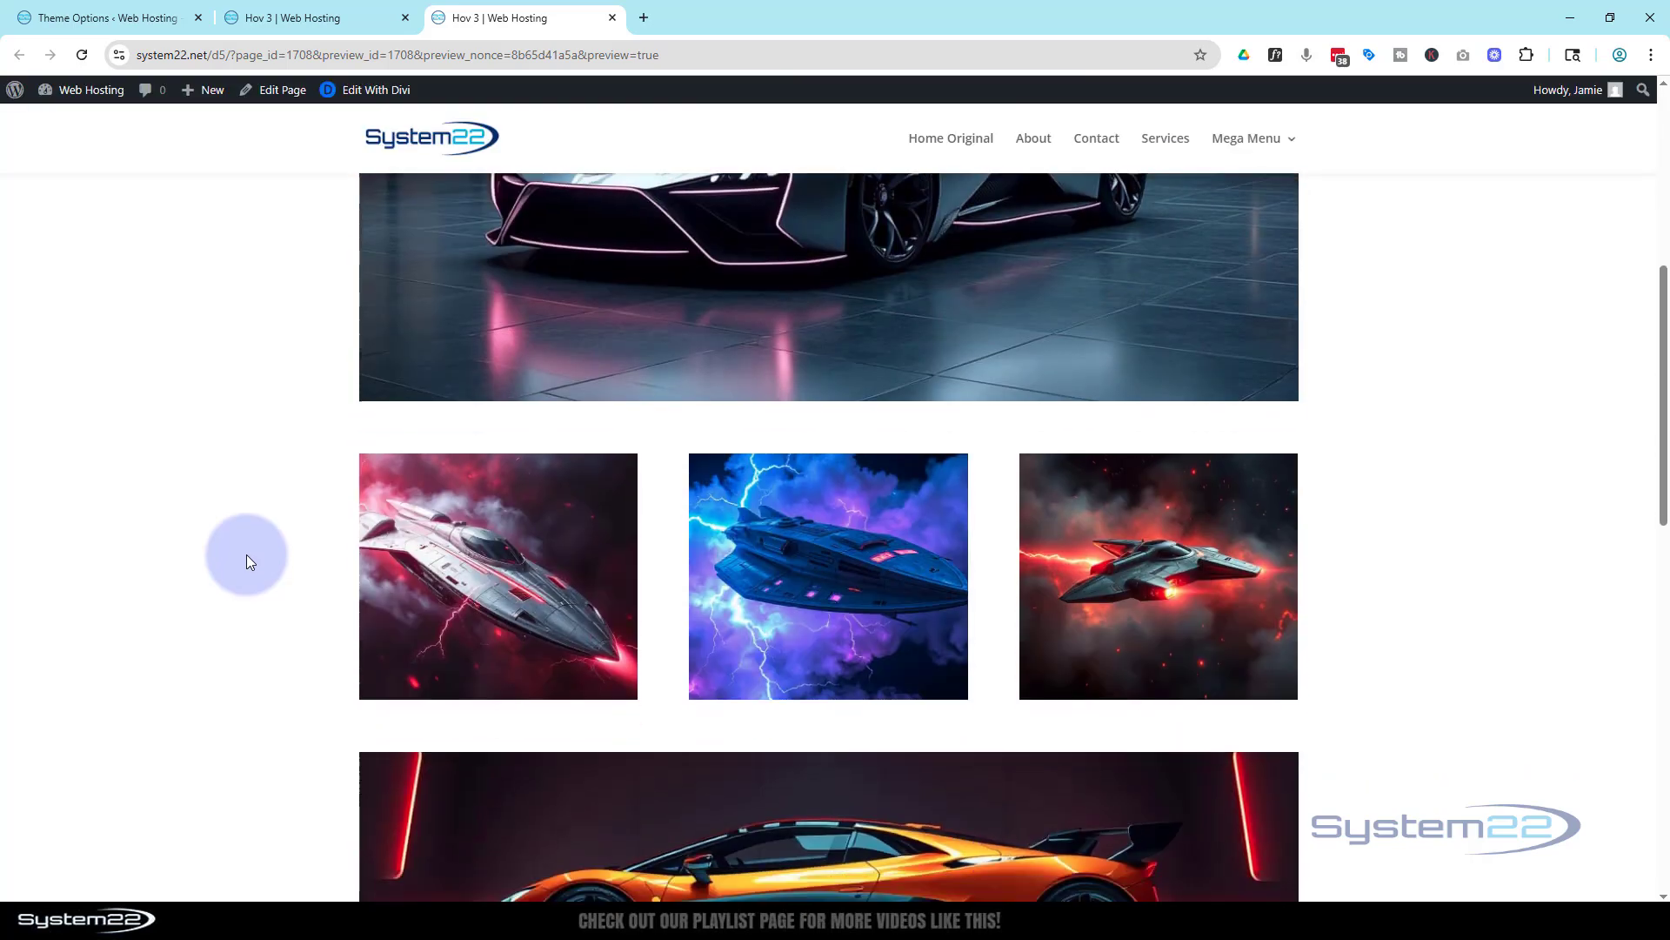
scroll("down", 3)
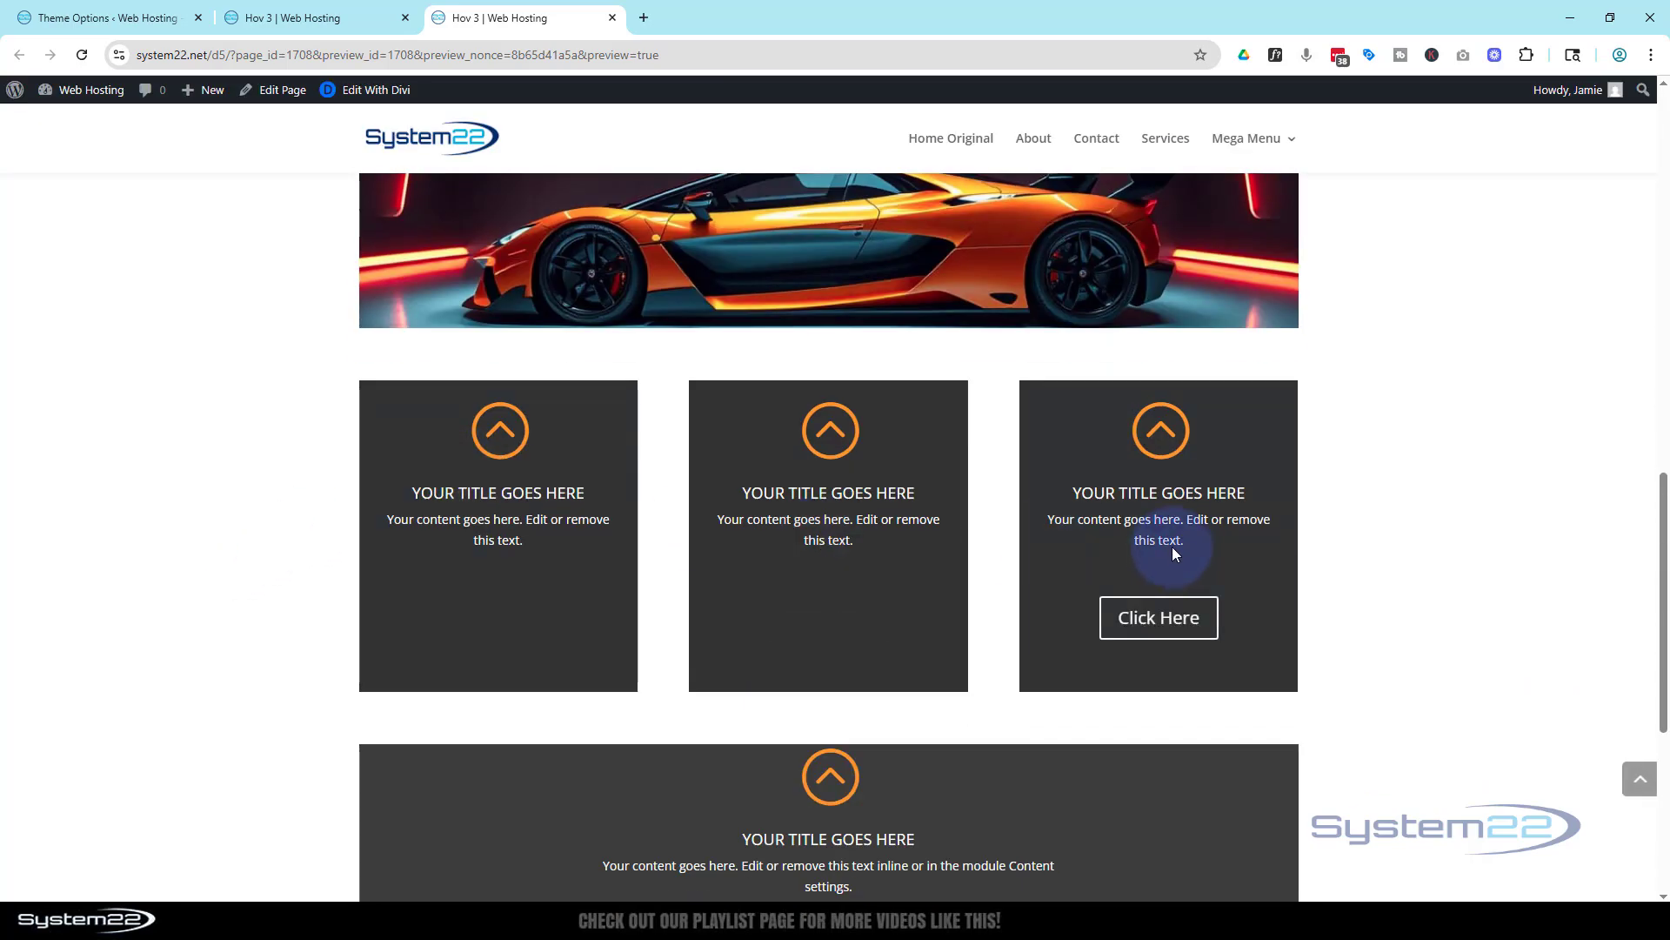
scroll("down", 3)
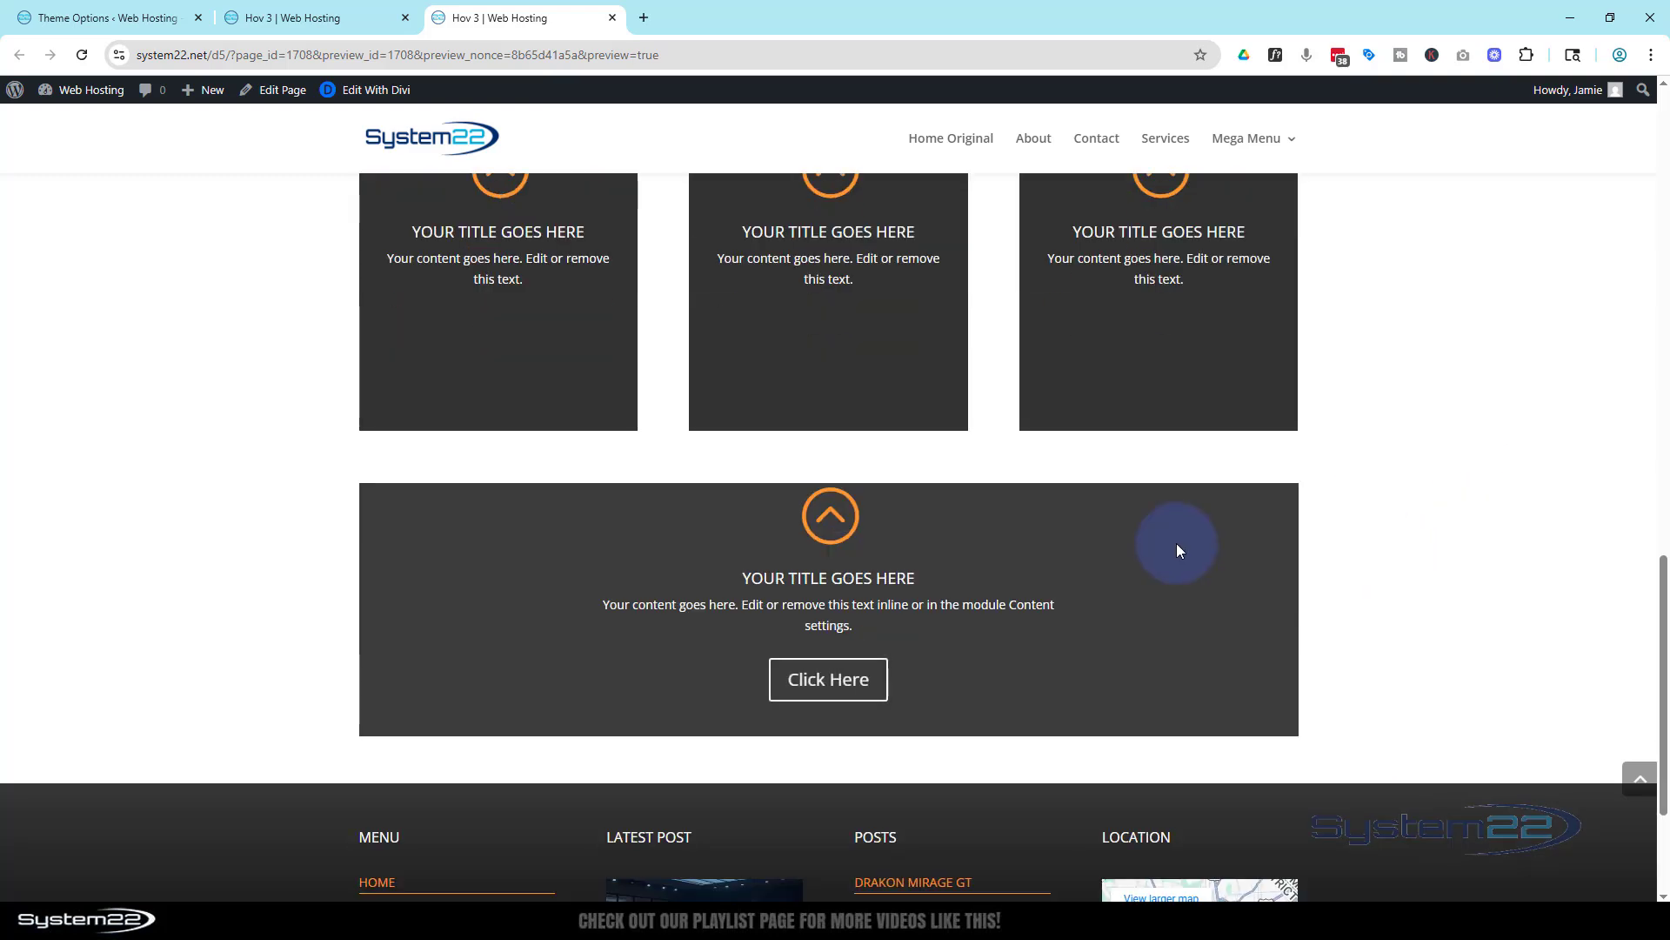
mouse_move(1446, 554)
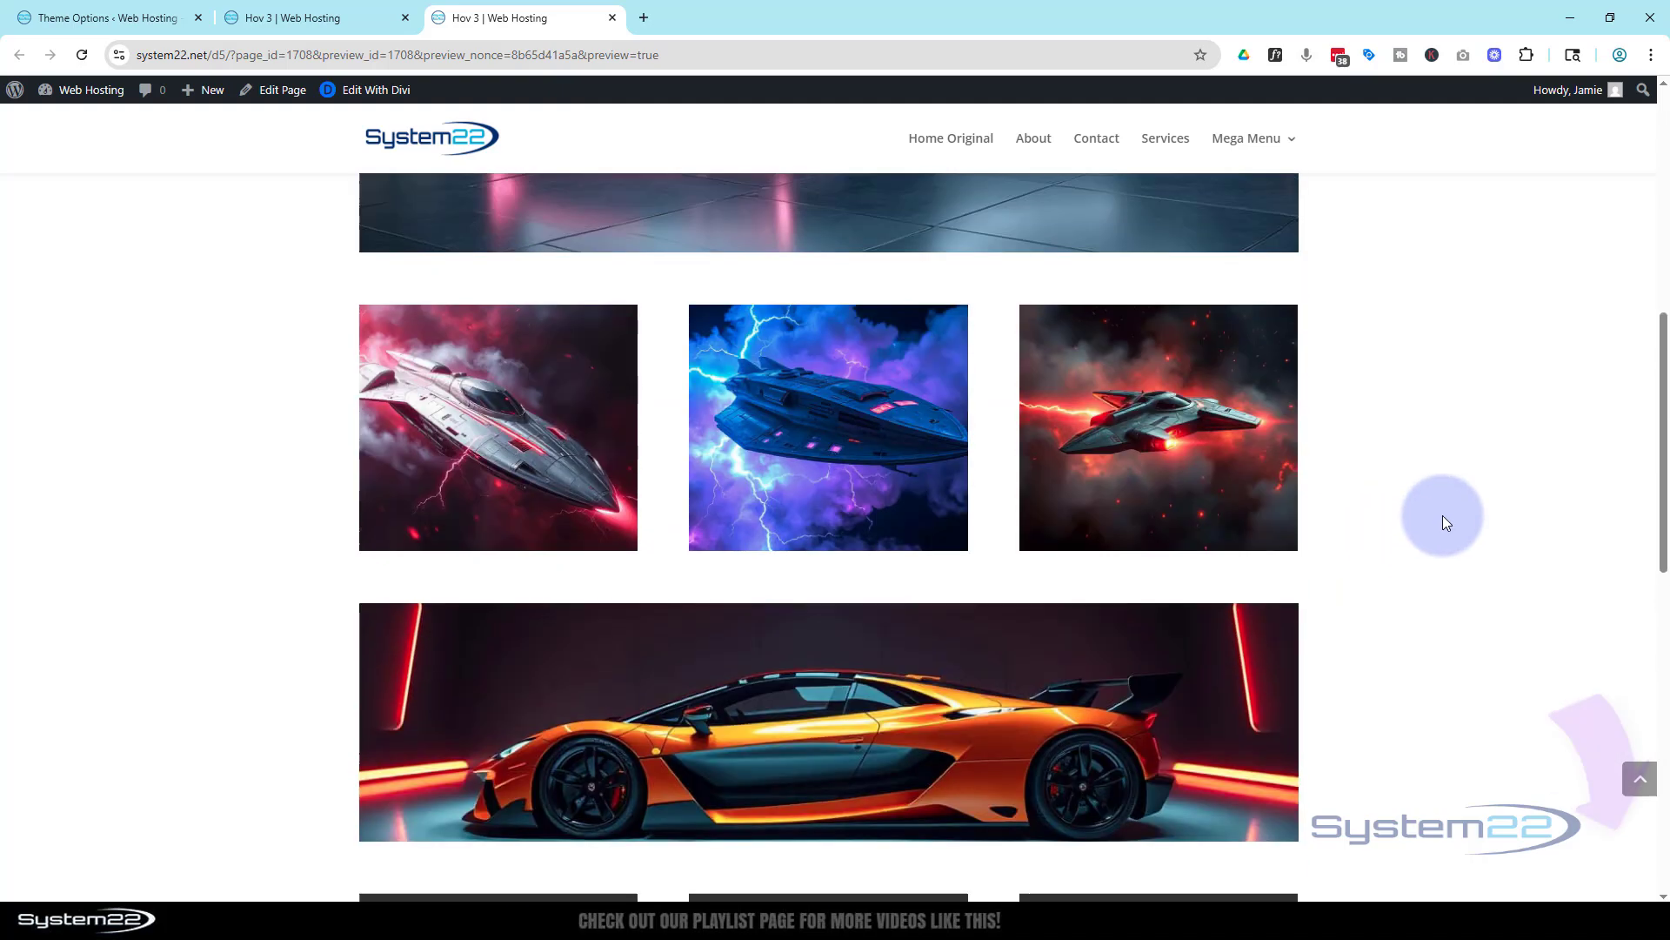
scroll("down", 3)
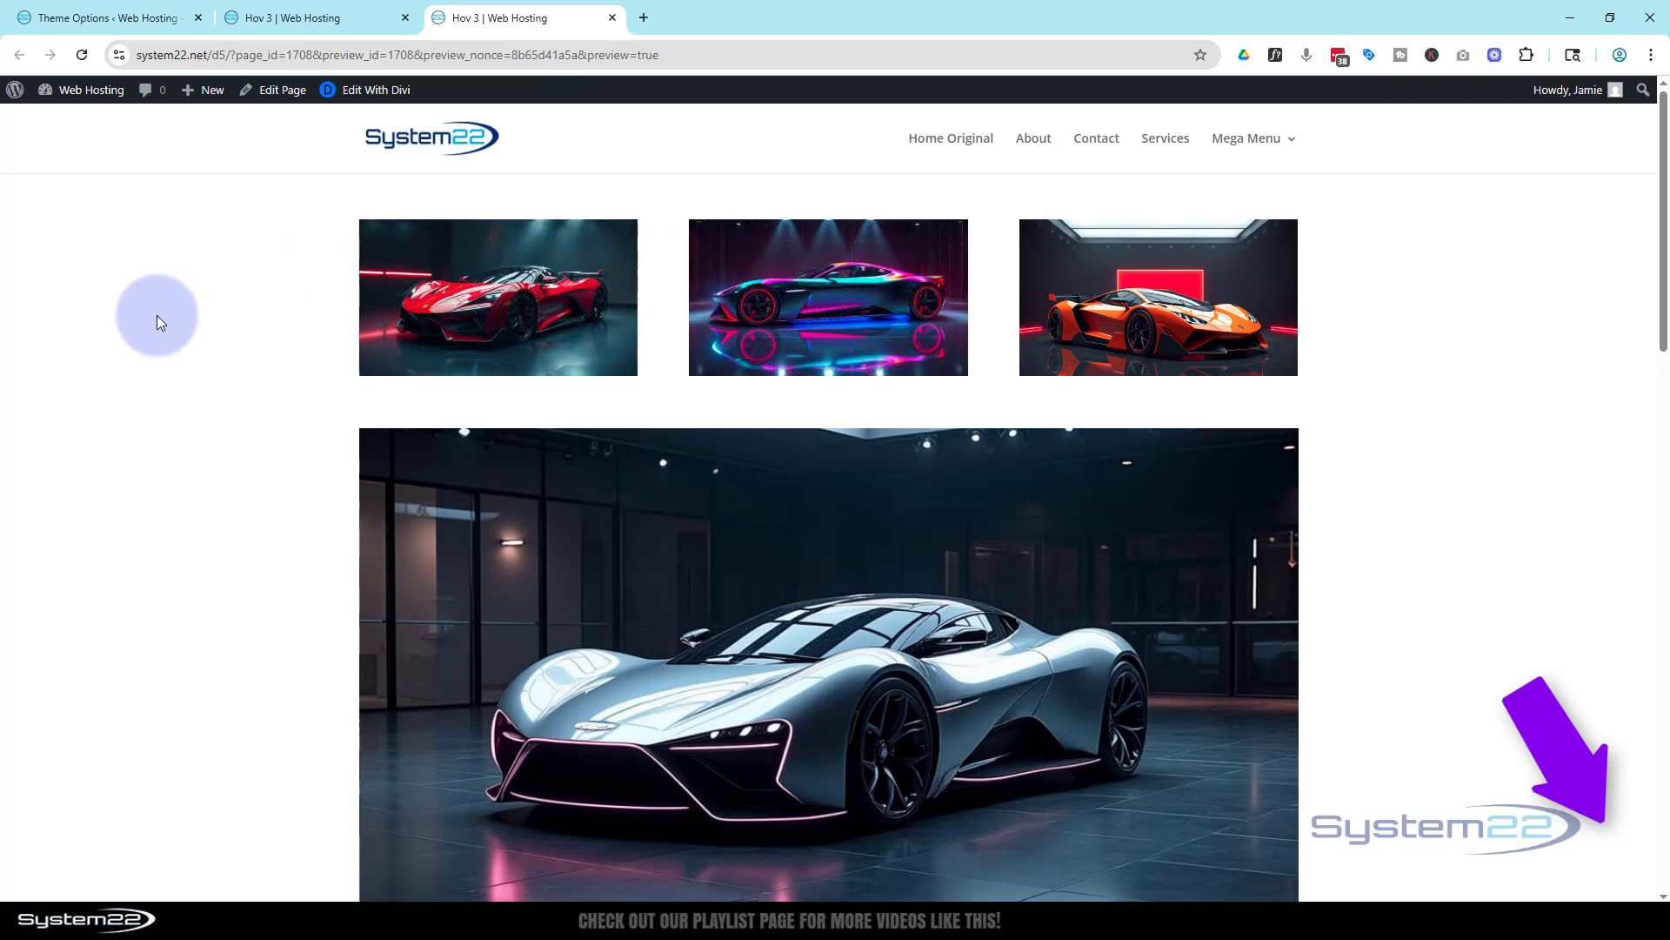
mouse_move(351, 680)
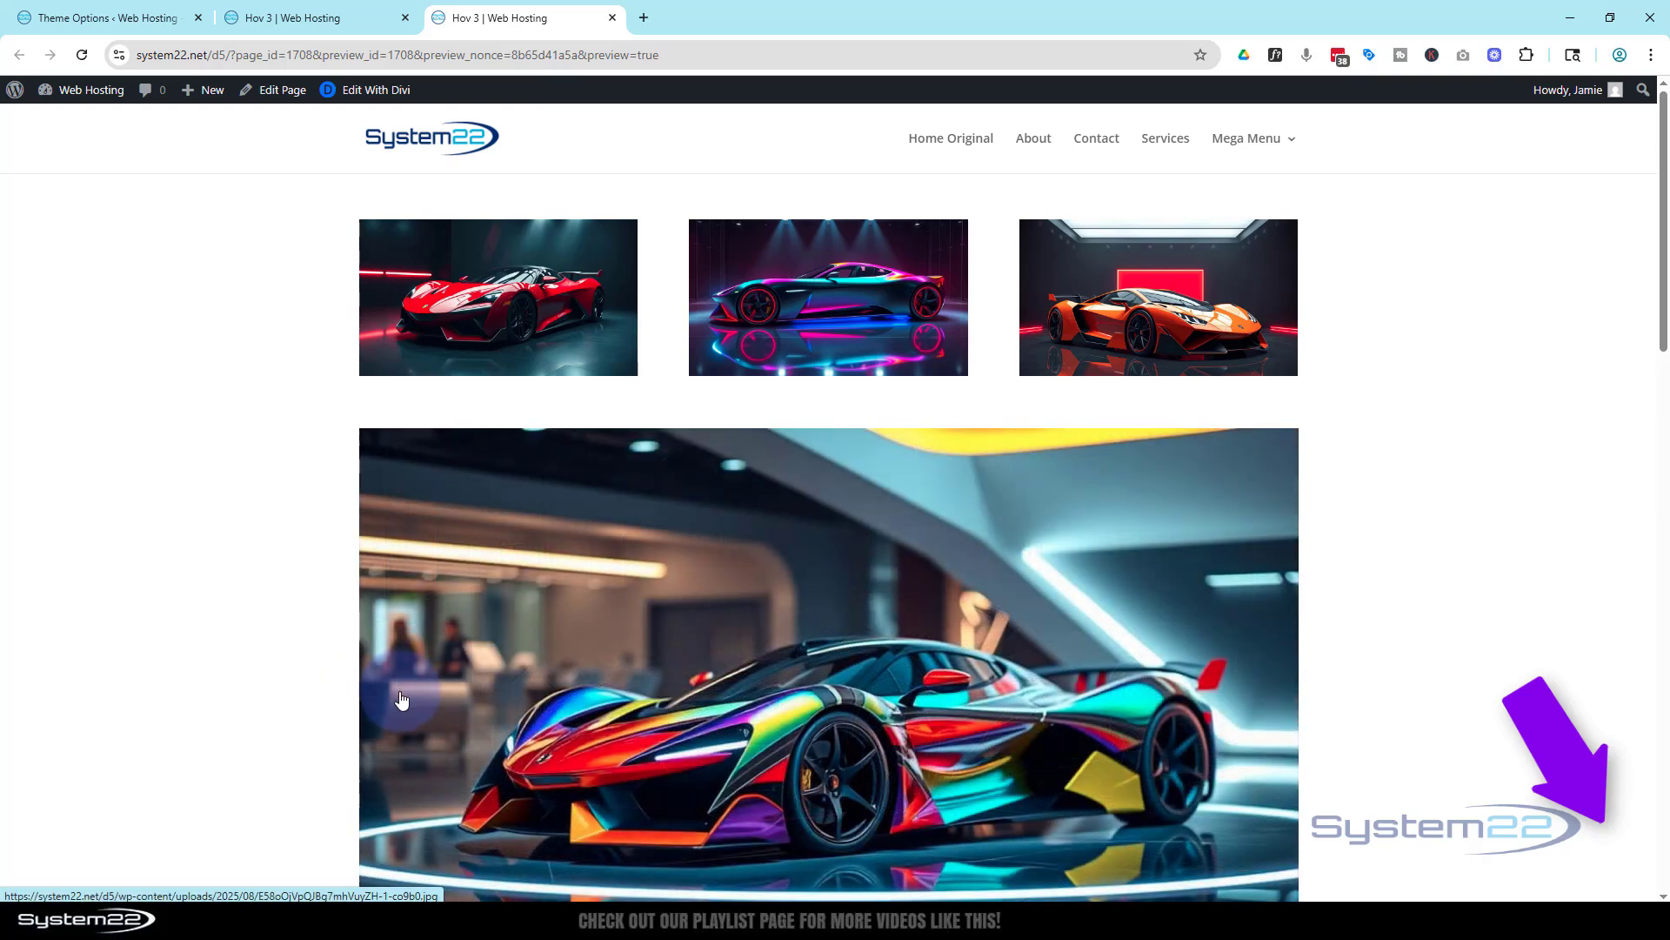
scroll("down", 3)
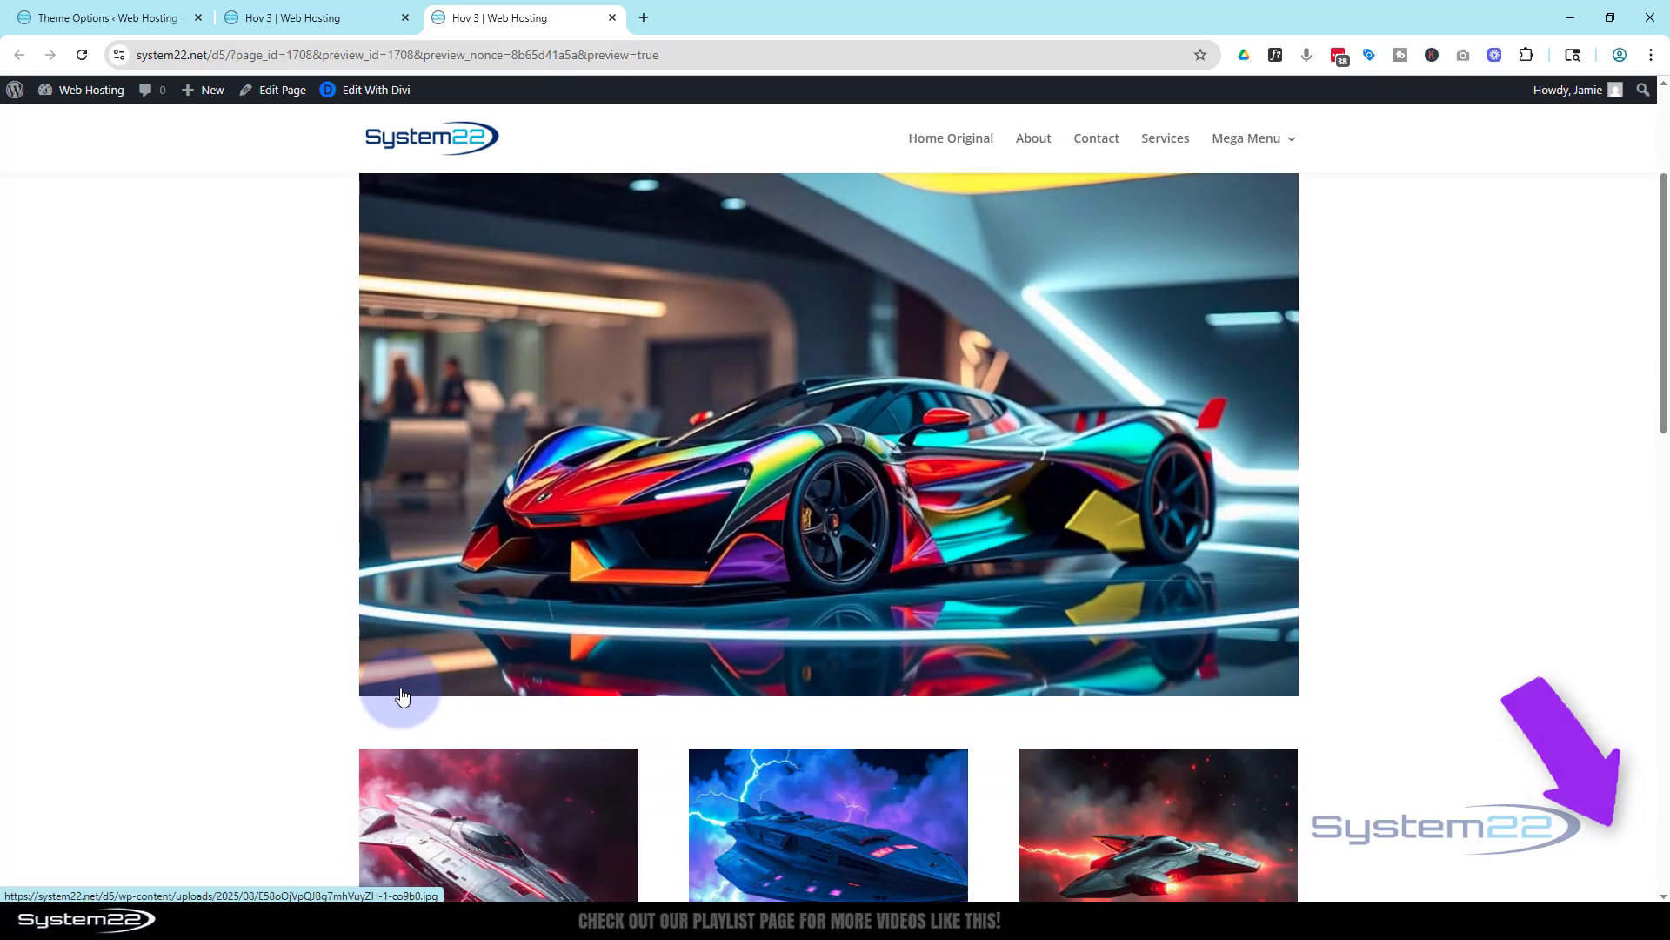